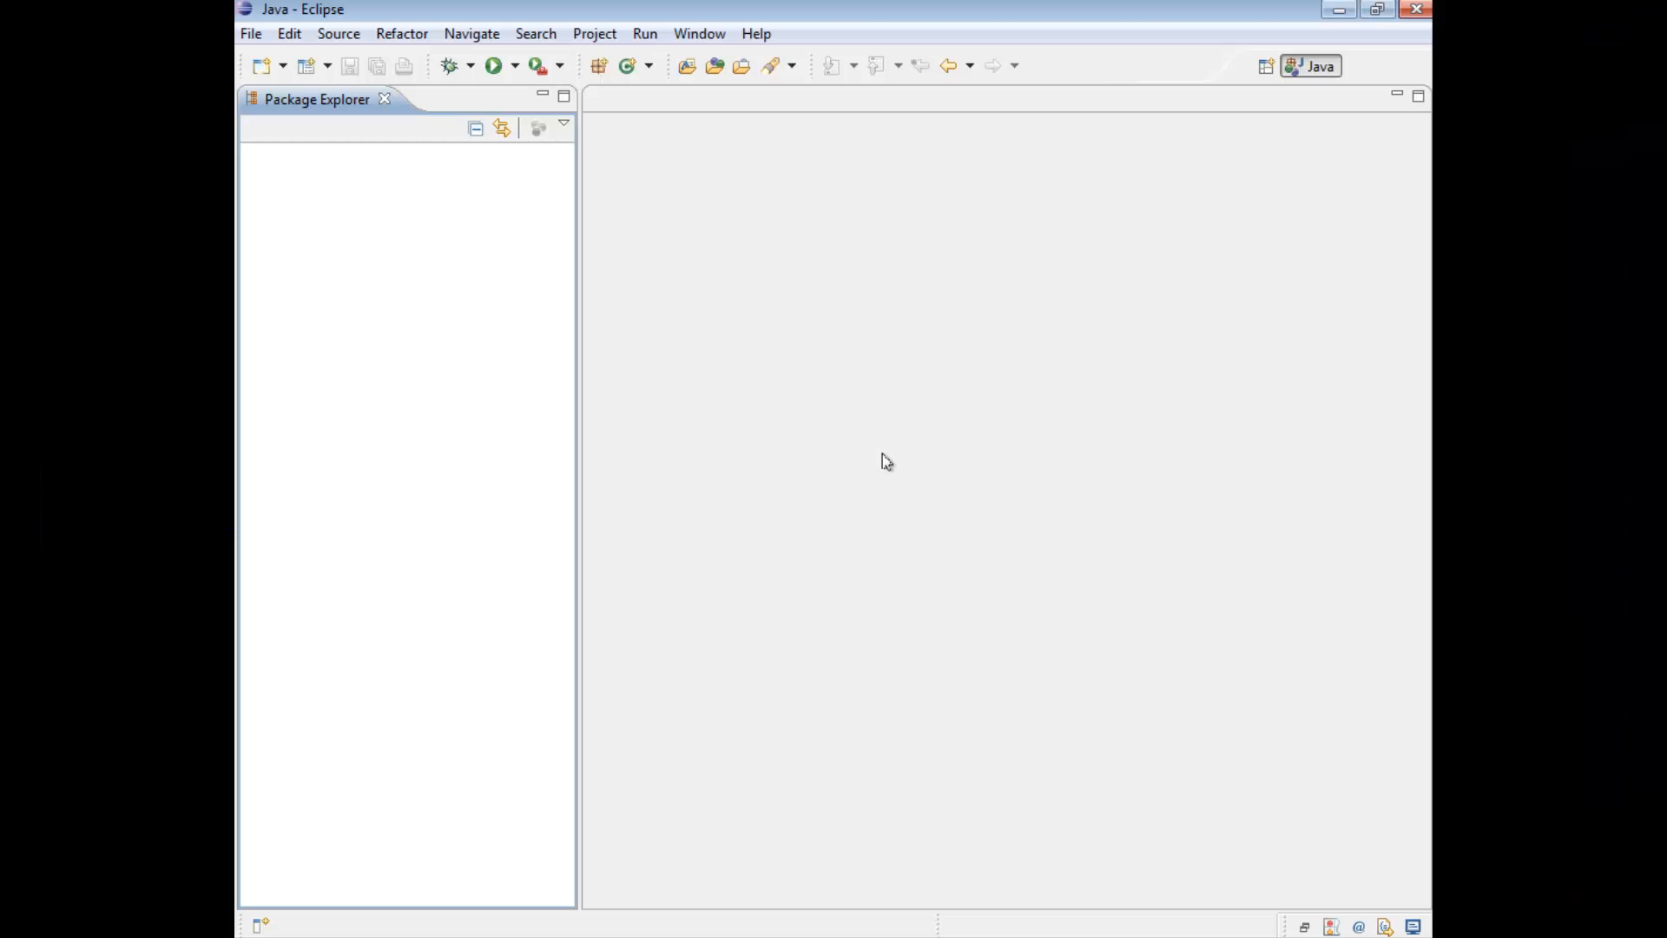
mouse_move(915, 494)
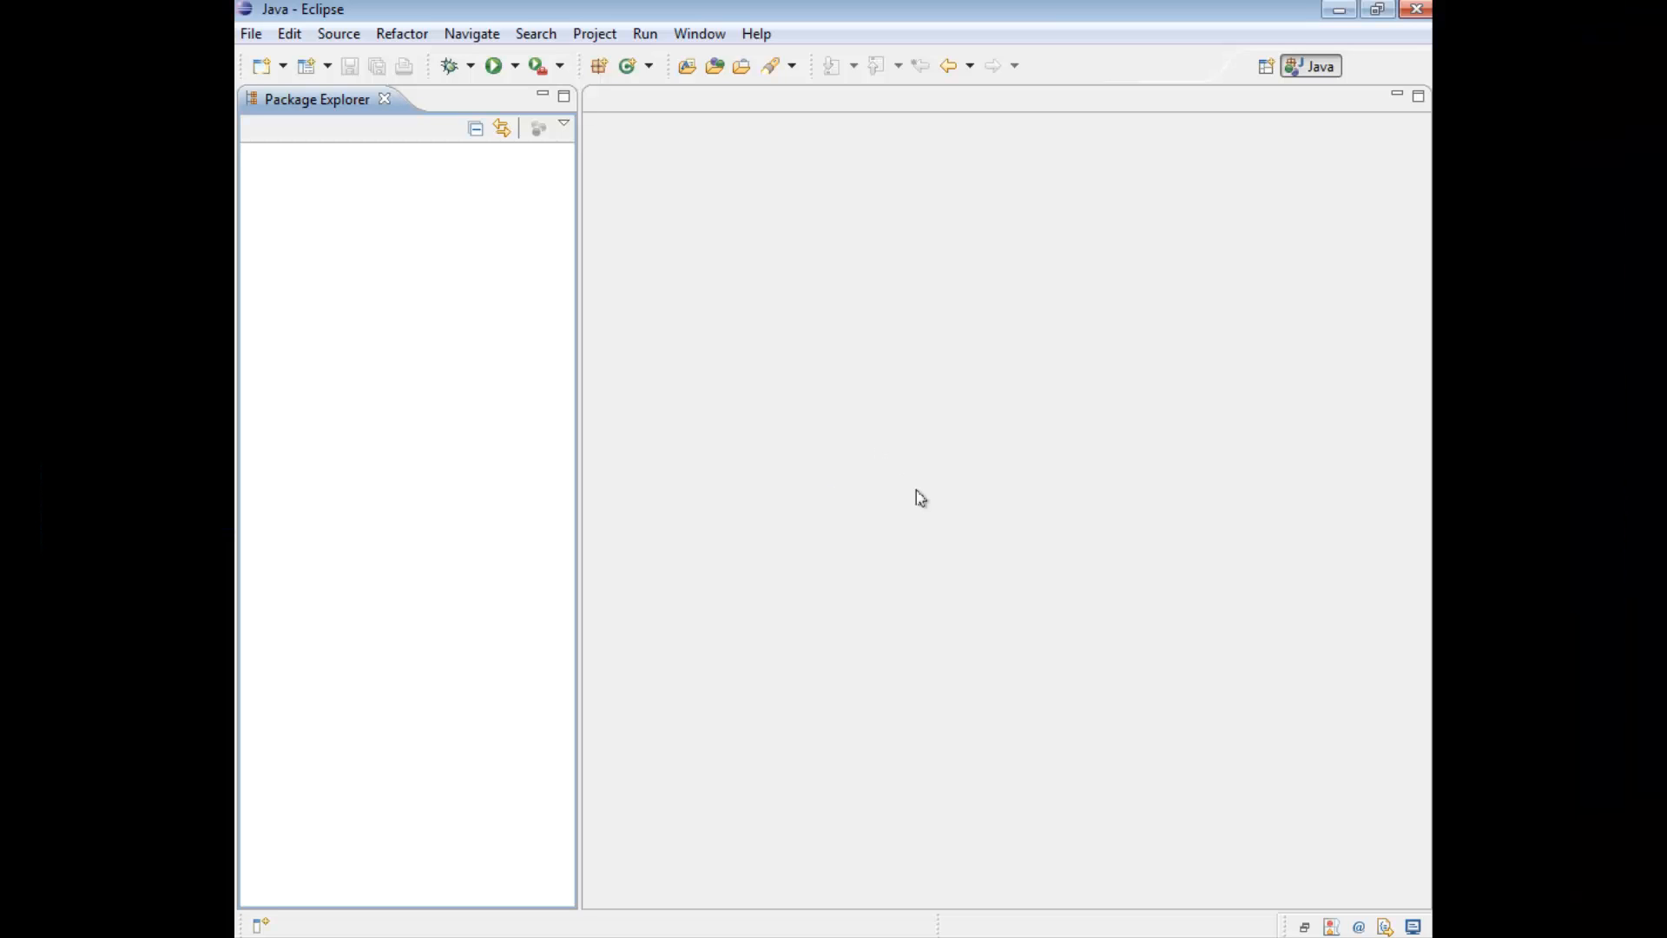
mouse_move(1035, 440)
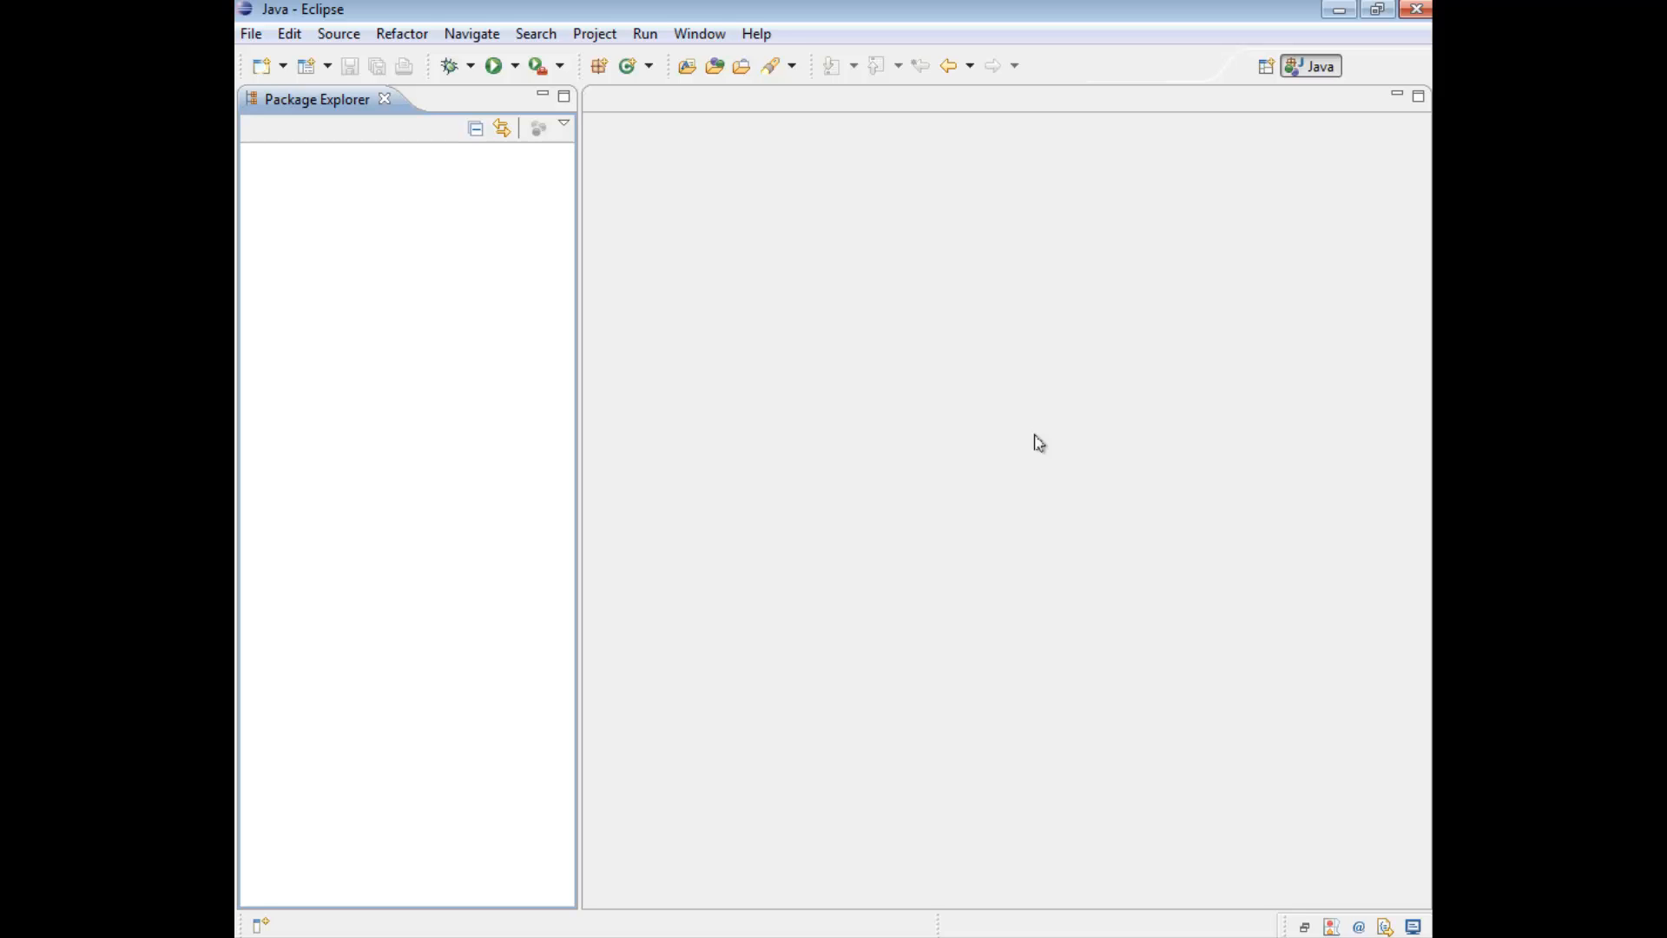
mouse_move(1036, 448)
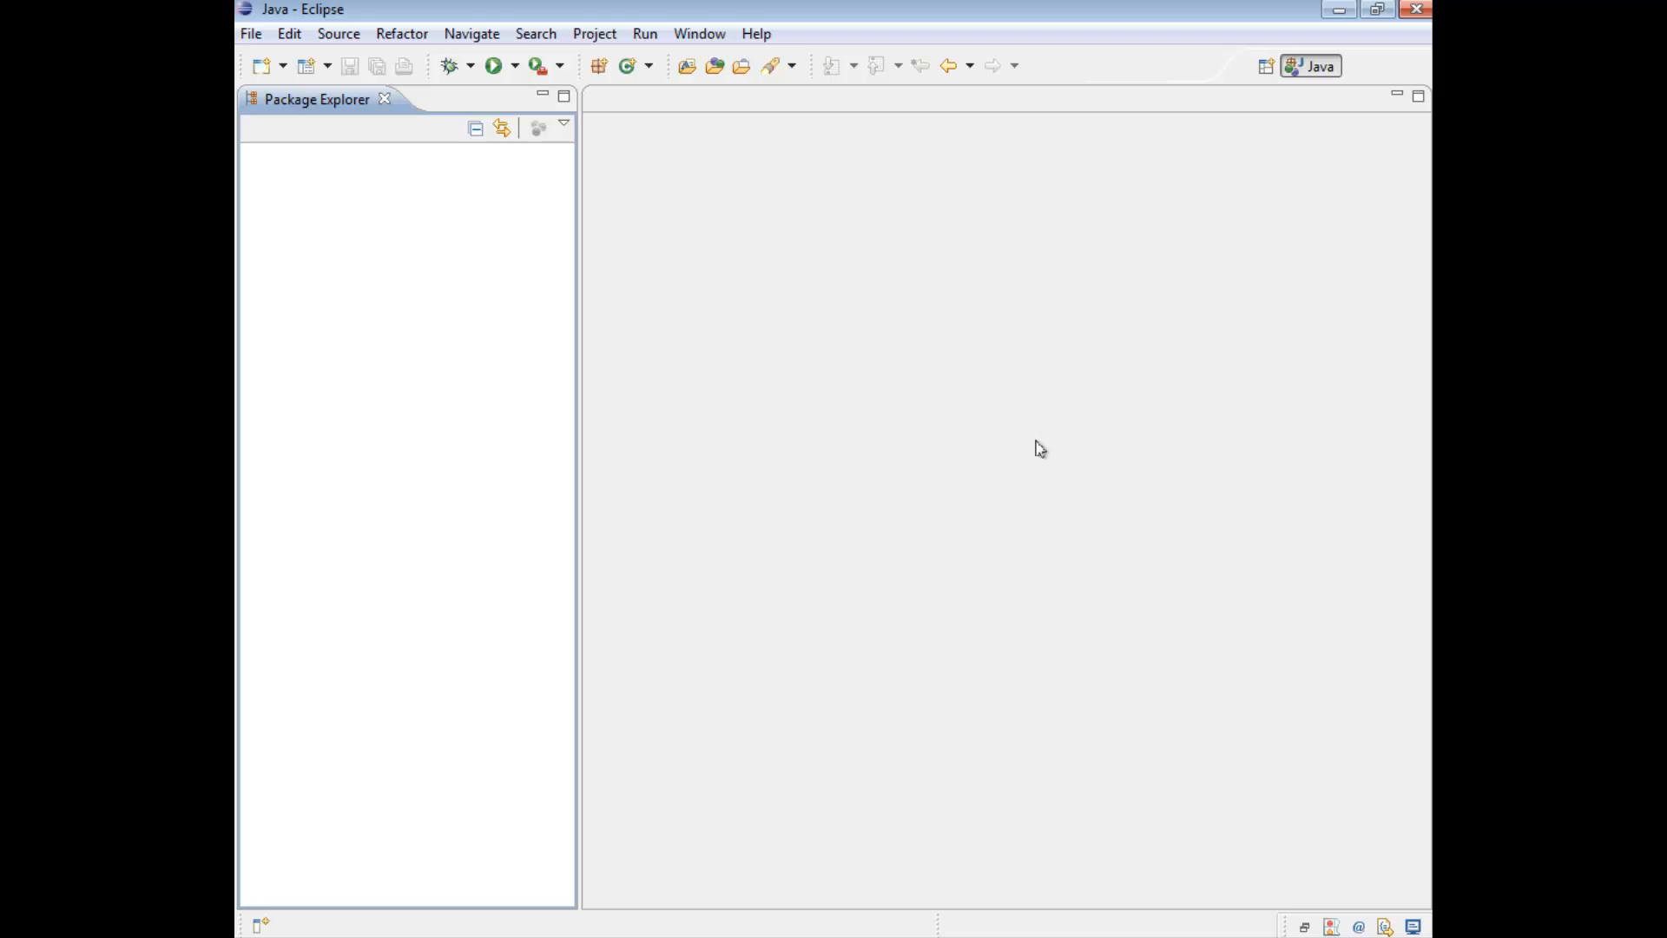
mouse_move(1025, 466)
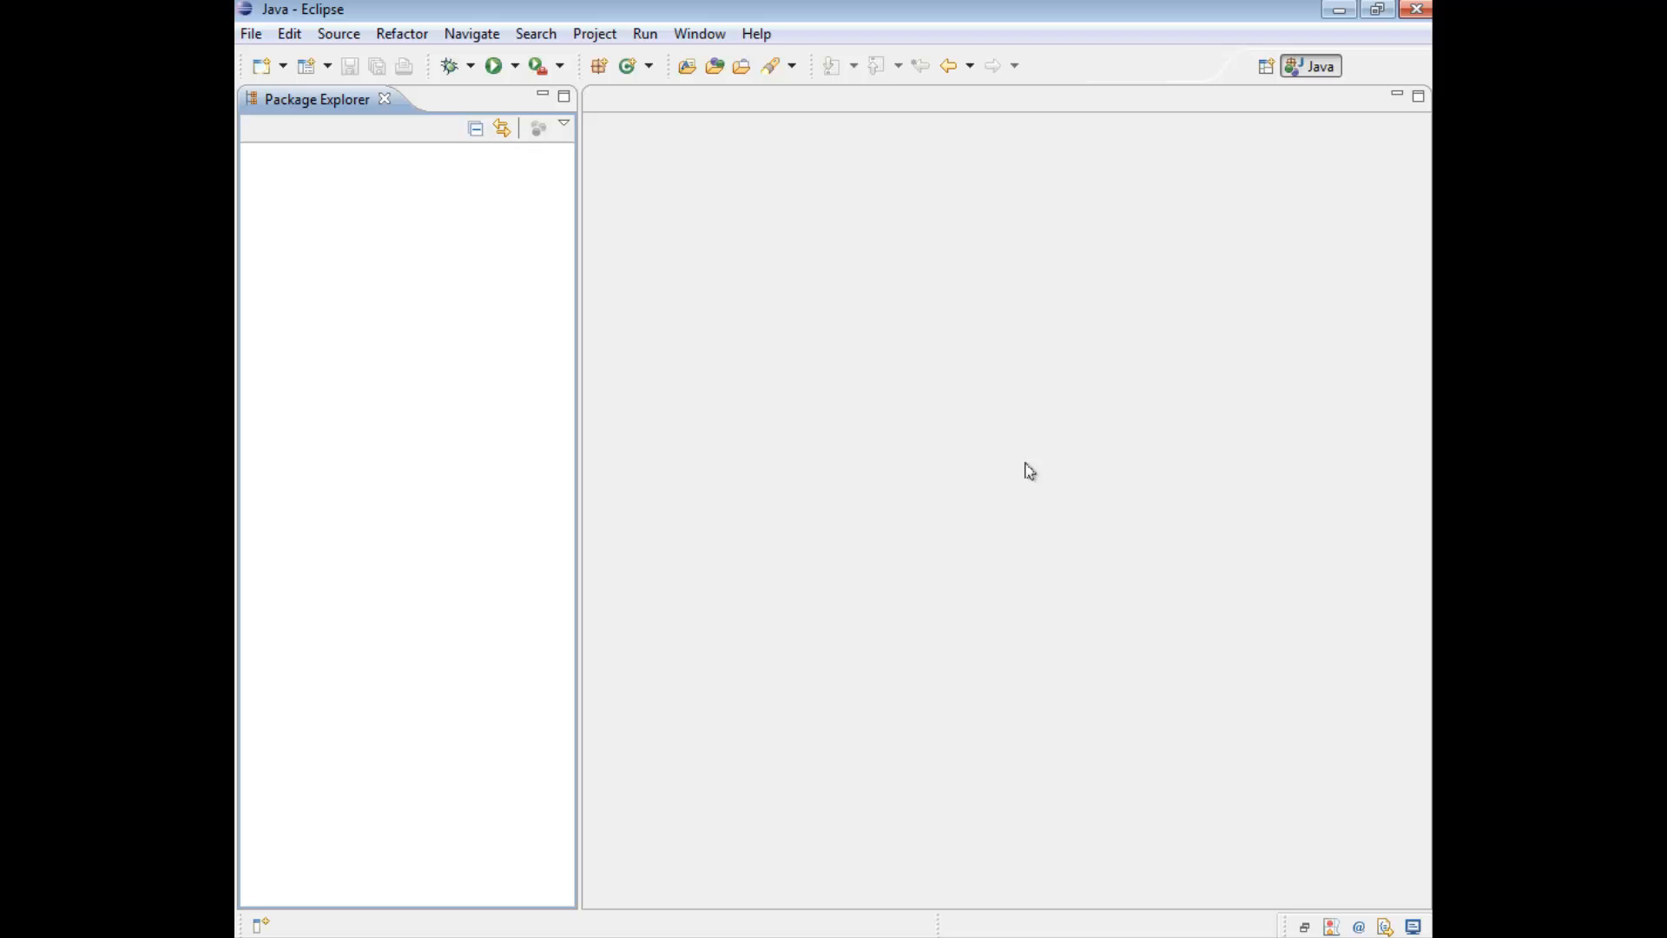
mouse_move(1019, 481)
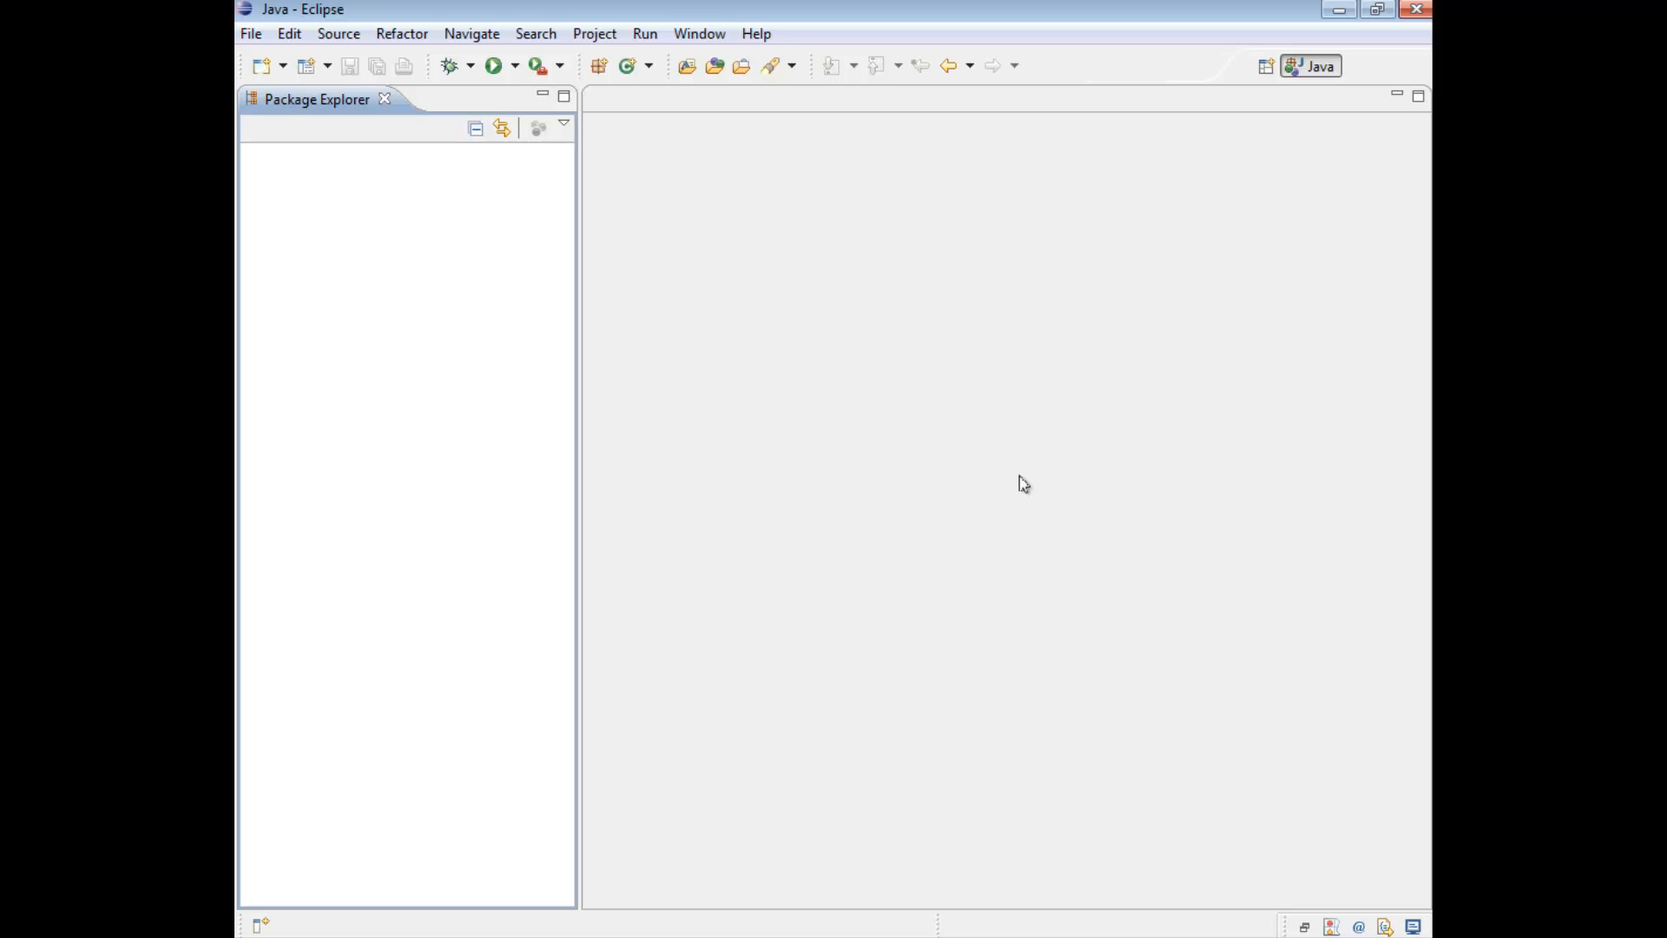
mouse_move(906, 567)
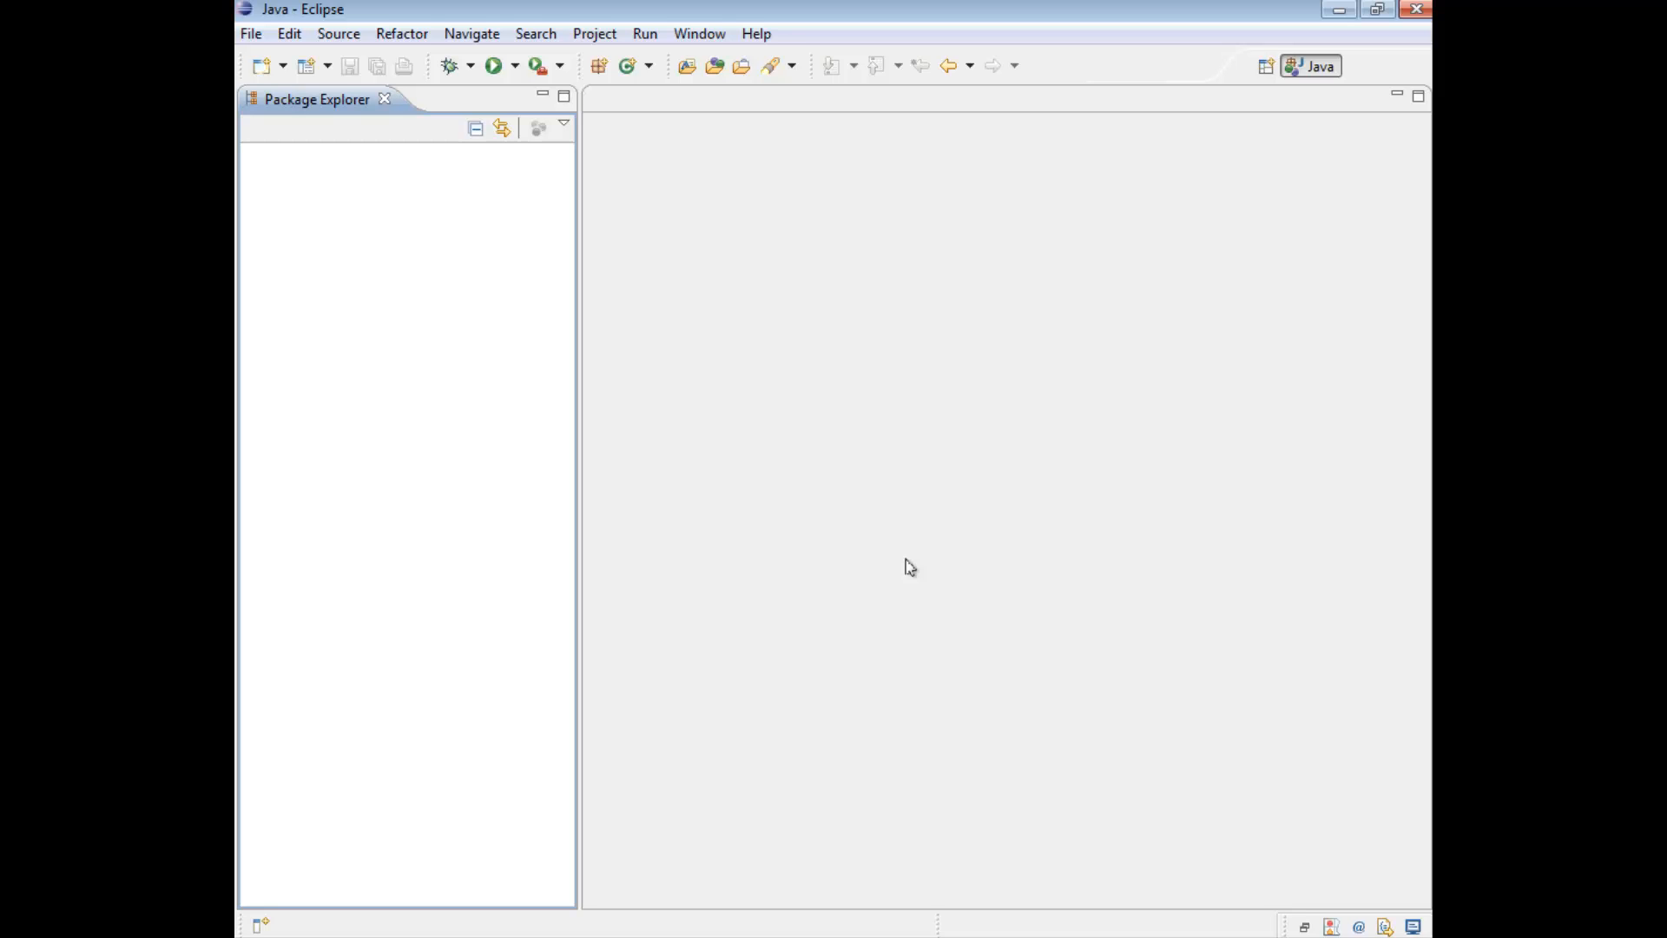
mouse_move(788, 464)
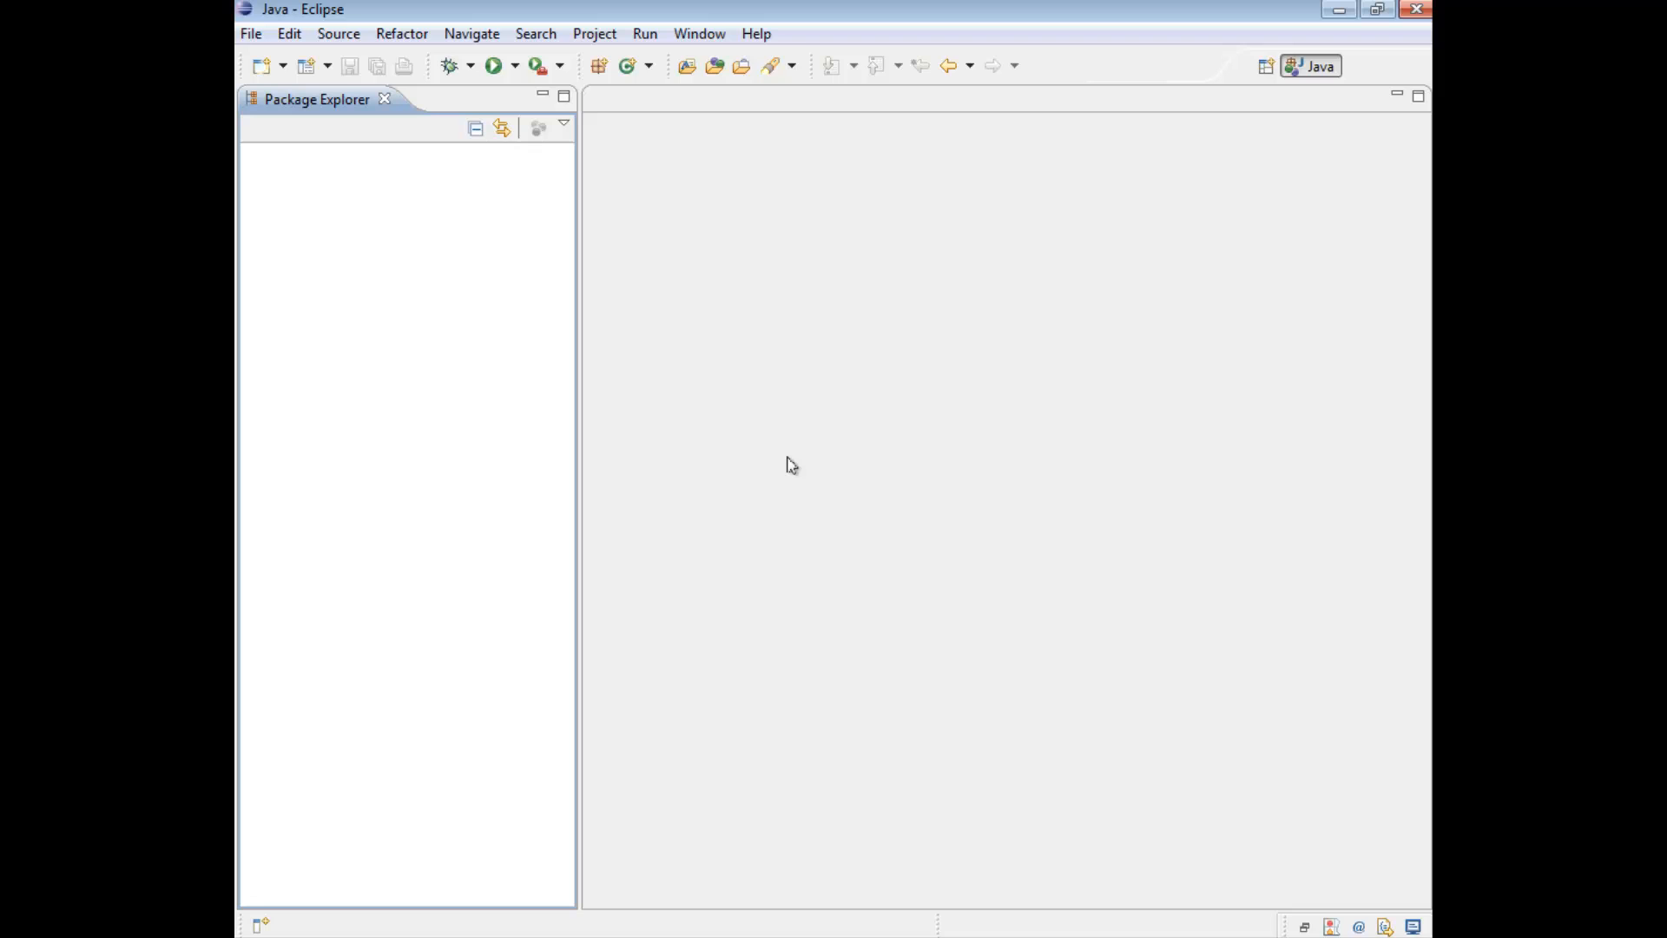
mouse_move(788, 469)
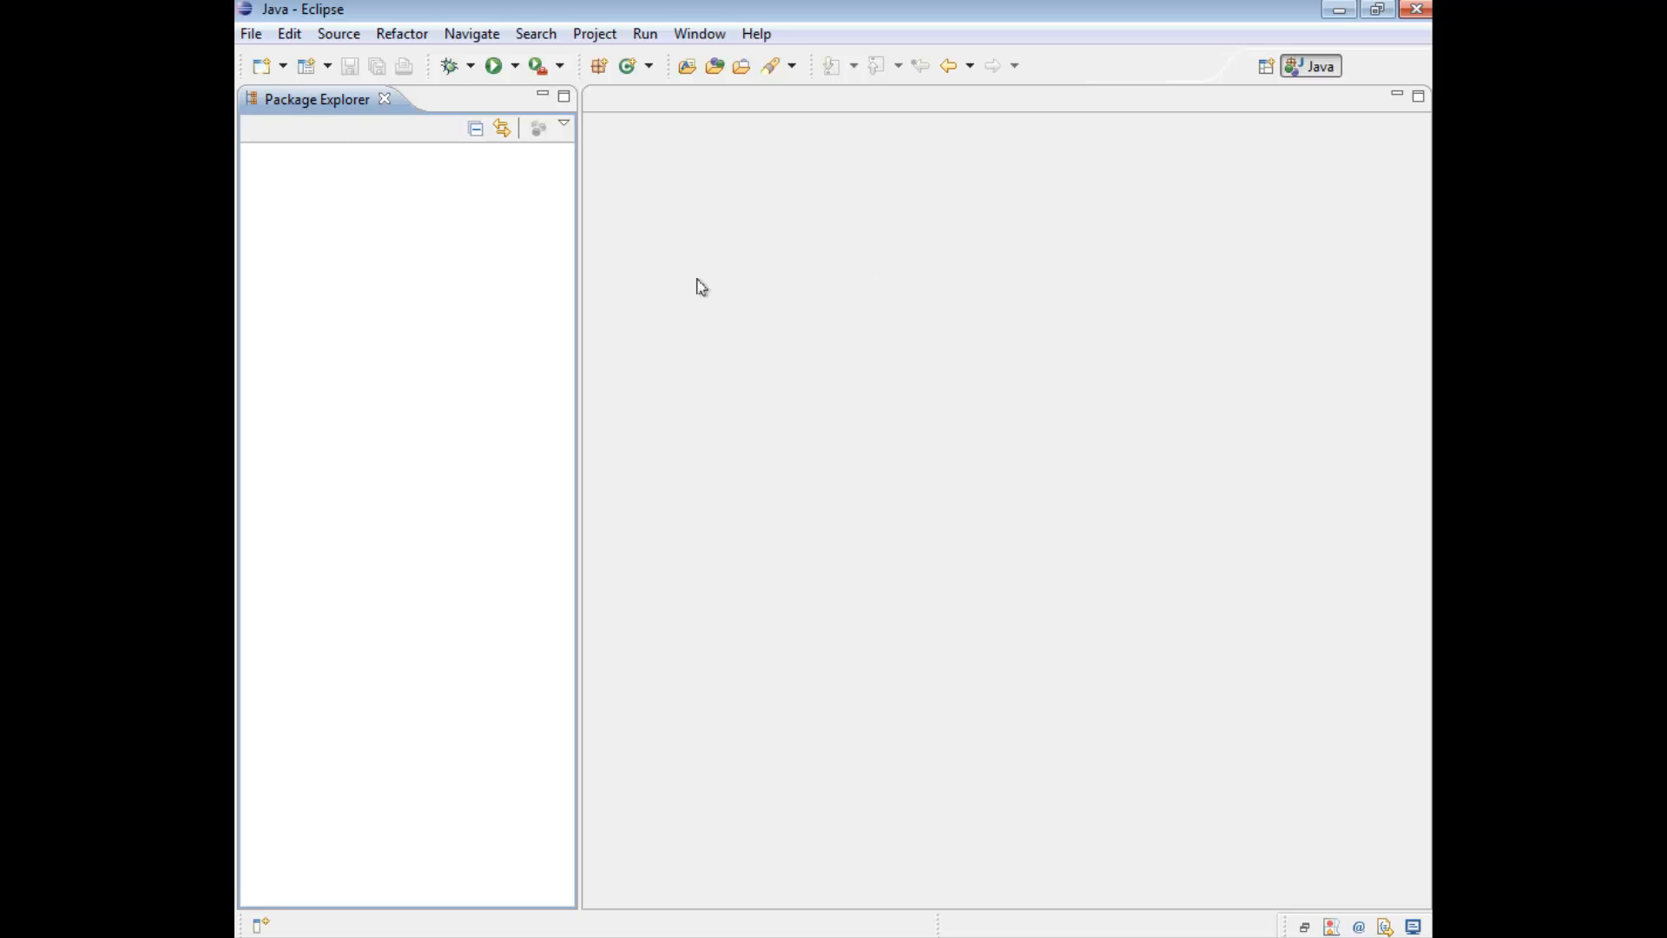
mouse_move(467, 289)
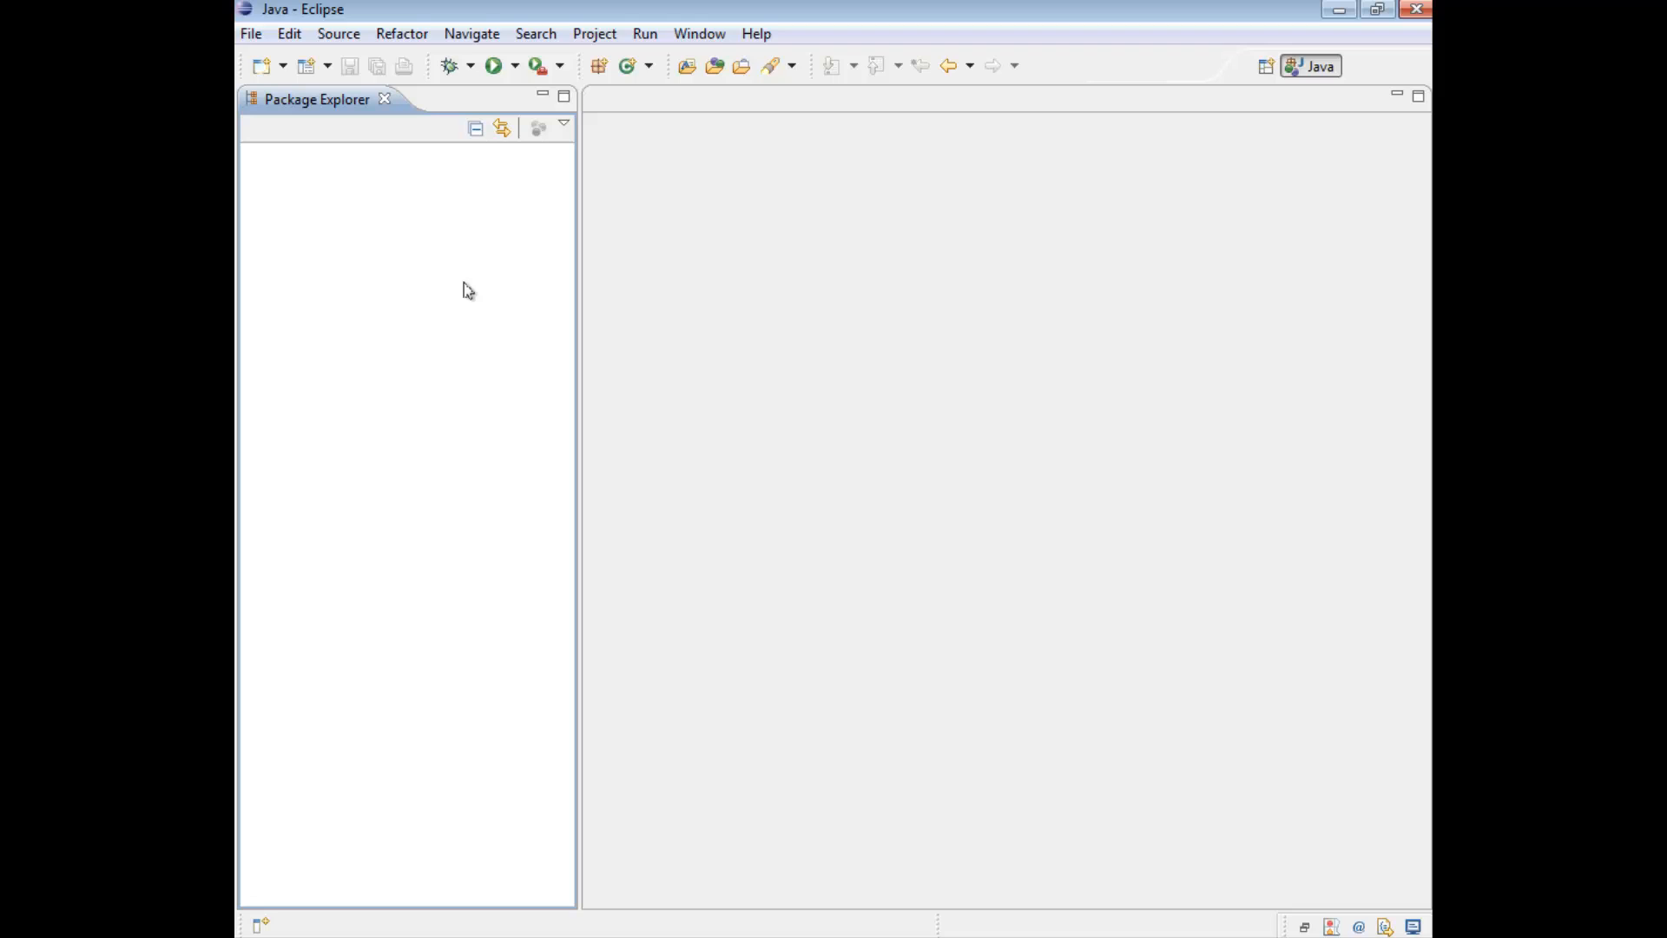
Start a new Maven Project using the maven-archetype-quickstart archetype
left_click(251, 33)
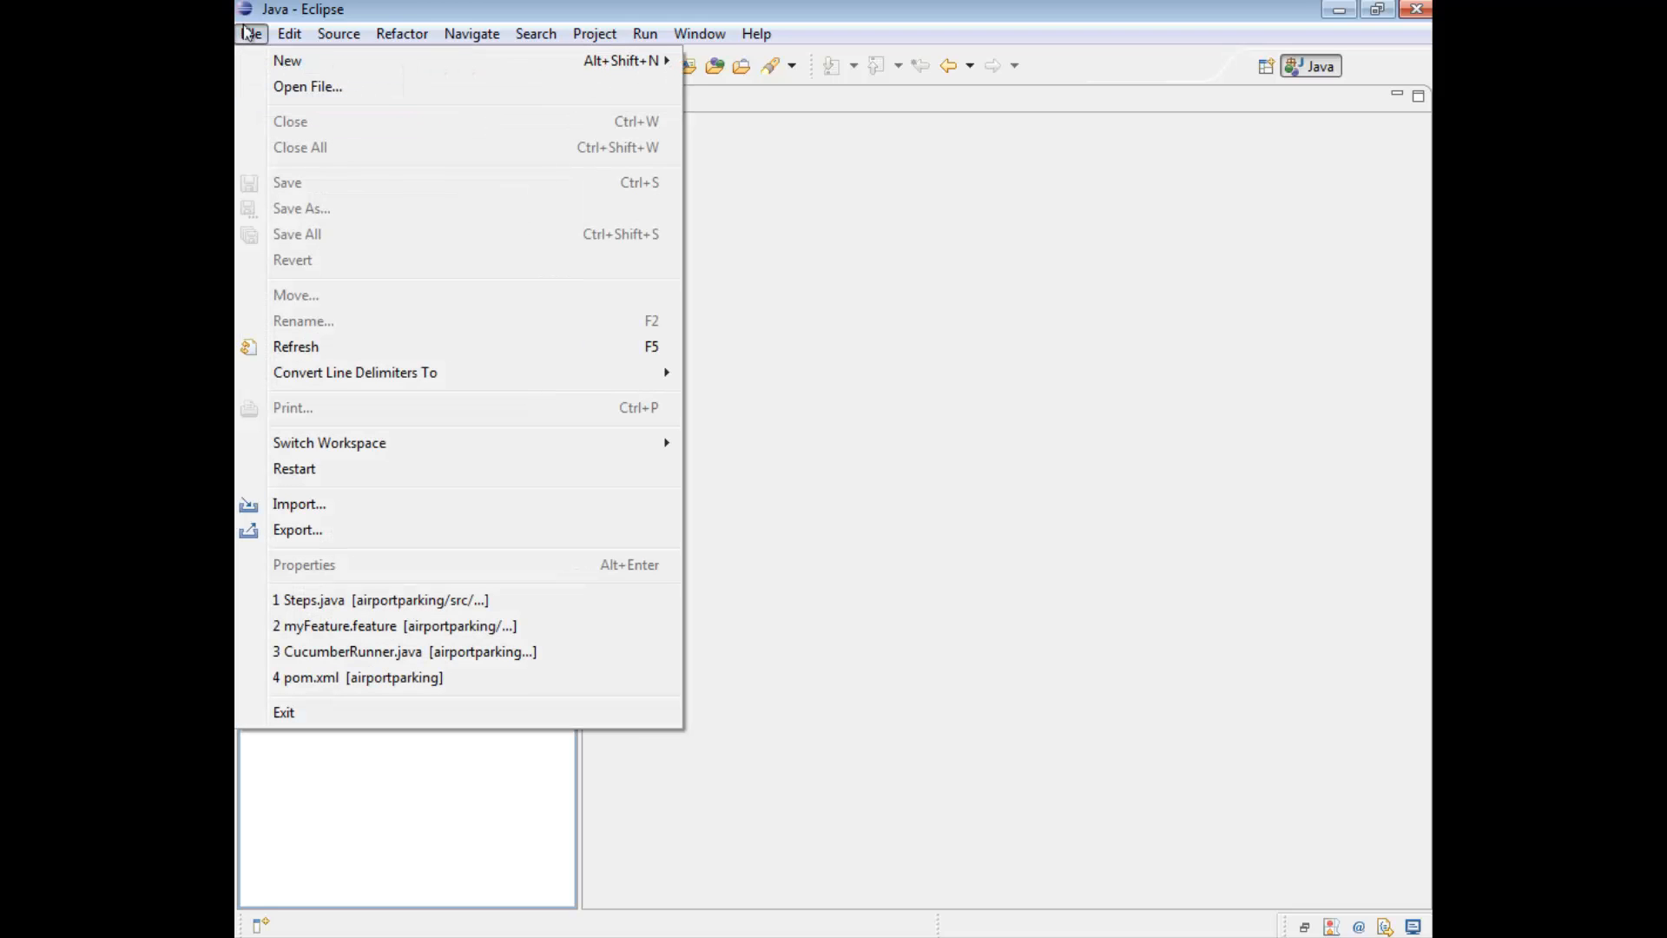
left_click(286, 60)
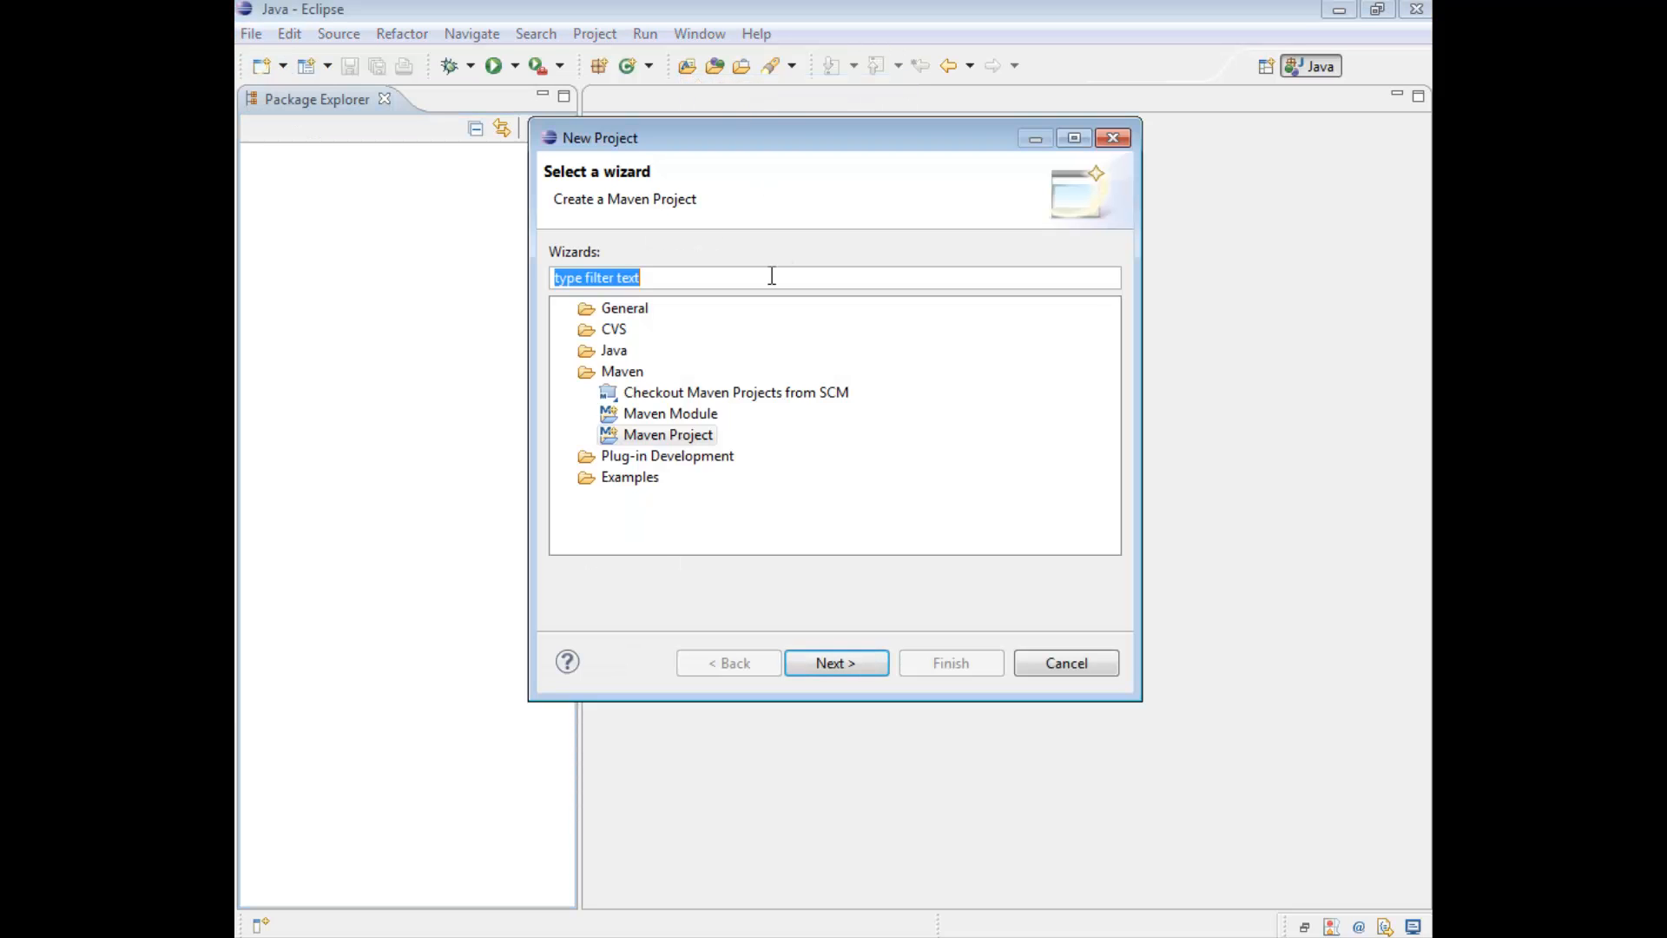
type("maven")
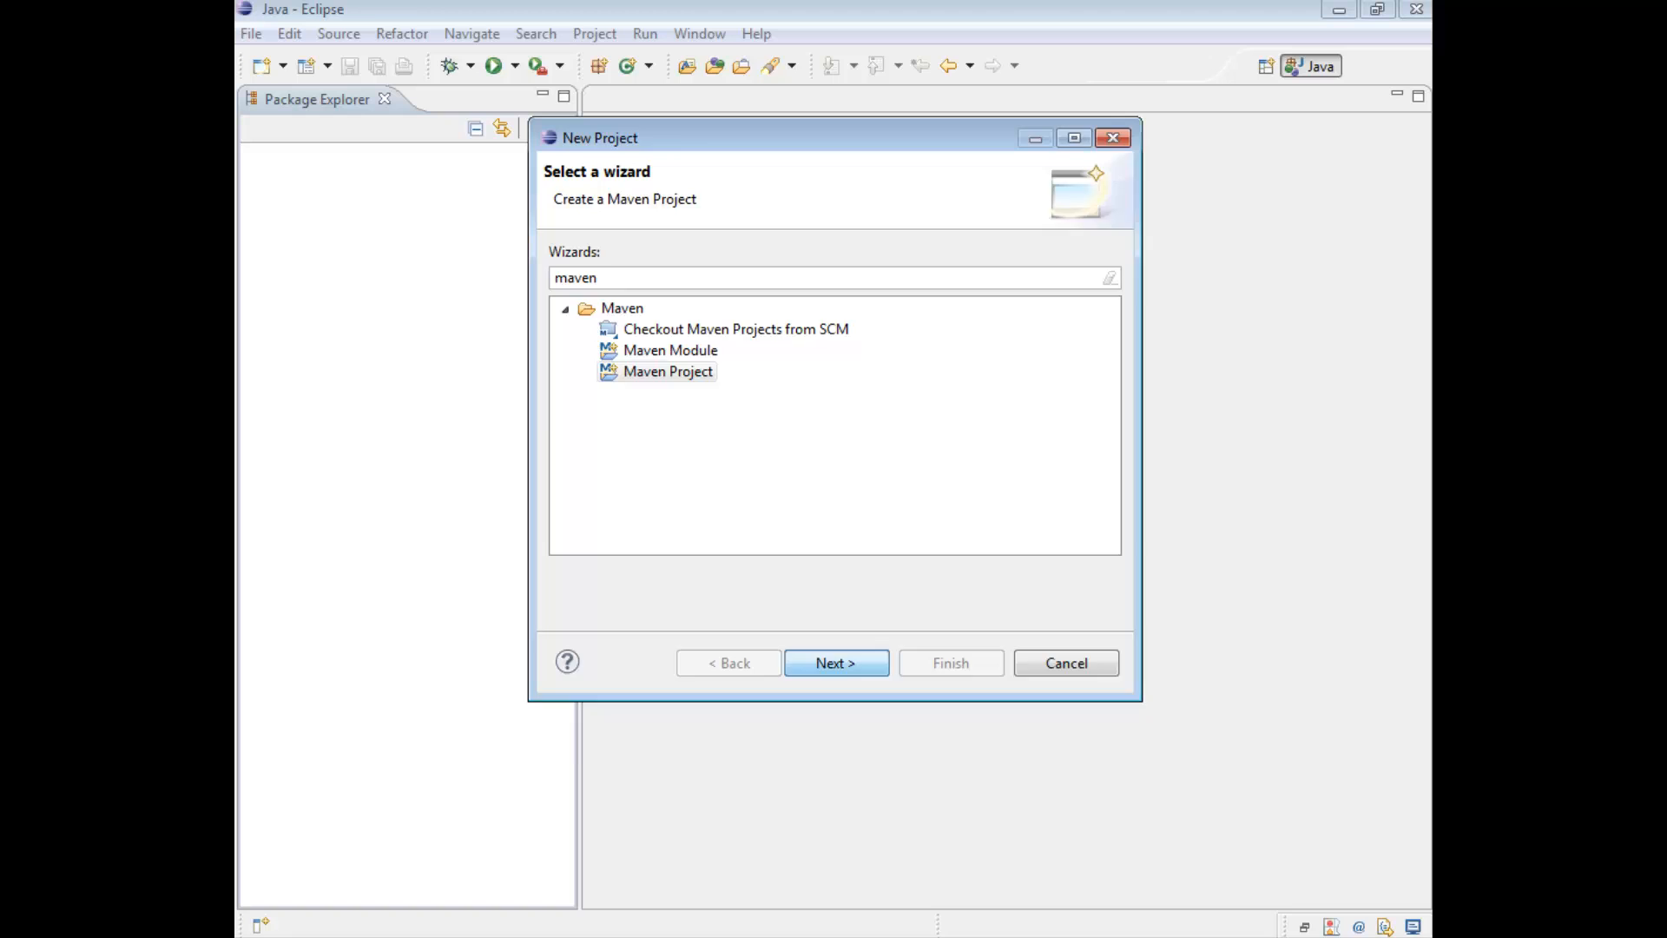
left_click(836, 664)
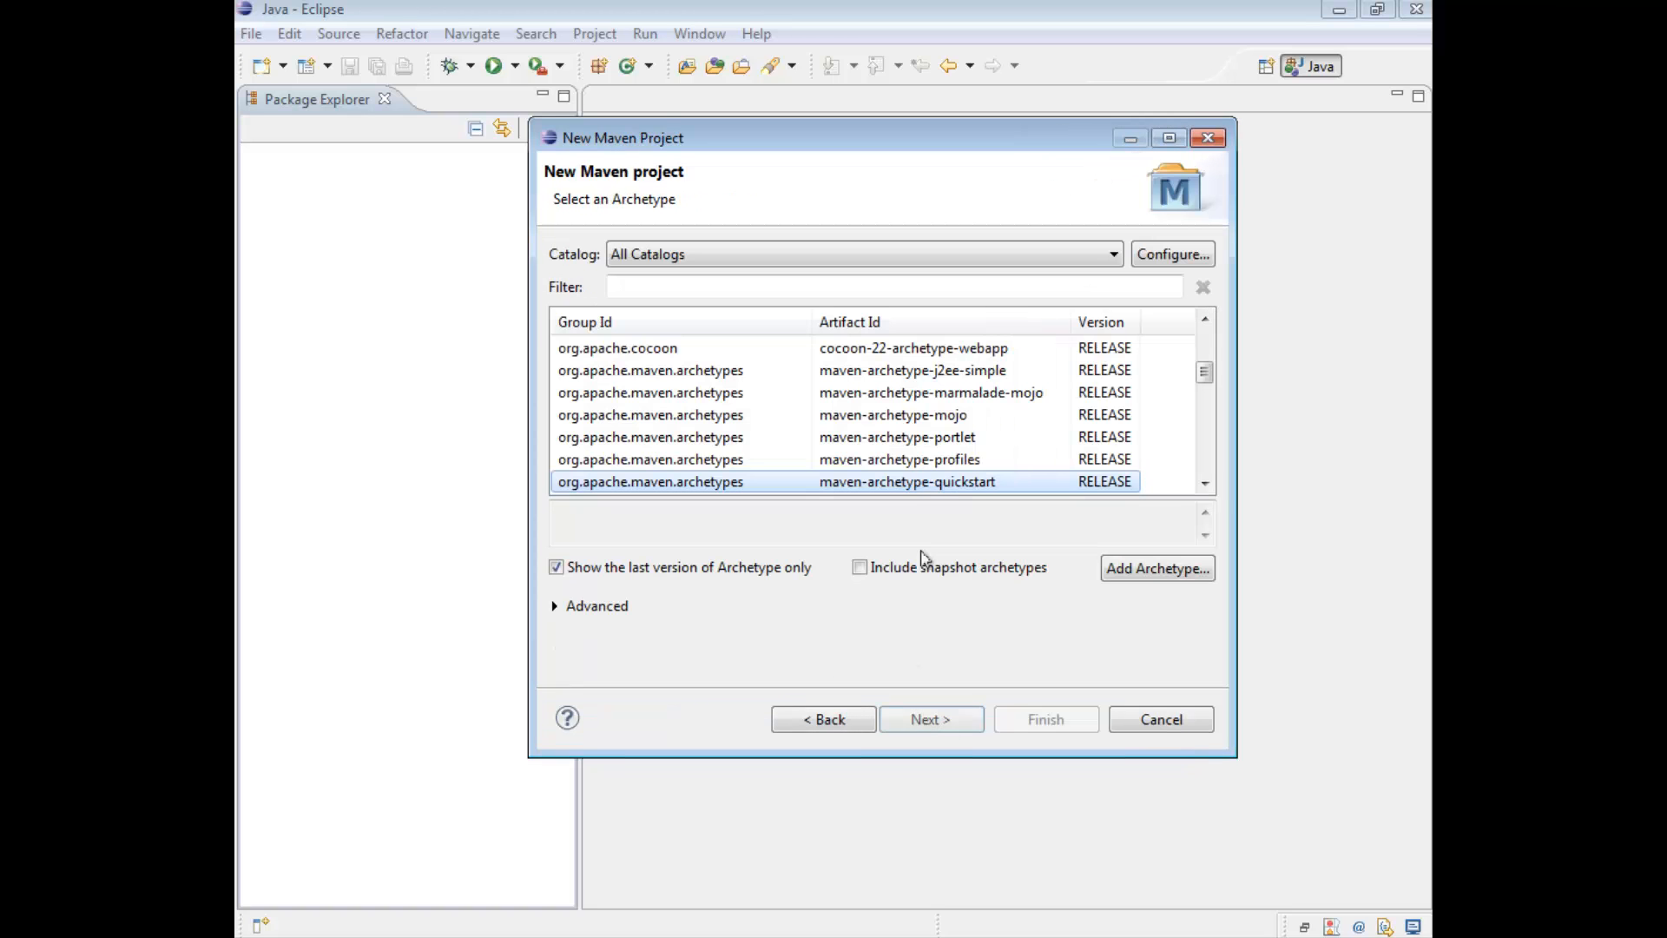
left_click(931, 719)
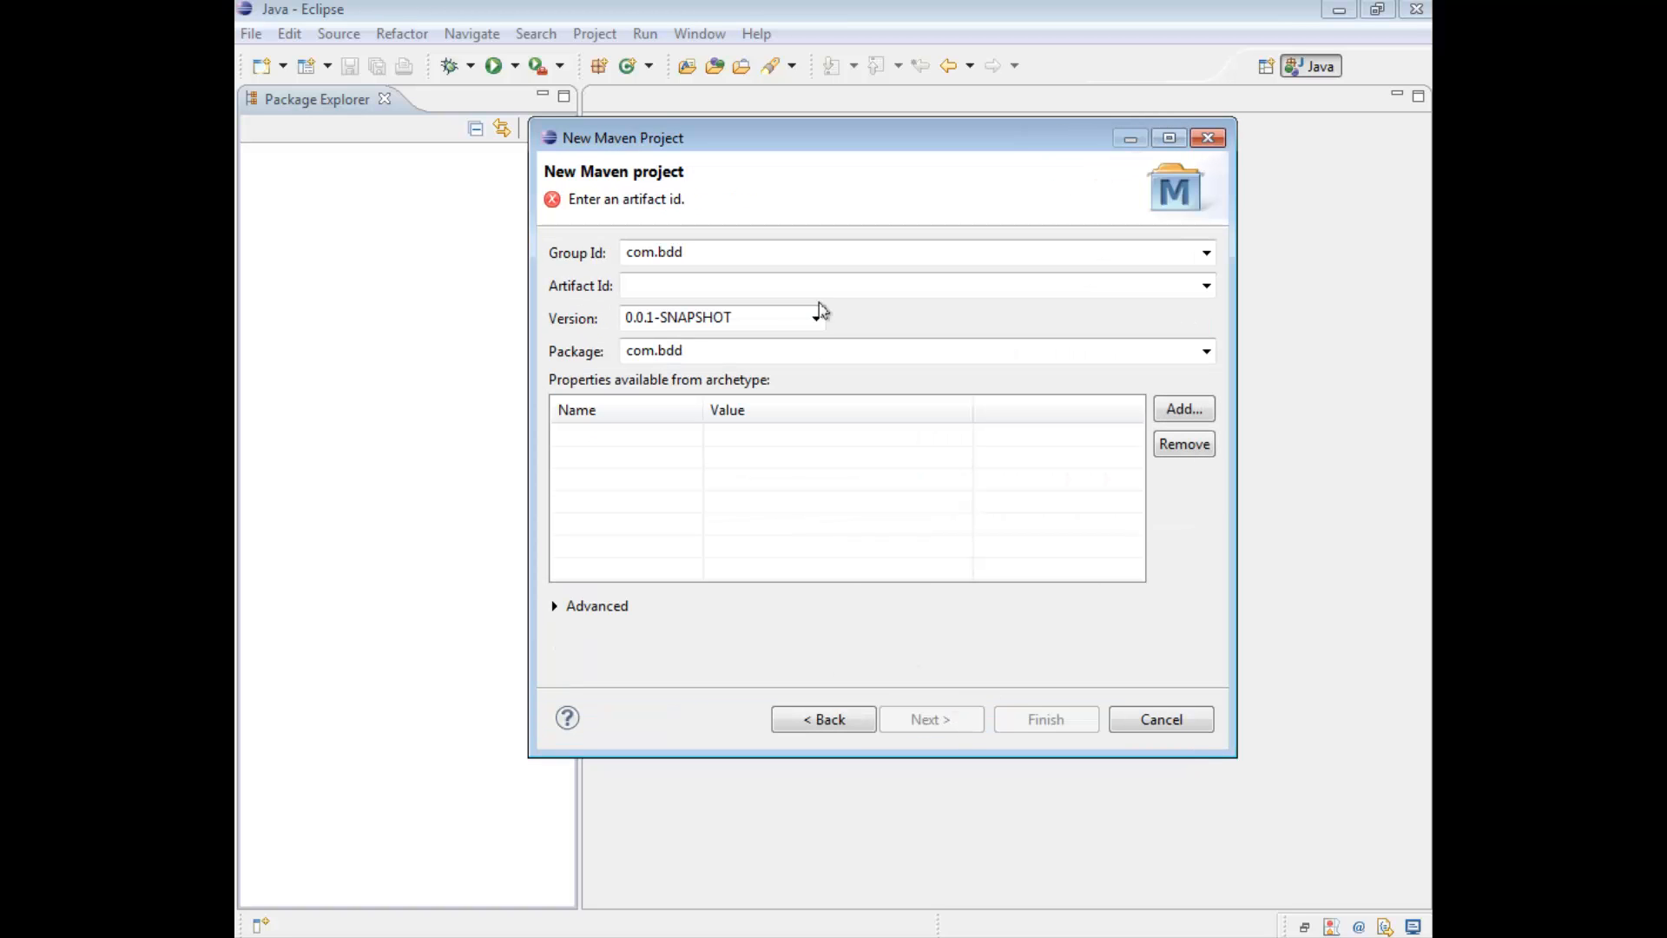
Set group com.cucumber, artifact MavenCucumberPrototype, package com.cucumber.mavenCucumberPrototype, and finish
triple_click(653, 252)
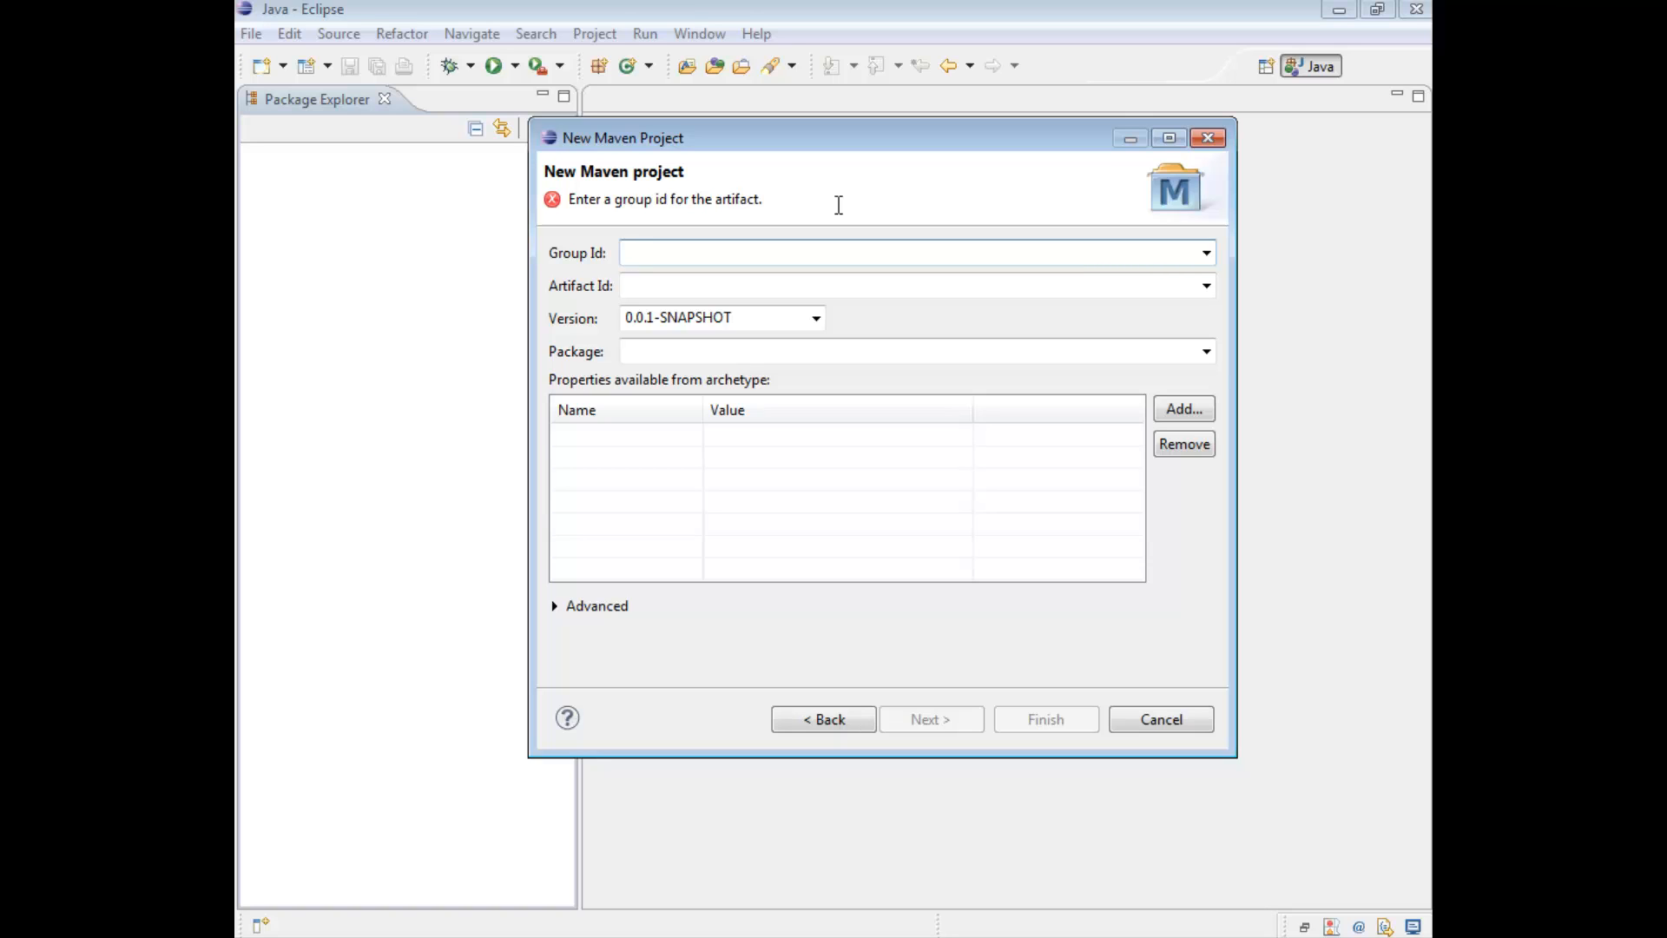
type("com.cucumber")
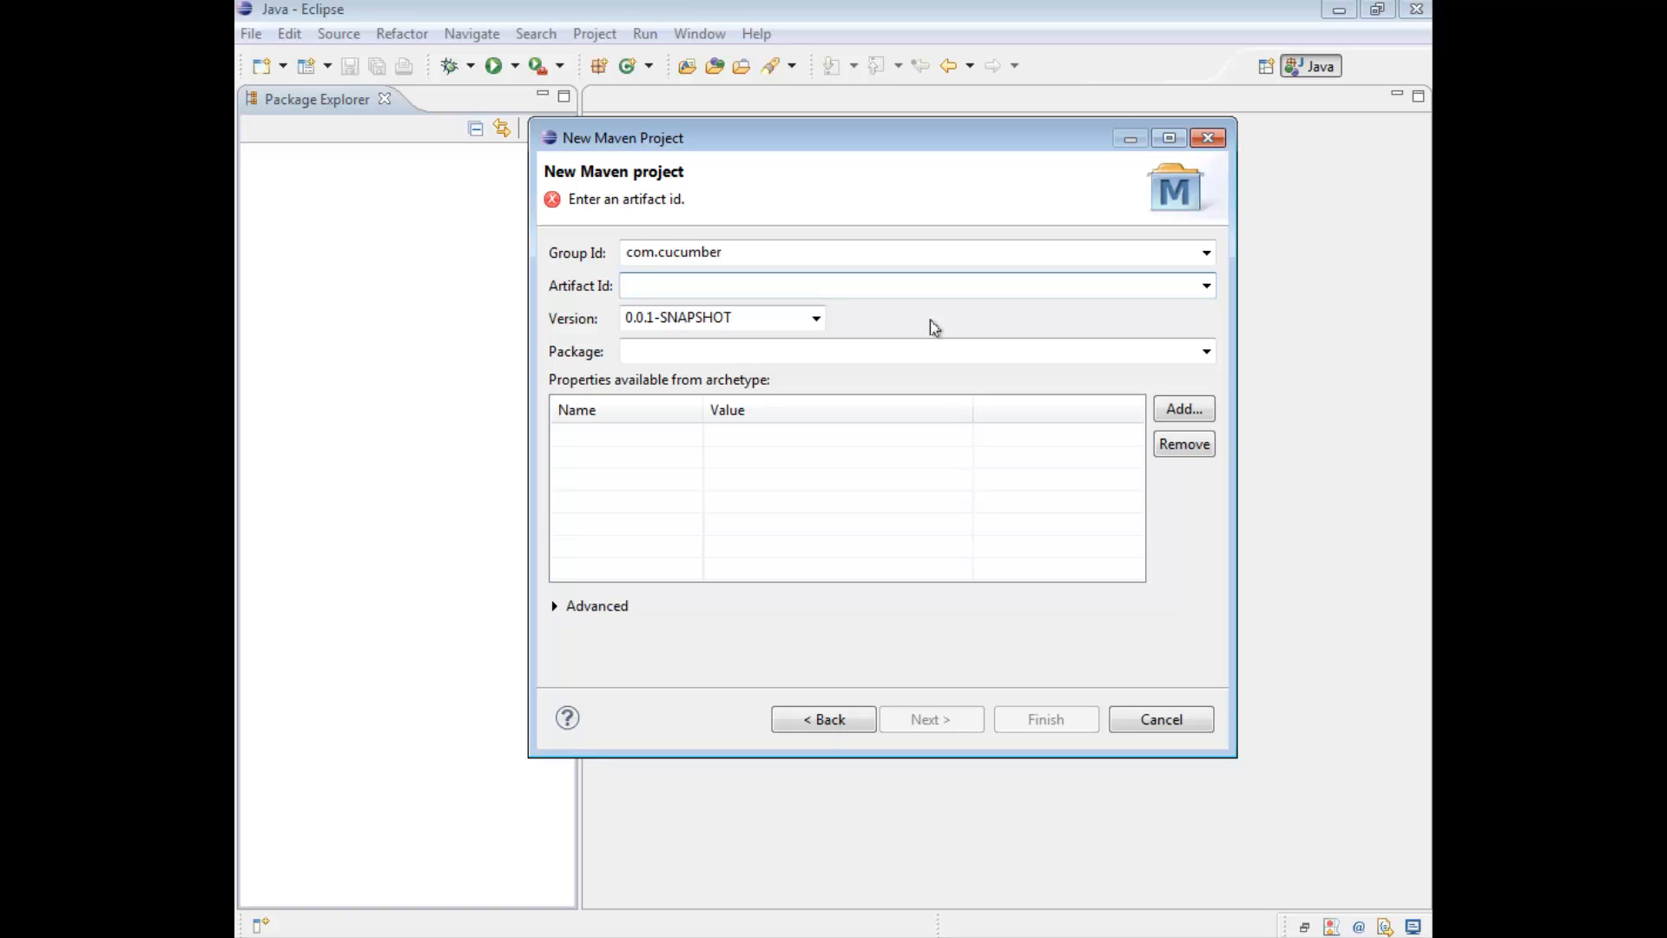
mouse_move(377, 157)
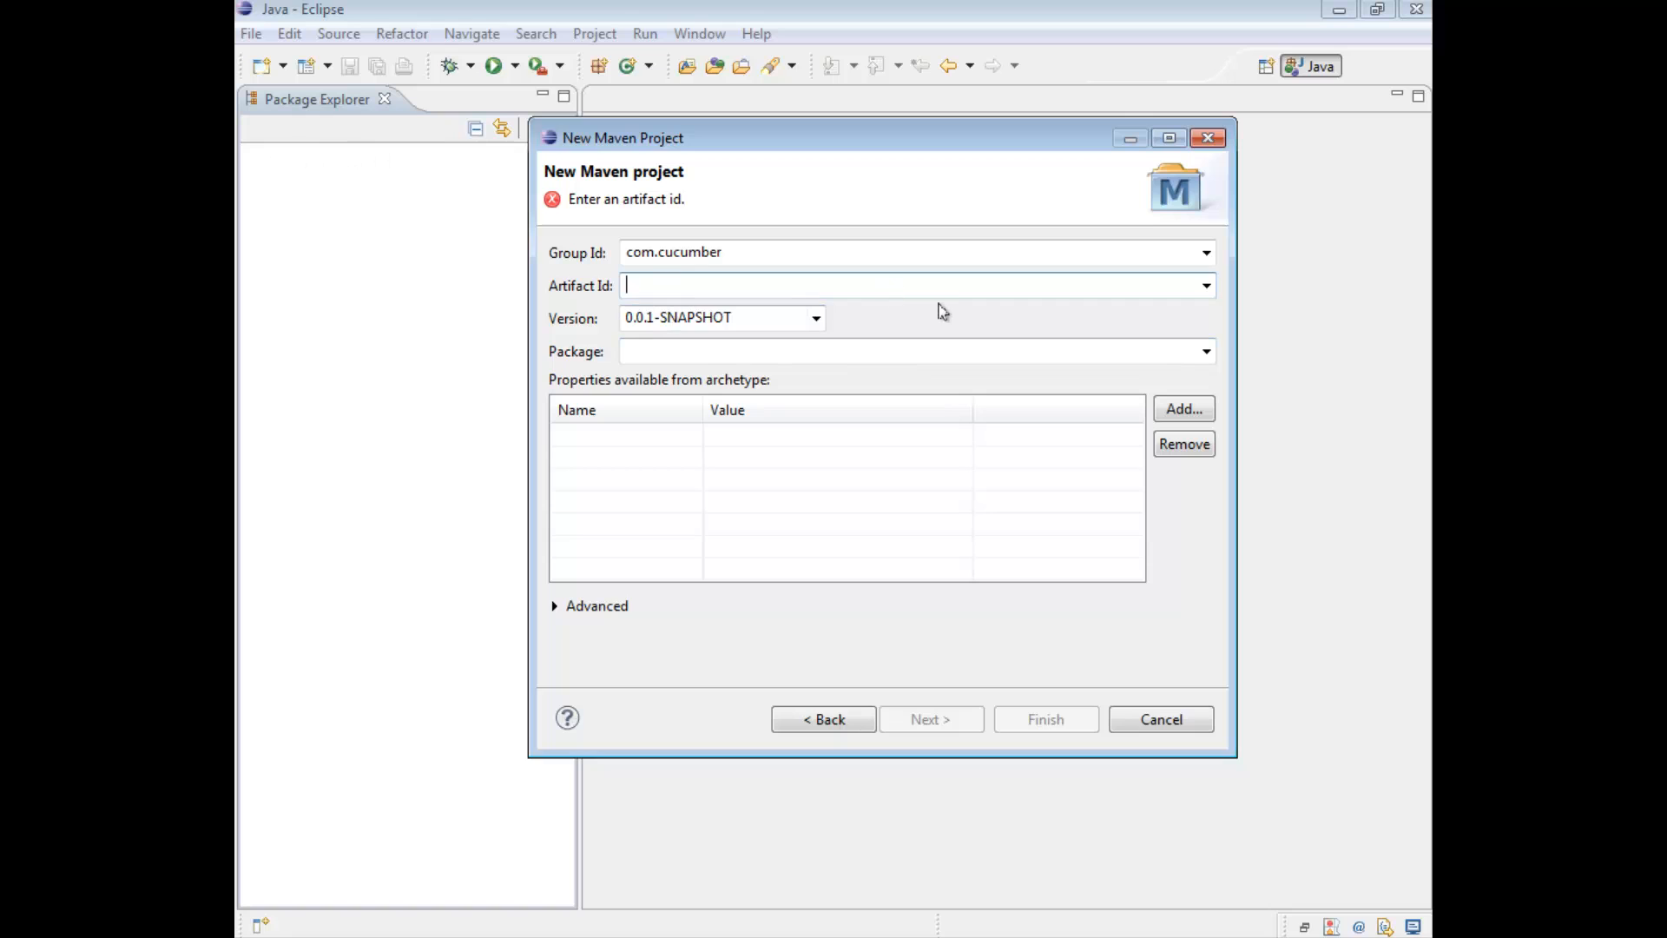
type("MavenCucumber")
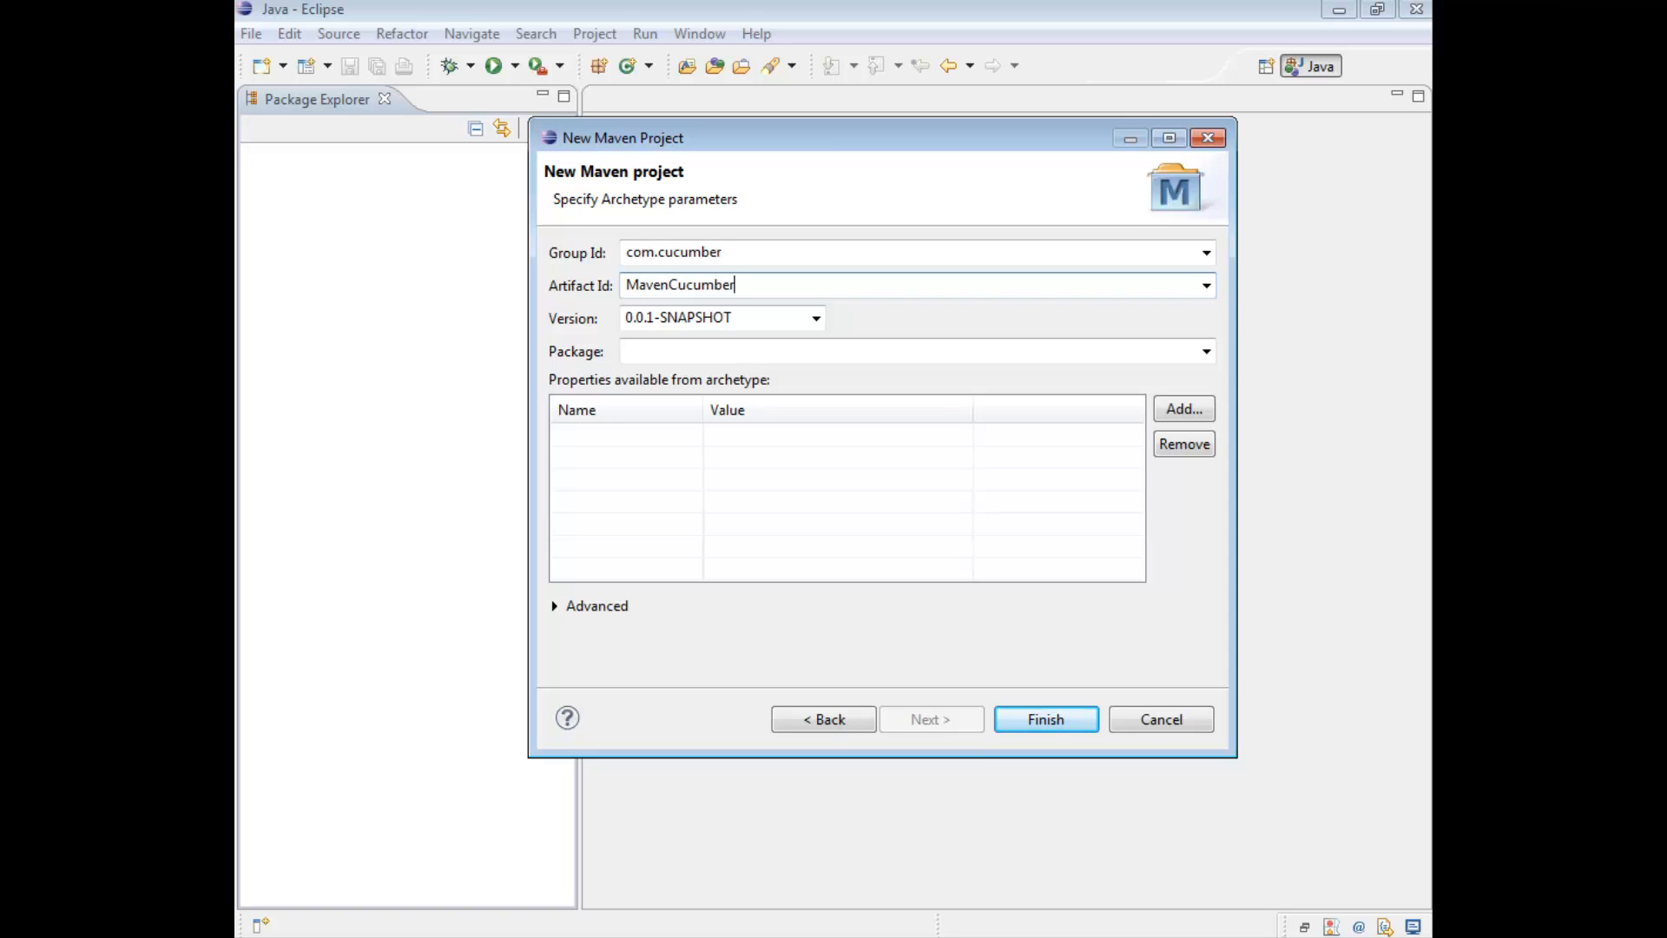
type("Proto")
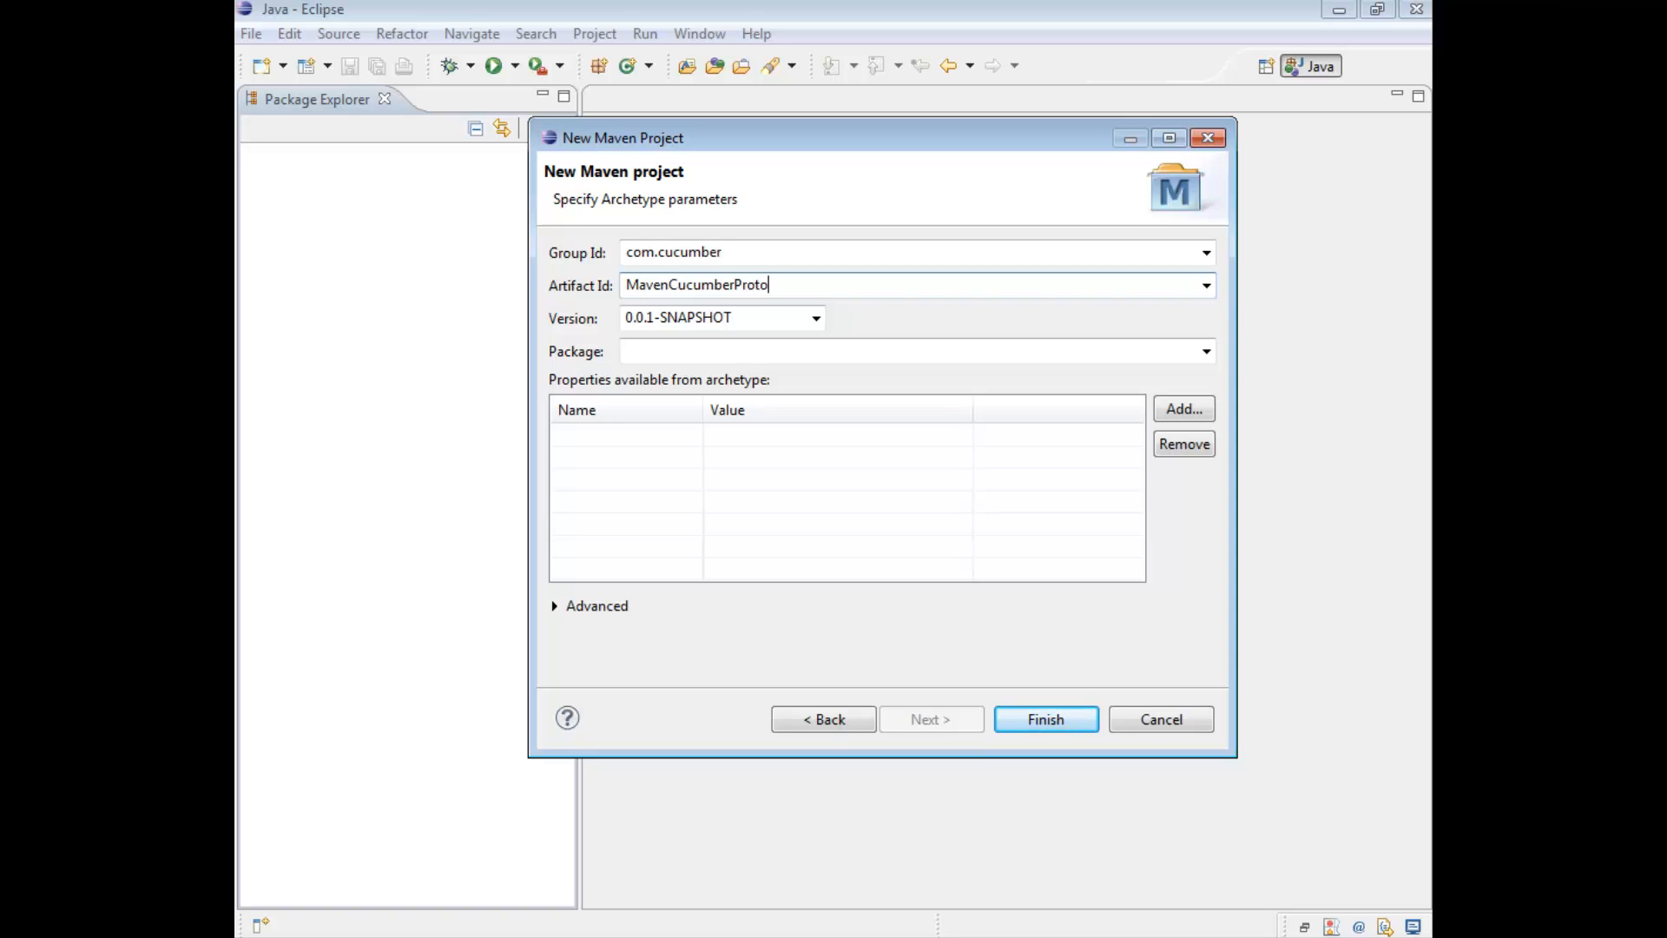
type("type")
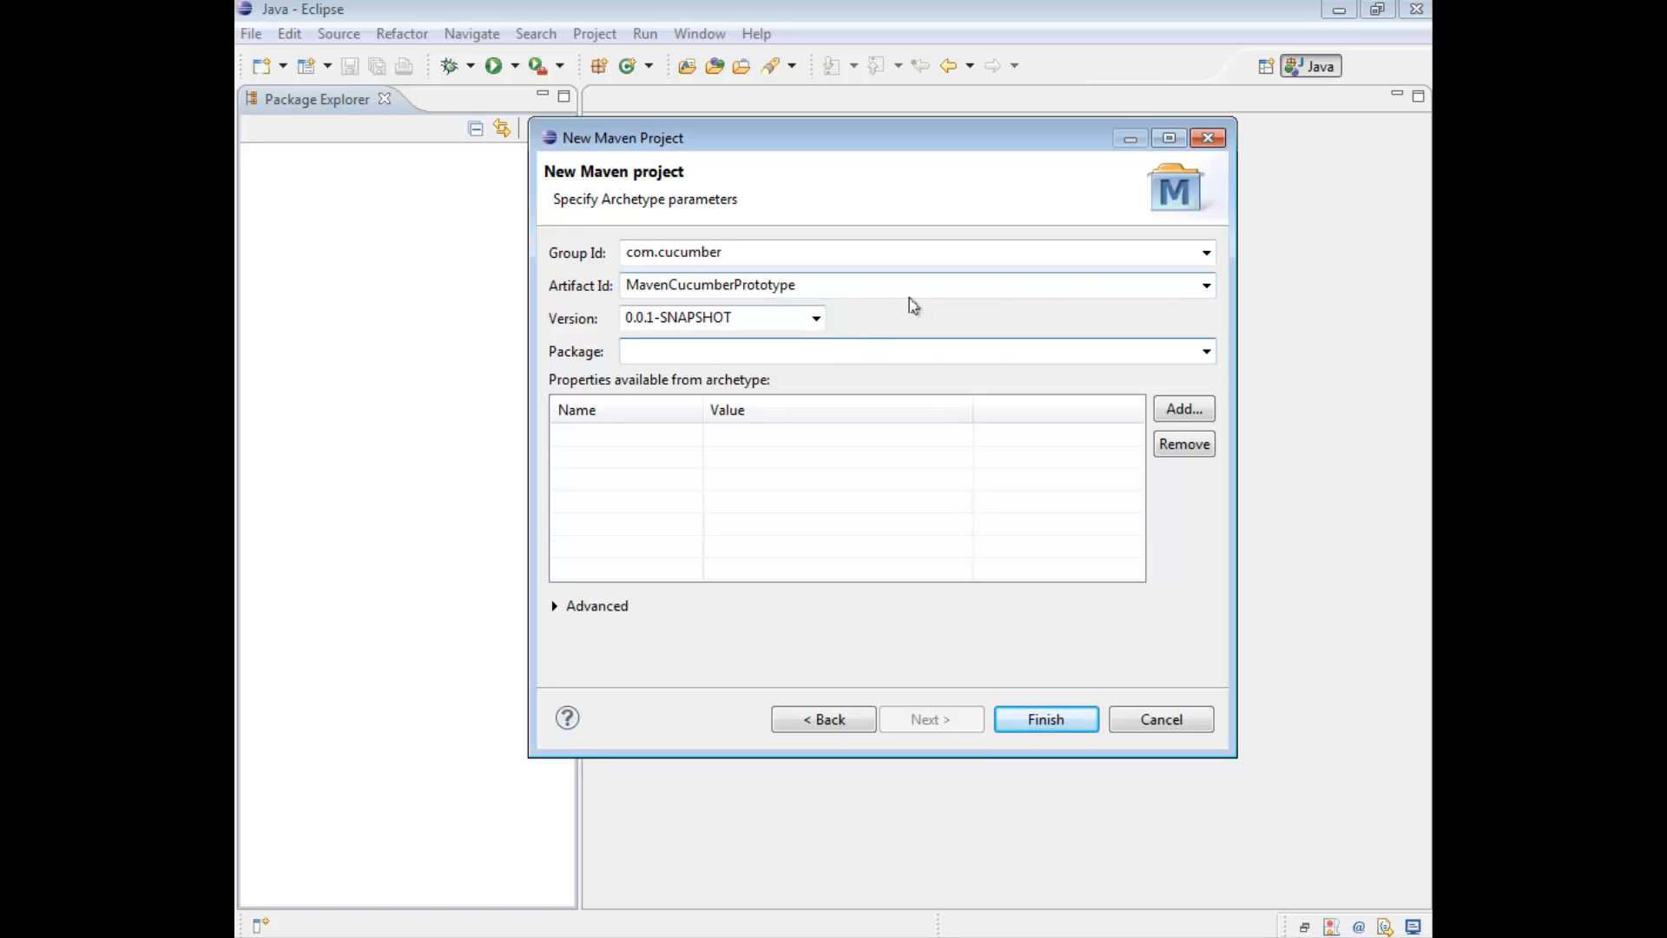
type("com.")
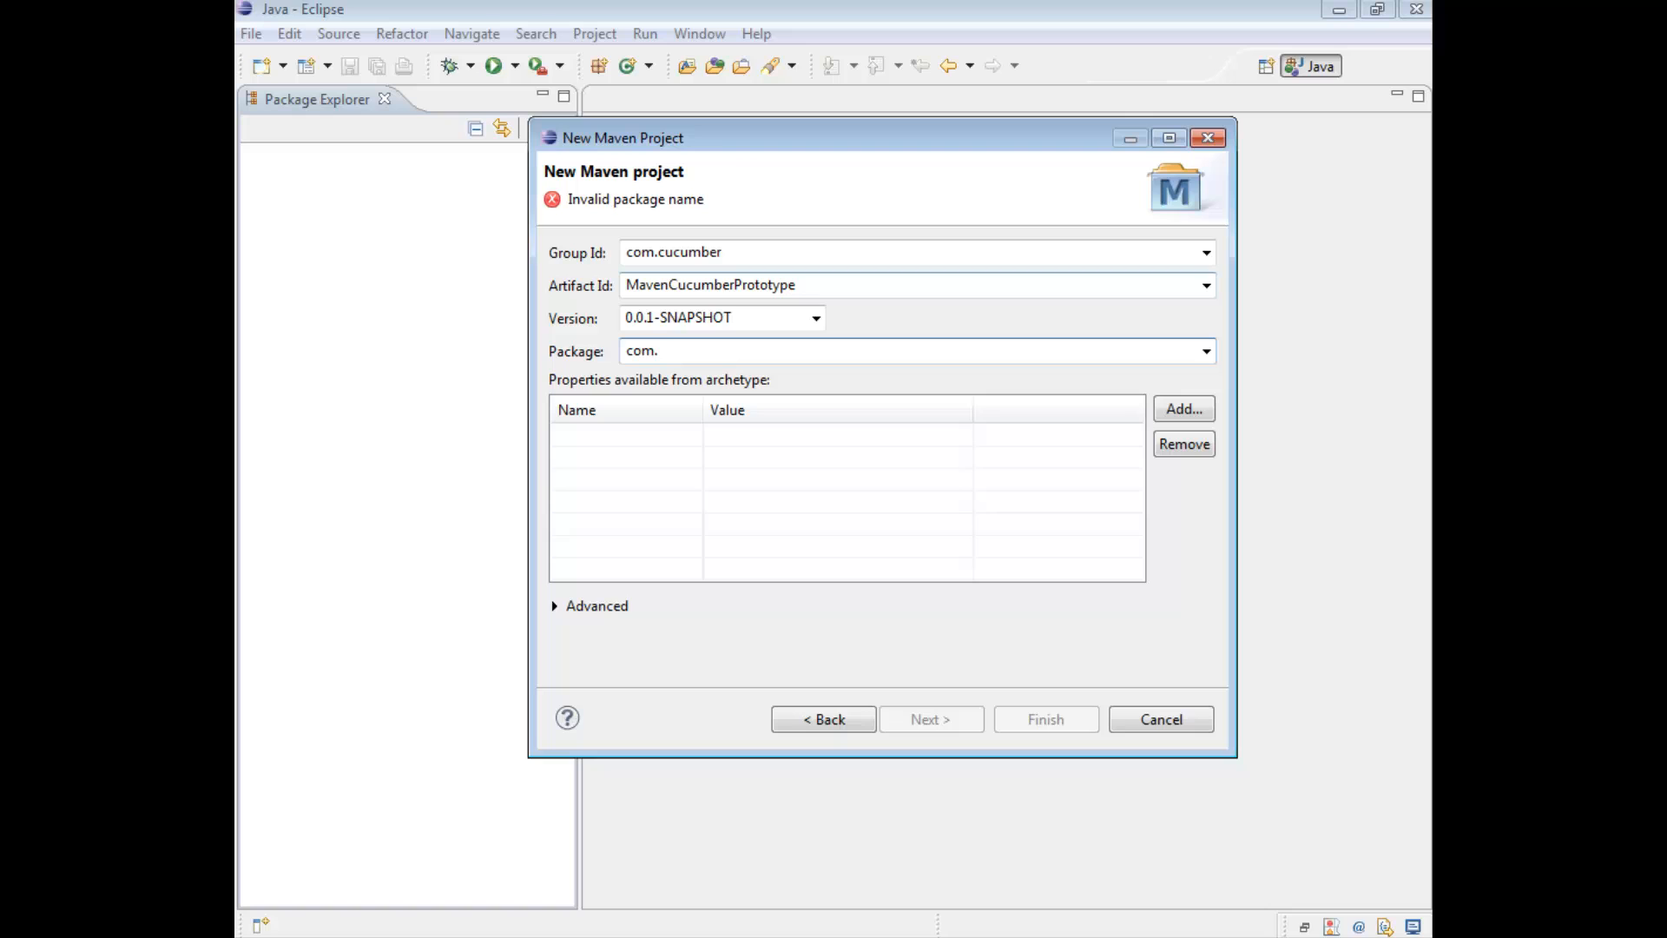
type("cucumber")
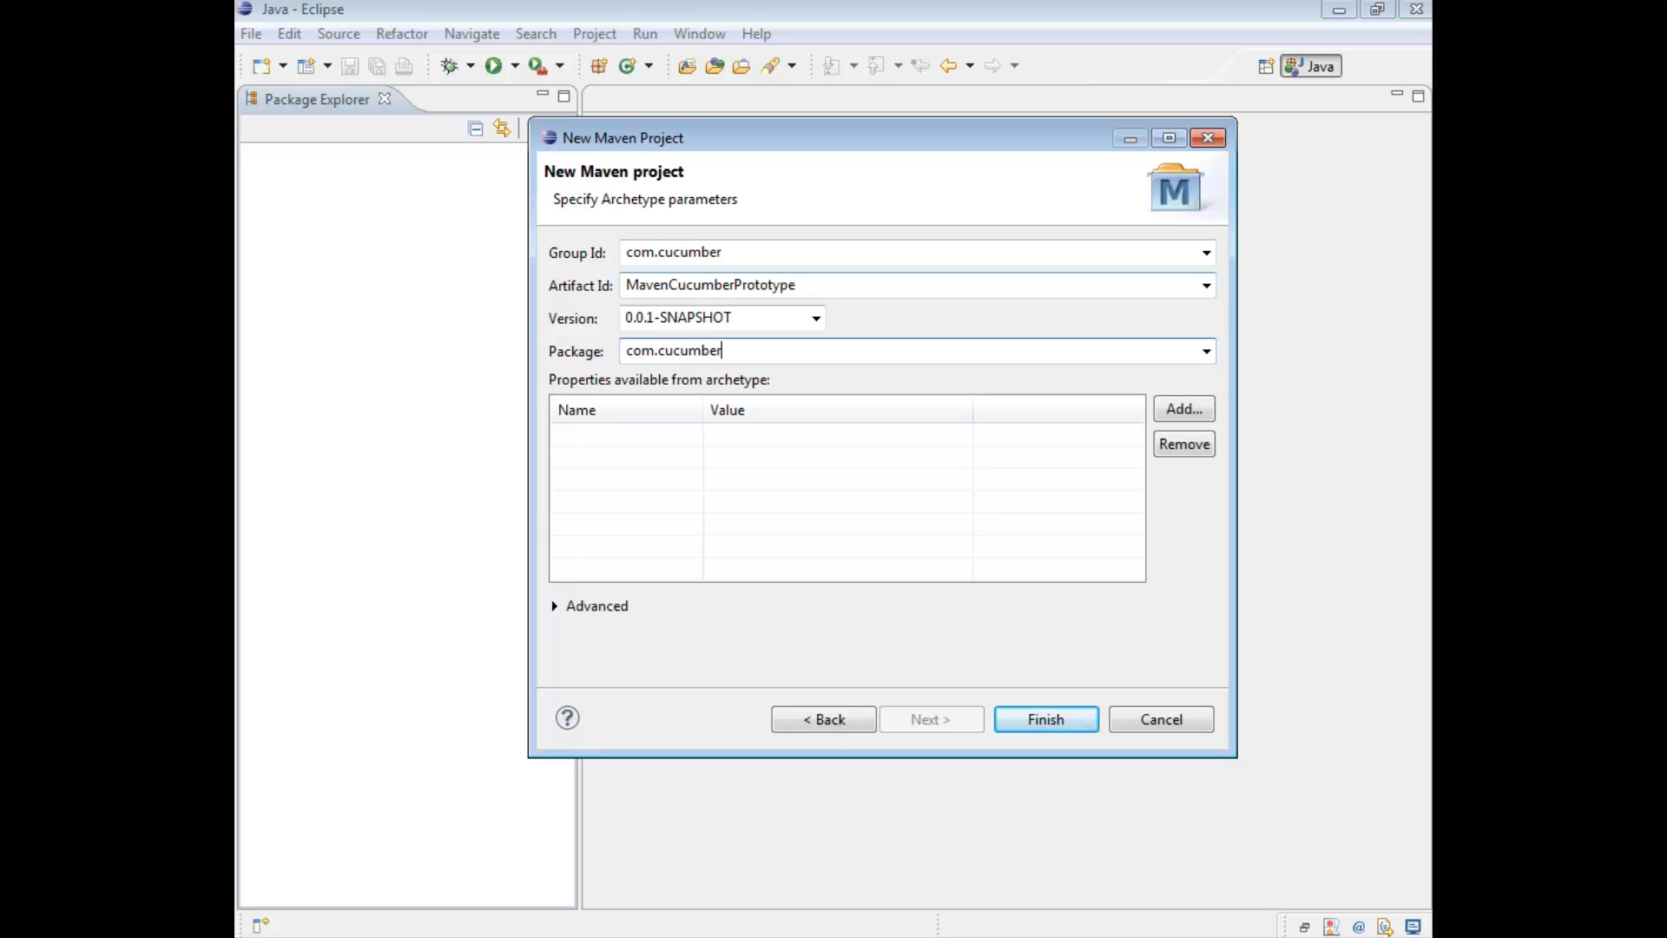
type(".")
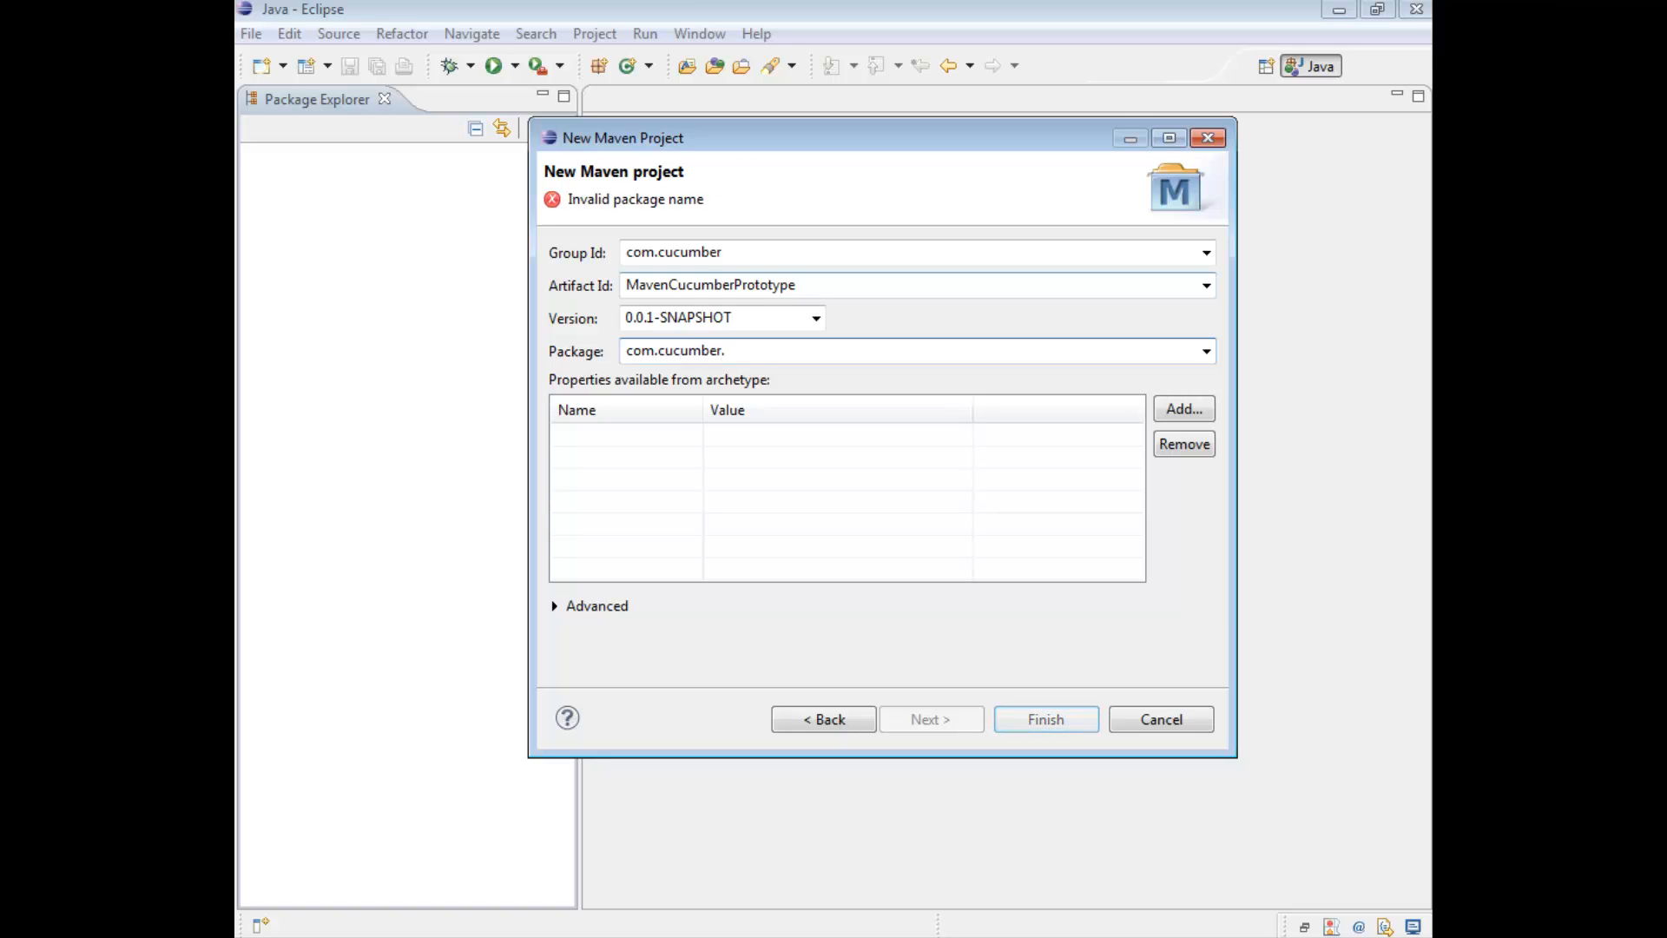
type("m")
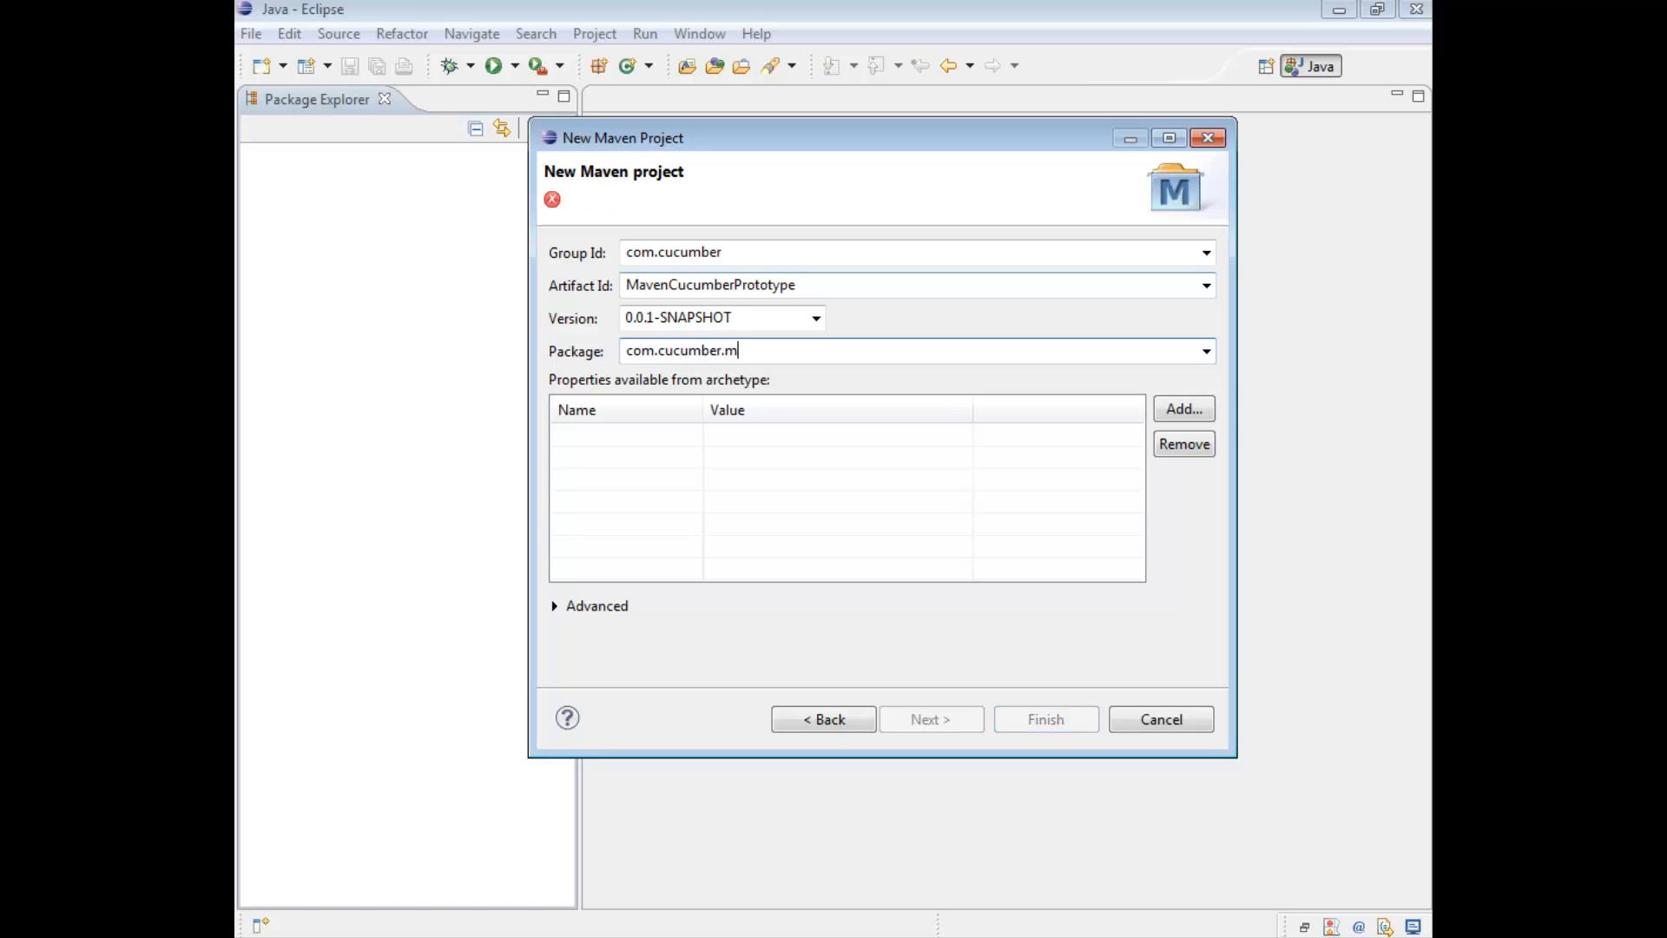
type("avenCucumber")
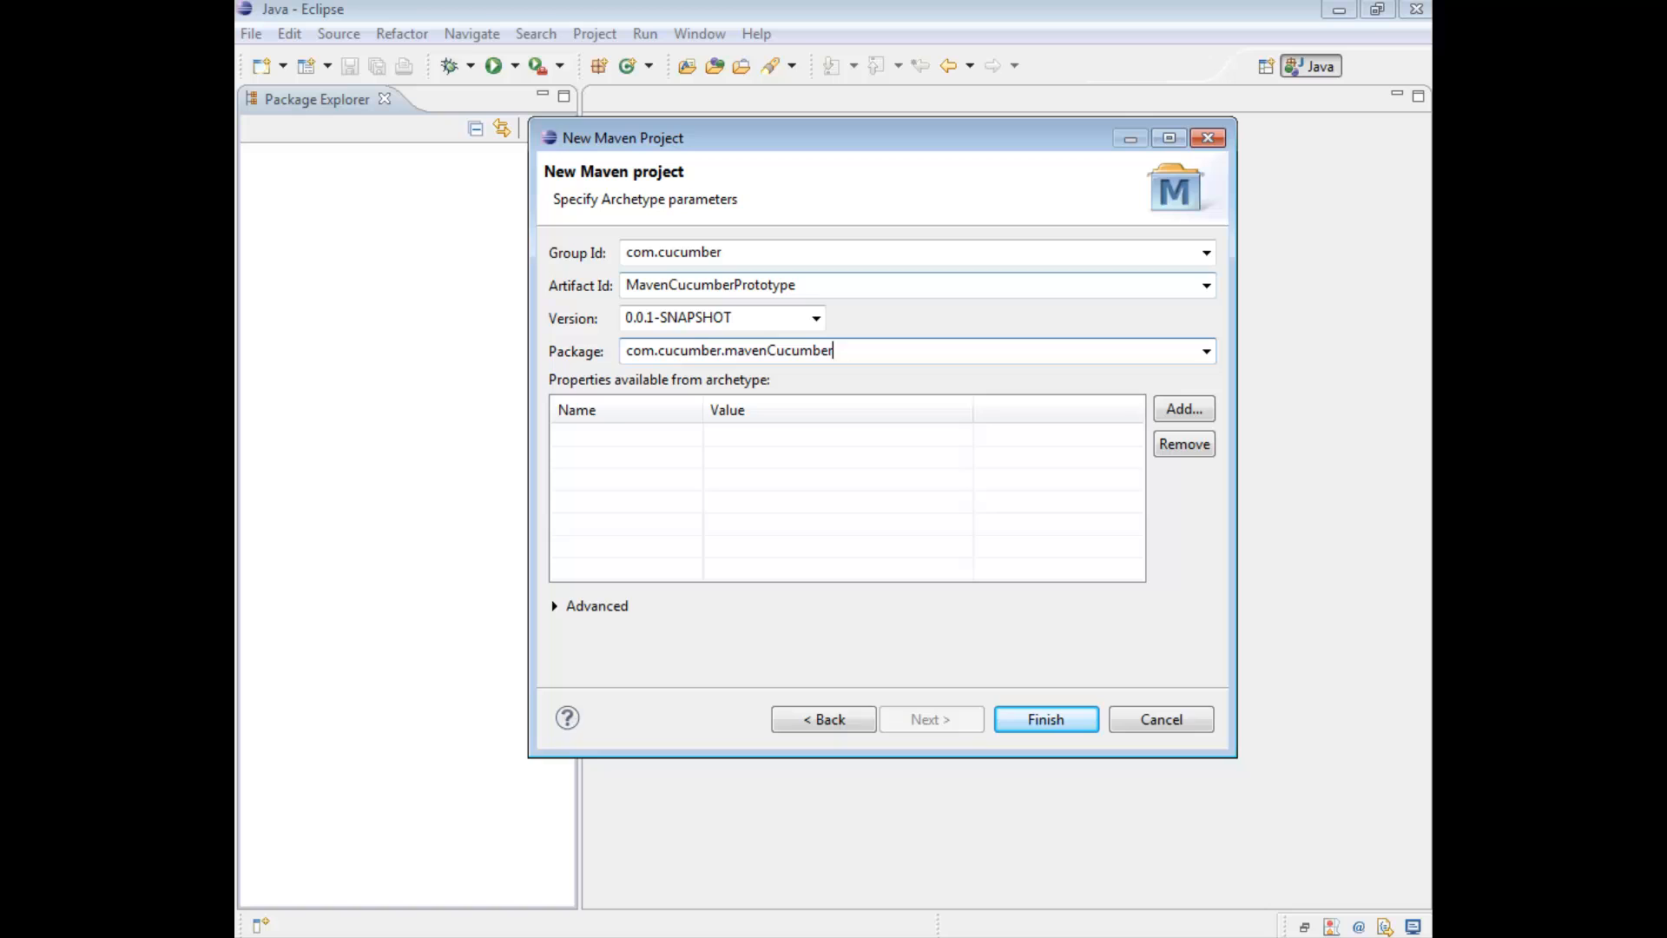
type("Prototype")
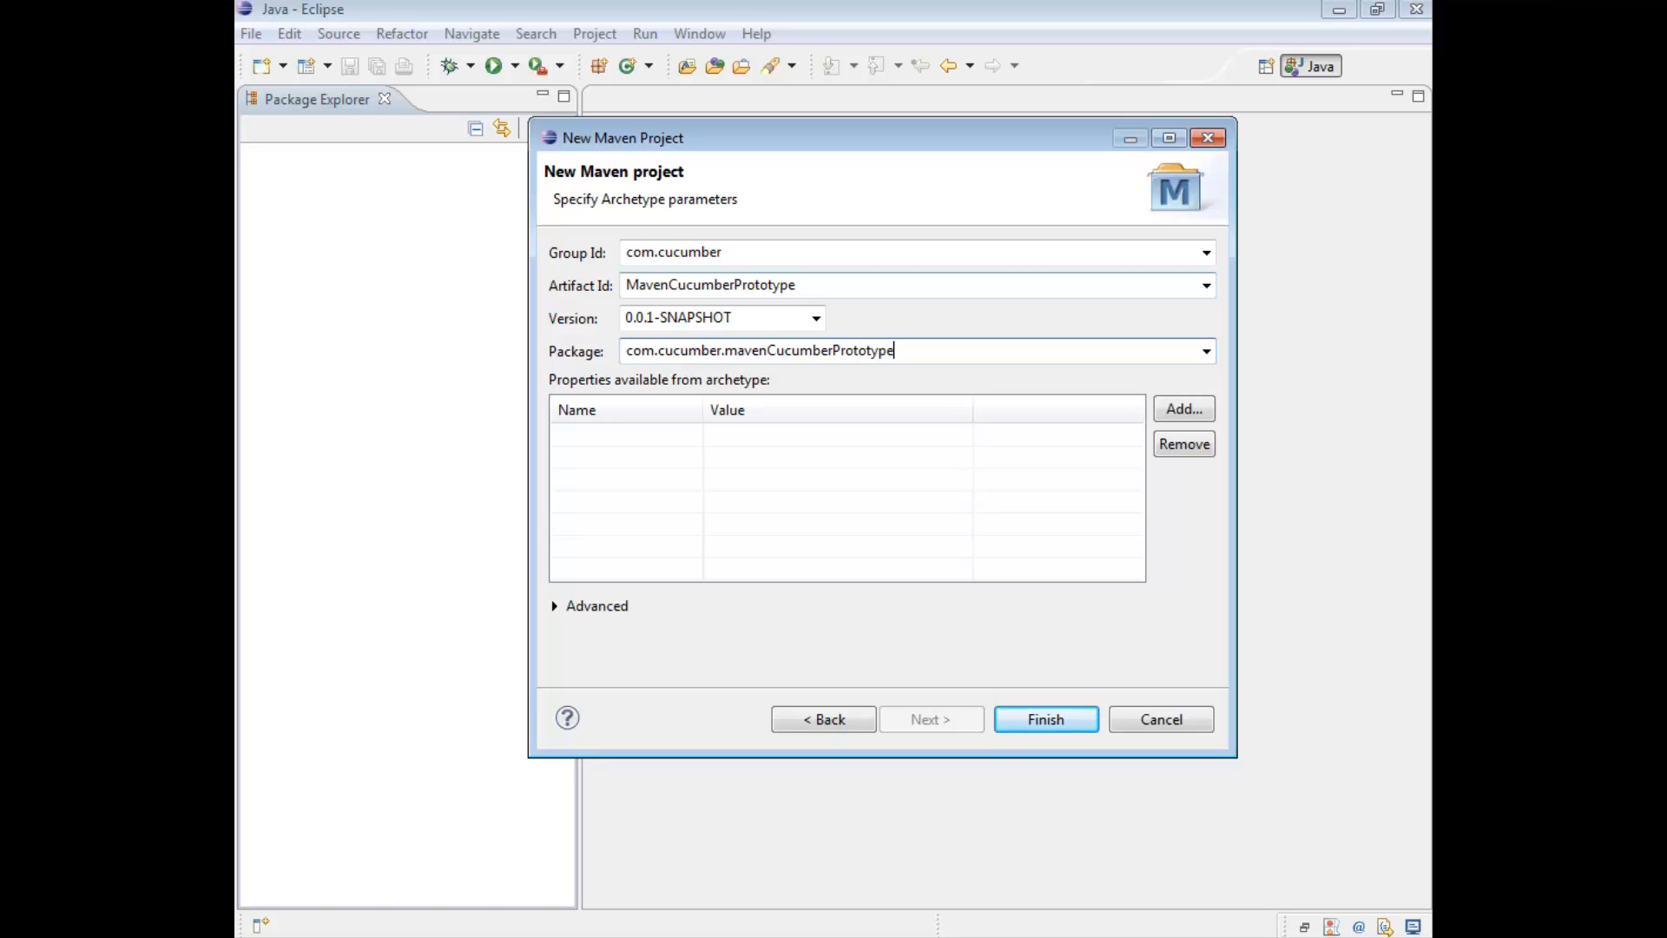
left_click(1046, 719)
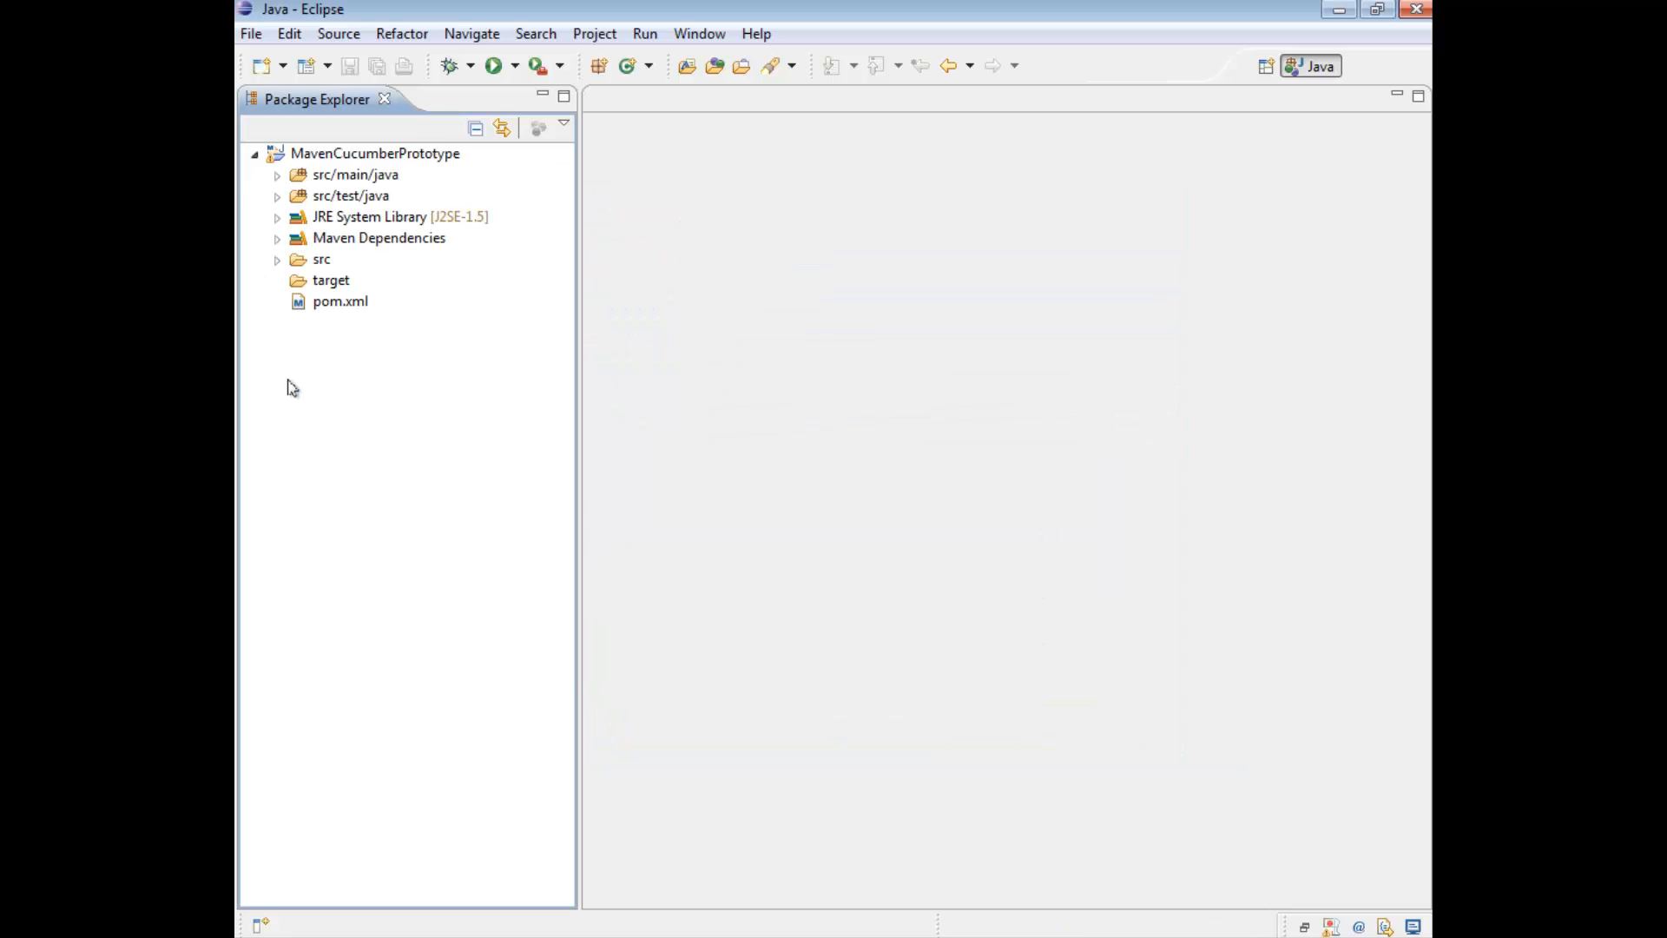
mouse_move(366, 390)
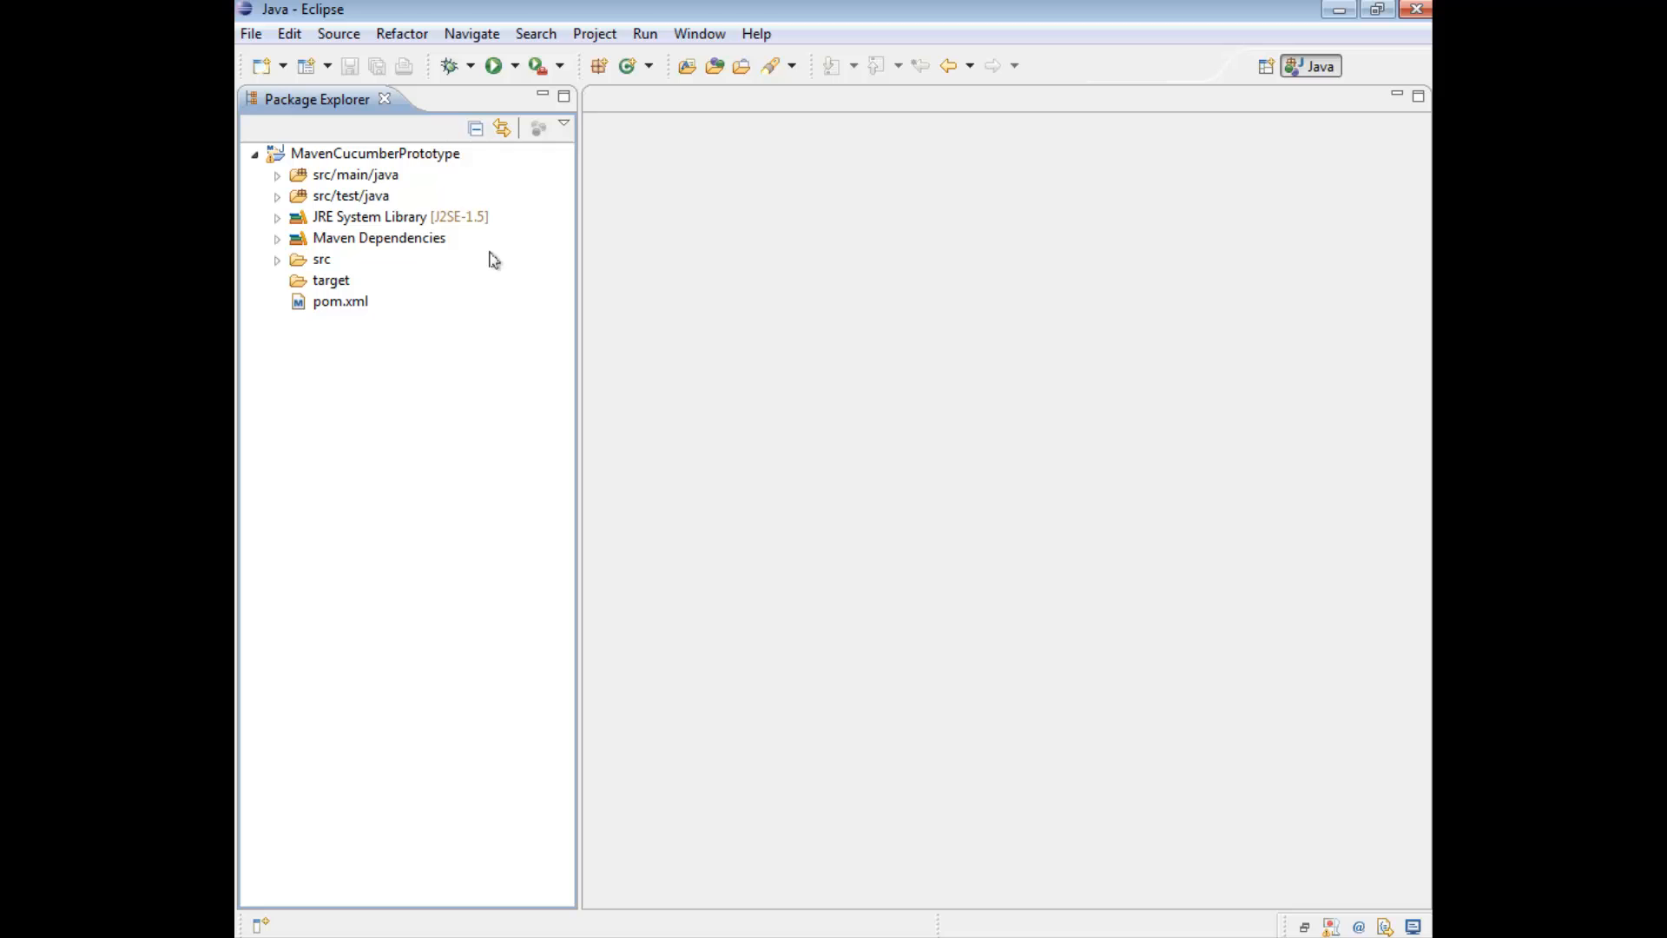
mouse_move(488, 255)
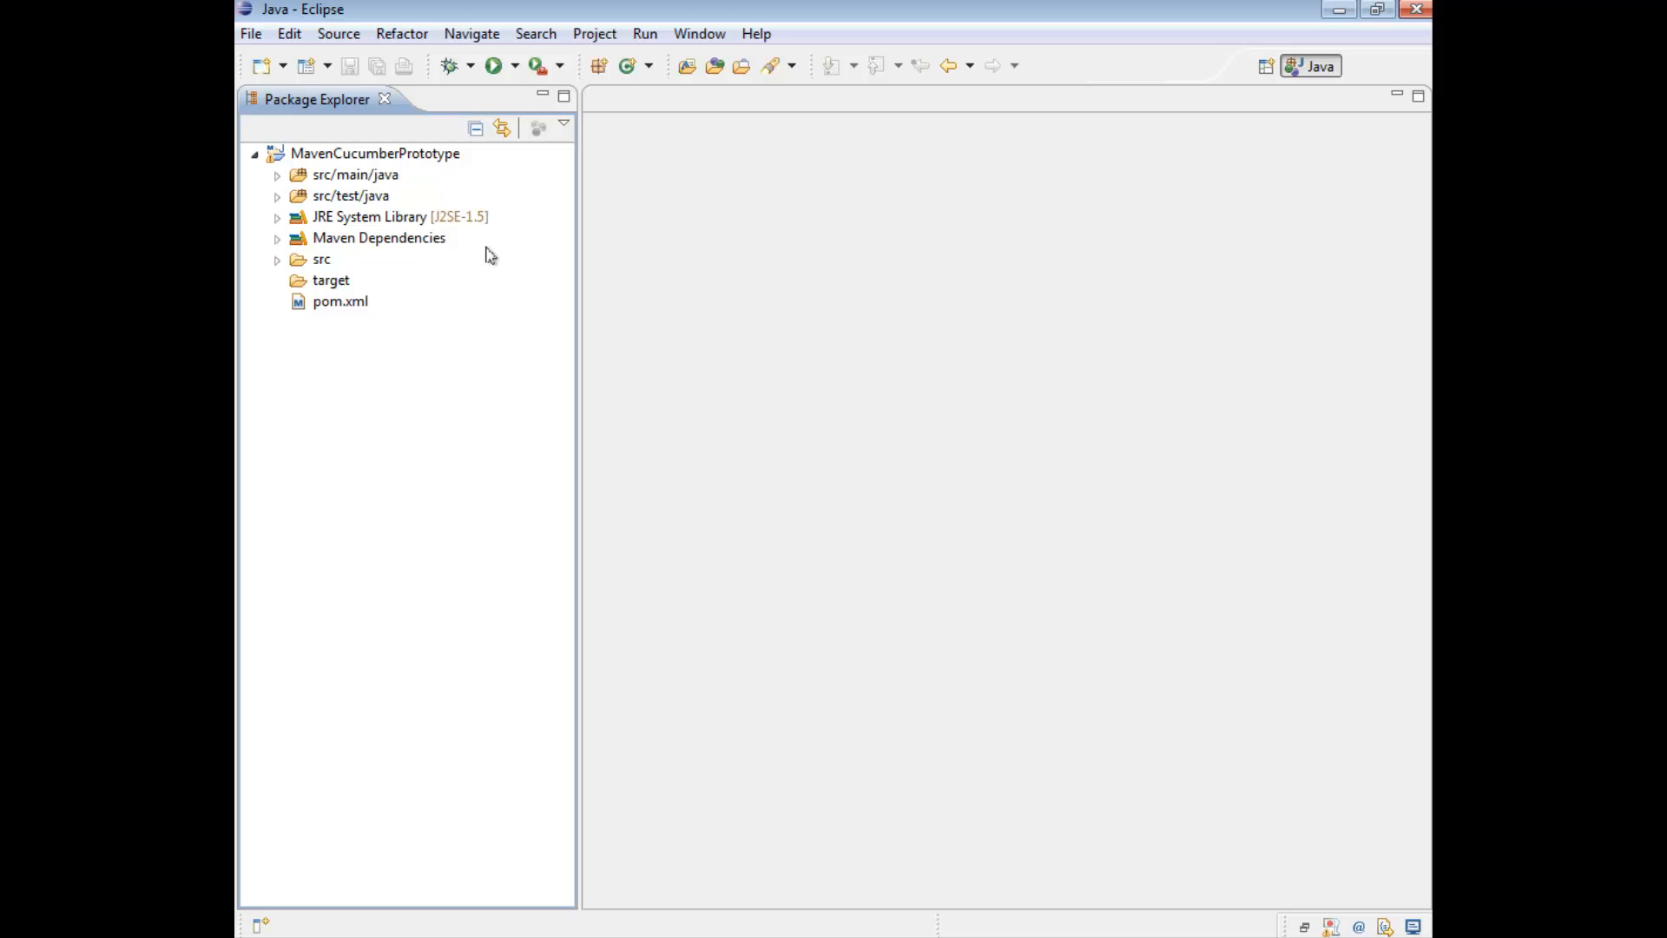
Expand MavenCucumberPrototype in Package Explorer and open pom.xml in the POM editor
left_click(352, 195)
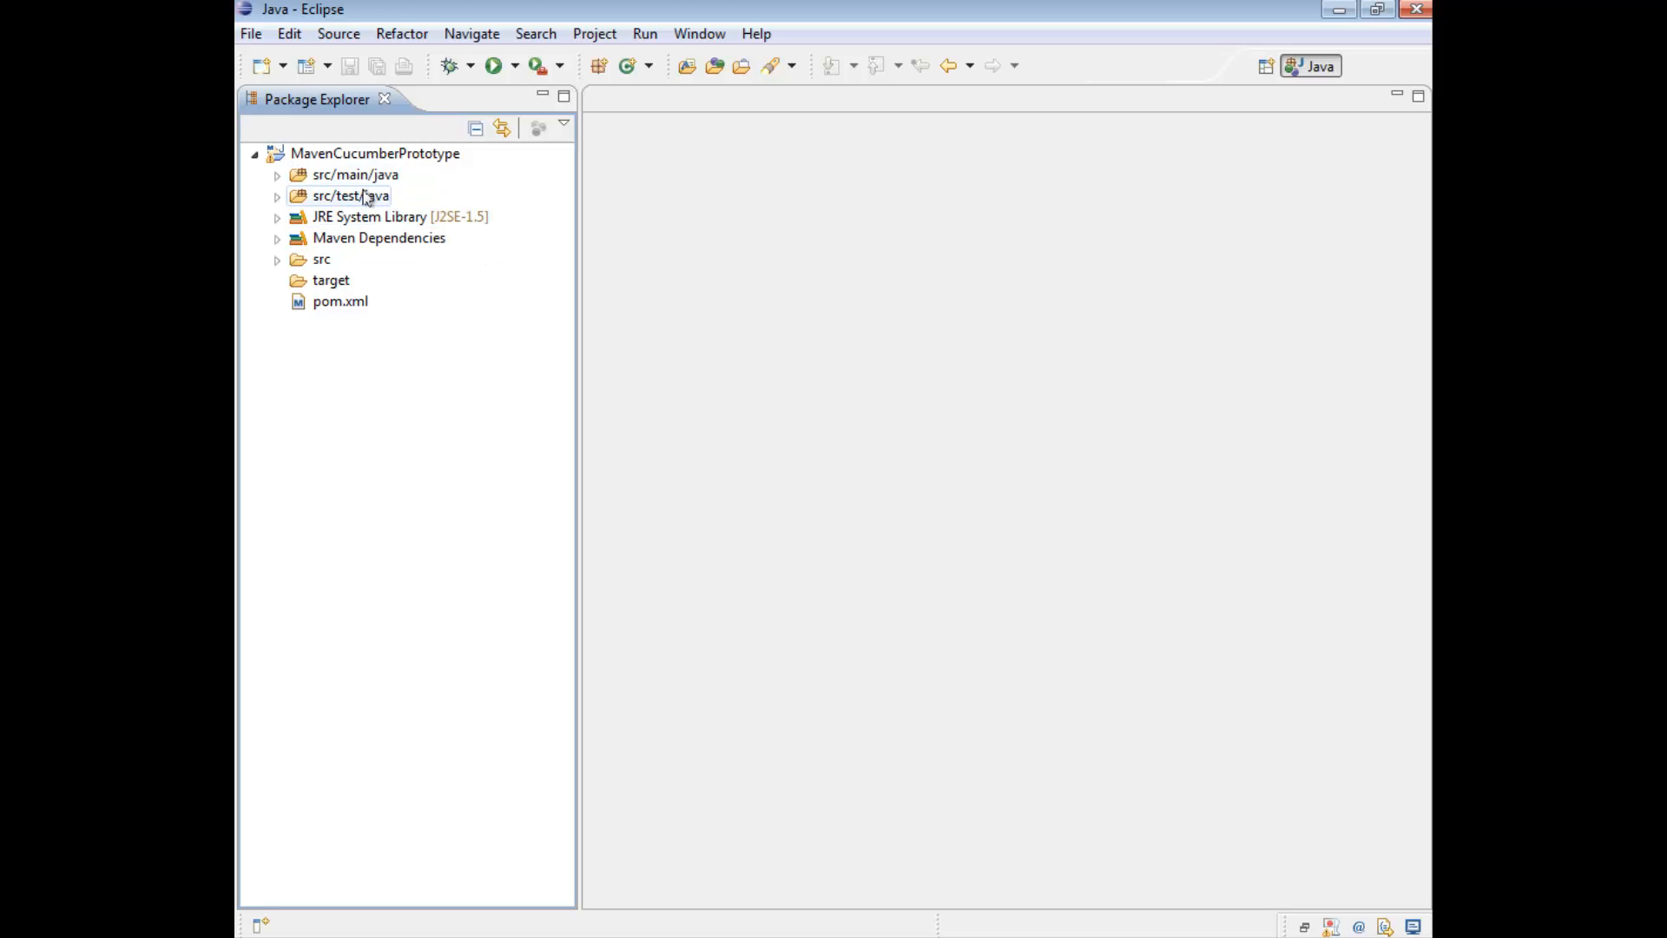
left_click(384, 331)
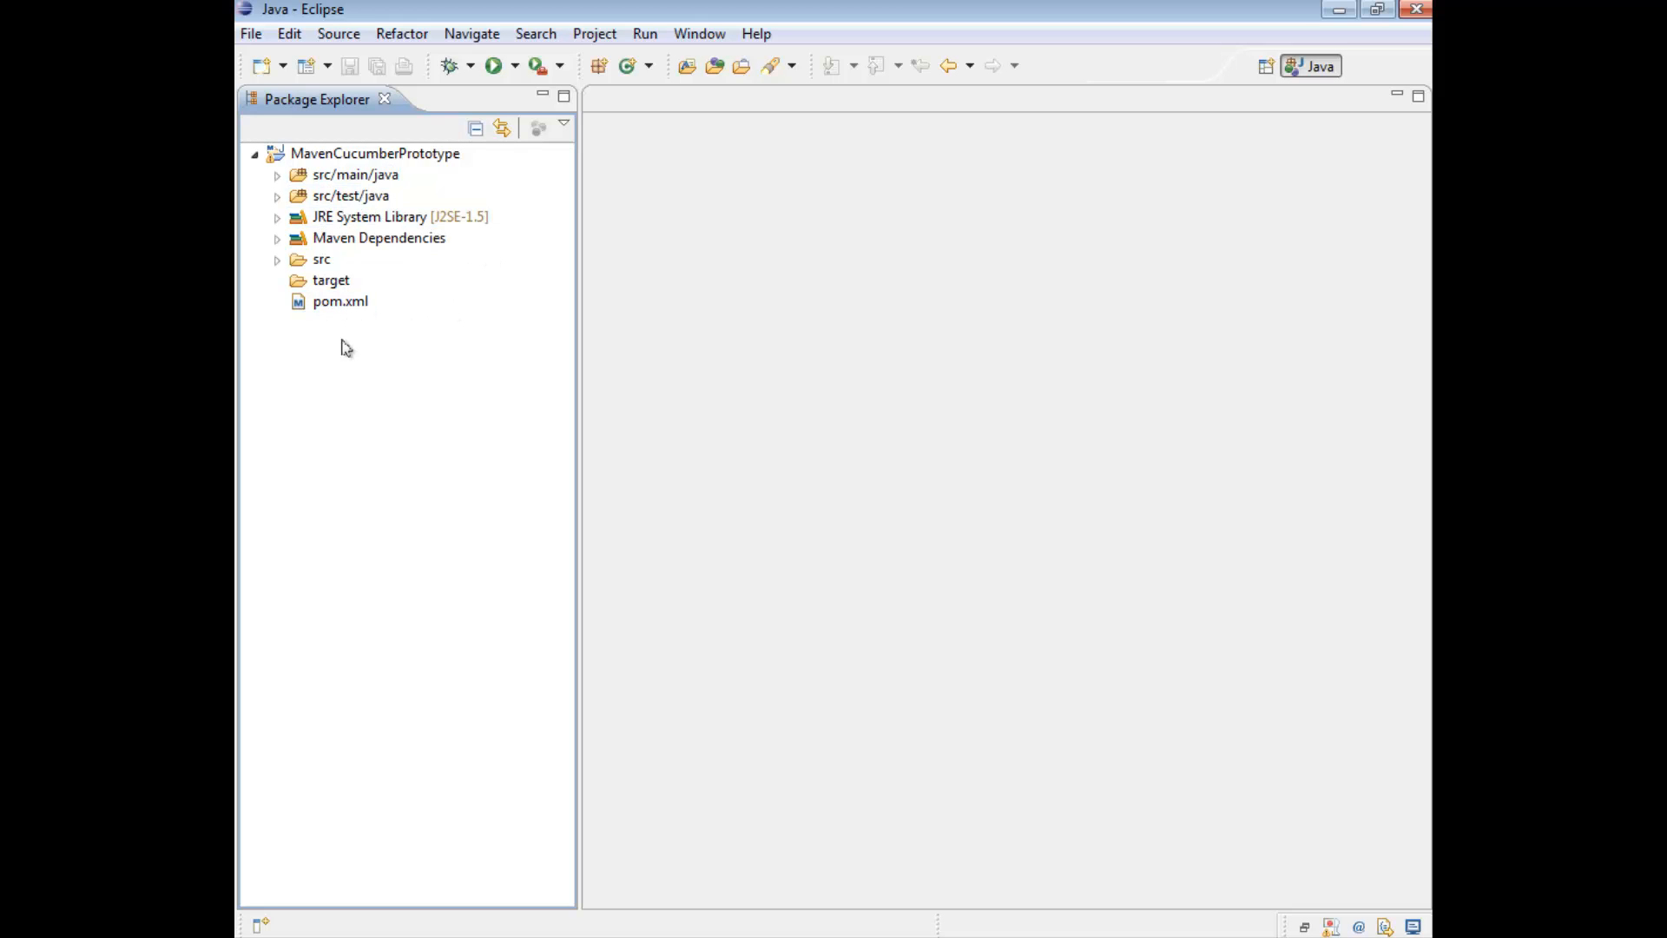
left_click(340, 301)
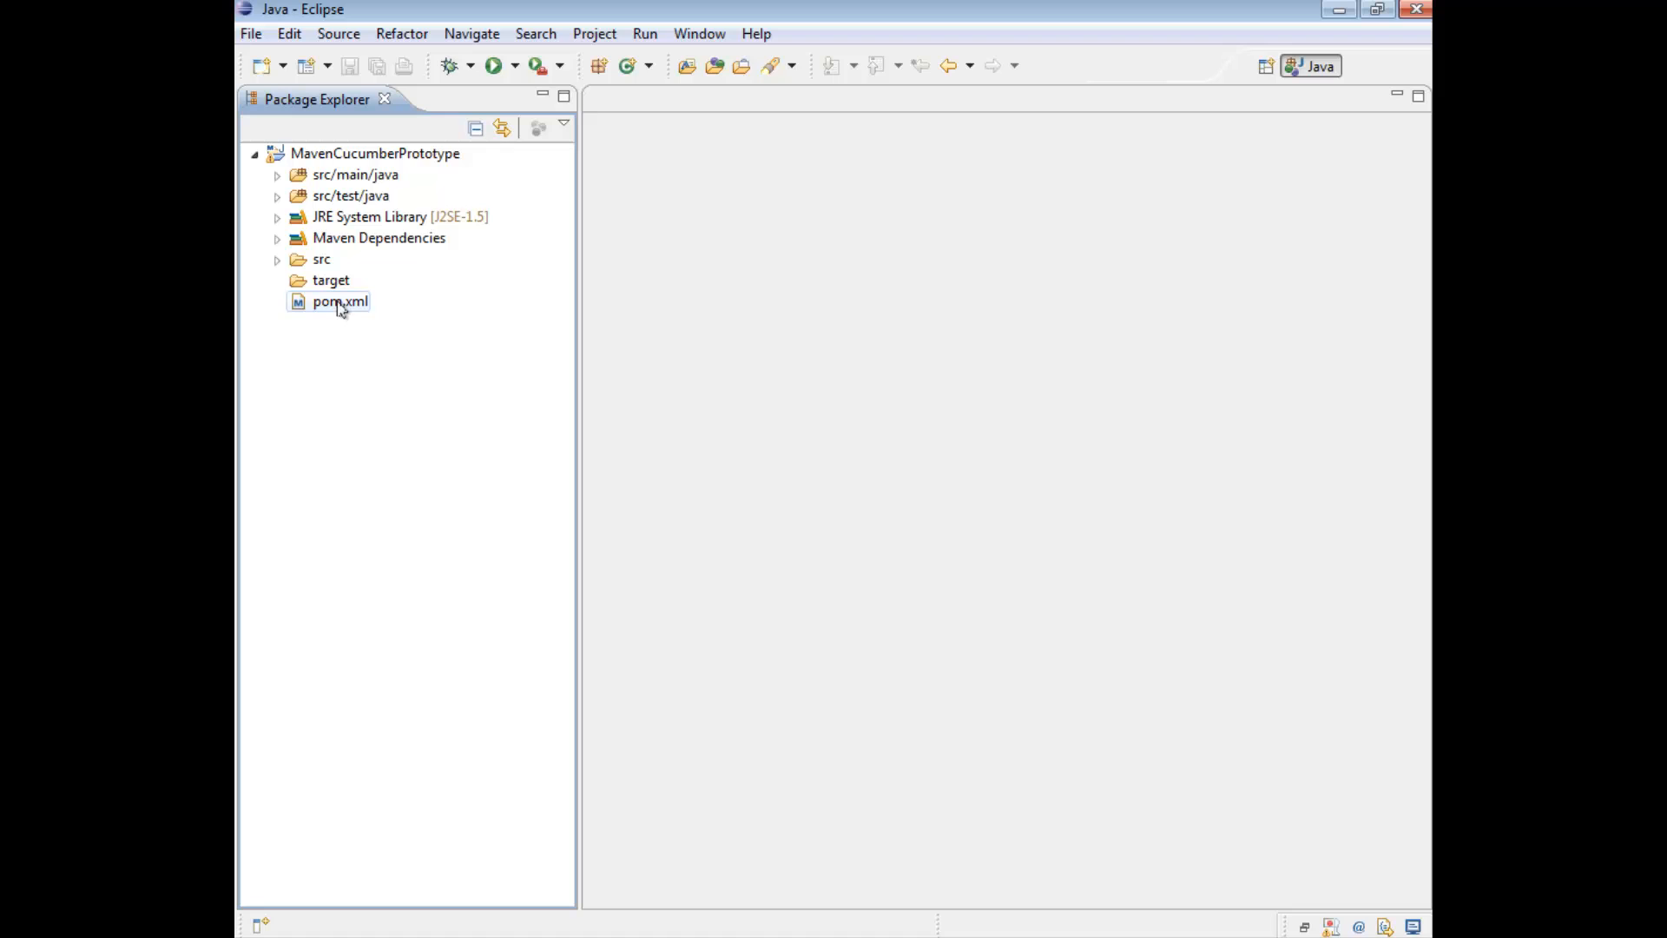
double_click(339, 301)
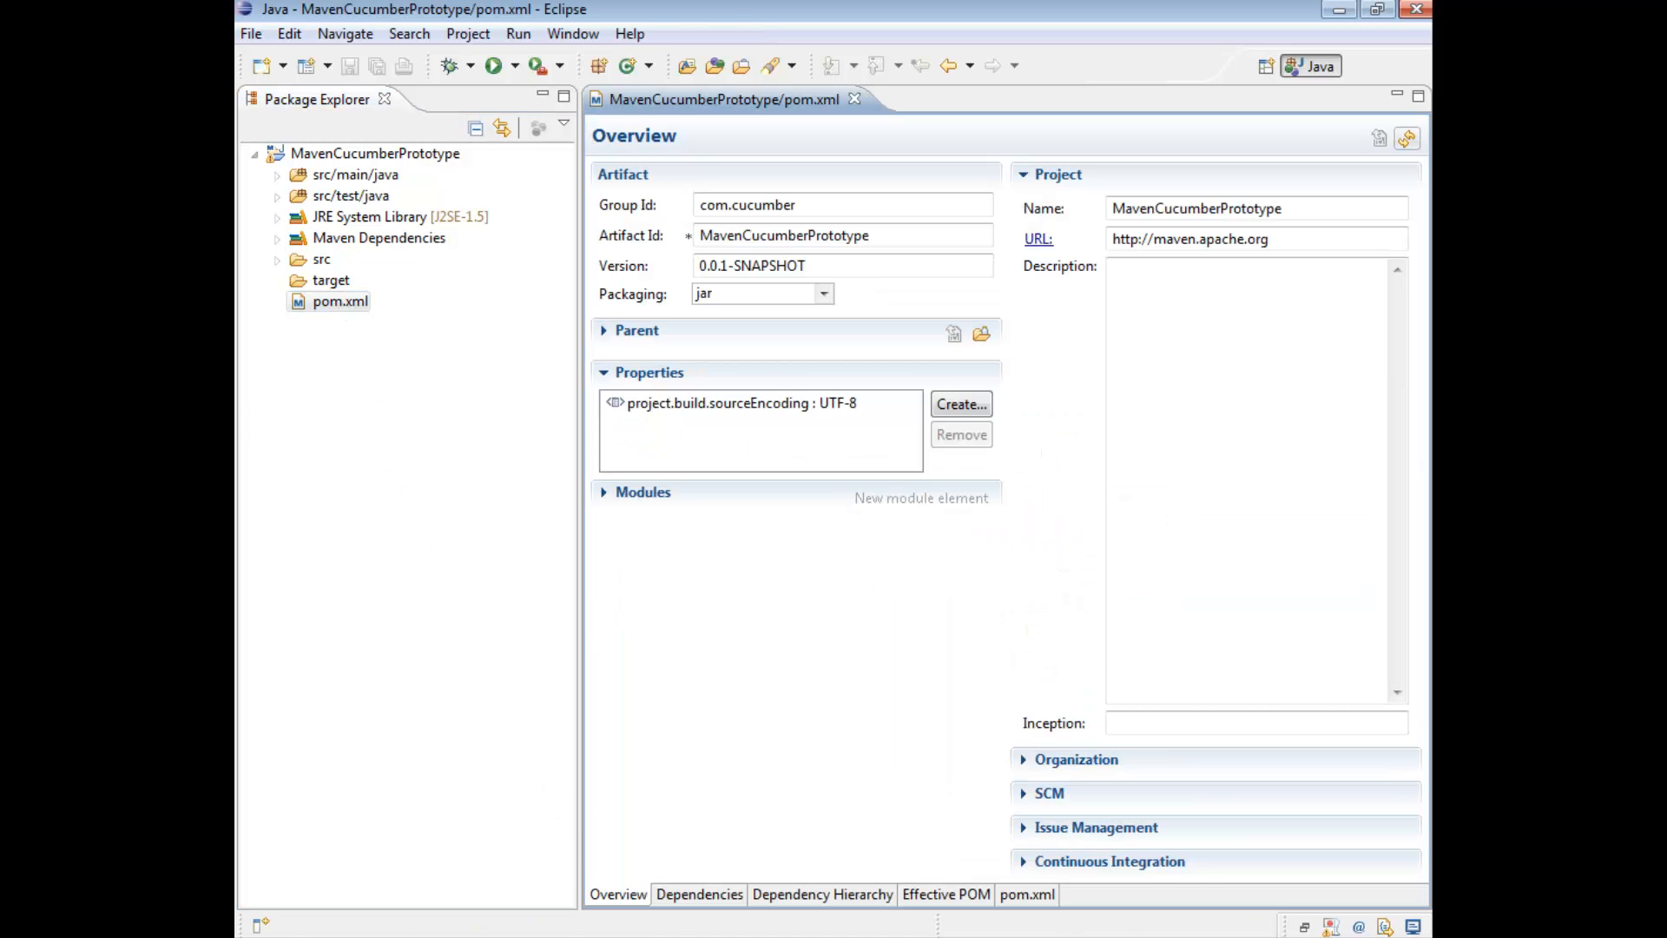
Switch the POM editor to its pom.xml source view showing the junit 3.8.1 dependency
left_click(1026, 894)
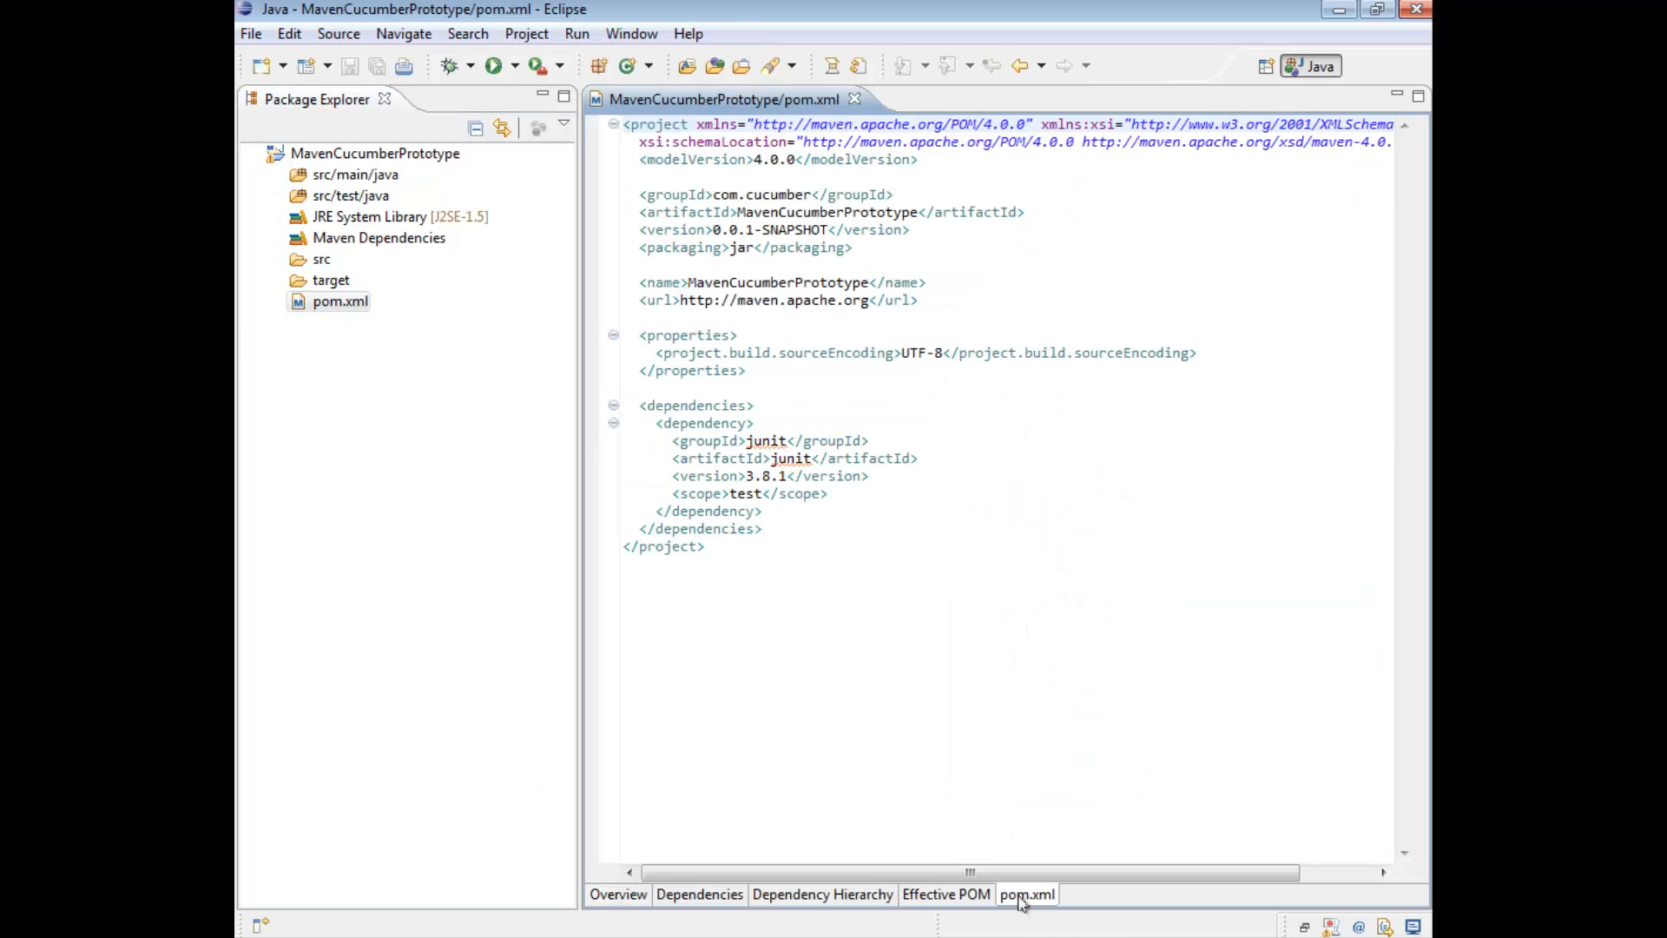
left_click(780, 528)
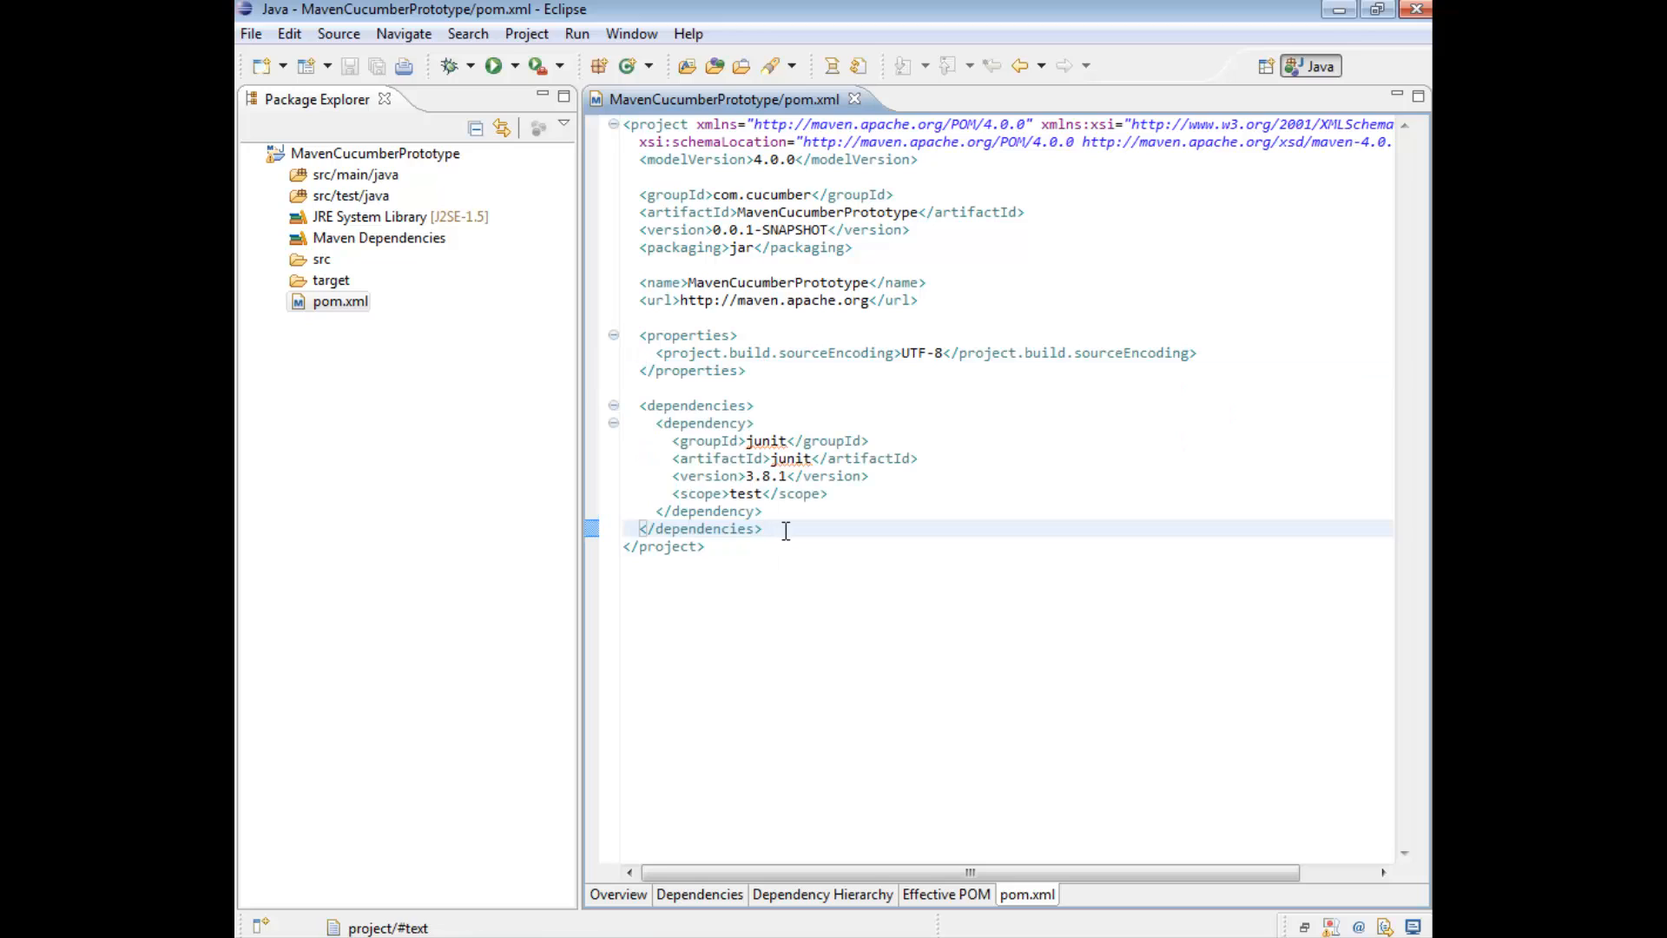
left_click(785, 529)
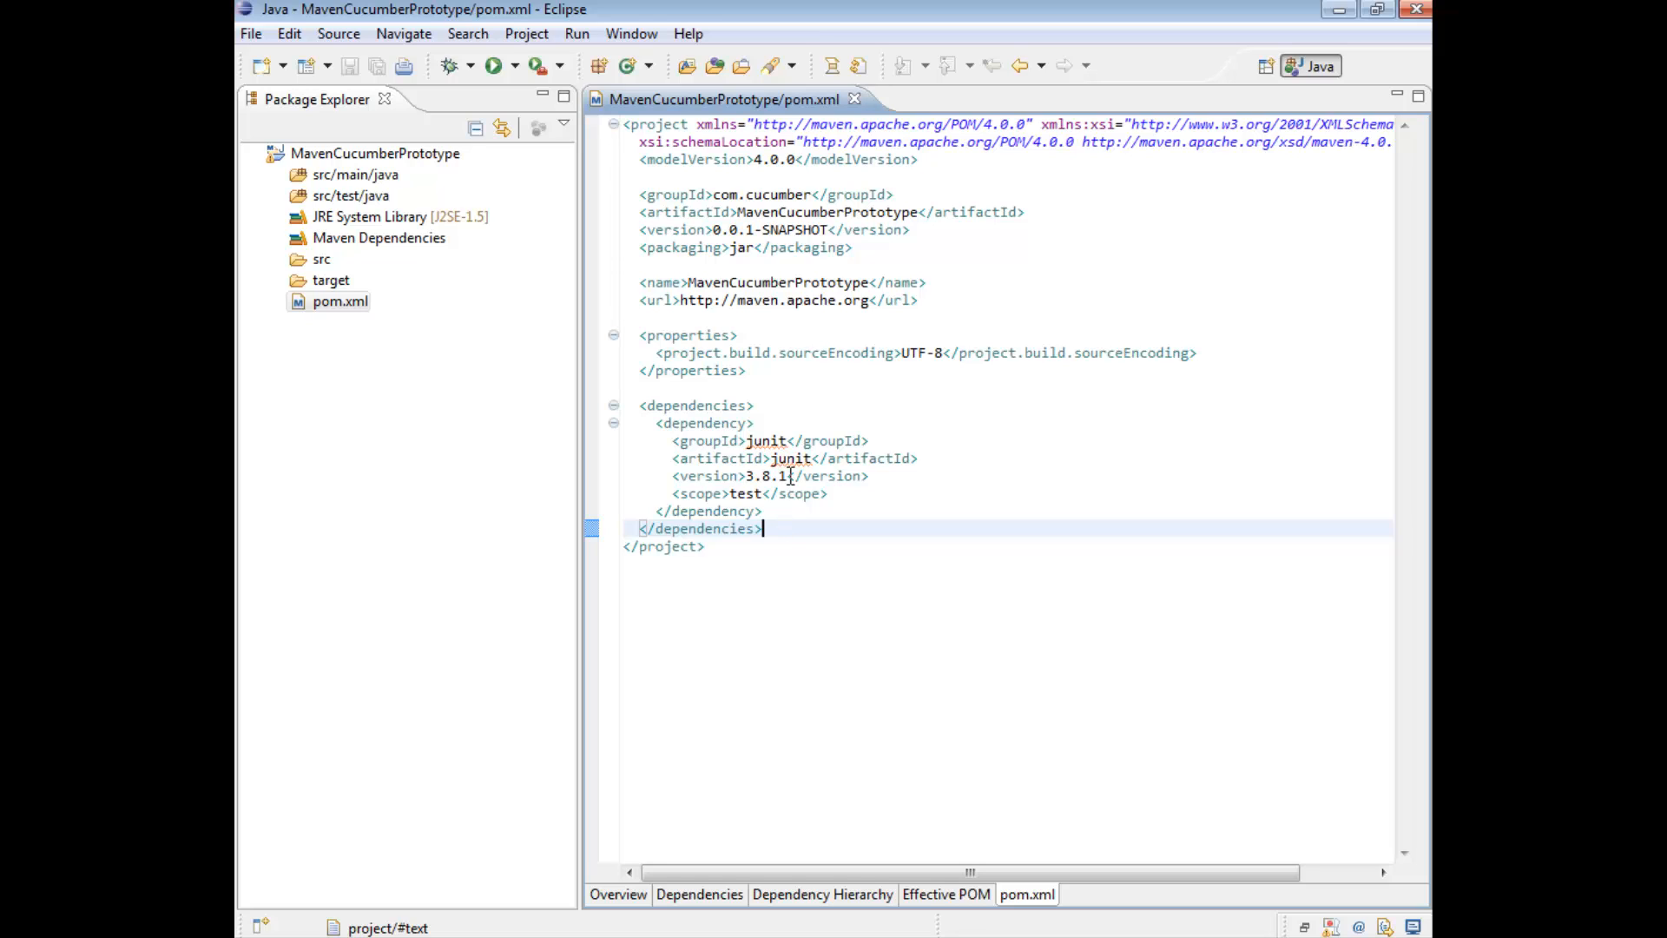
Change junit to 4.11 and write an empty dependency block to copy
double_click(767, 475)
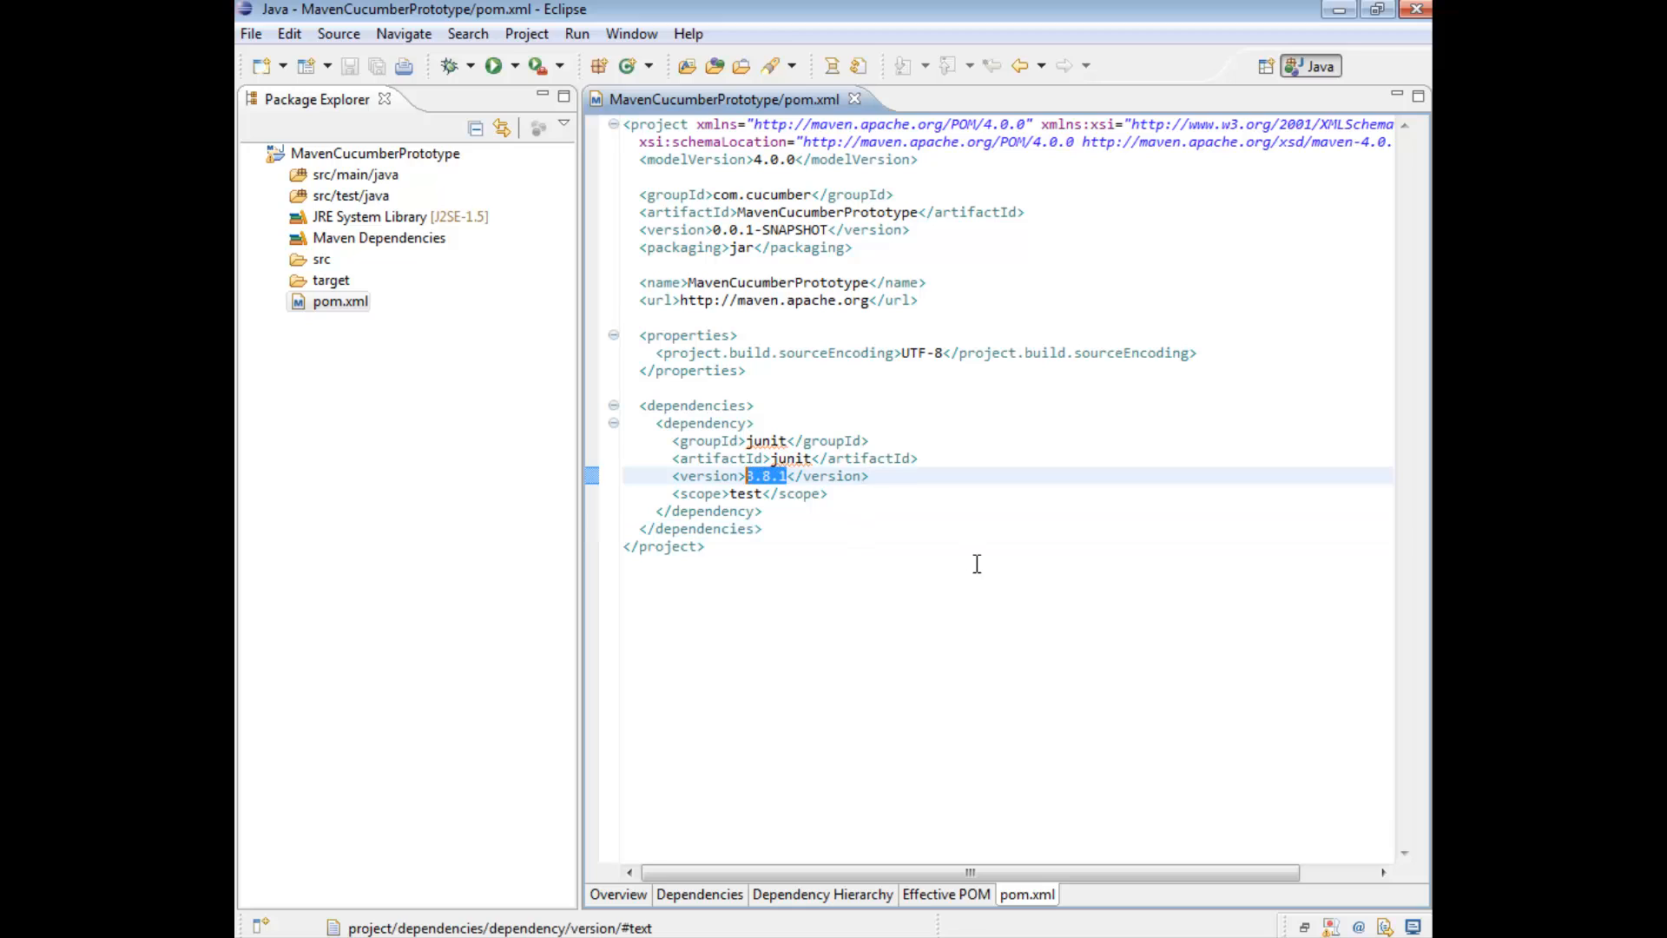
type("4.11")
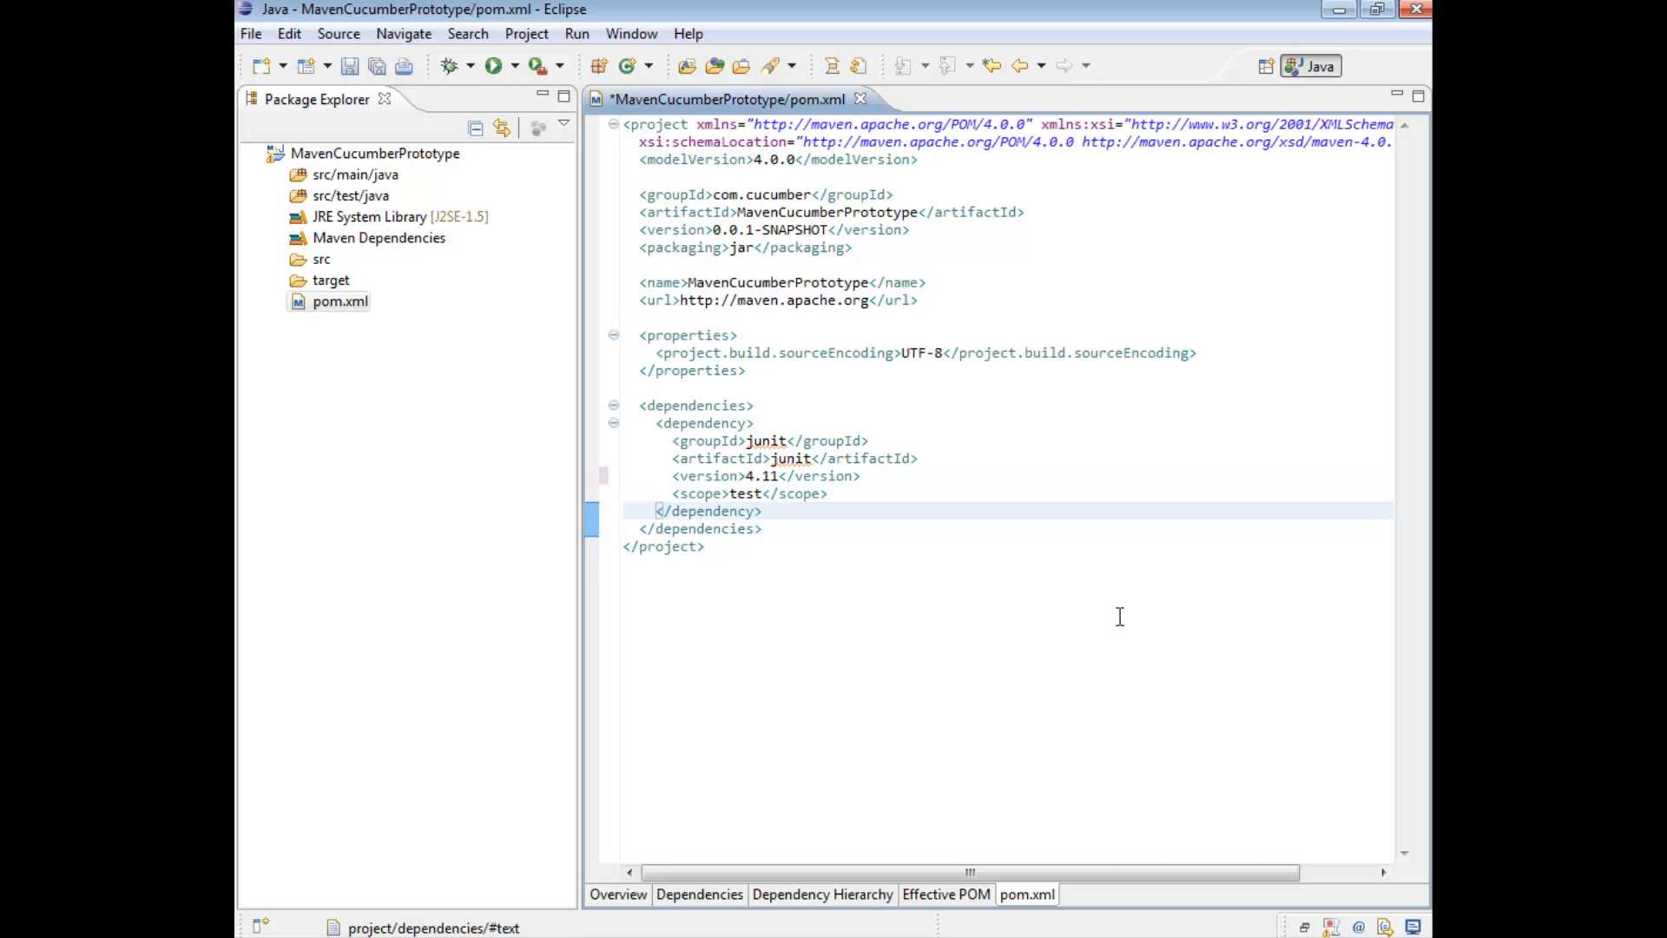
type("<dependency>")
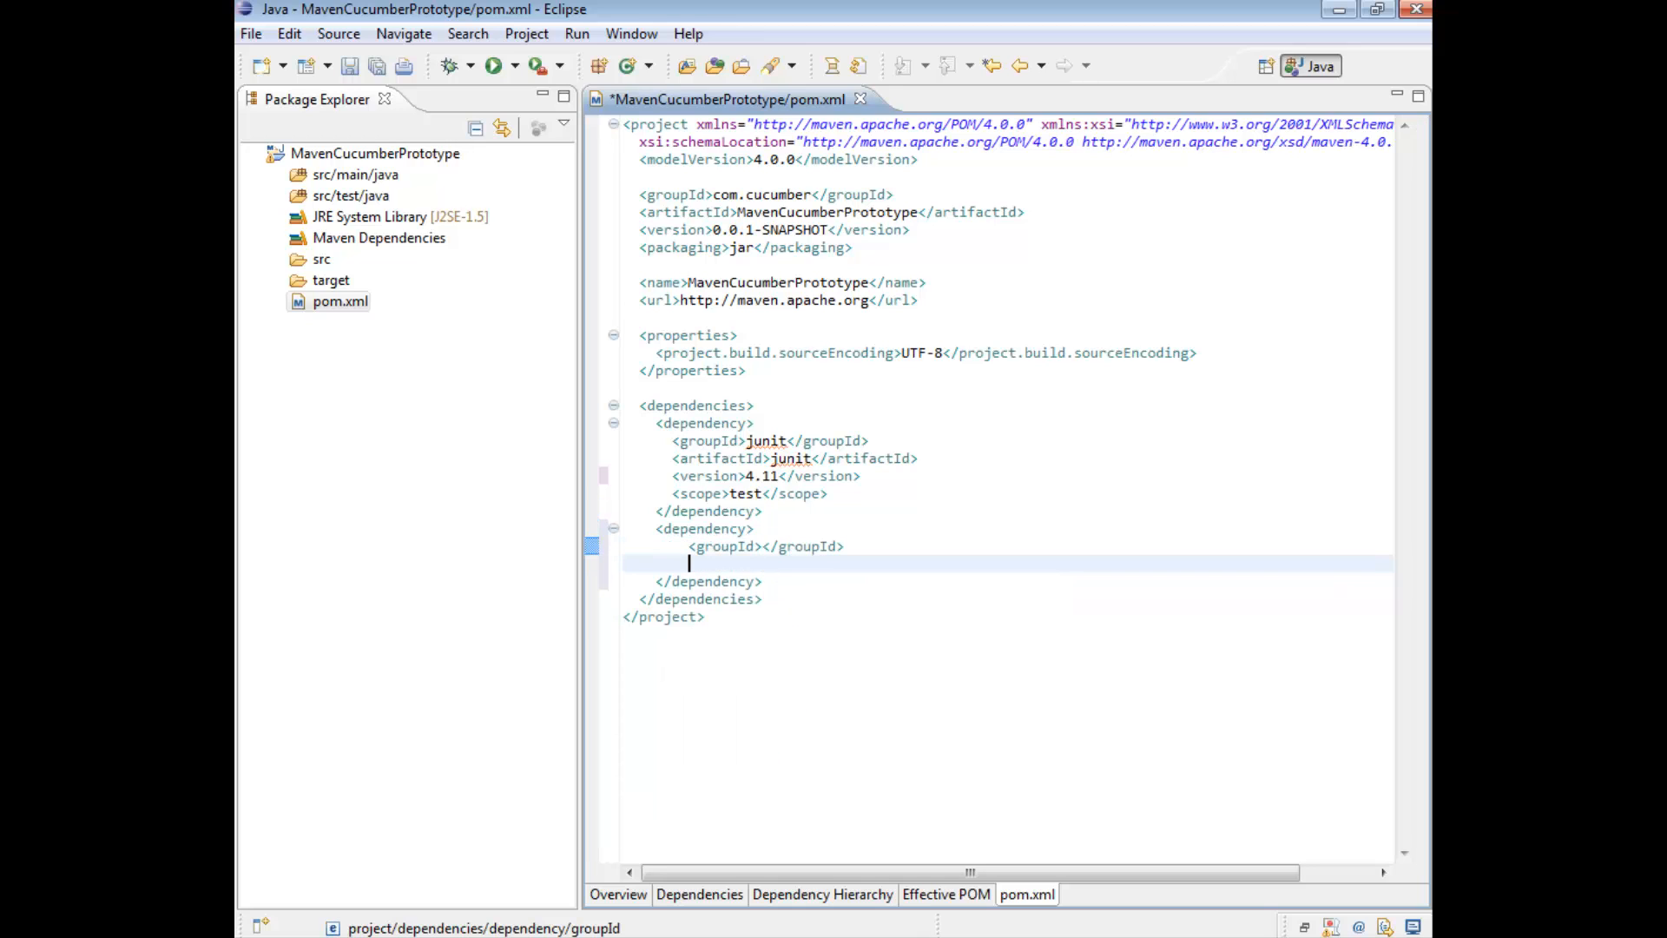
type("<artifactId></artifactId>")
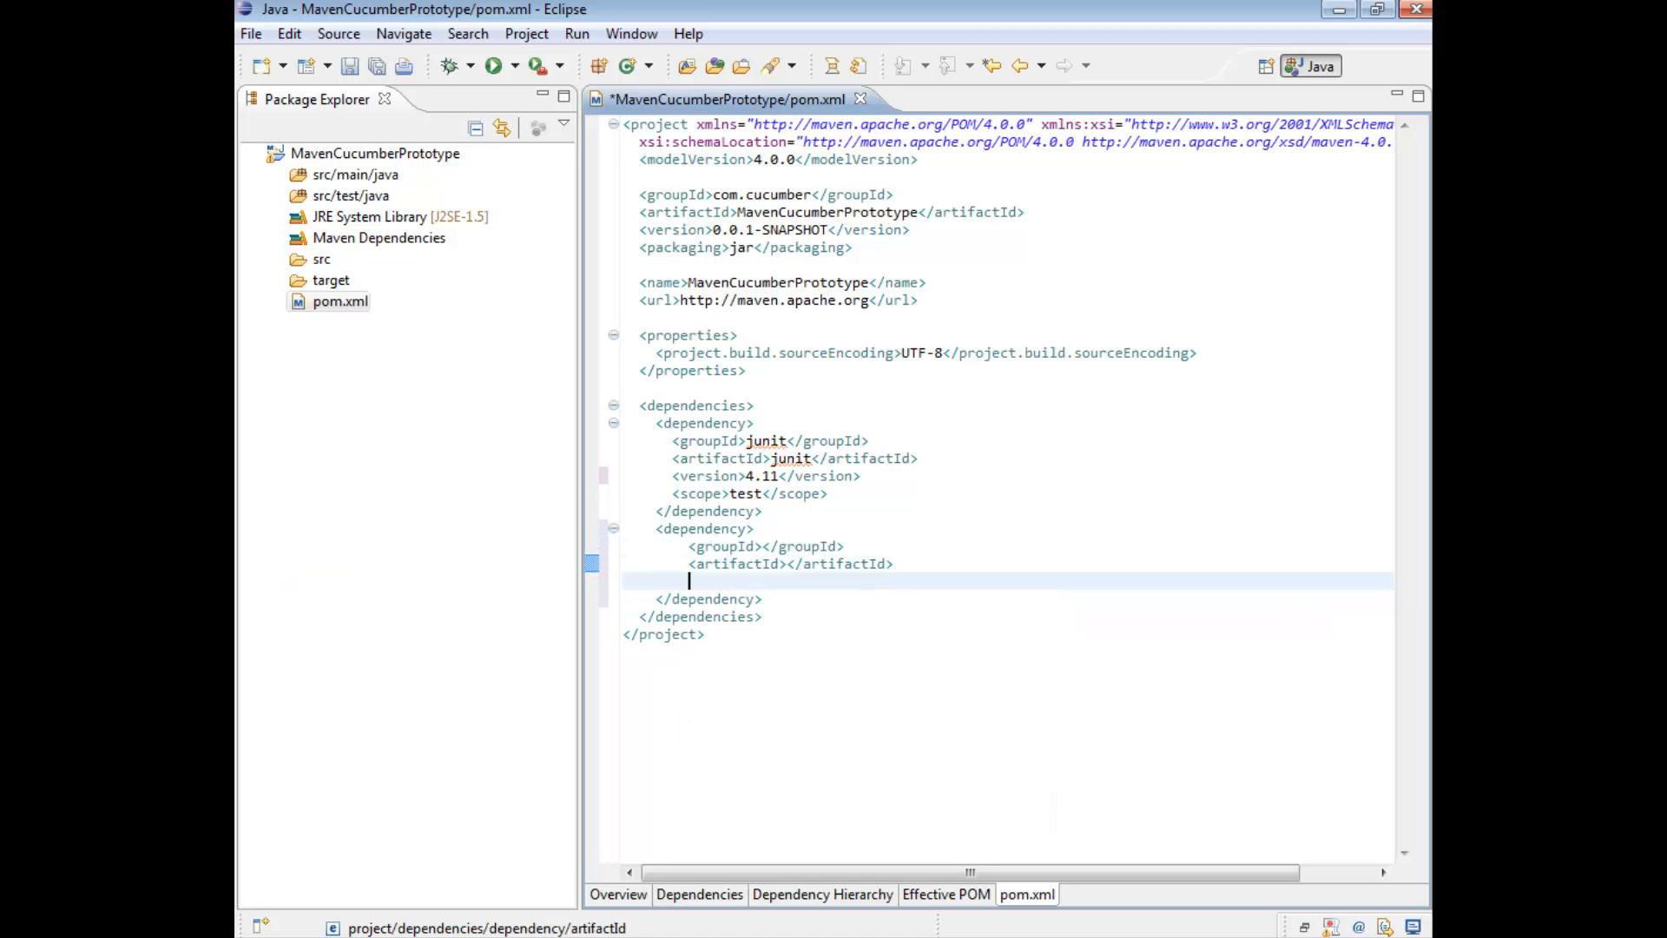
type("<version></version>")
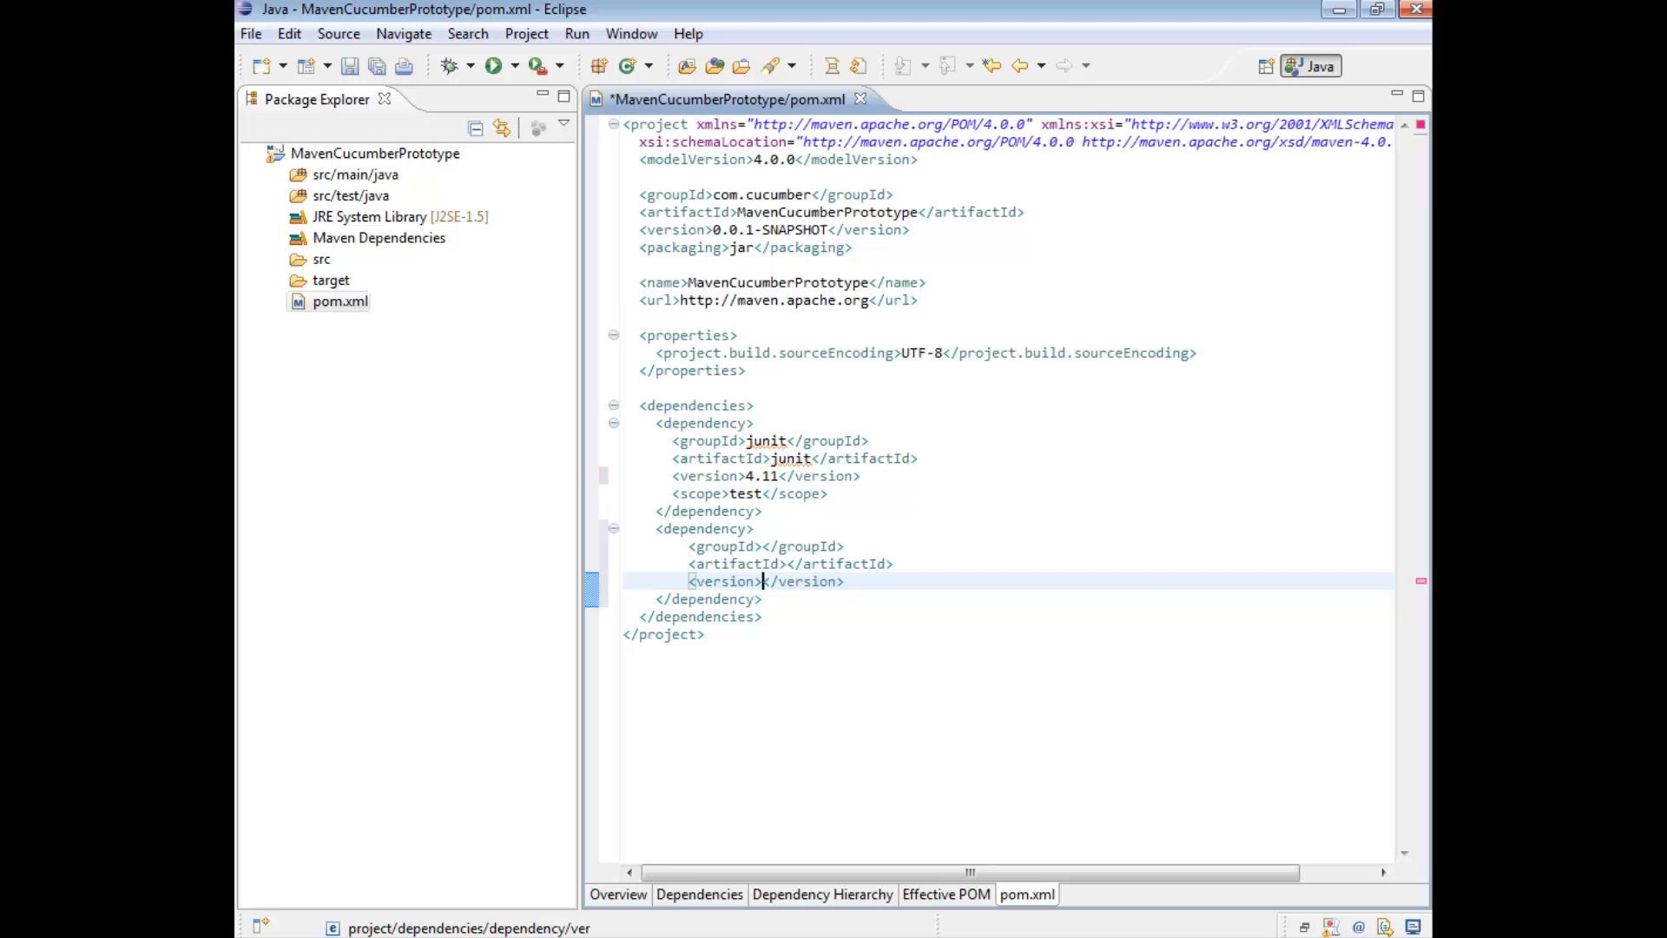
key("Enter")
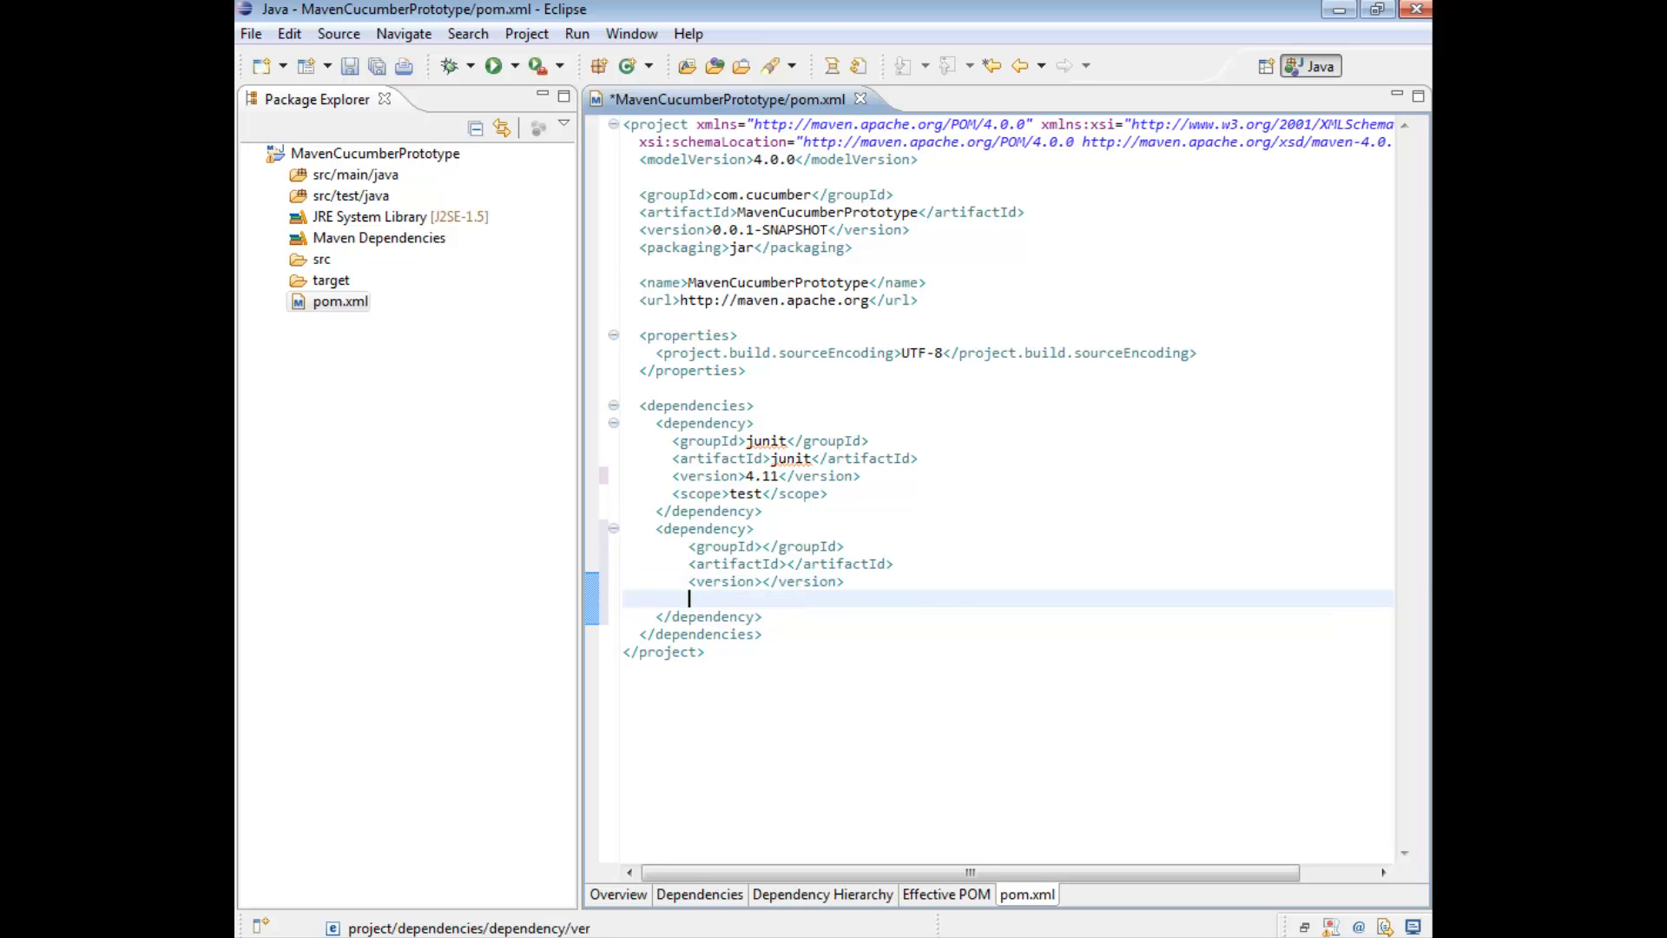
type("<scope></scope>")
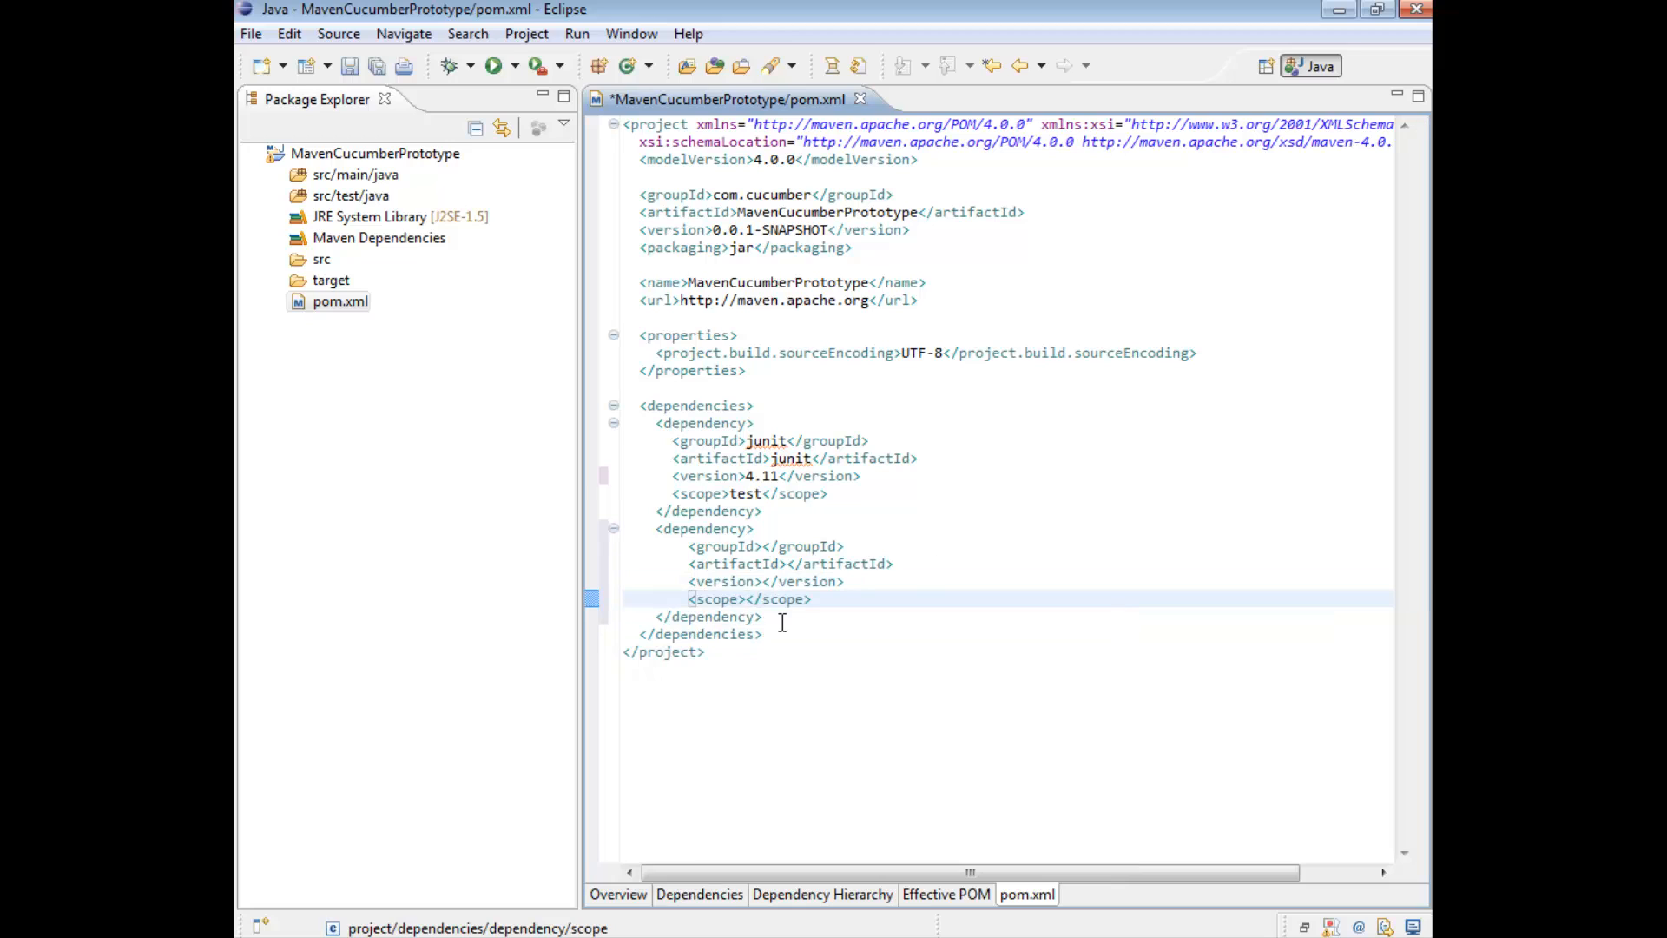
left_click_drag(654, 528, 762, 616)
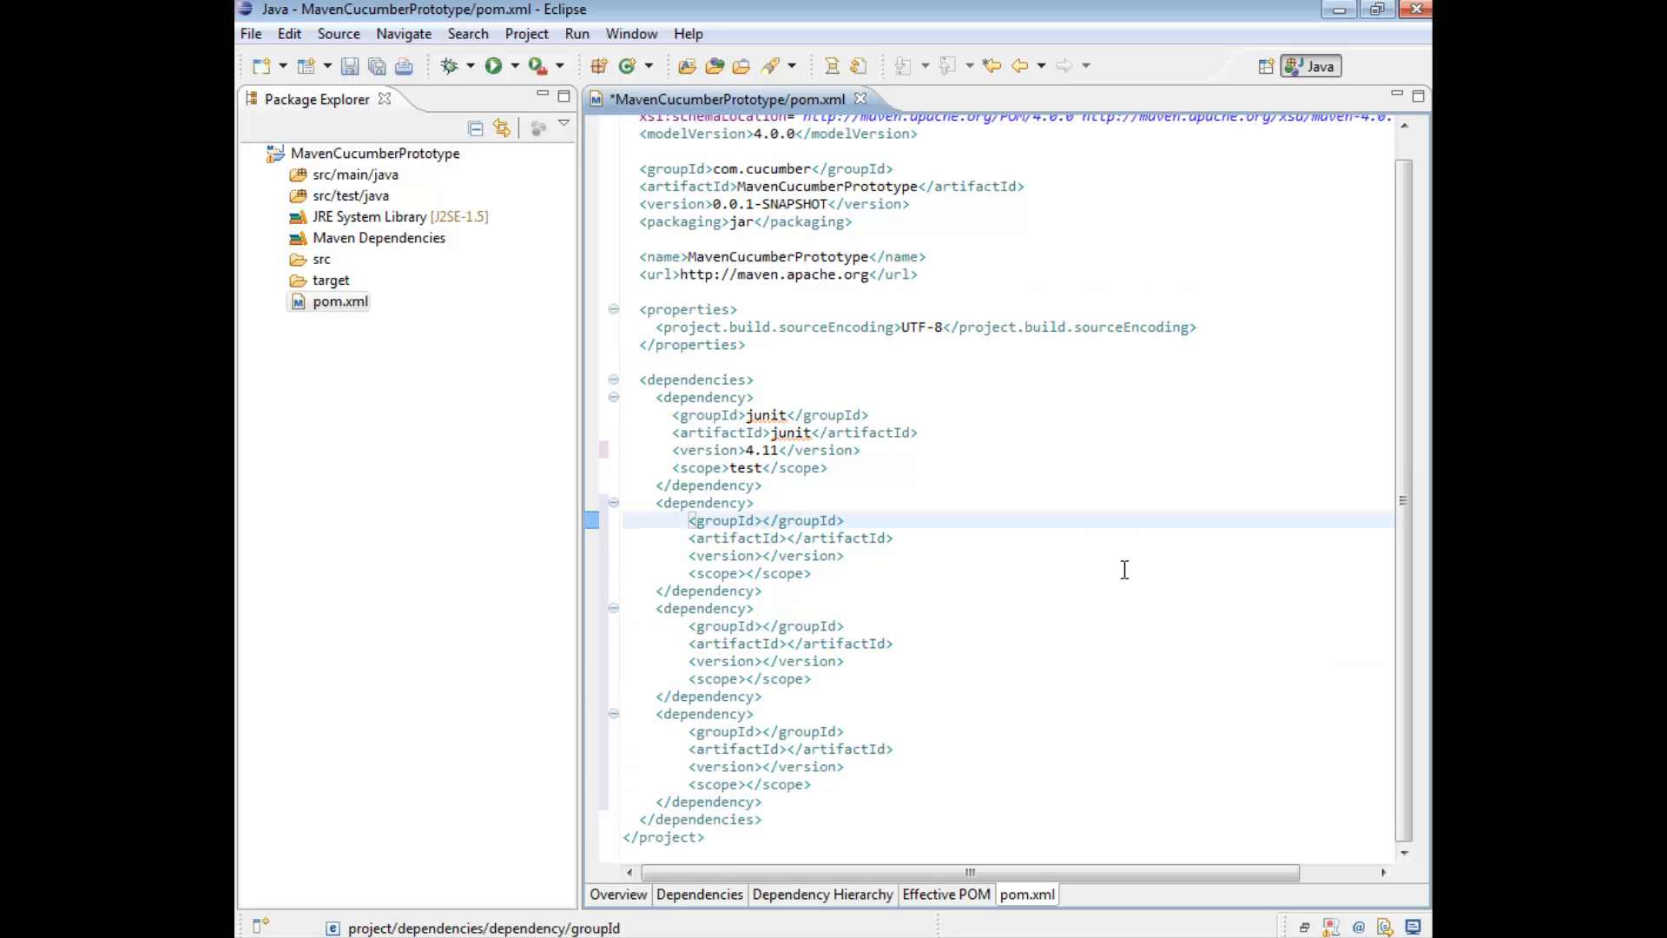
mouse_move(1122, 569)
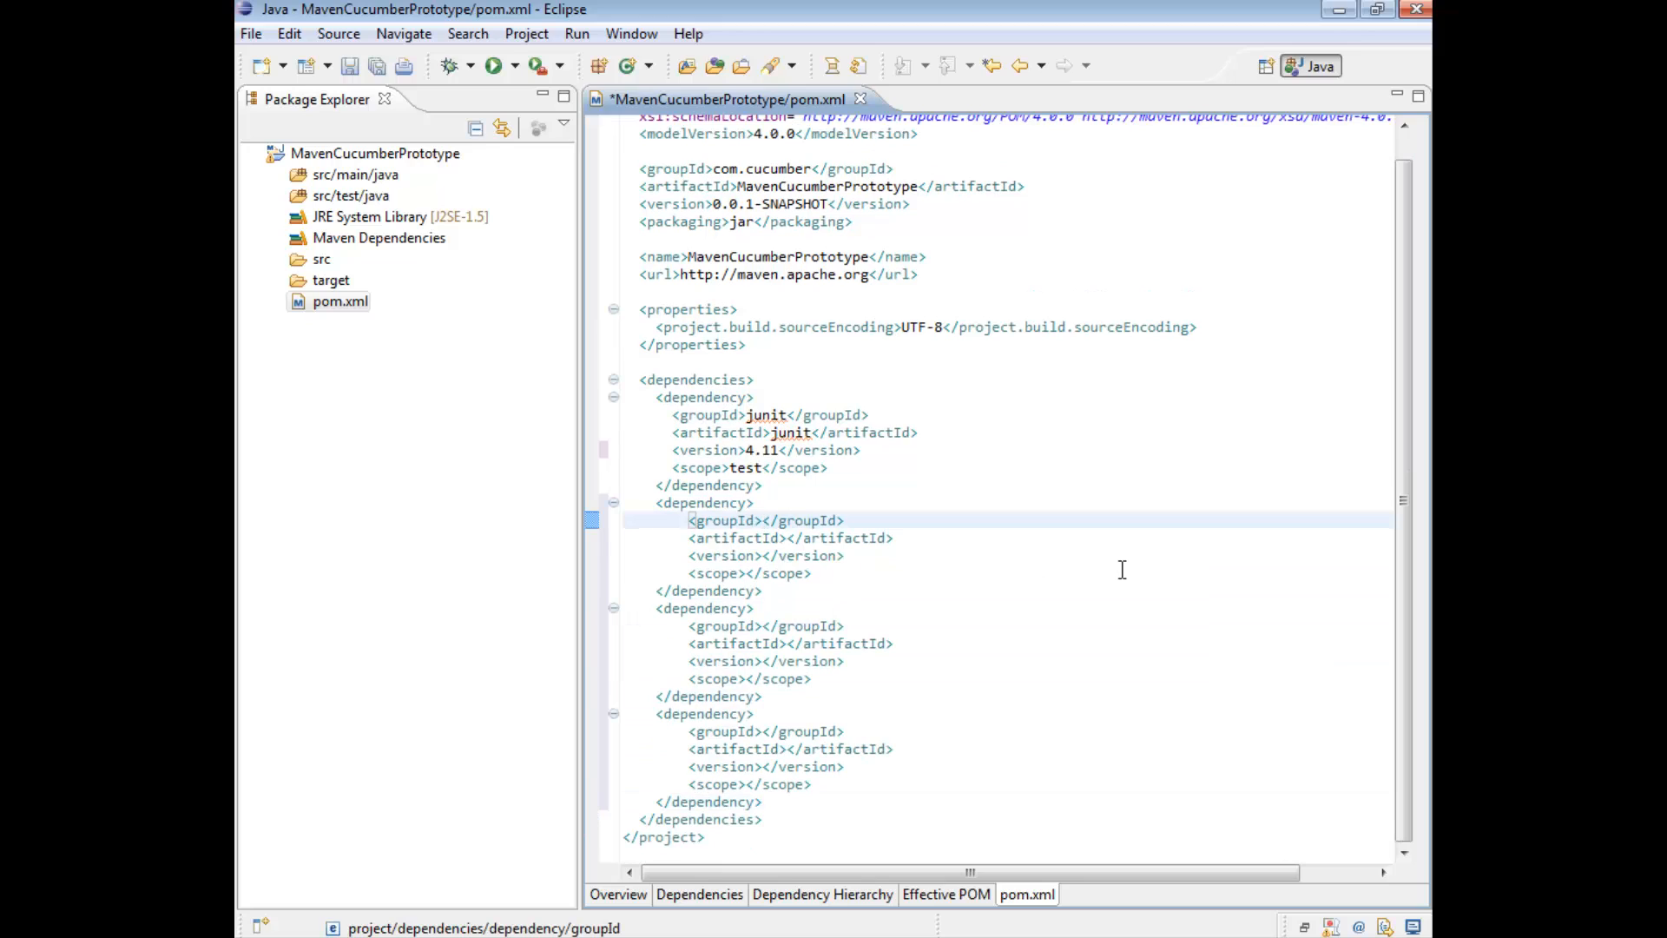
Fill the first block as info.cukes cucumber-java 1.1.2 with test scope
type("info.")
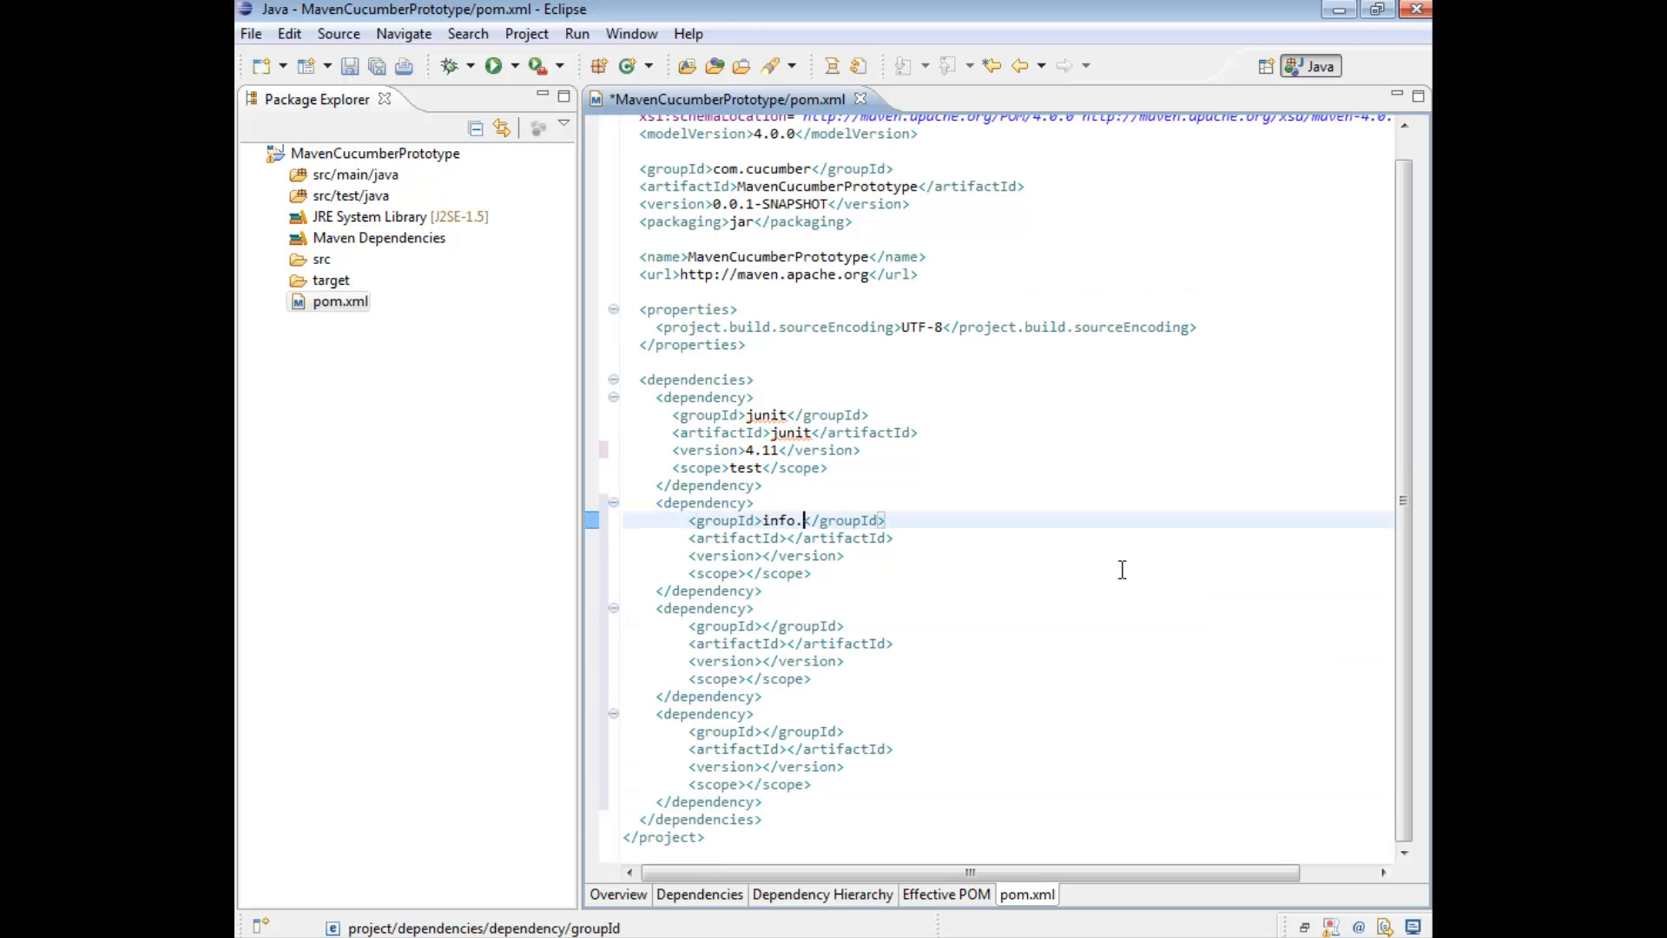
type("cukes")
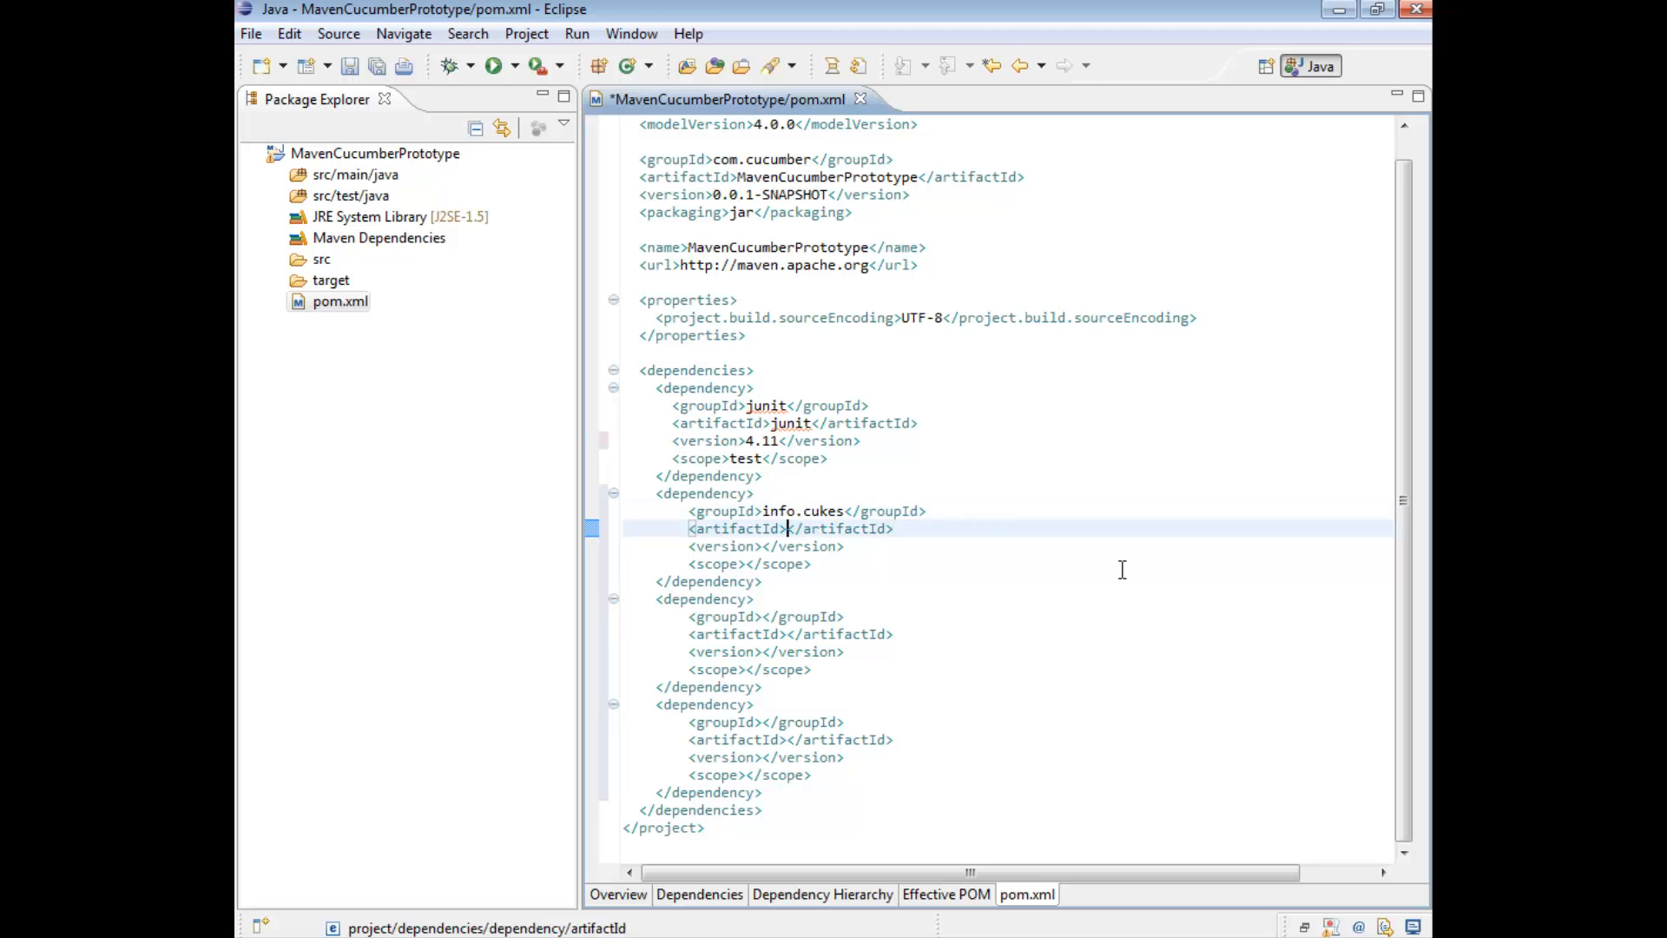
type("cucumber")
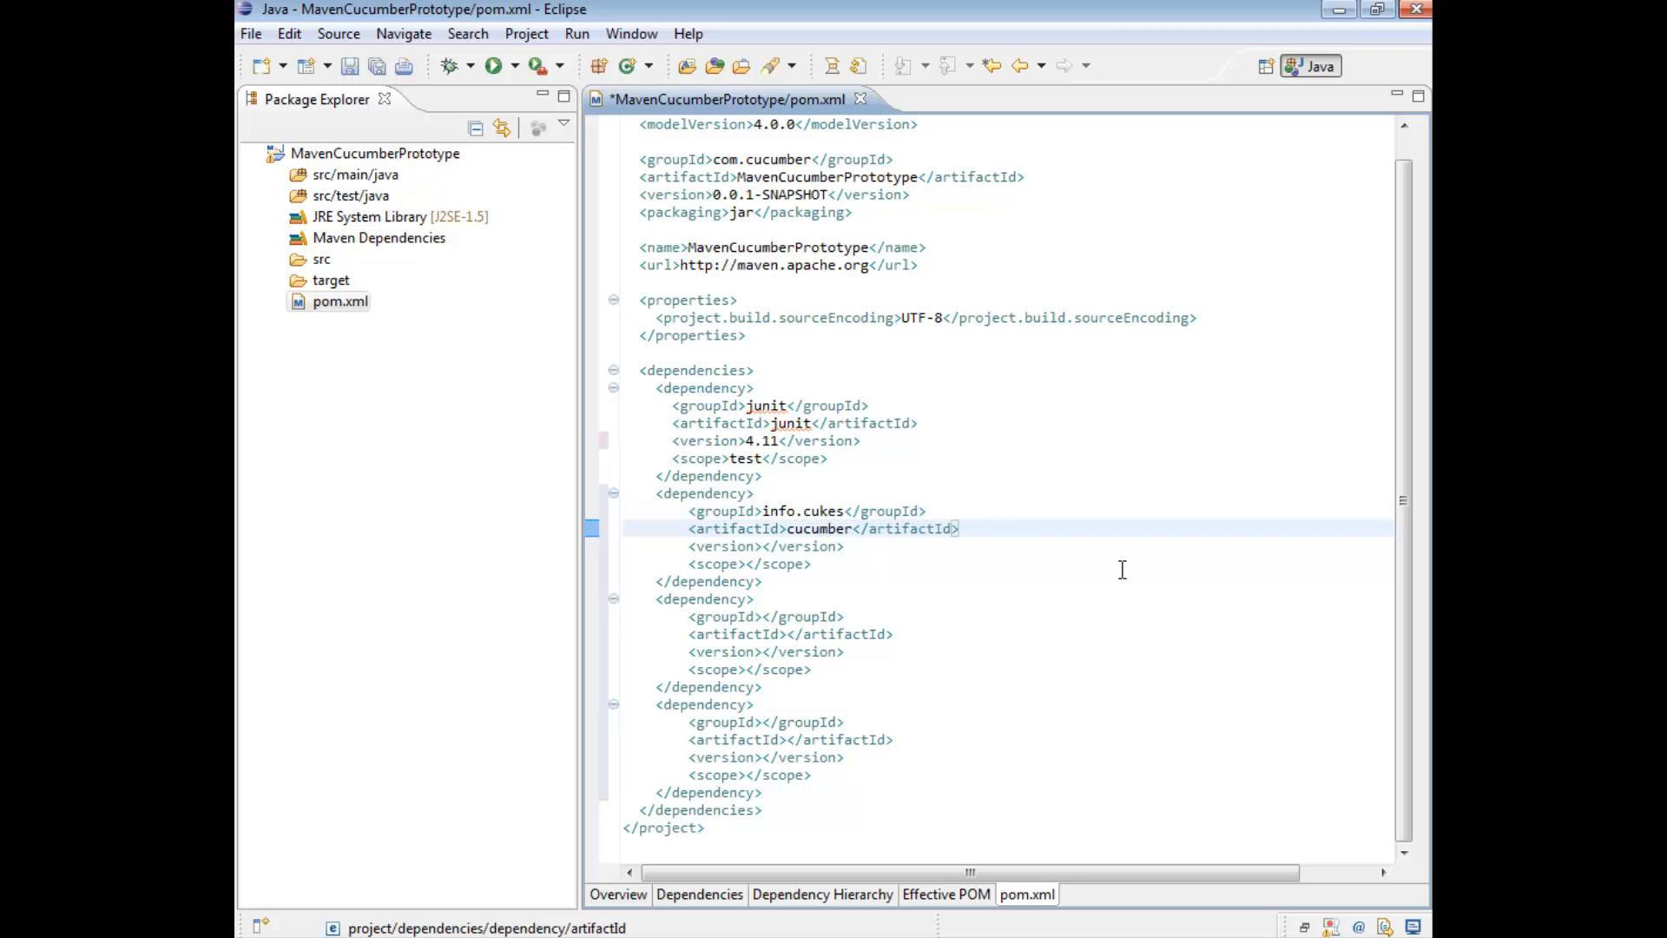
type("-")
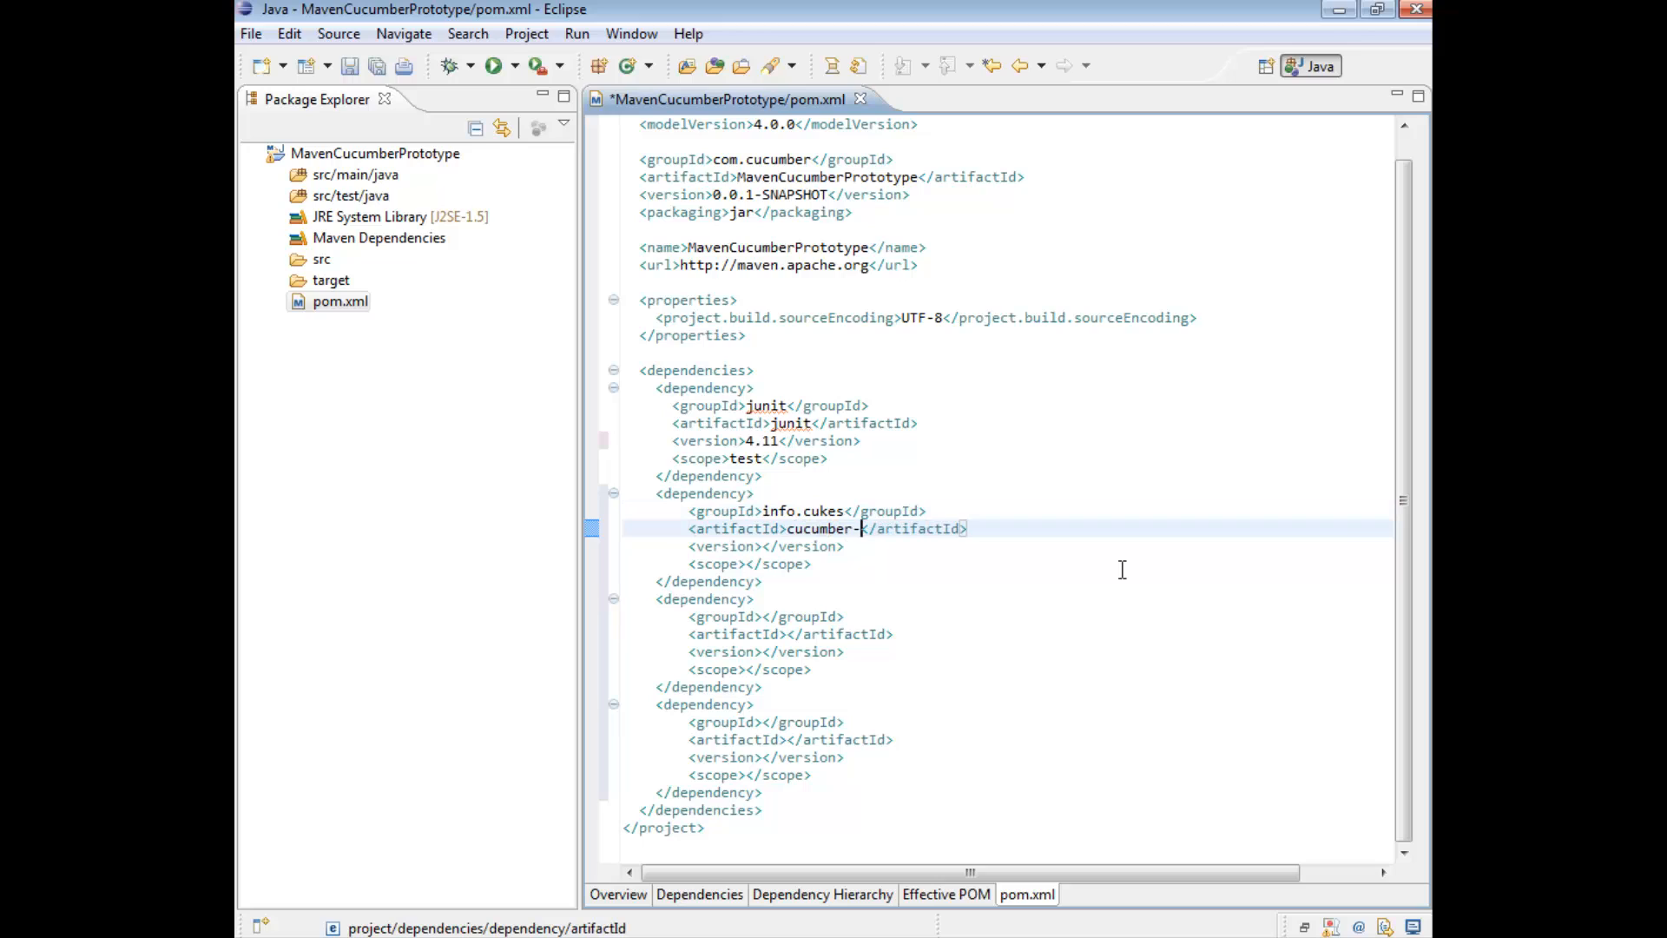
type("java")
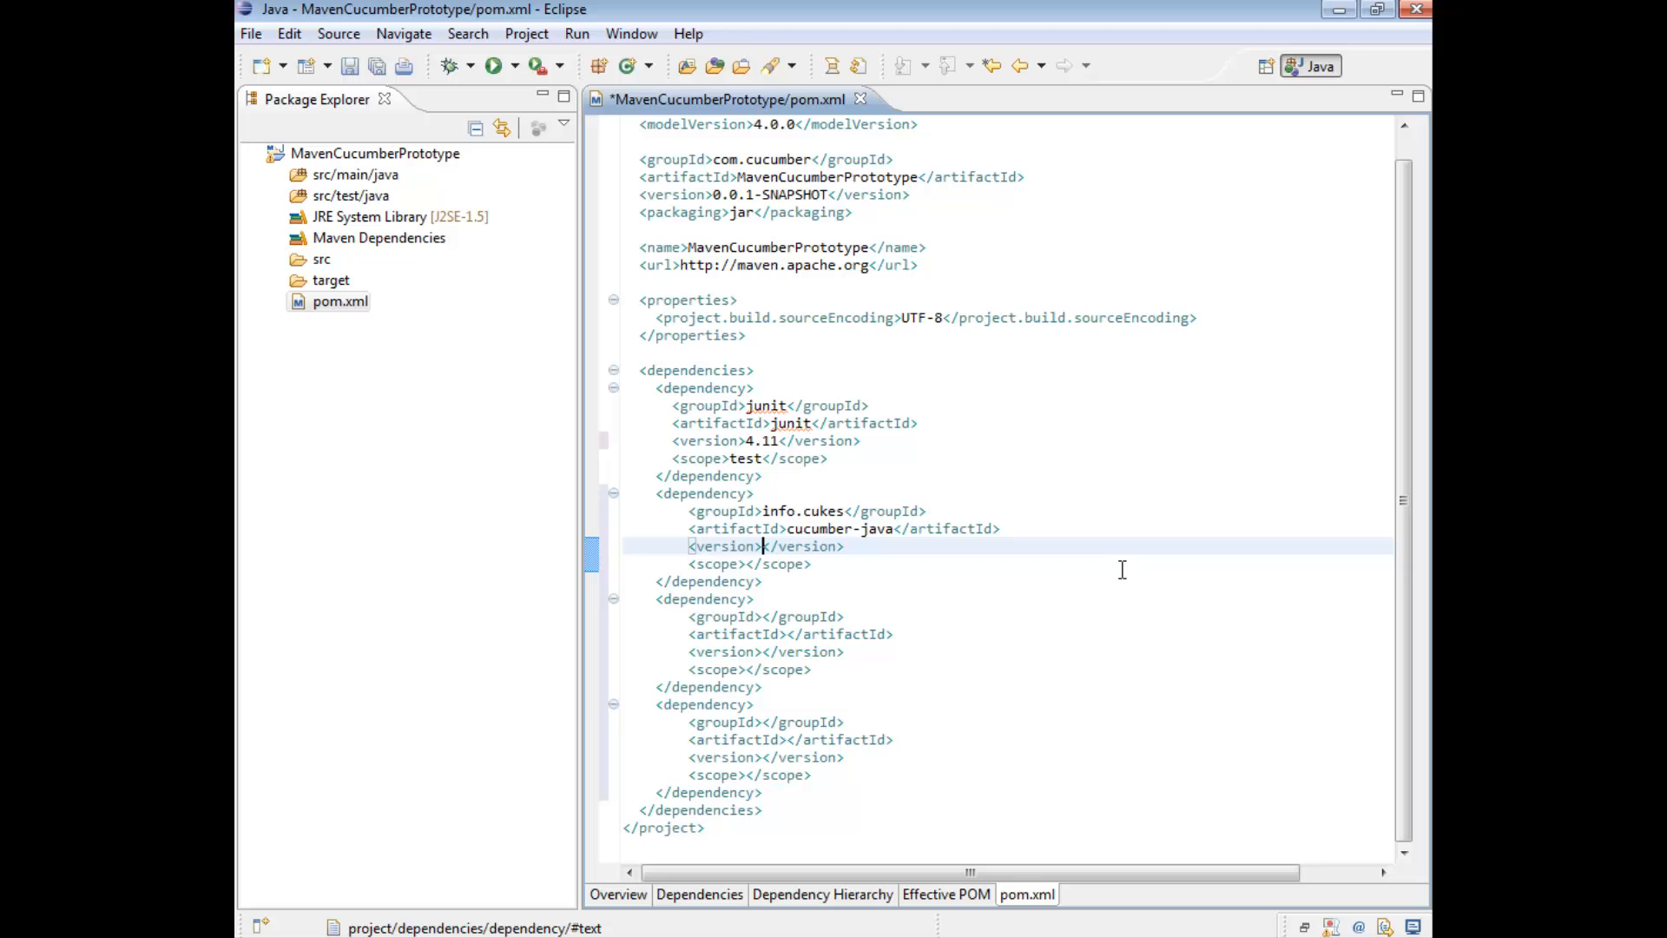
type("1.1.2")
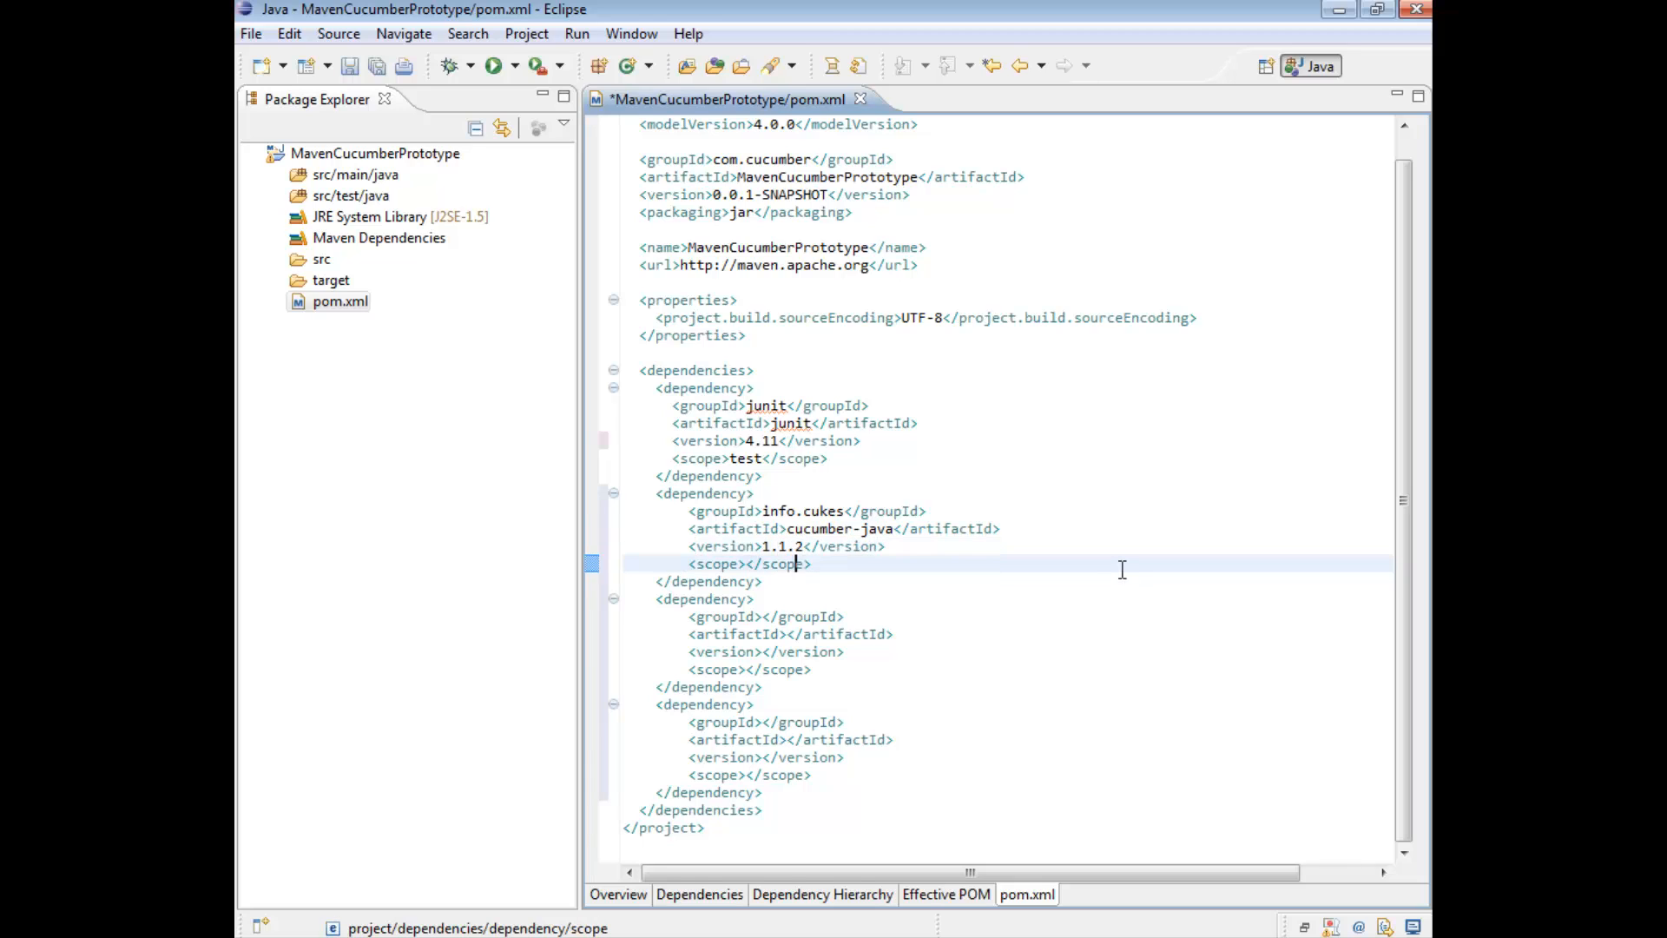
type("test")
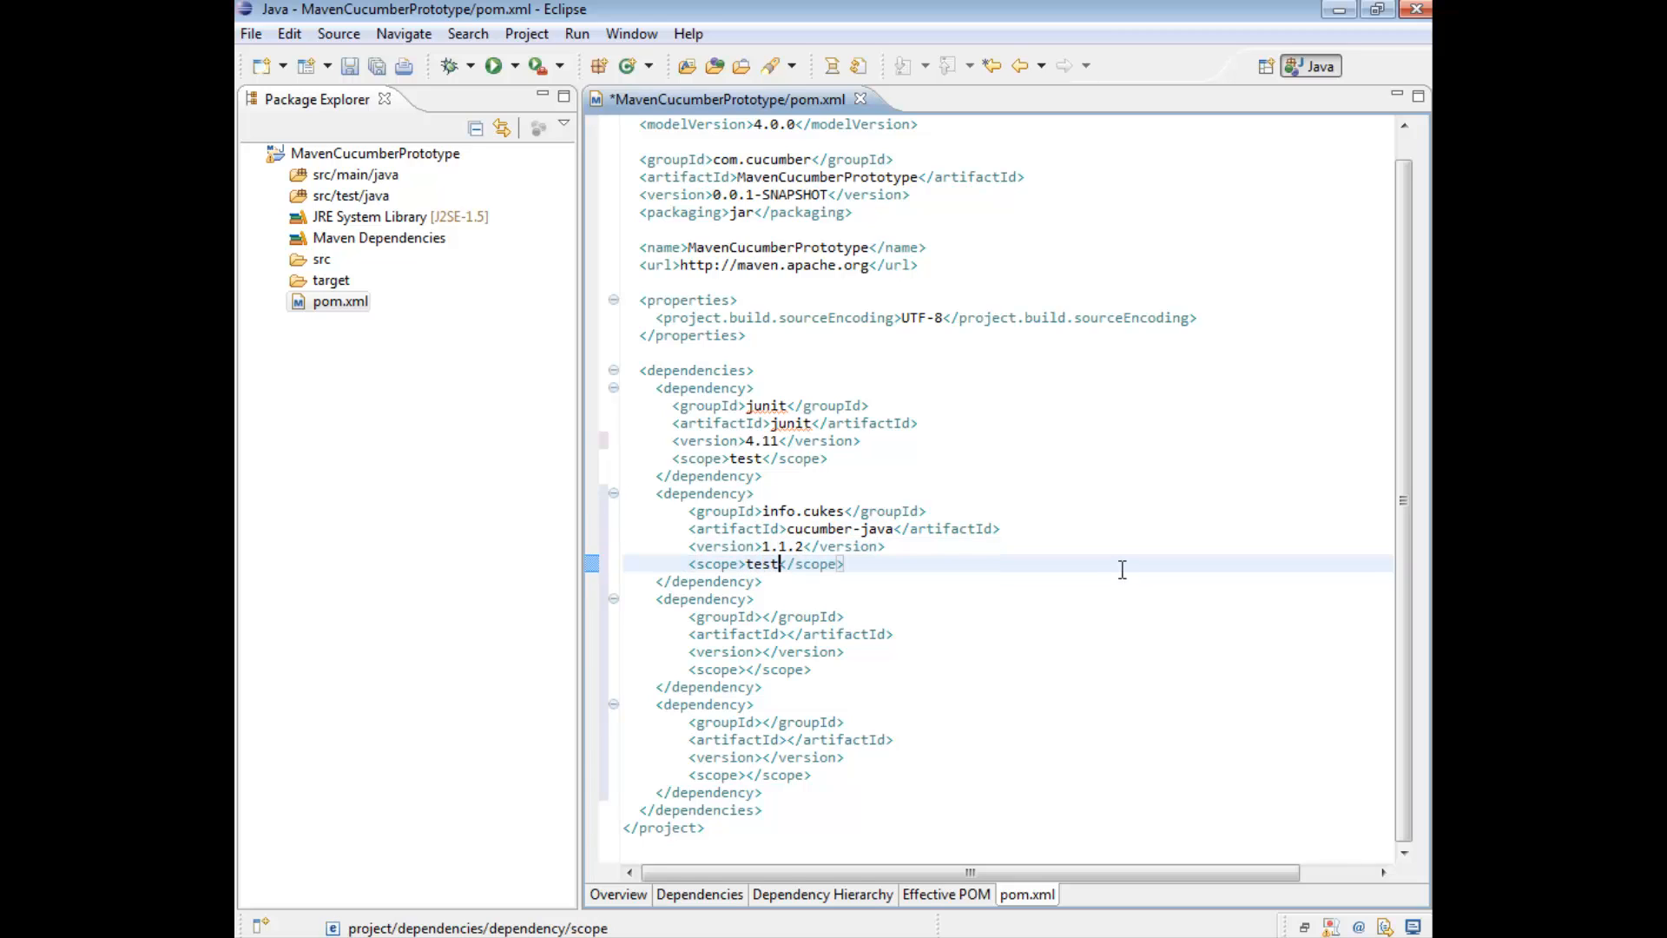
Fill the next block as info.cukes cucumber-picocontainer 1.1.2 with test scope
left_click(761, 617)
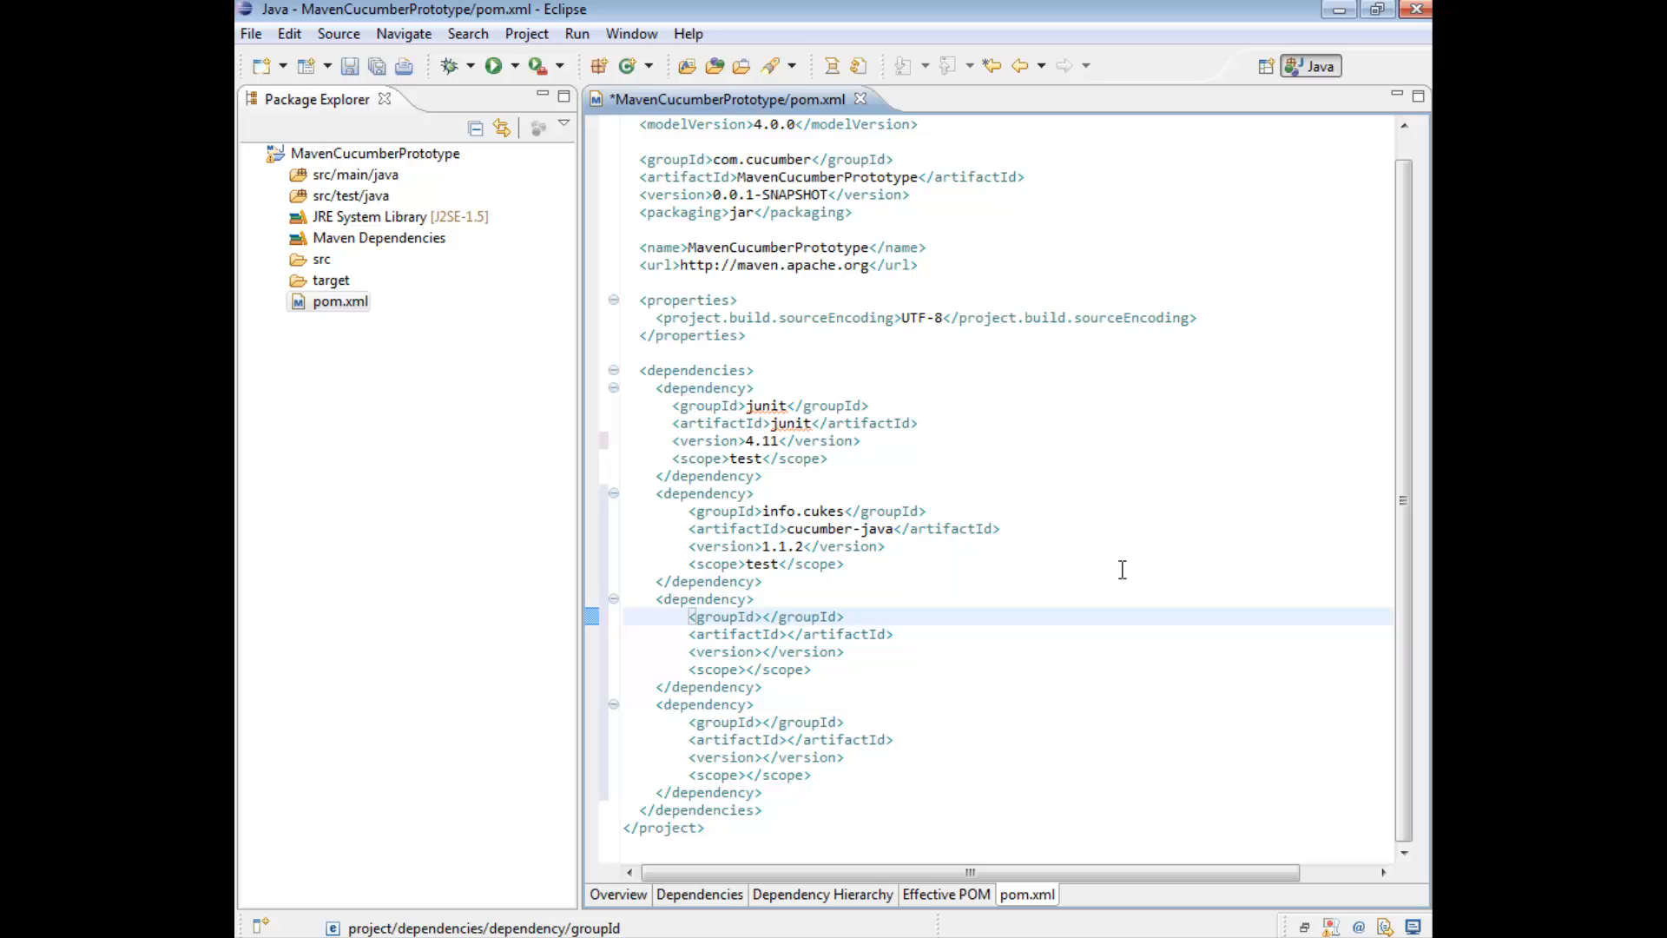
type("info.")
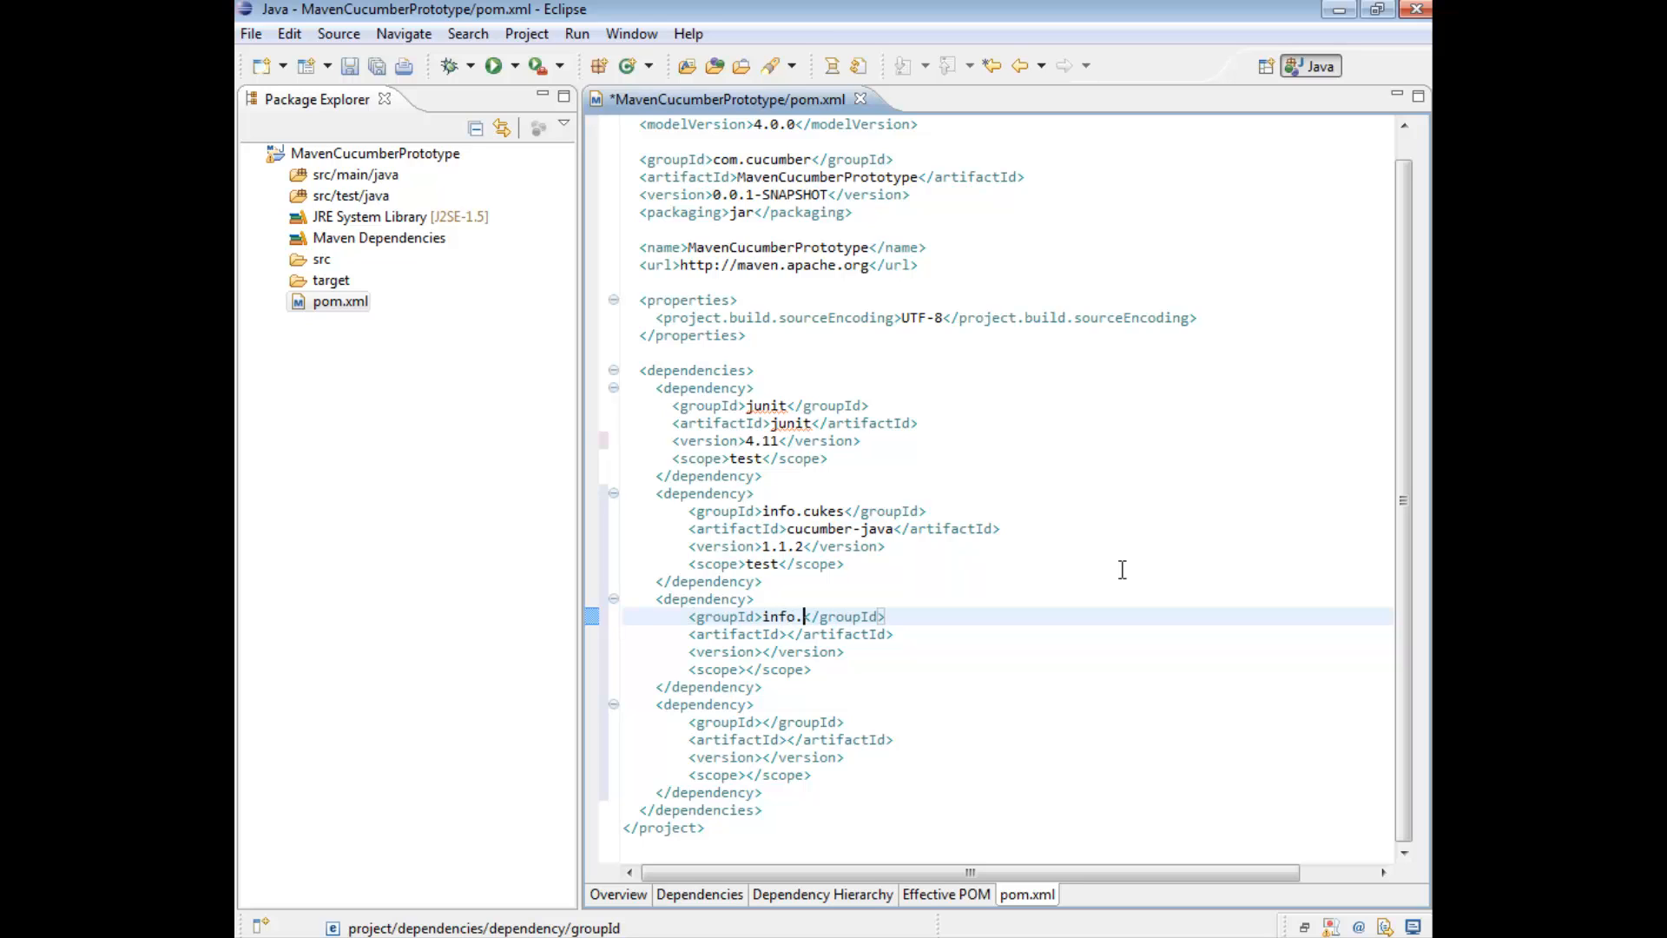
type("cukes")
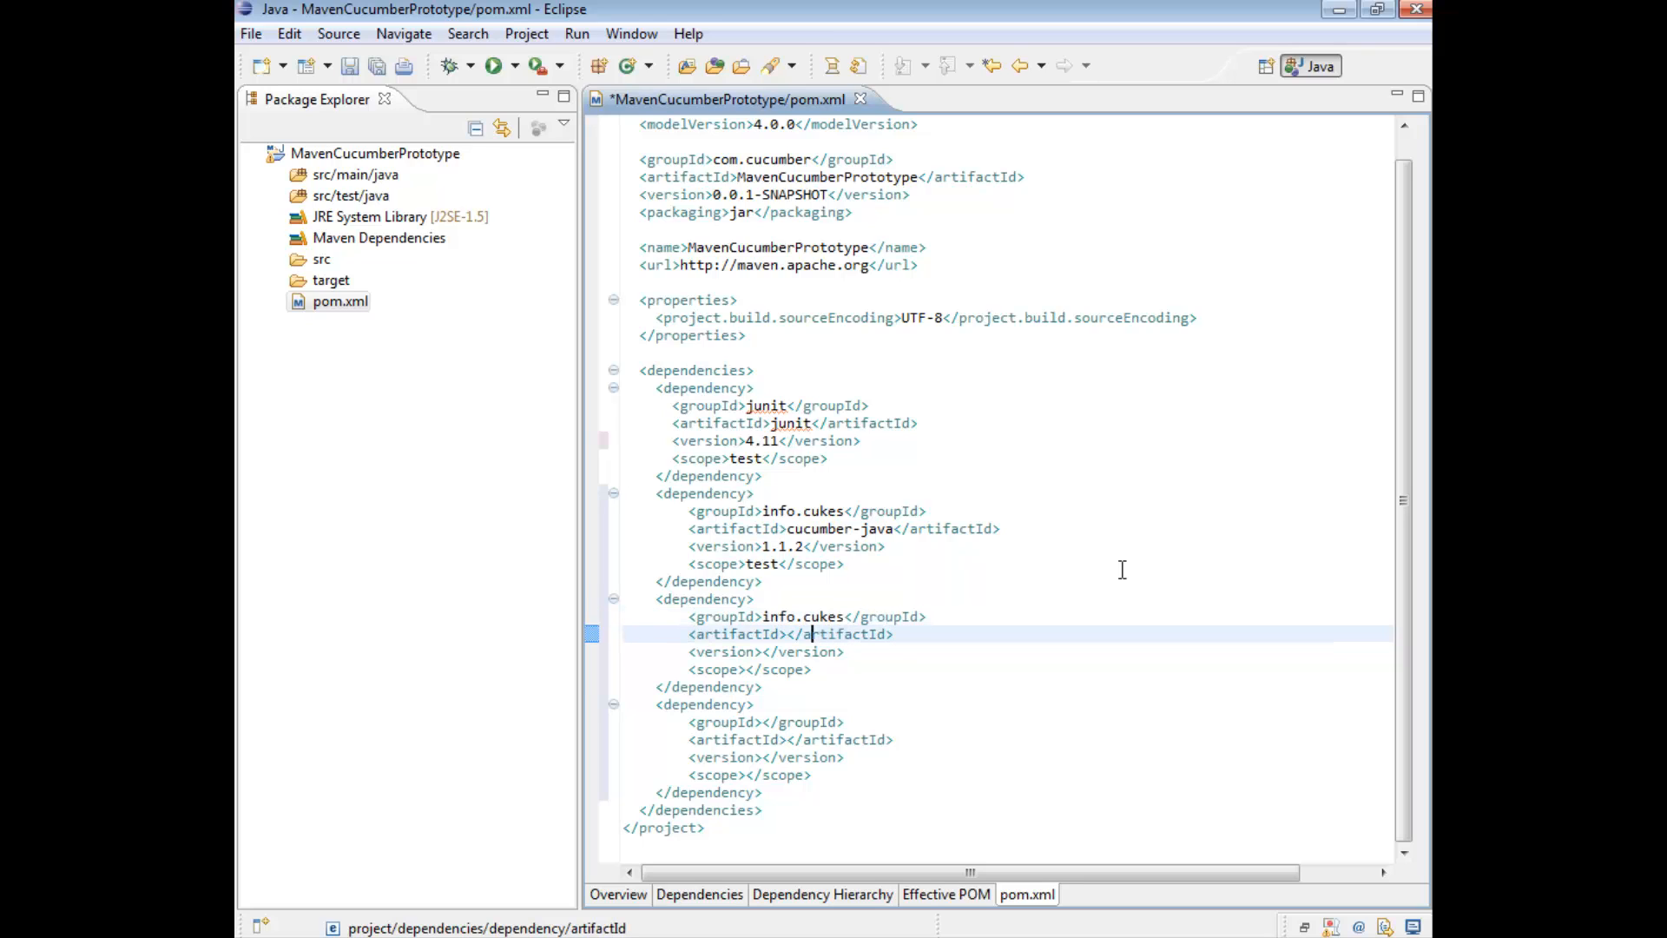
type("cucumb")
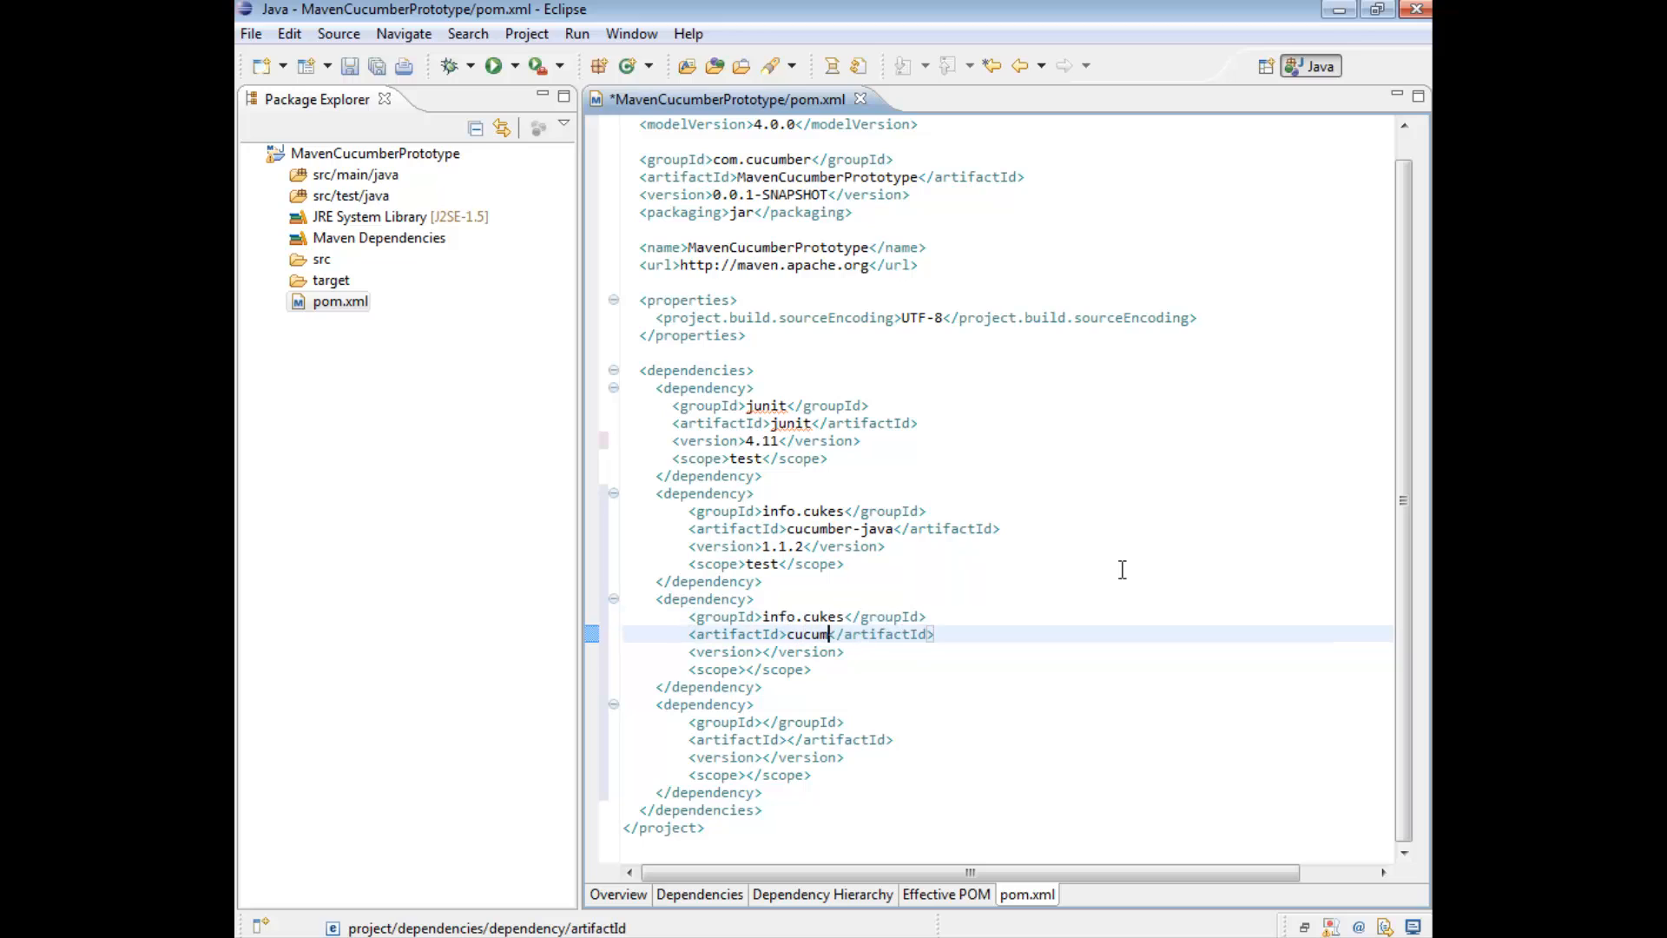
type("ber")
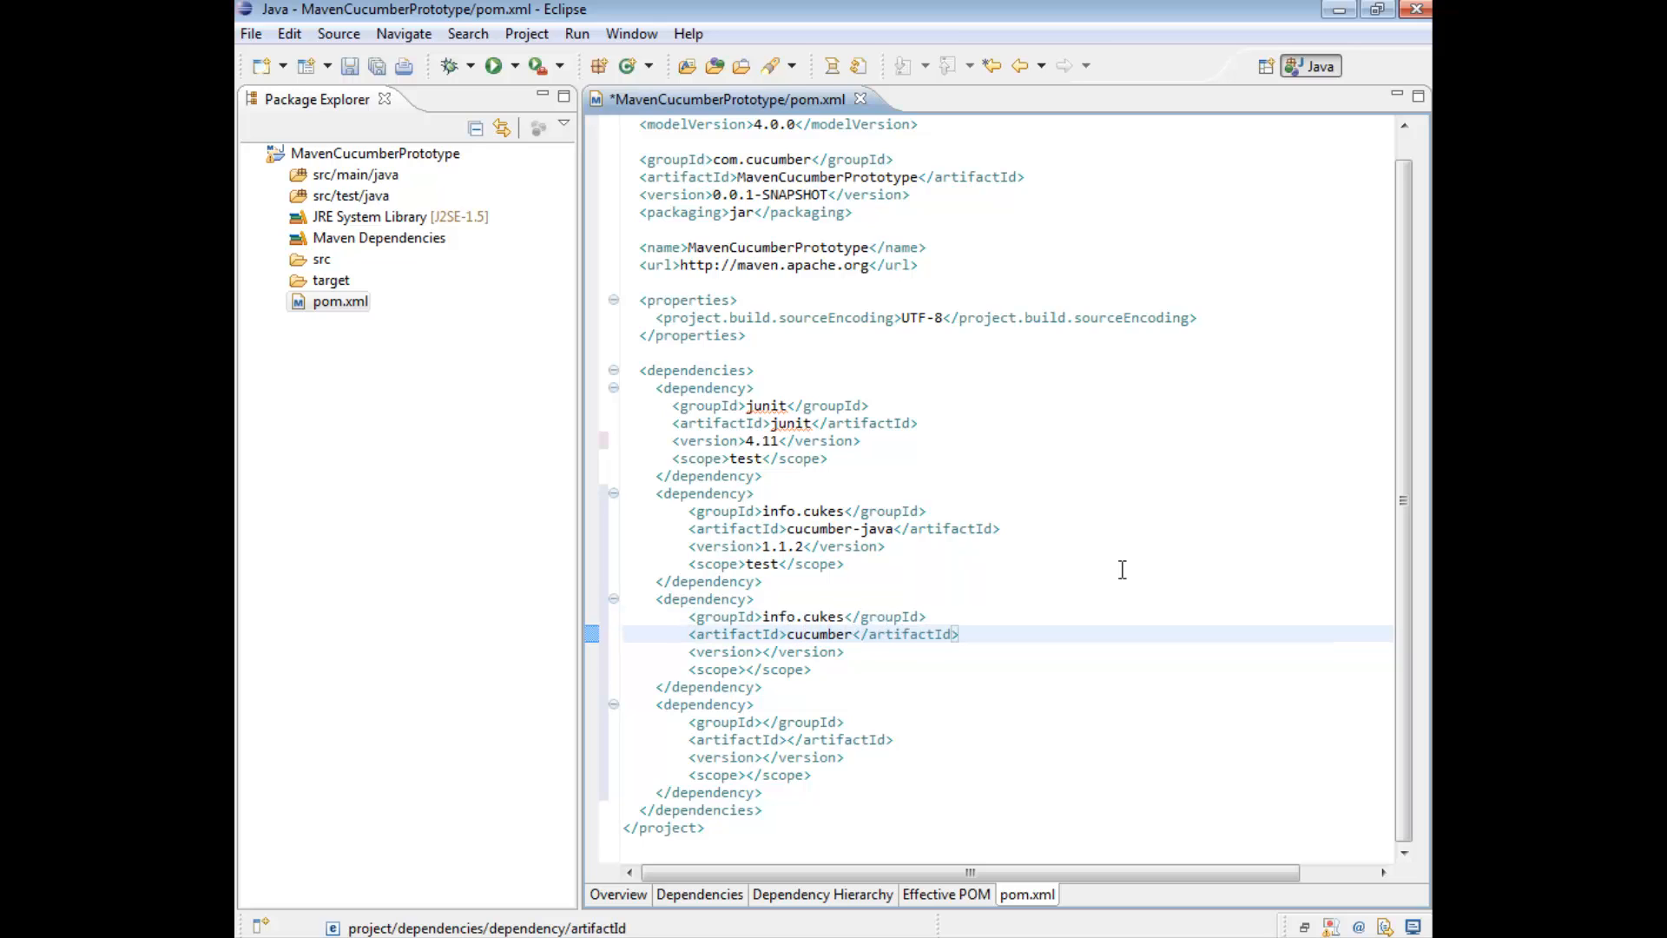
type("-picocontainer")
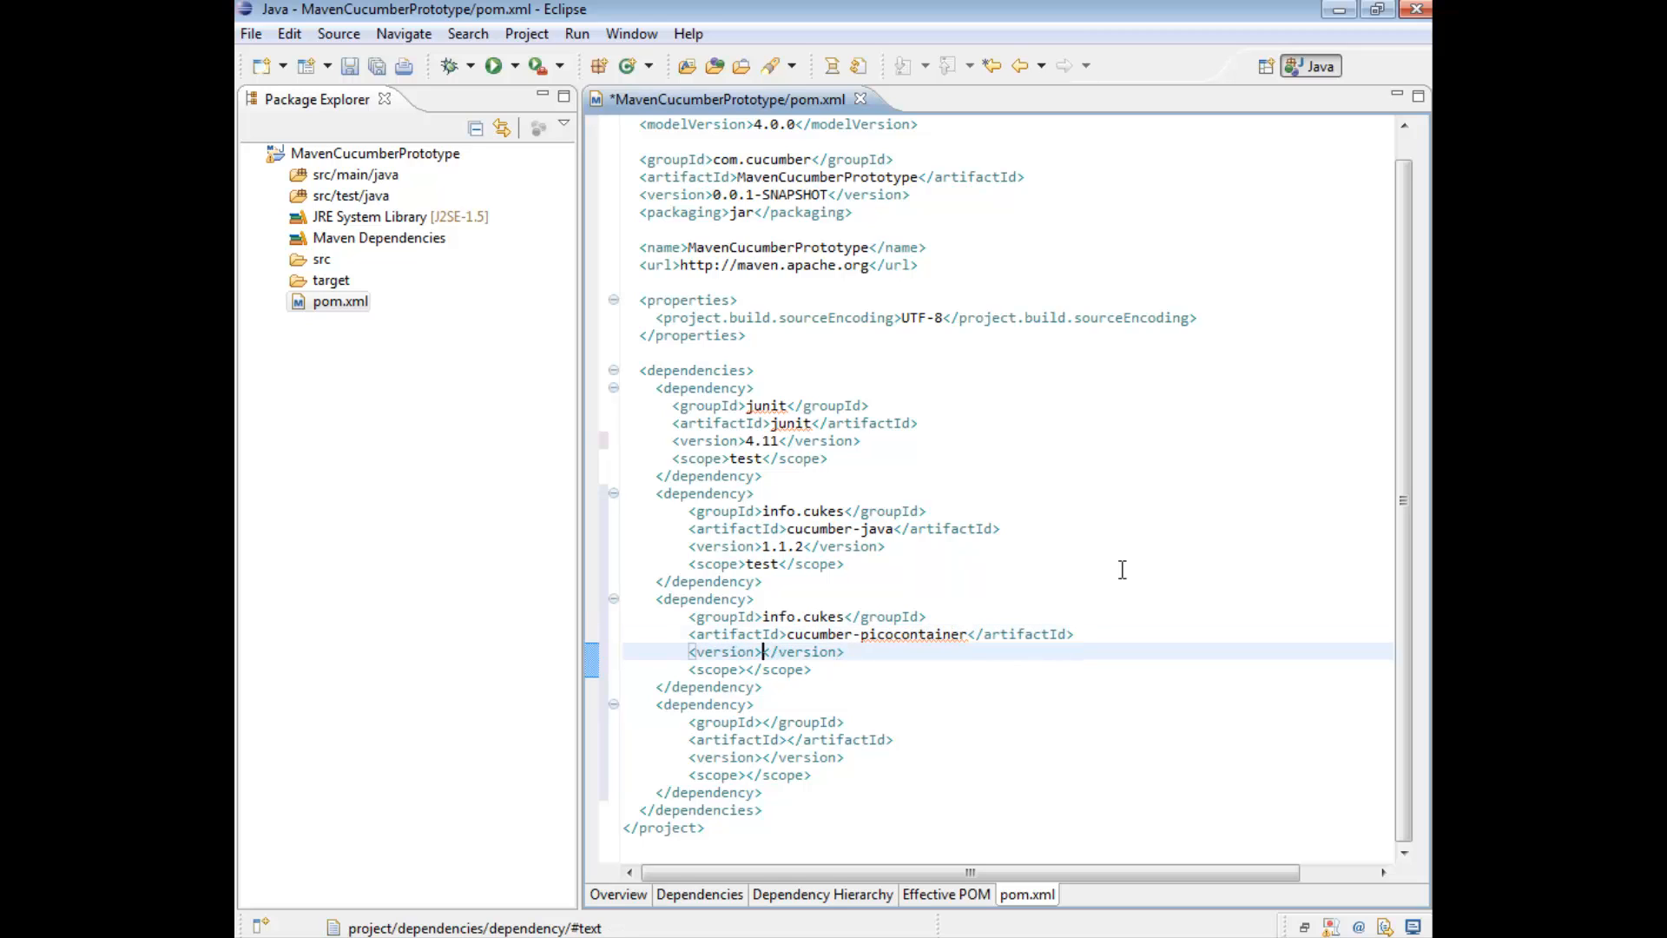
type("1.1.2")
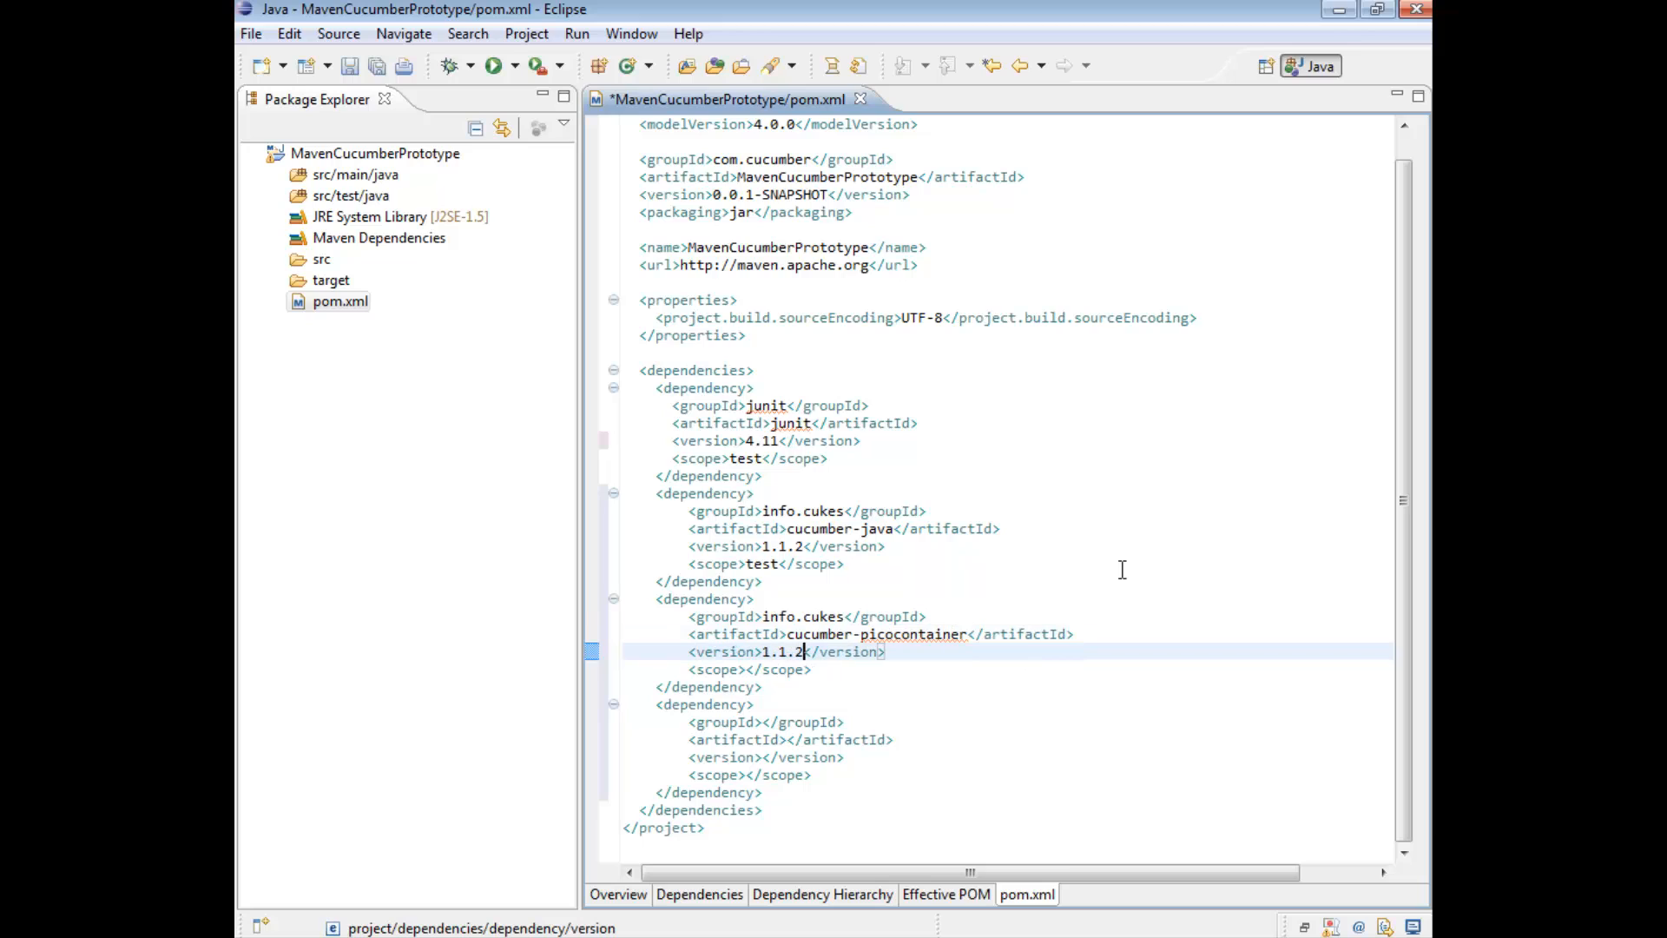
type("test")
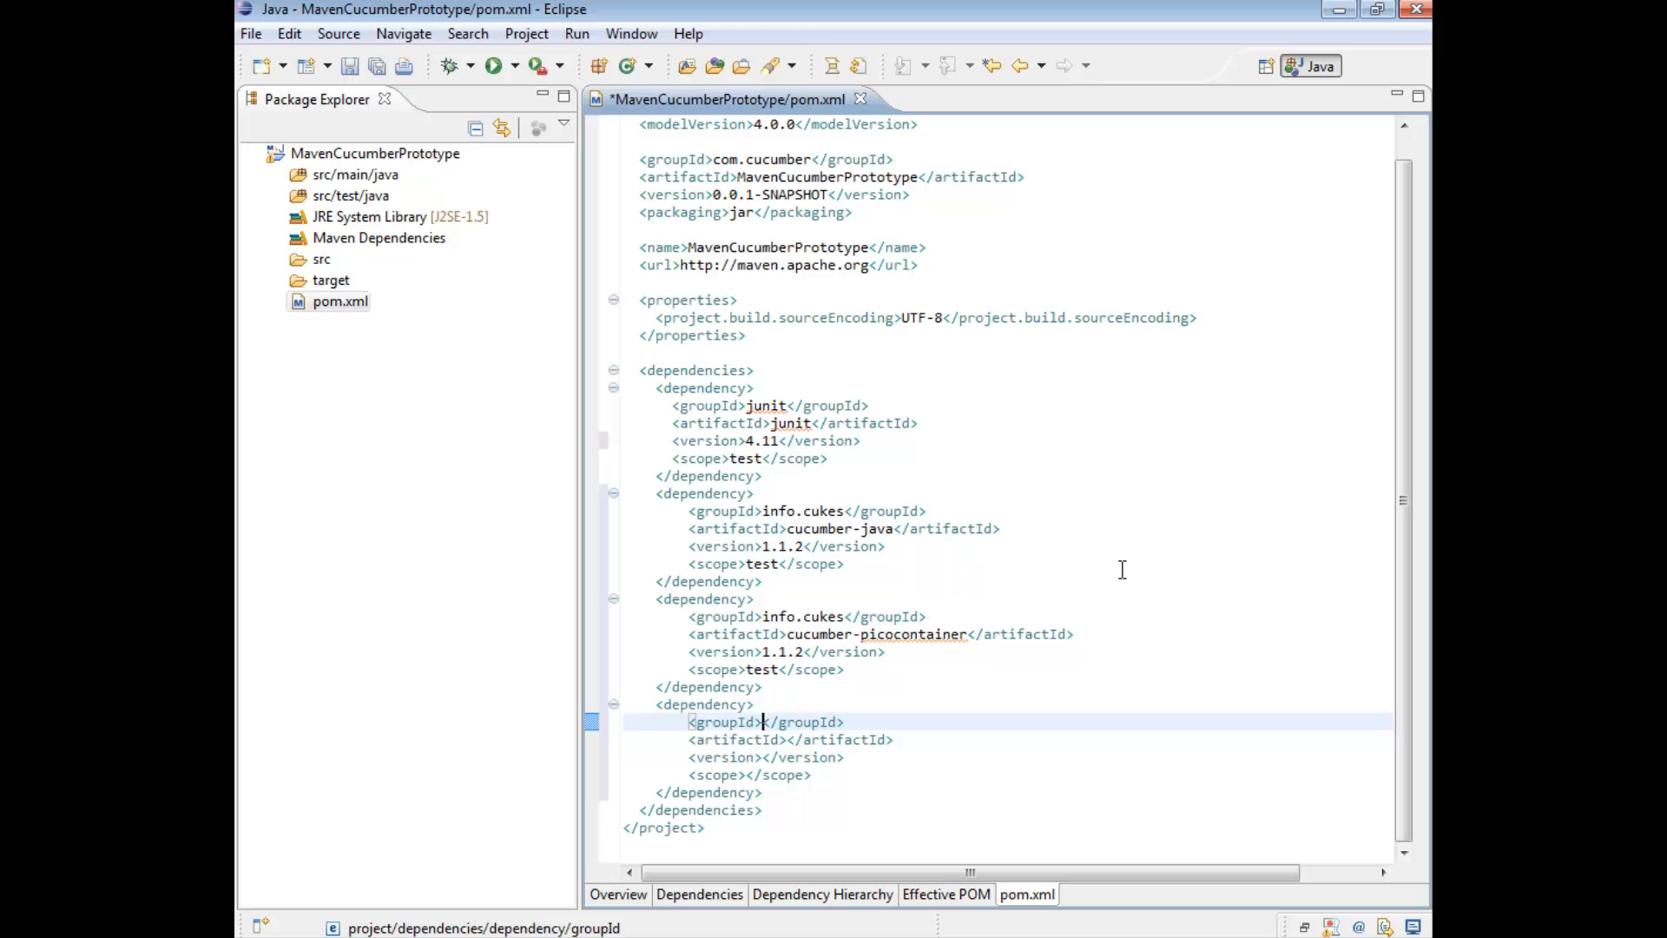
Fill the last block as info.cukes cucumber-junit 1.1.2 with test scope
type("info")
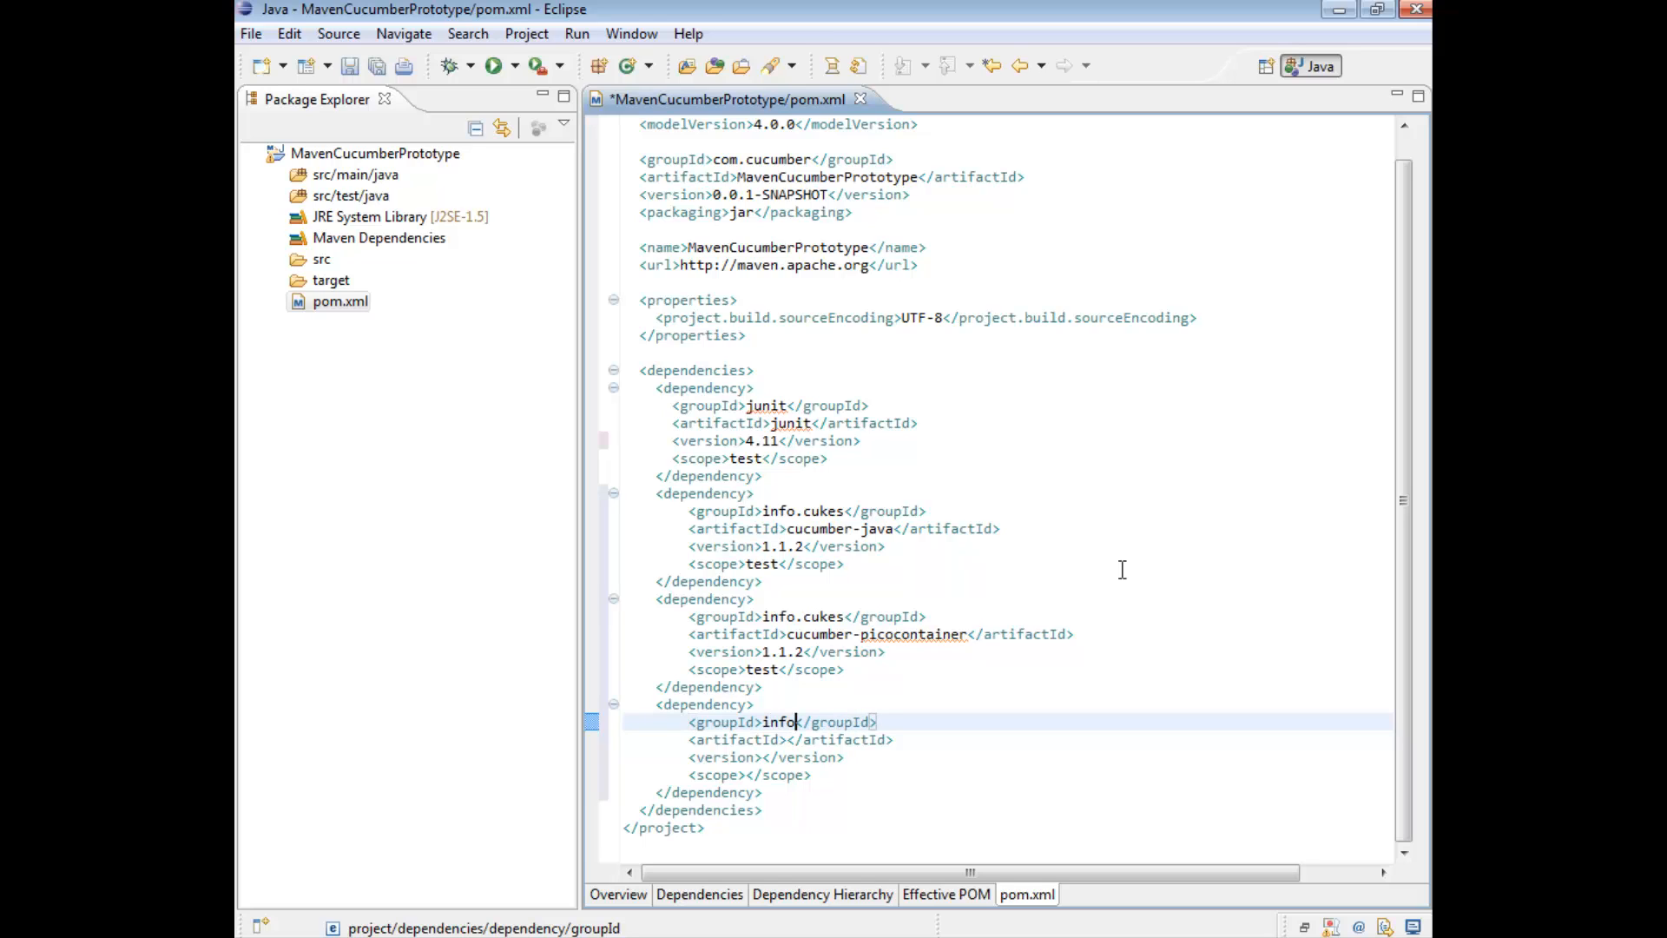
type(".c")
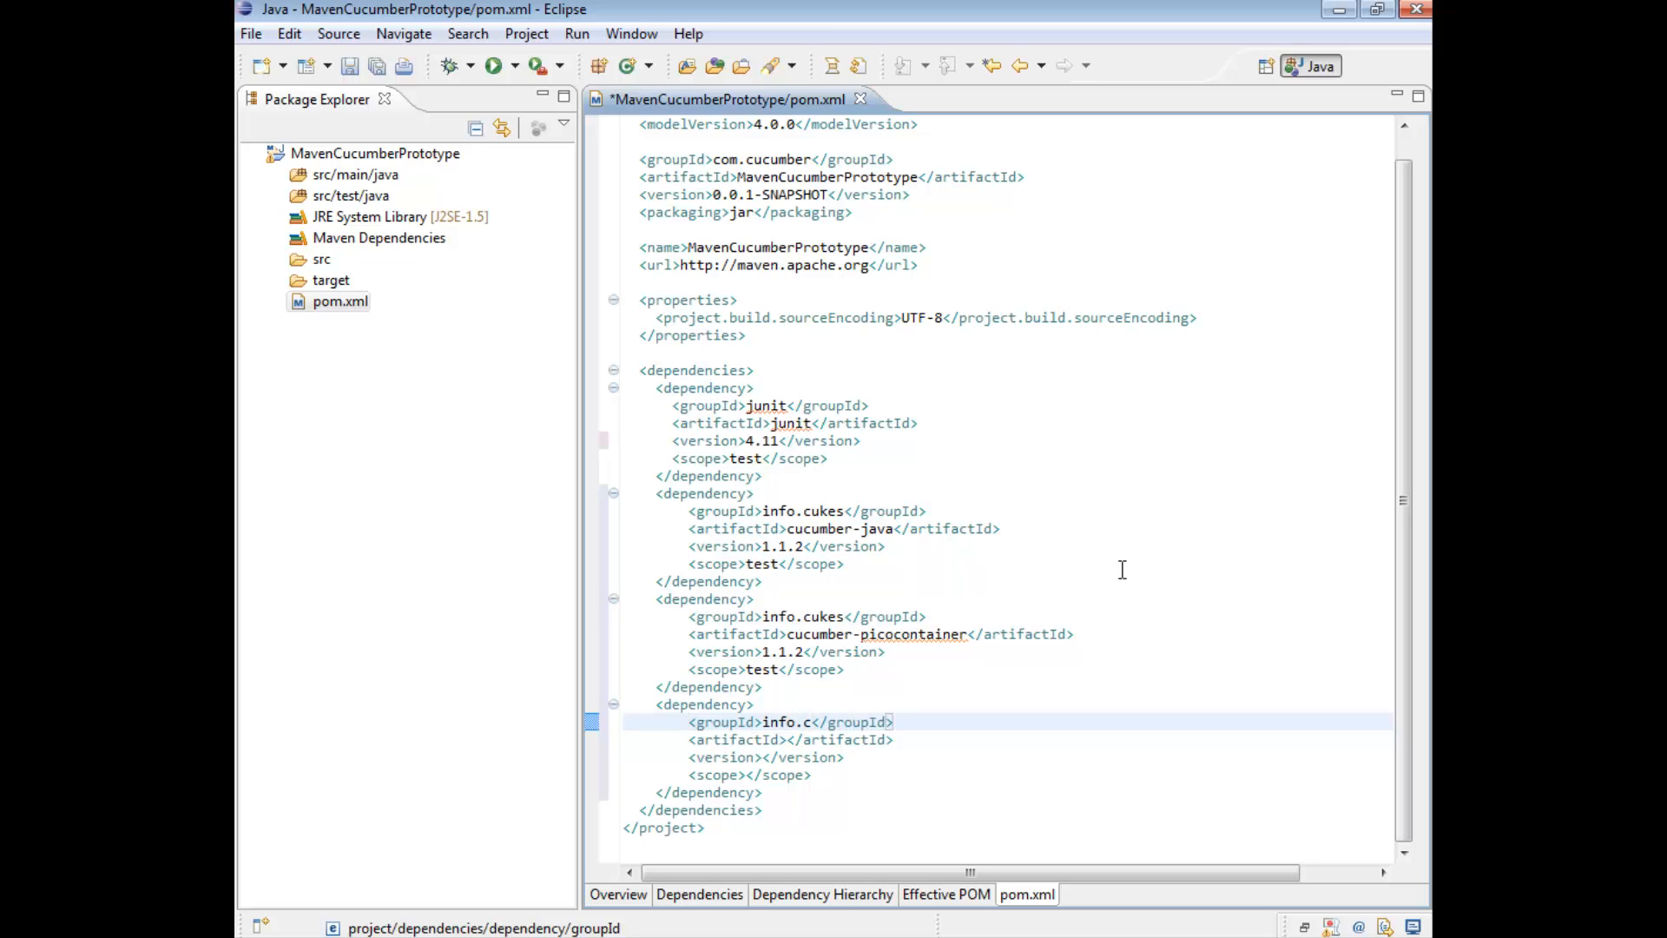
type("ukes")
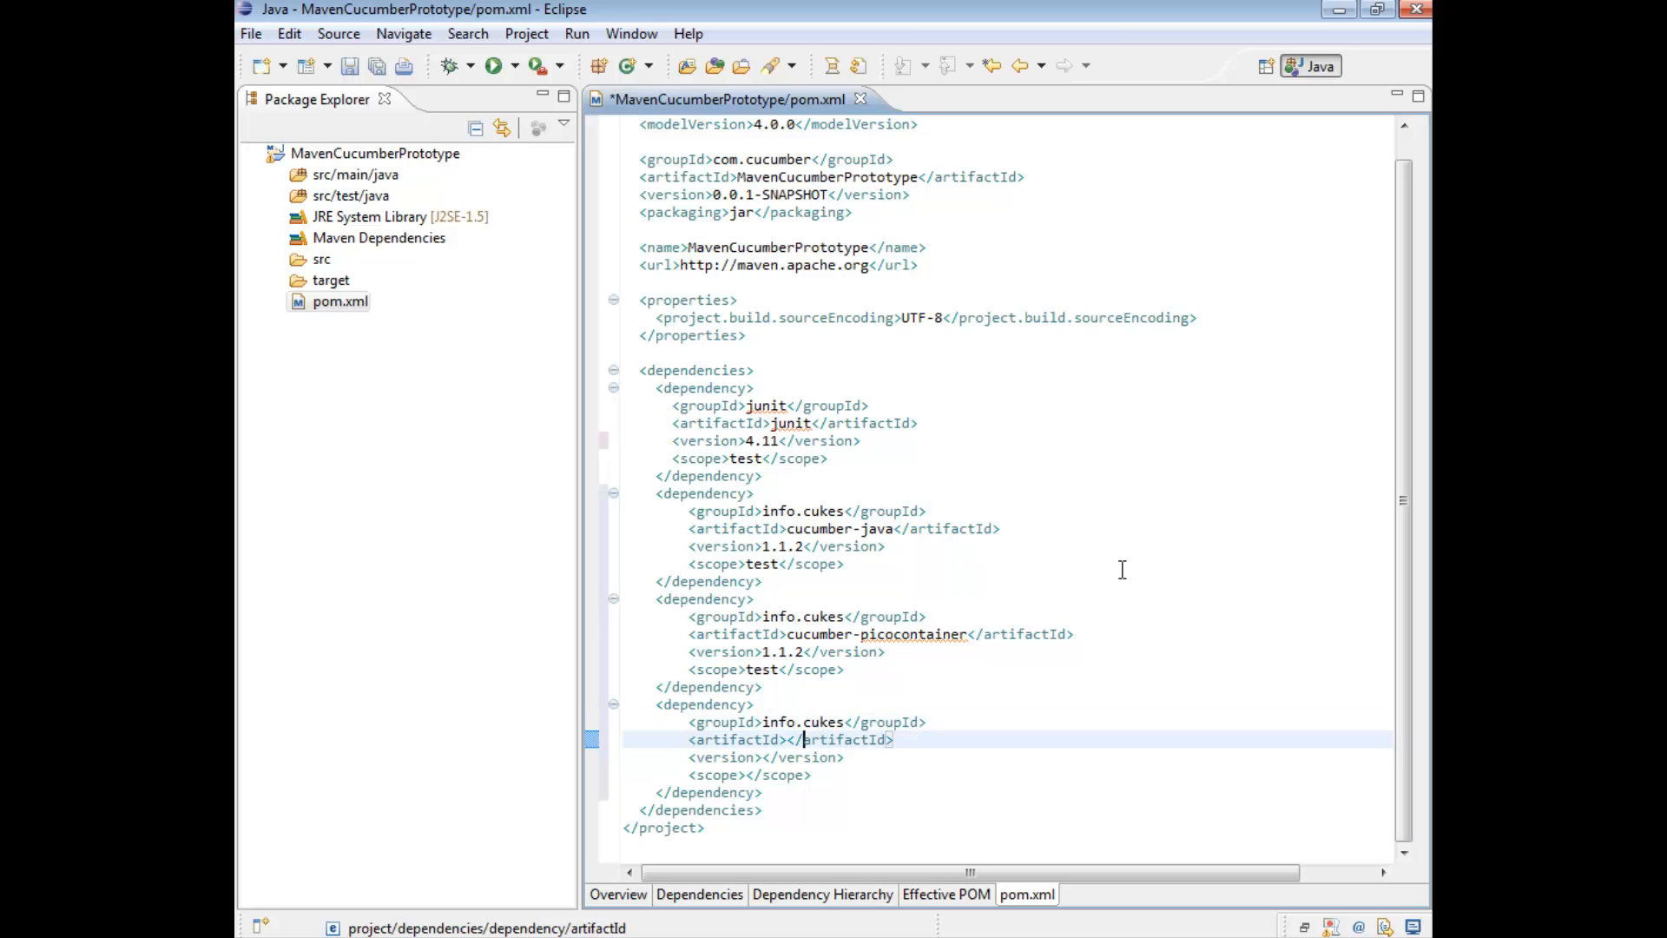
type("cucumber")
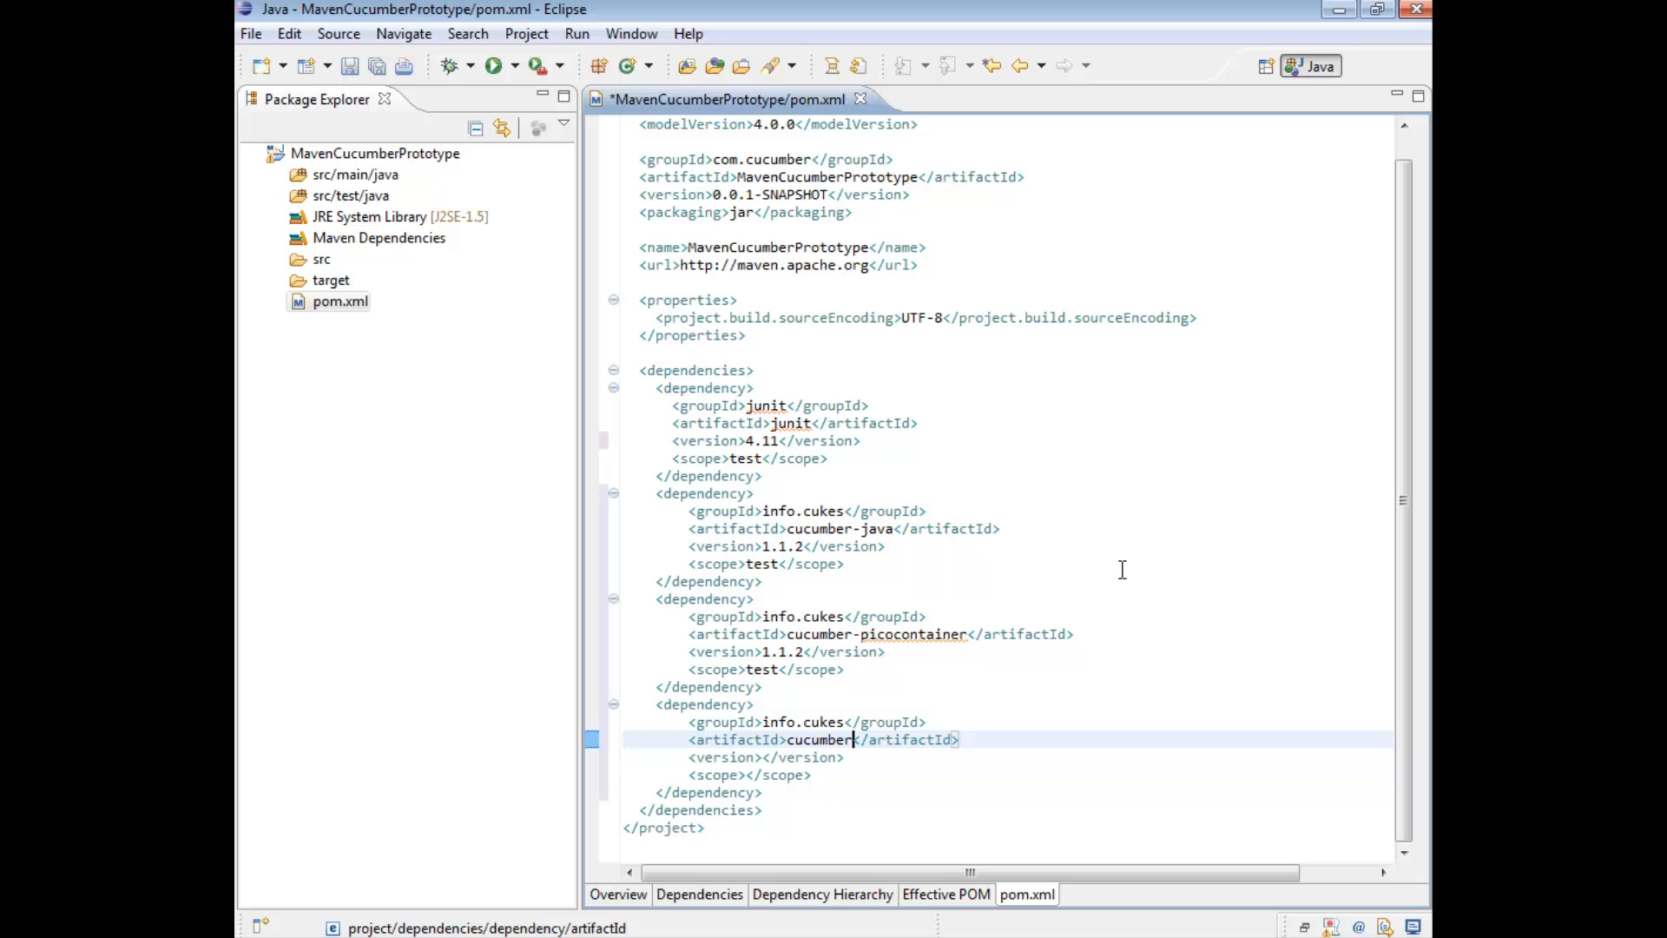
type("-junit")
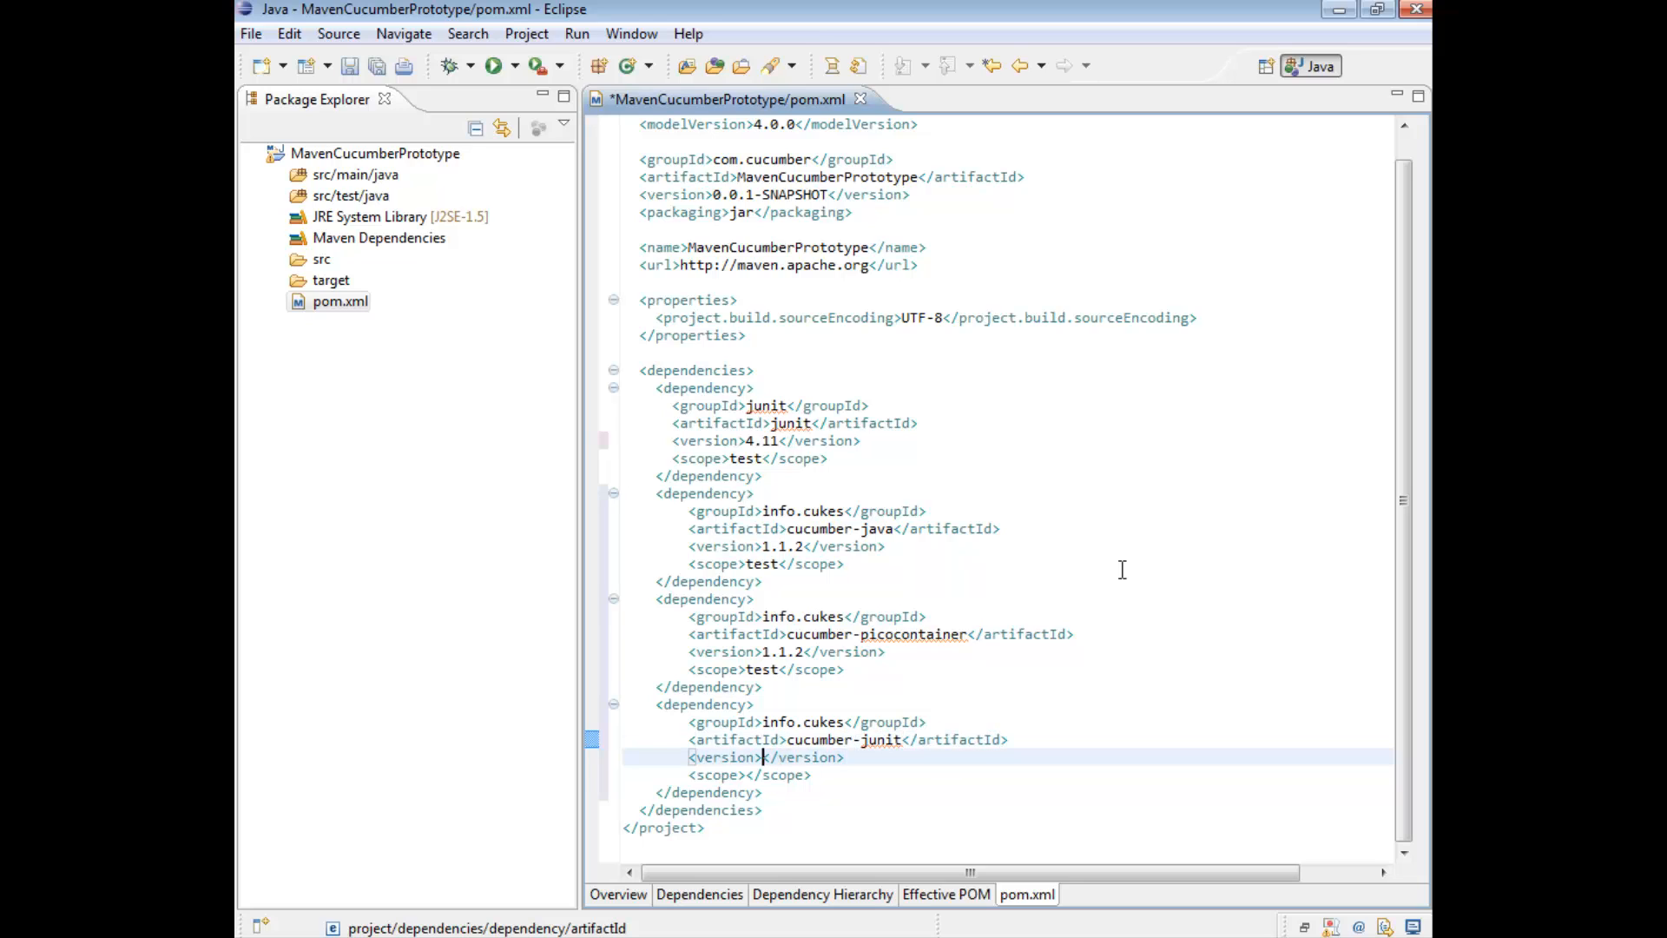
type("1.1.2")
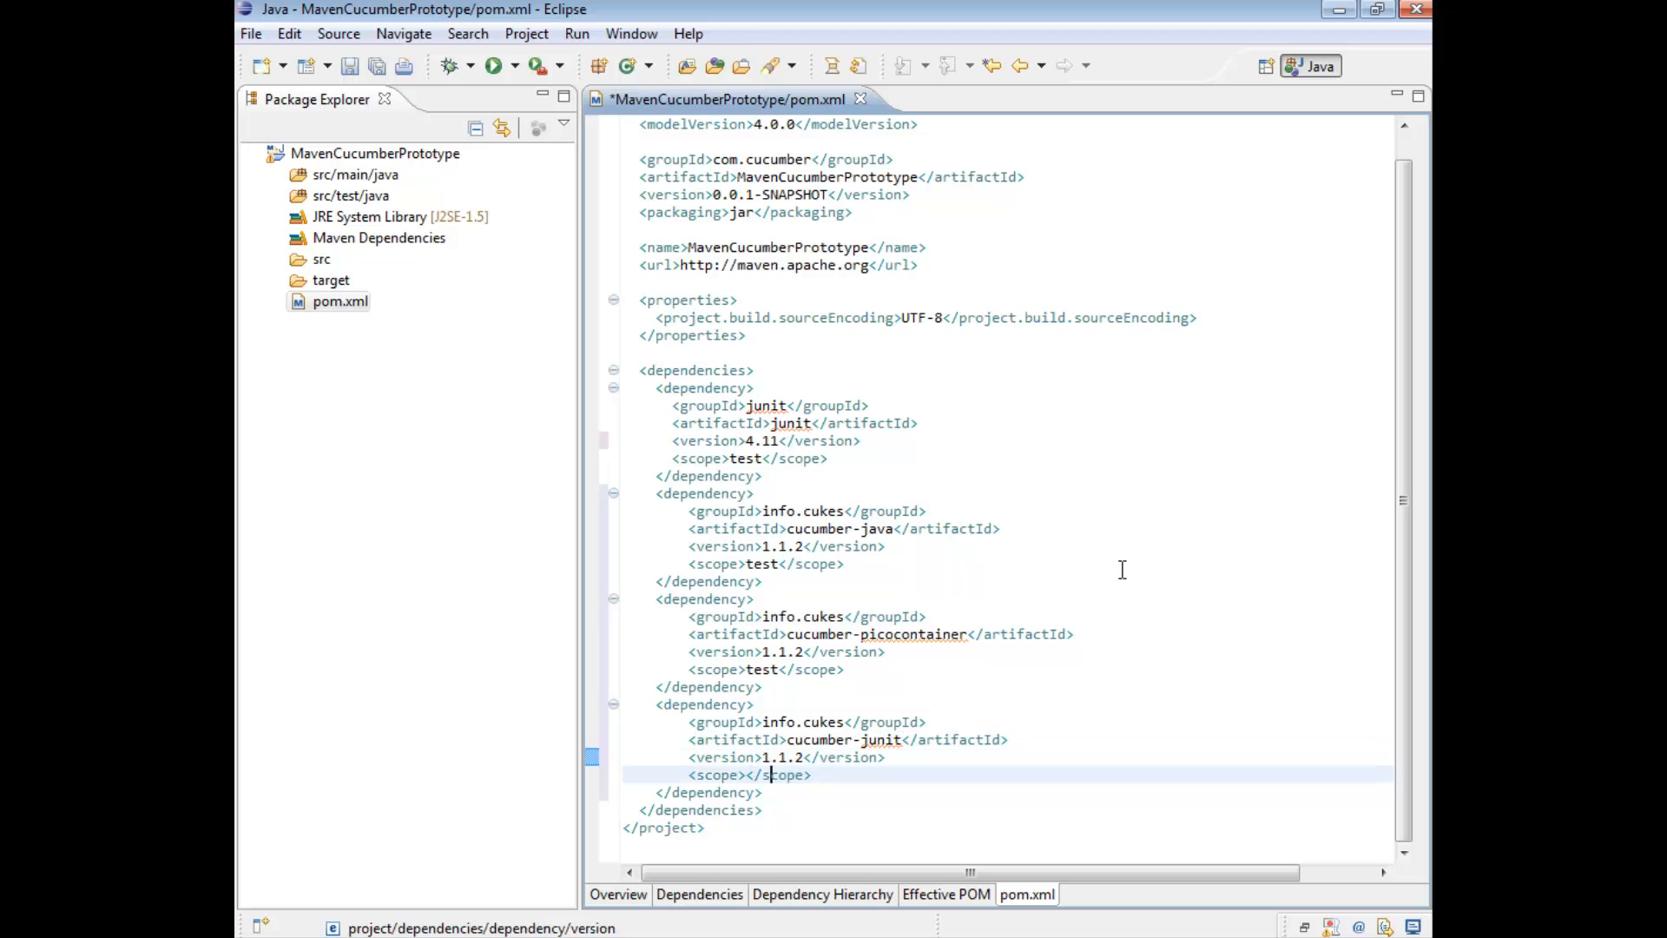
type("test")
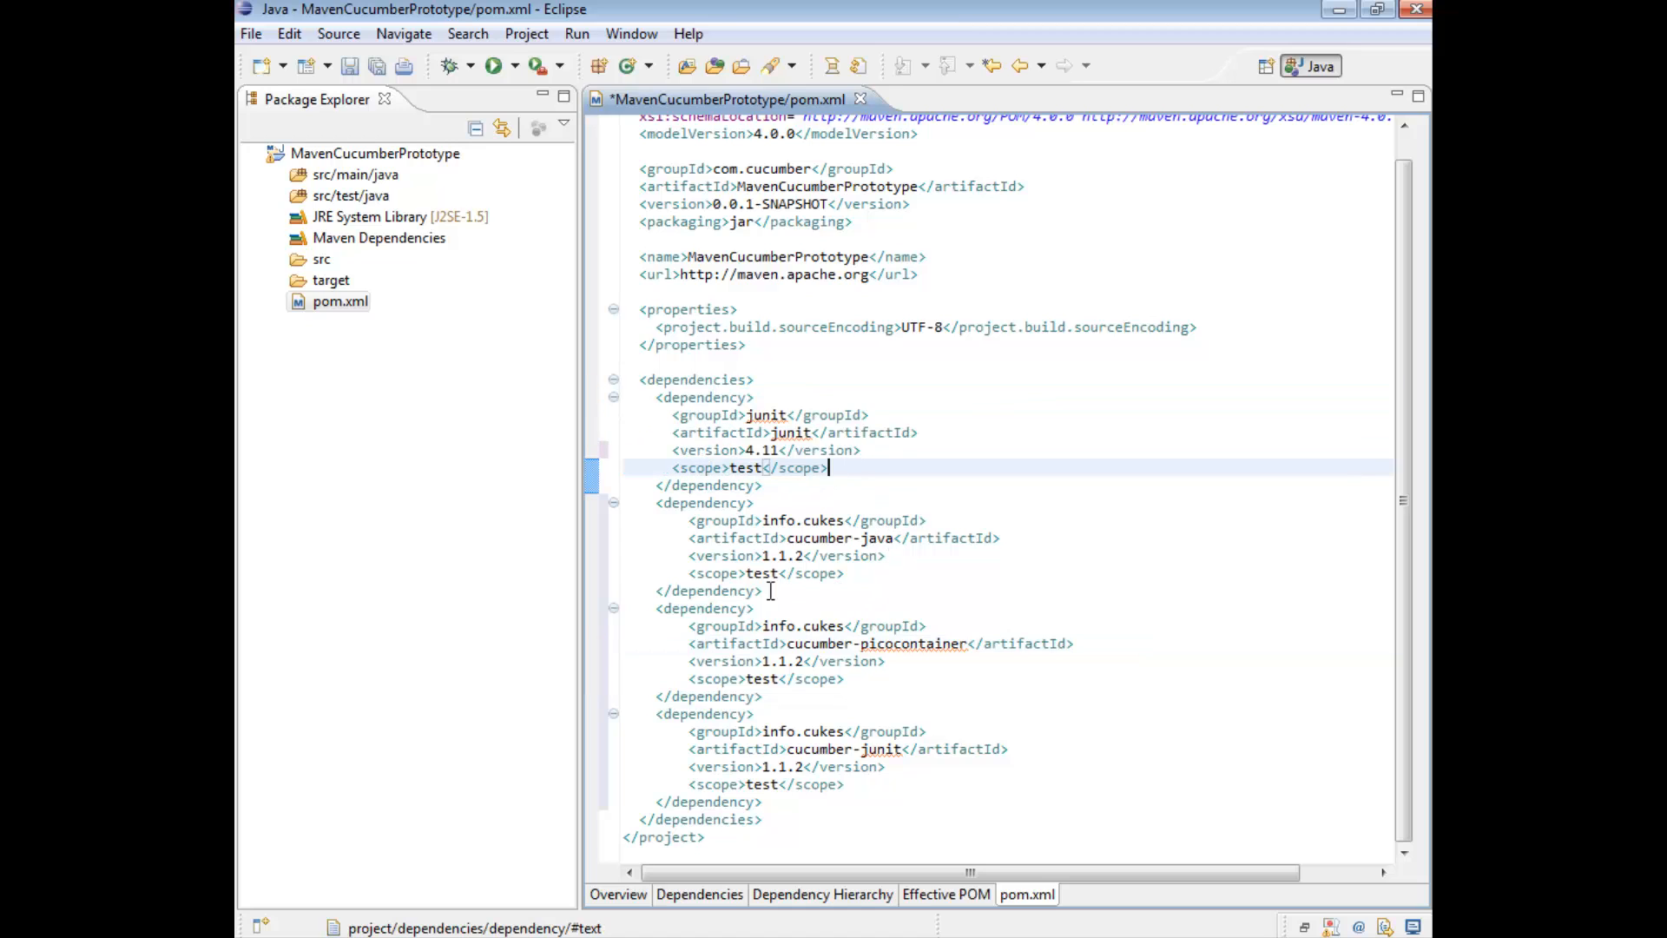
left_click(782, 573)
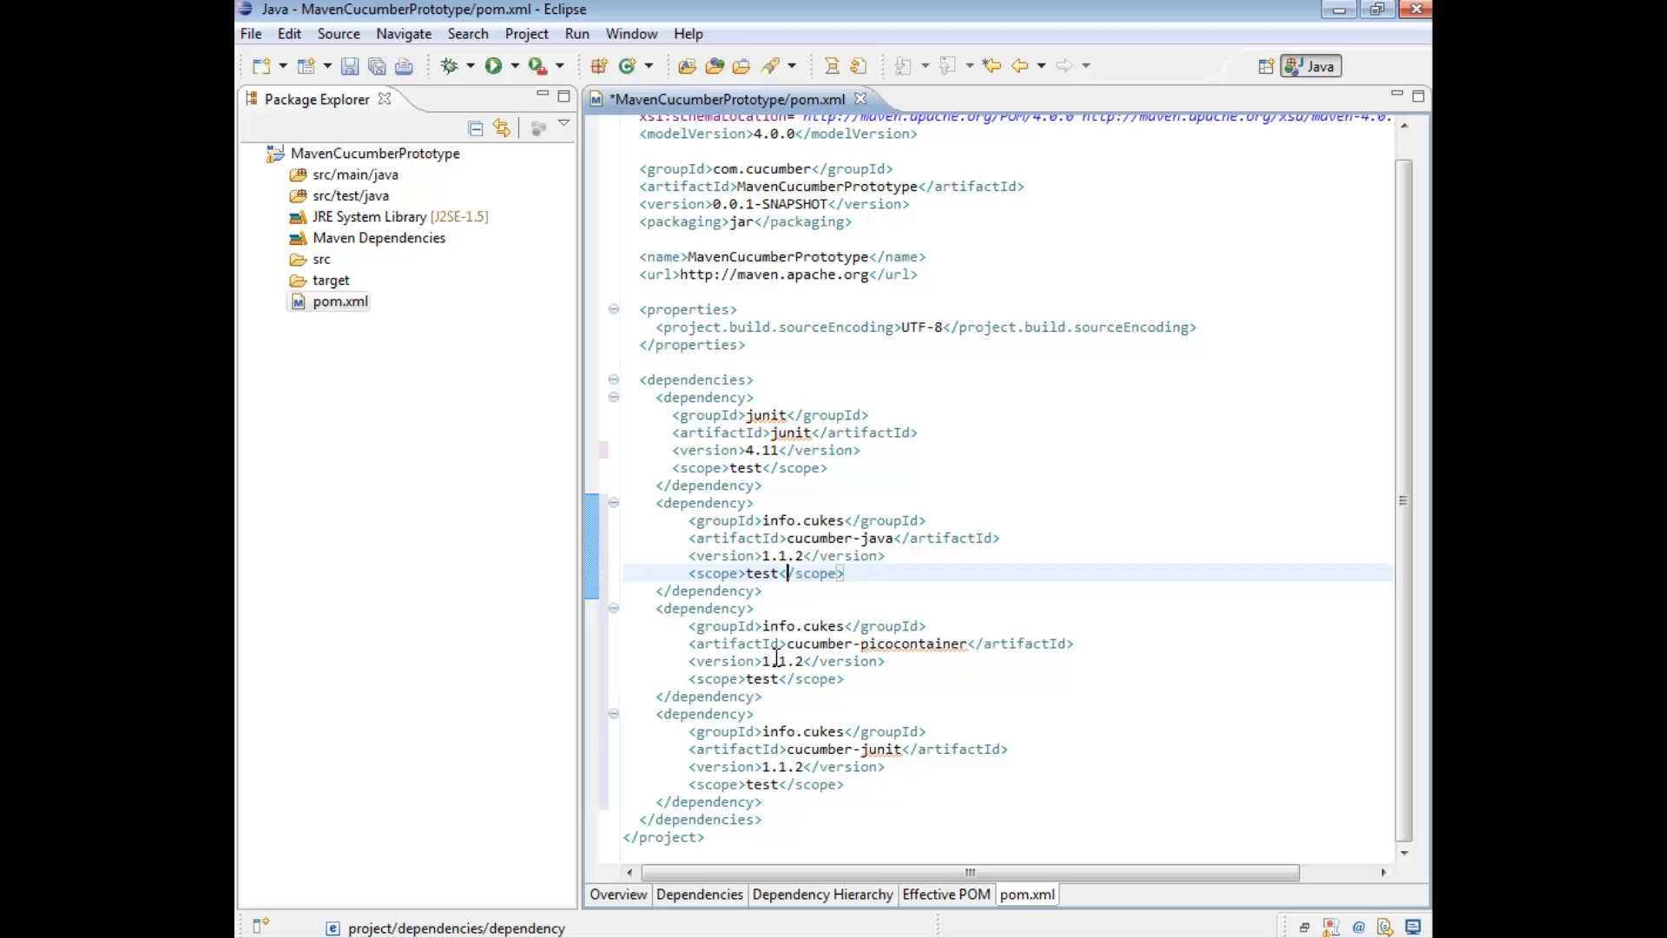
left_click_drag(657, 608, 762, 696)
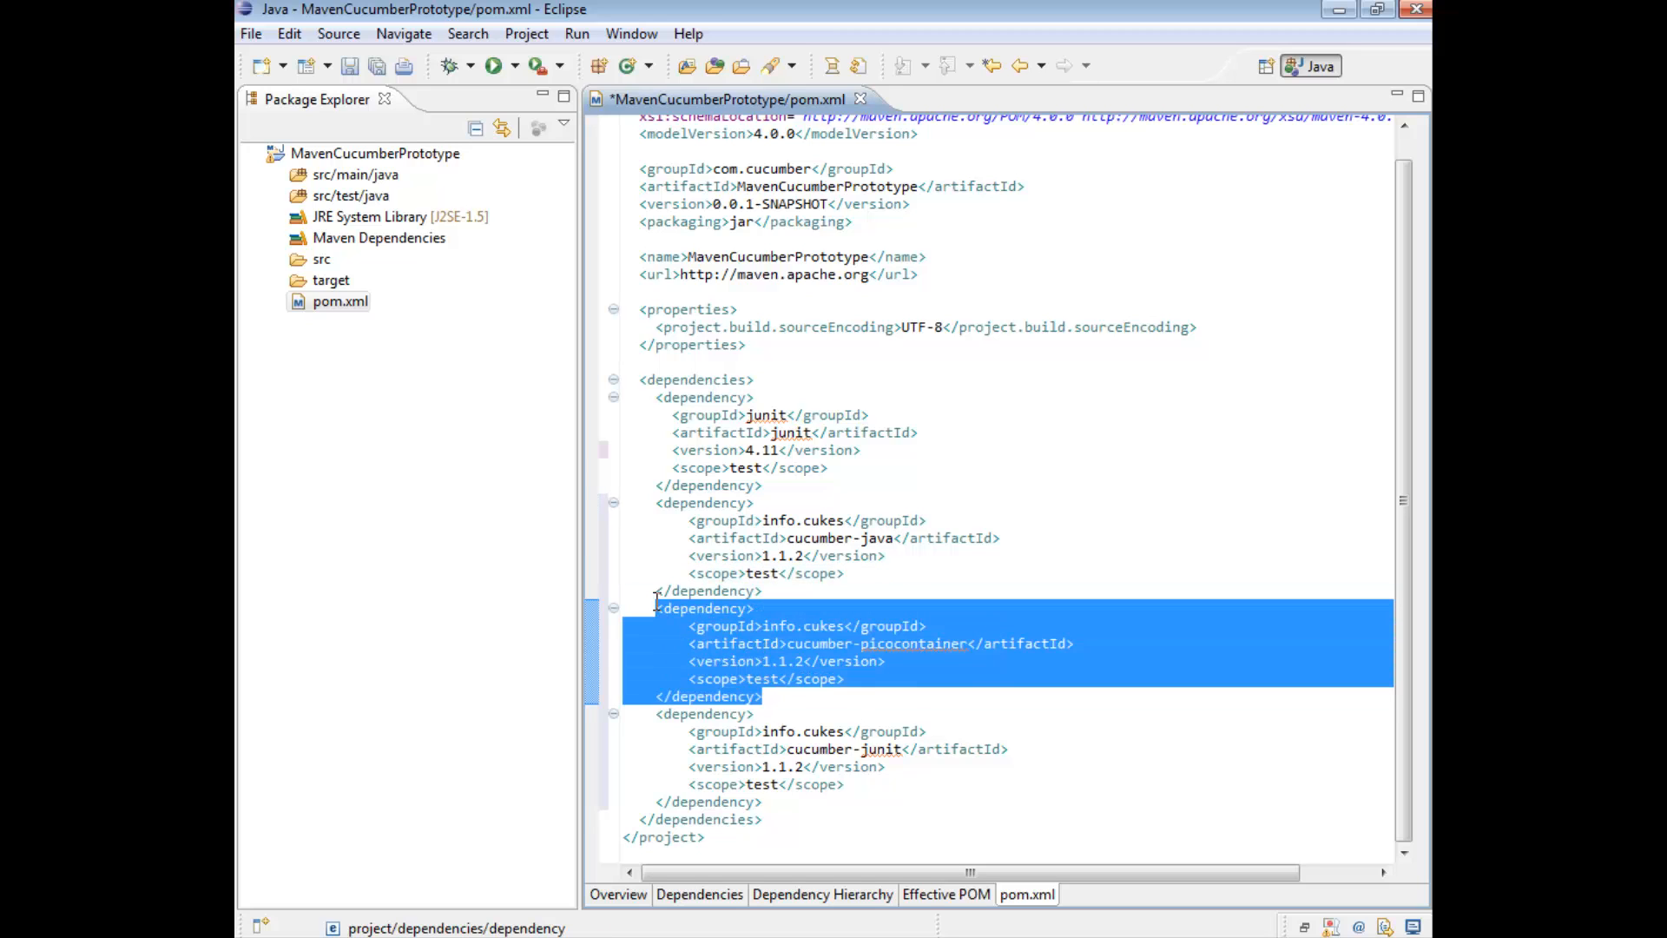
left_click(763, 696)
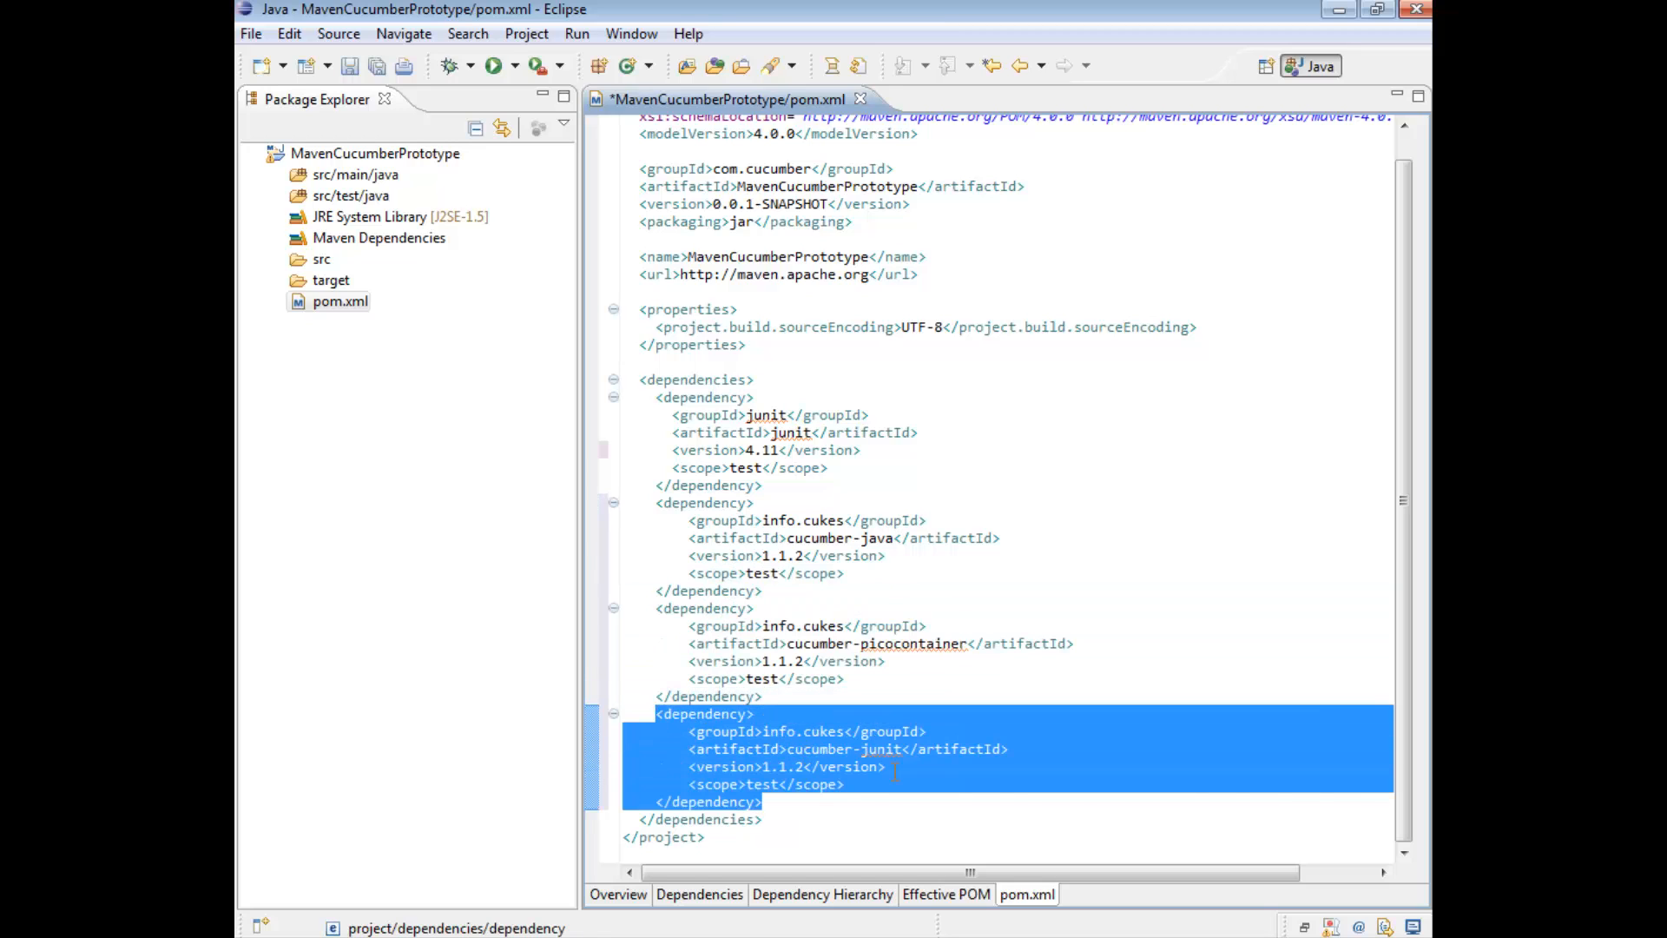
left_click(767, 801)
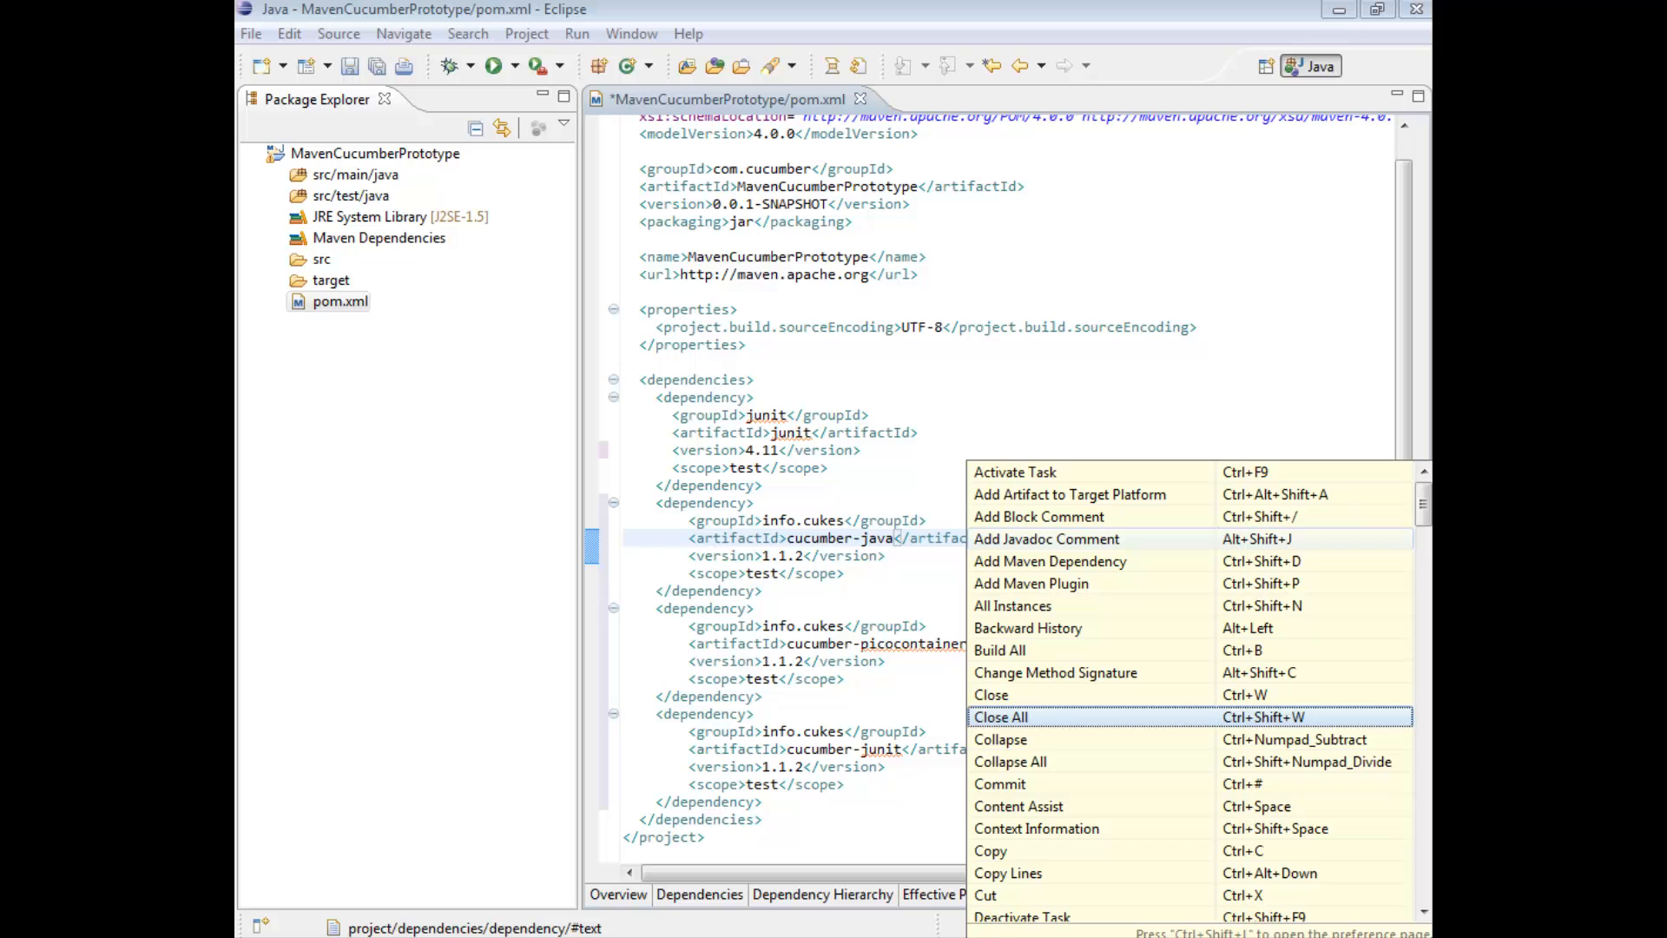
mouse_move(999, 785)
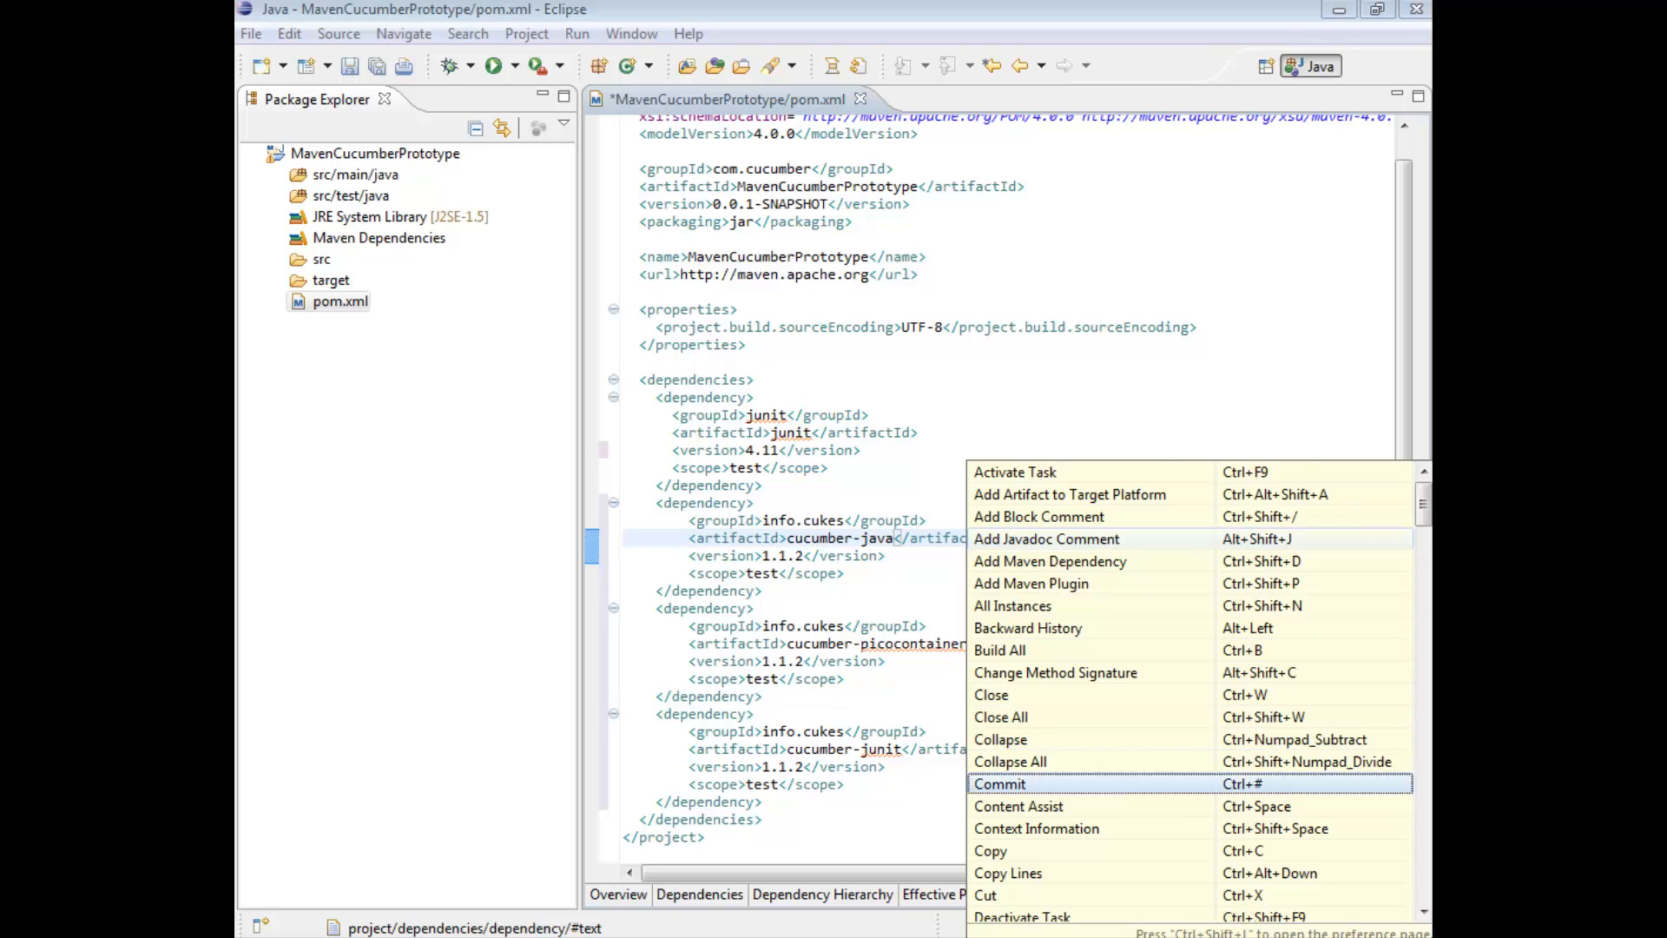
Apply the Format command (Ctrl+Shift+F) from the key-assist list to pom.xml
scroll("down", 3)
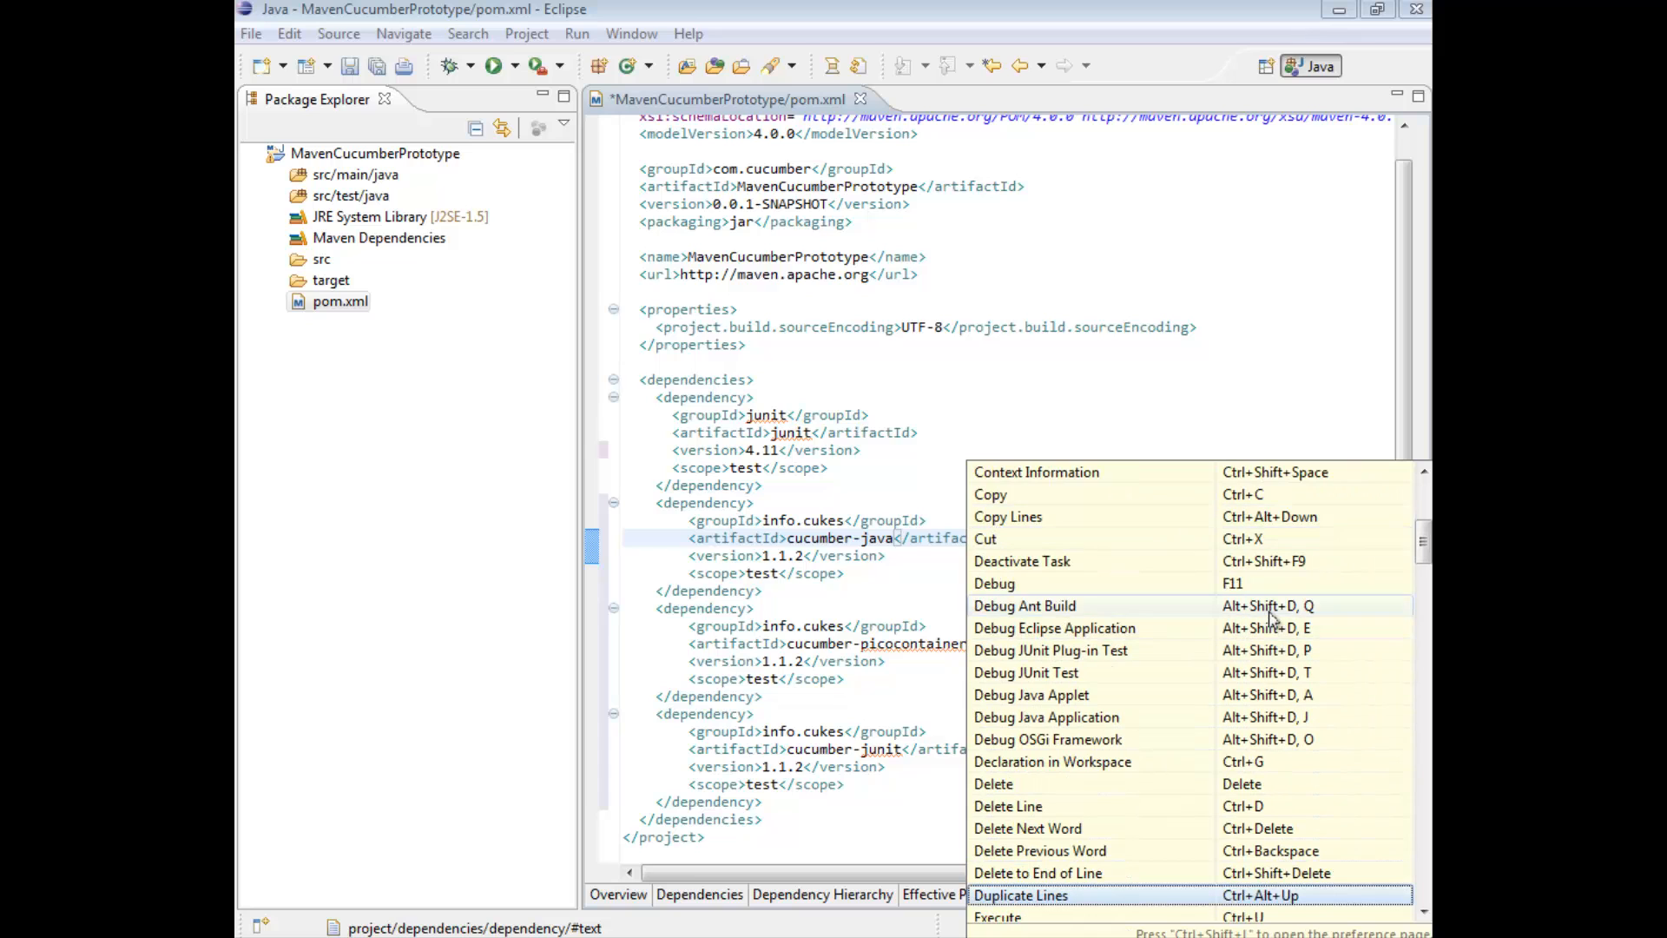
scroll("down", 3)
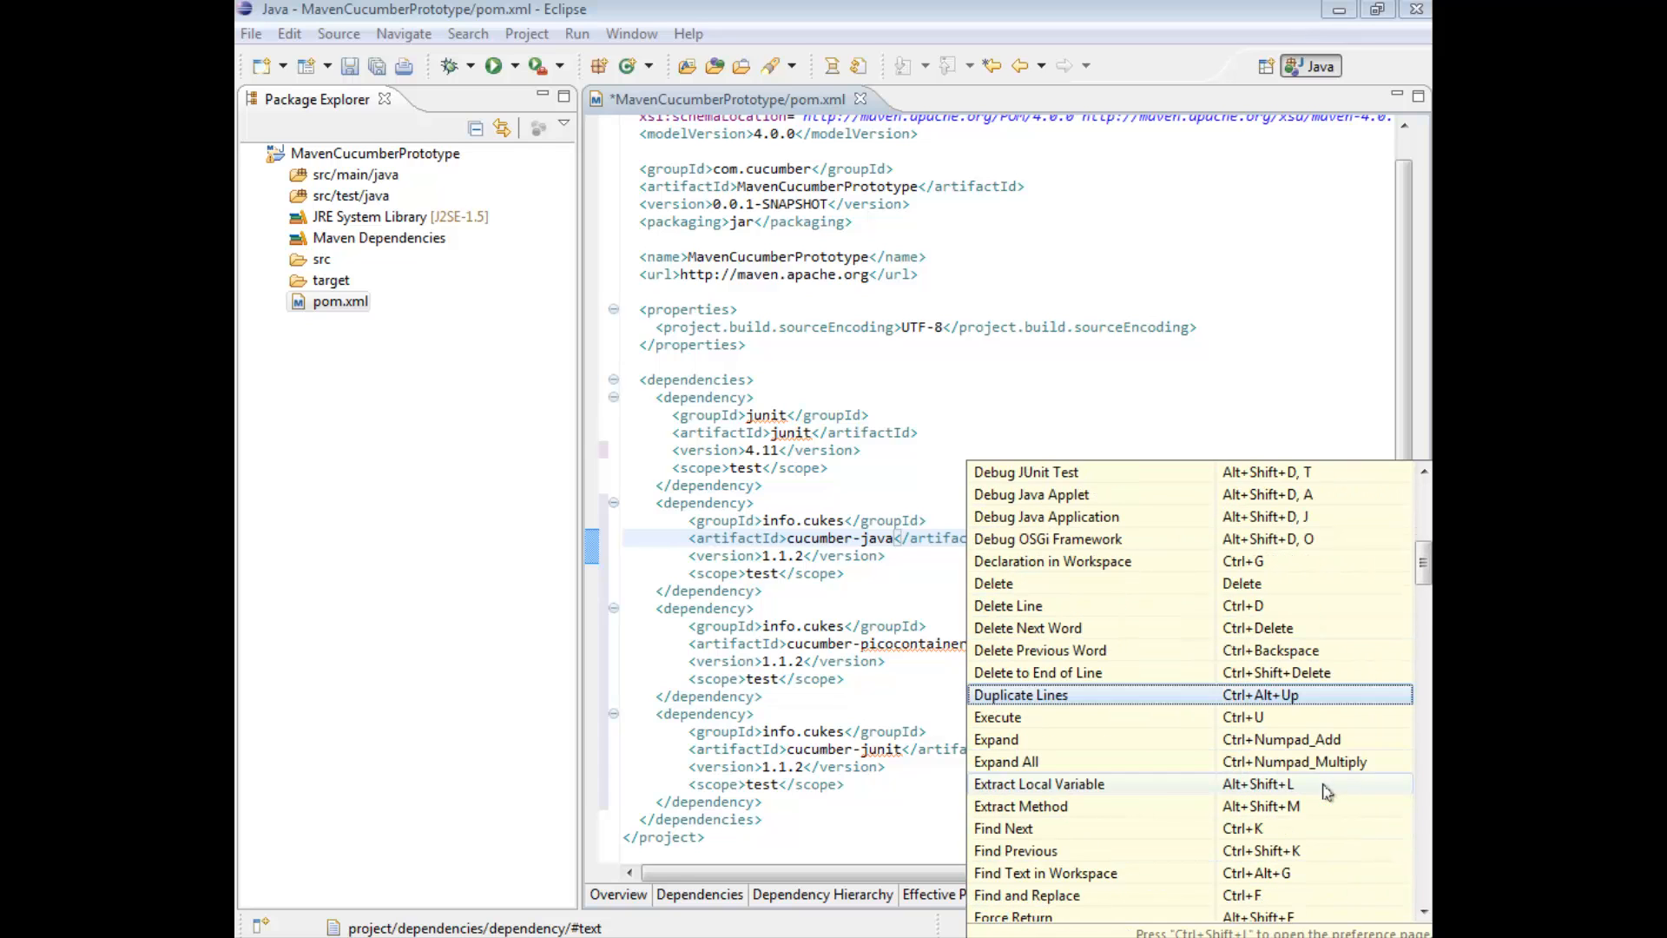
mouse_move(1347, 691)
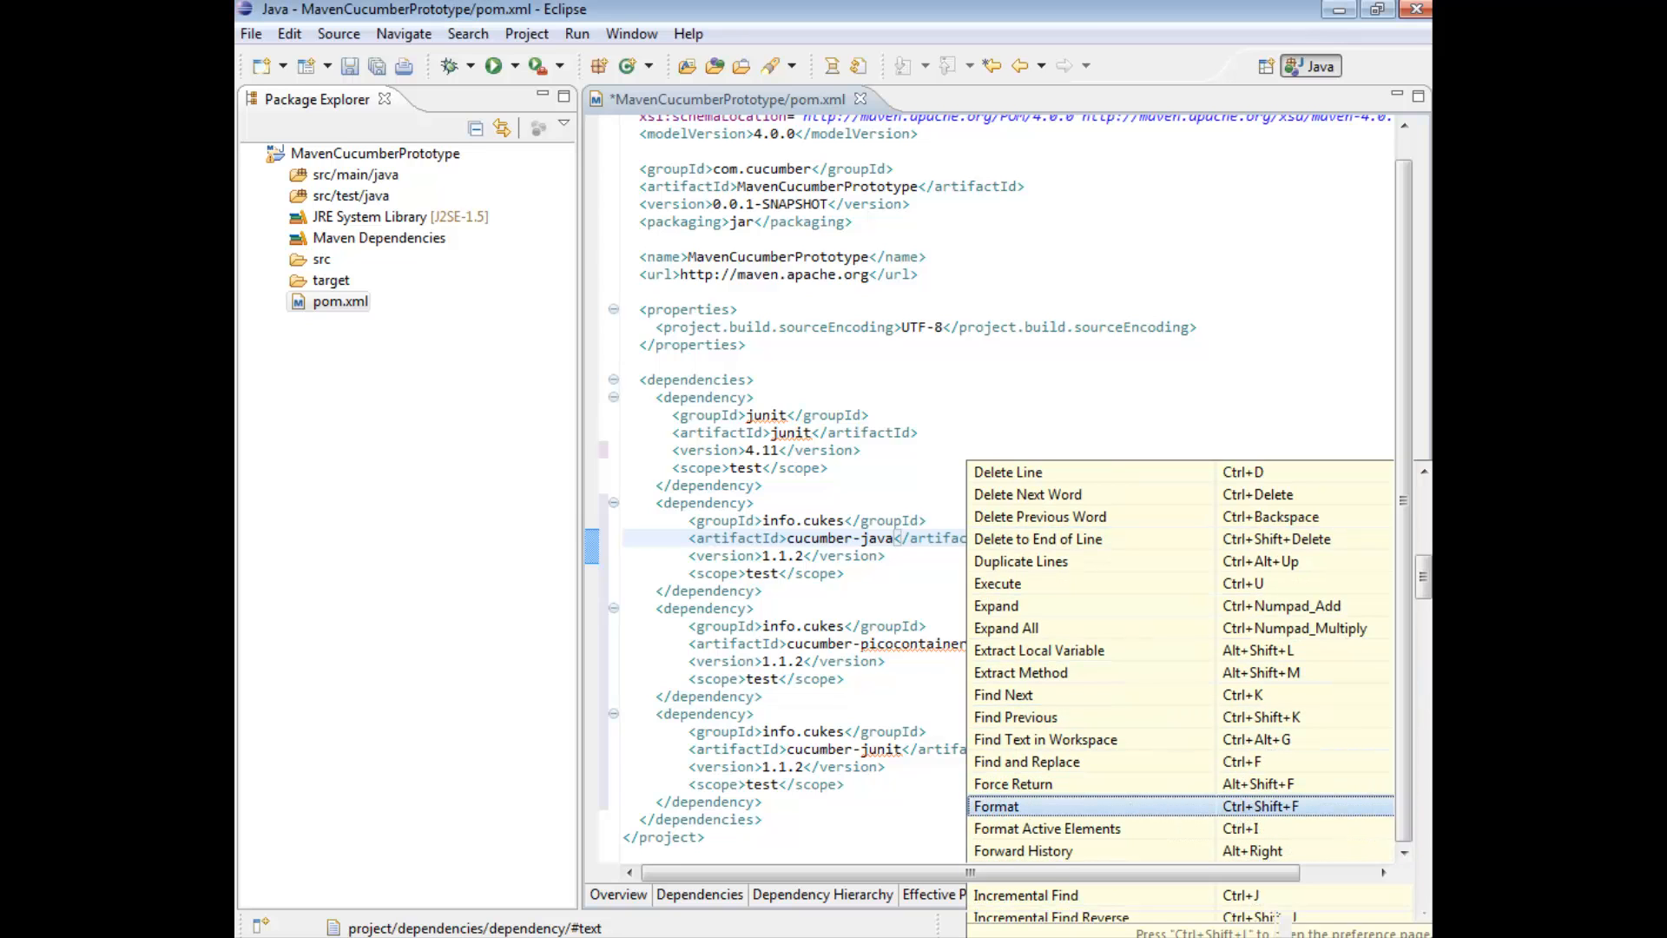
left_click(996, 806)
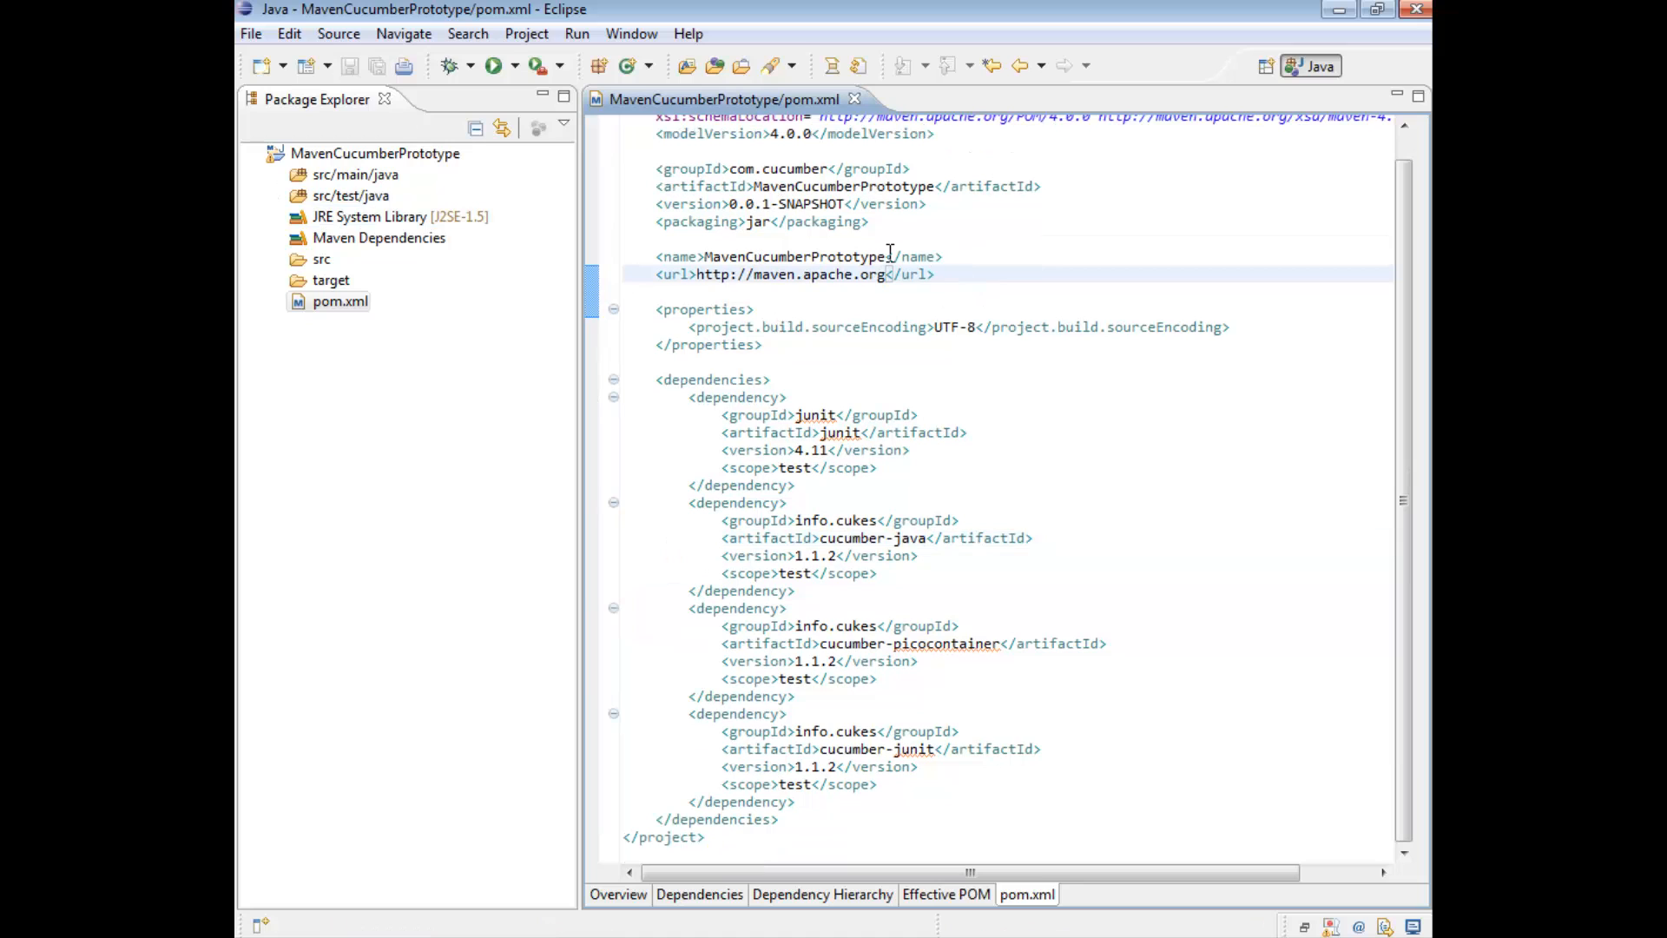
Expand Maven Dependencies to check for junit 4.11, hamcrest-core 1.3 and cucumber 1.1.2 jars
left_click(278, 238)
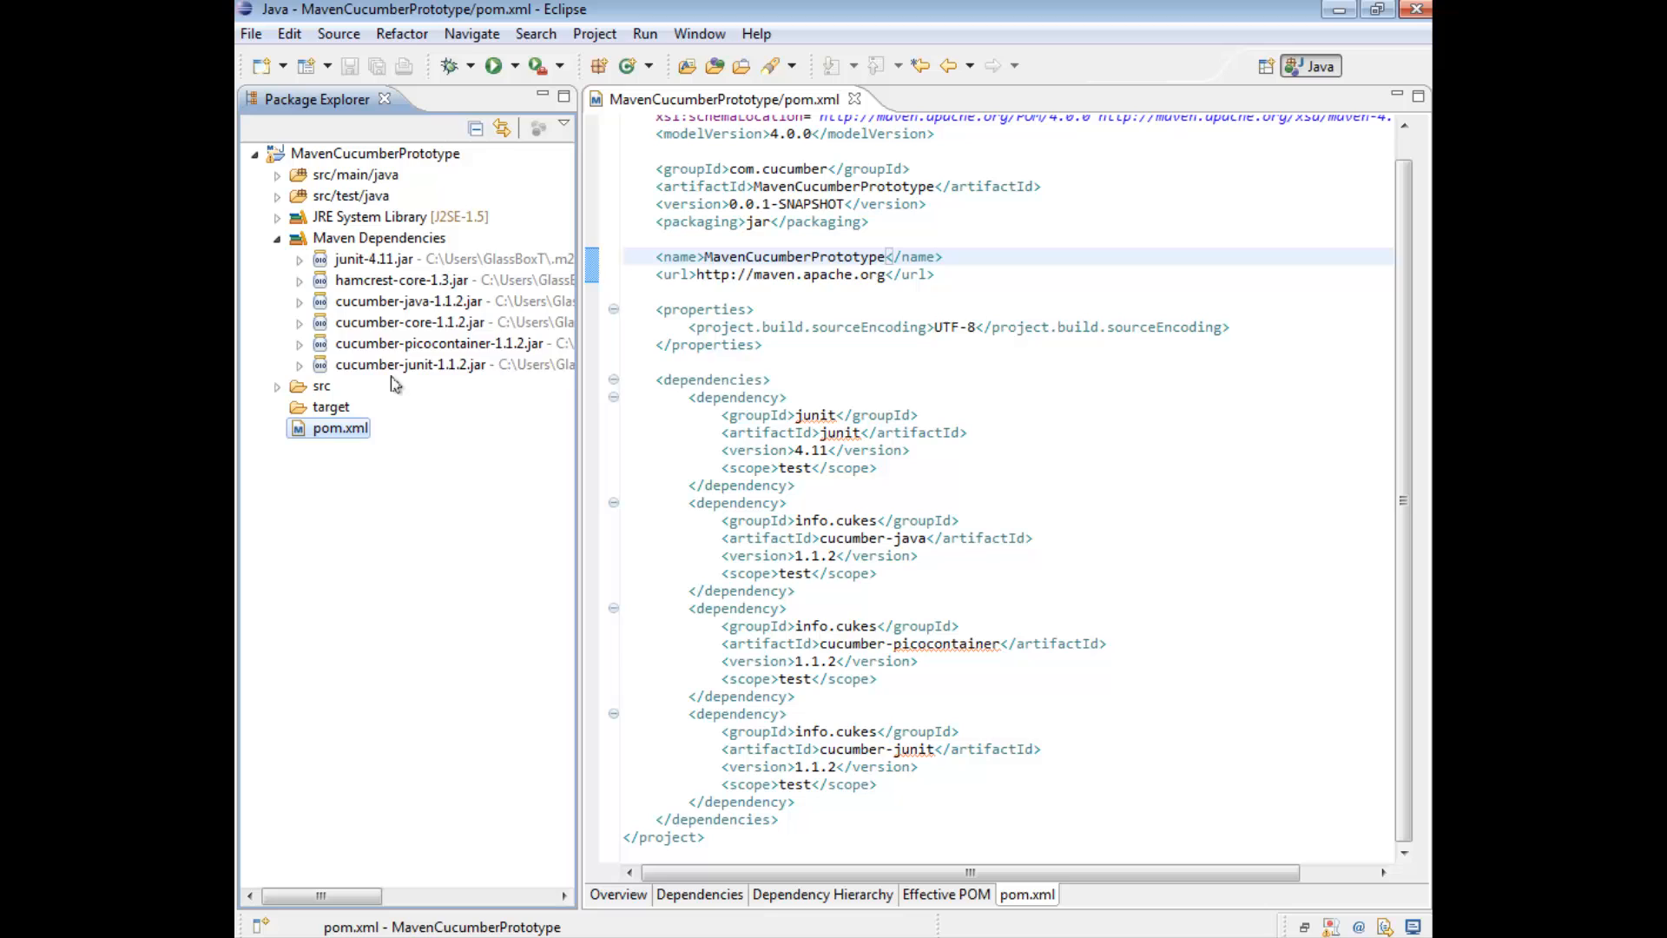
mouse_move(373, 279)
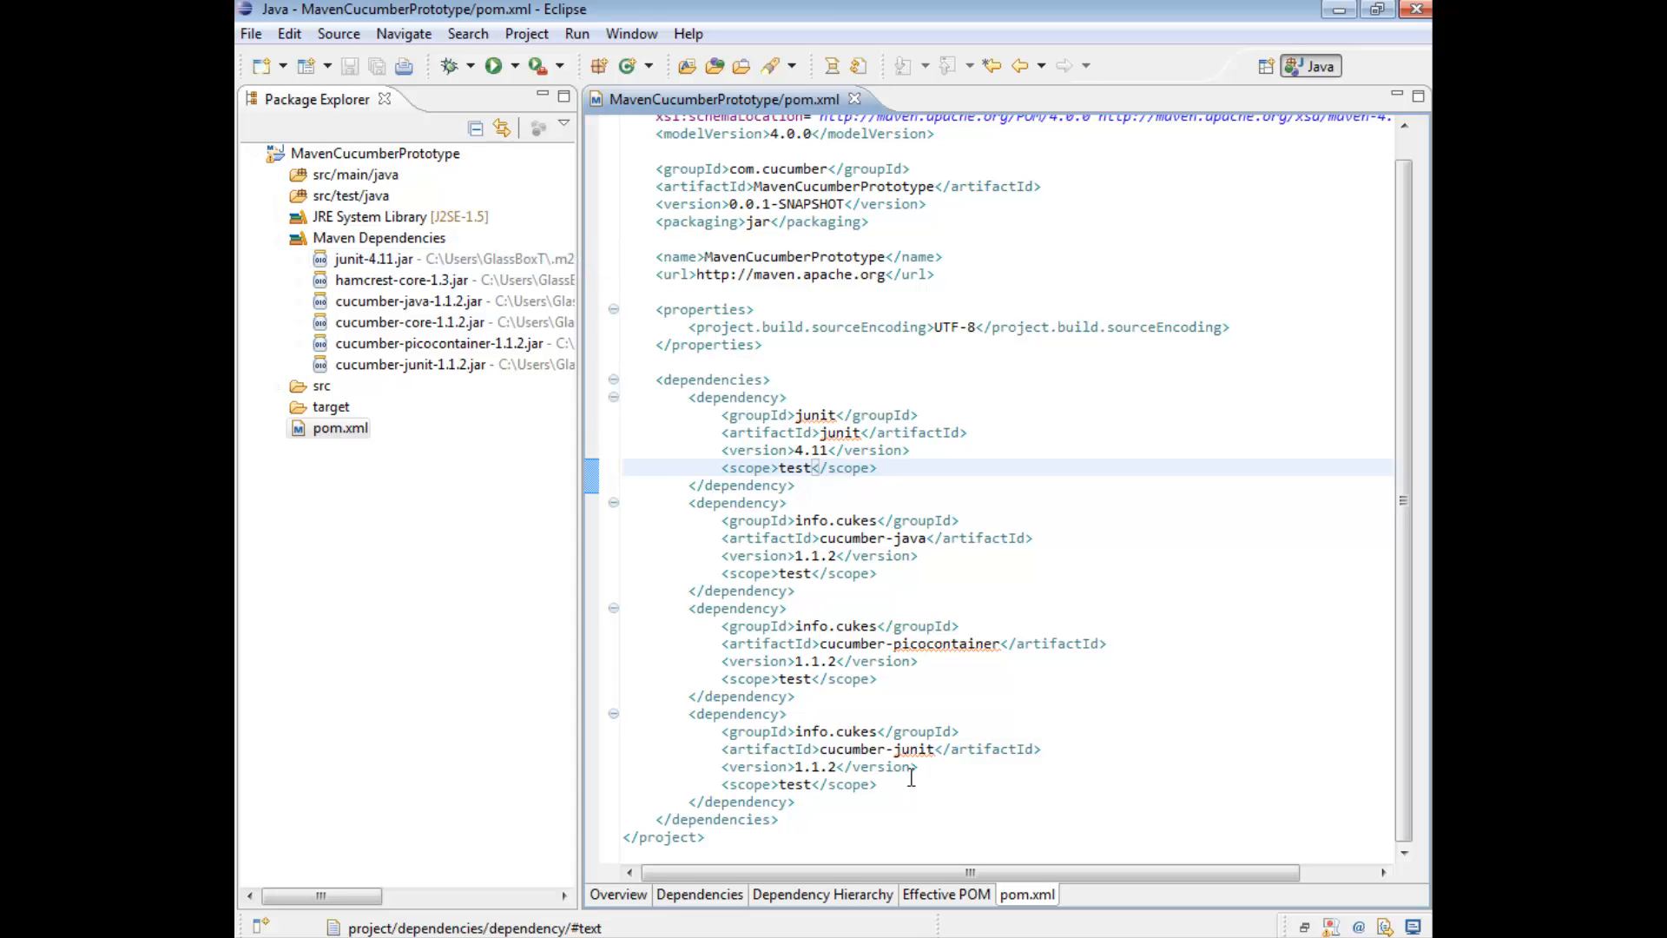
left_click(795, 819)
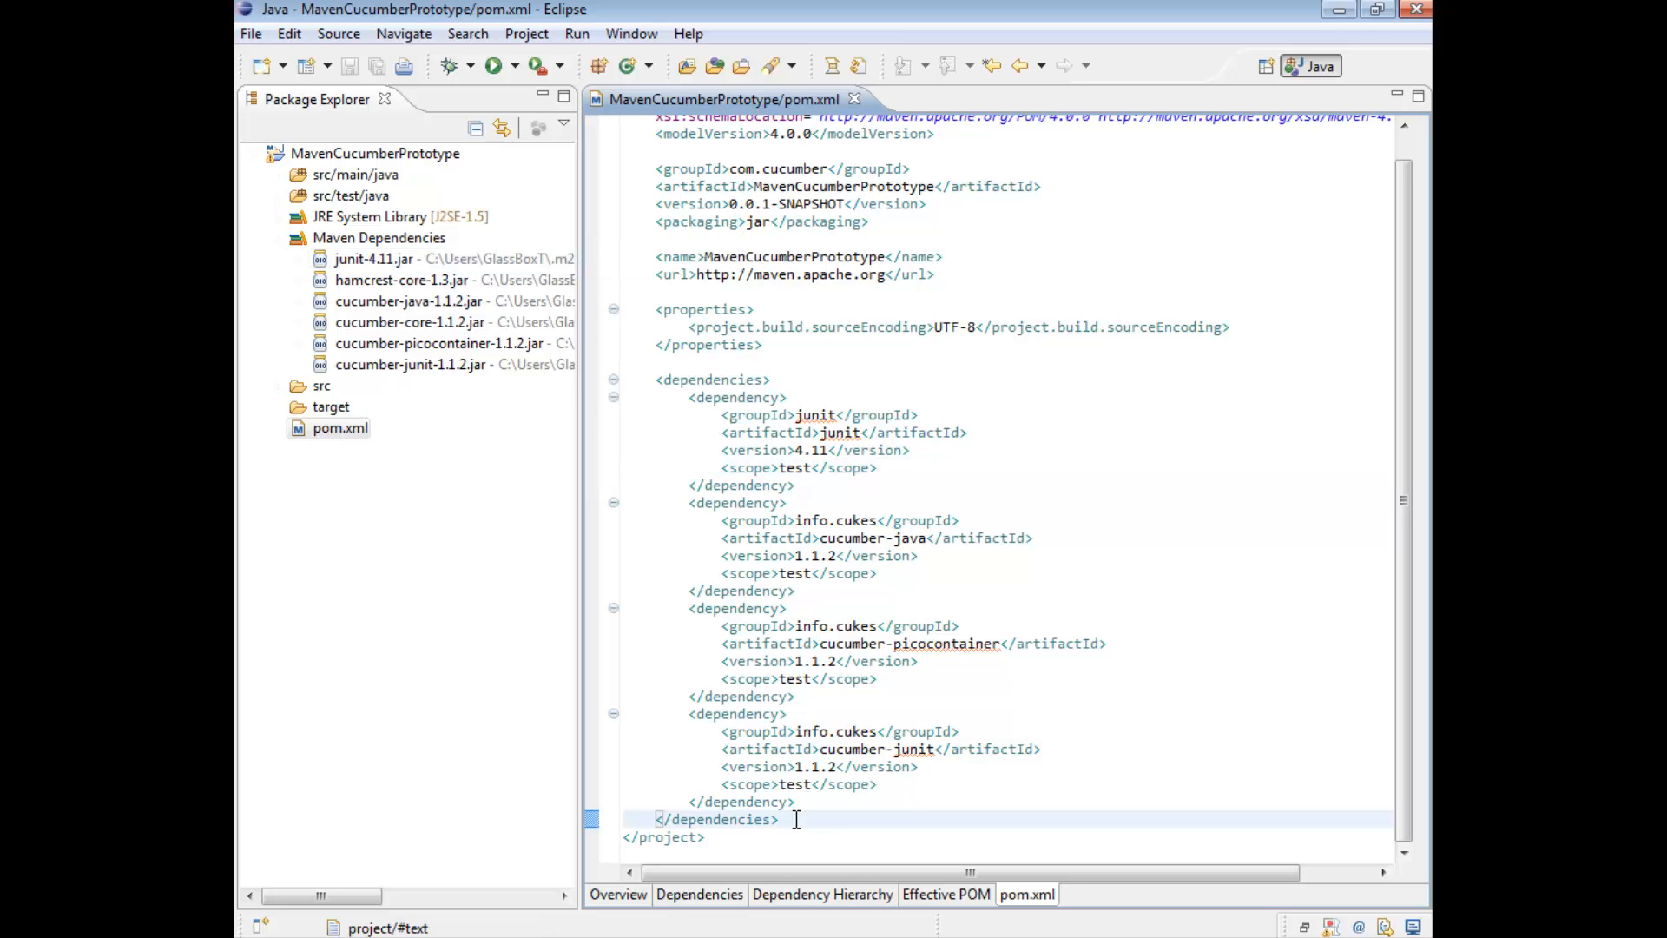
mouse_move(787, 819)
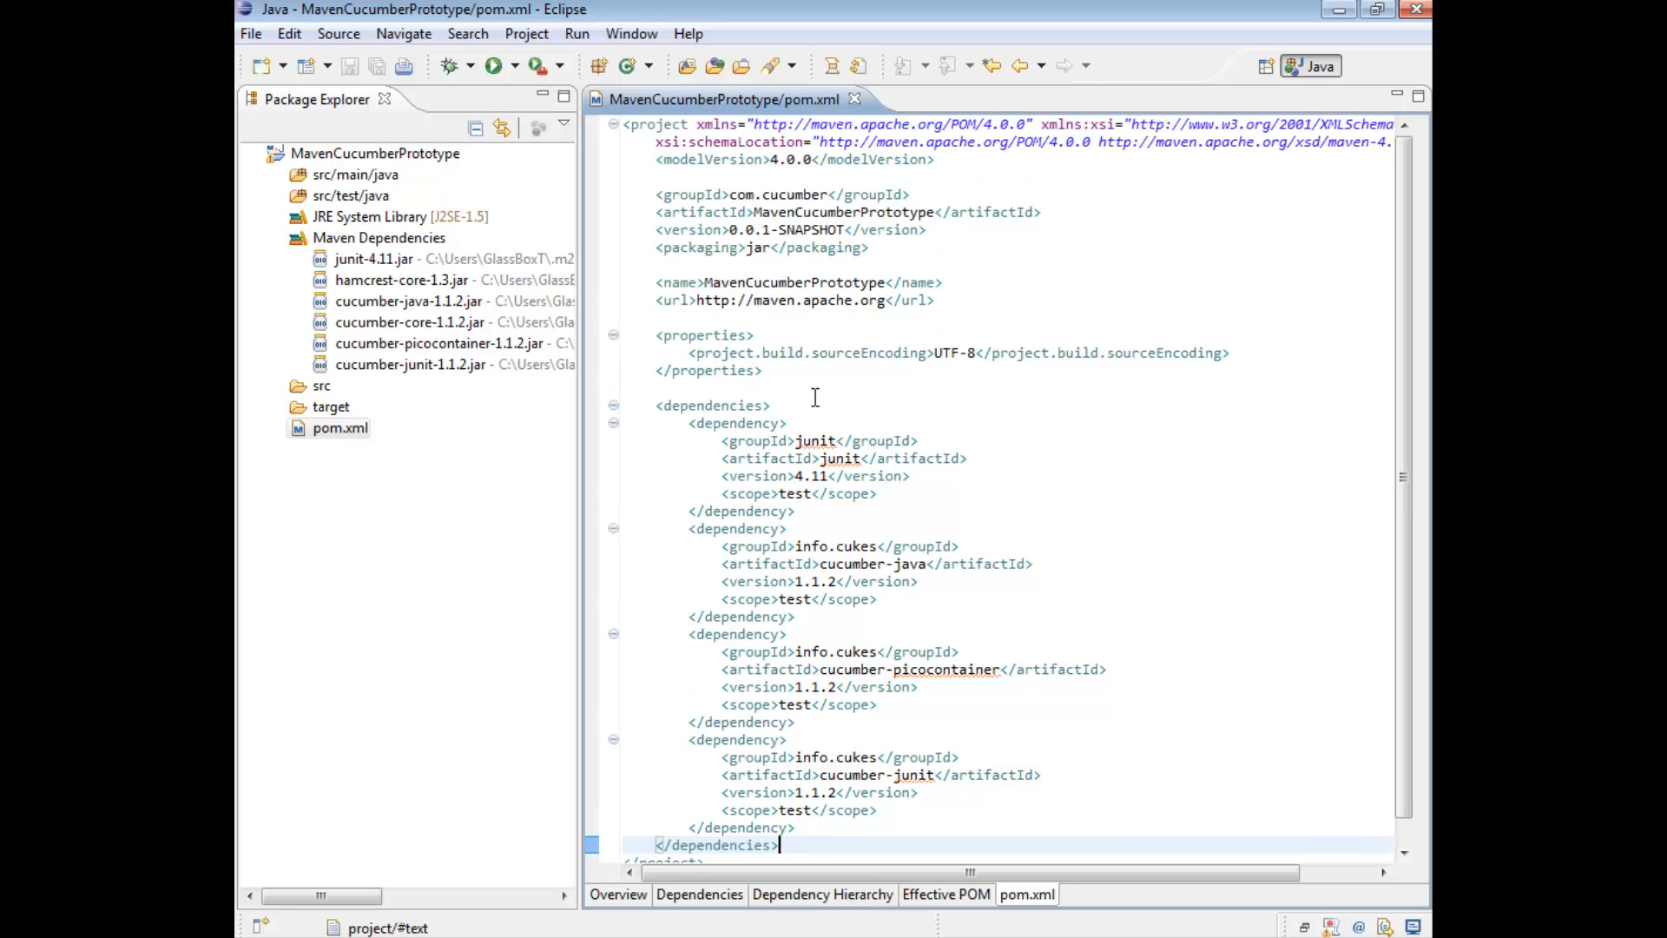
scroll("down", 3)
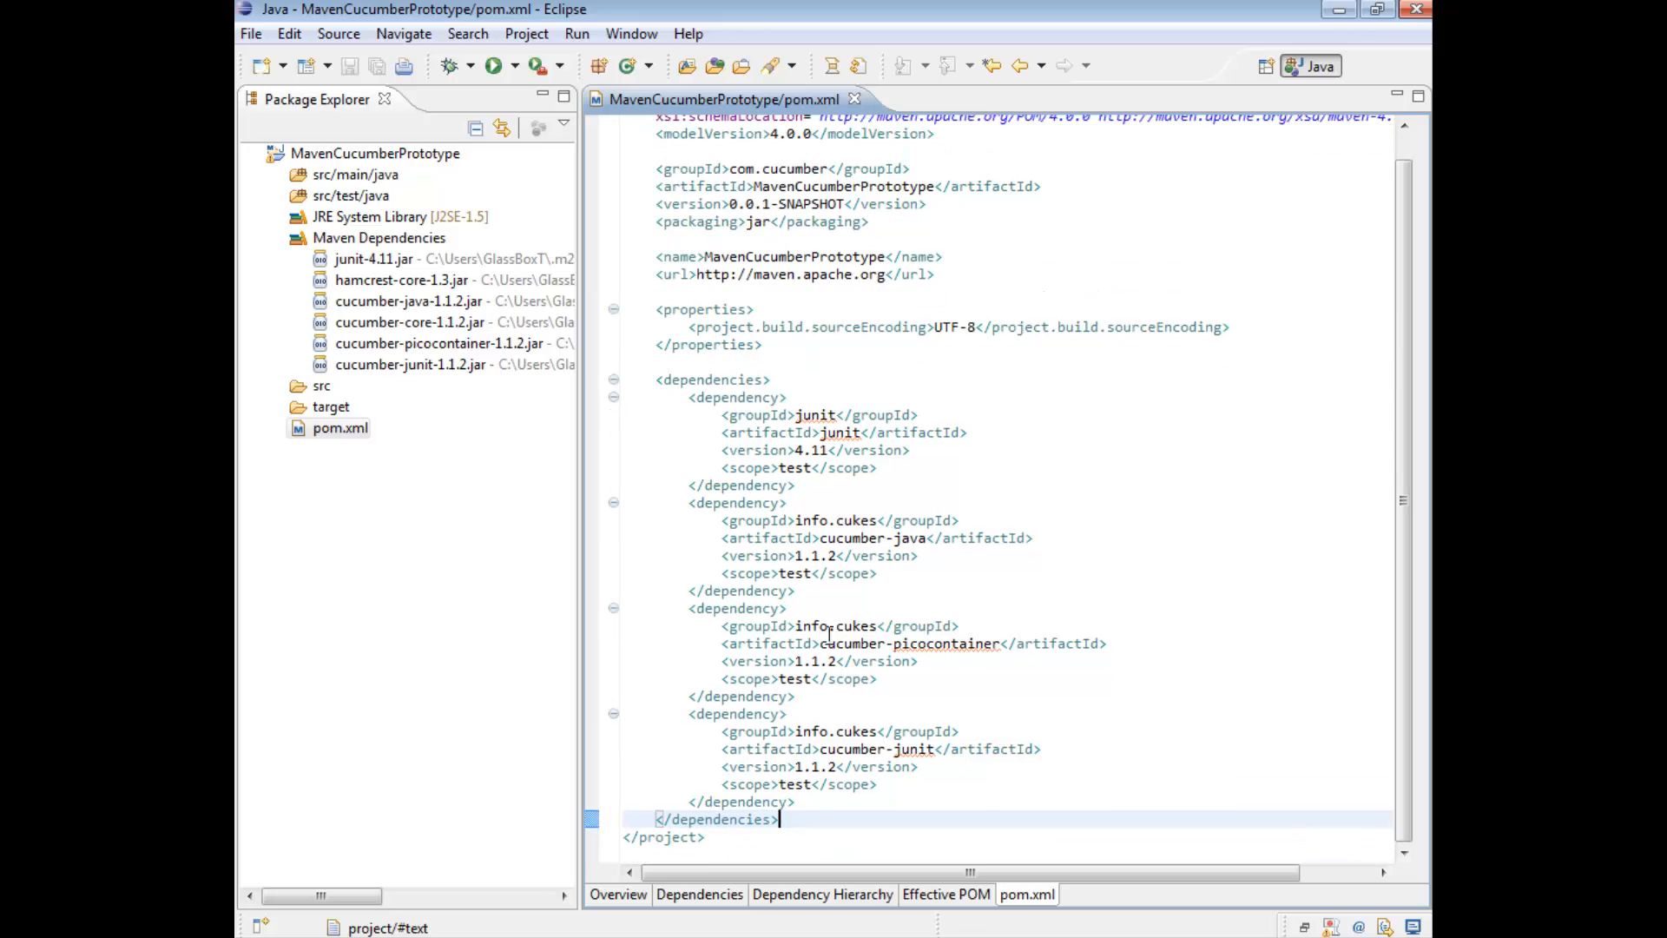
mouse_move(910, 387)
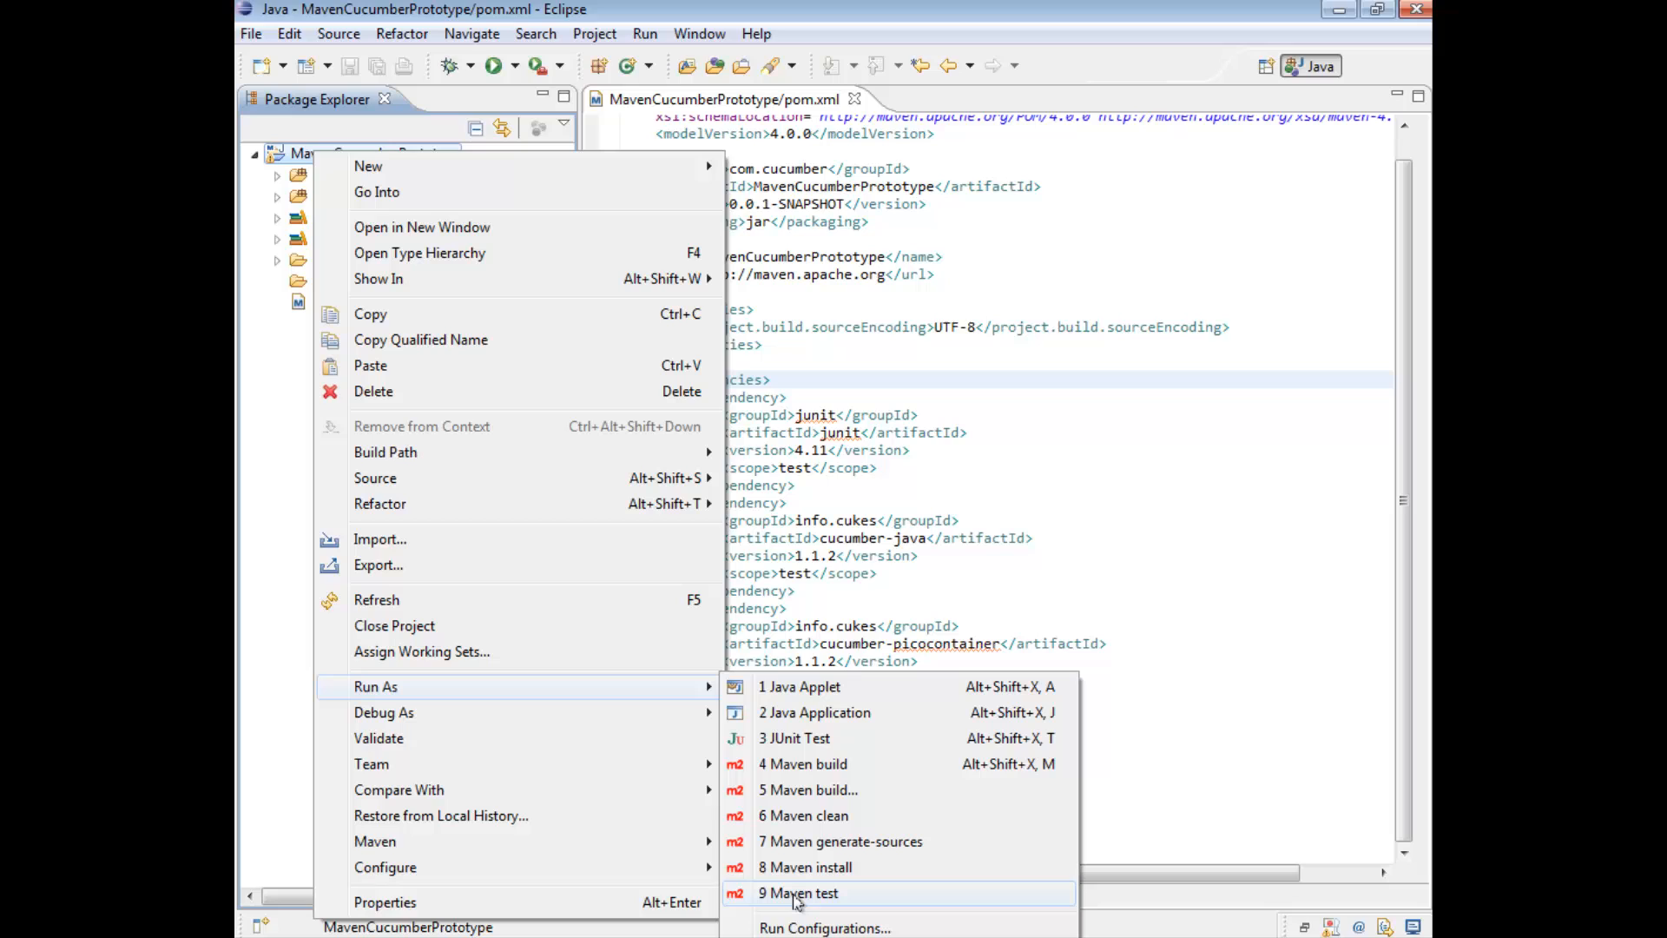
mouse_move(854, 900)
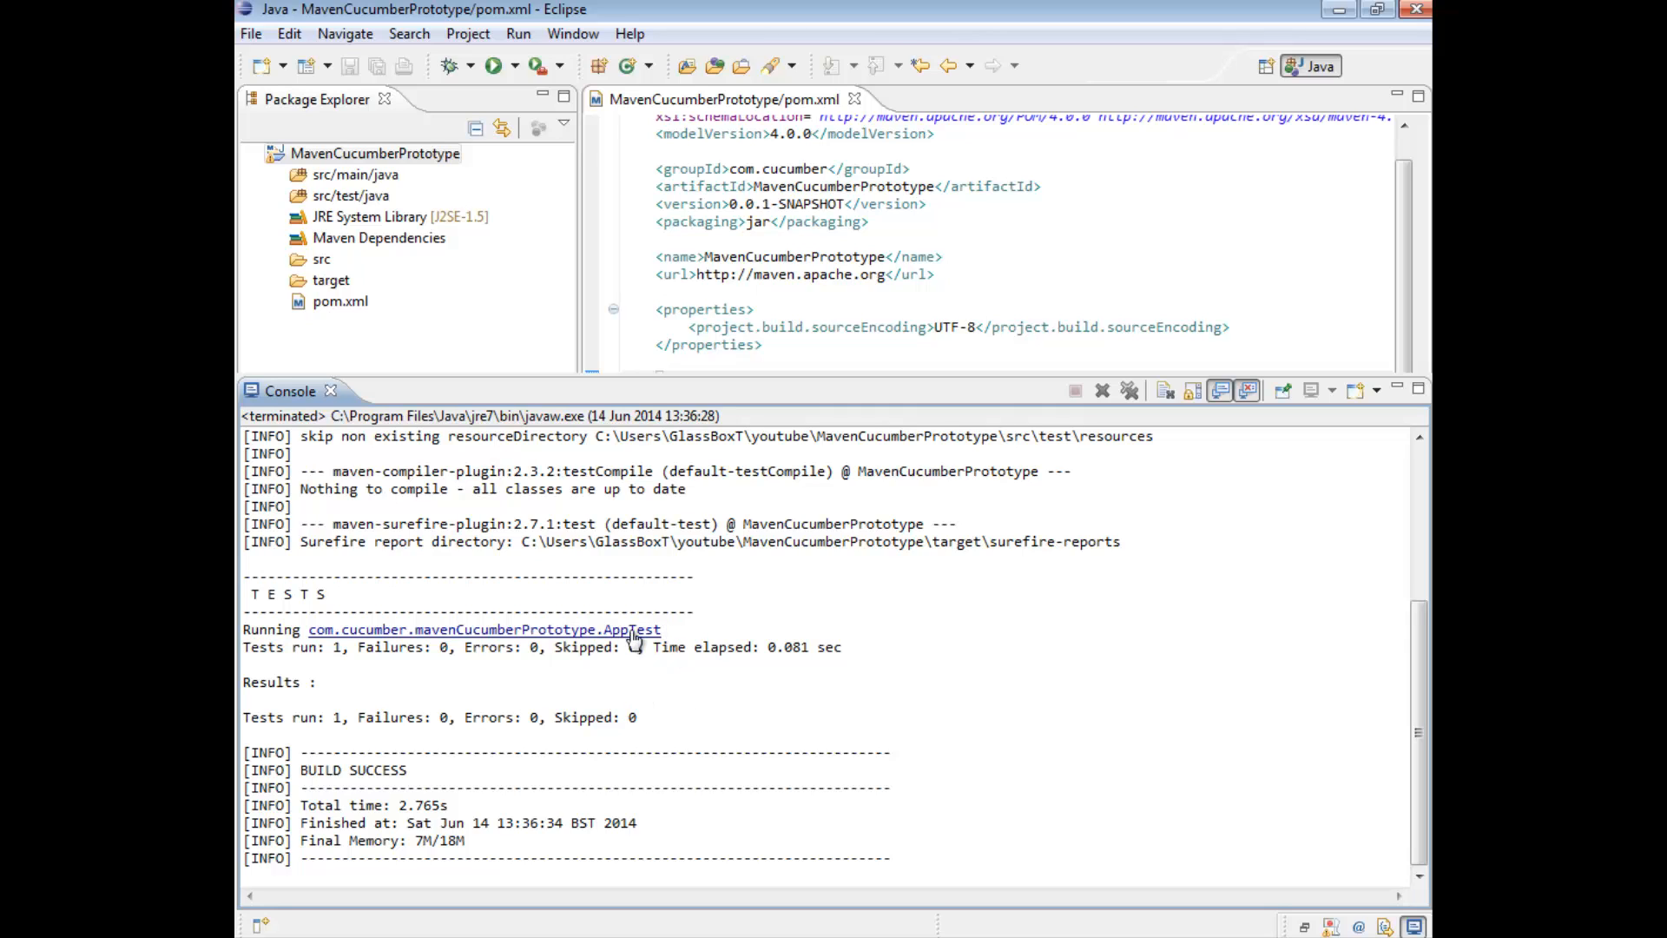
mouse_move(434, 760)
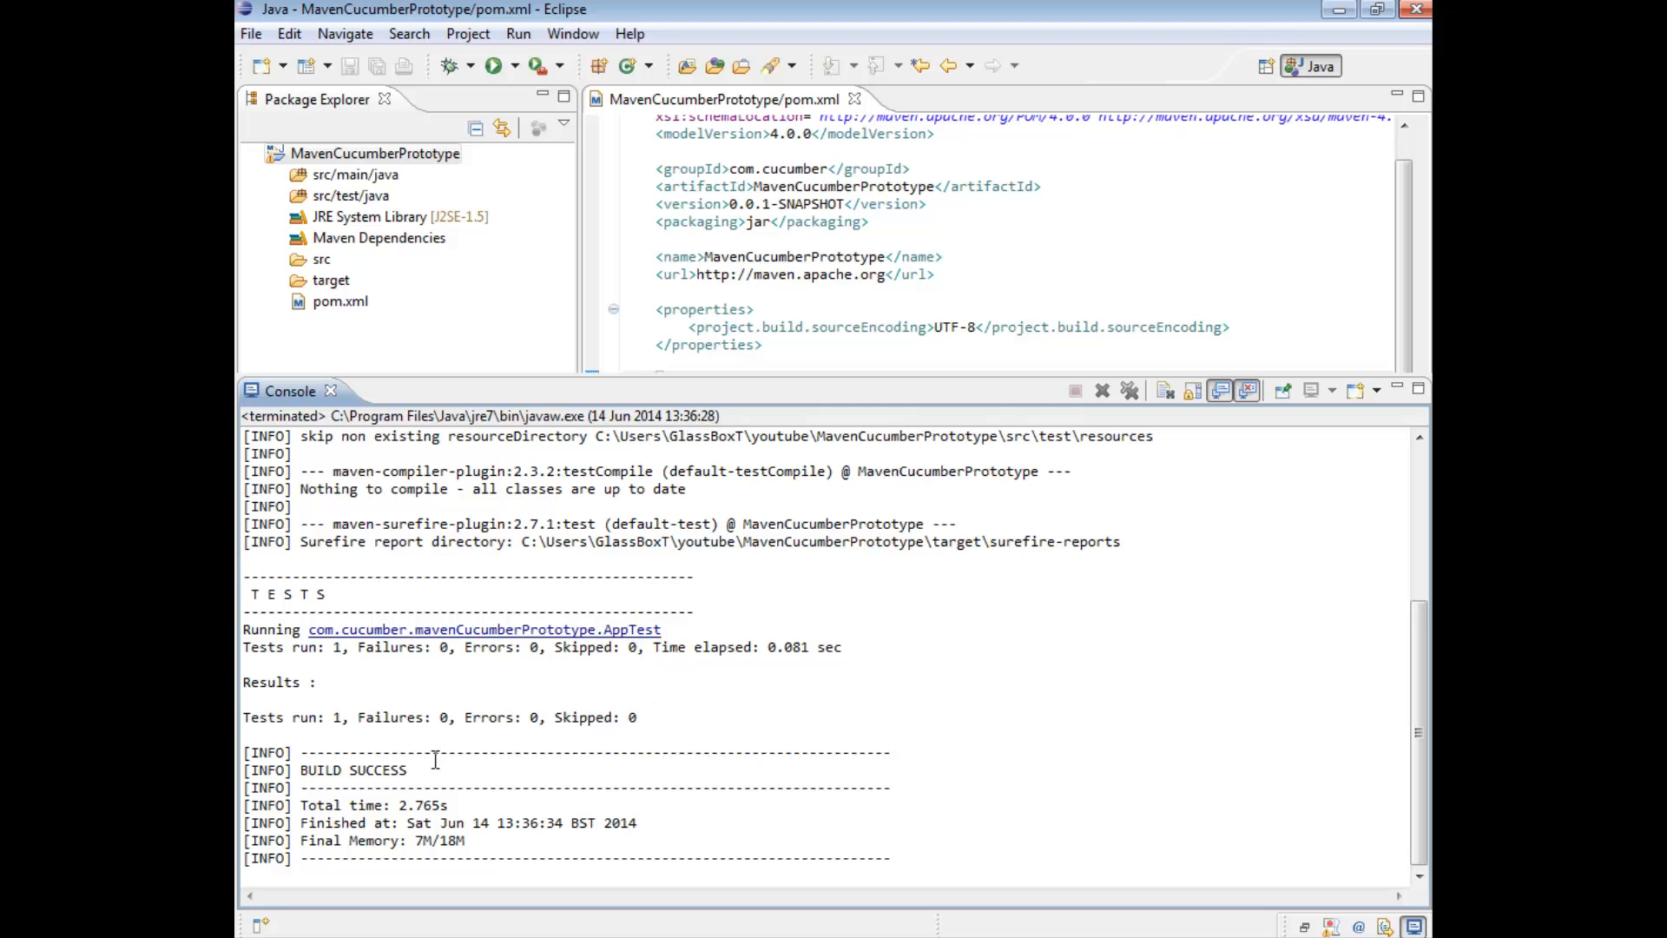
Check the Maven test Console output for BUILD SUCCESS with AppTest passing
double_click(344, 769)
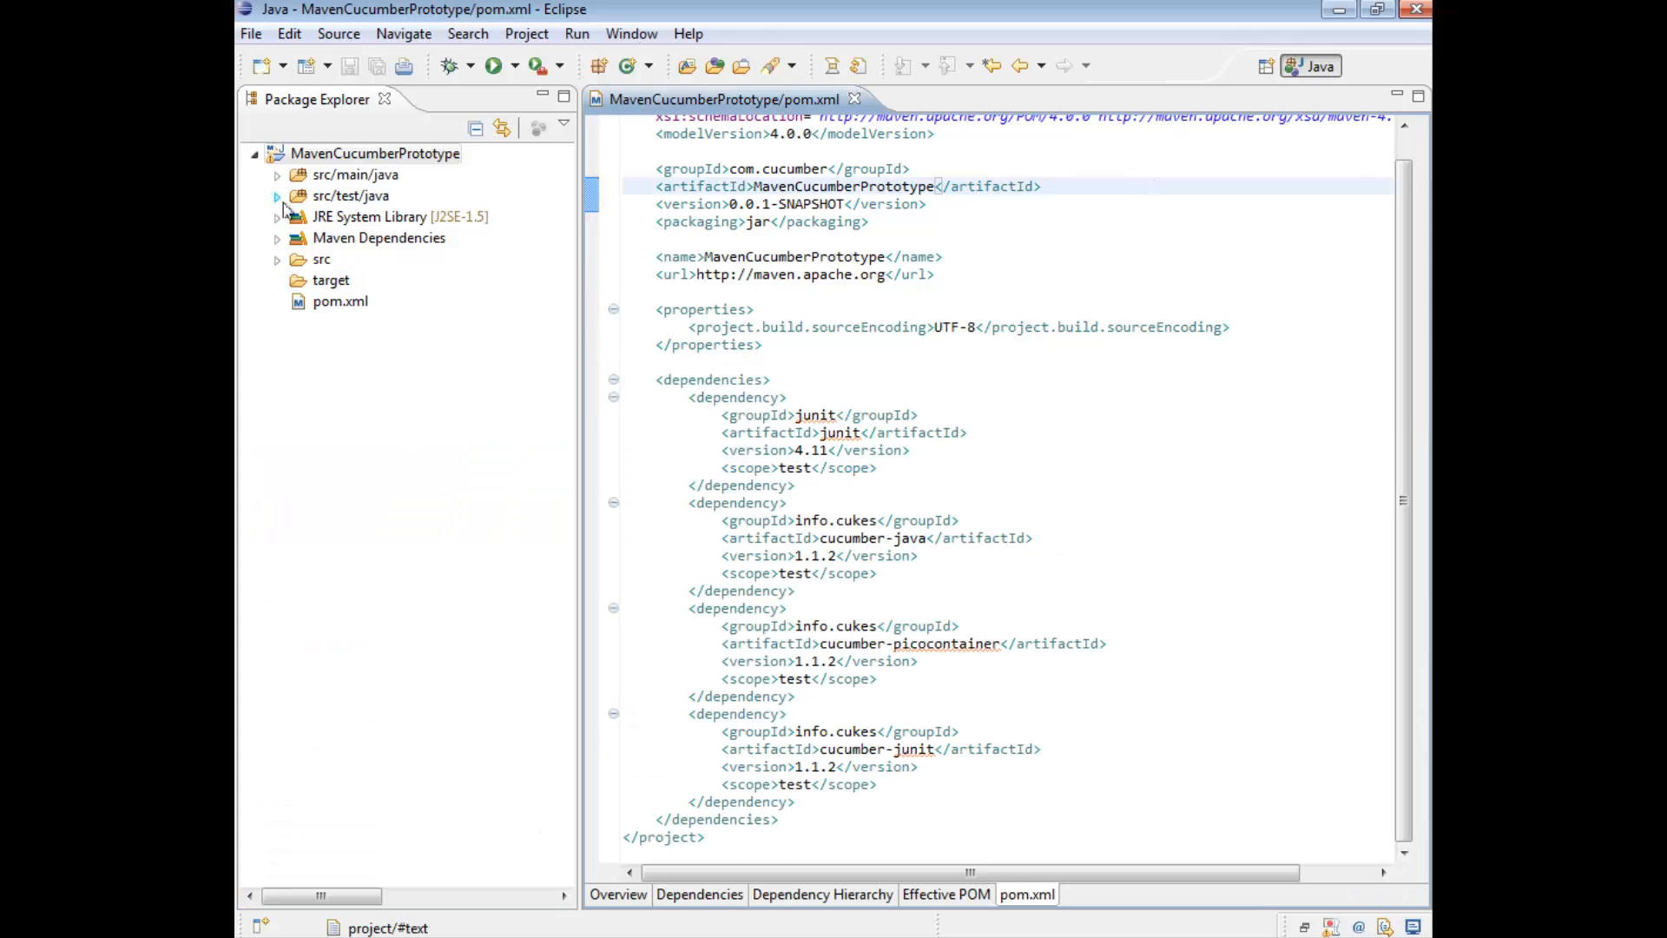
Expand the source folders, view App.java and AppTest.java, then close App.java
left_click(278, 174)
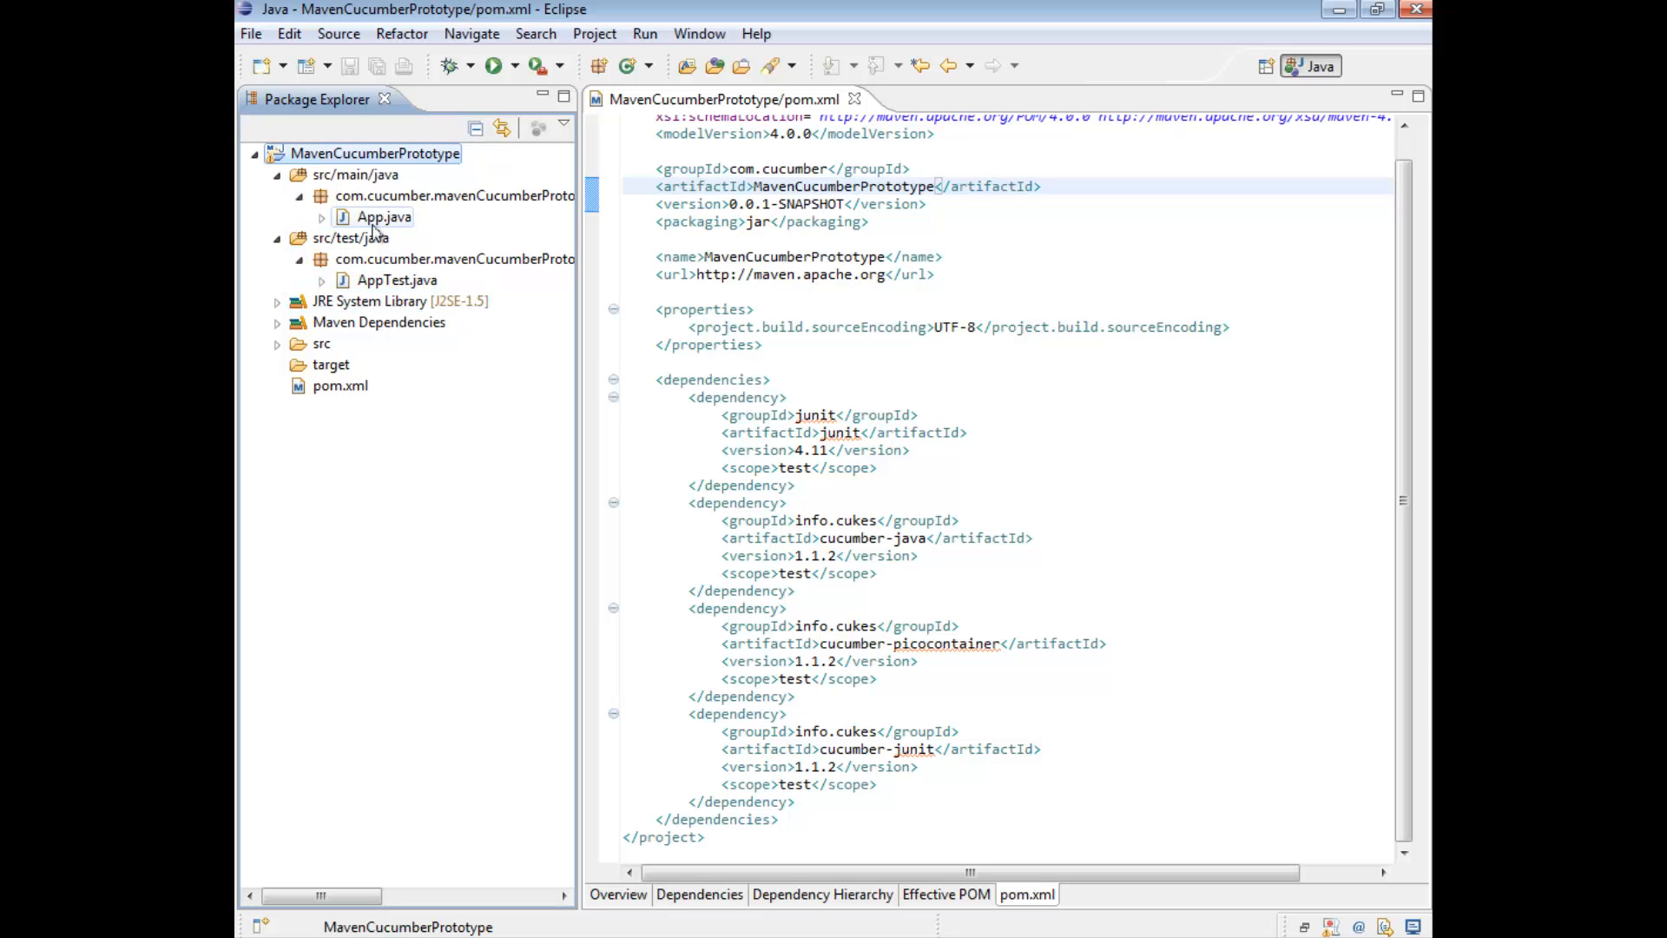
double_click(381, 217)
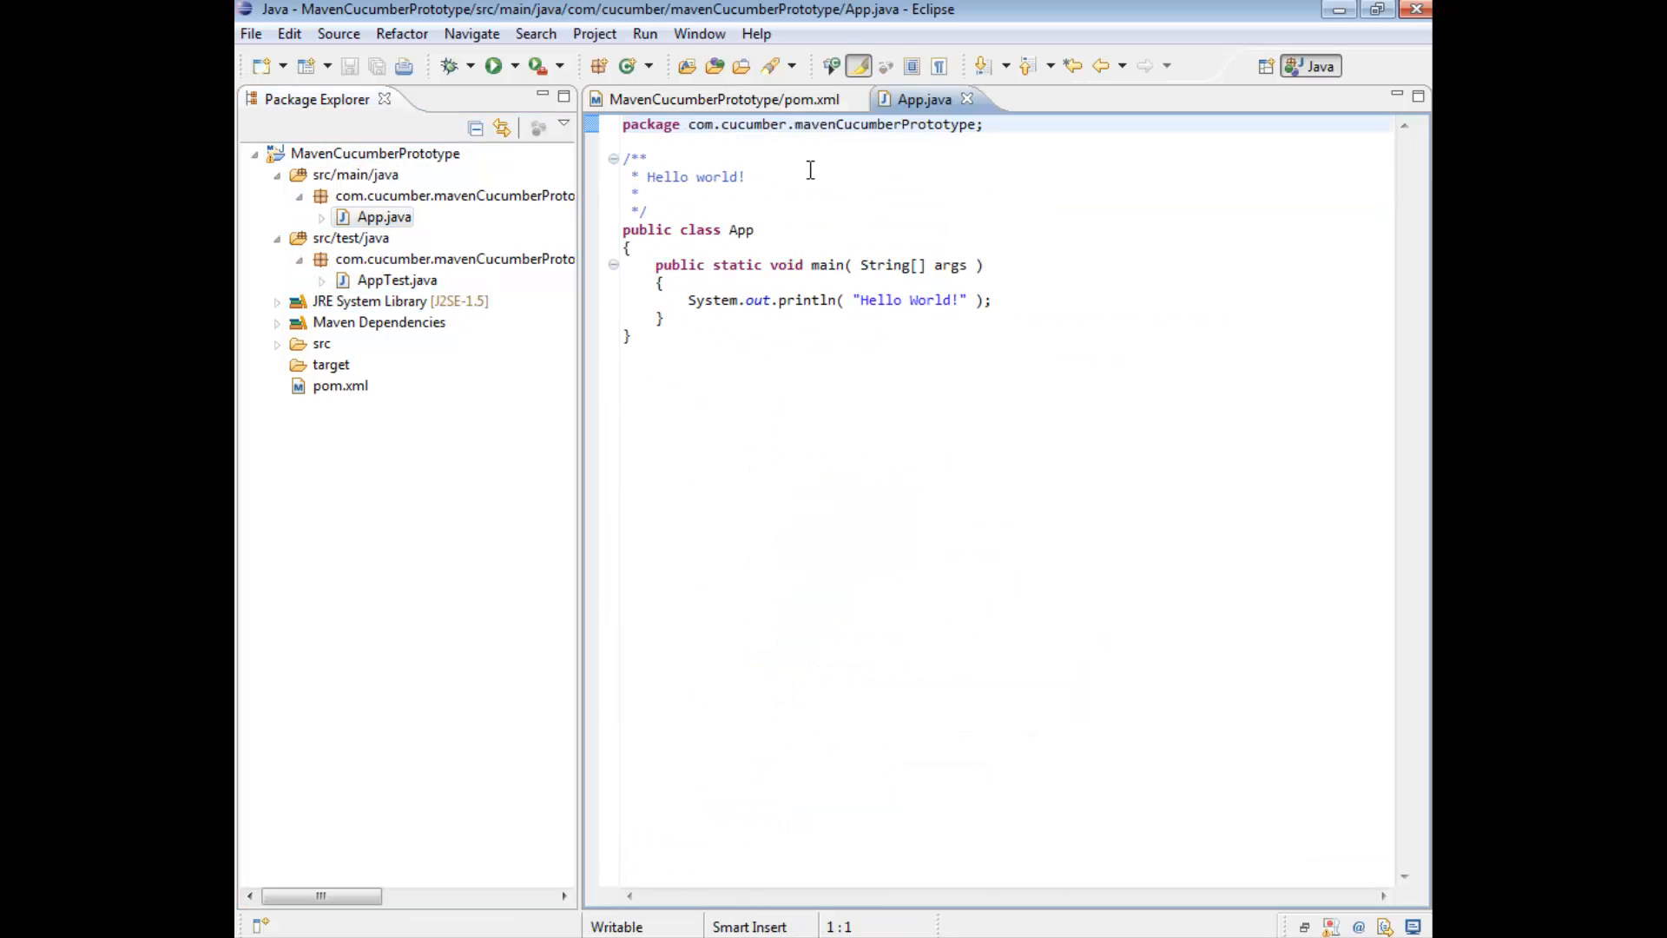
double_click(396, 279)
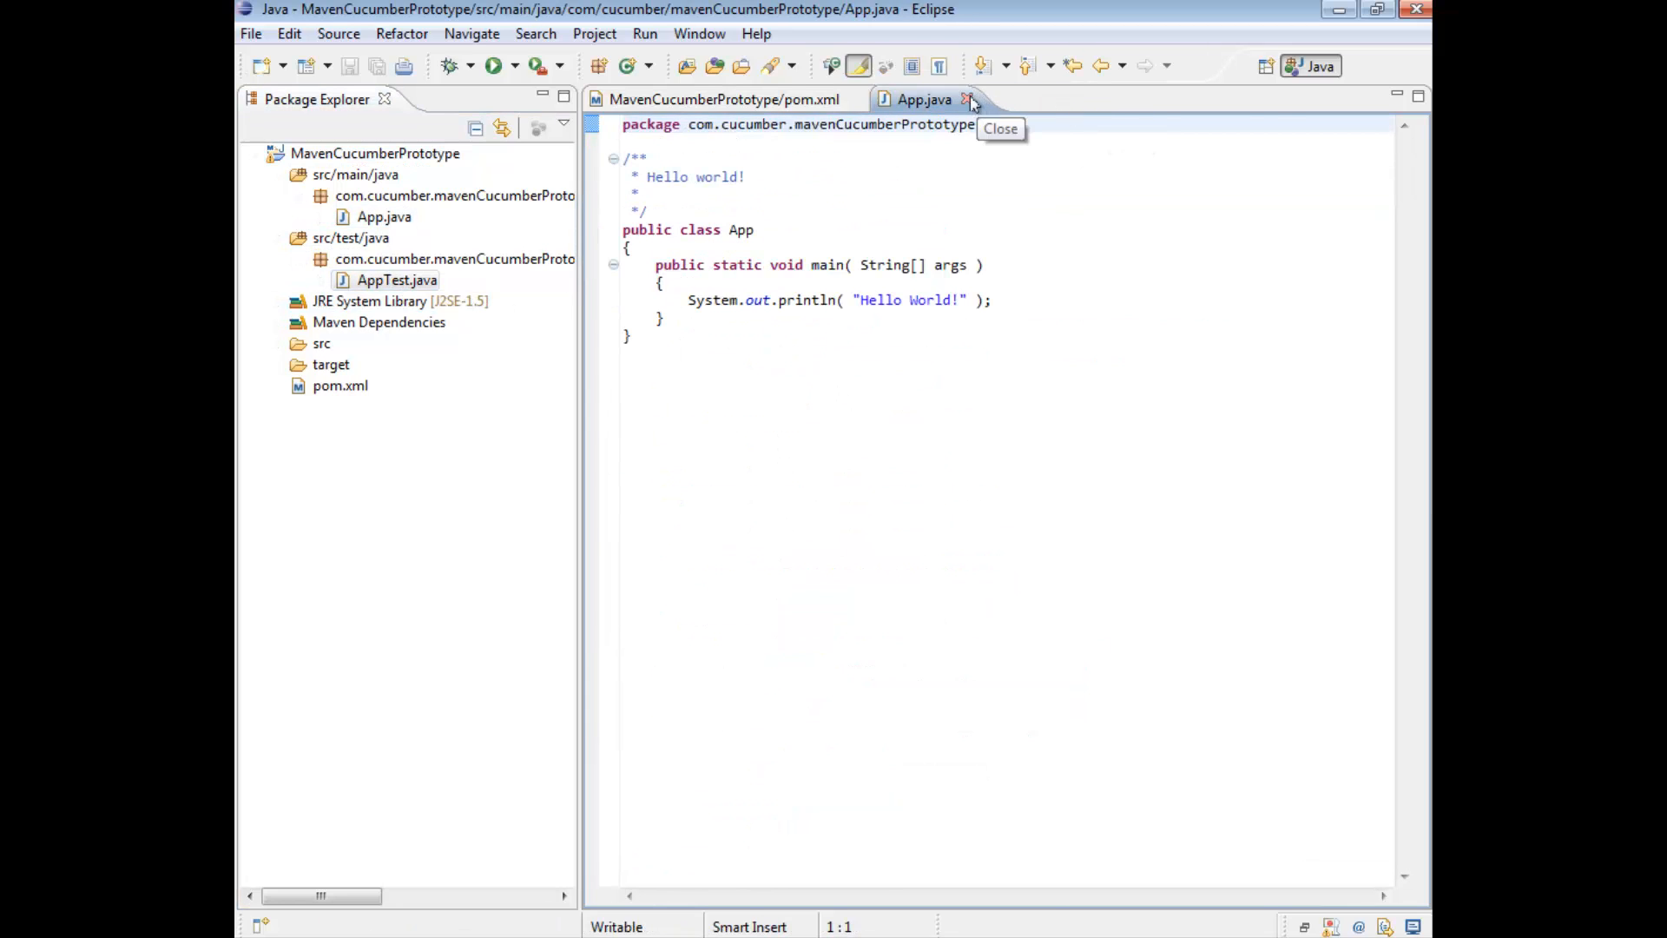
left_click(965, 99)
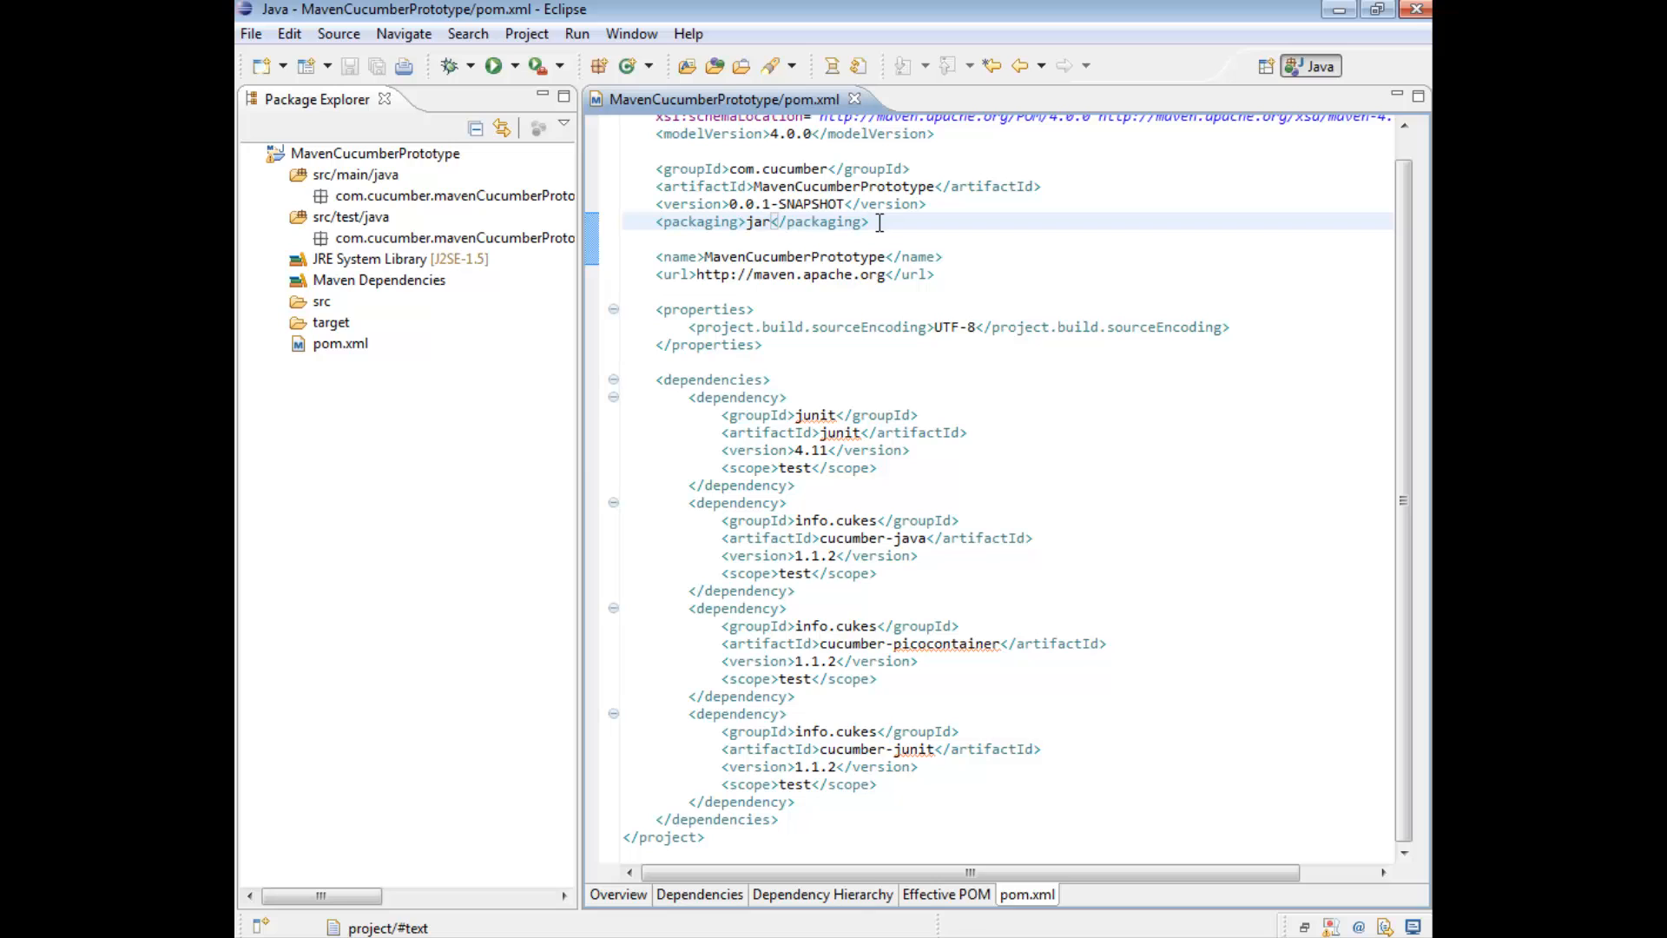
Create a source folder named src/test/resource from the project's New > Source Folder wizard
left_click(375, 153)
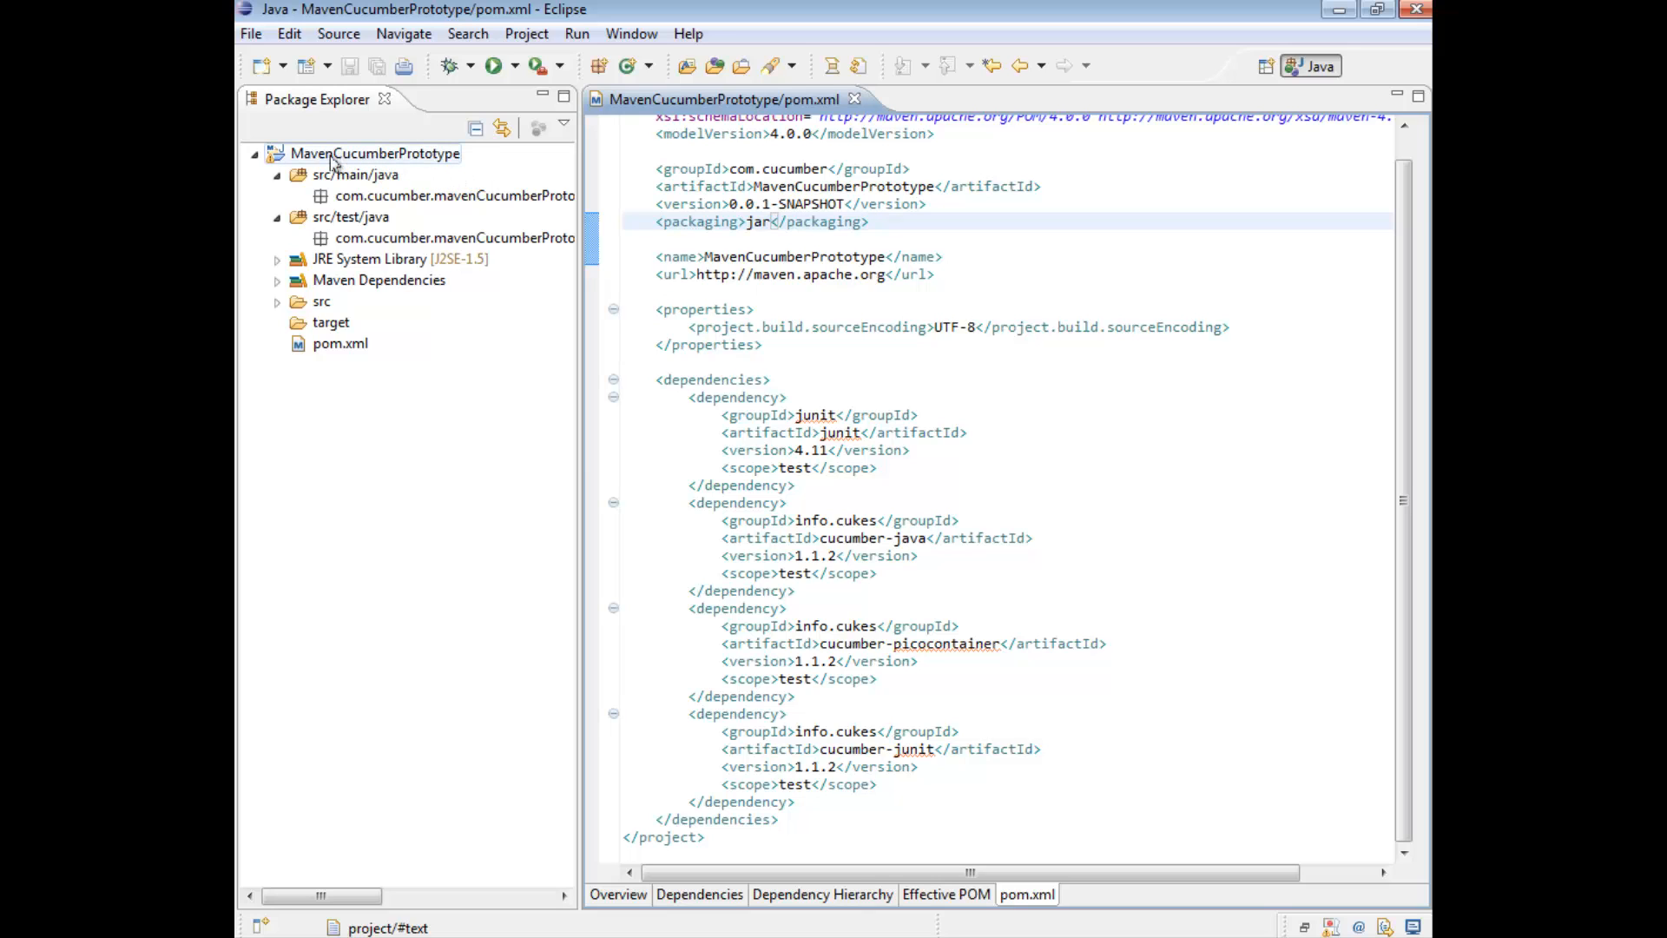
right_click(364, 153)
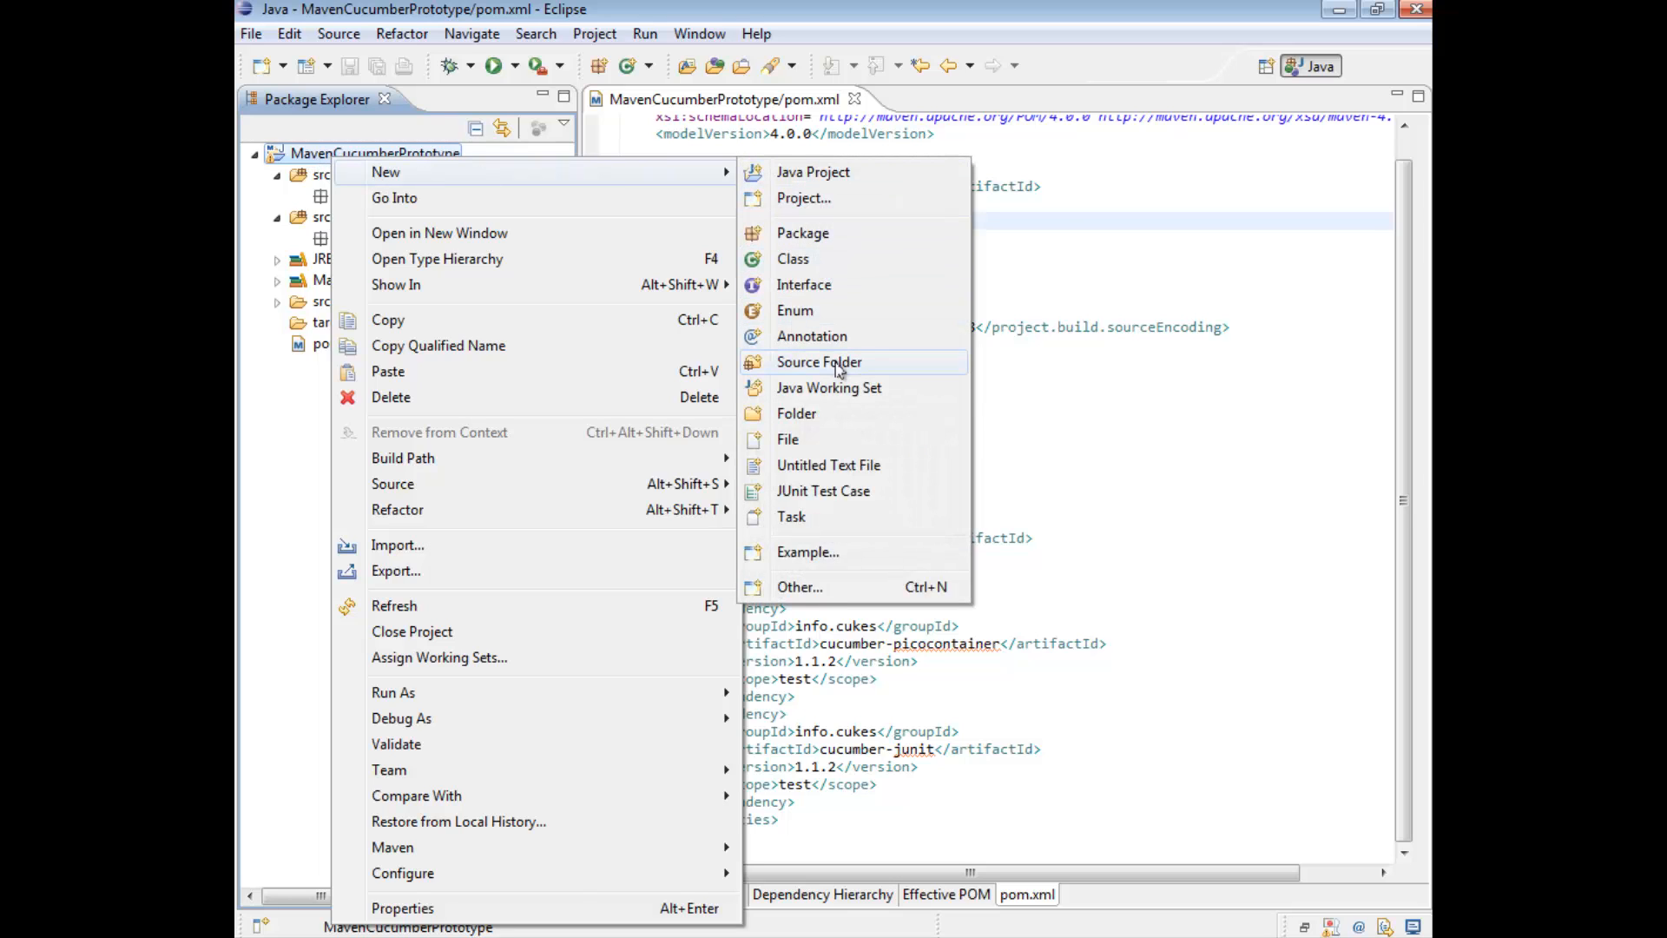
left_click(819, 363)
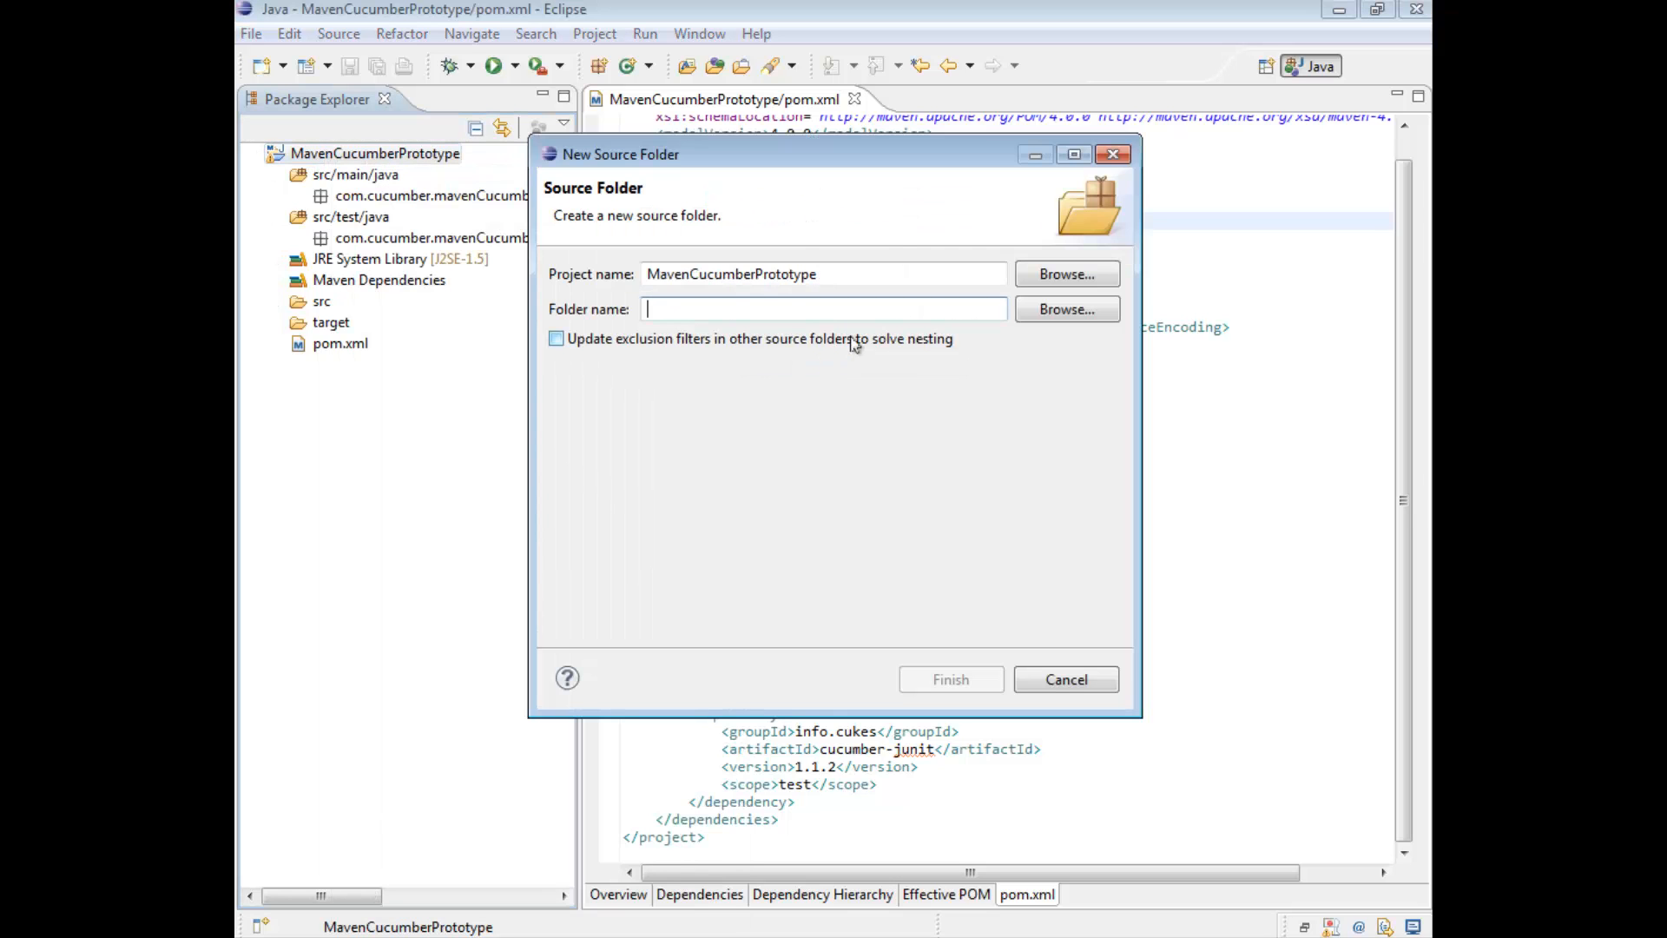
type("src/test")
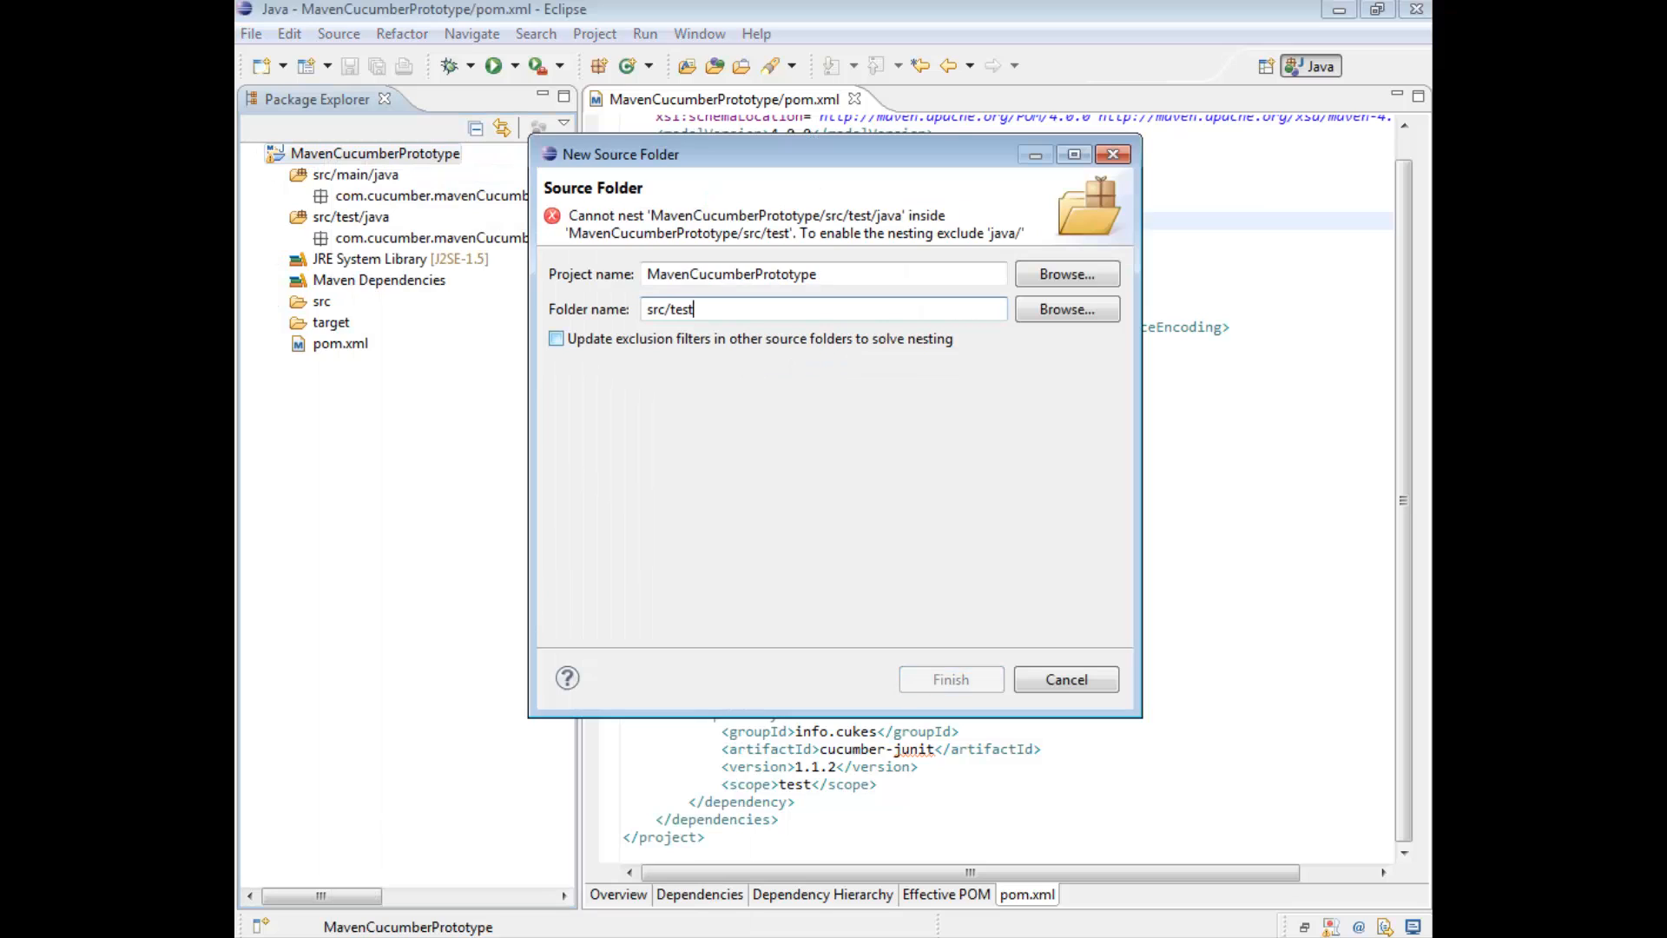
type("/resour")
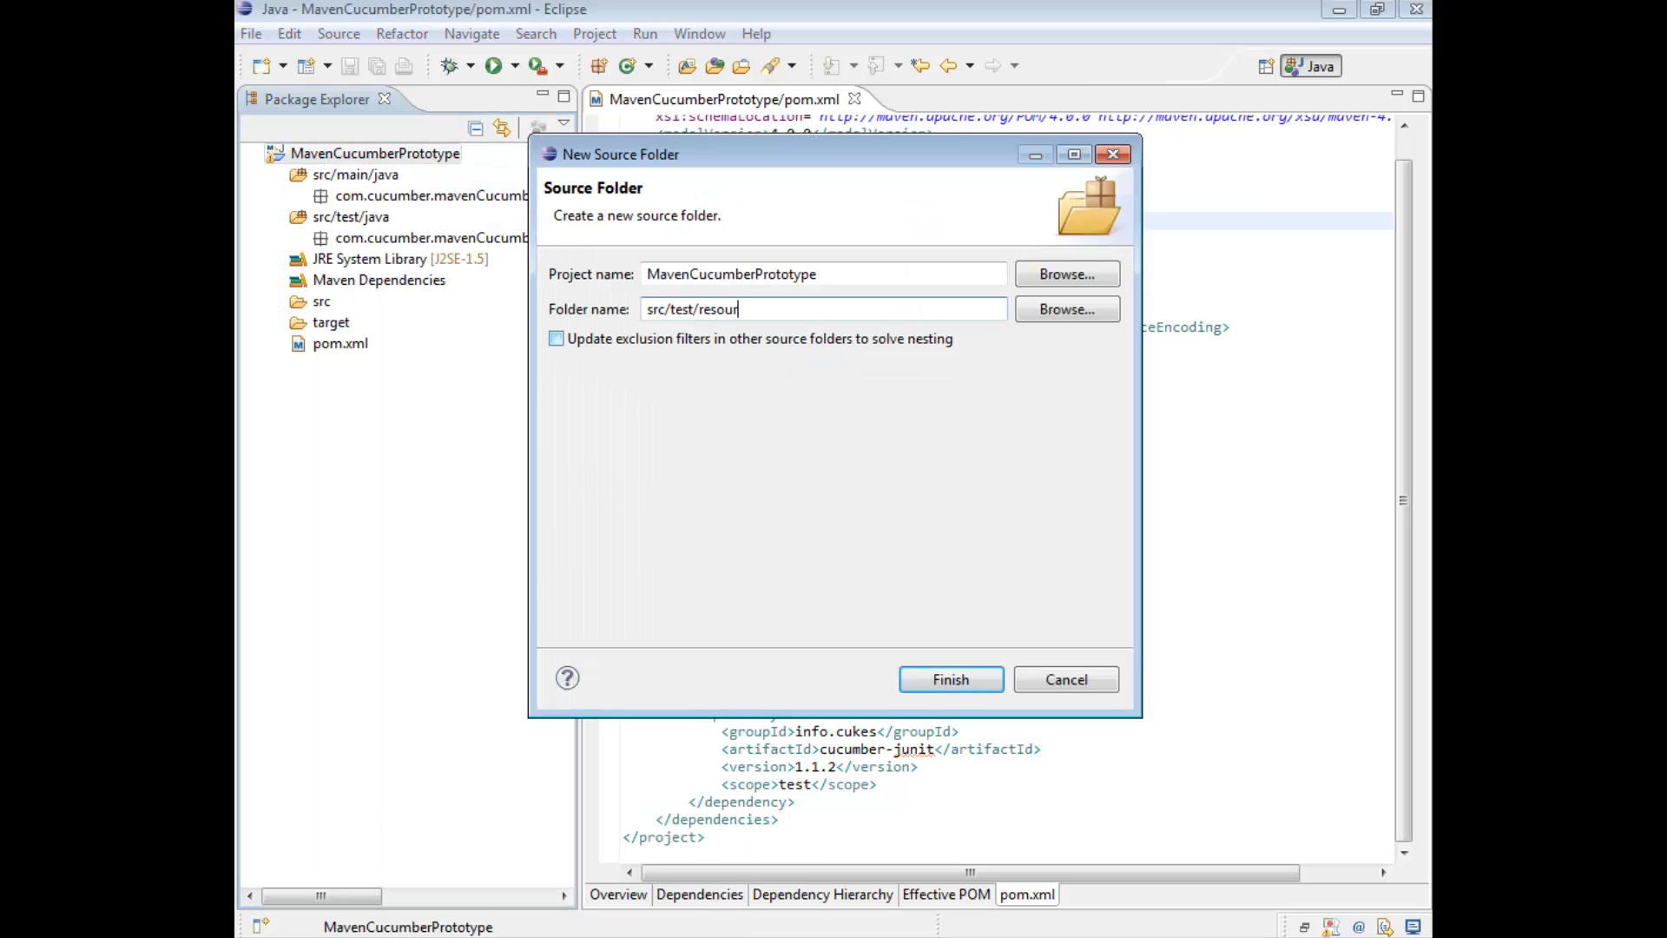
type("ce")
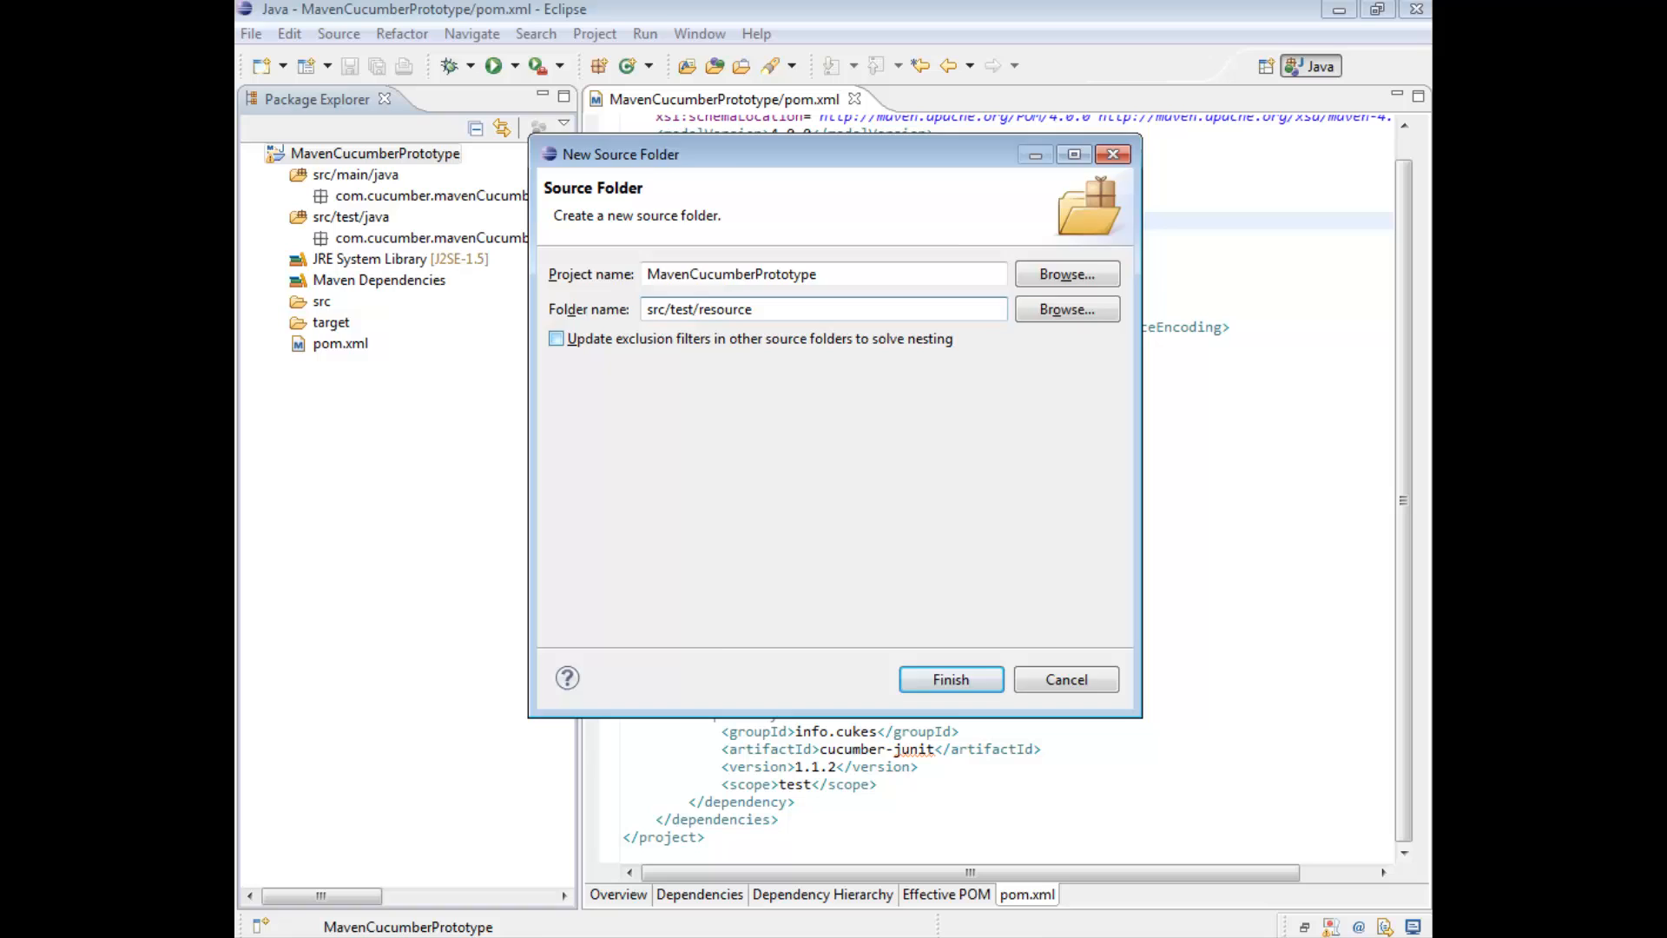
left_click(950, 679)
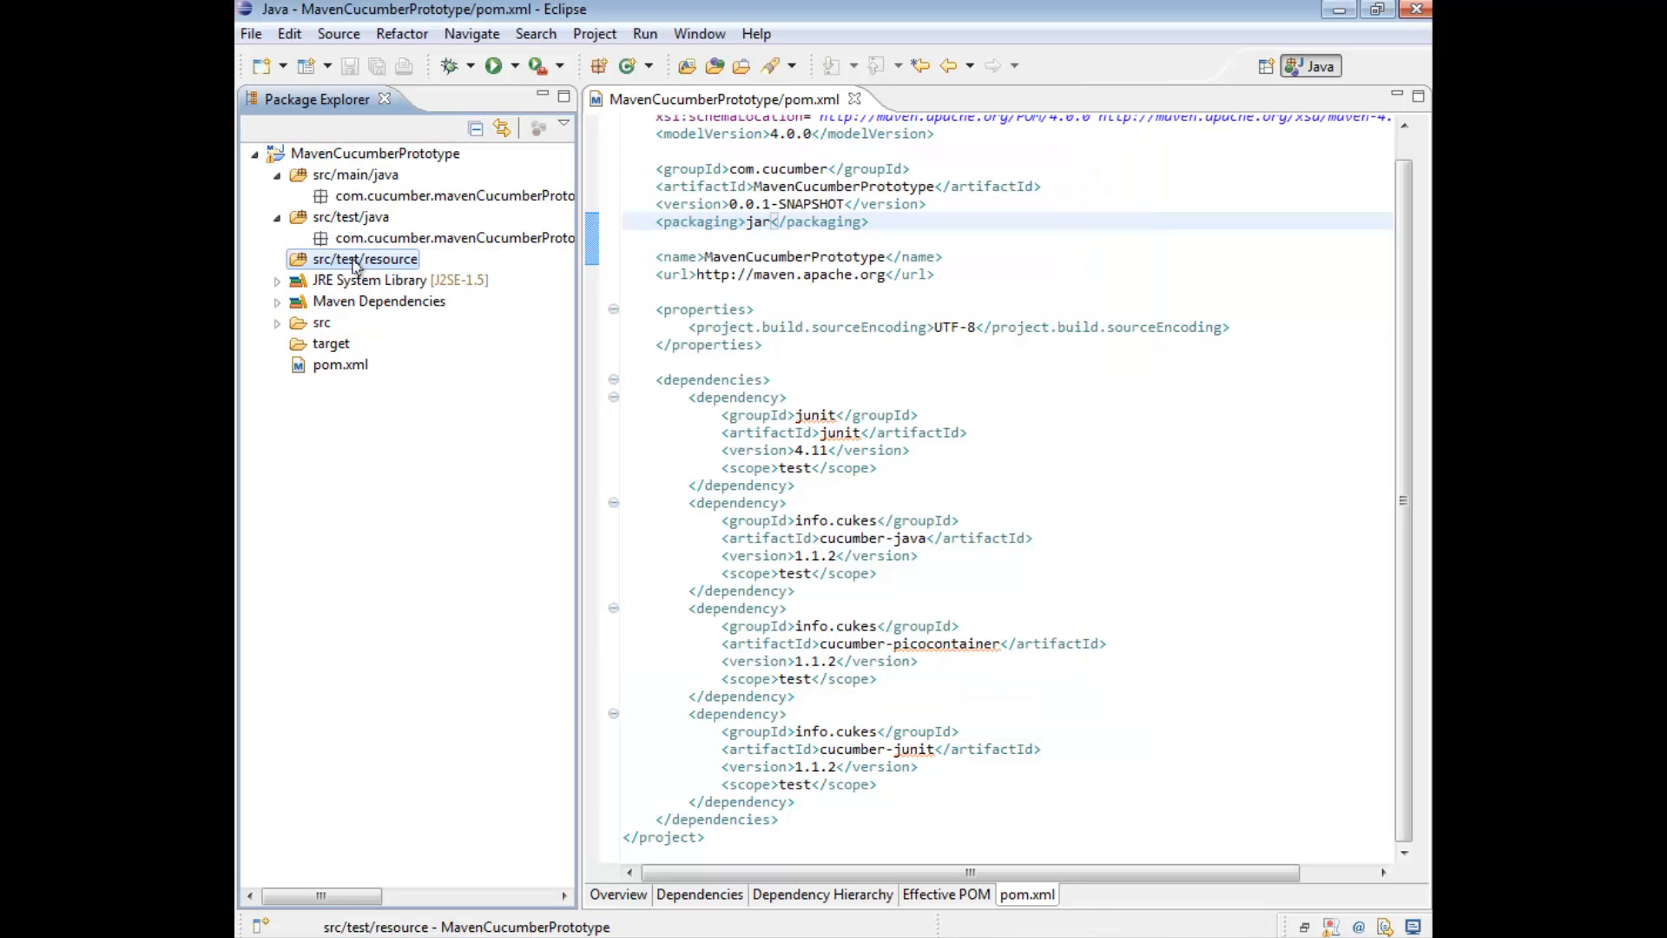
Create a new file myFeature.feature in src/test/resource from the folder's context menu
right_click(363, 259)
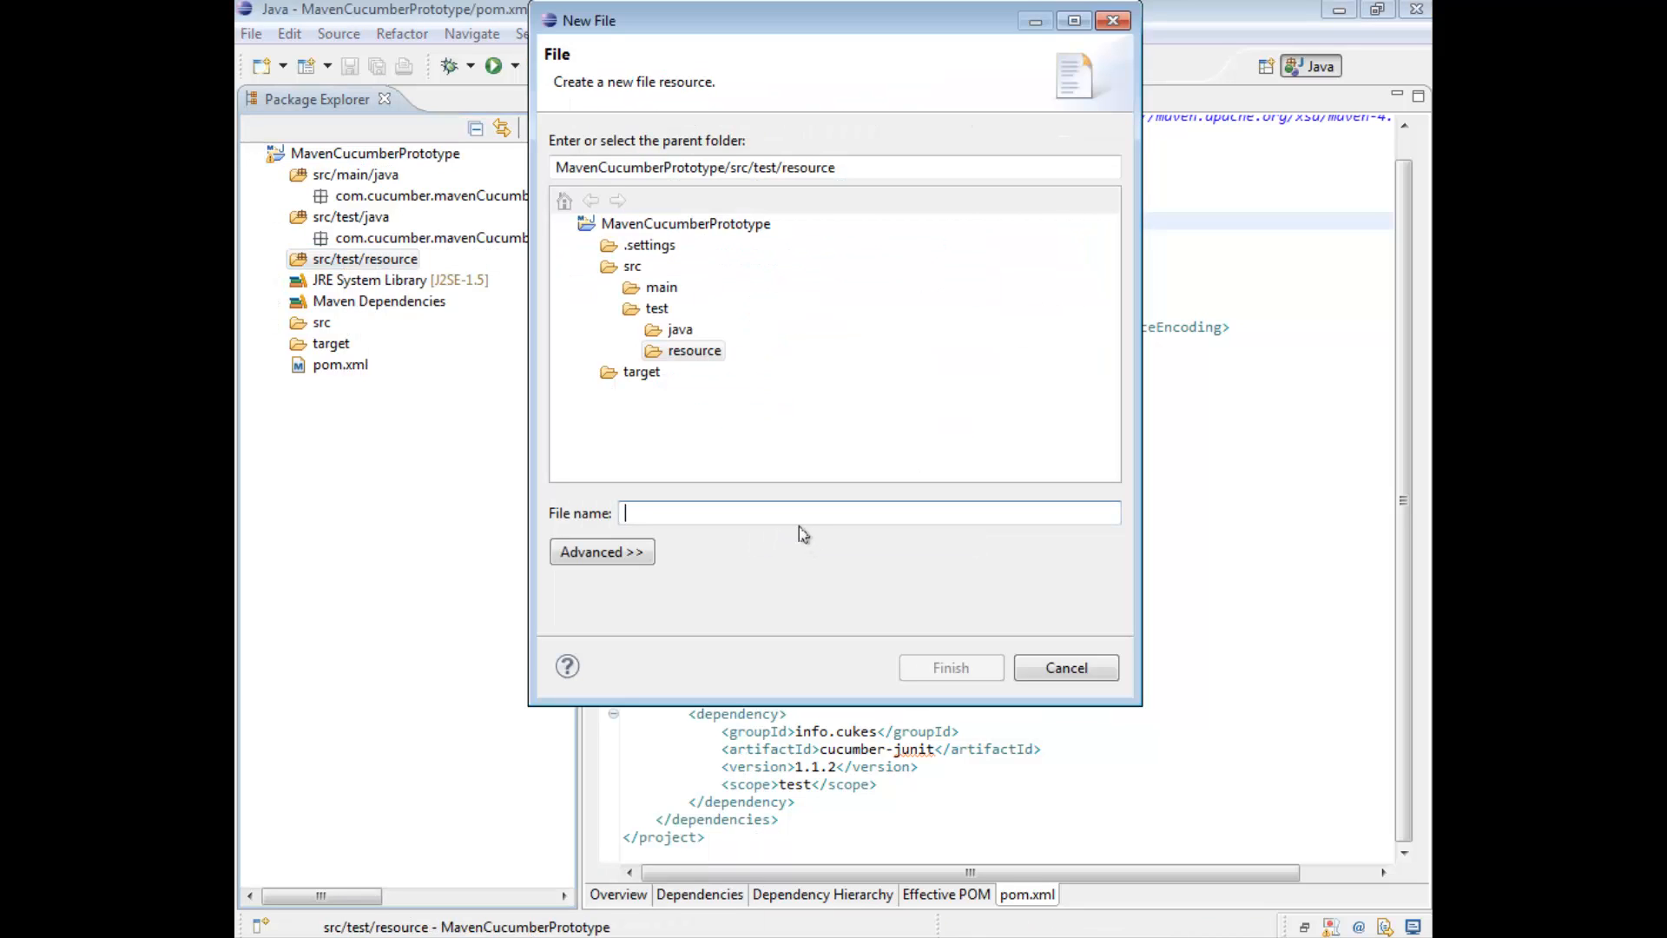
type("myFe")
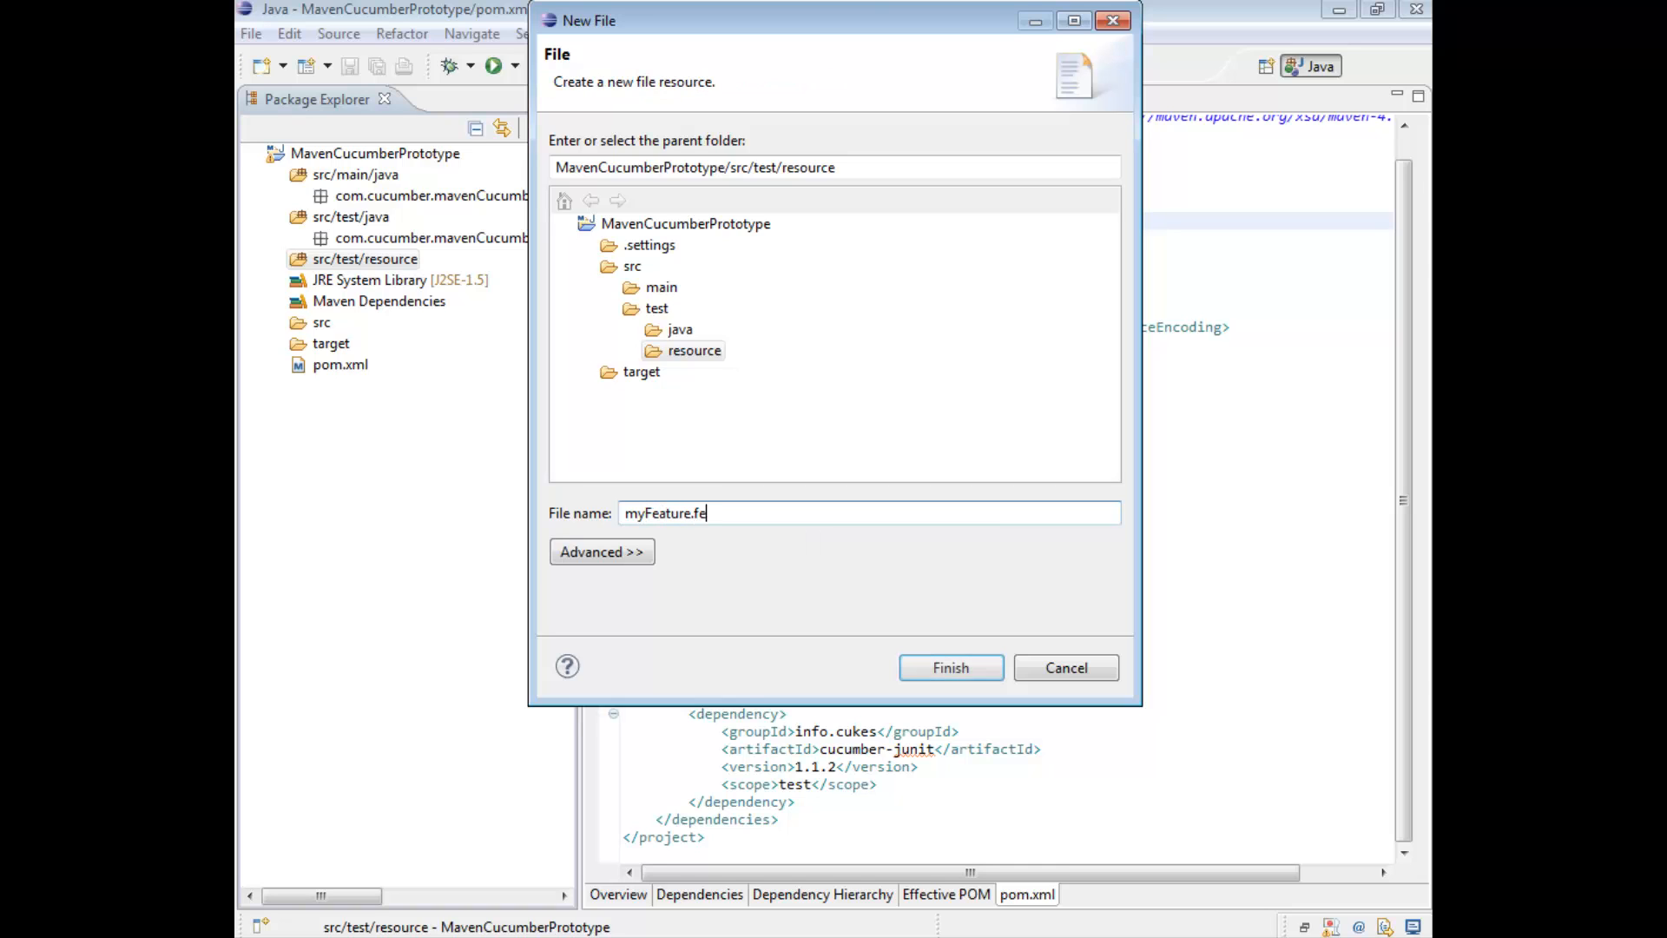
type("ature")
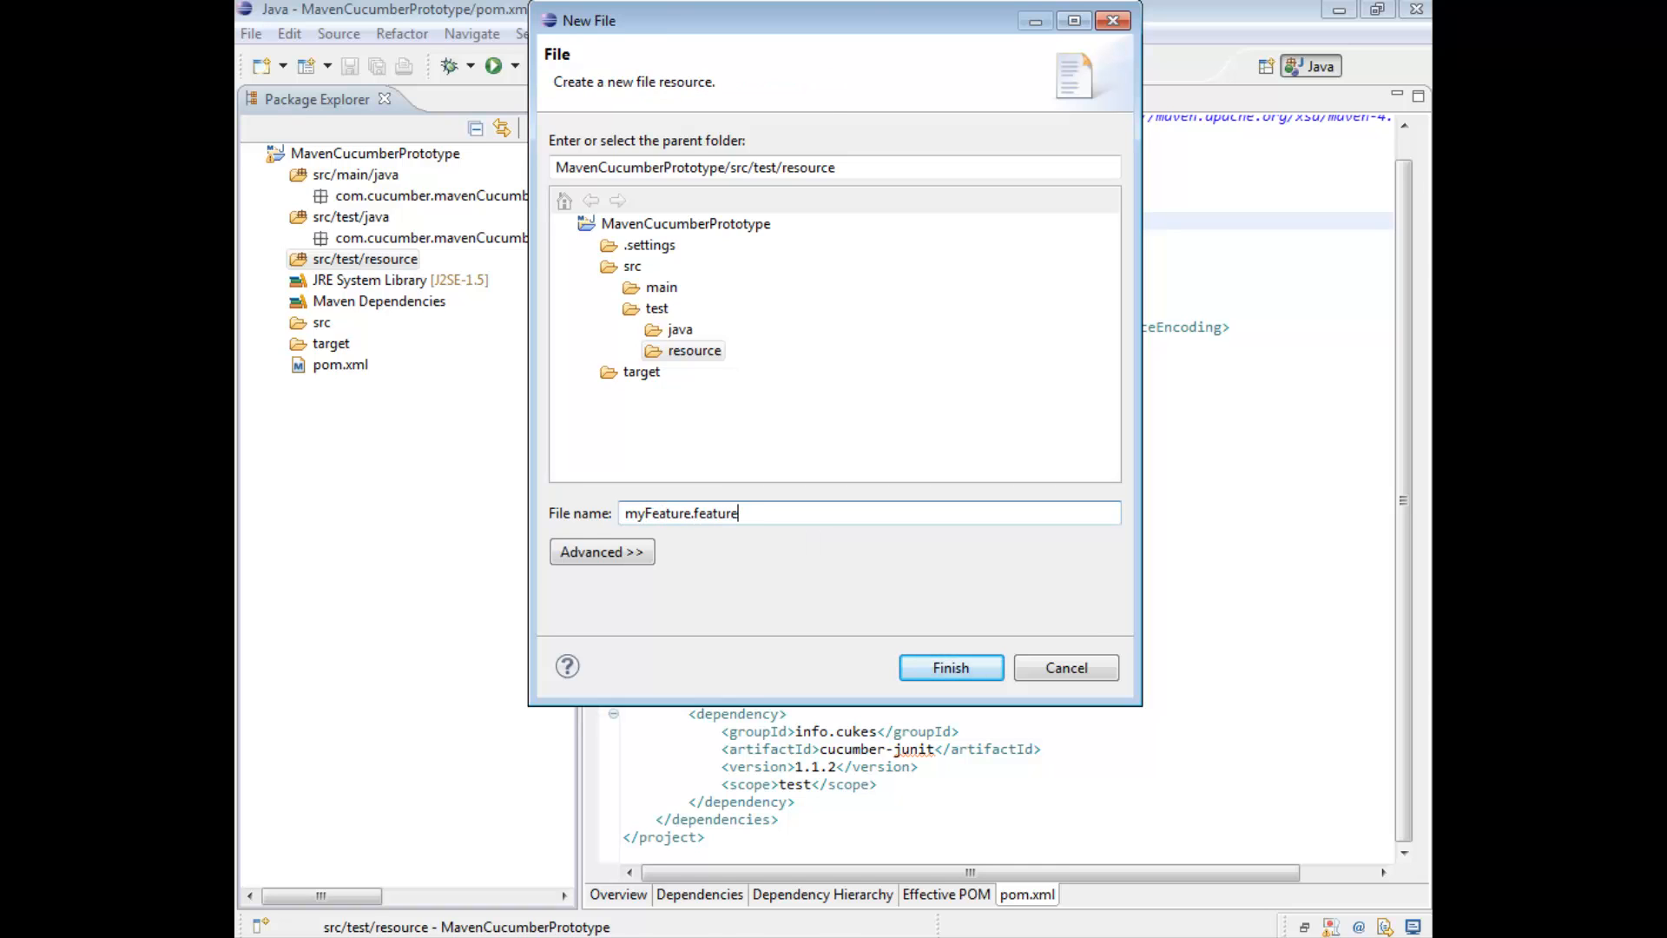
left_click(951, 668)
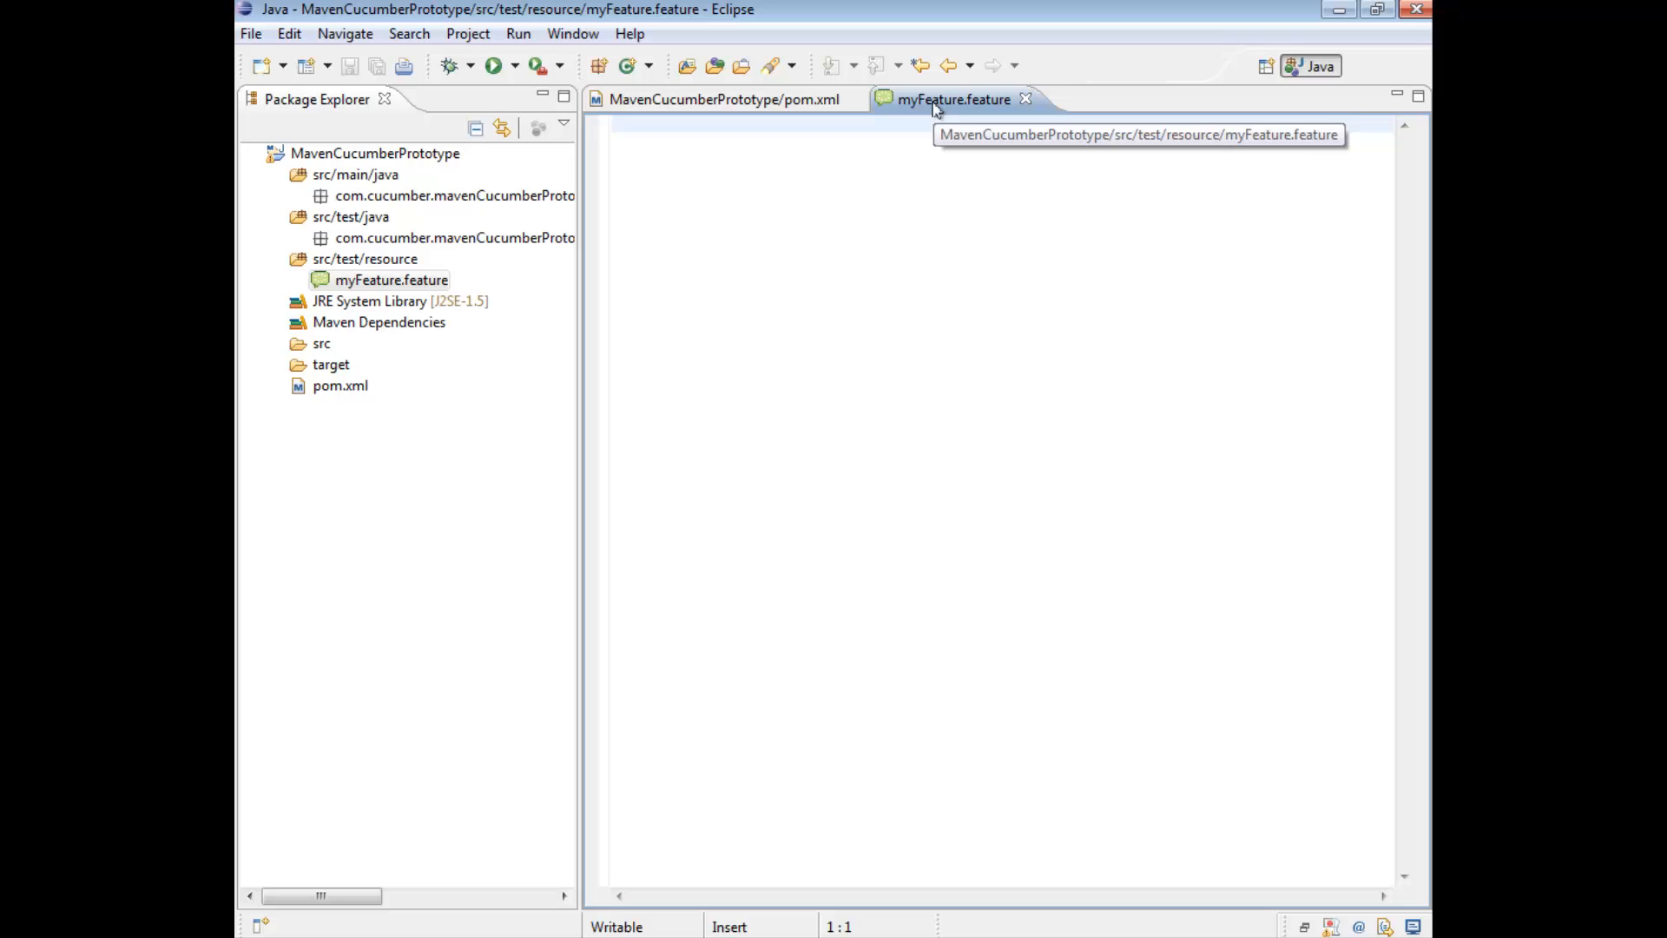
Write the Feature line 'This is my dummy feature file' and the 'This is my first dummy scenario' line
type("FEa")
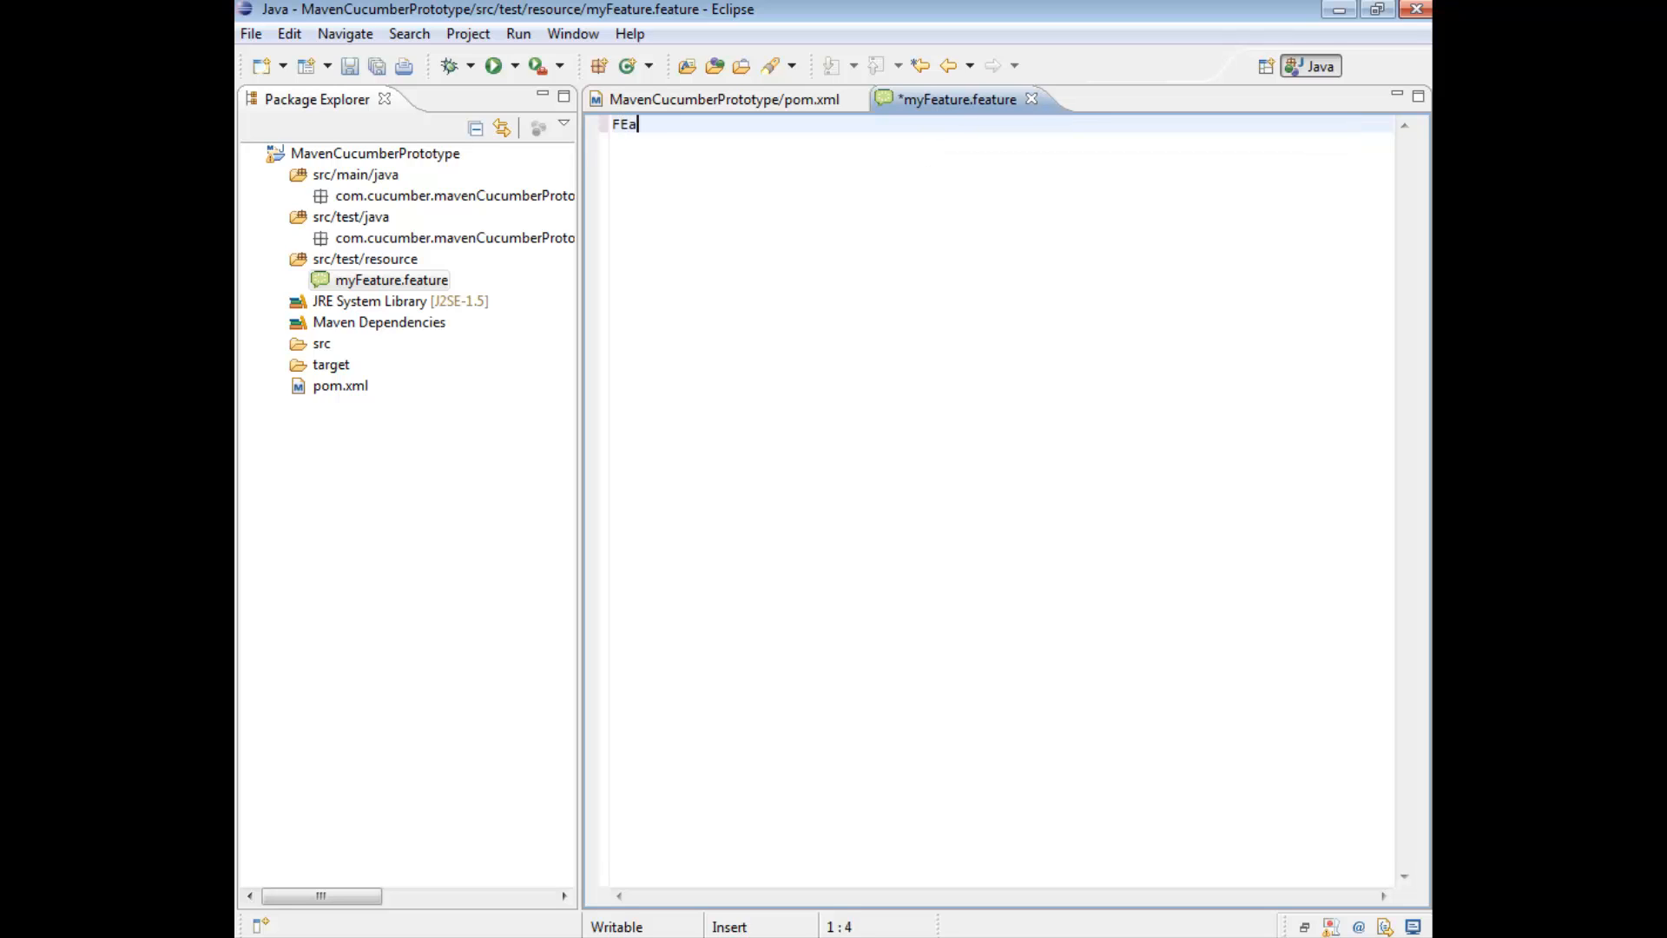
key("BackSpace")
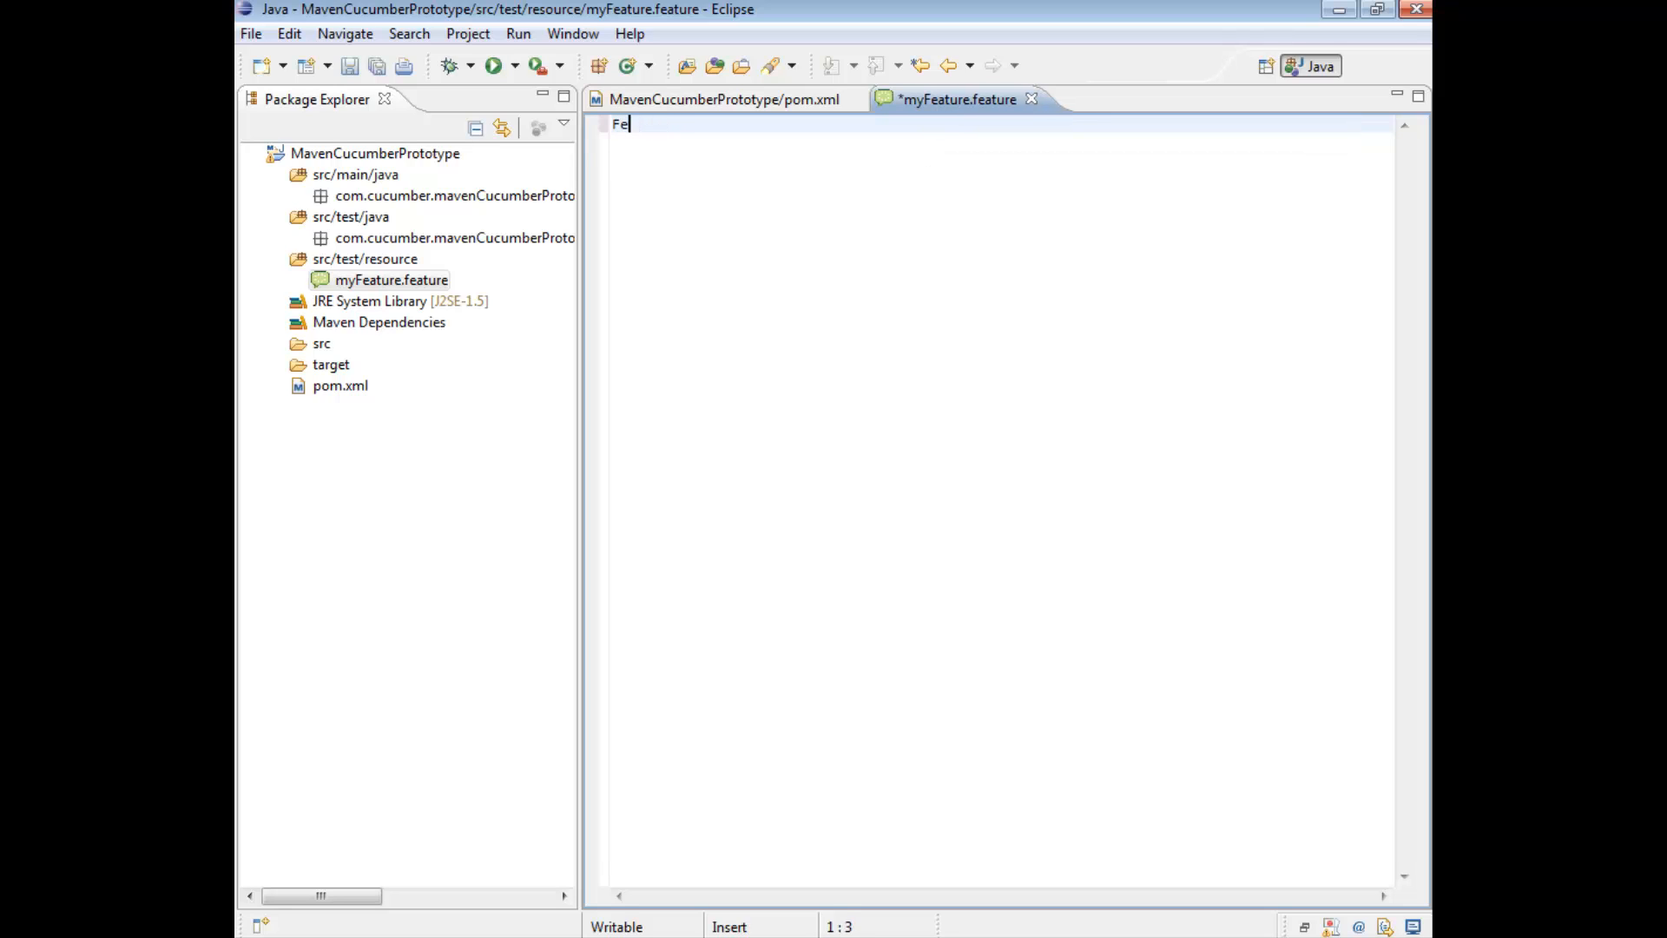
type("ature:")
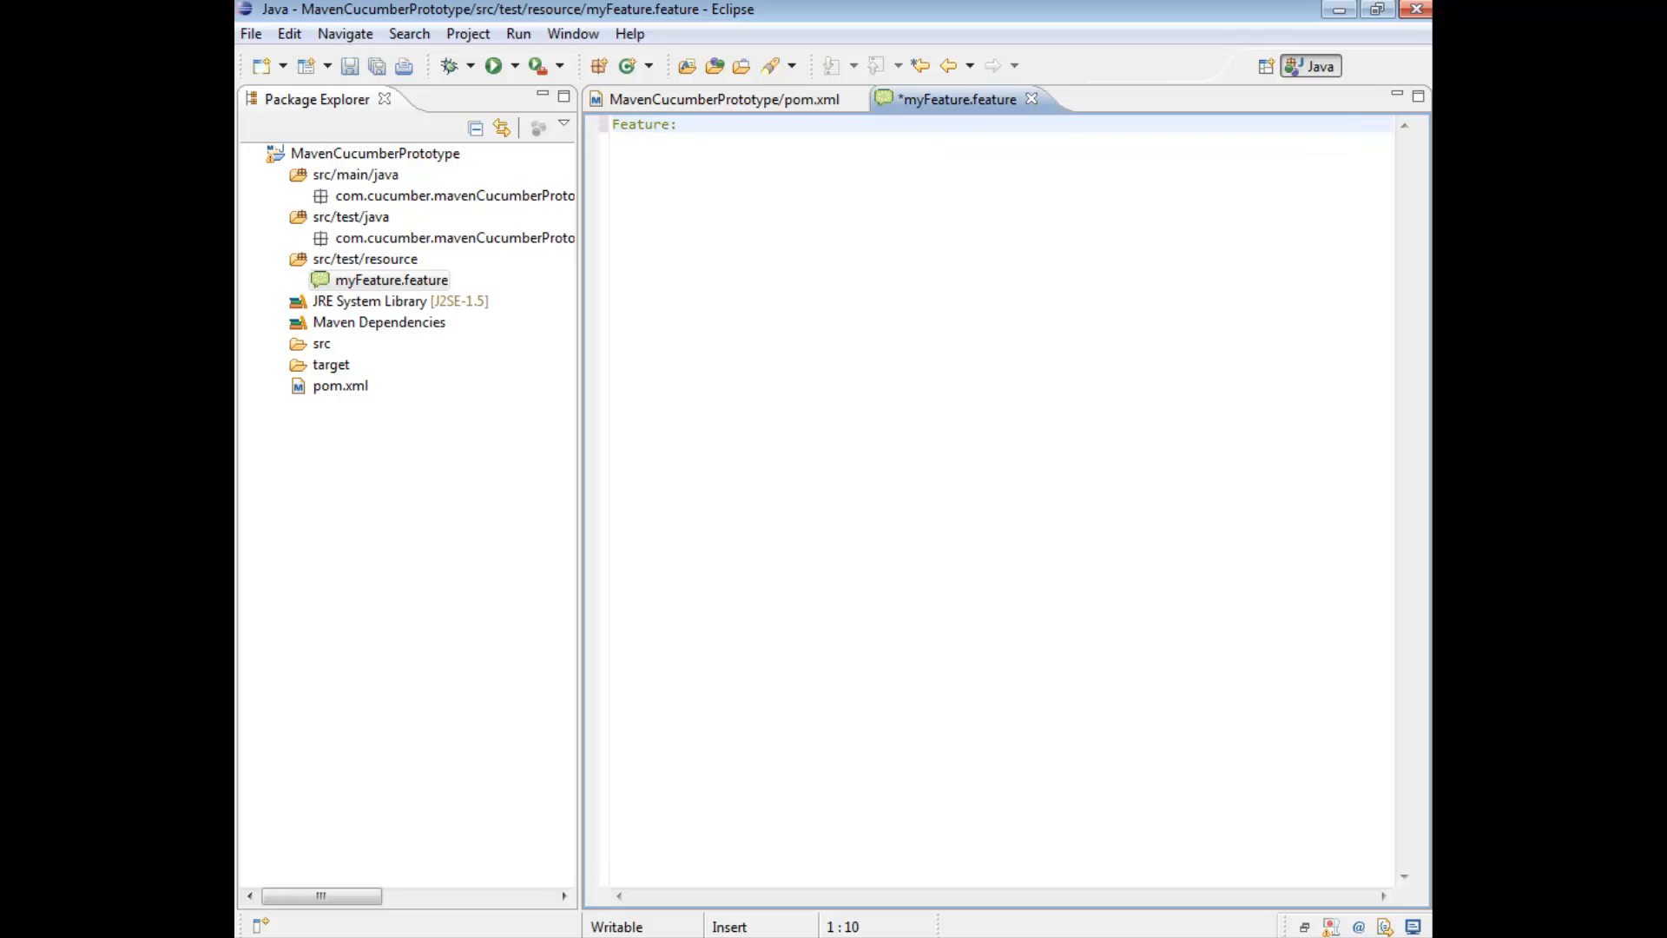
type("This is my")
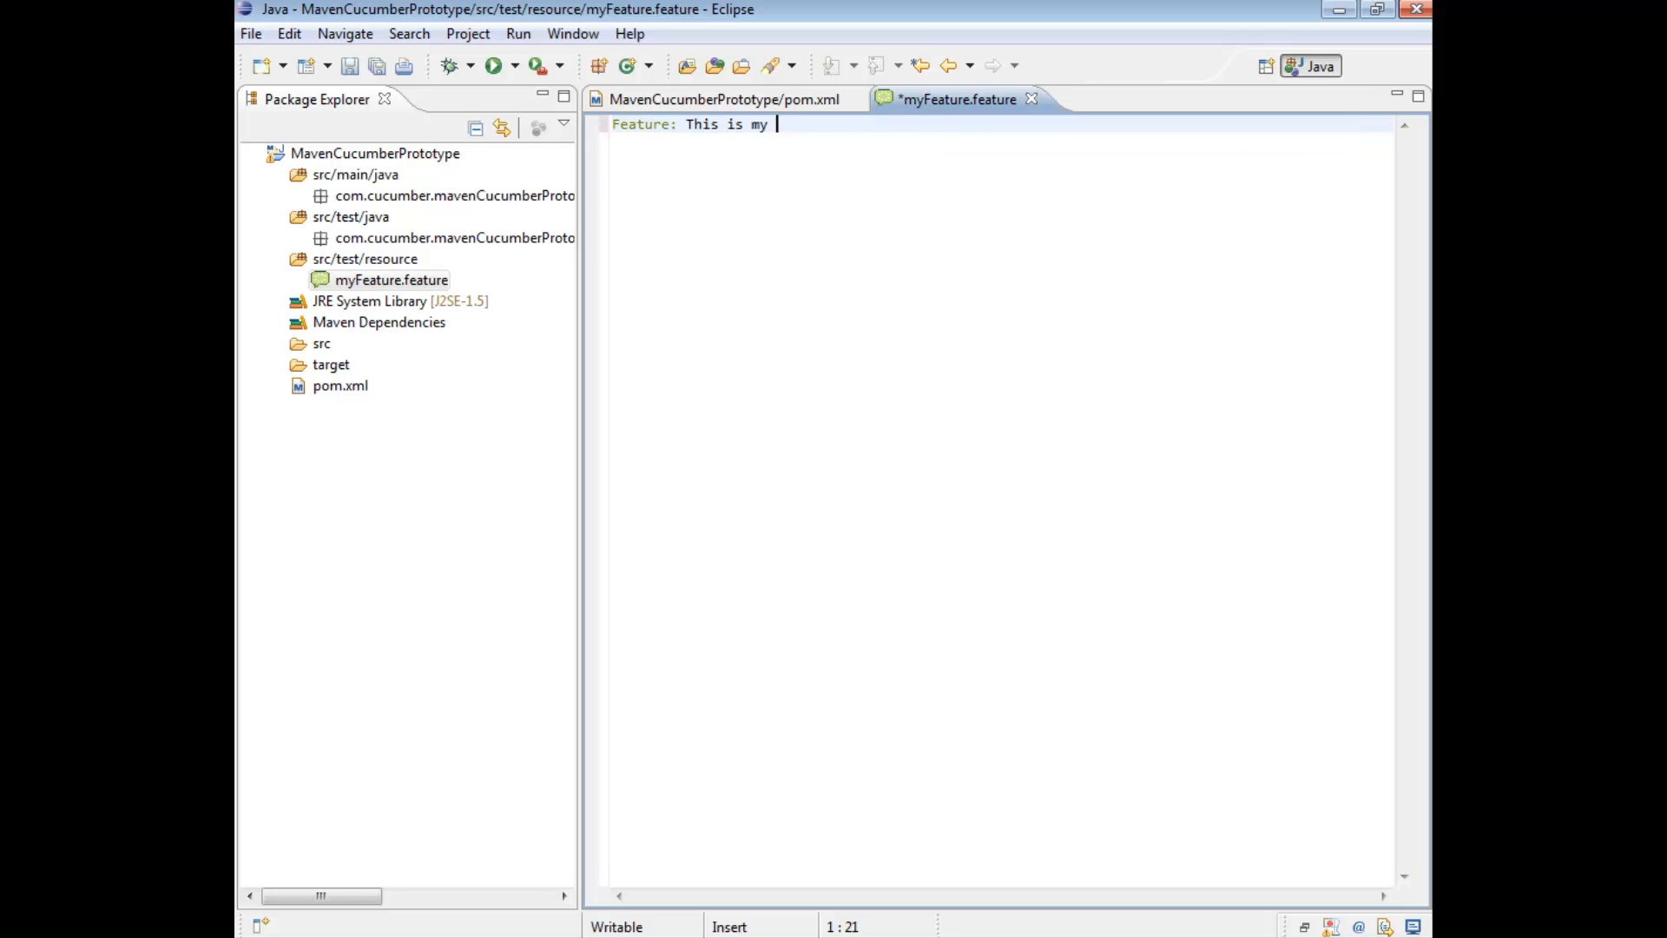
type("dummy feature file")
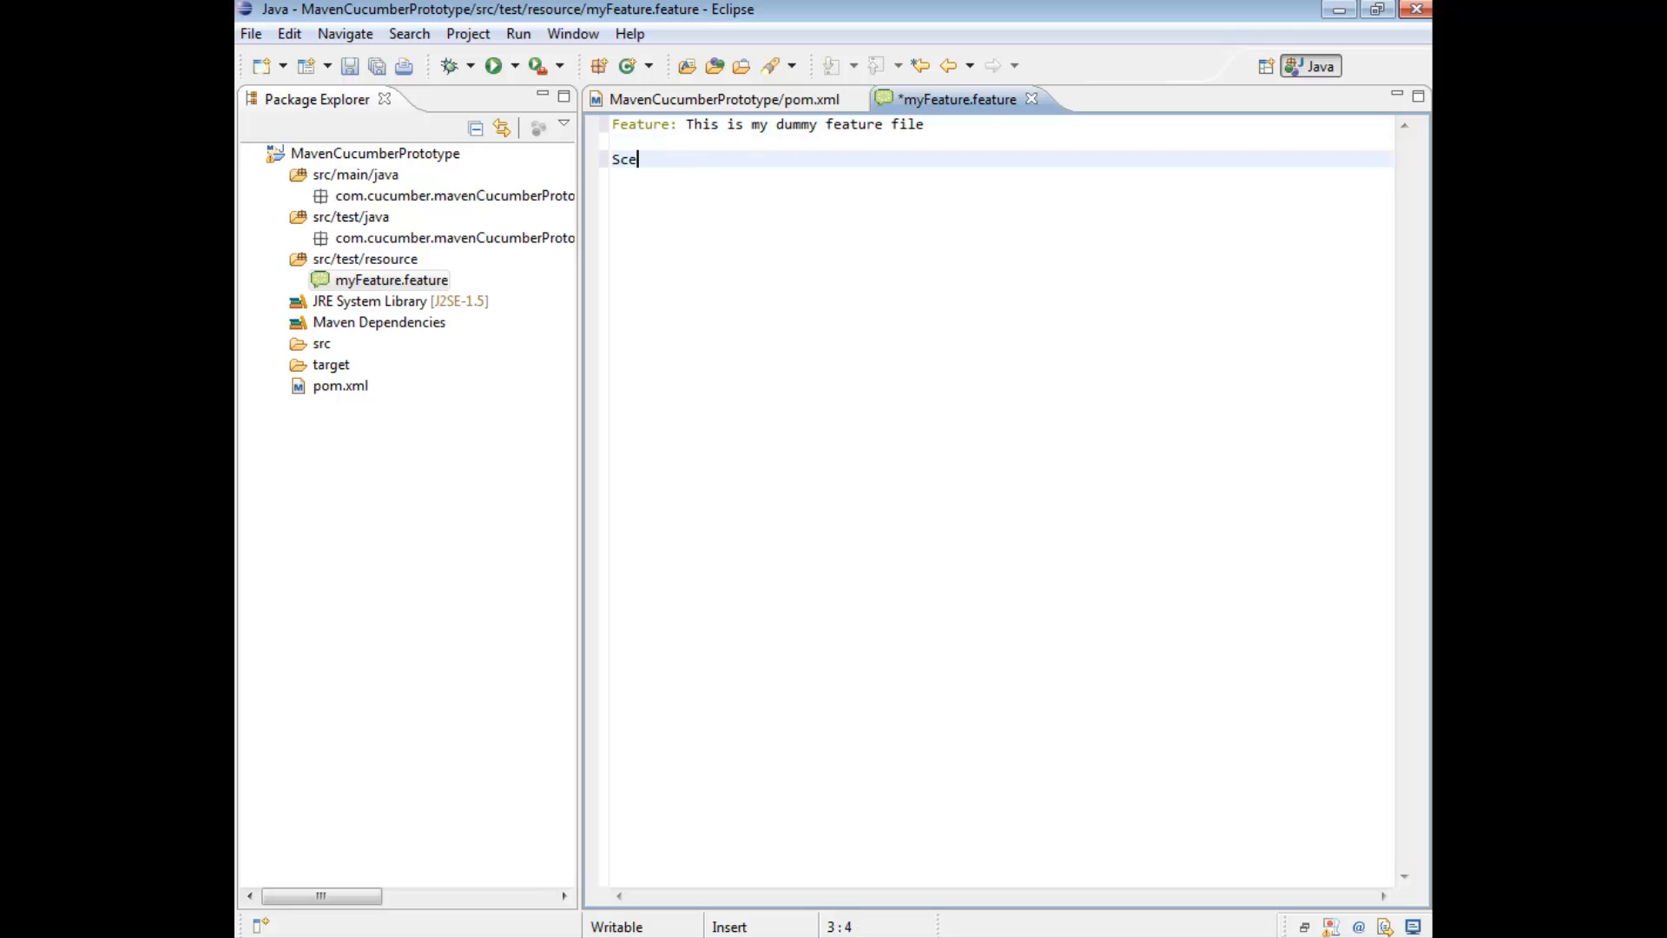
type("nario: This i")
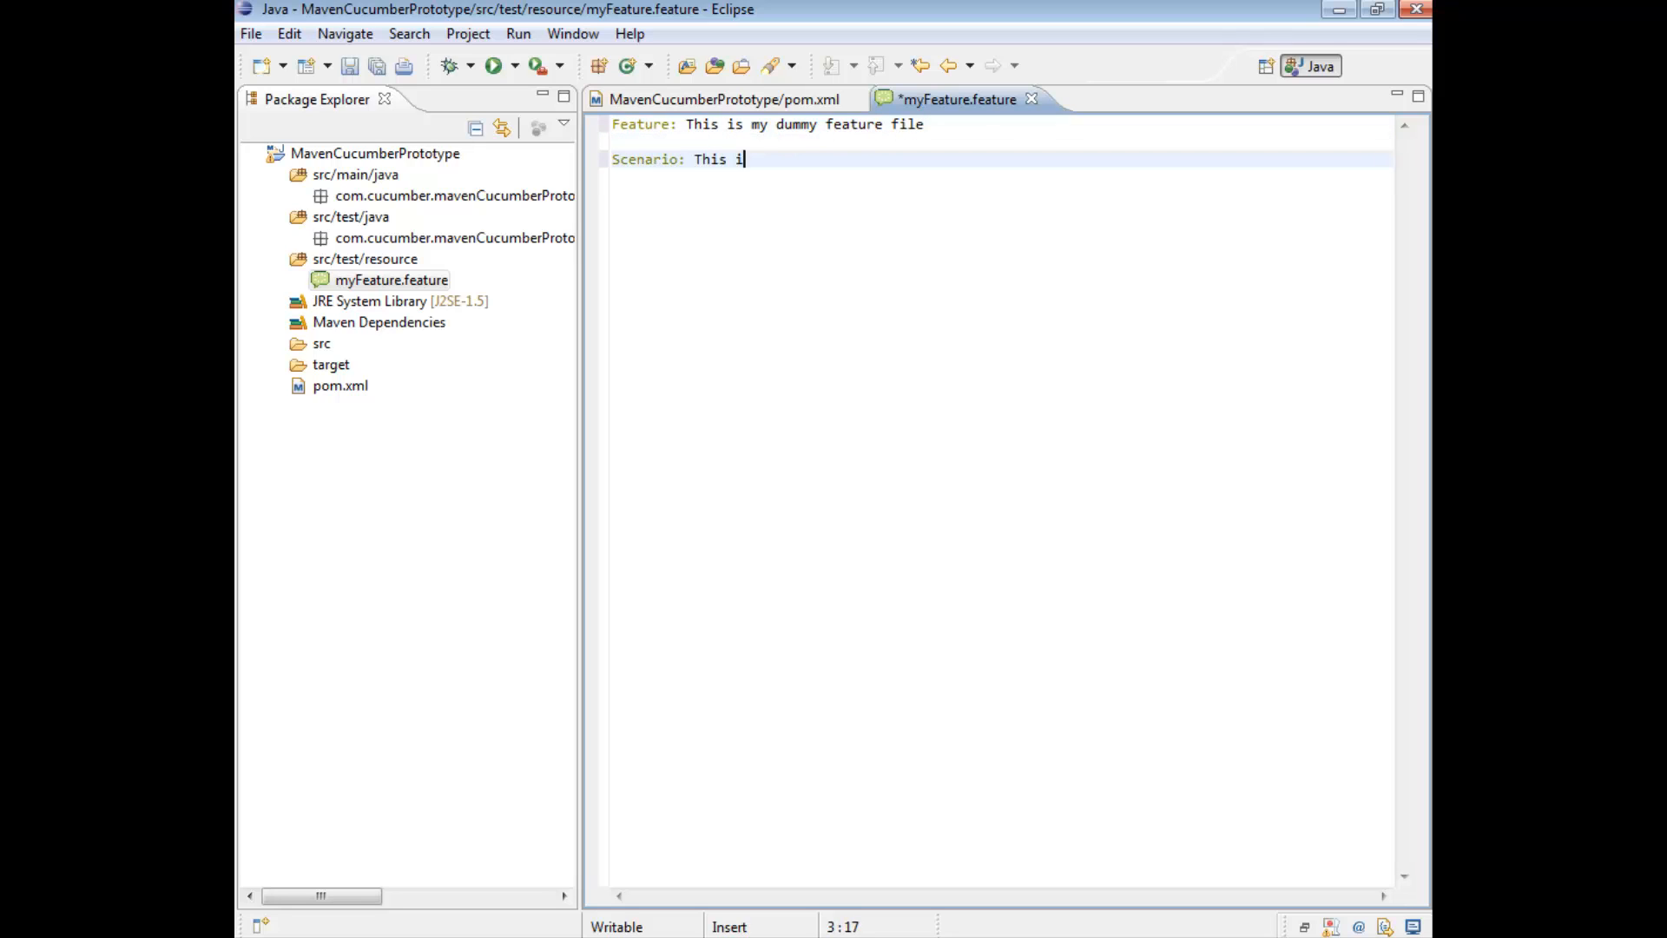
type("s my first")
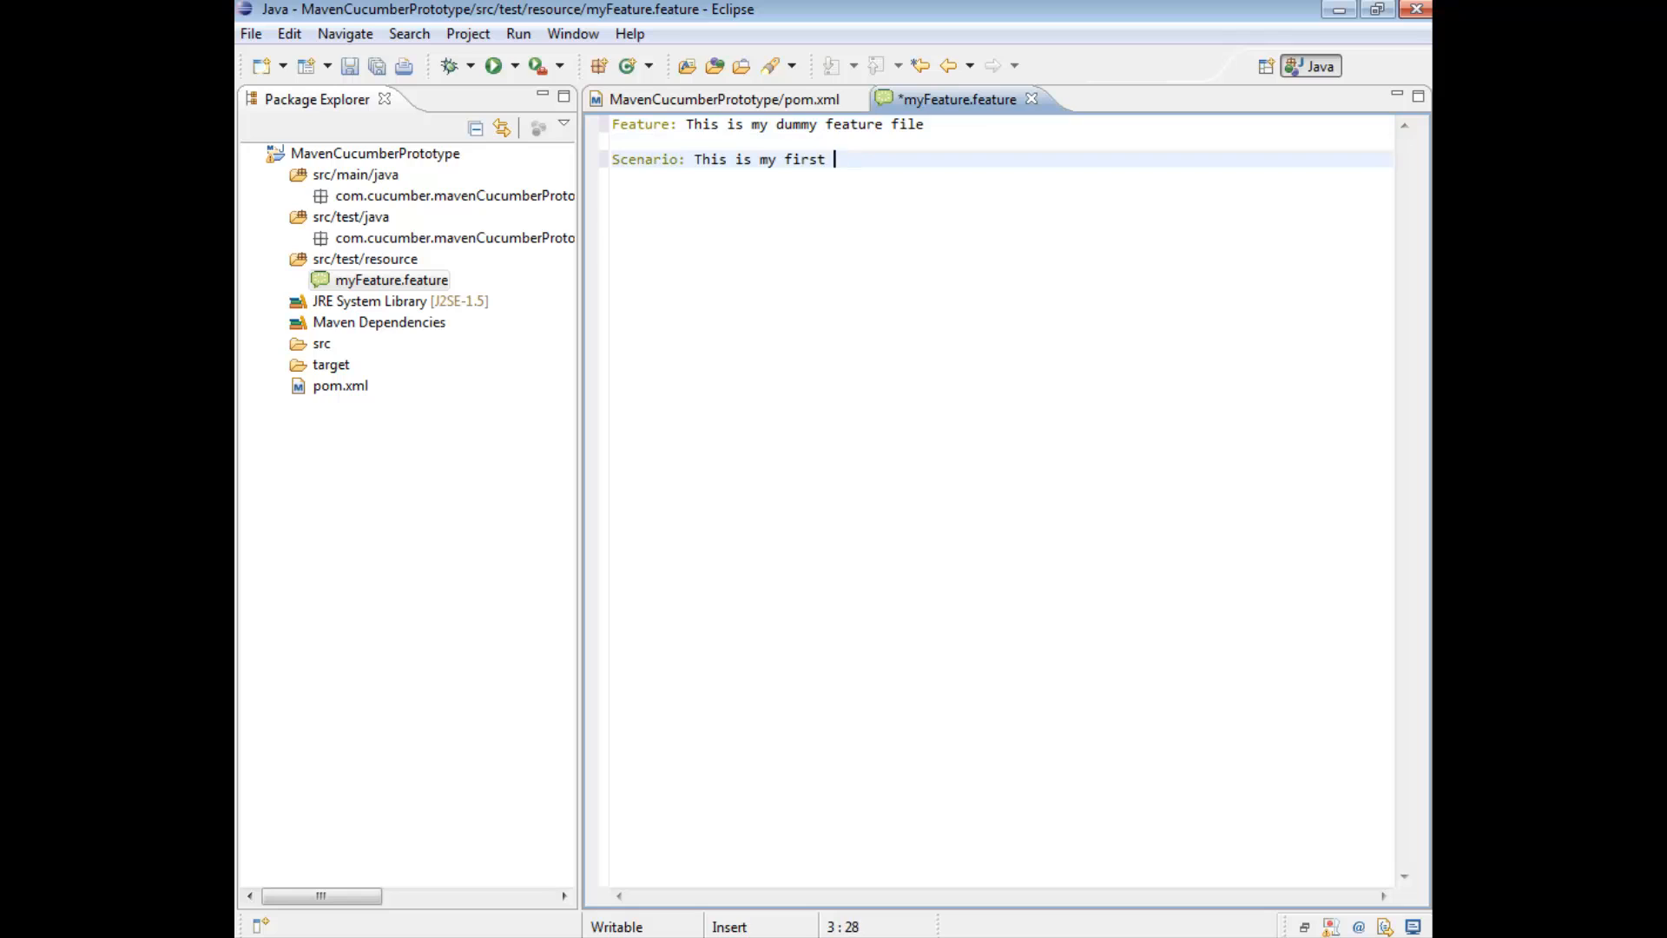
type("dummy scenario")
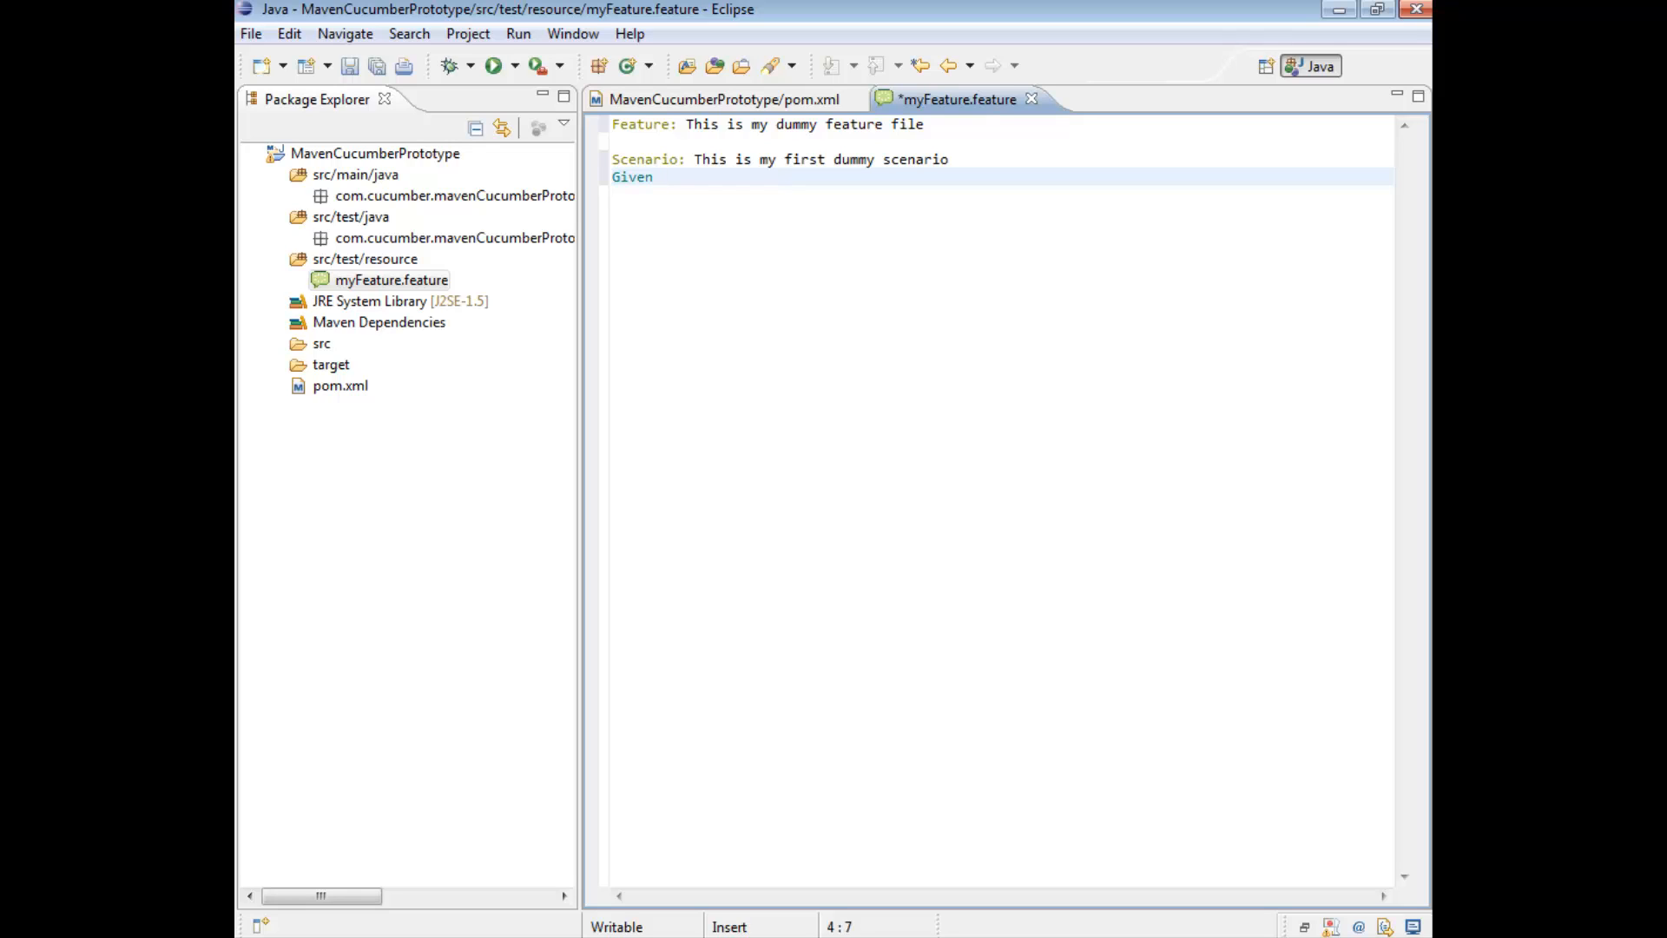
Add the Given step and duplicate its line into When and Then steps
type("This is my")
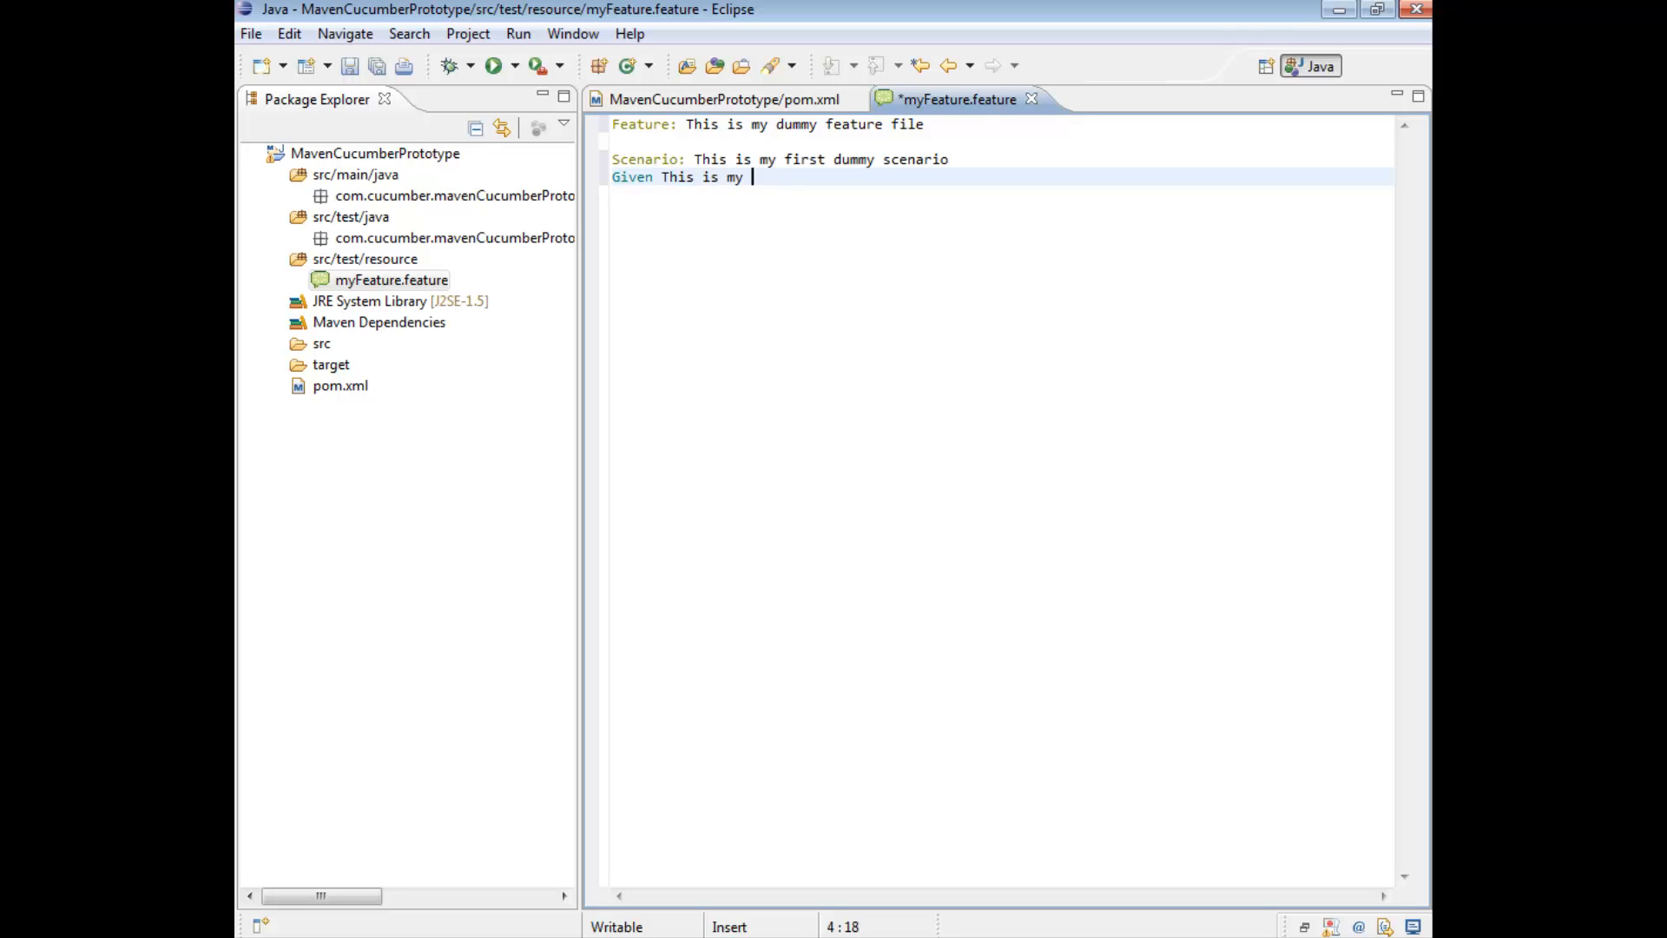
type("fir")
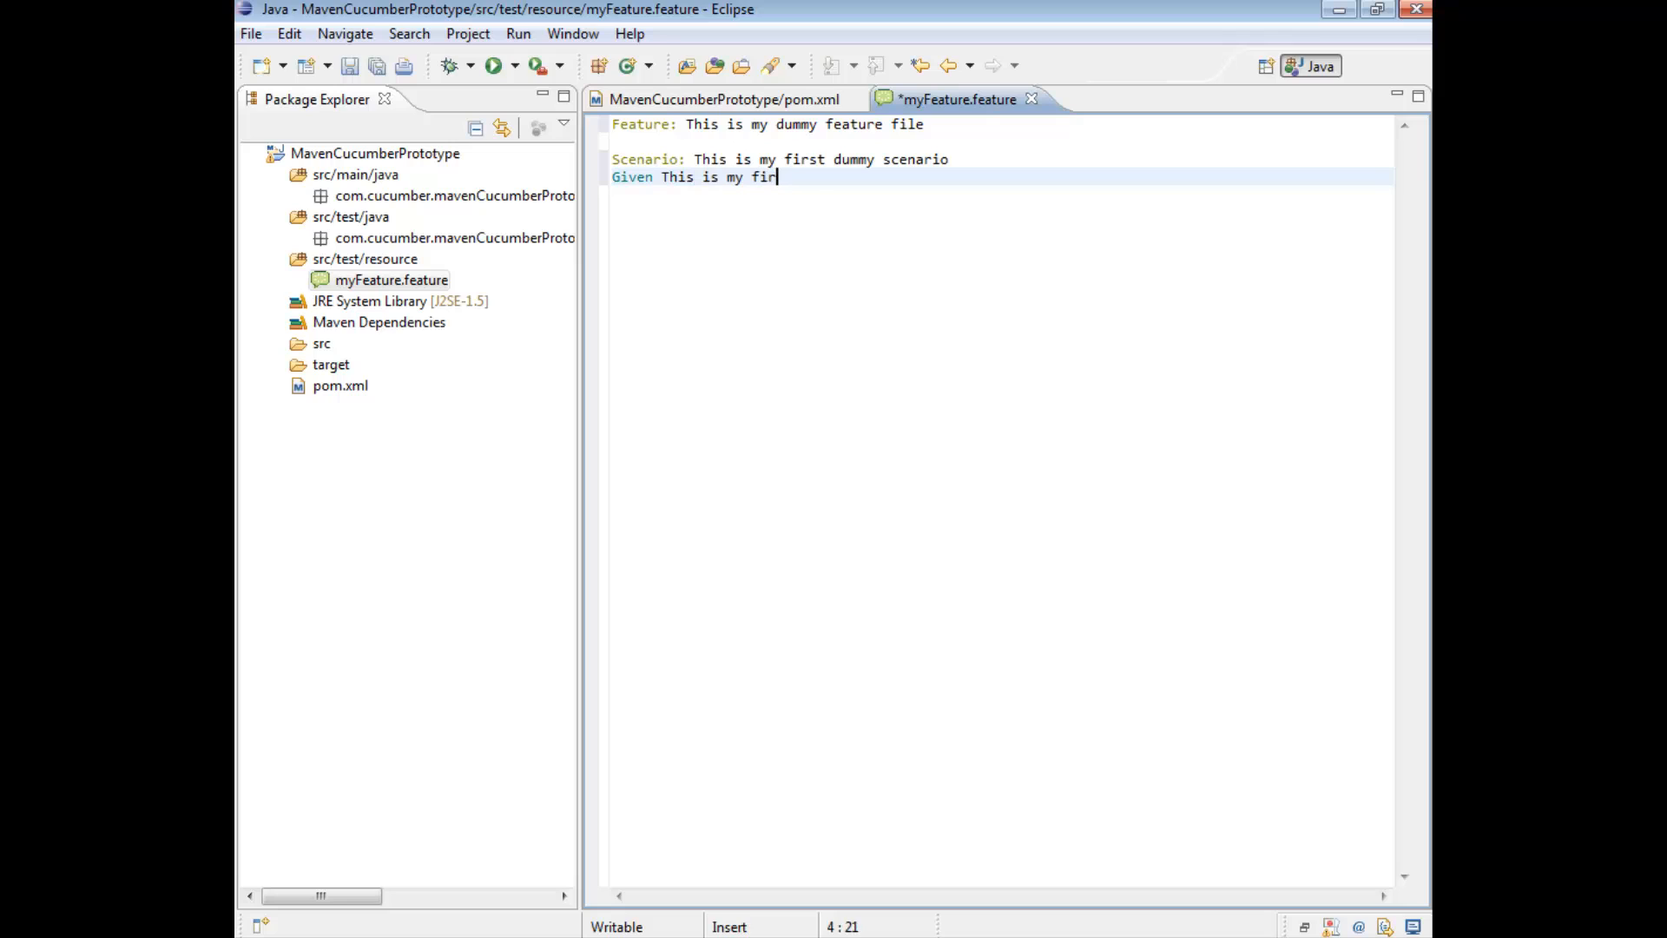
type("st dummy f")
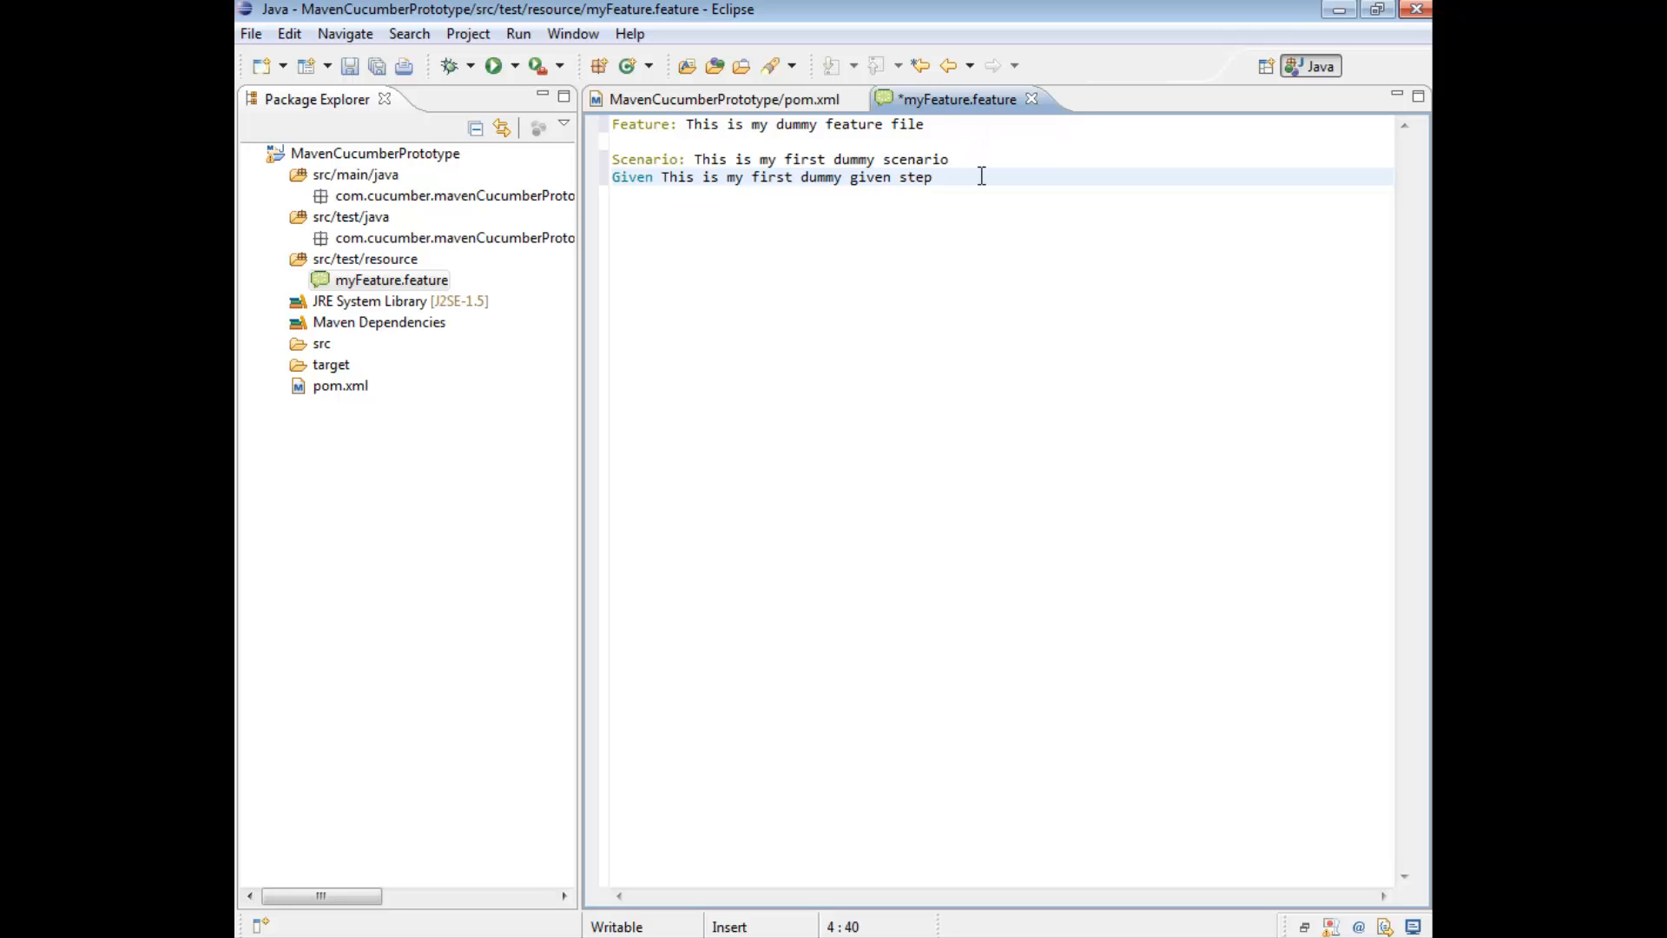
triple_click(773, 177)
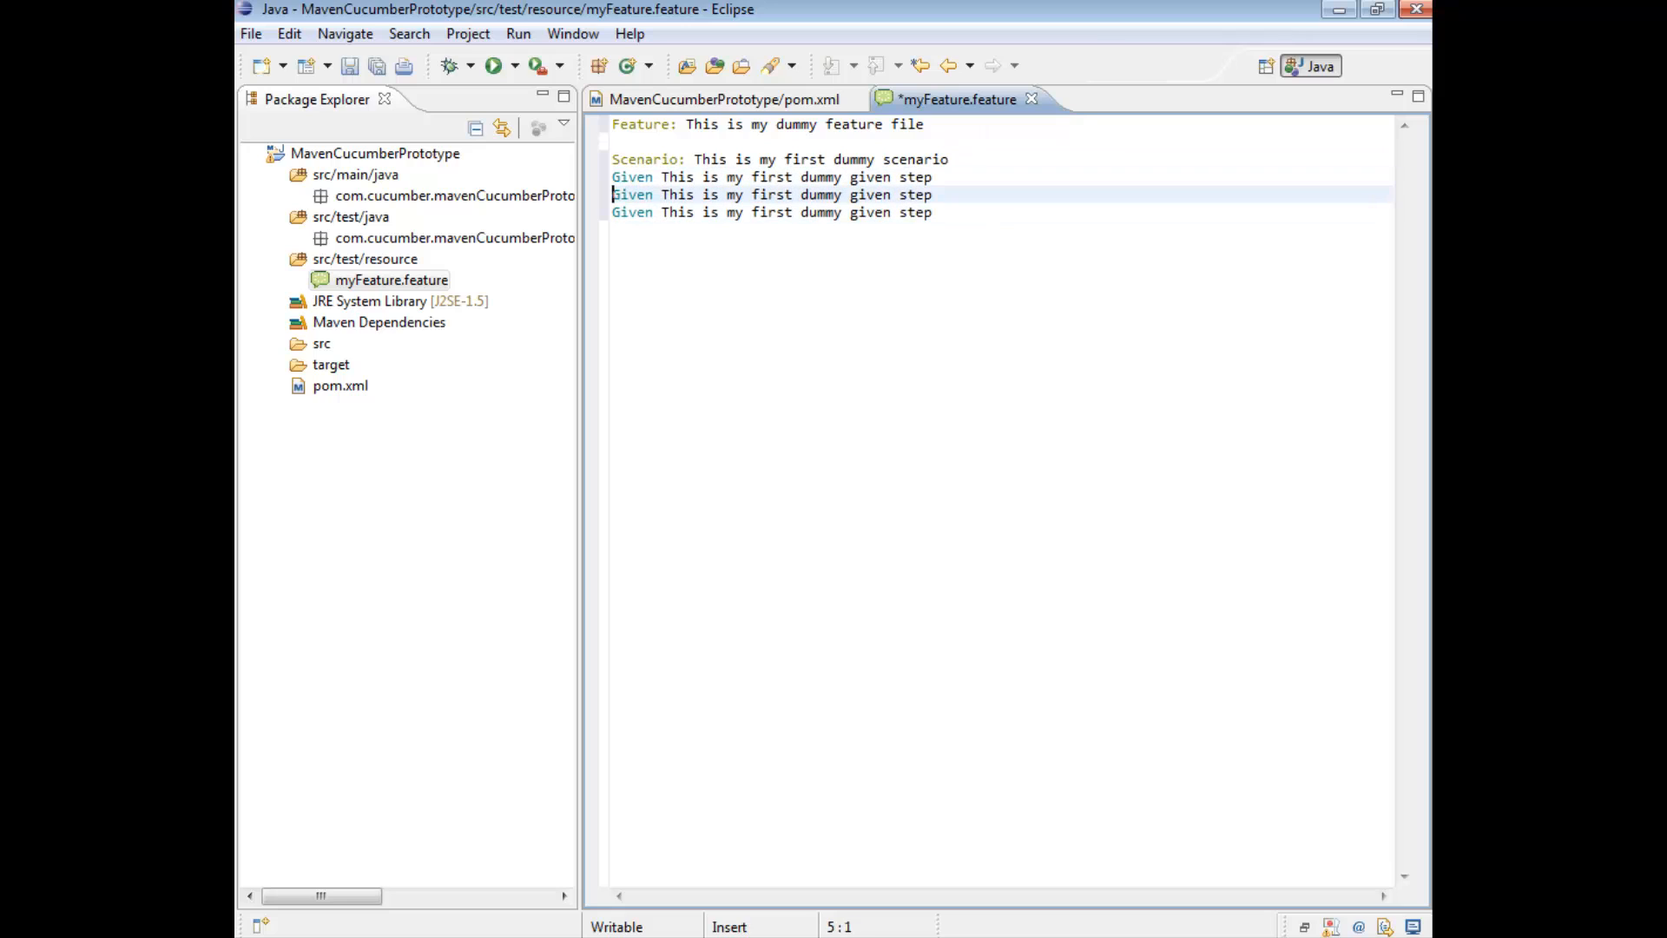
type("When")
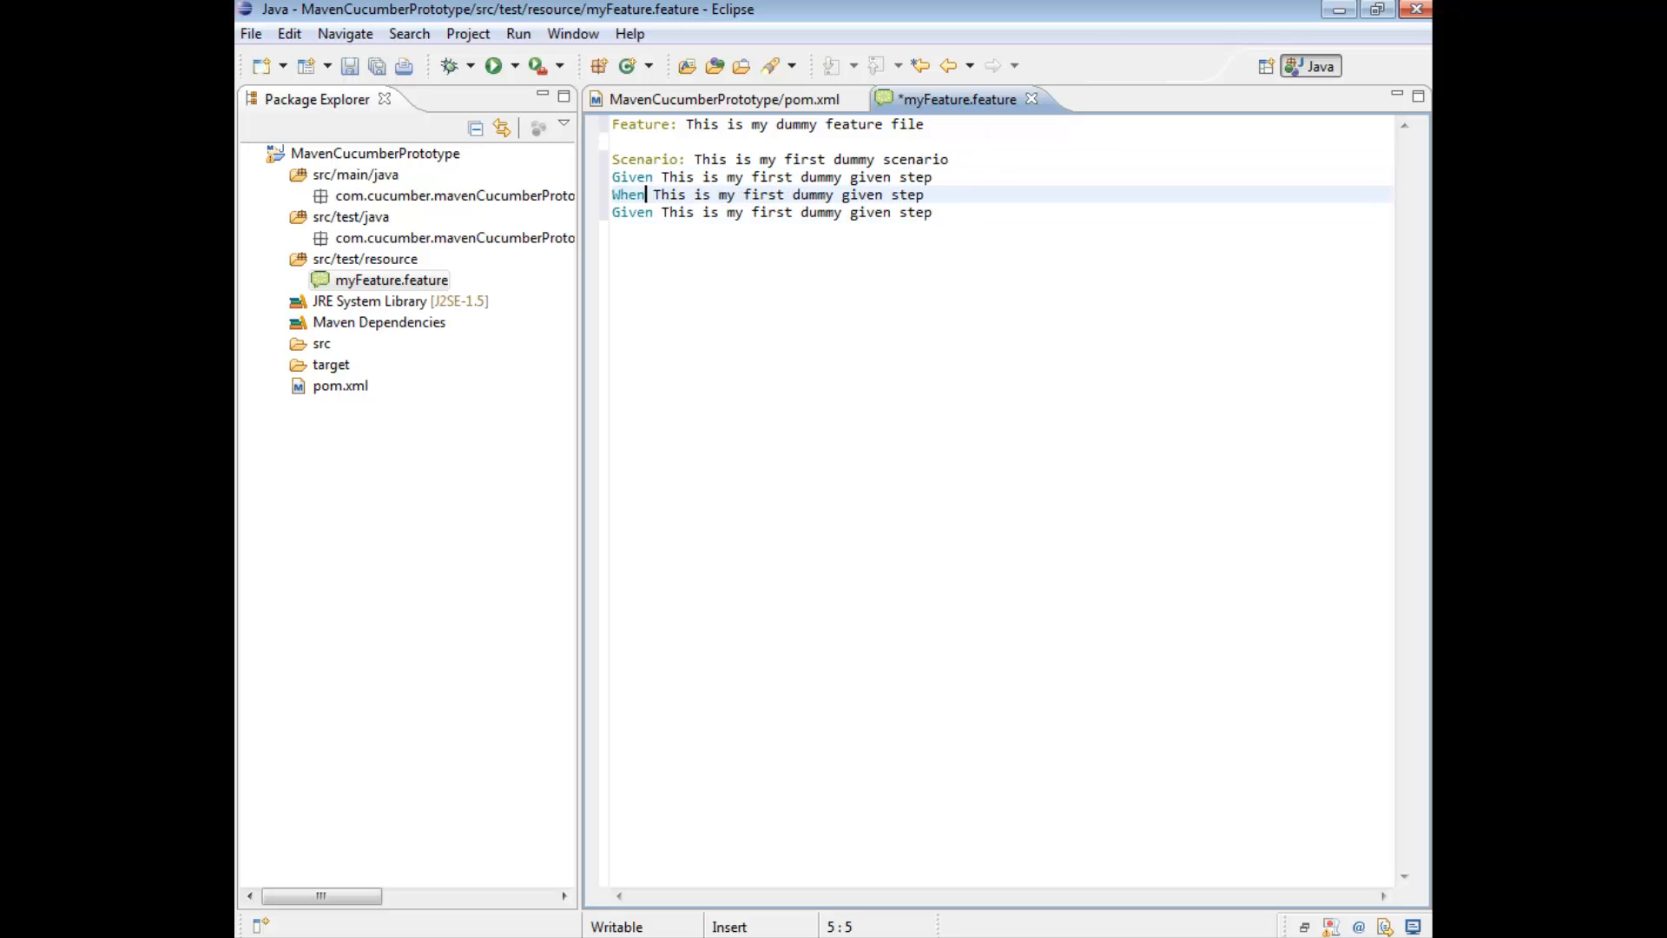
type("The")
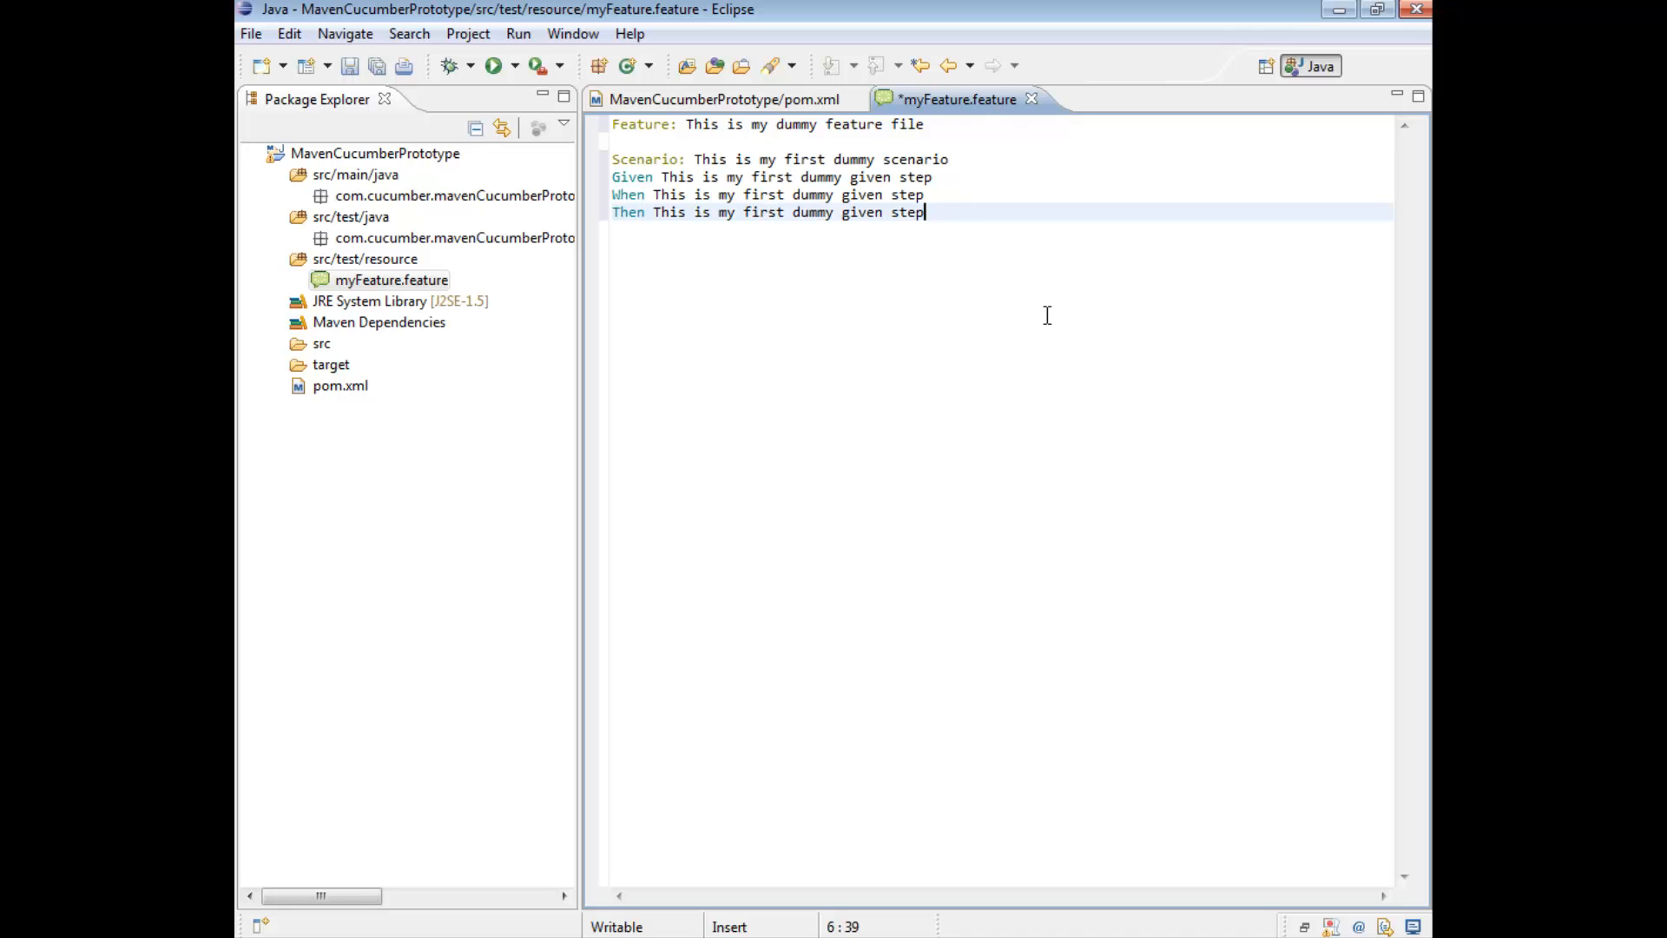
mouse_move(921, 311)
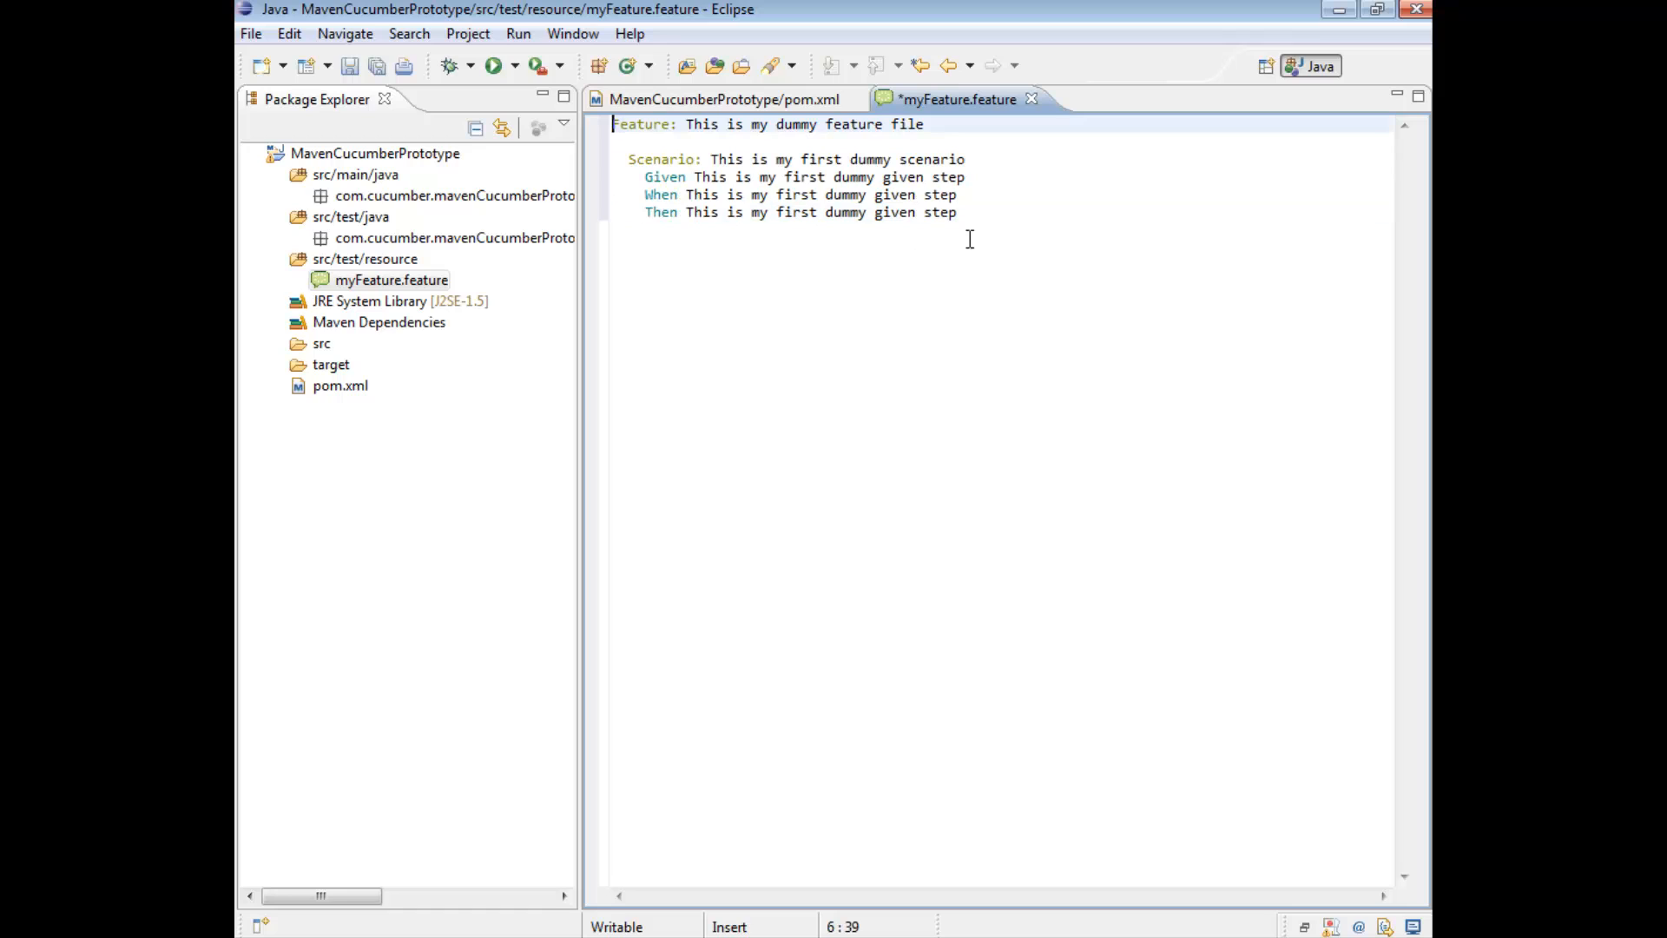
Paste the shared step text after When and Then, then save myFeature.feature
left_click(961, 212)
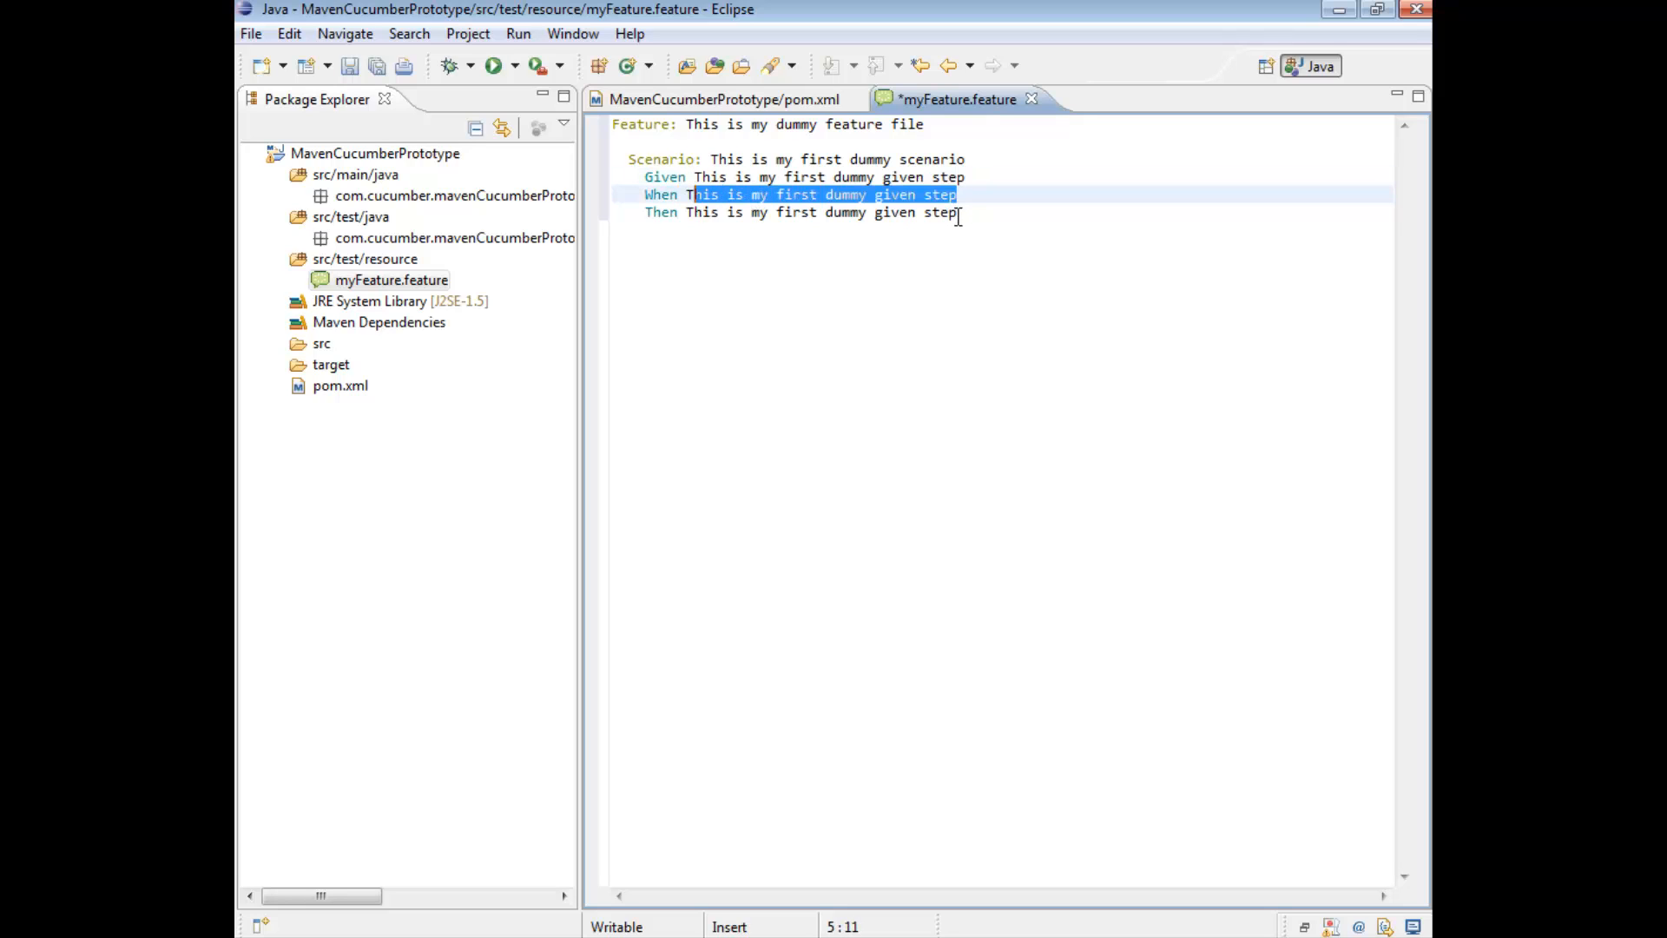
left_click(818, 213)
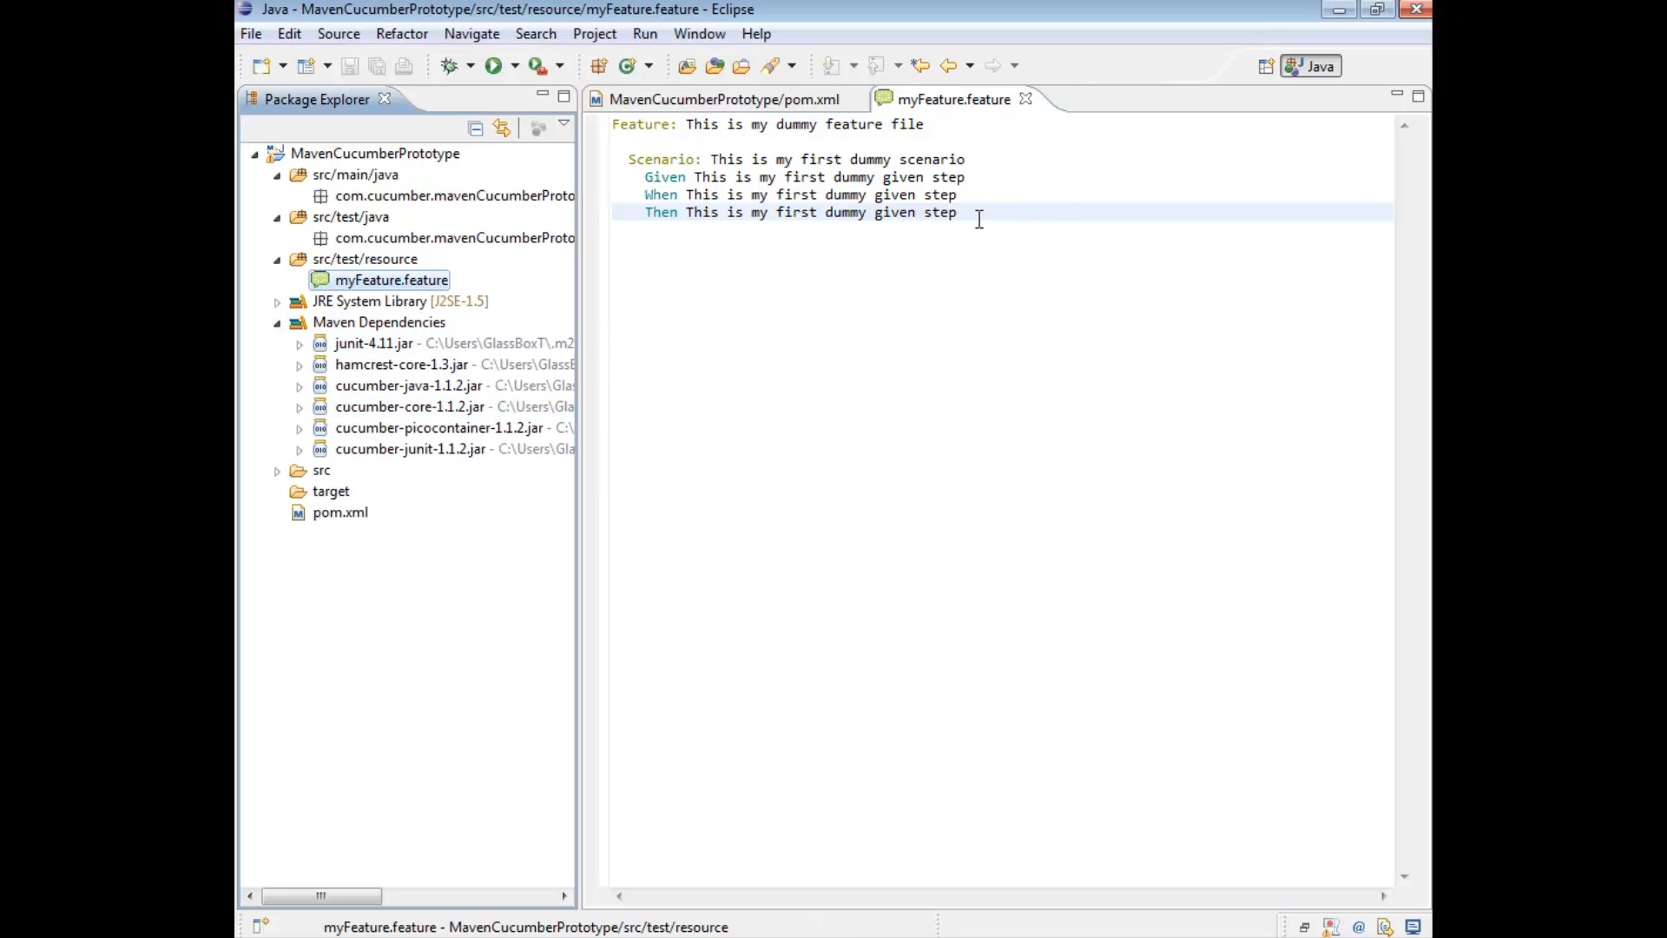
Run myFeature.feature as a Cucumber Feature to print step-definition snippets
right_click(962, 213)
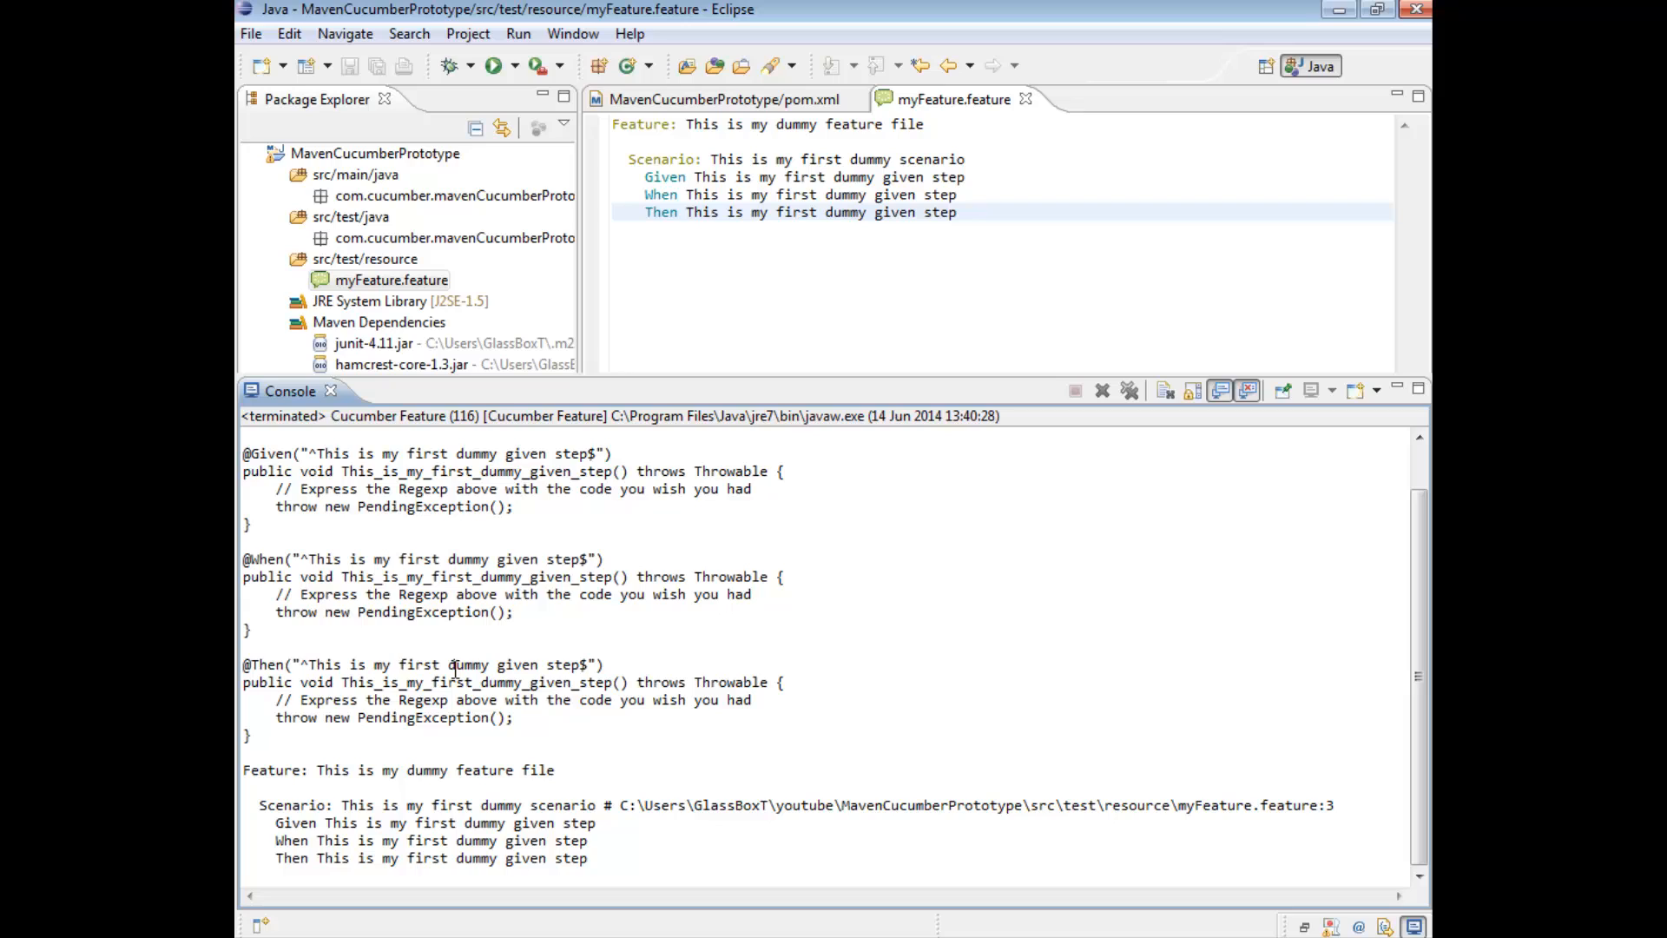
mouse_move(568, 272)
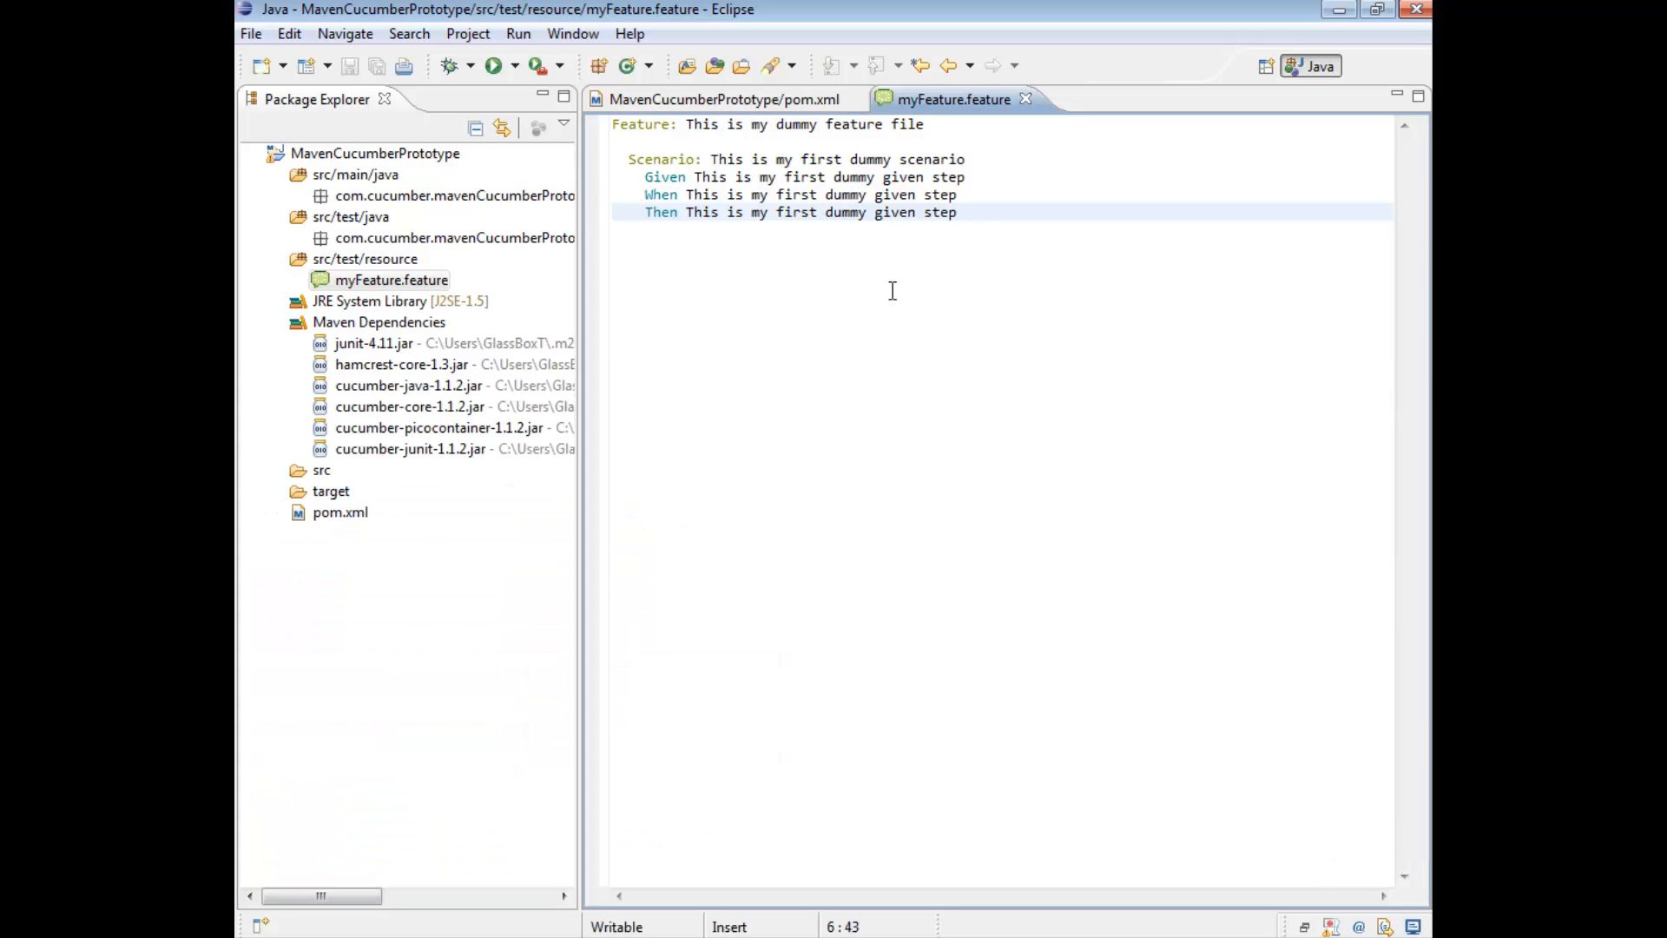
mouse_move(776, 251)
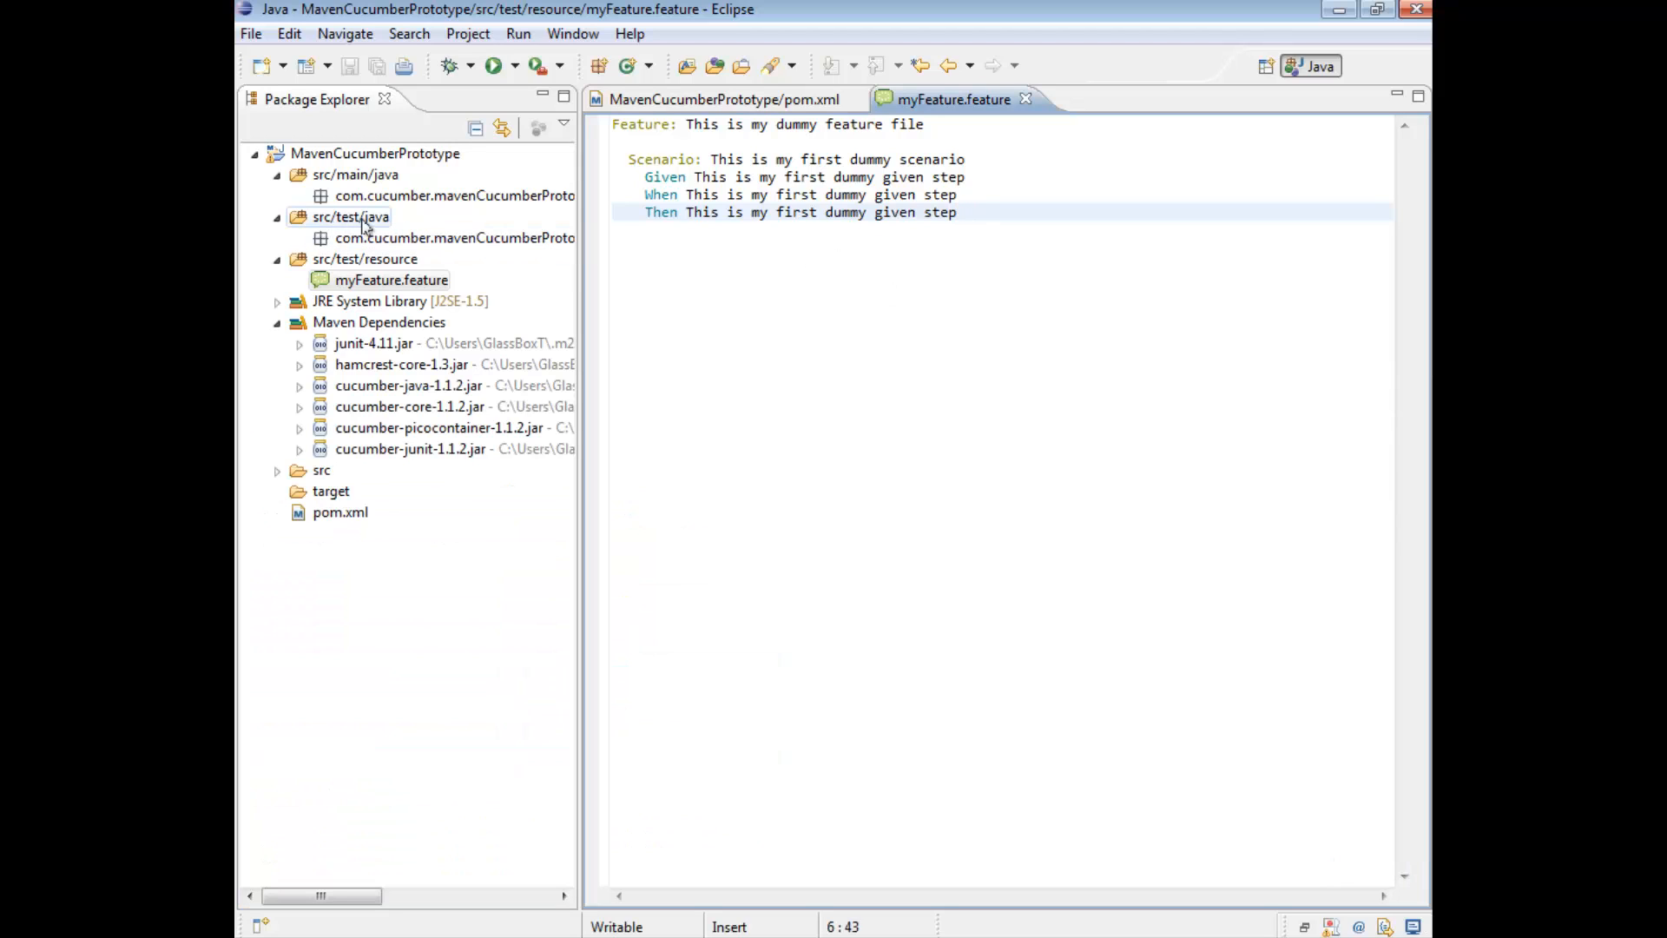
Create a new Java class named Steps in the src/test/java package
left_click(437, 237)
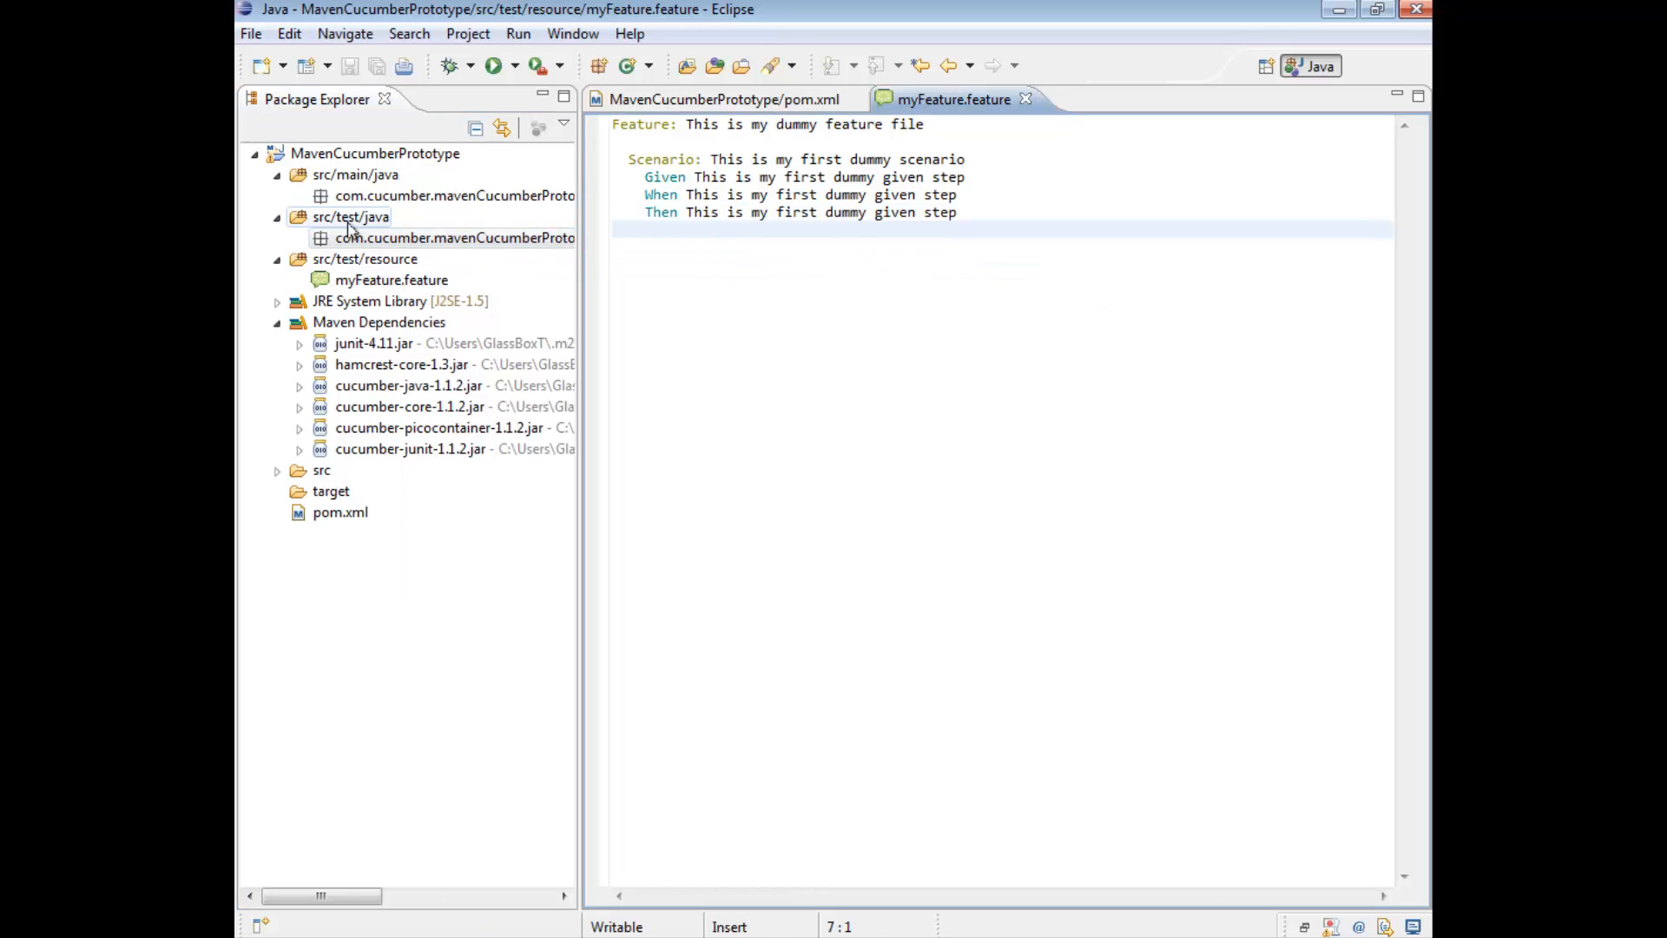
right_click(437, 238)
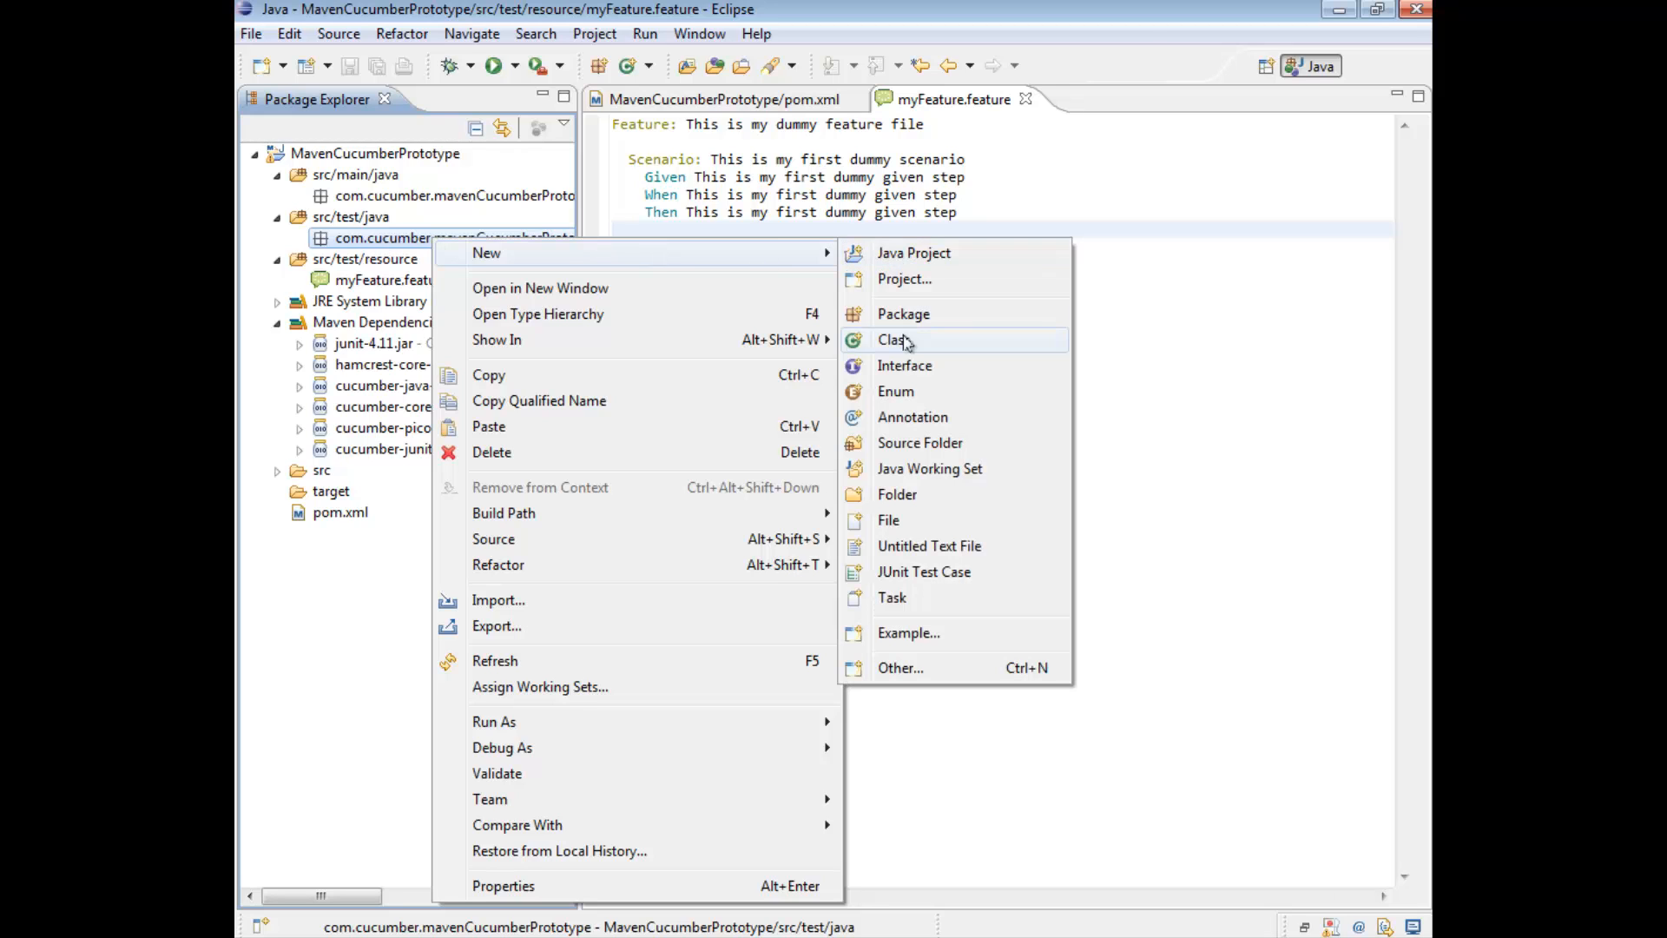
left_click(892, 339)
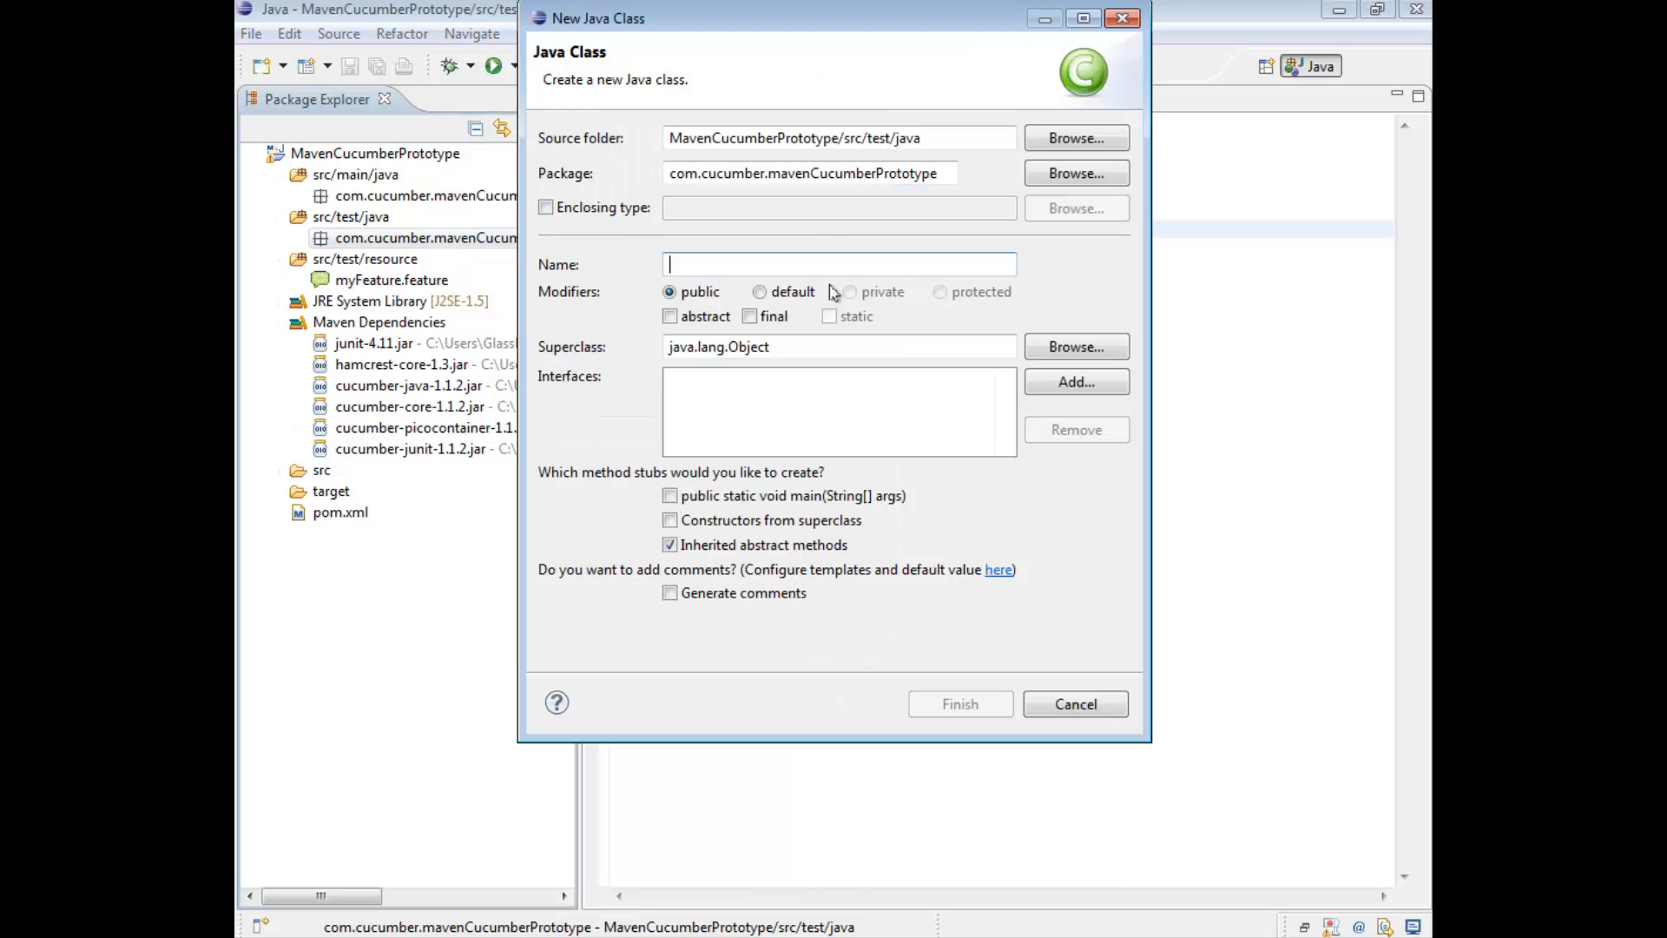
type("Step")
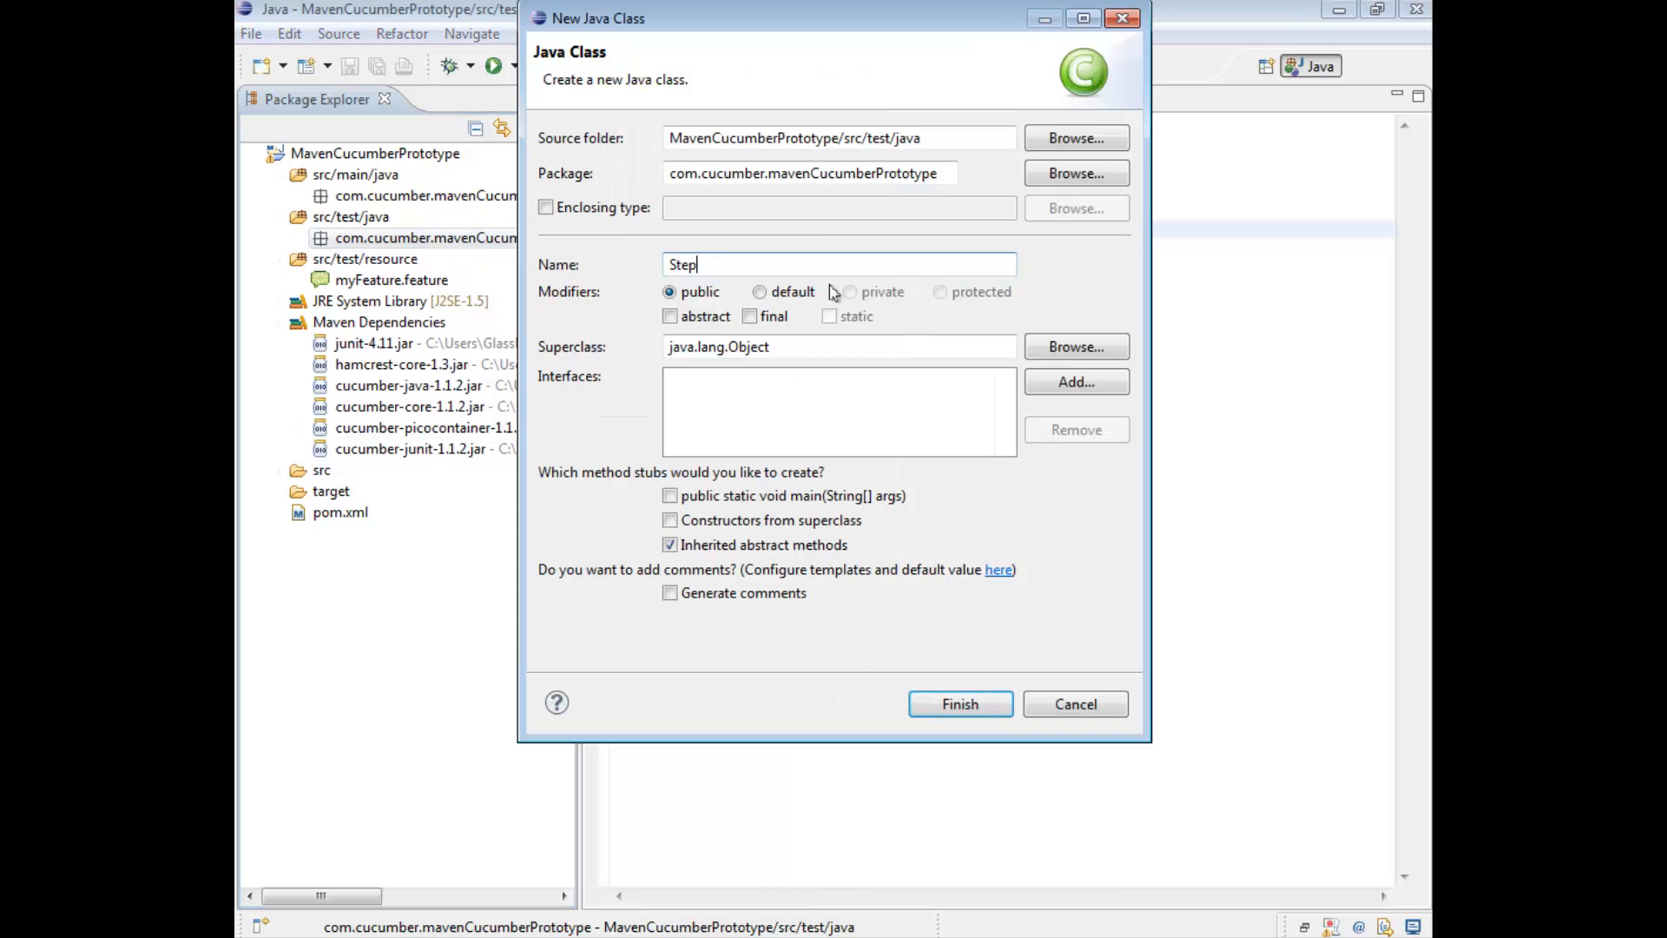
type("s")
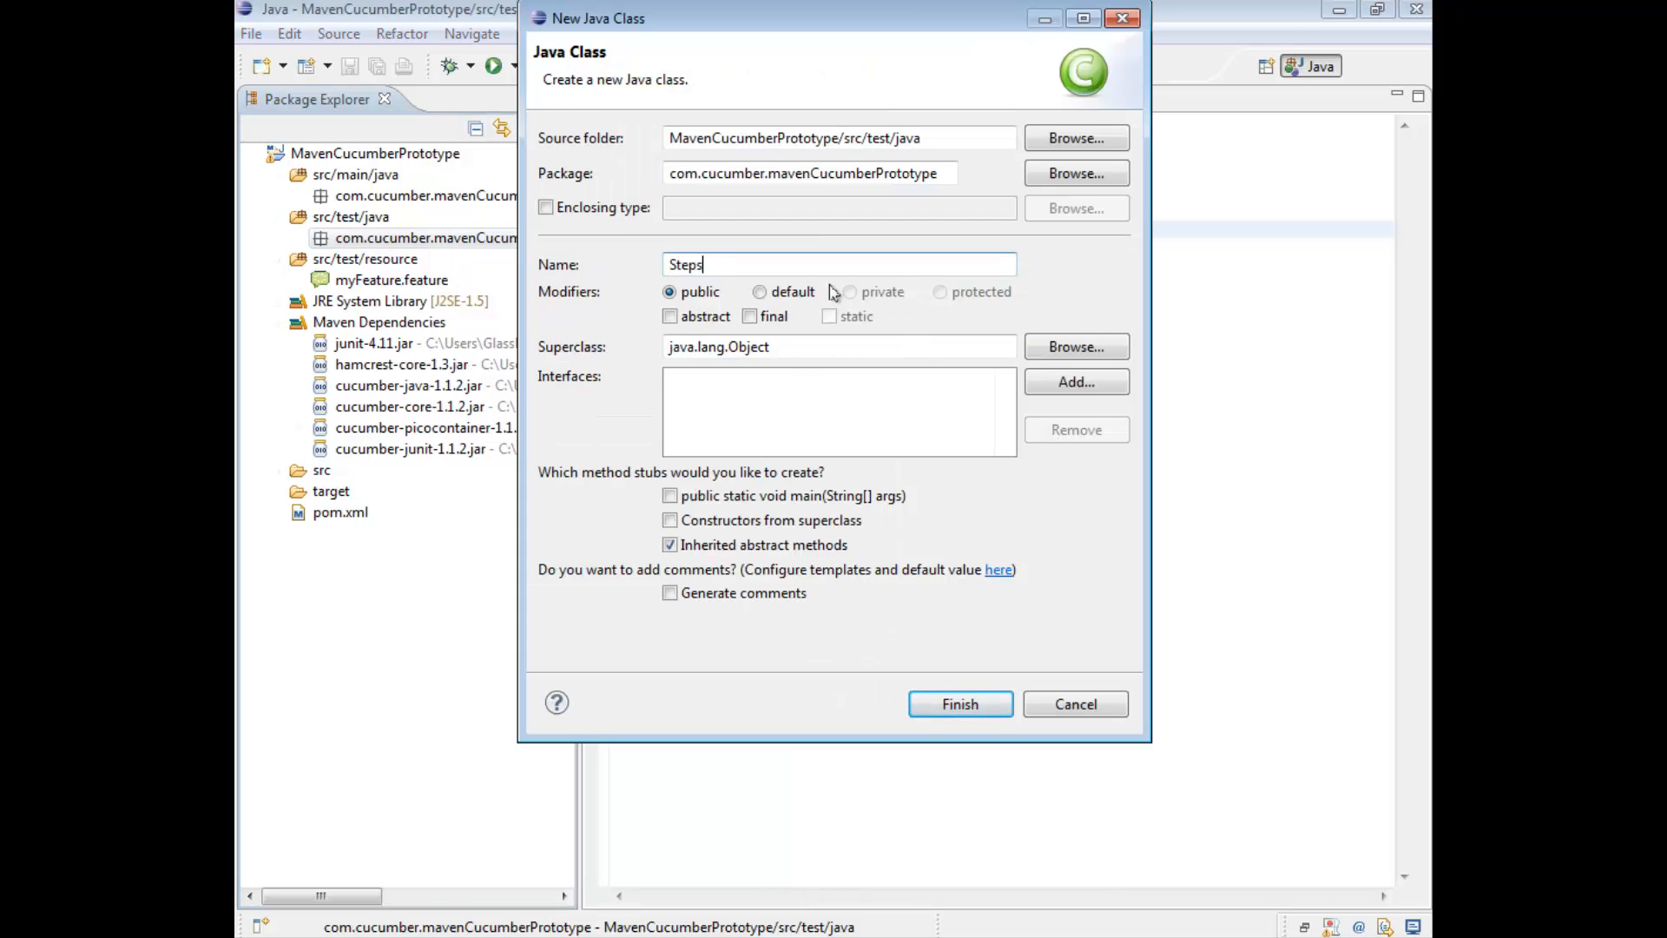
left_click(960, 704)
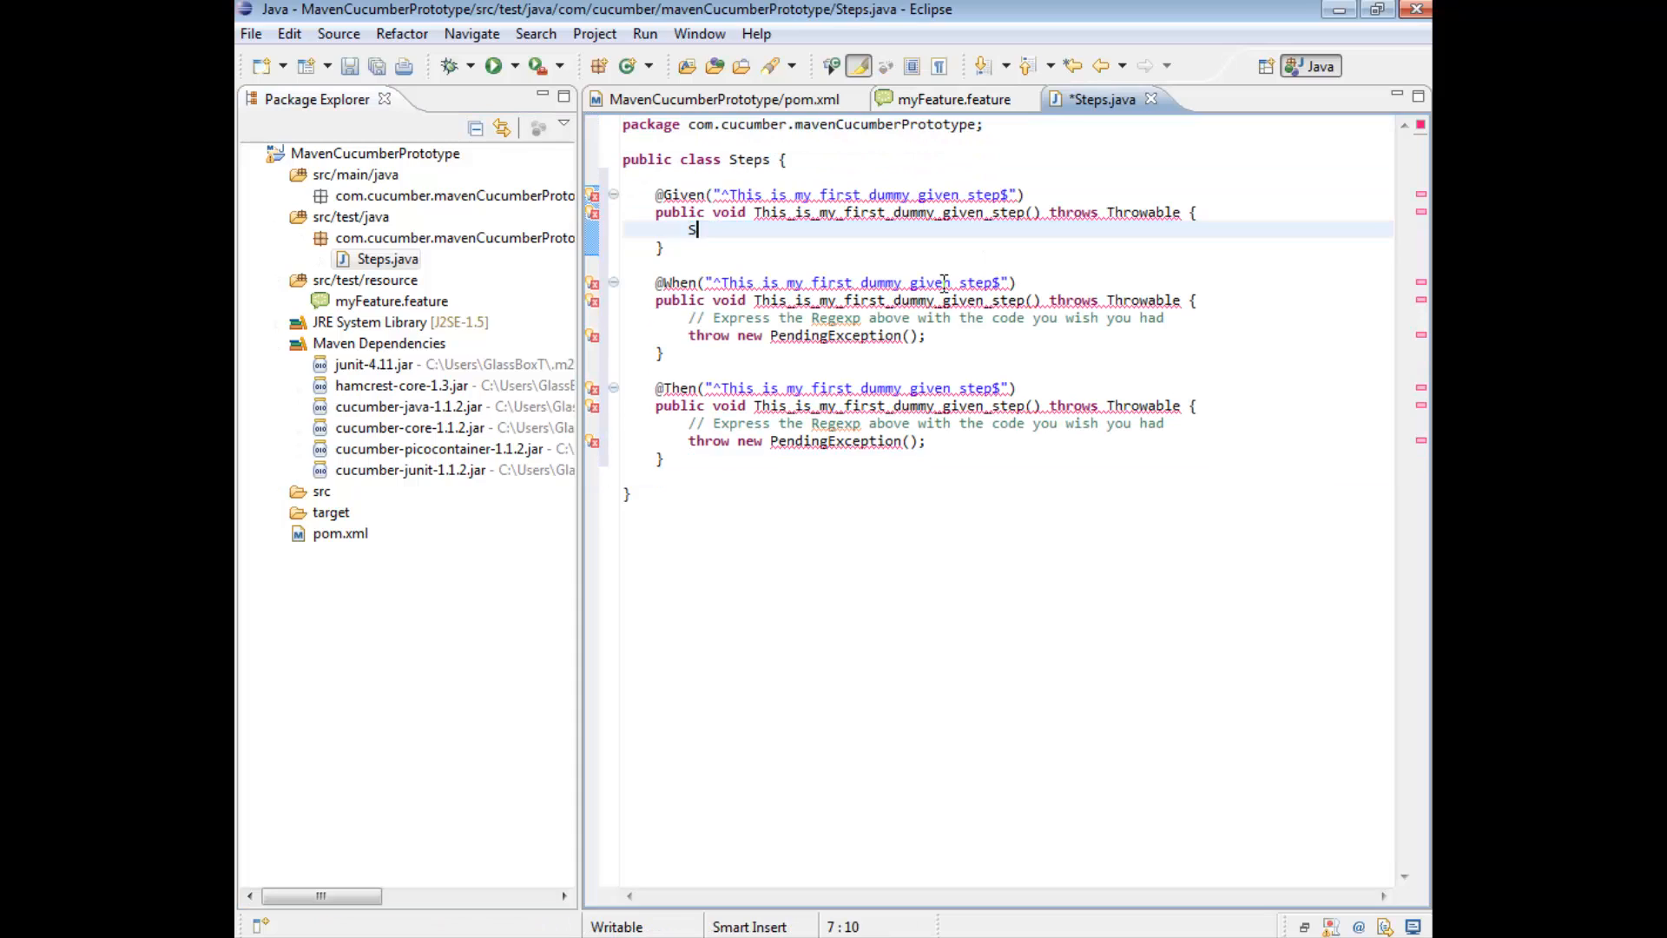
Make the step methods println 'executed the first given', second when and third then step messages
type("yst")
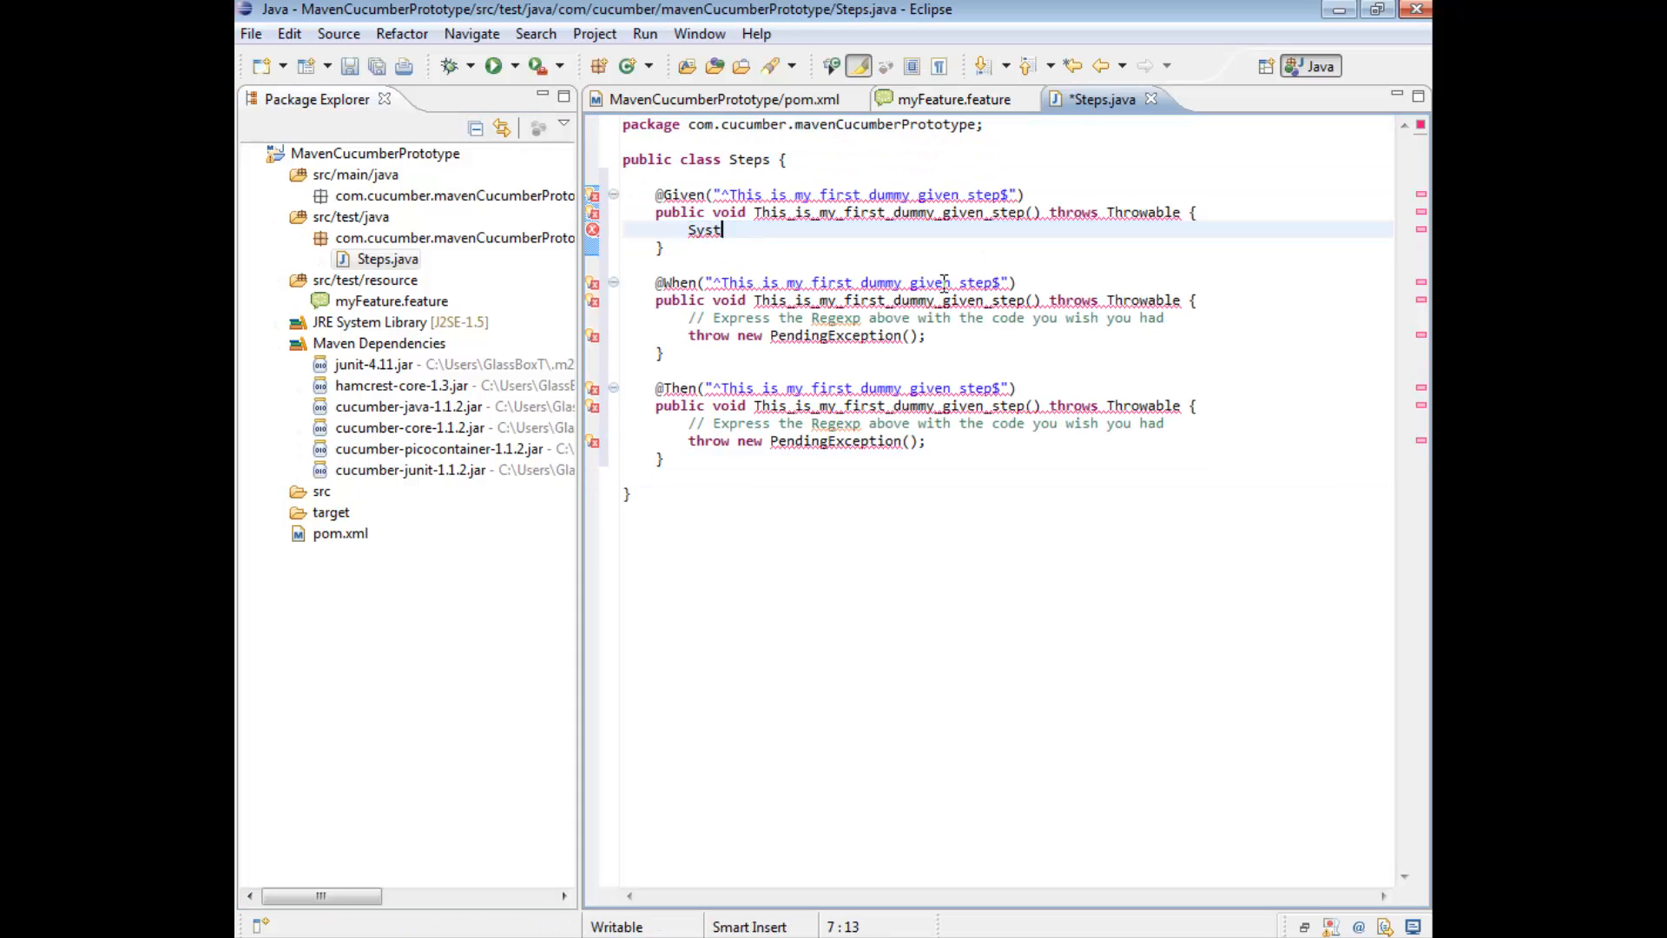
type("em.")
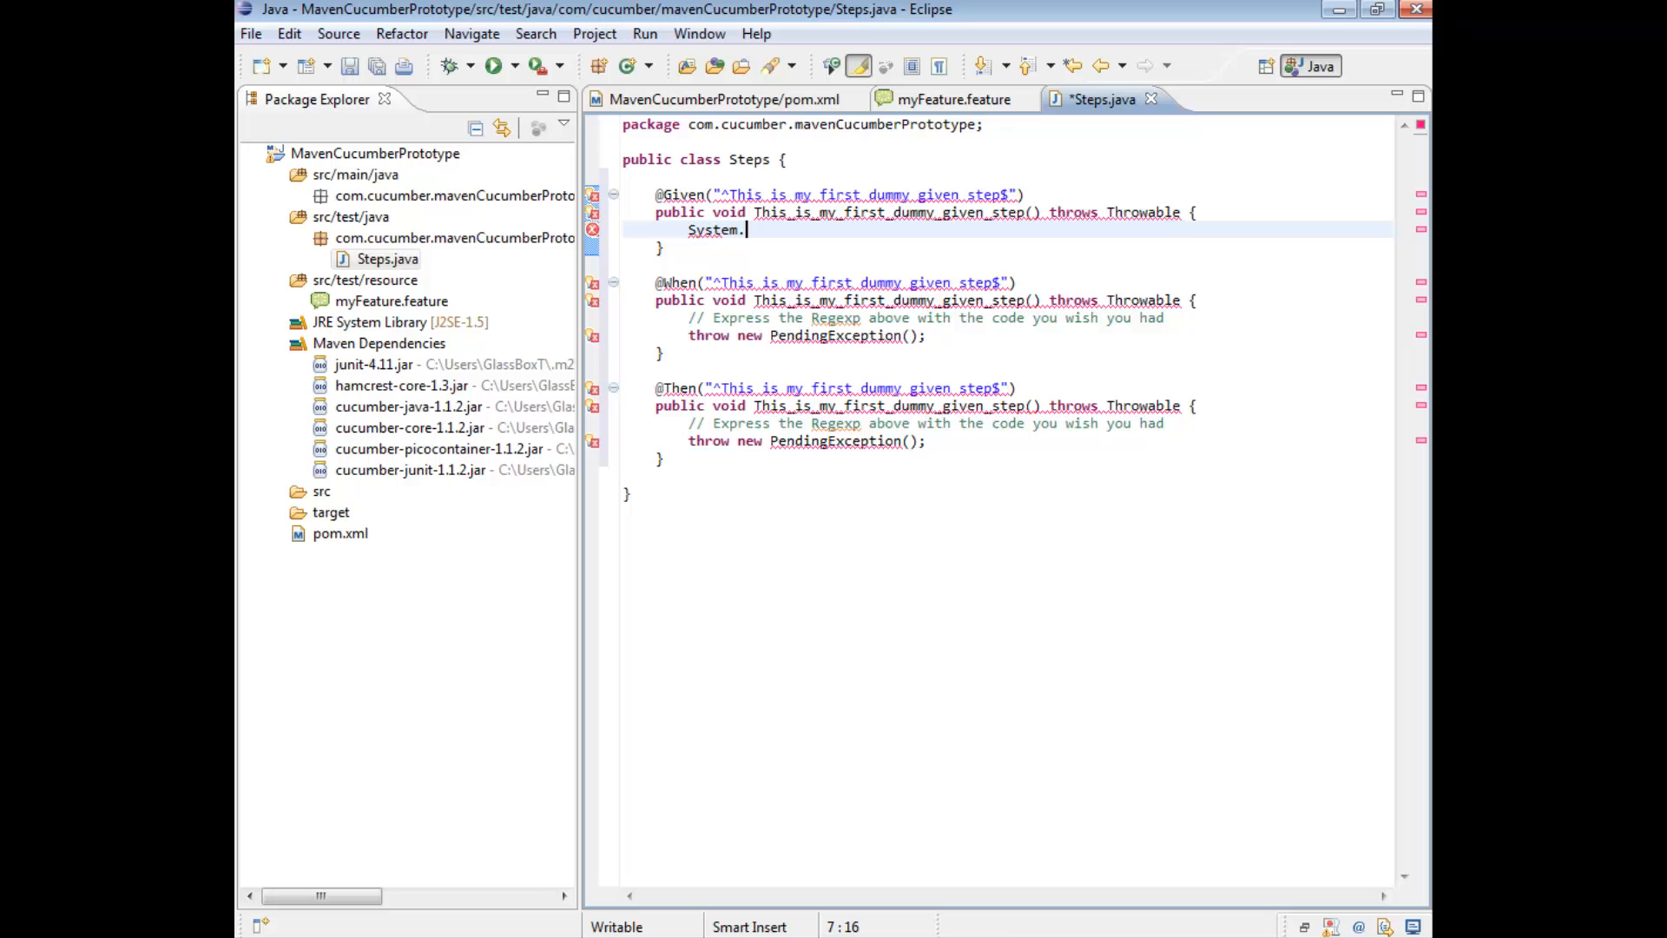
type("out.println(")
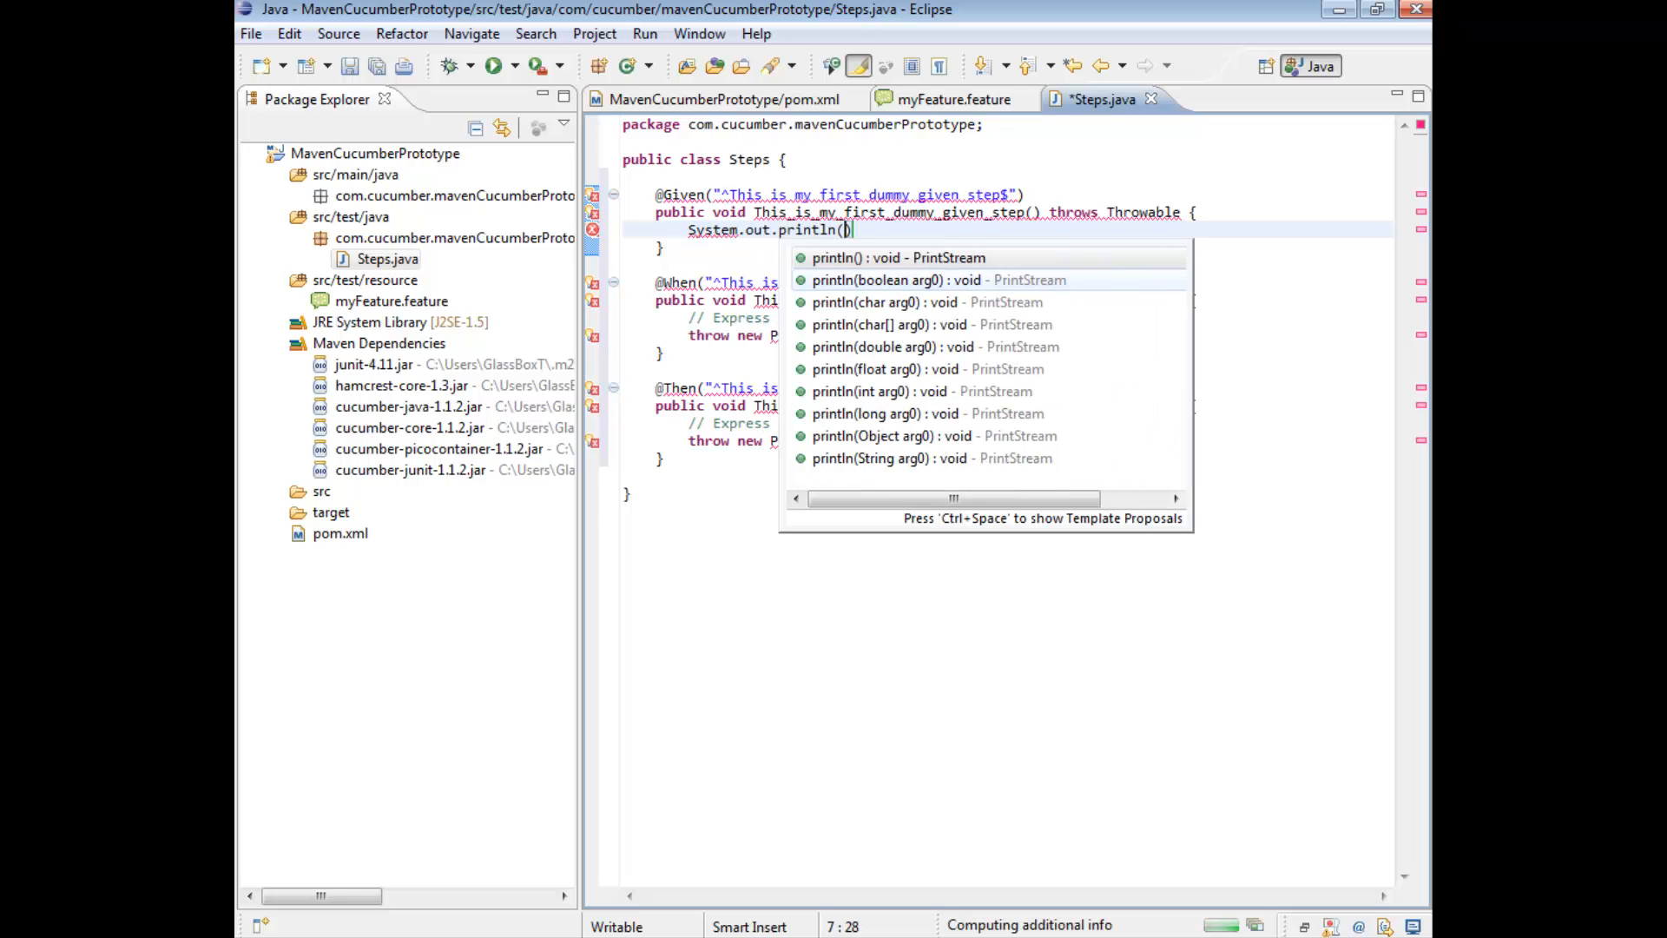
type("\"\"")
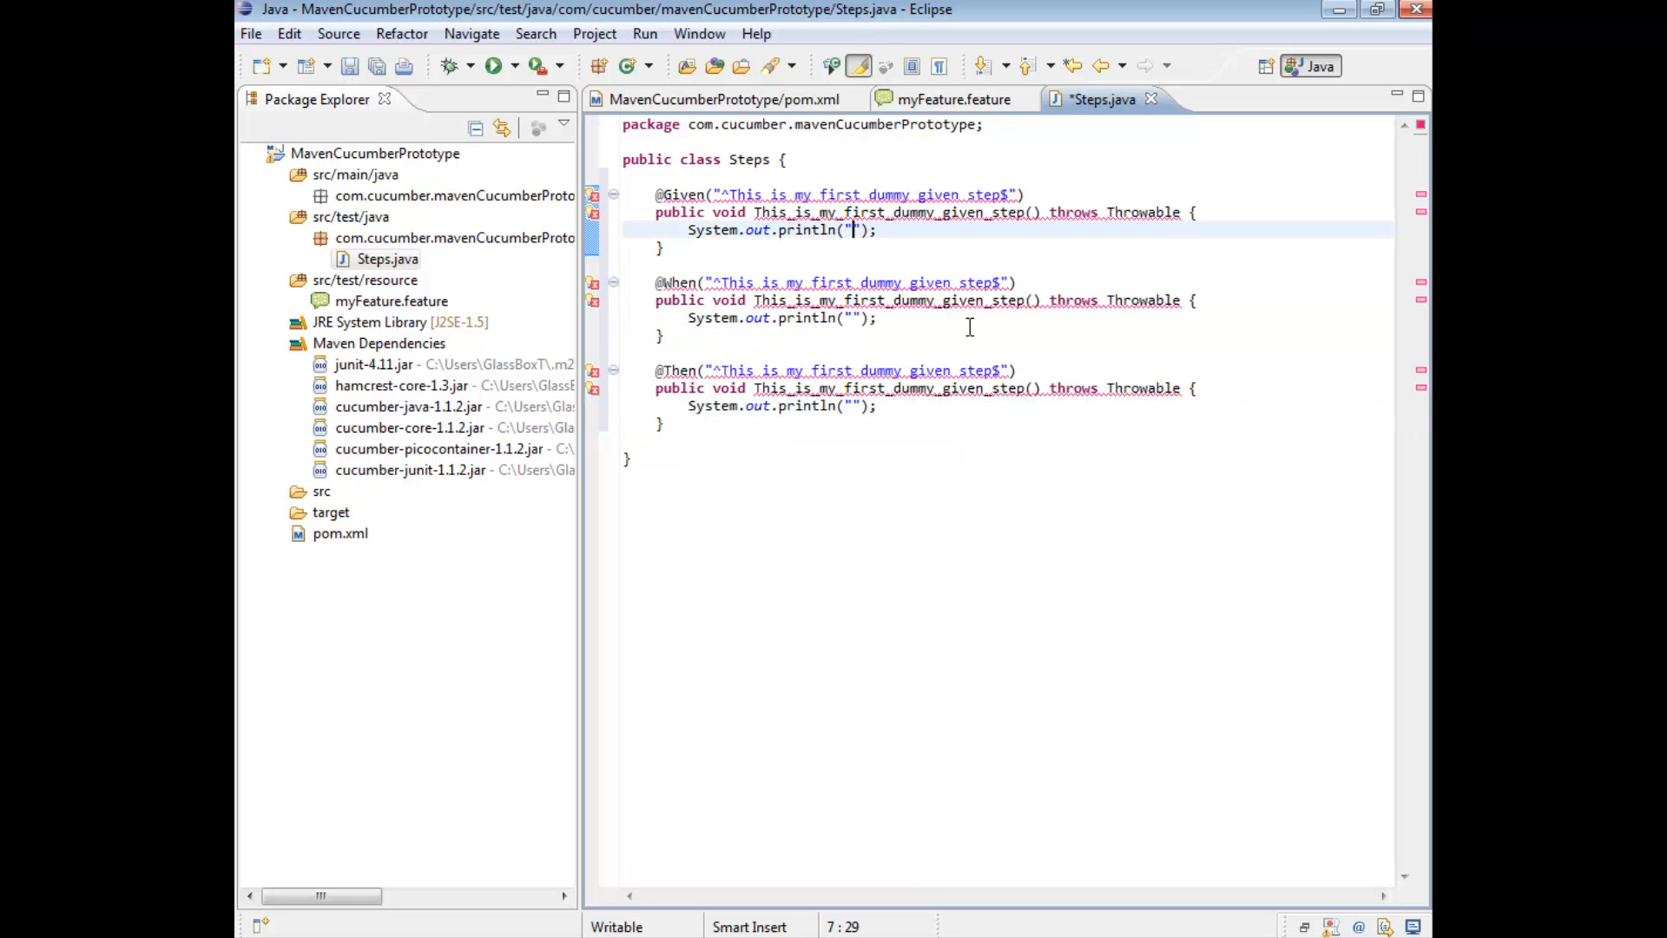
type("executed the firwst")
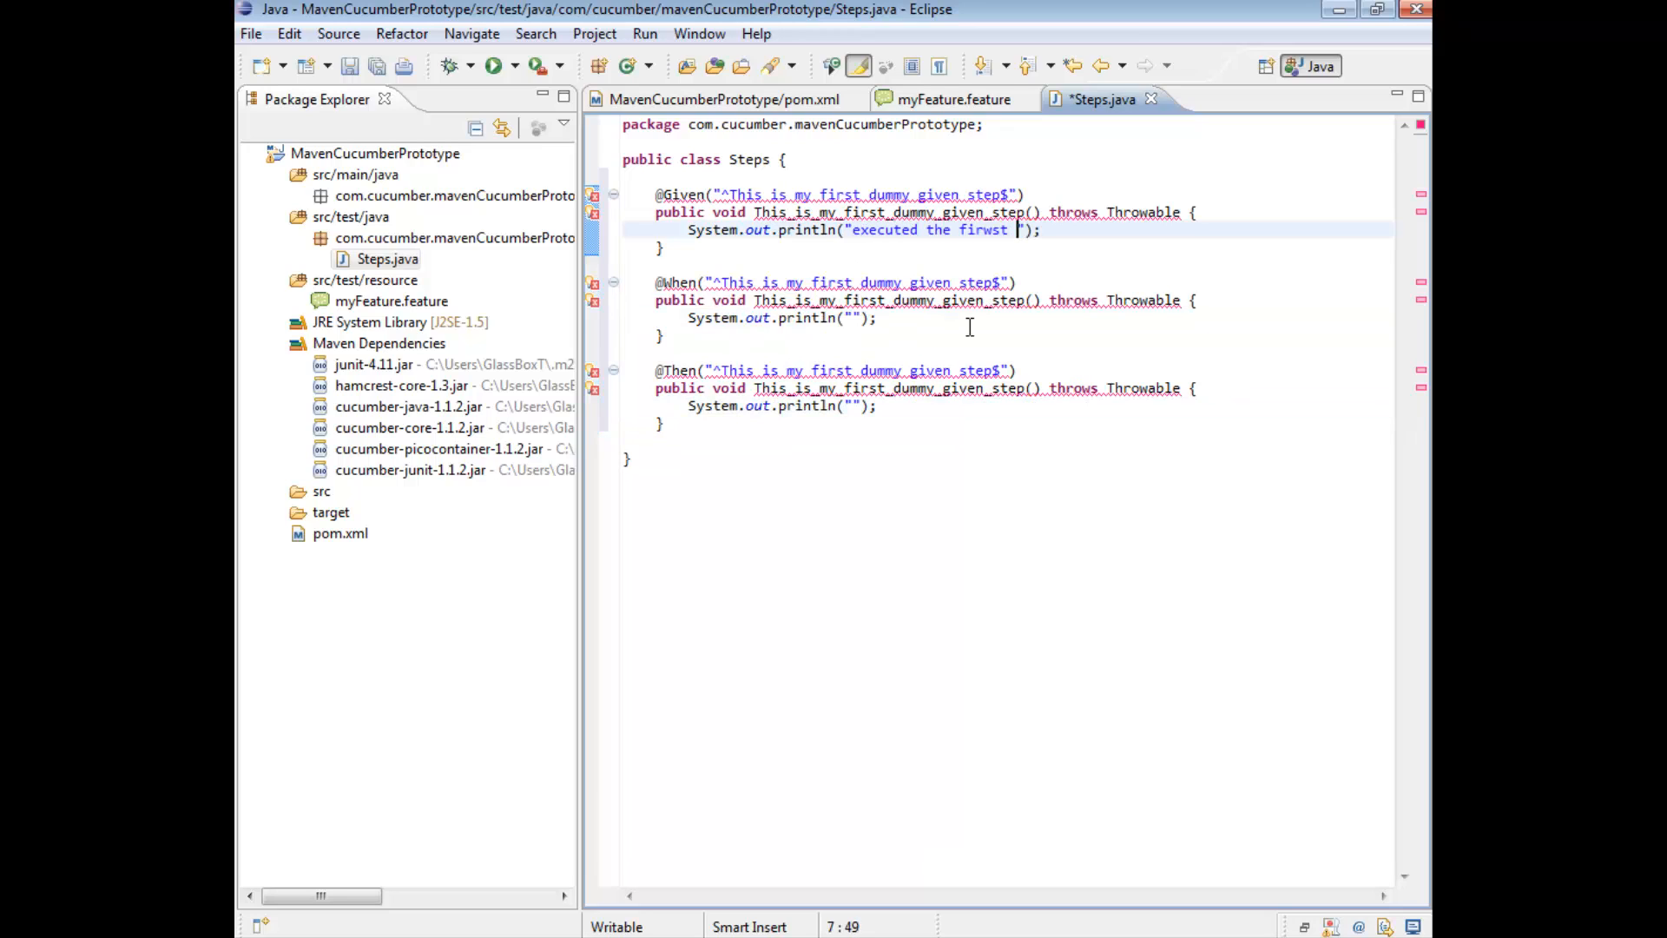
type("irst given step")
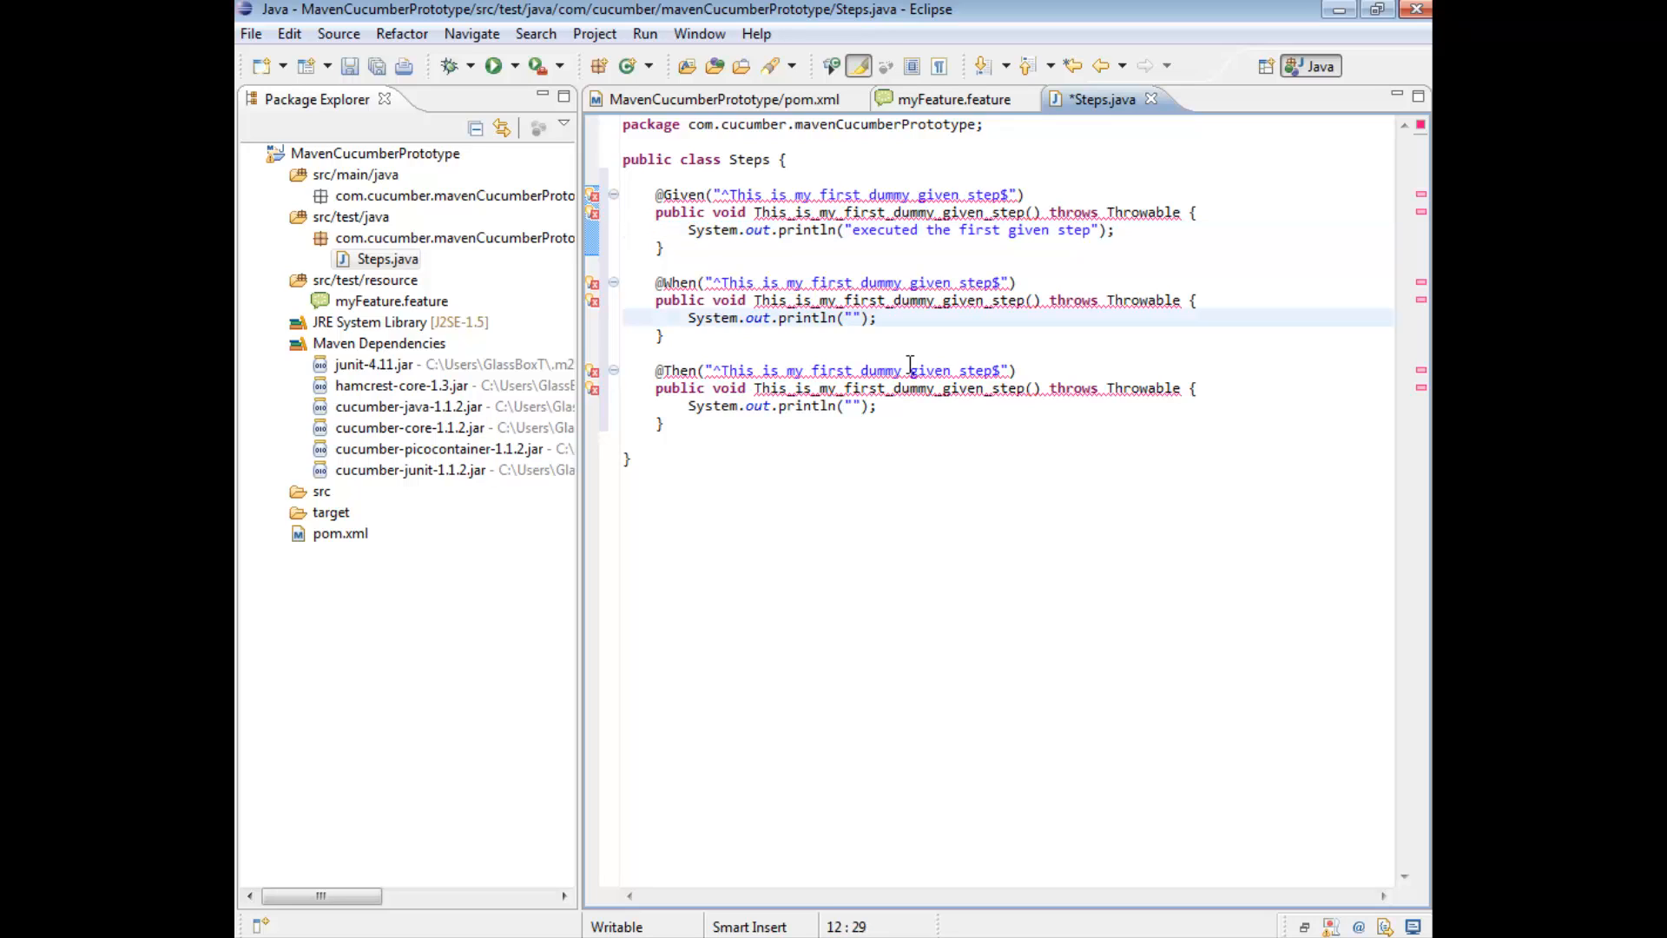
type("executed the")
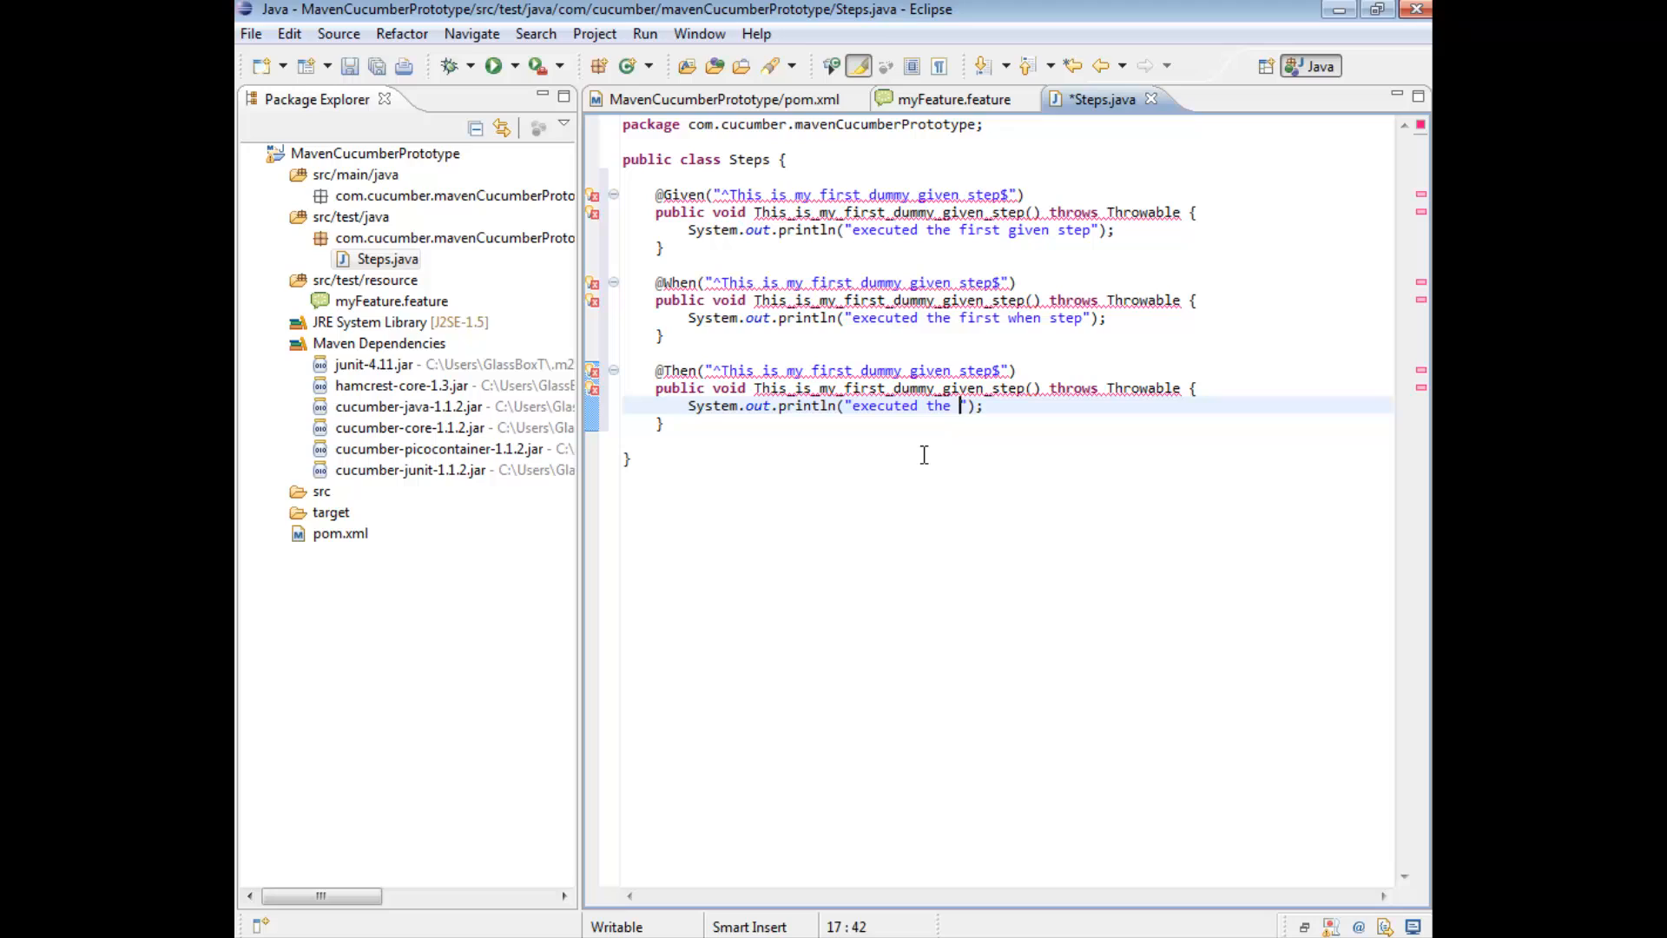
type("first then step")
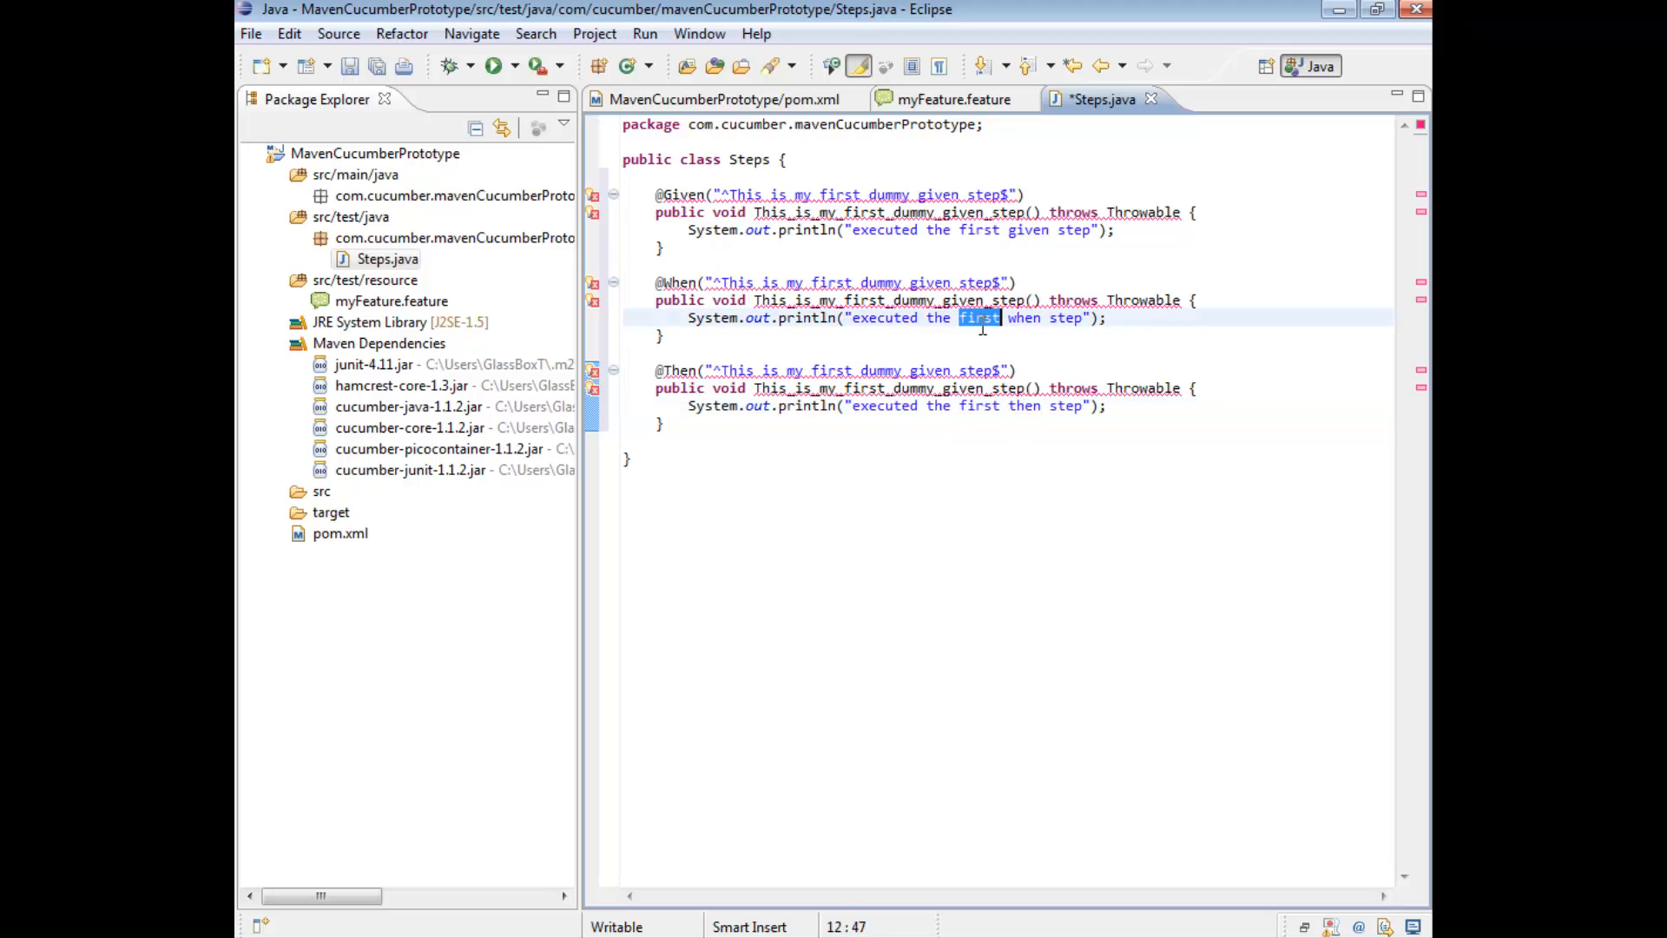
type("second")
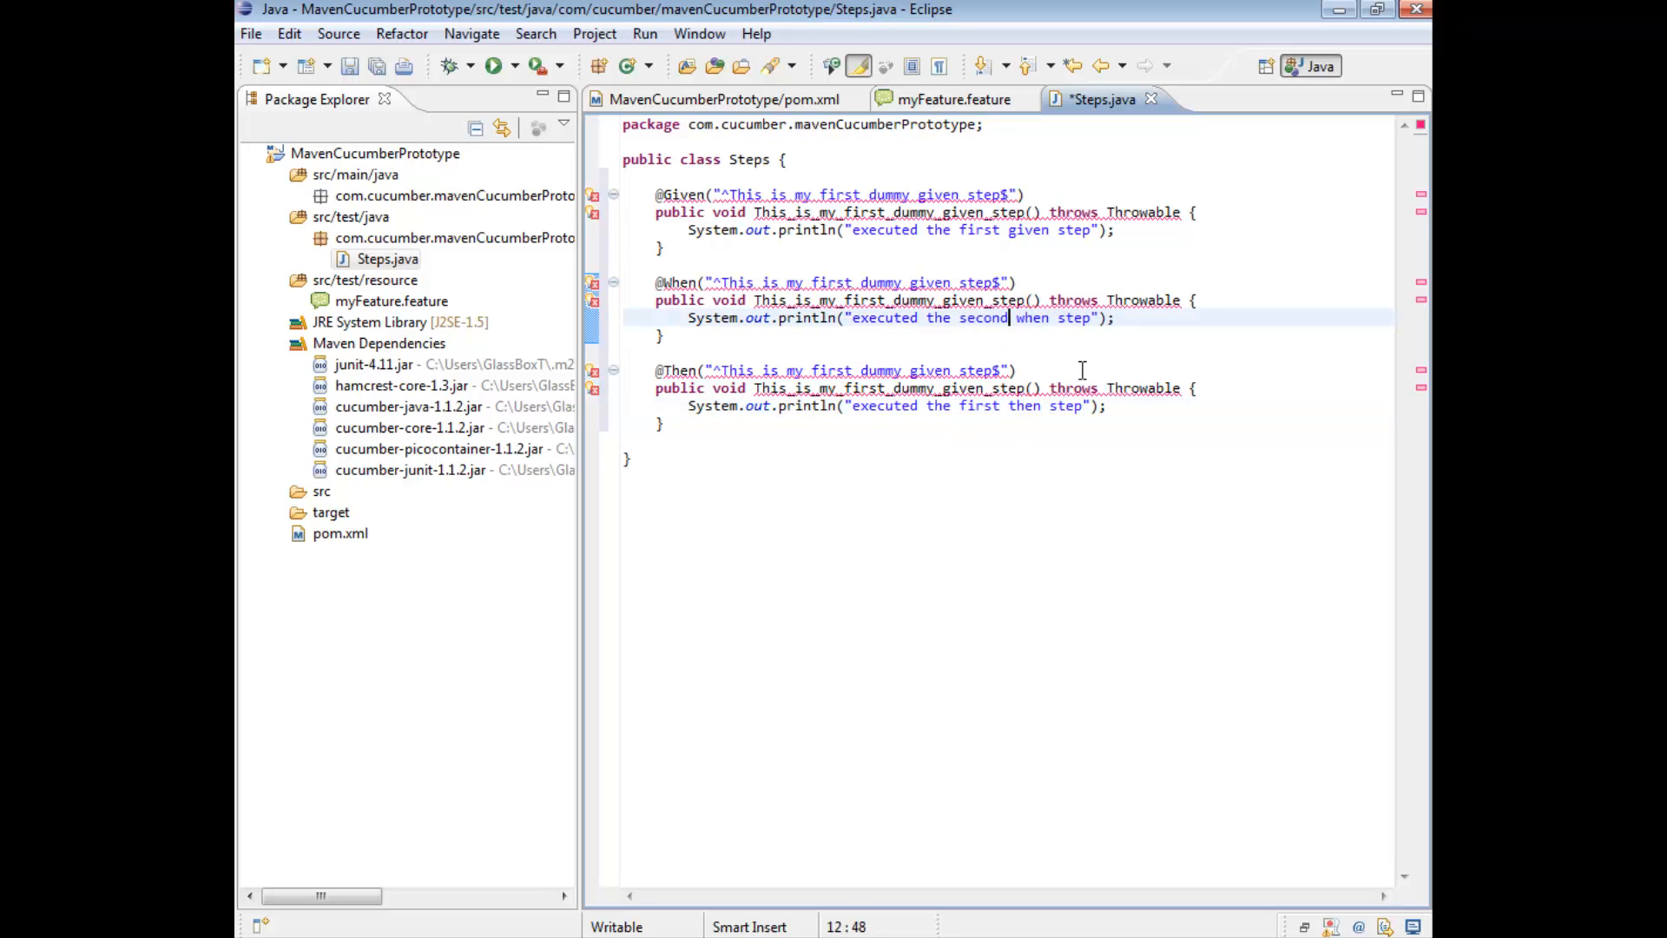
type("third")
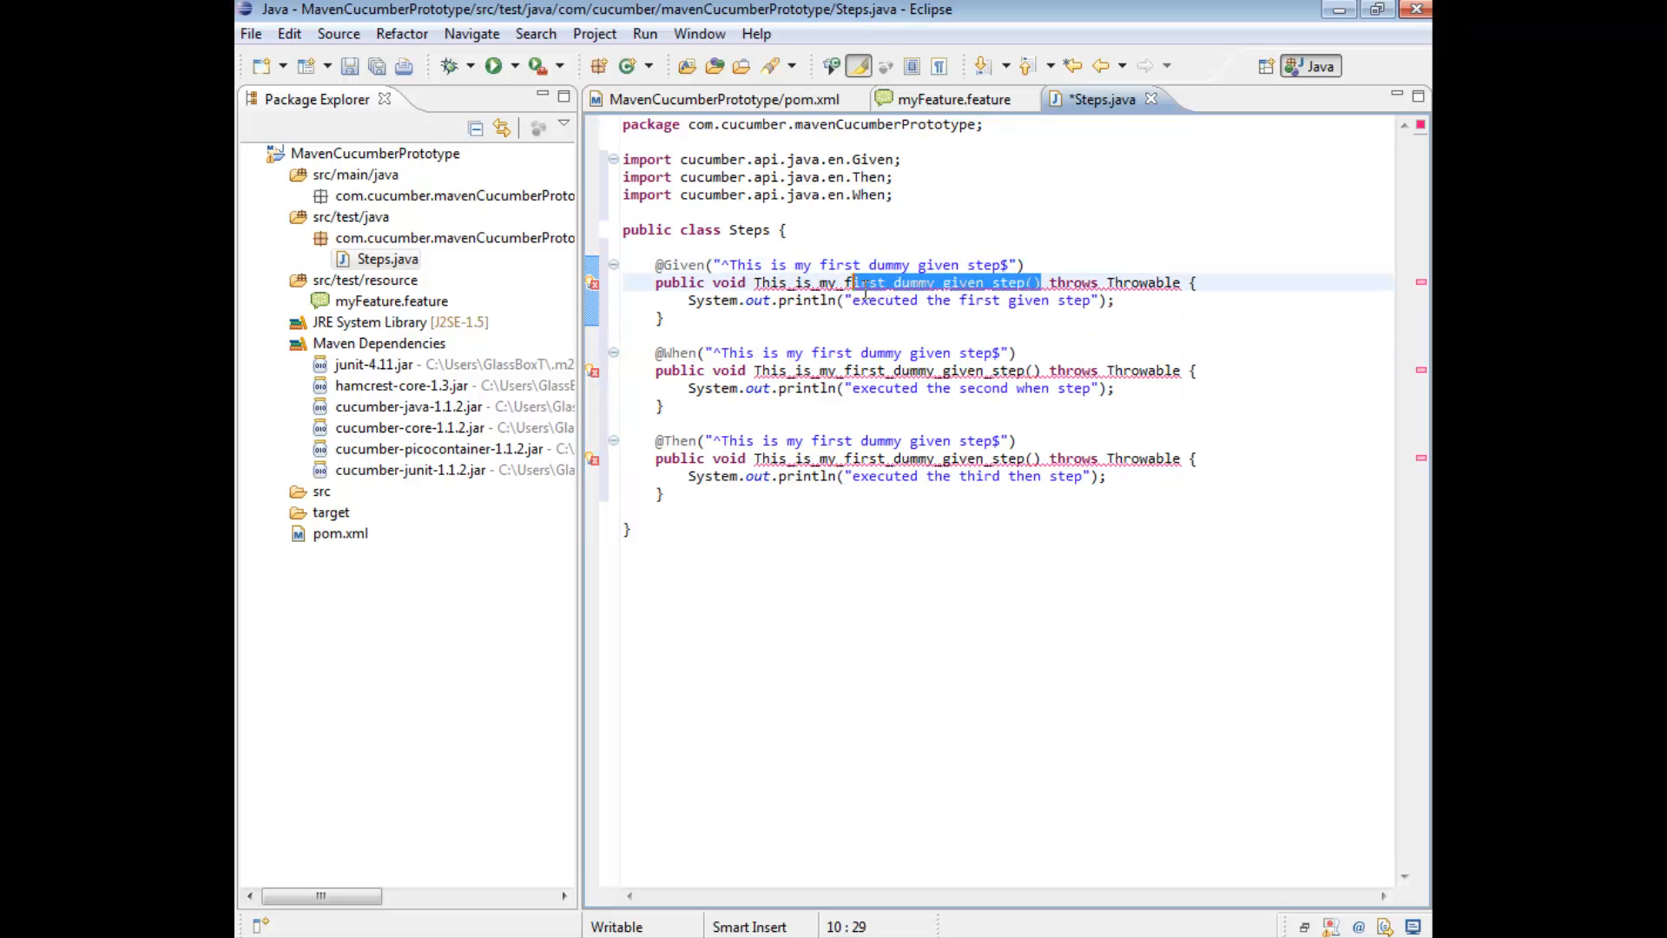
Change the When and Then step text in myFeature.feature to second and third
left_click(953, 99)
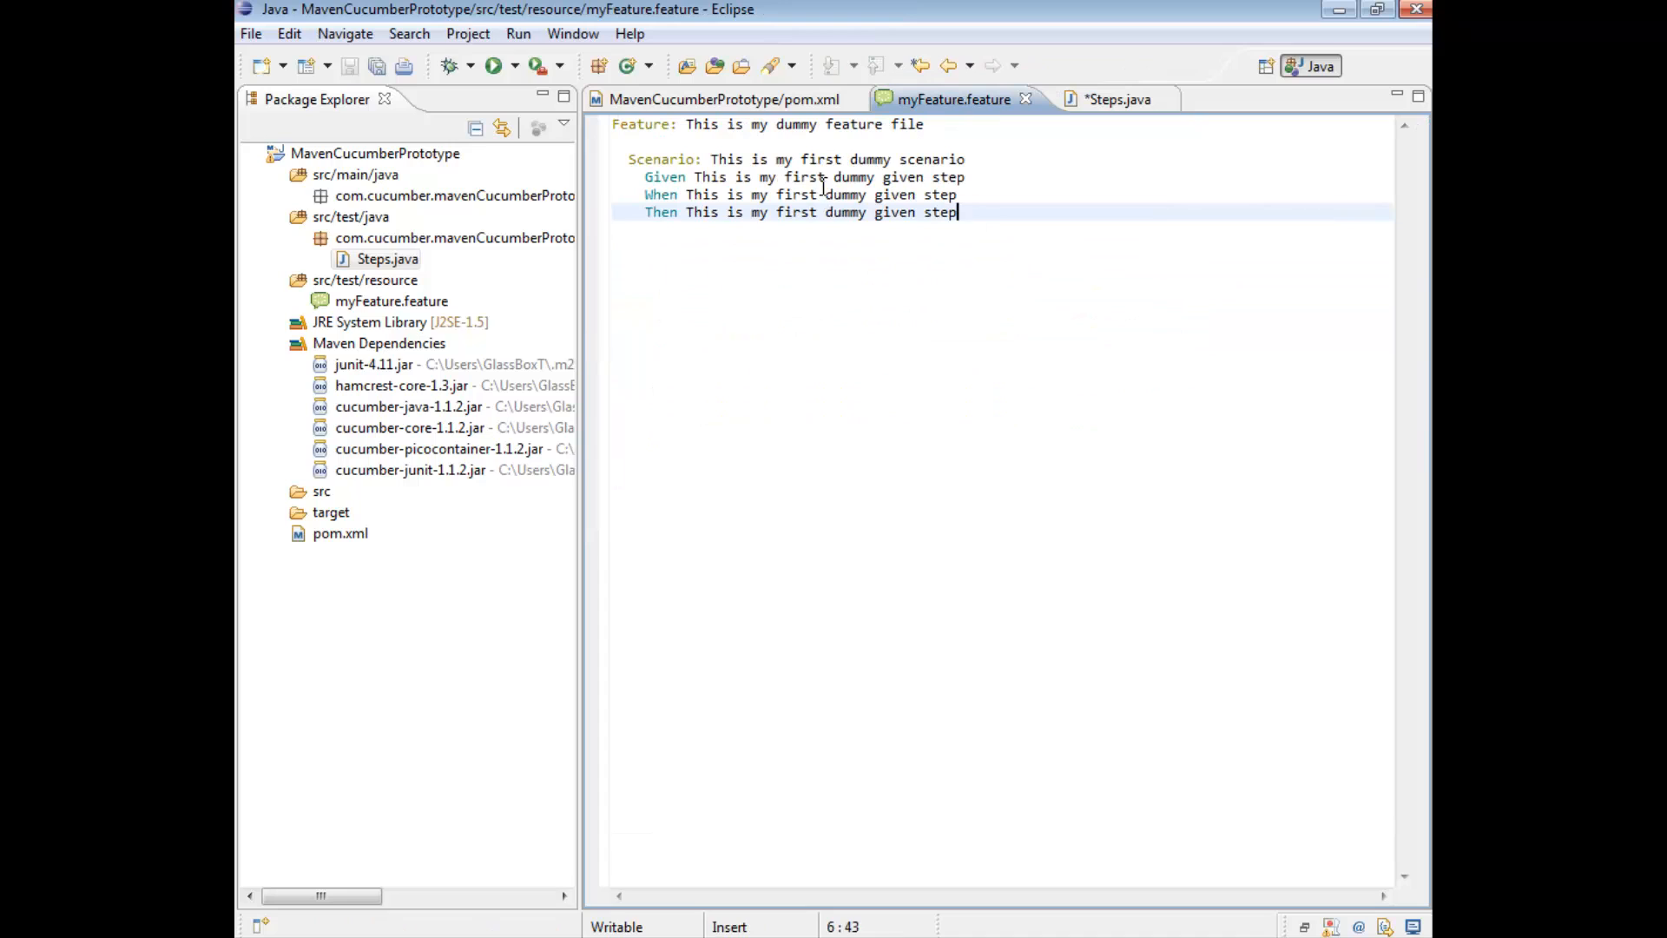
type("second")
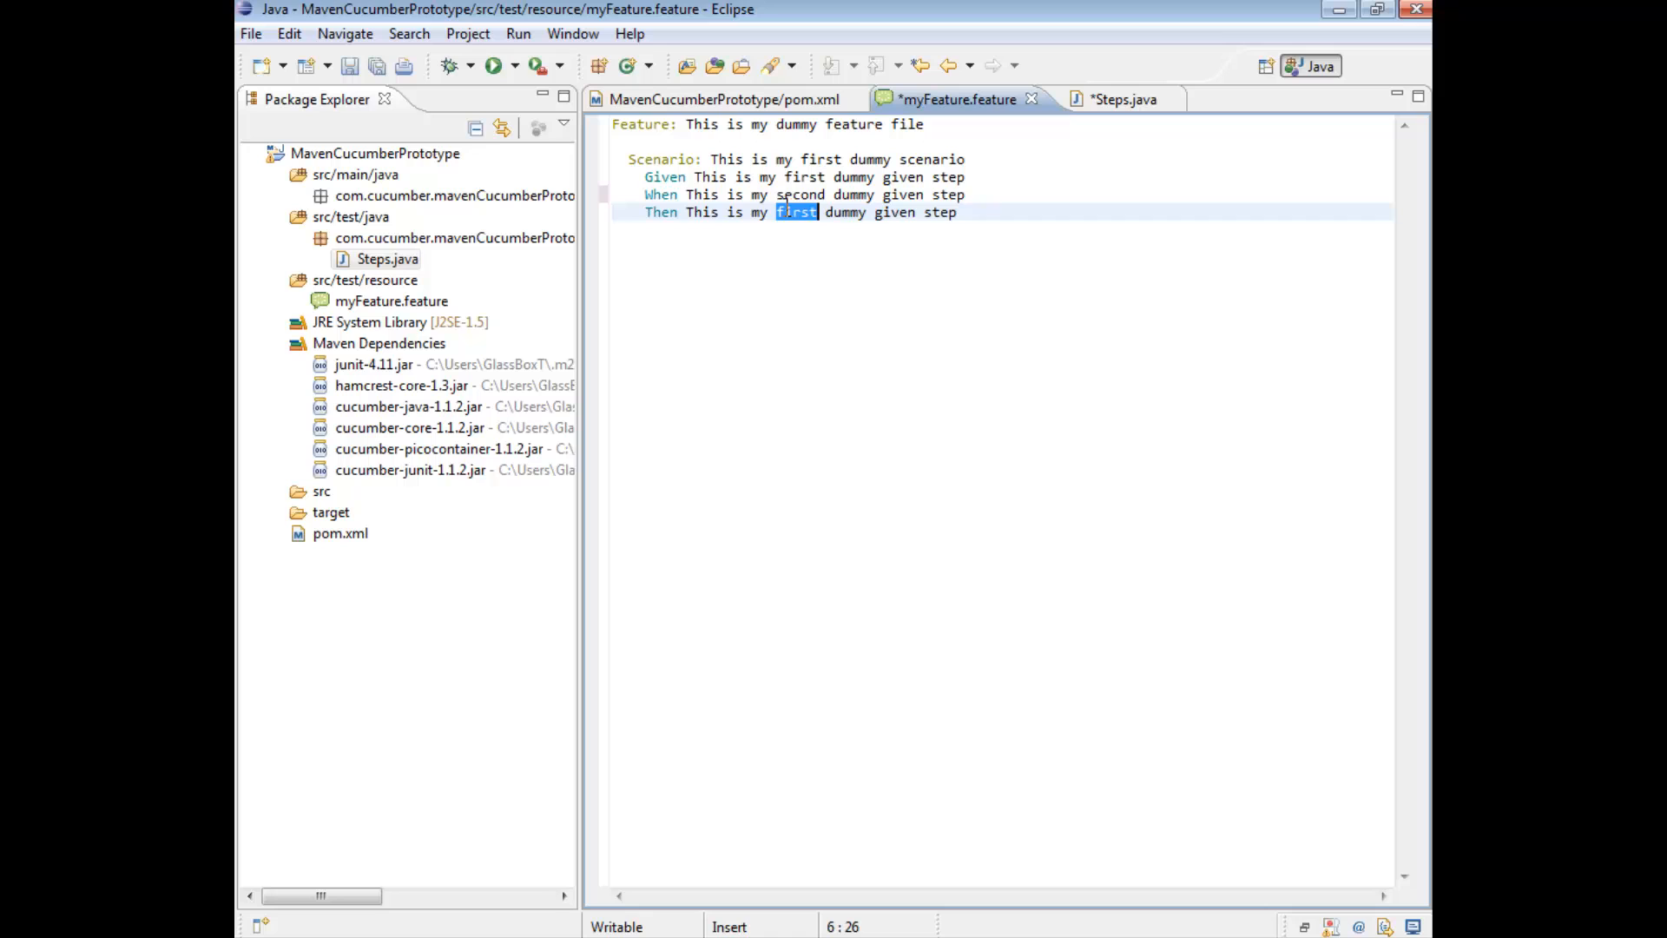
type("third")
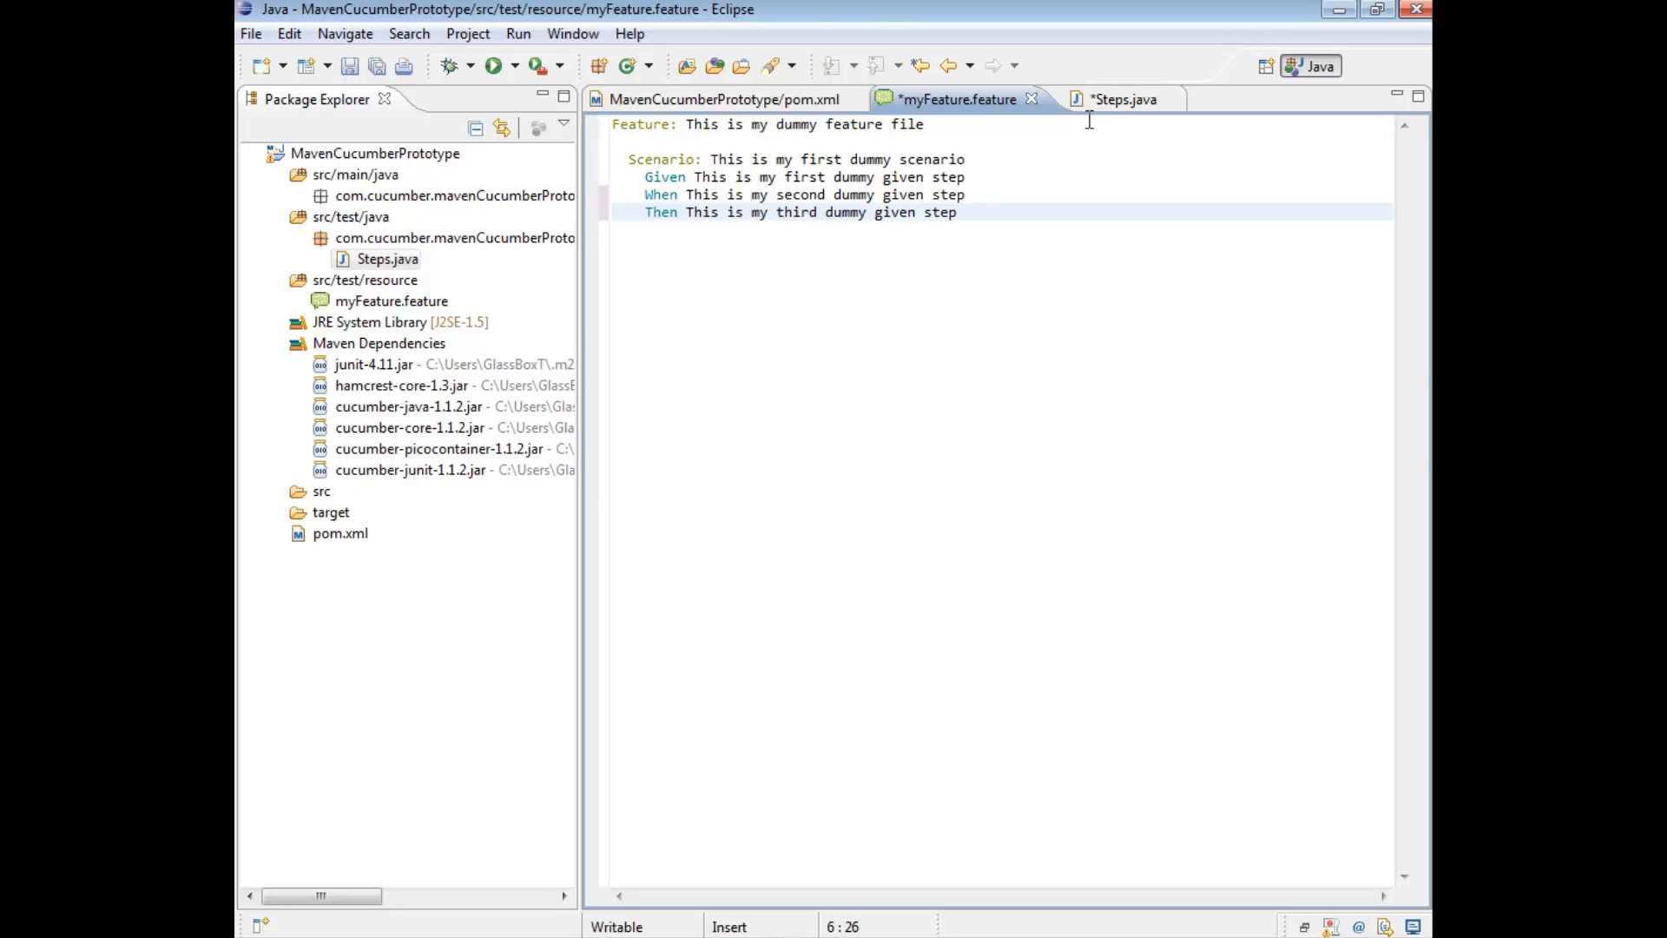
Rename the Steps.java annotations and method names to second and third to match
left_click(1116, 99)
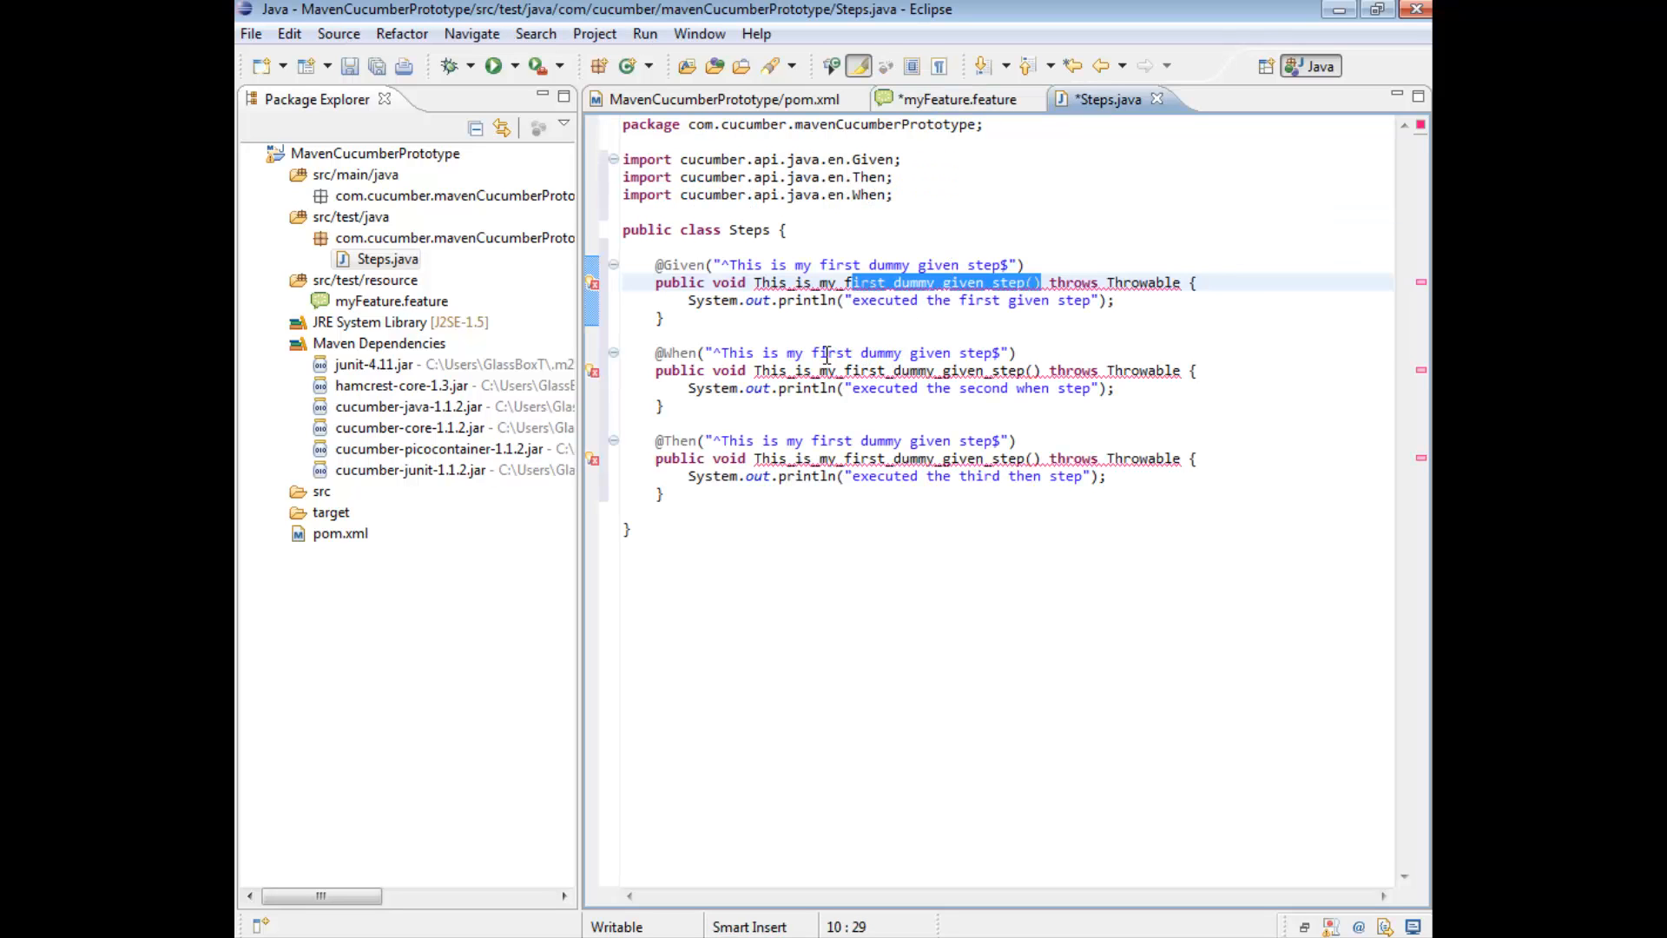
type("second")
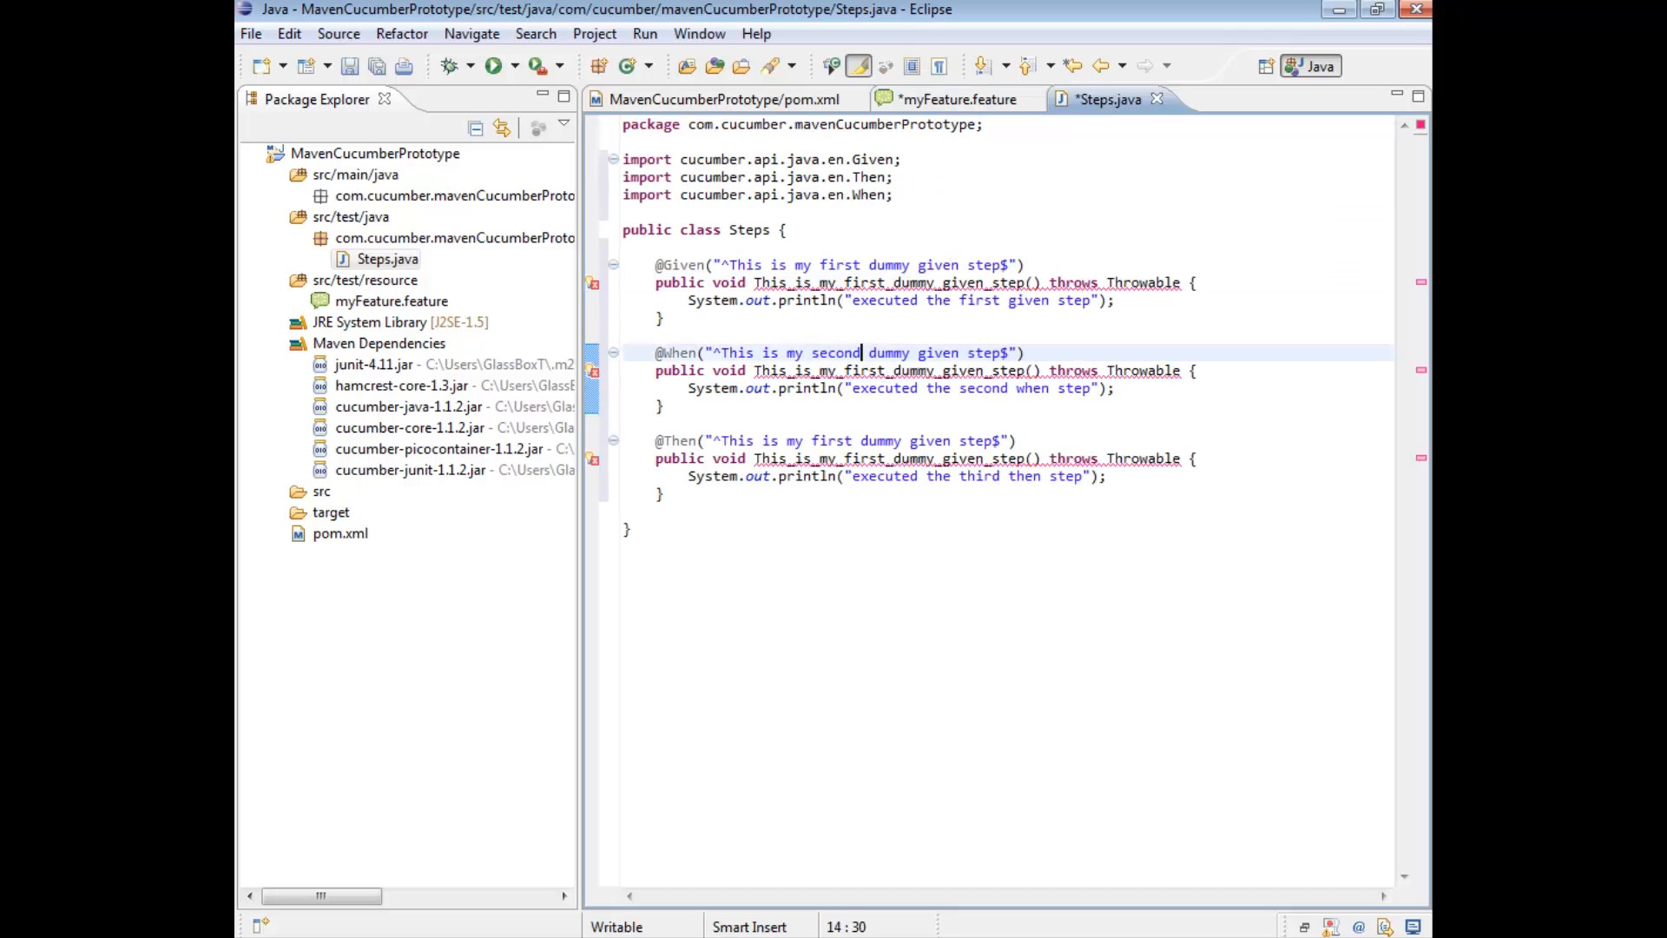
double_click(865, 370)
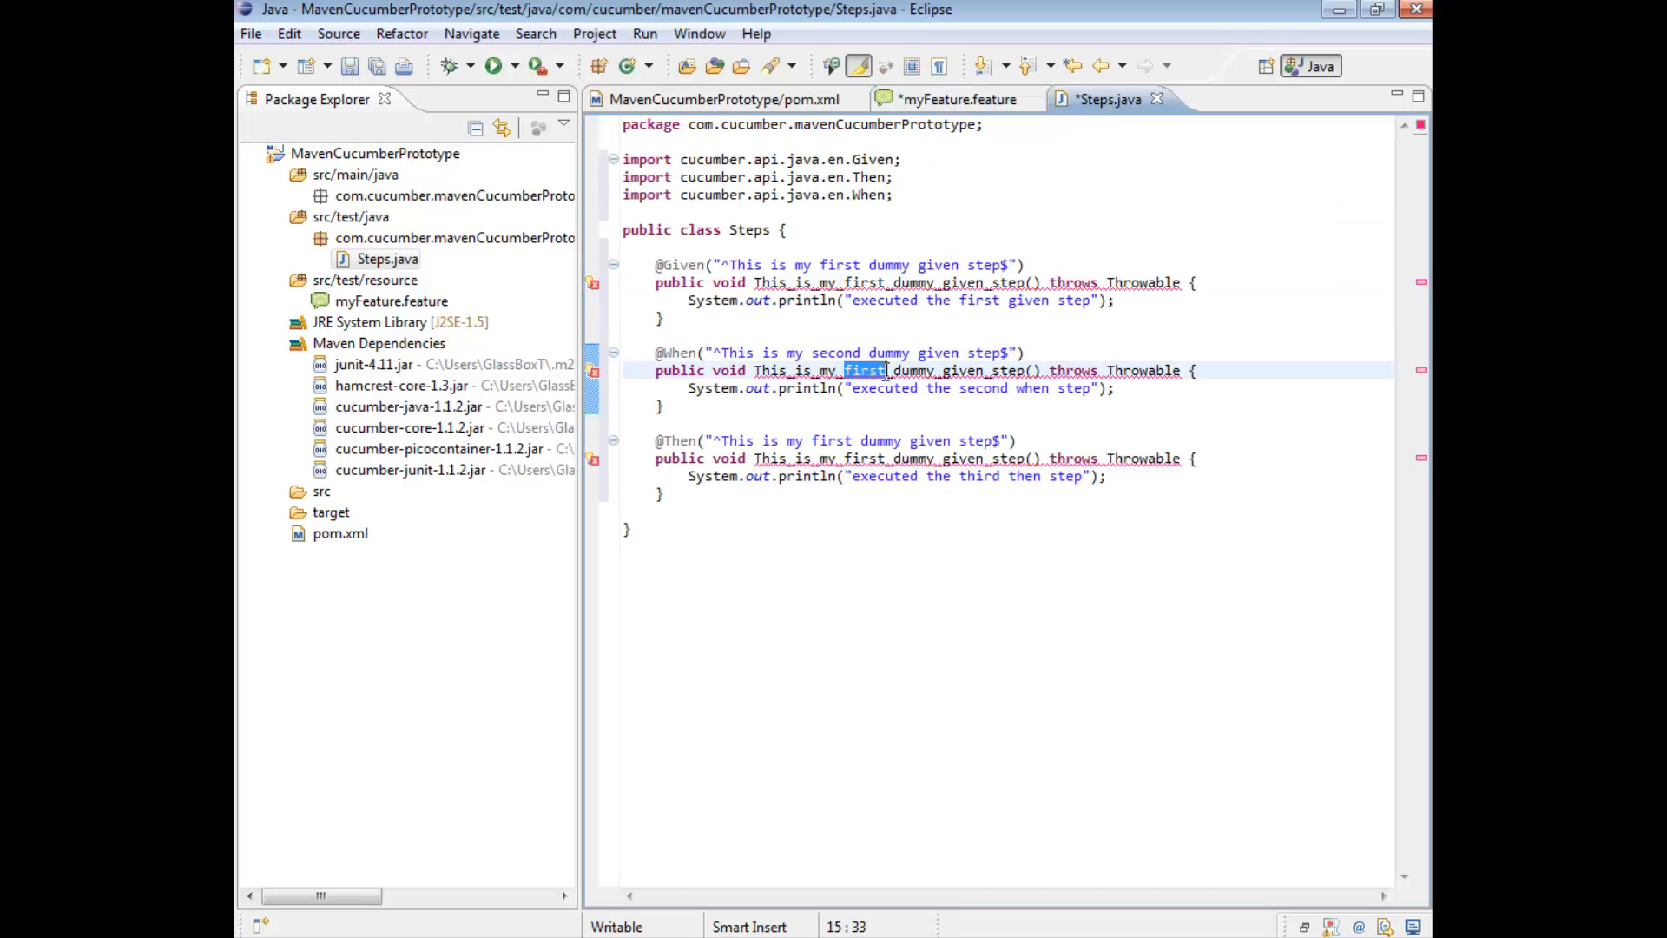
type("second")
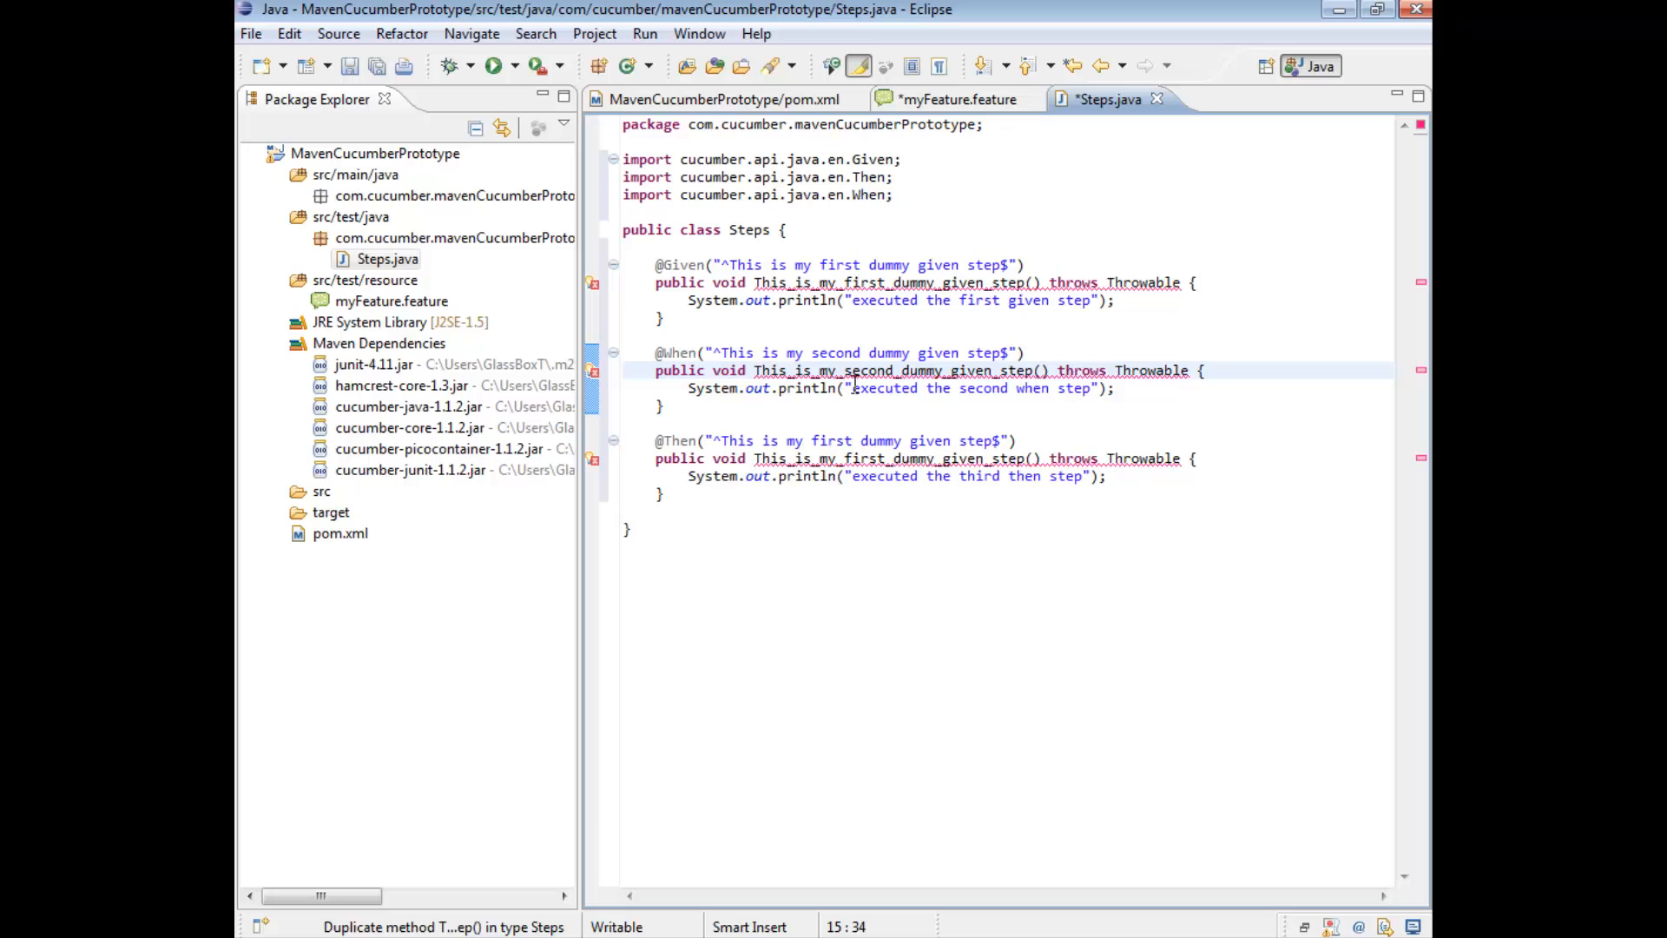
type("third")
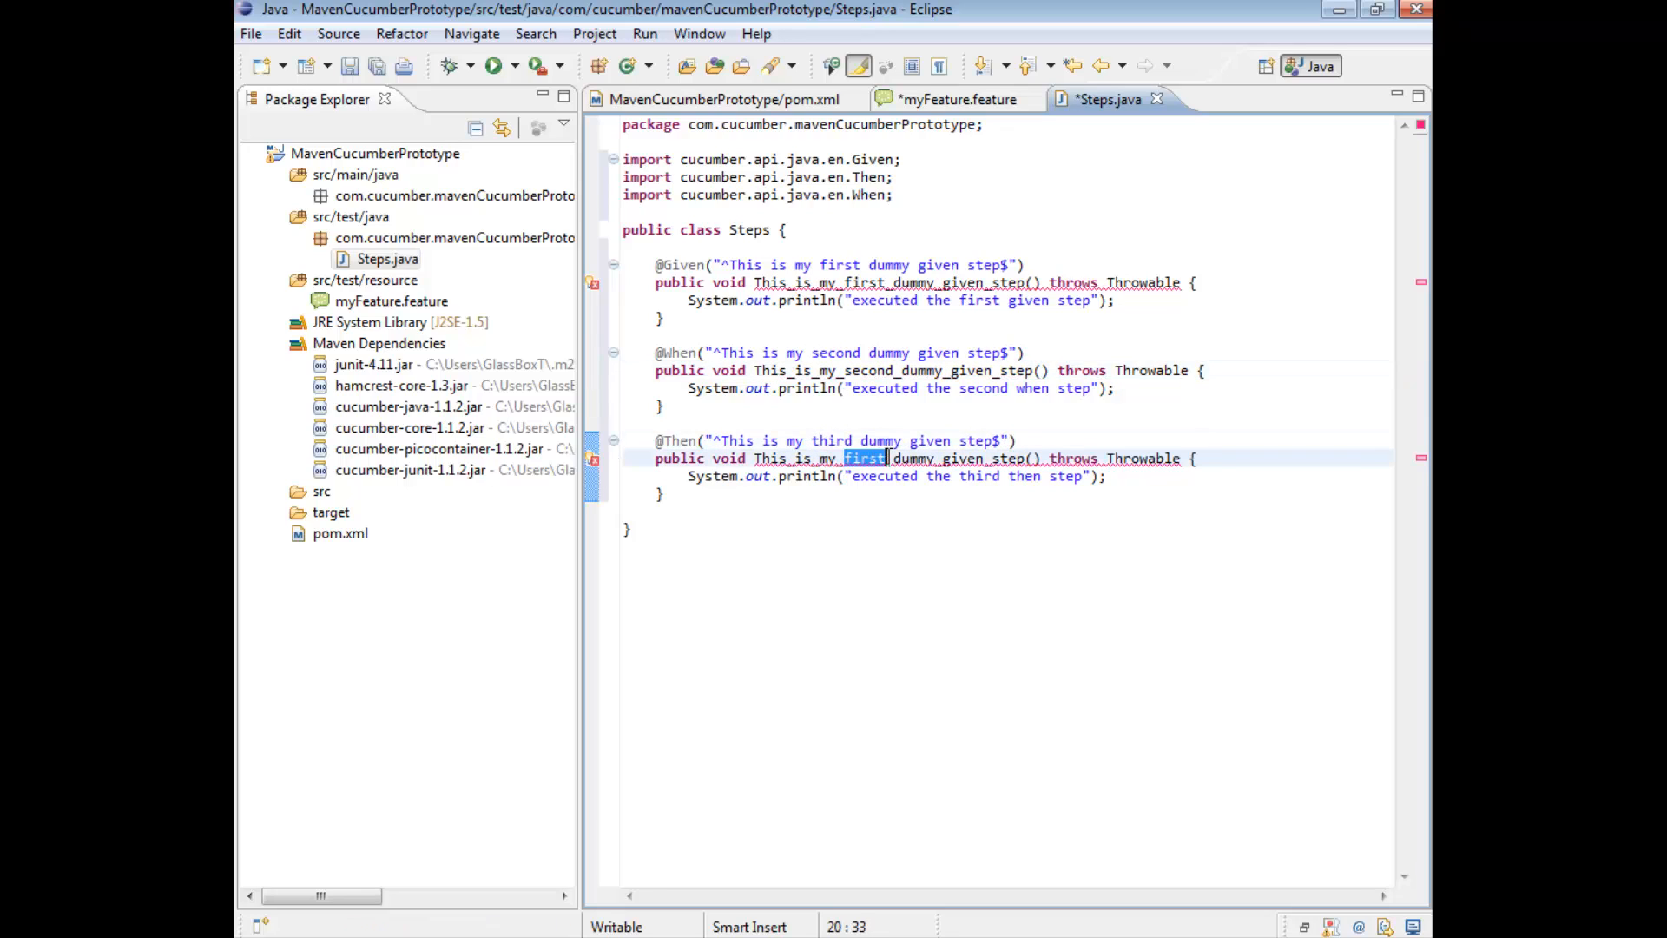
type("third")
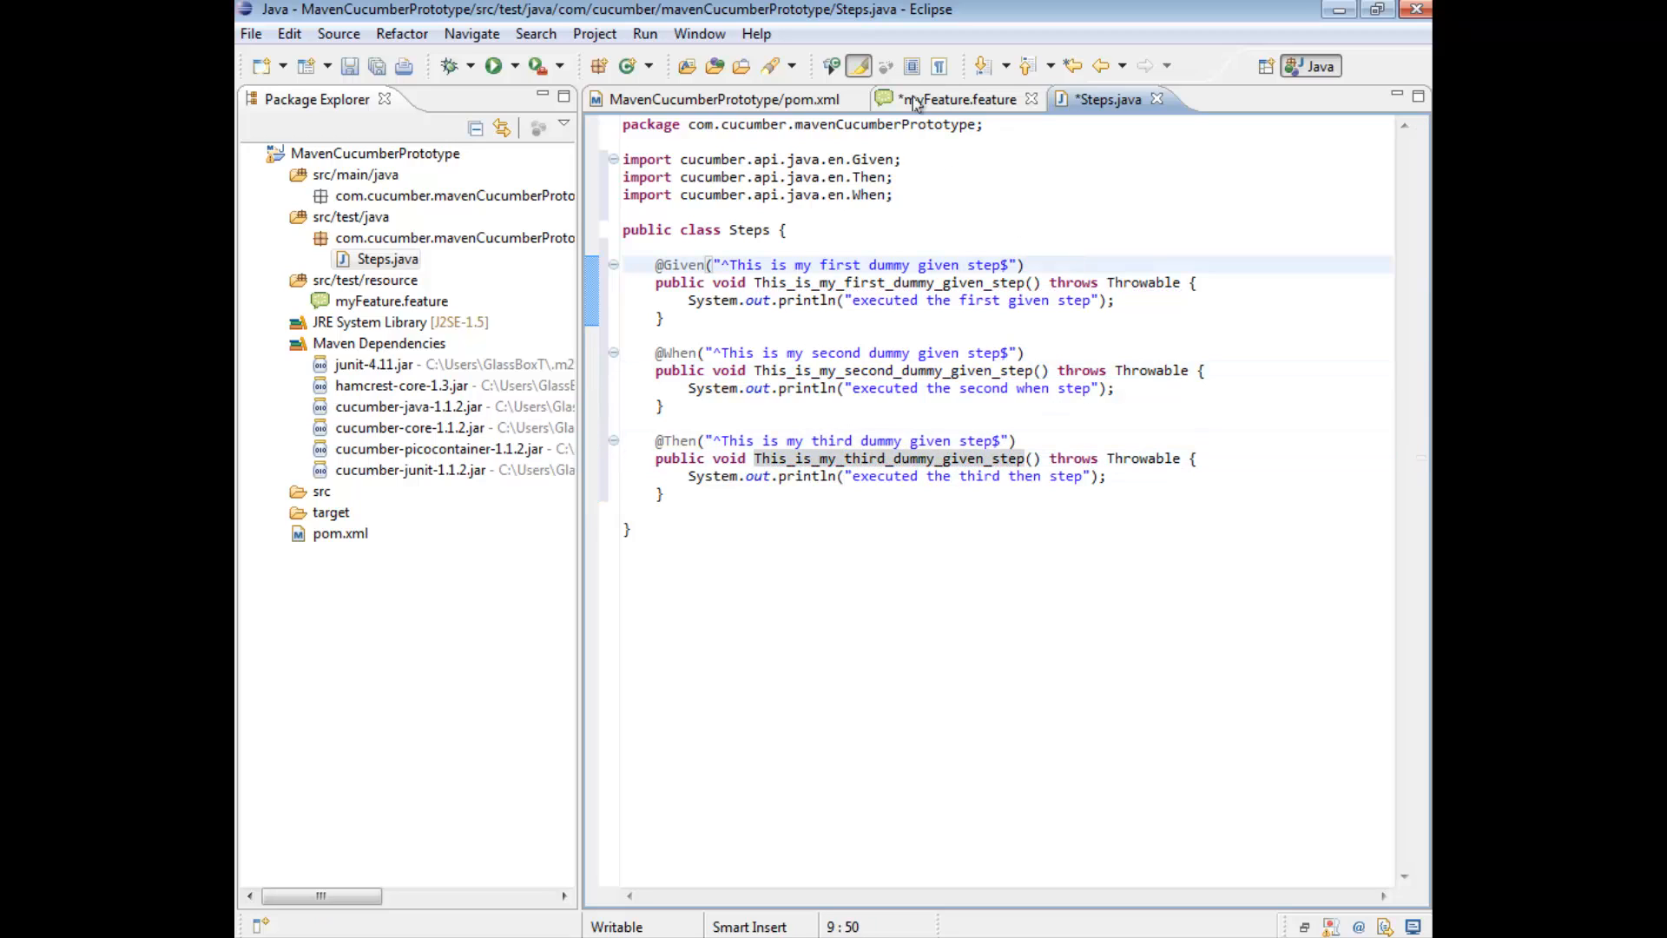
Run myFeature.feature as a Cucumber feature and confirm all three step messages print
left_click(953, 99)
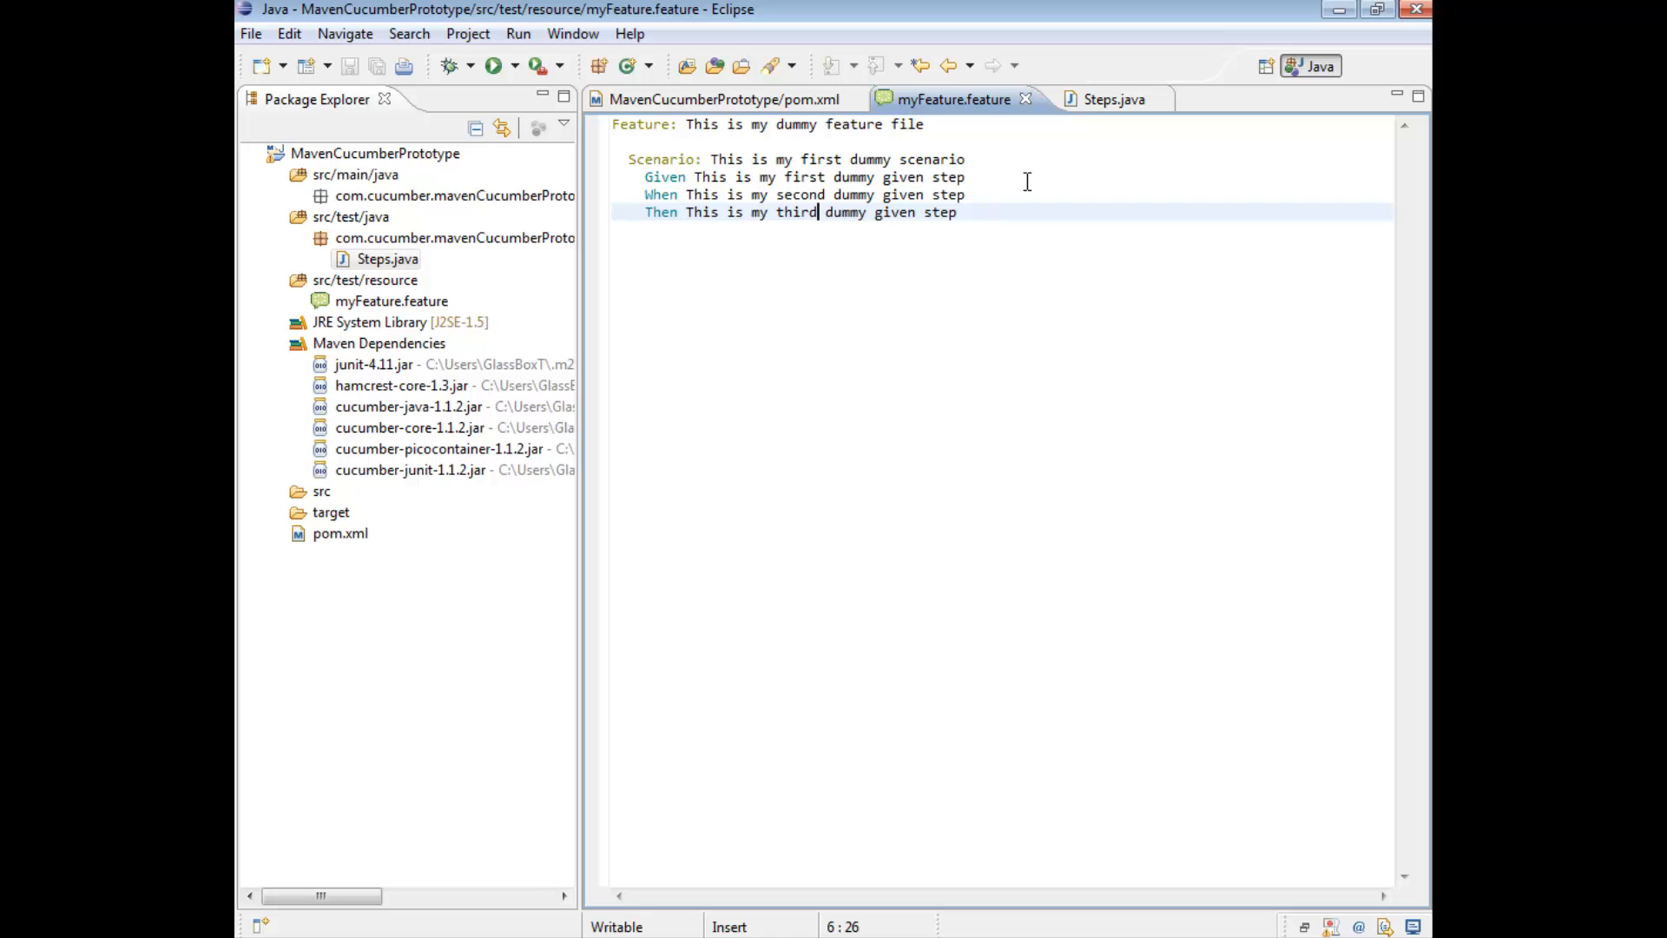
right_click(803, 212)
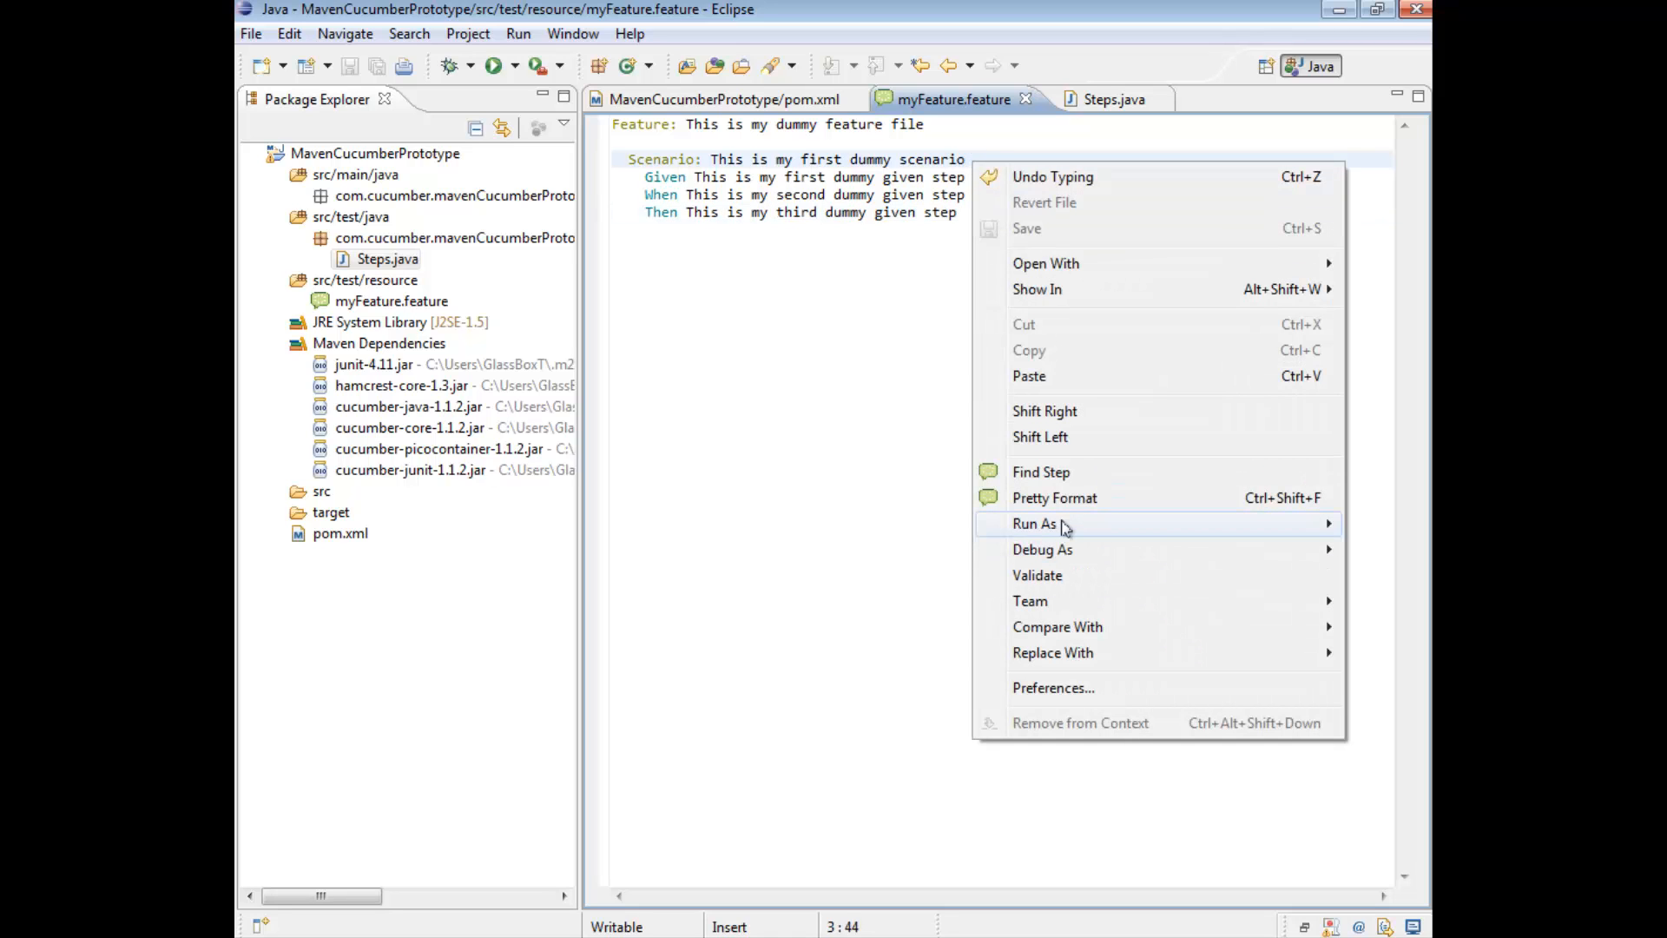
key("Escape")
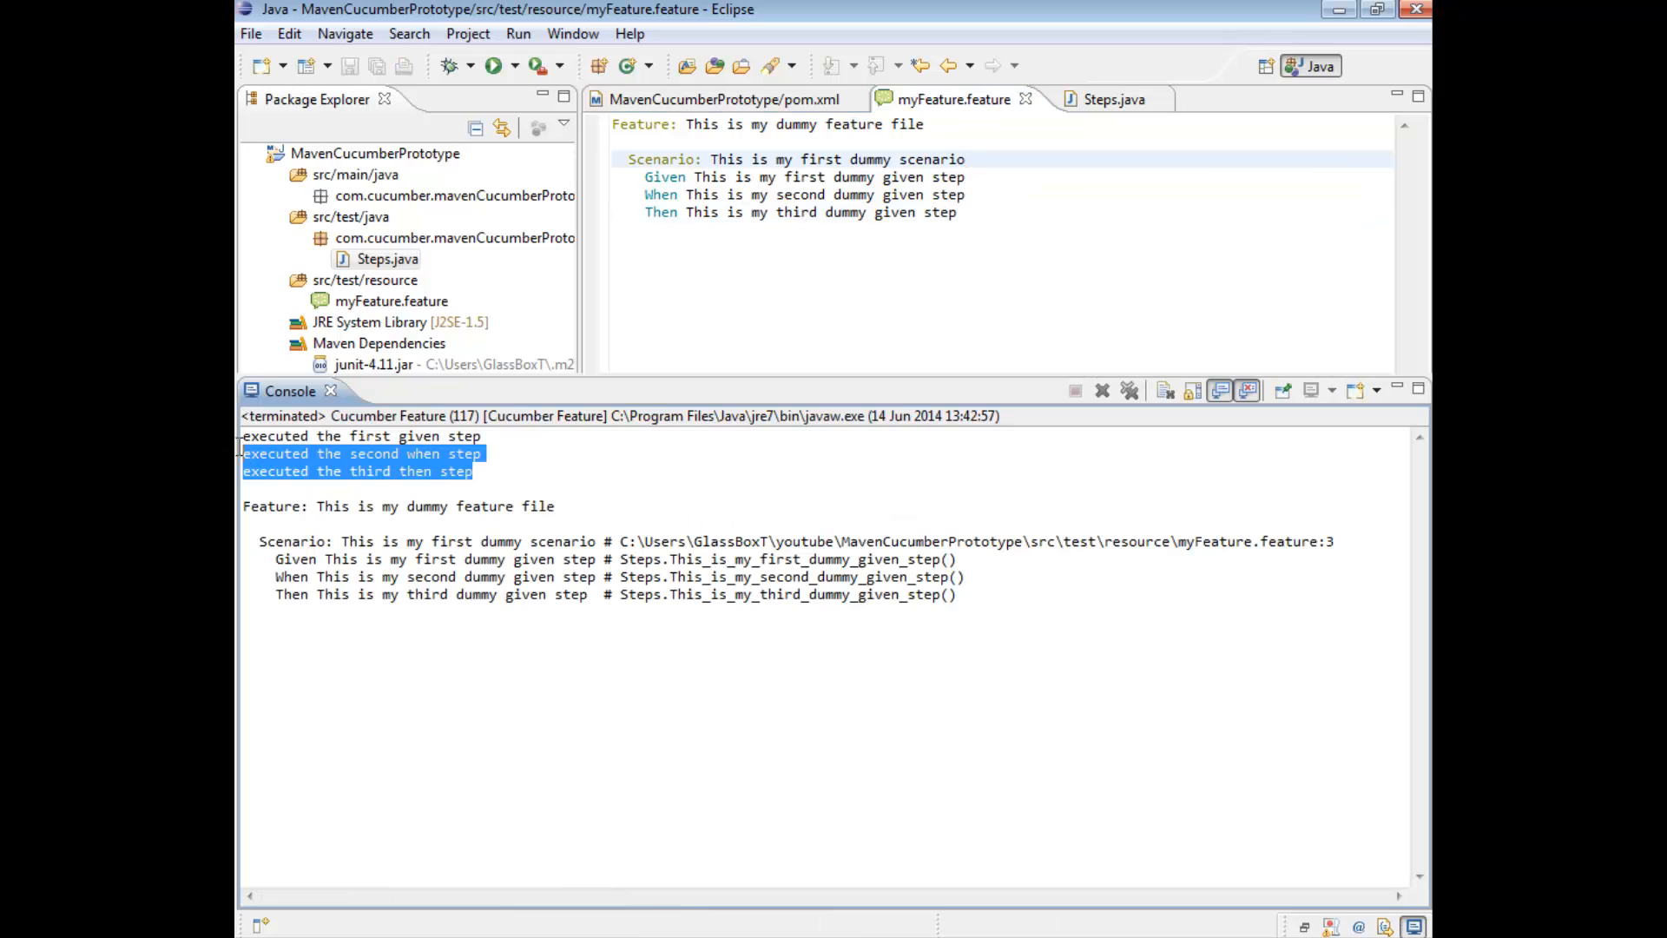
left_click(476, 471)
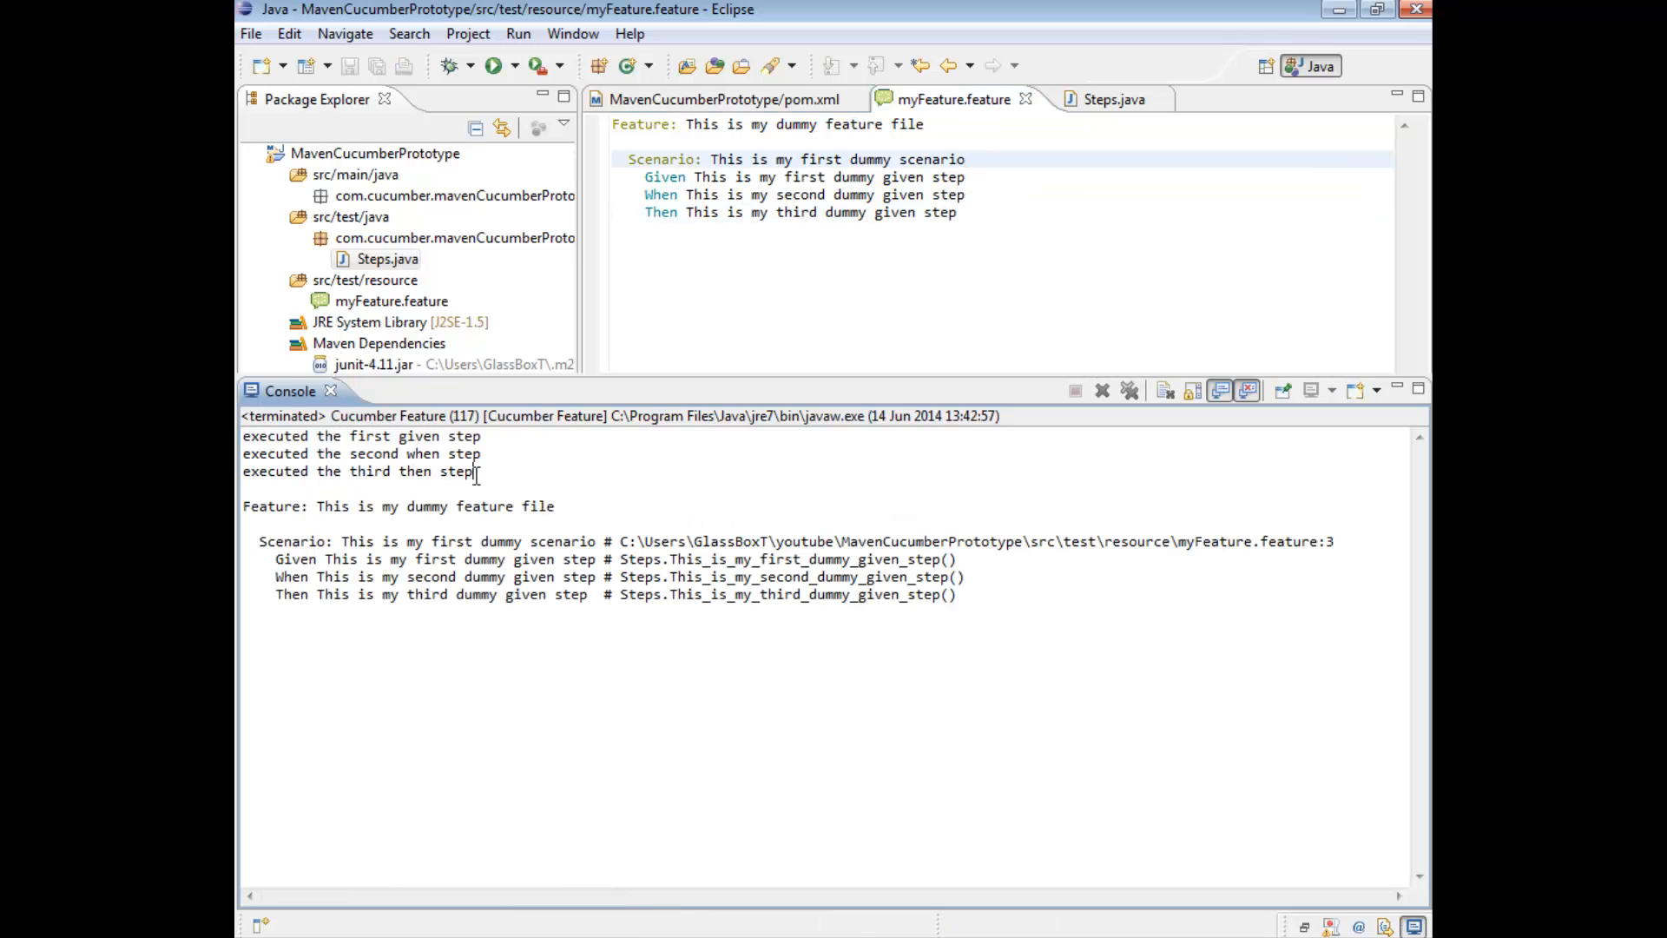
mouse_move(1099, 113)
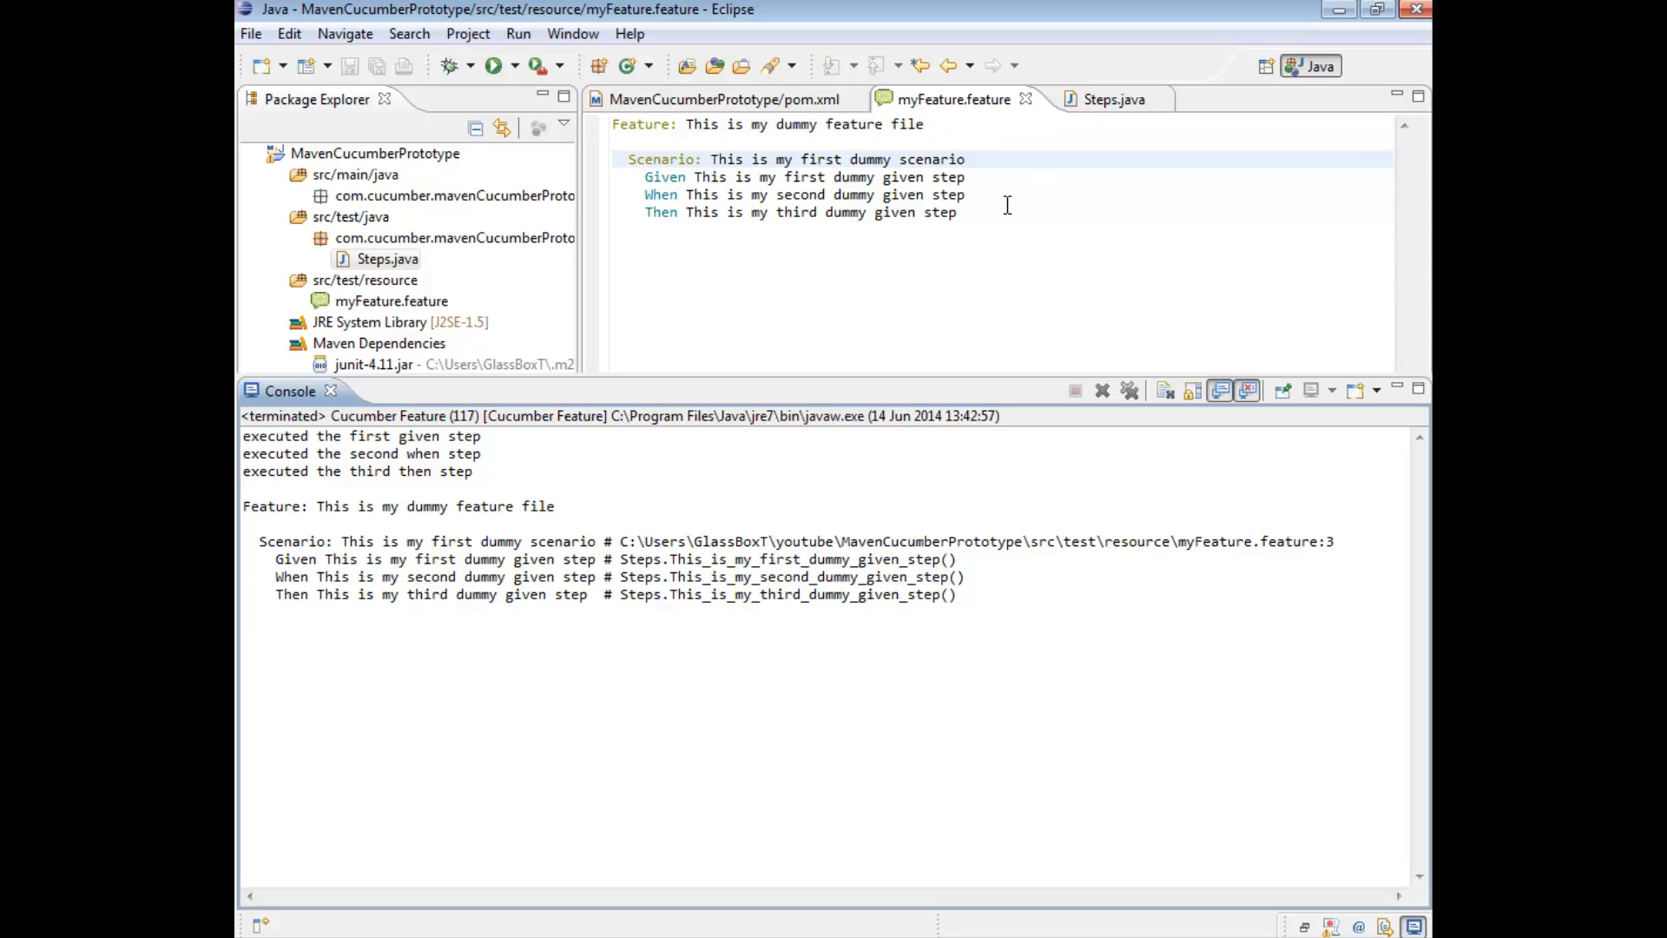
mouse_move(975, 216)
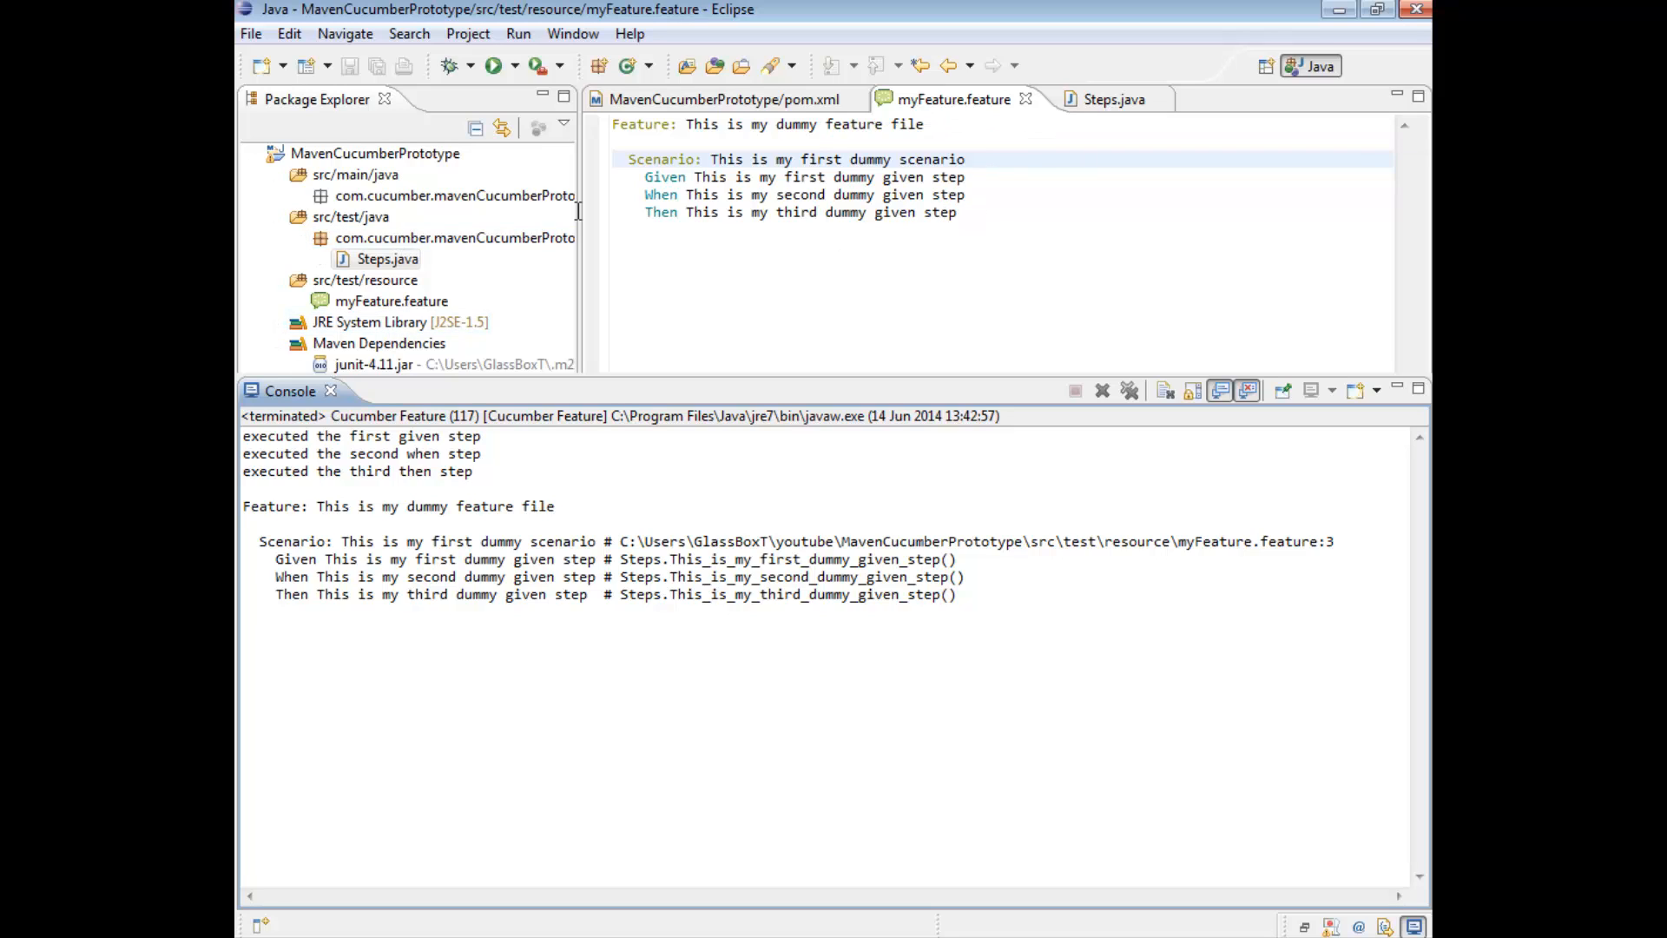
mouse_move(980, 224)
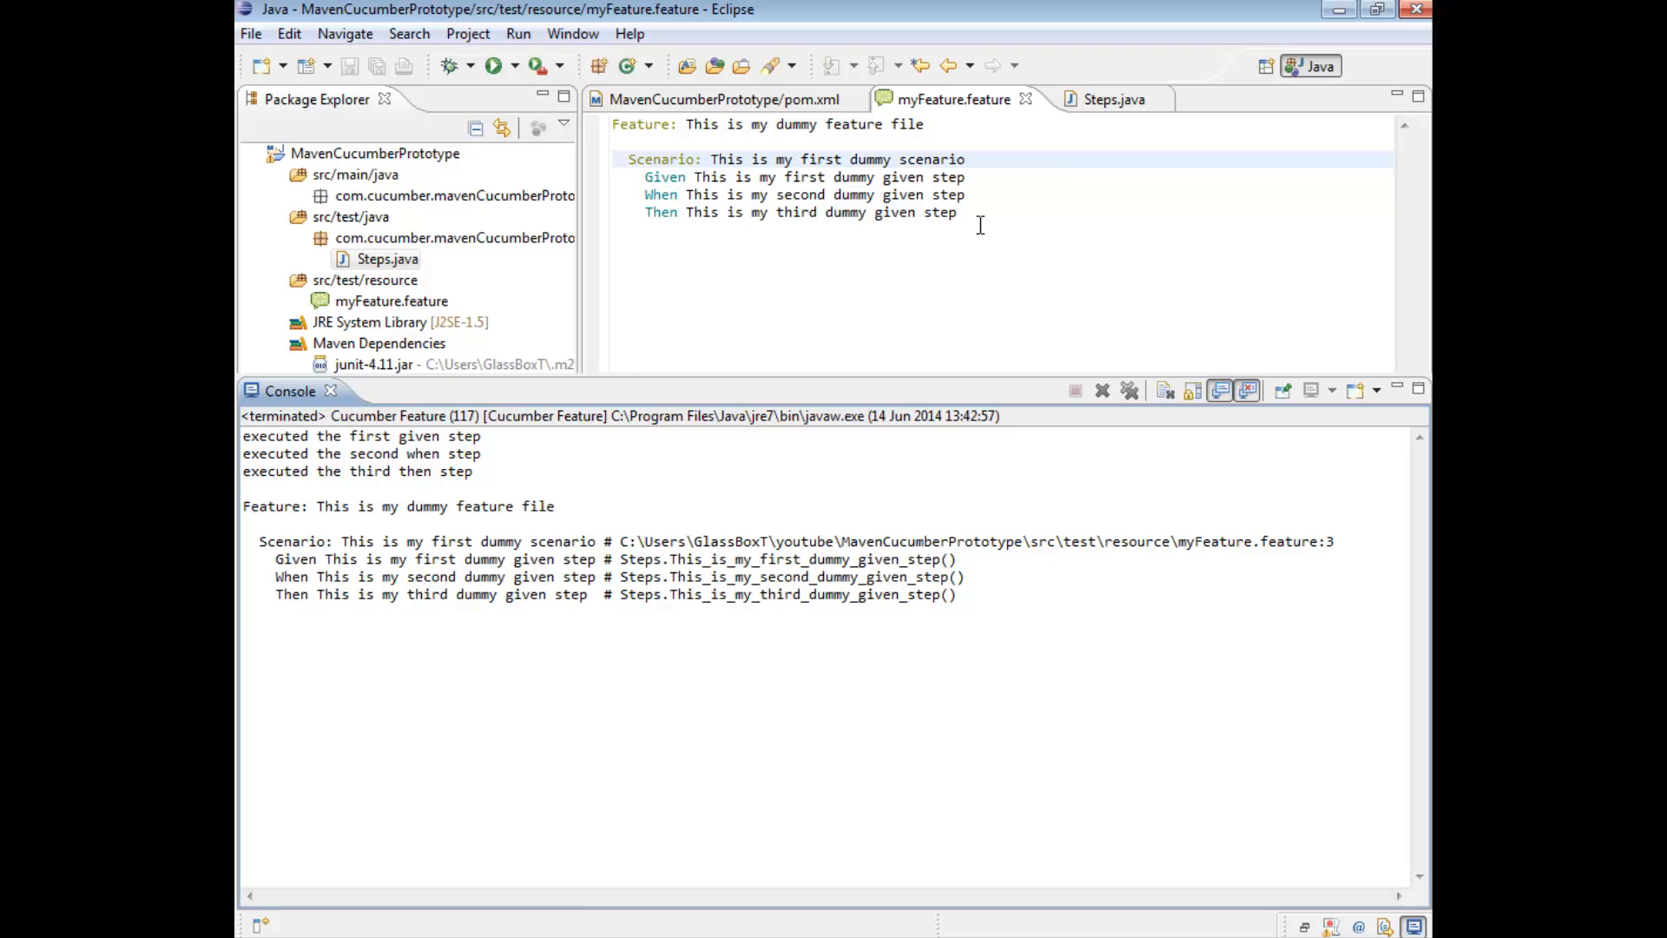
left_click(1107, 99)
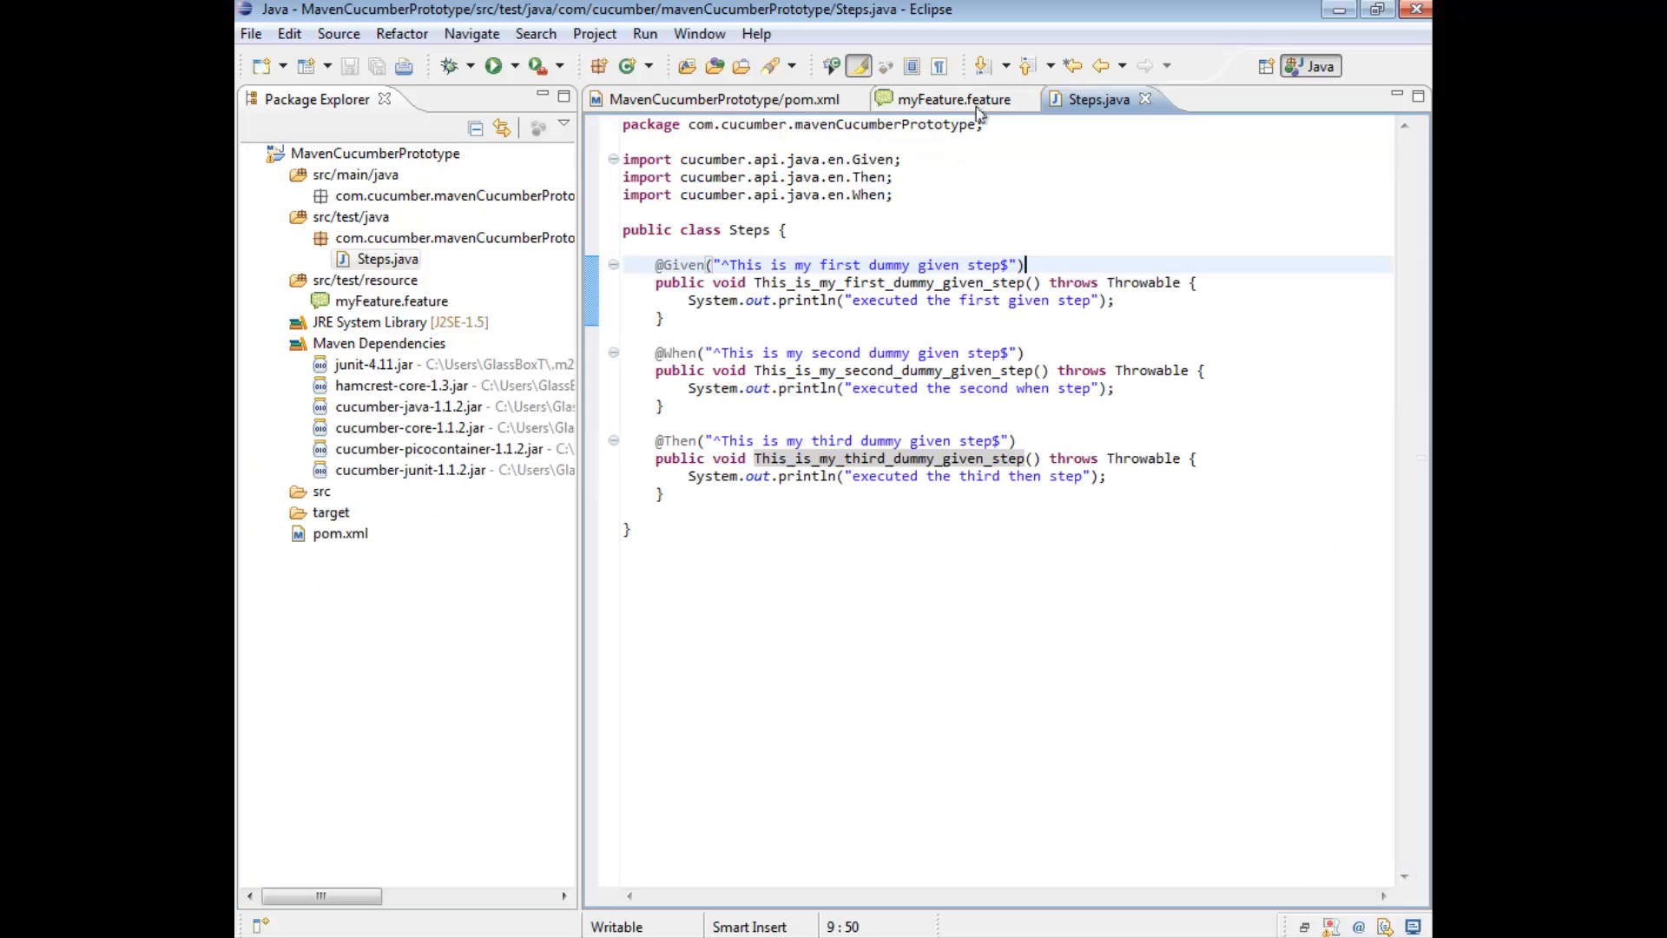
left_click(953, 99)
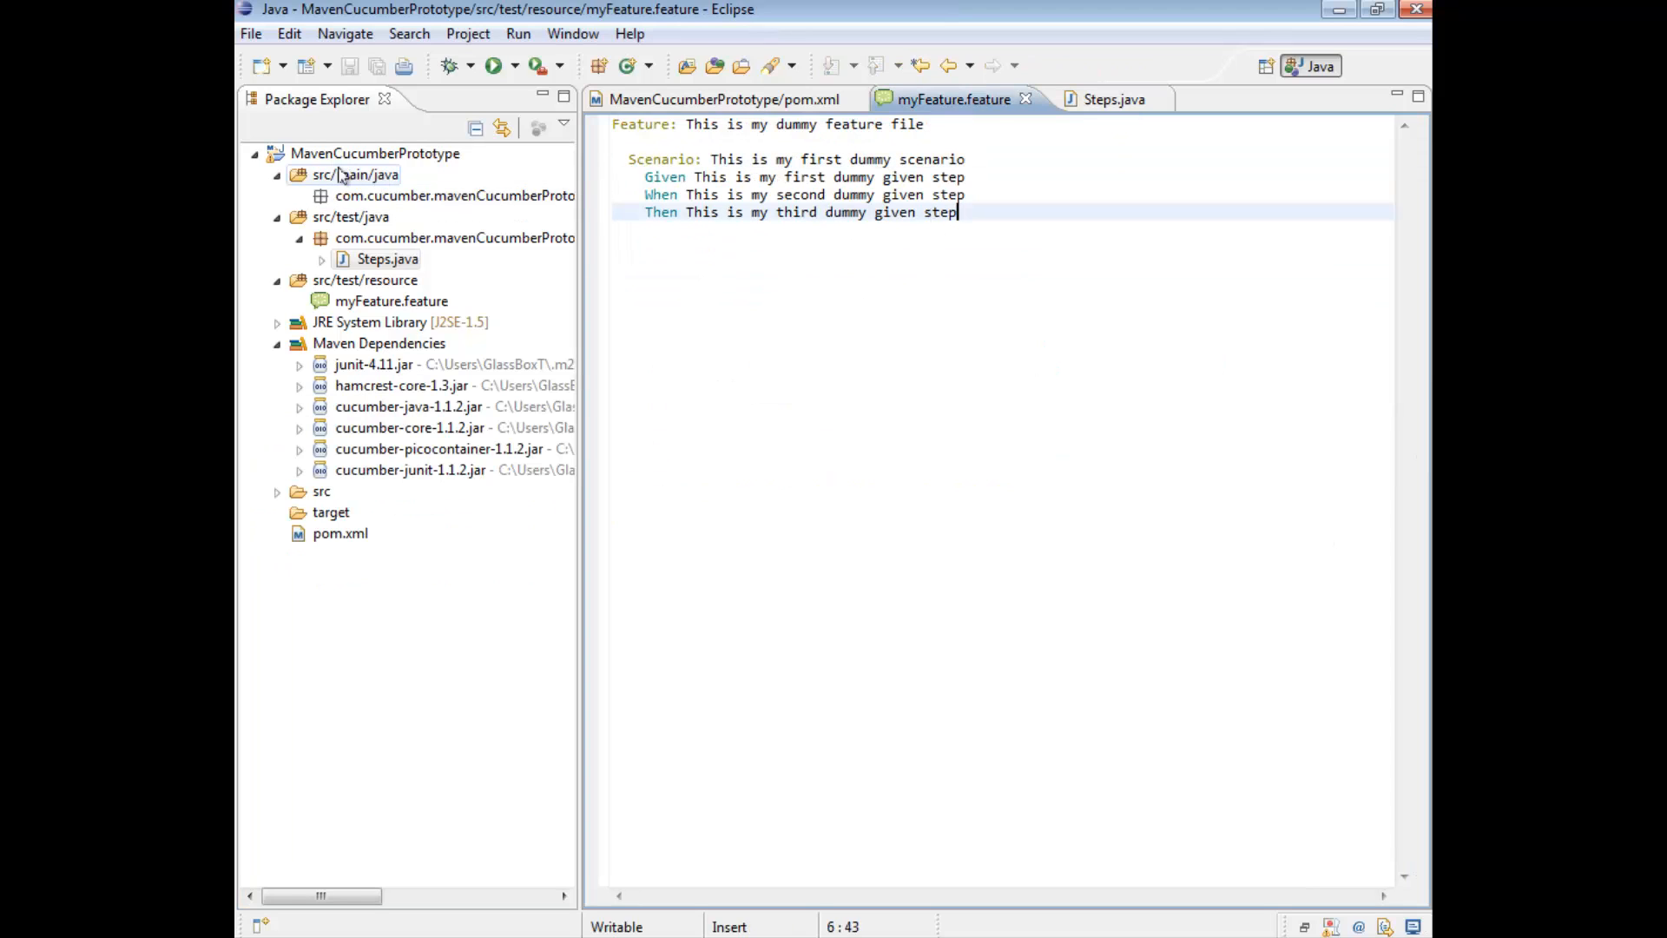
Open the MavenCucumberPrototype project's actions to run it as a Maven test
right_click(374, 154)
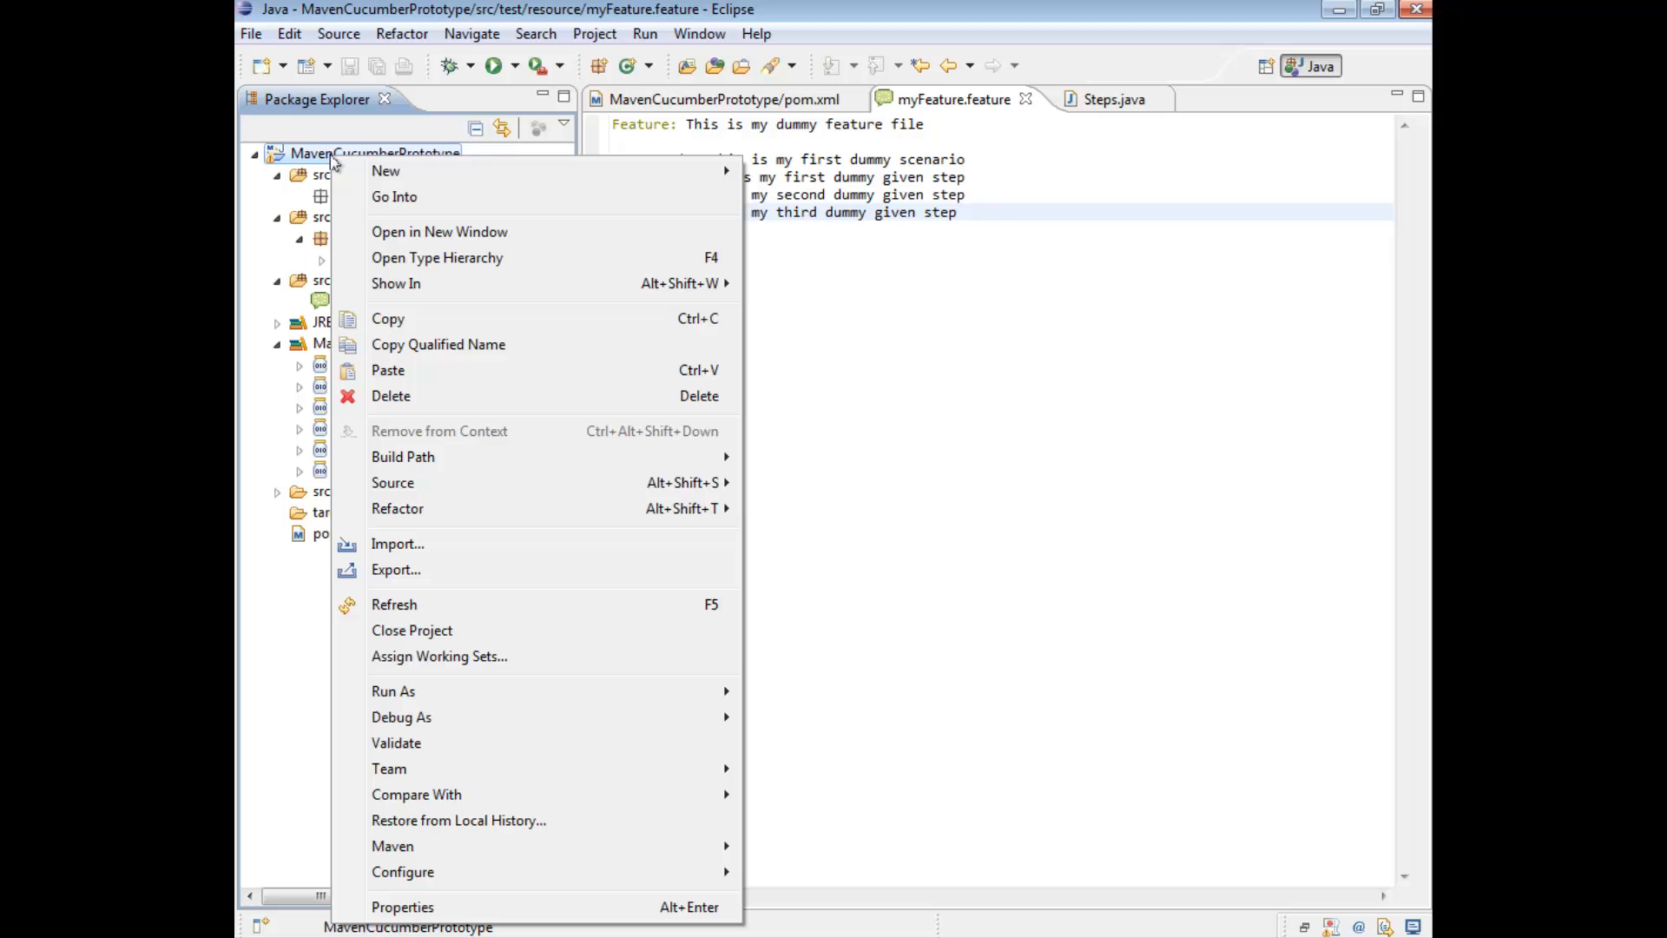
mouse_move(606, 586)
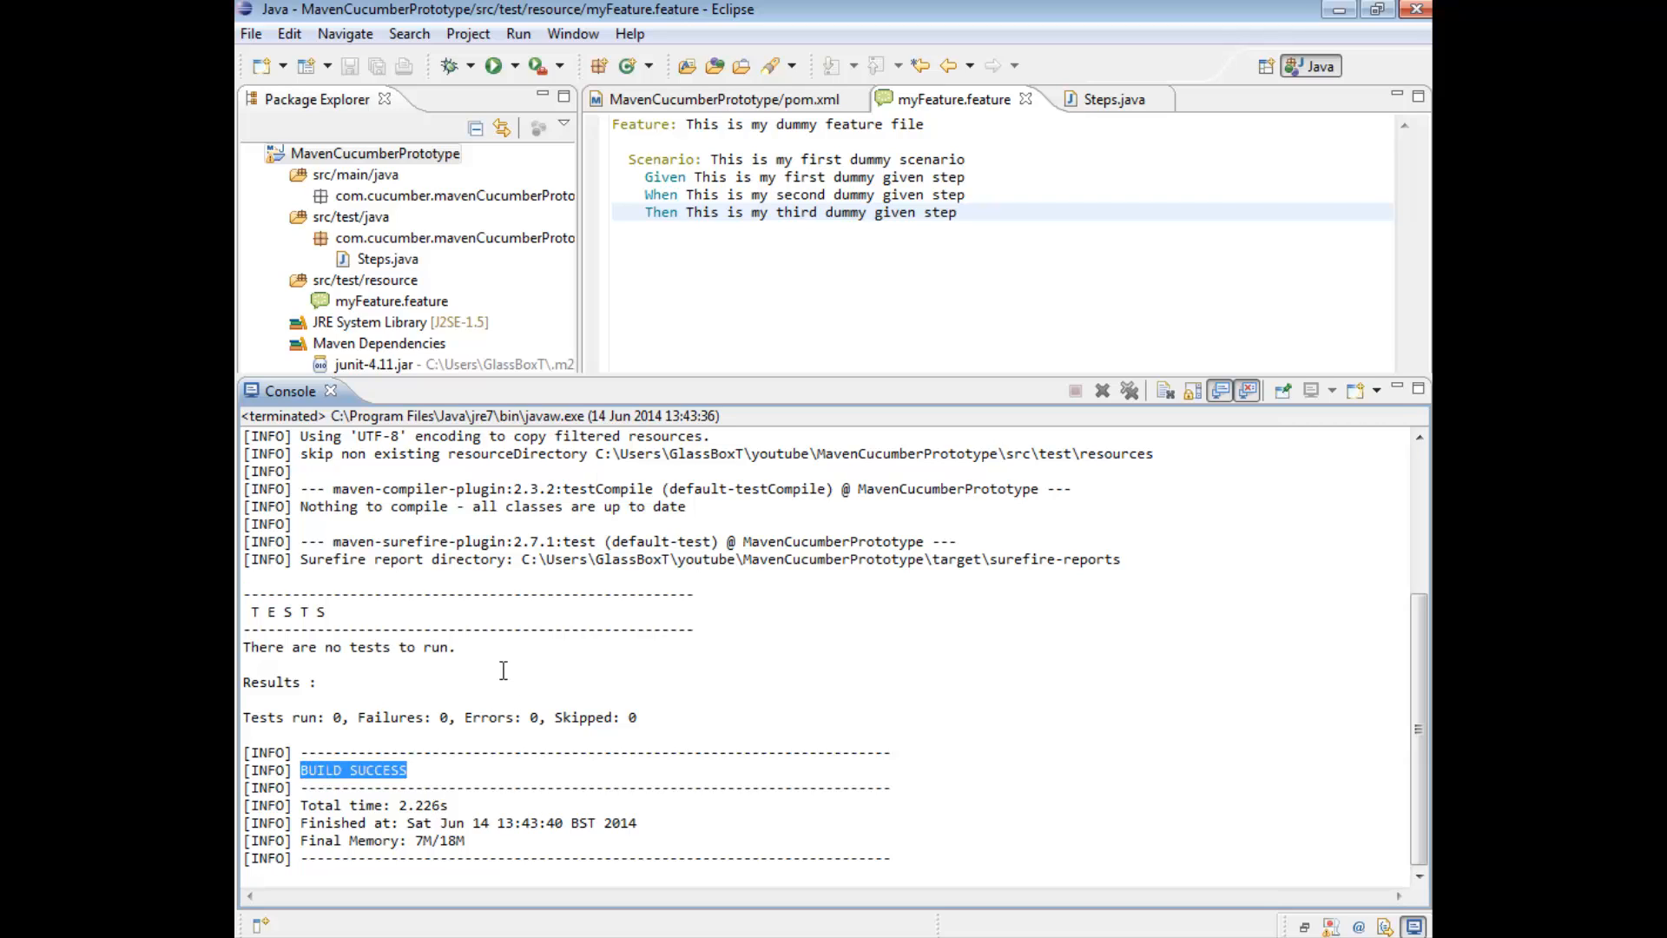
mouse_move(599, 649)
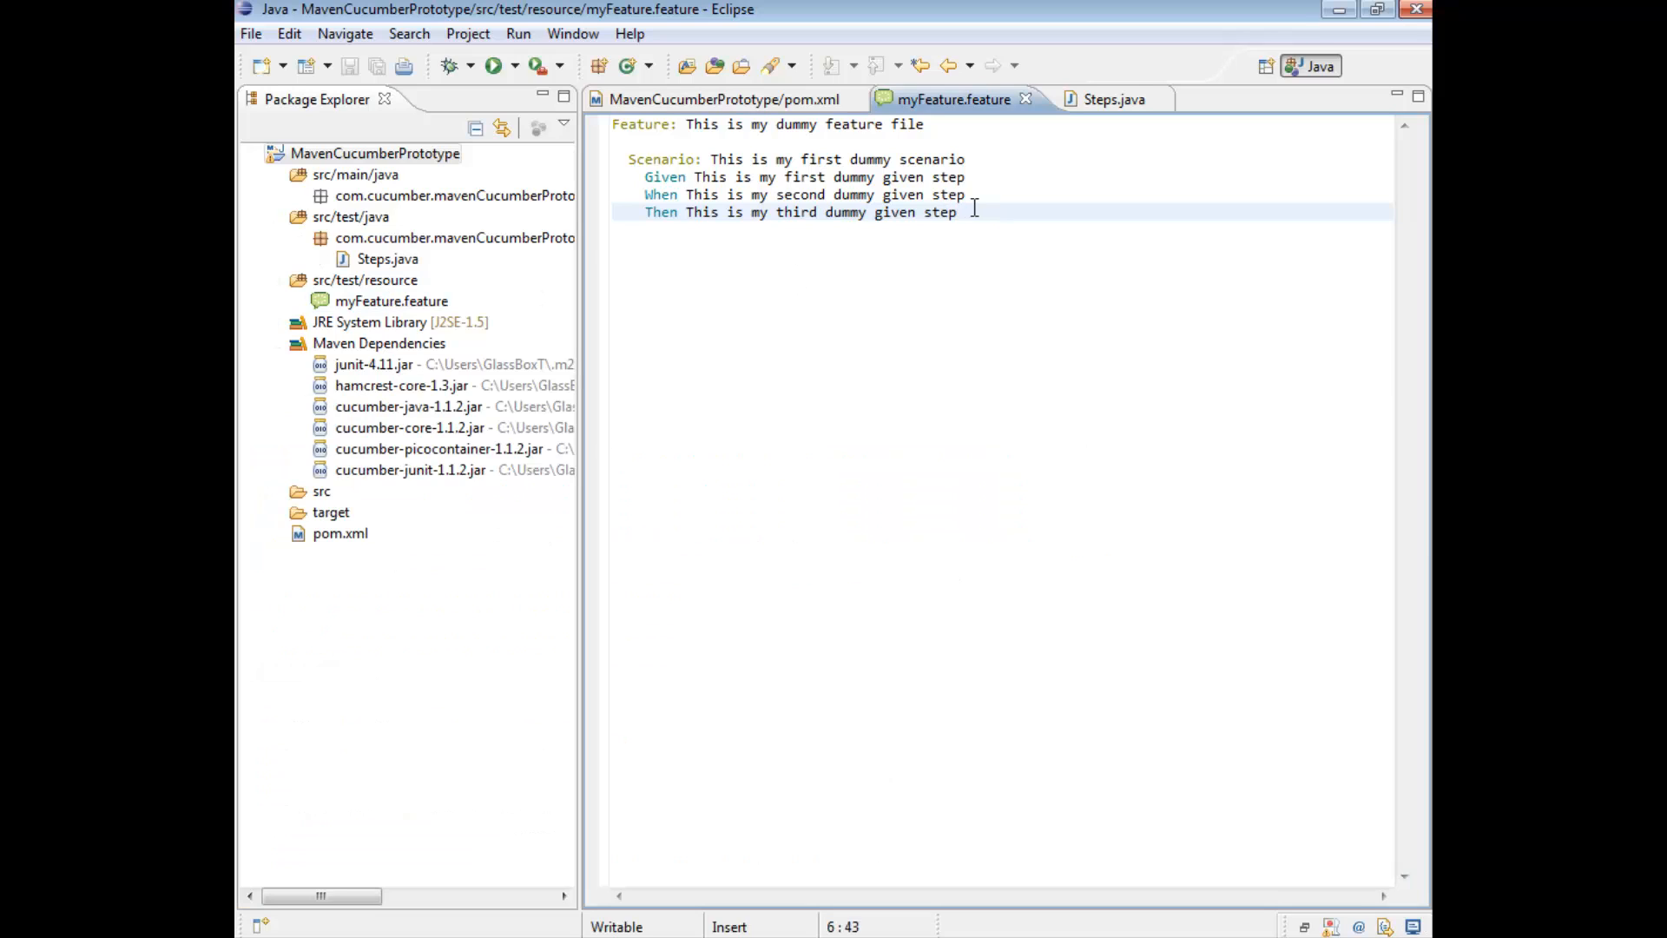
Create a new Java class named RunnerTest in the src/test/java test package
left_click(959, 213)
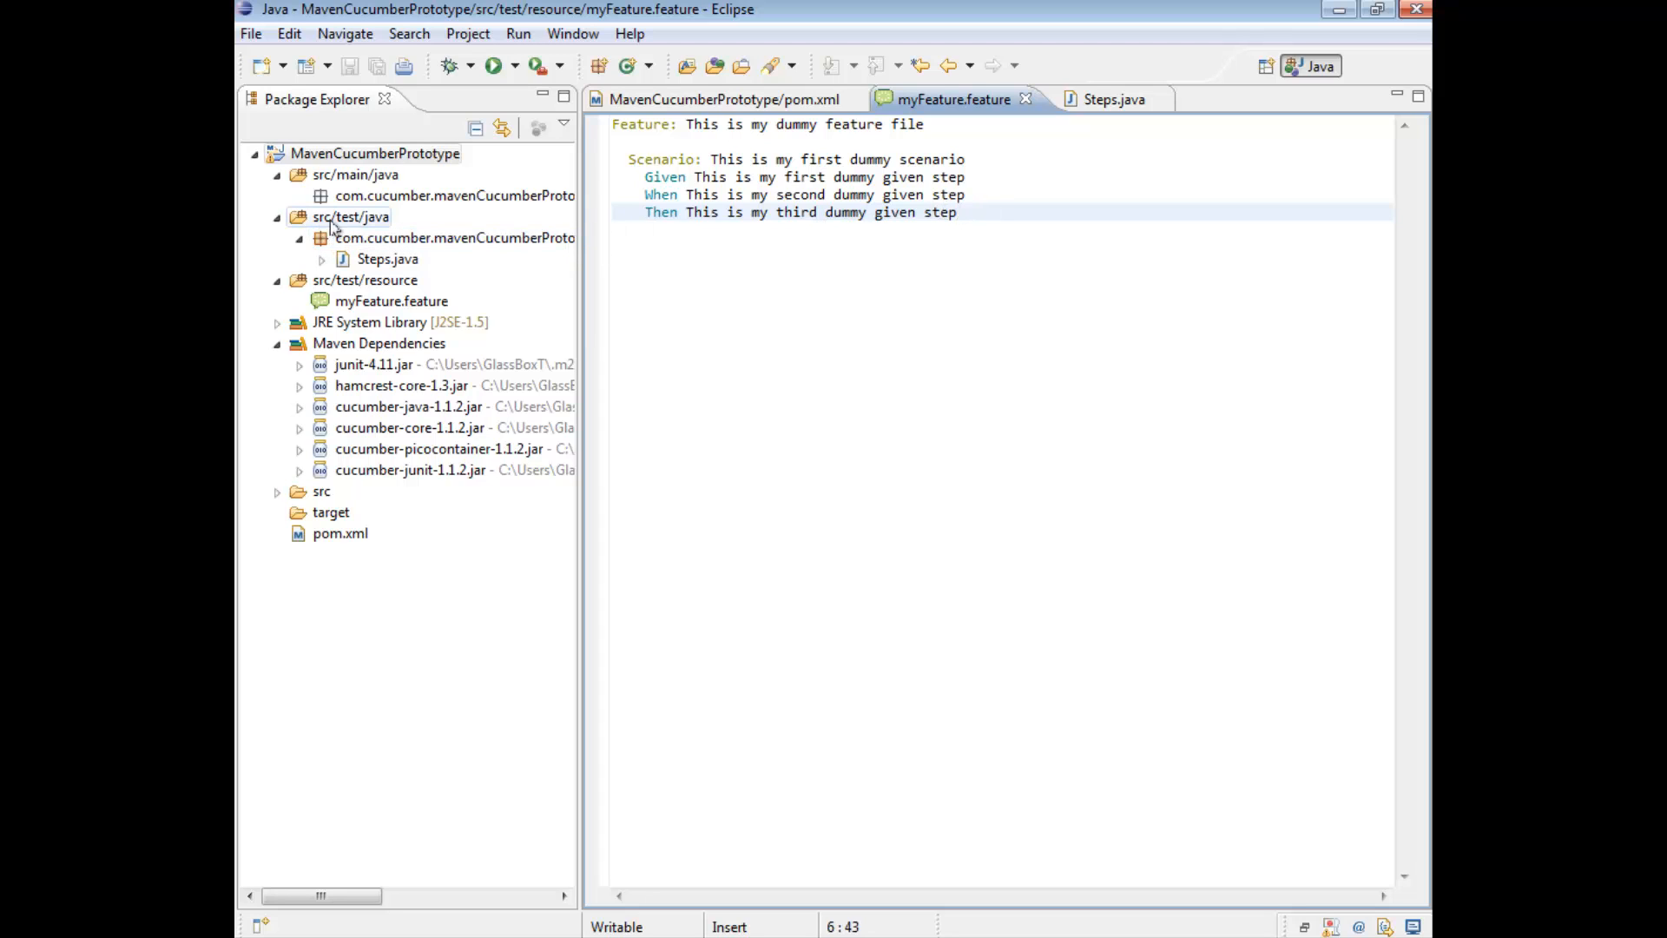
left_click(443, 238)
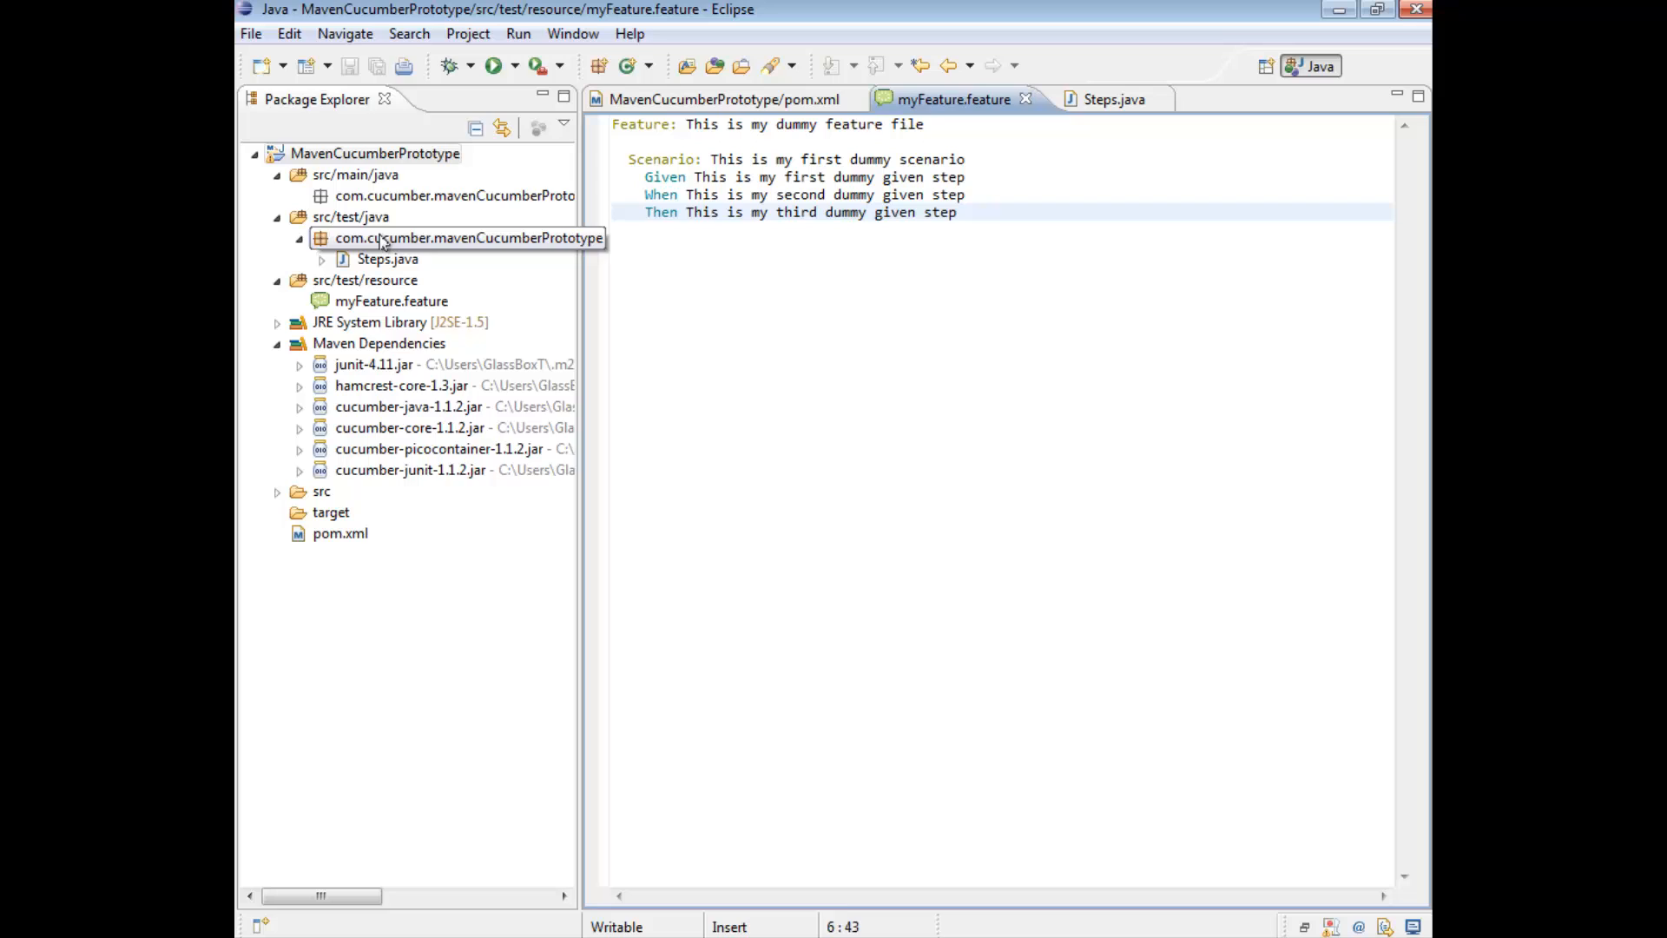
right_click(419, 237)
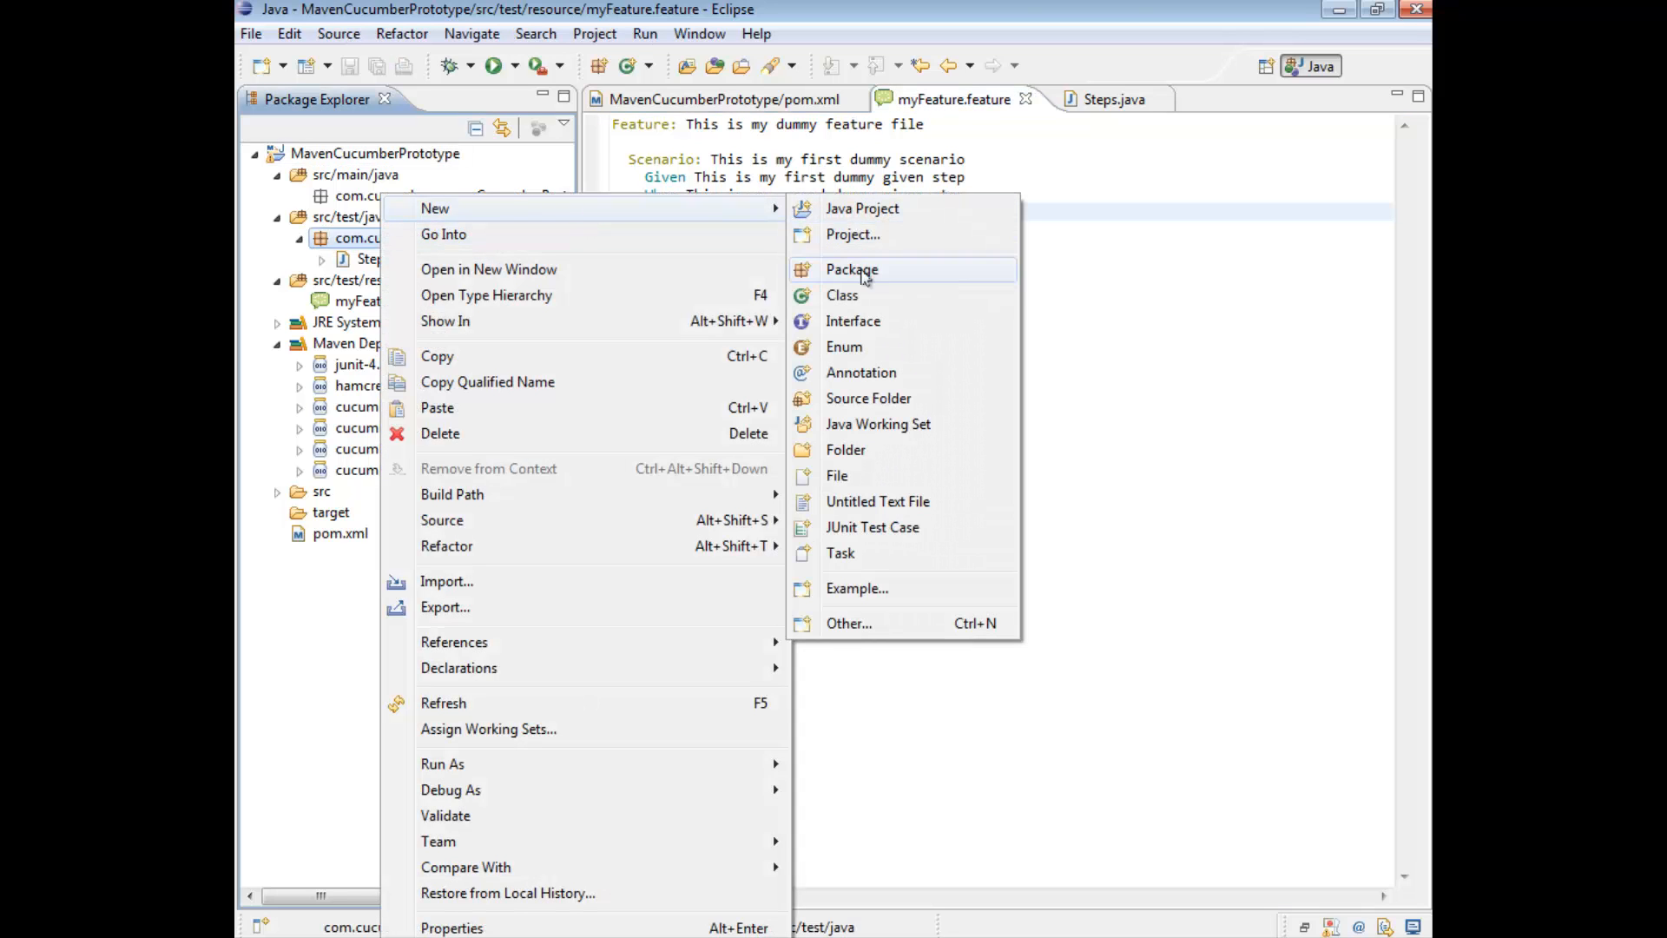
left_click(842, 295)
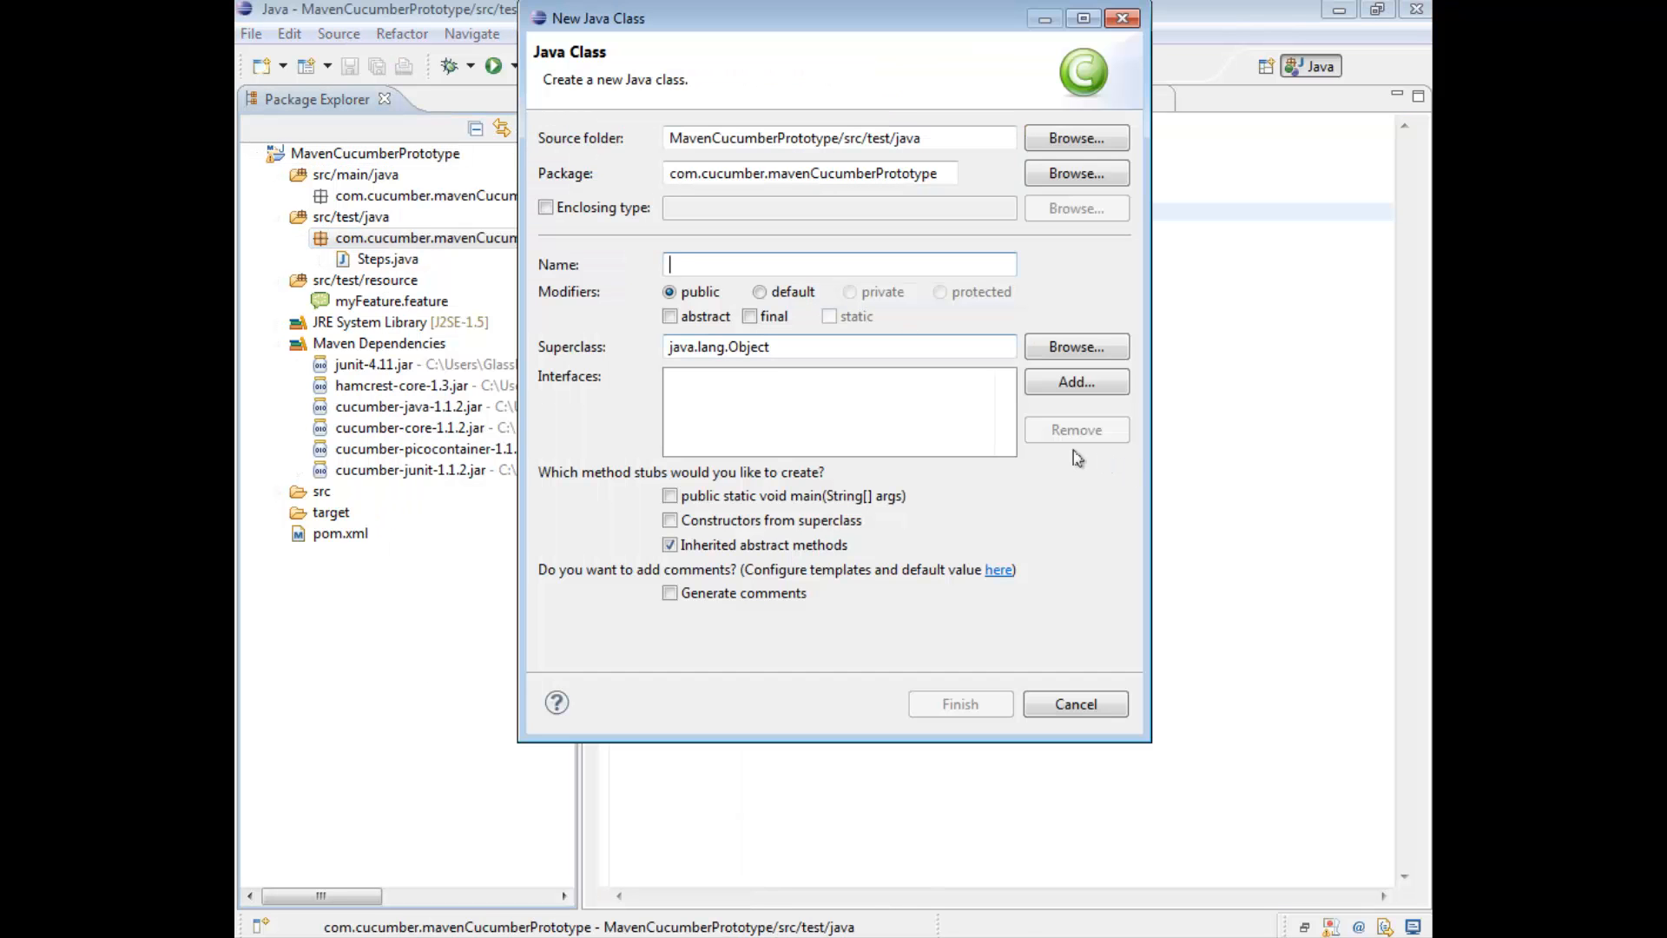
type("RunnerTest")
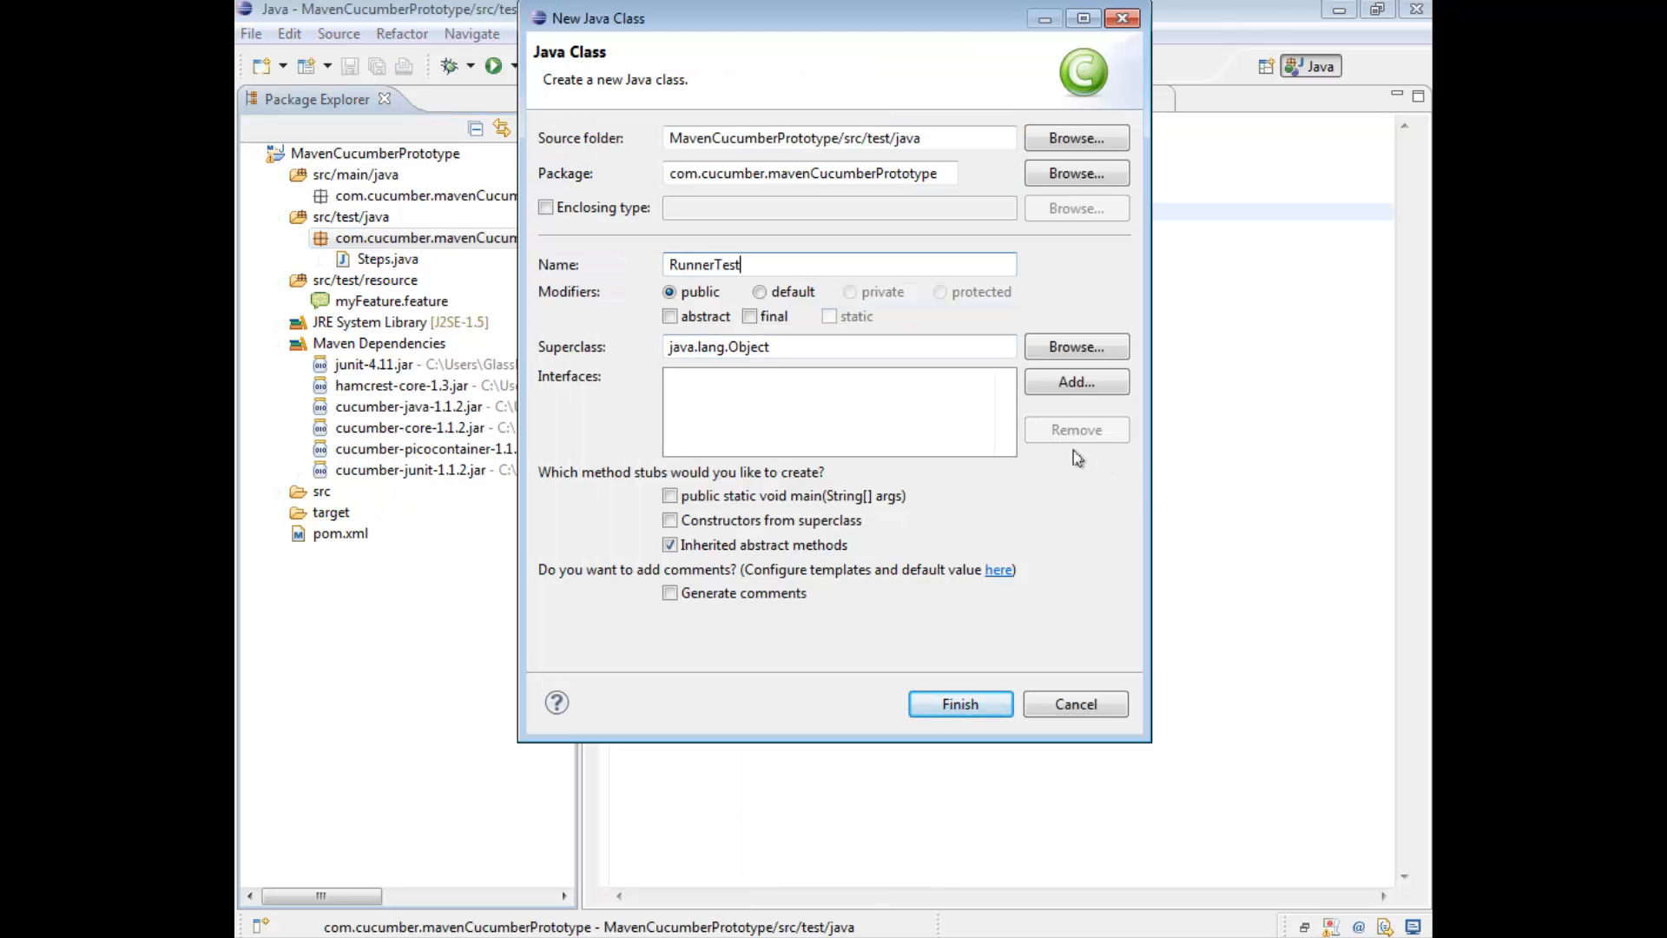
double_click(723, 264)
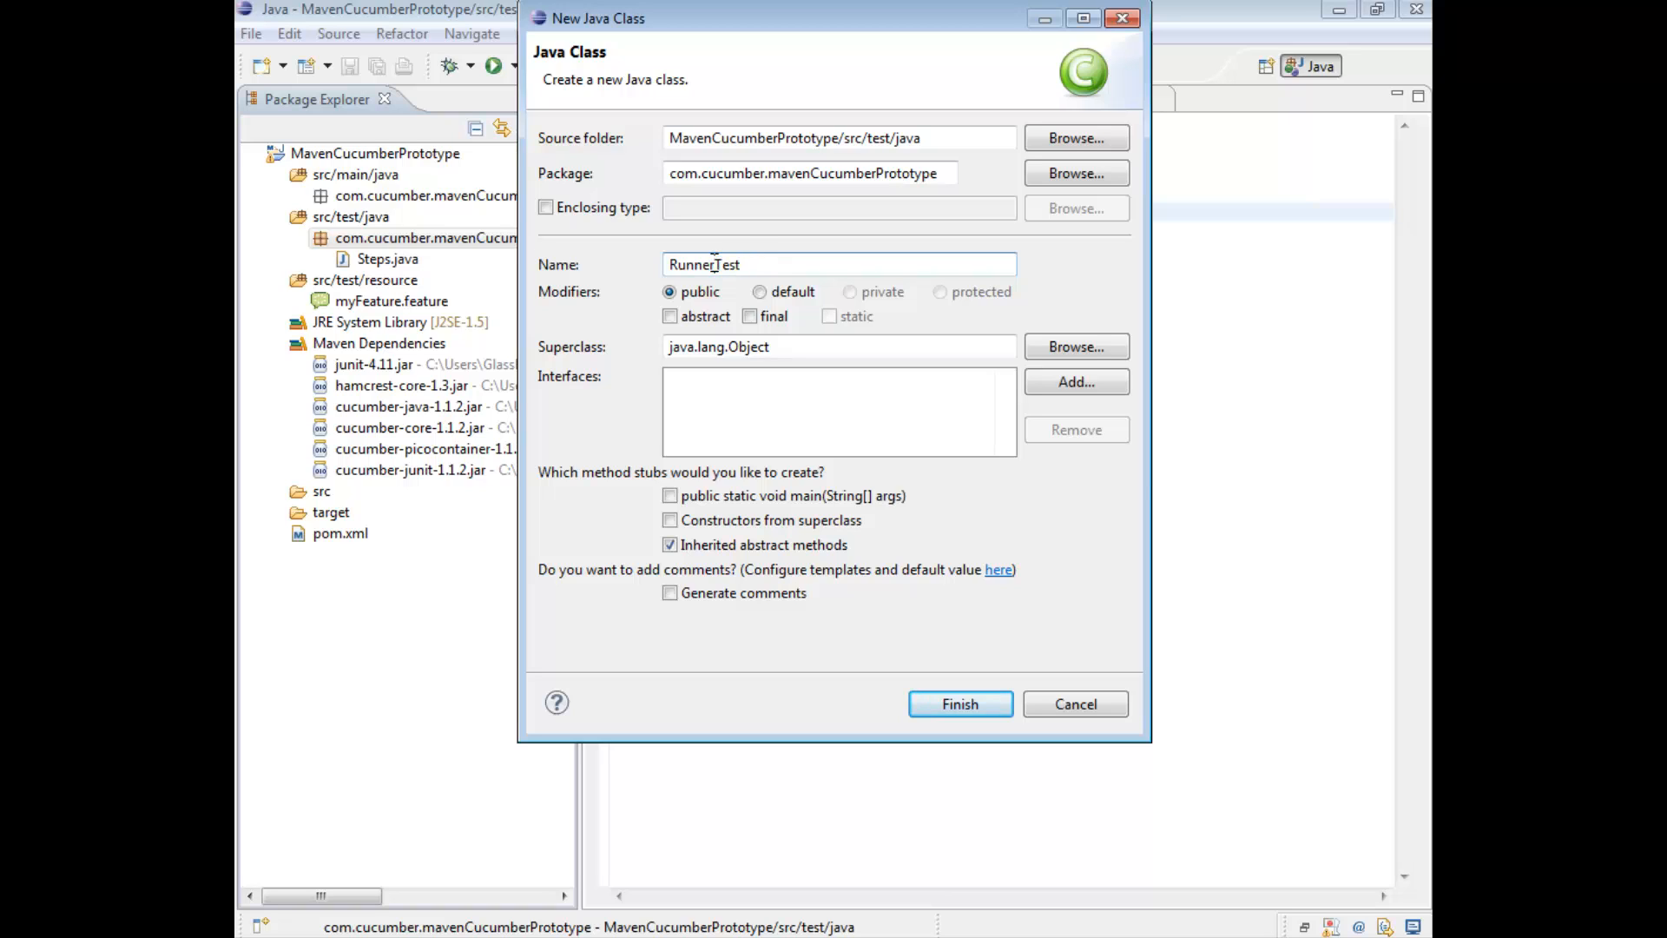
double_click(719, 264)
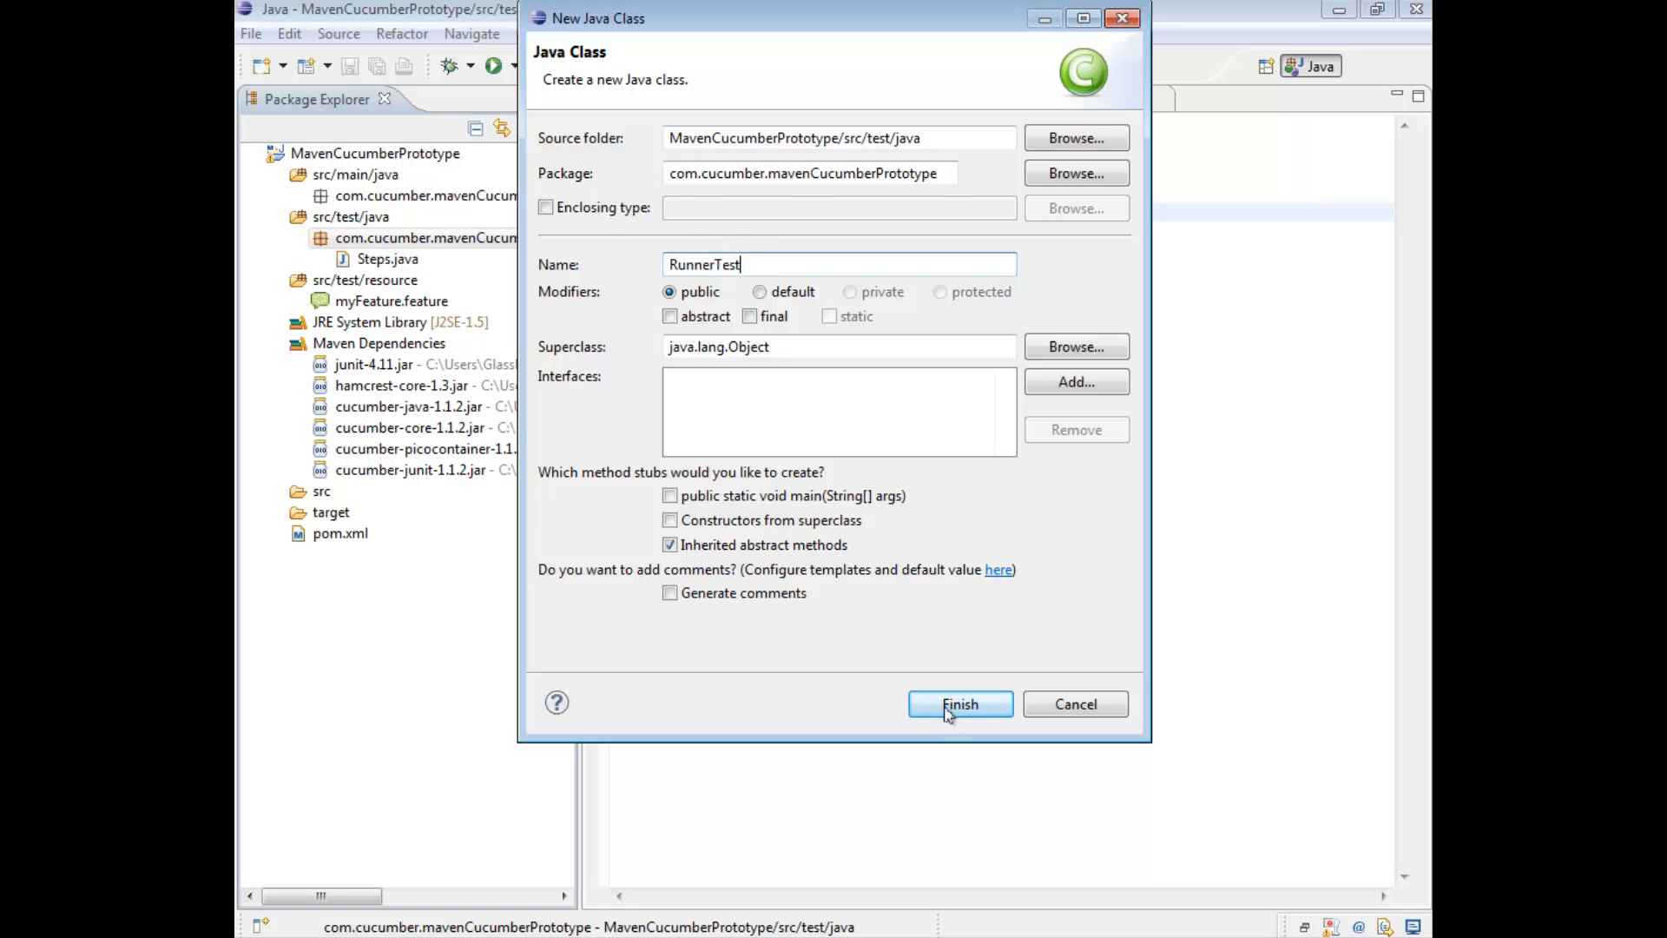
left_click(959, 704)
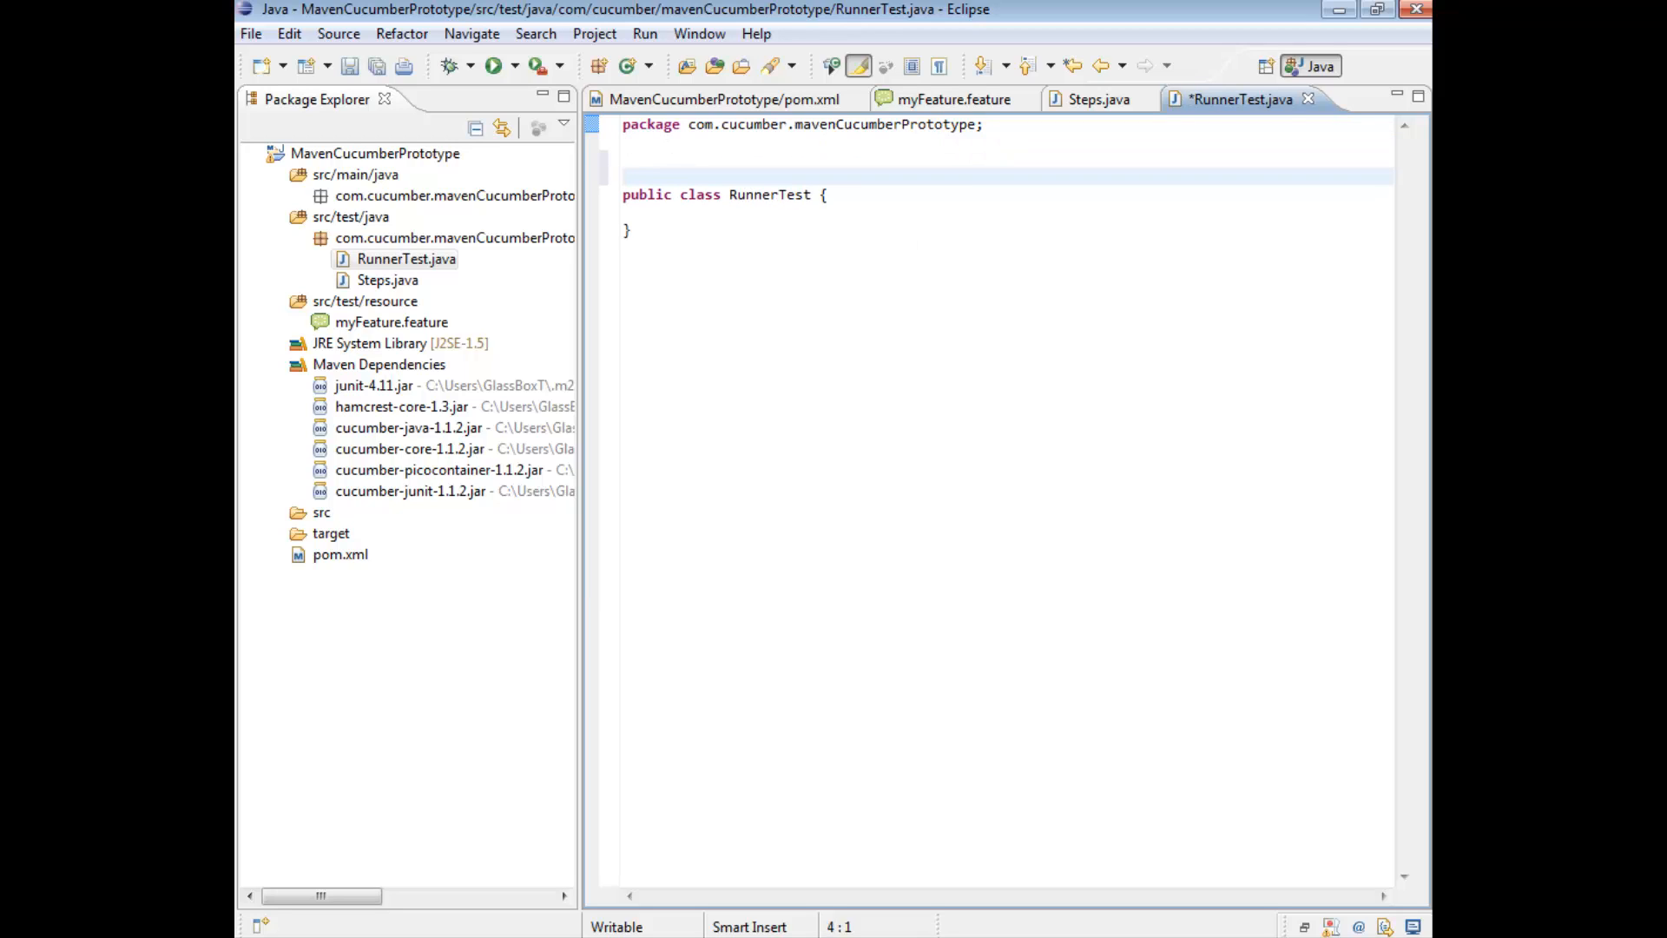
type("@")
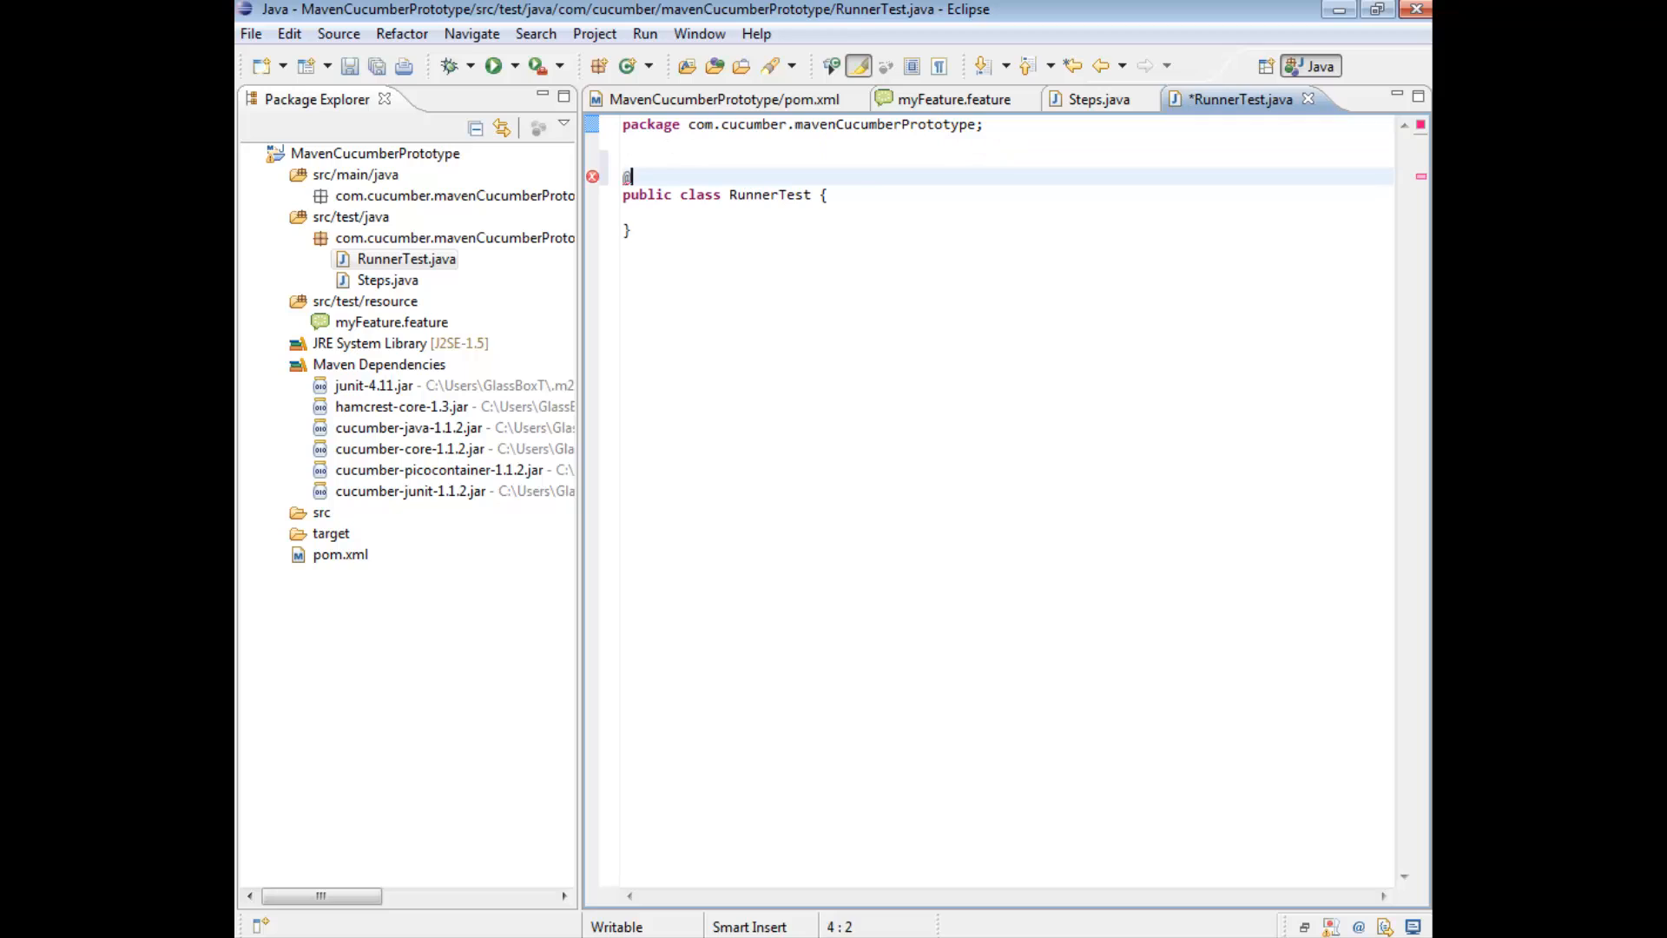
type("RU")
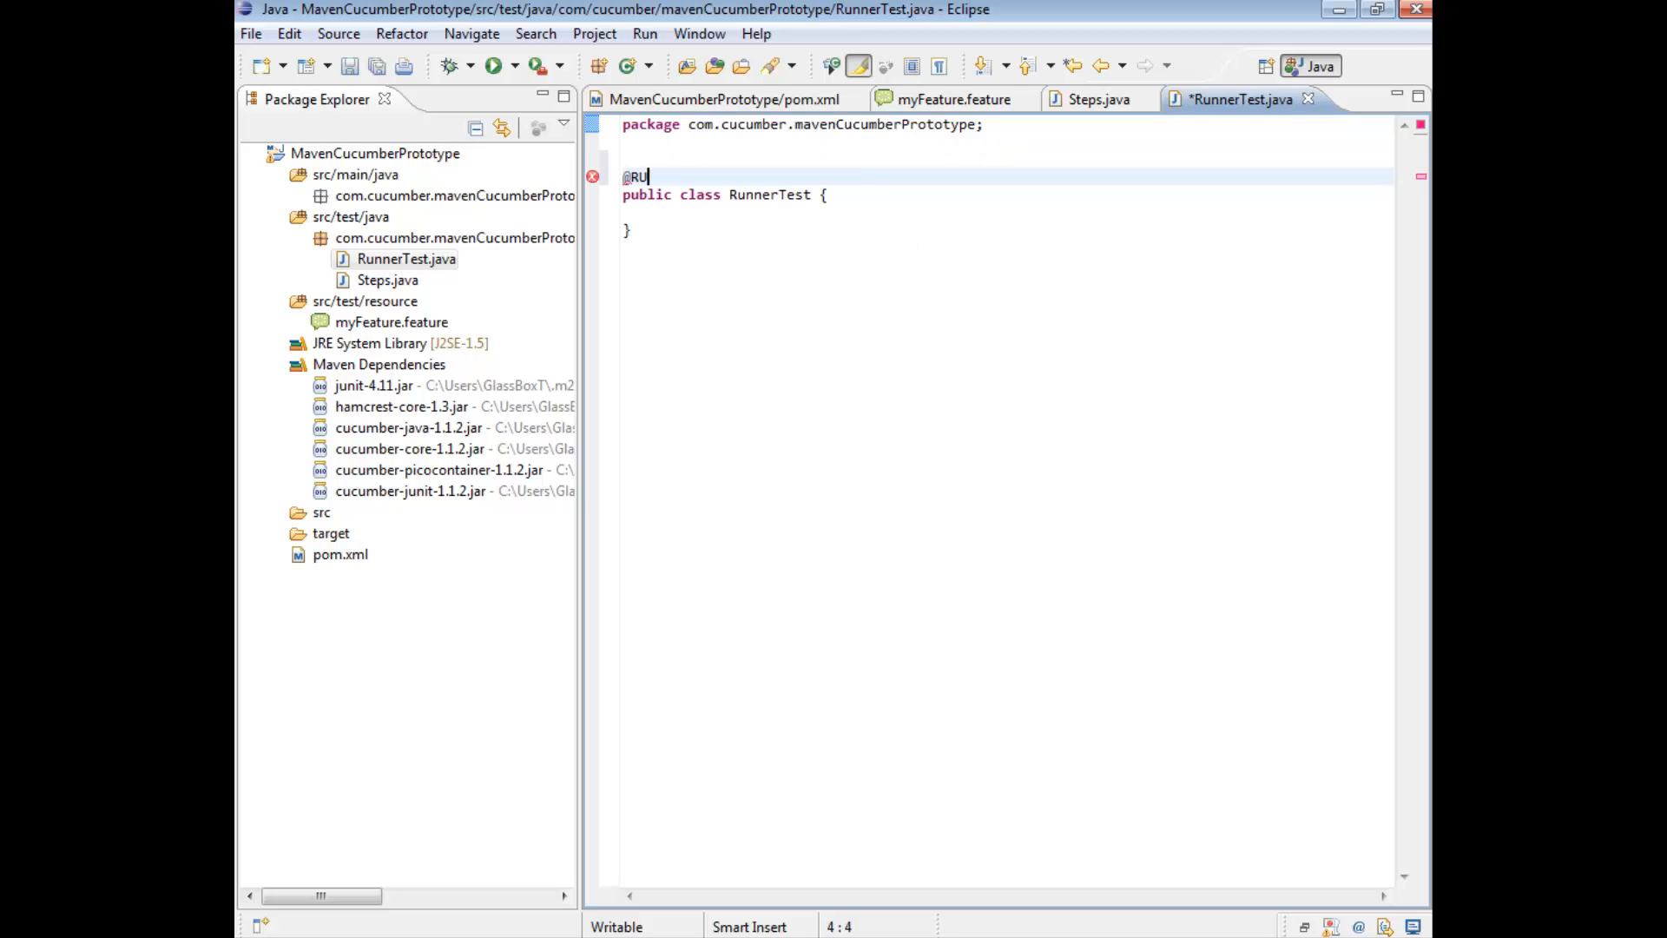
type("un")
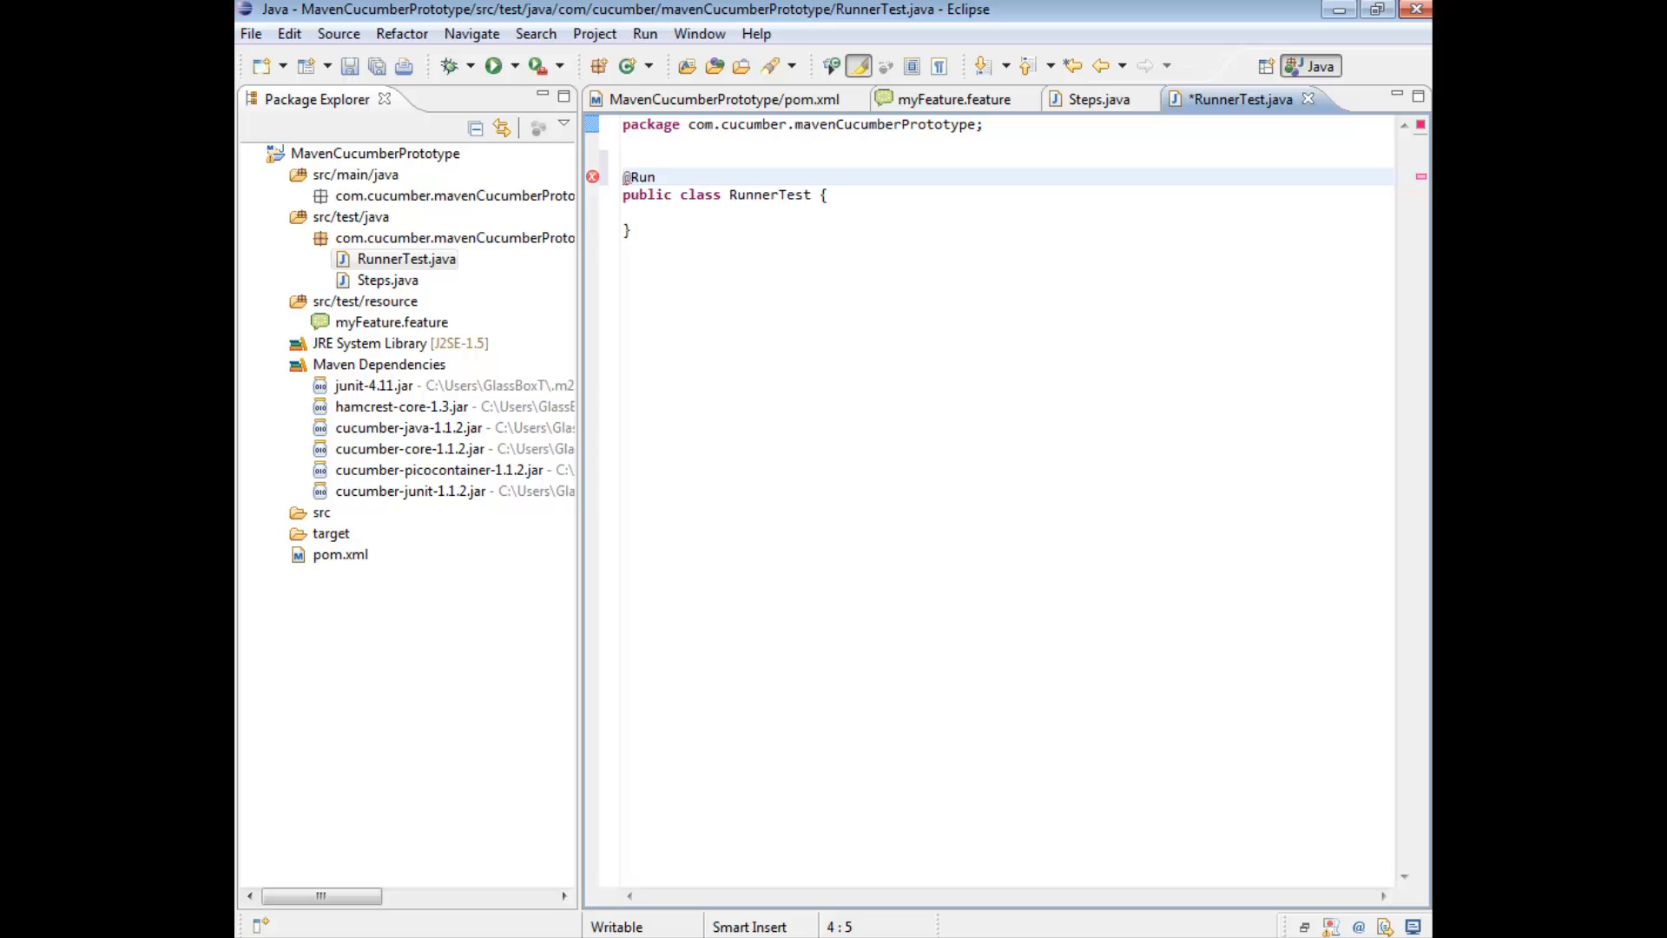
type("With(")
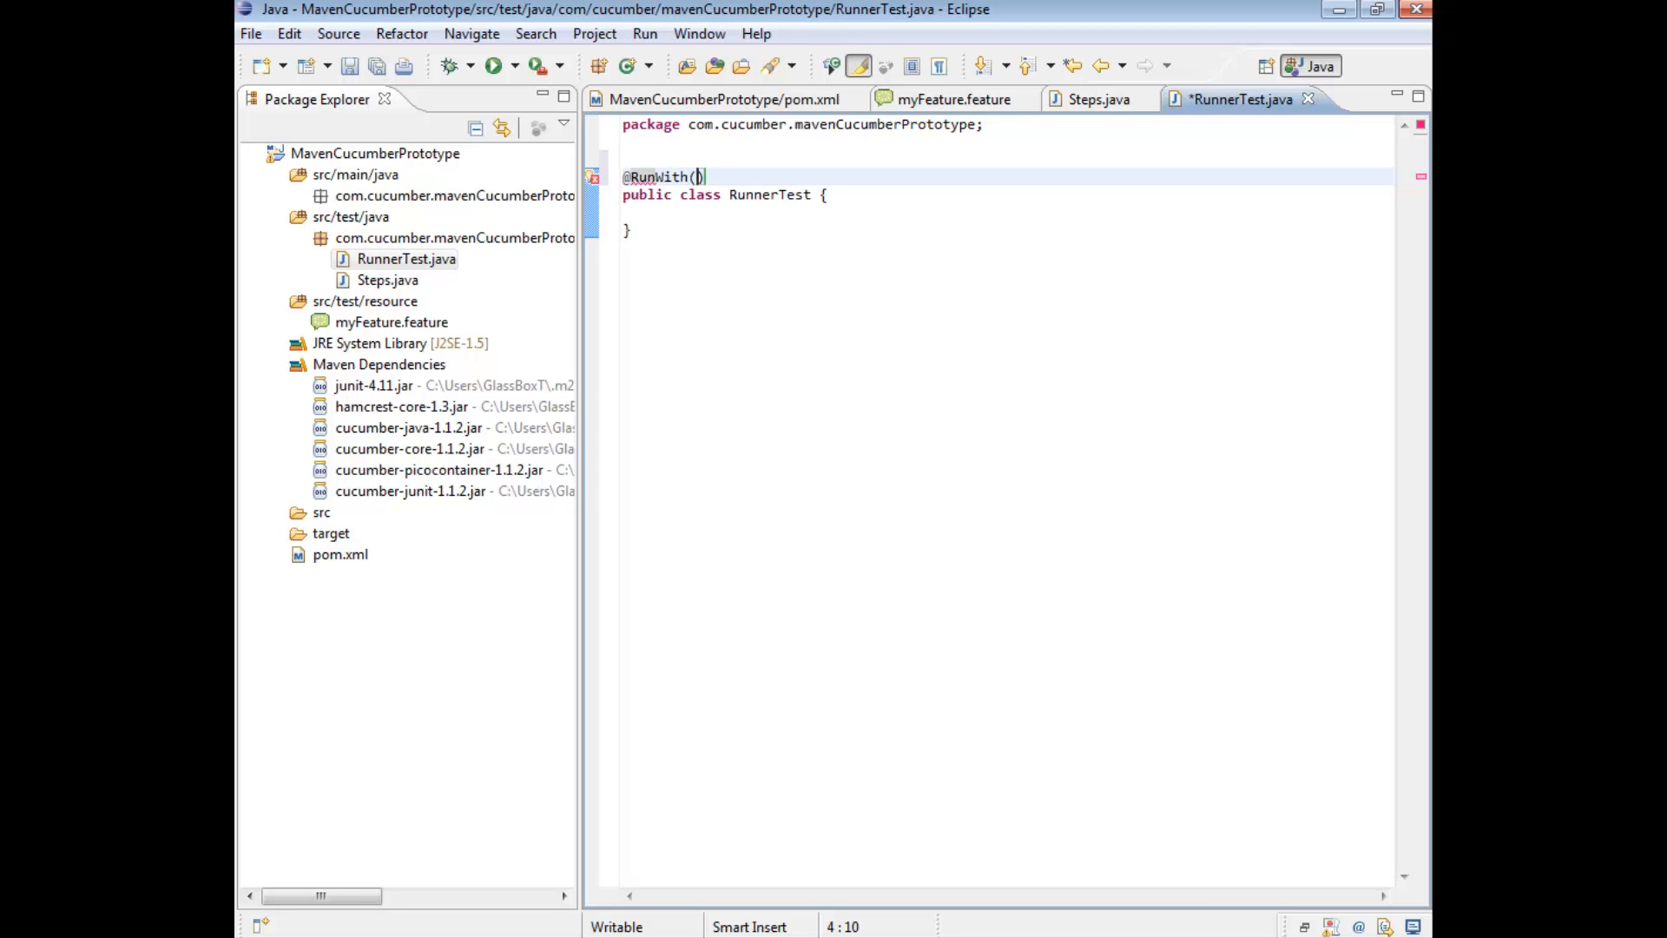
type("Cucumber.class")
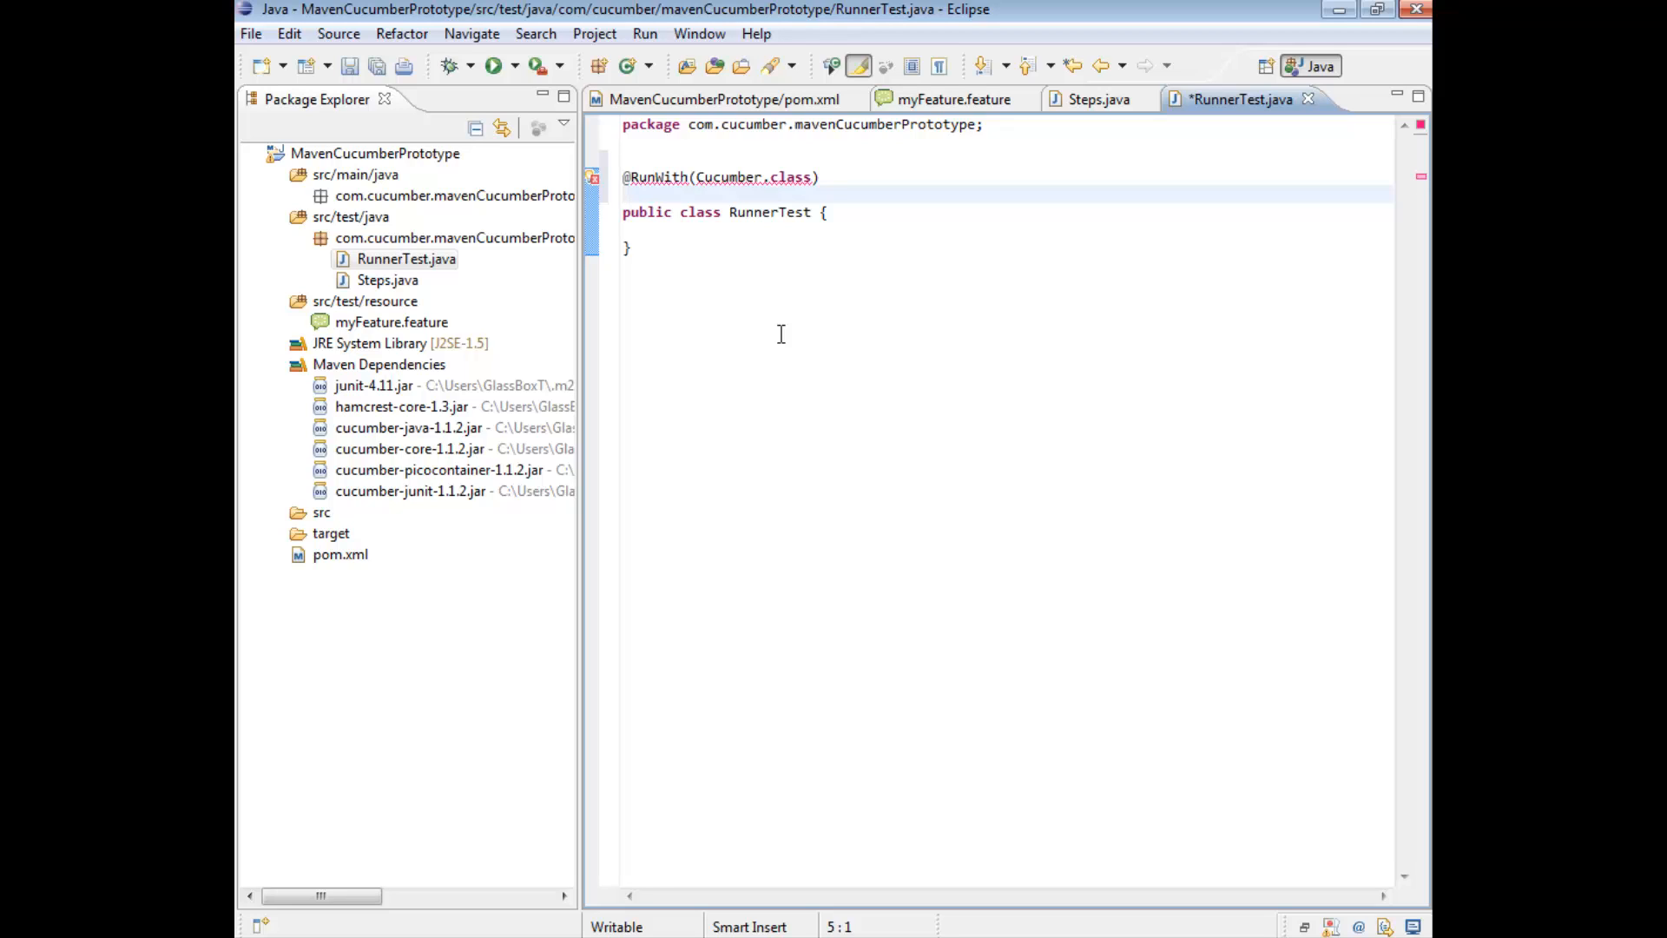
type("@")
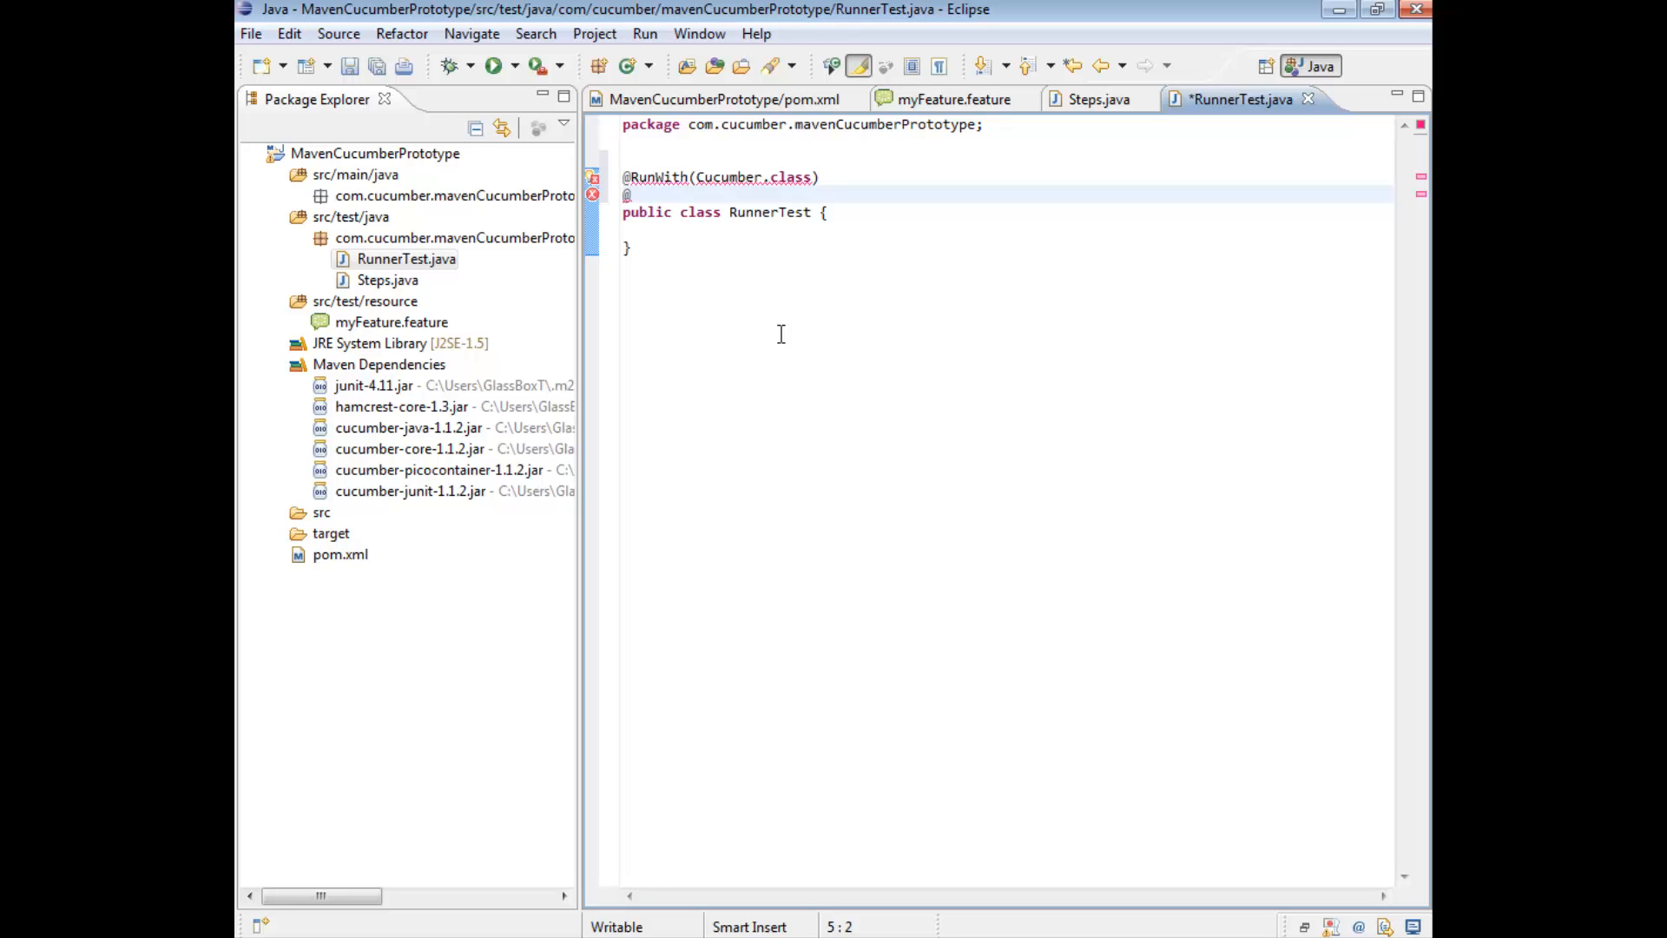
type("@Cucumber")
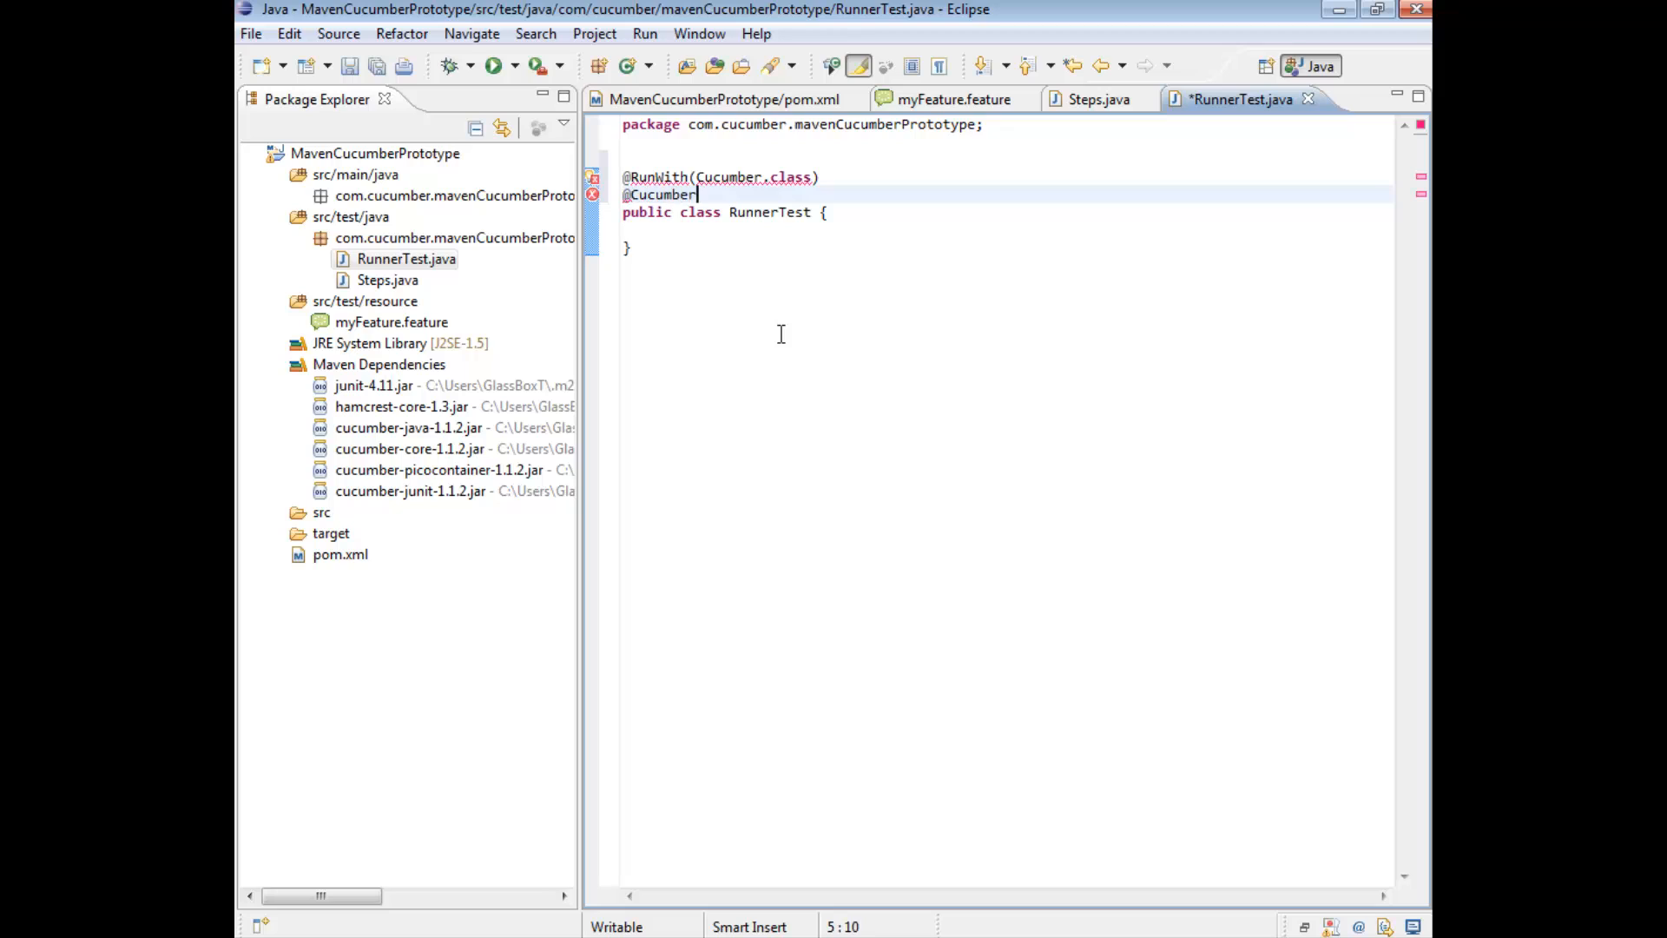
type(".Options")
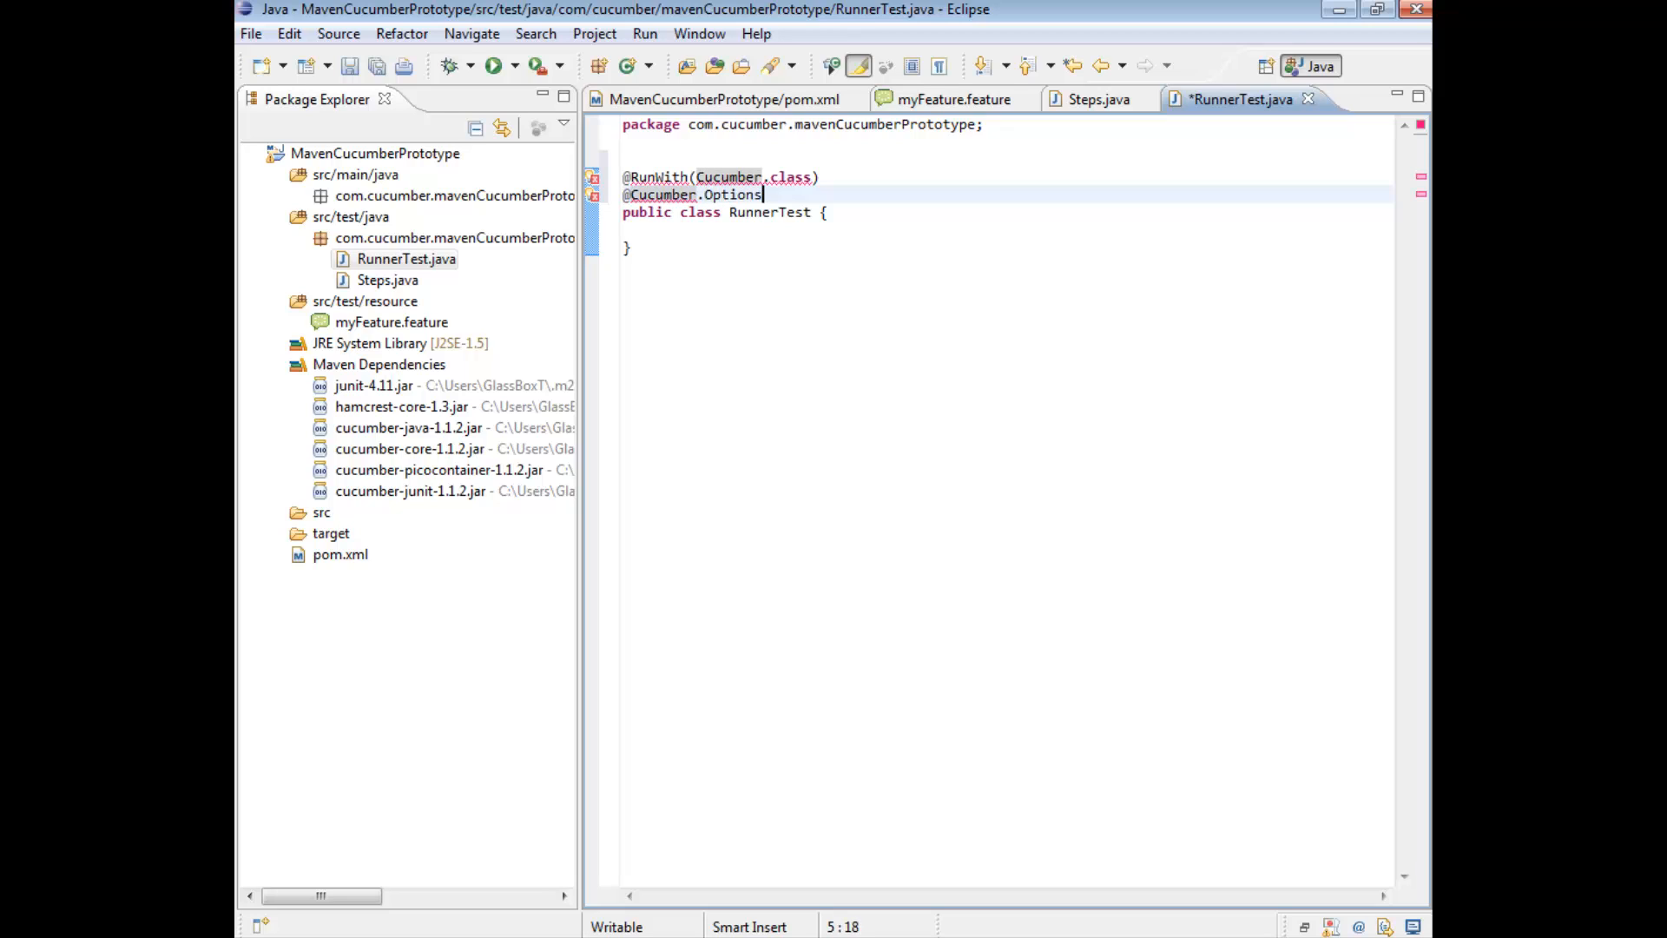
type("()")
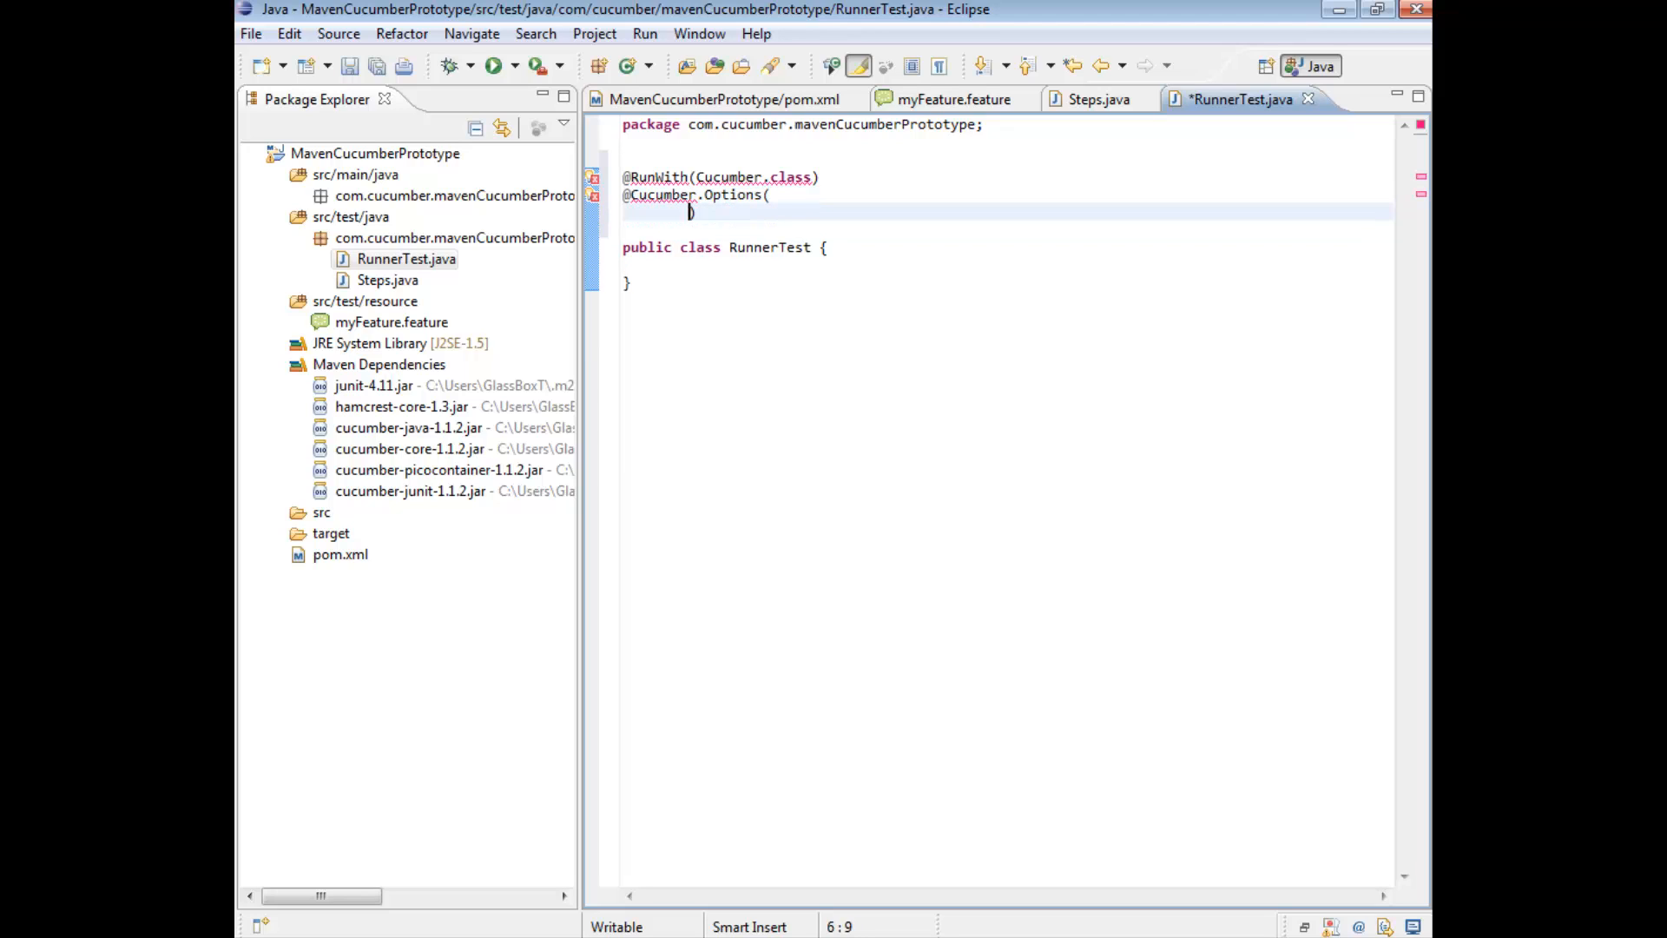
key("Enter")
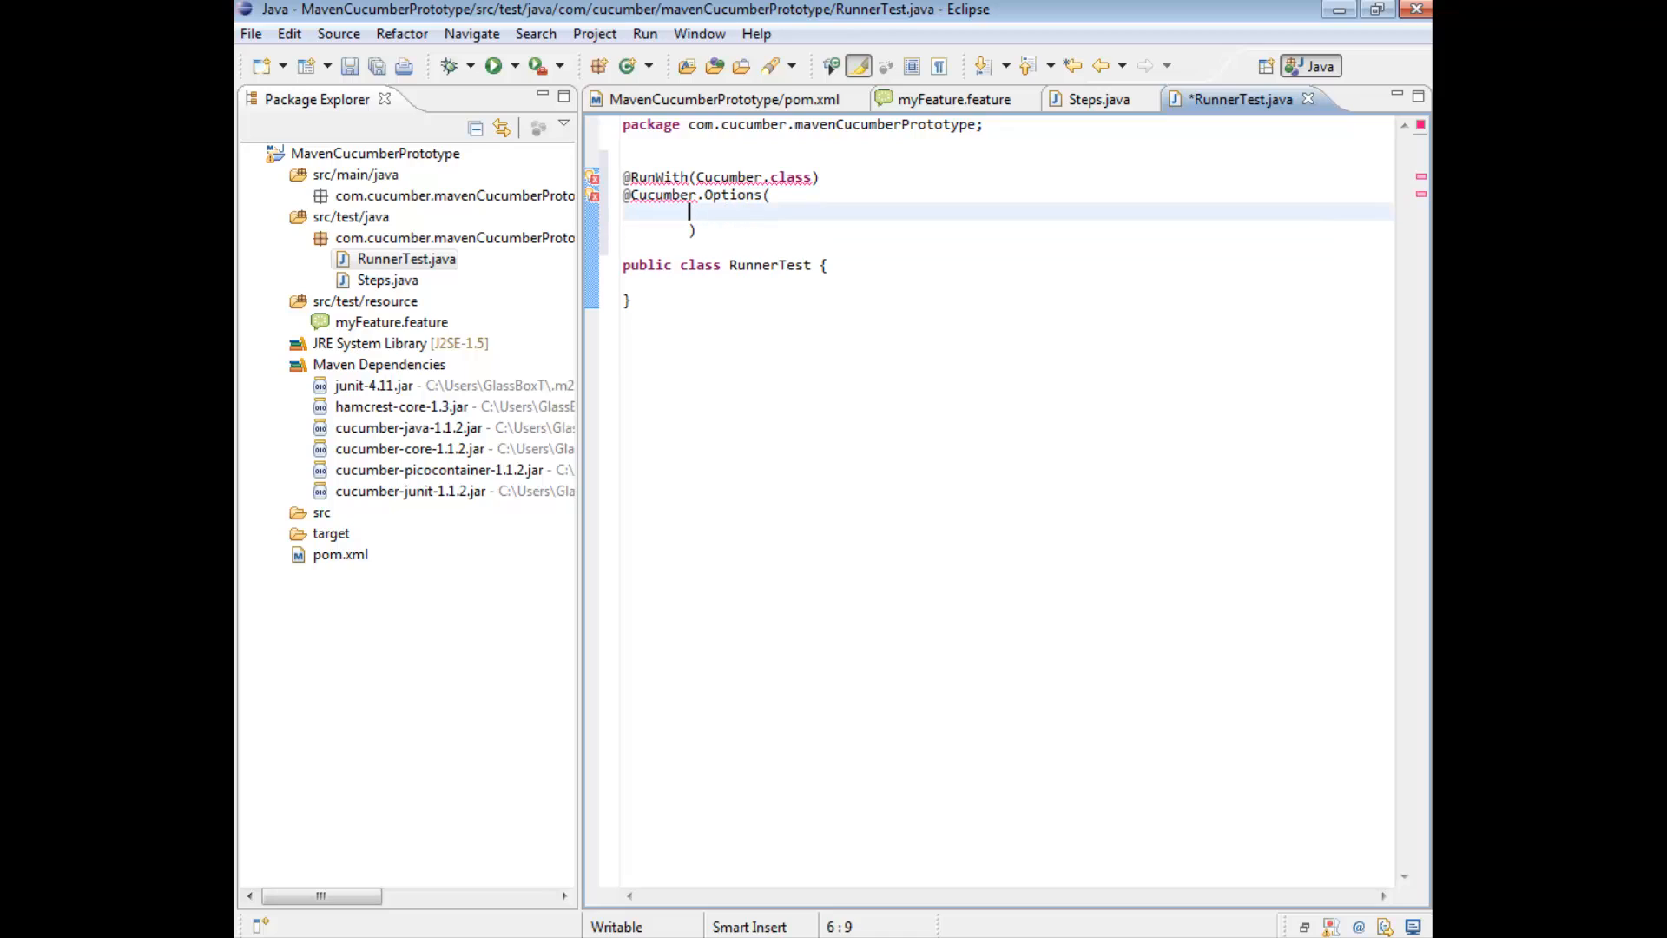
Set features = "src/test/resource" in the options and remove the blank line before the class
type("featu")
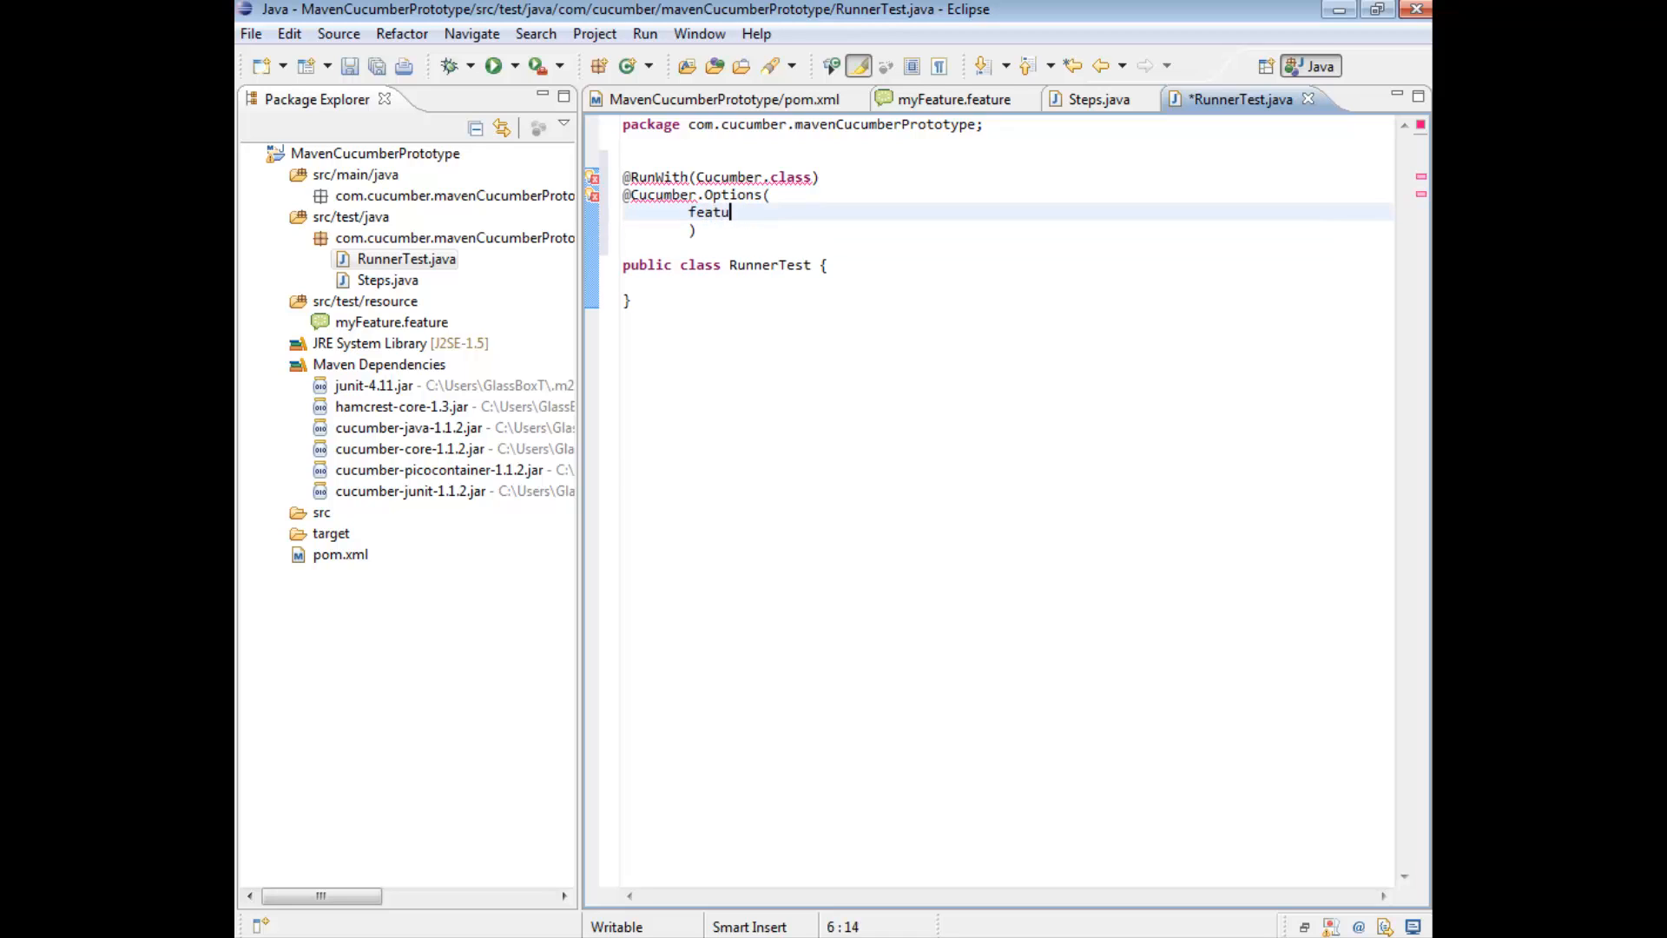
type("res = \"")
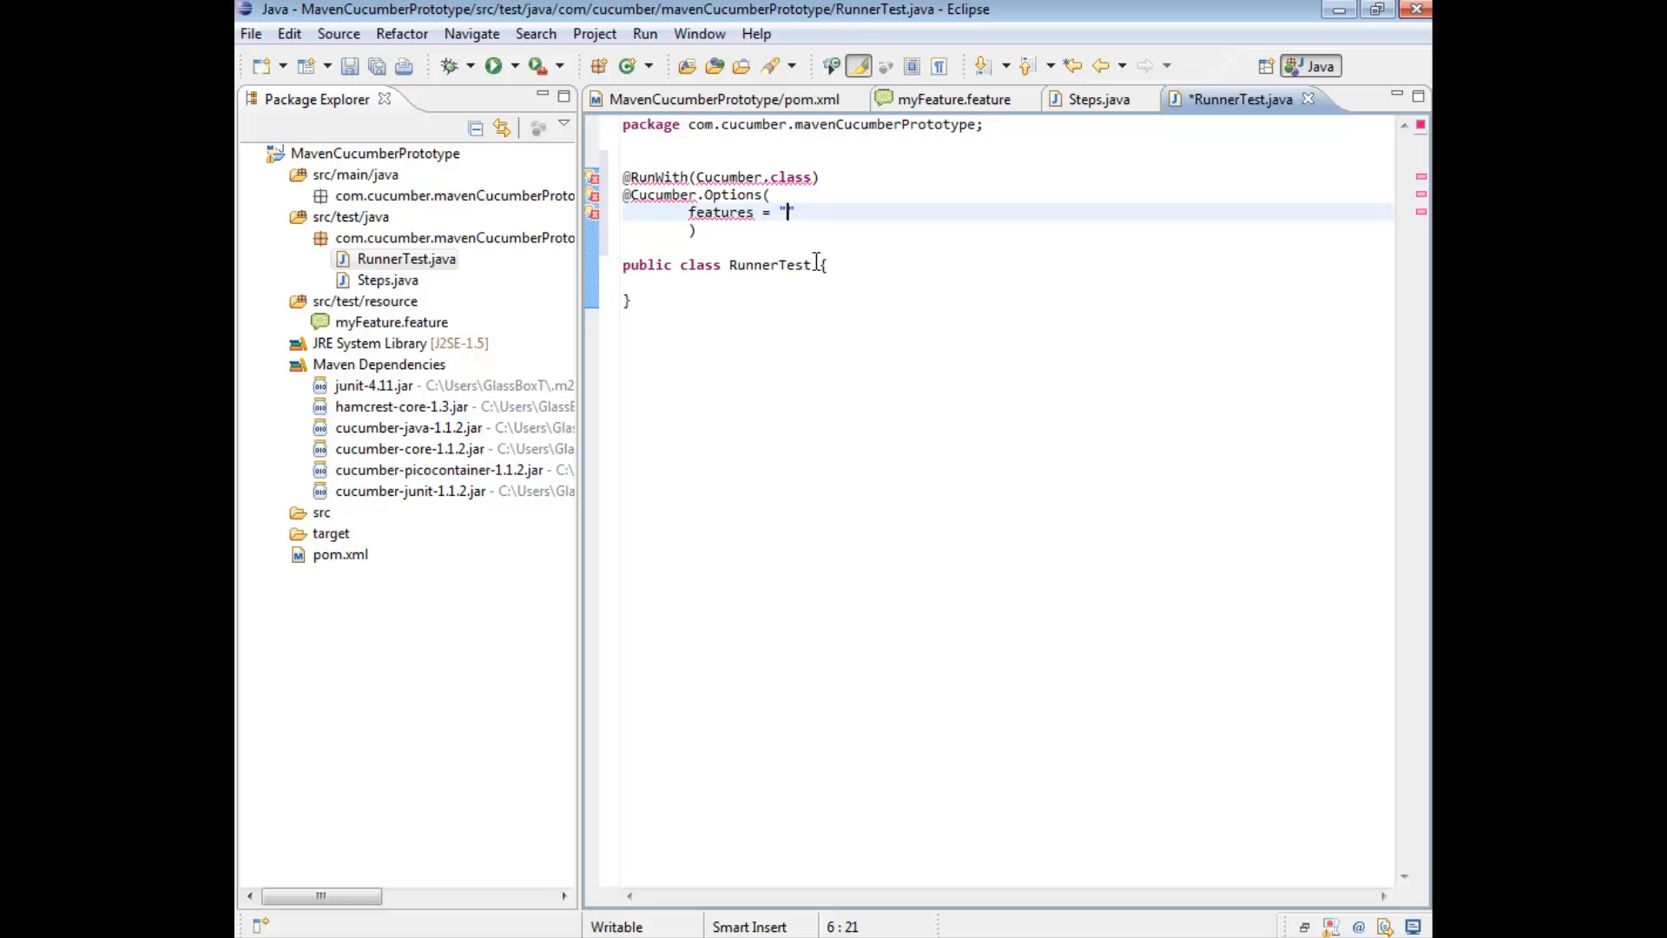
left_click(390, 322)
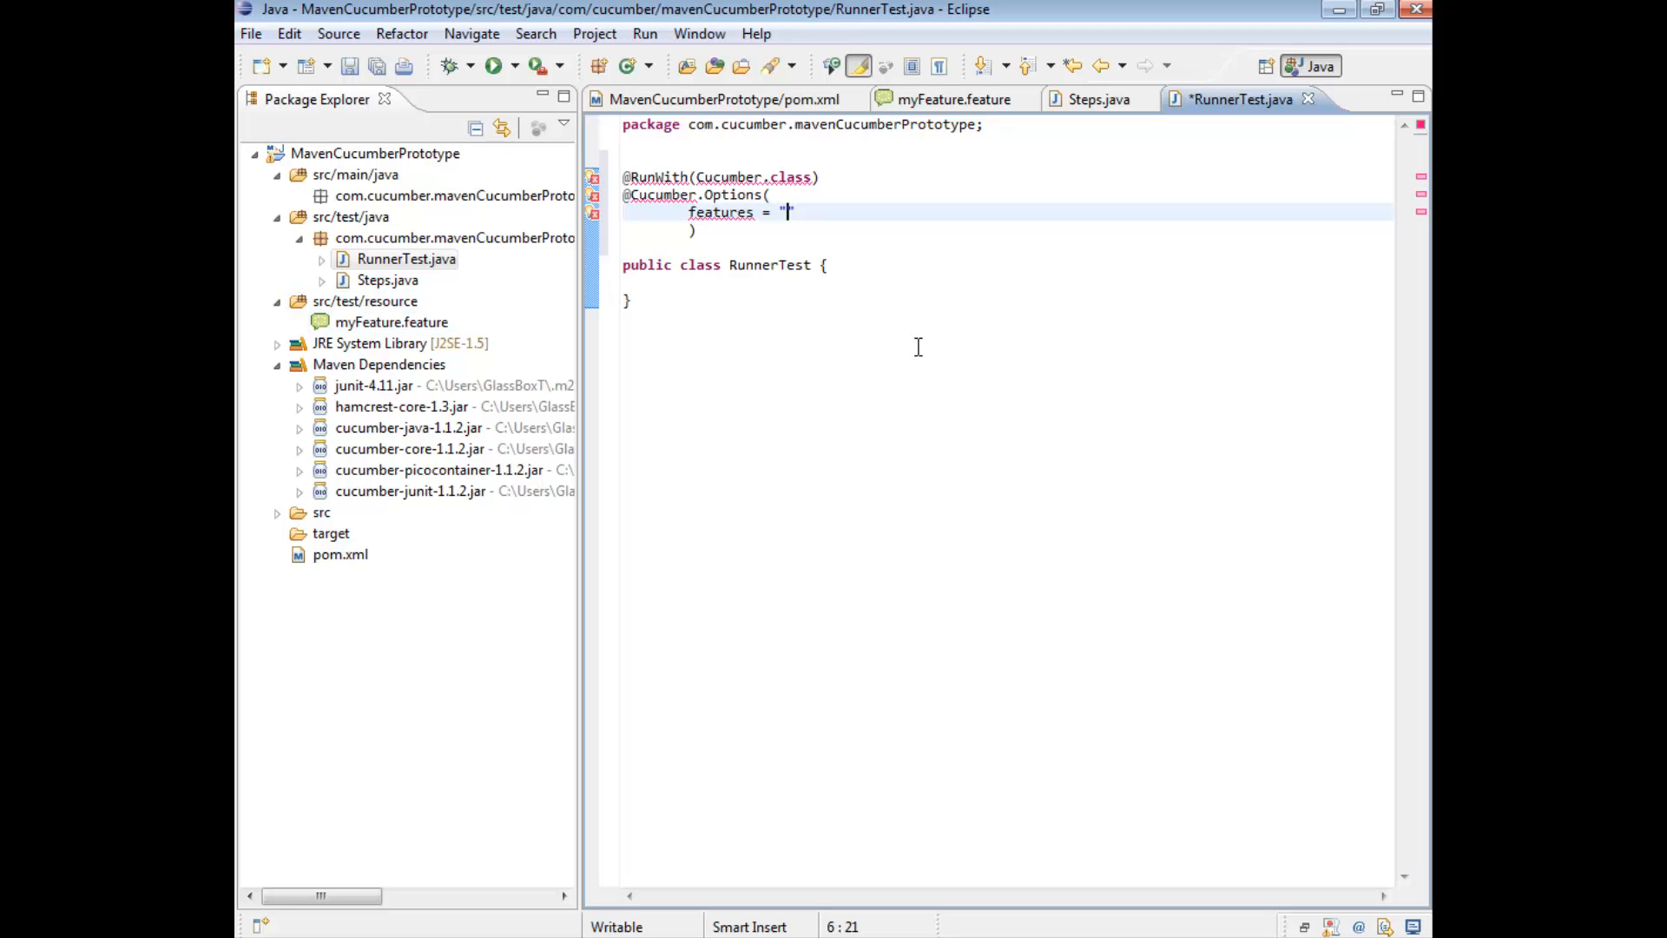
type("s")
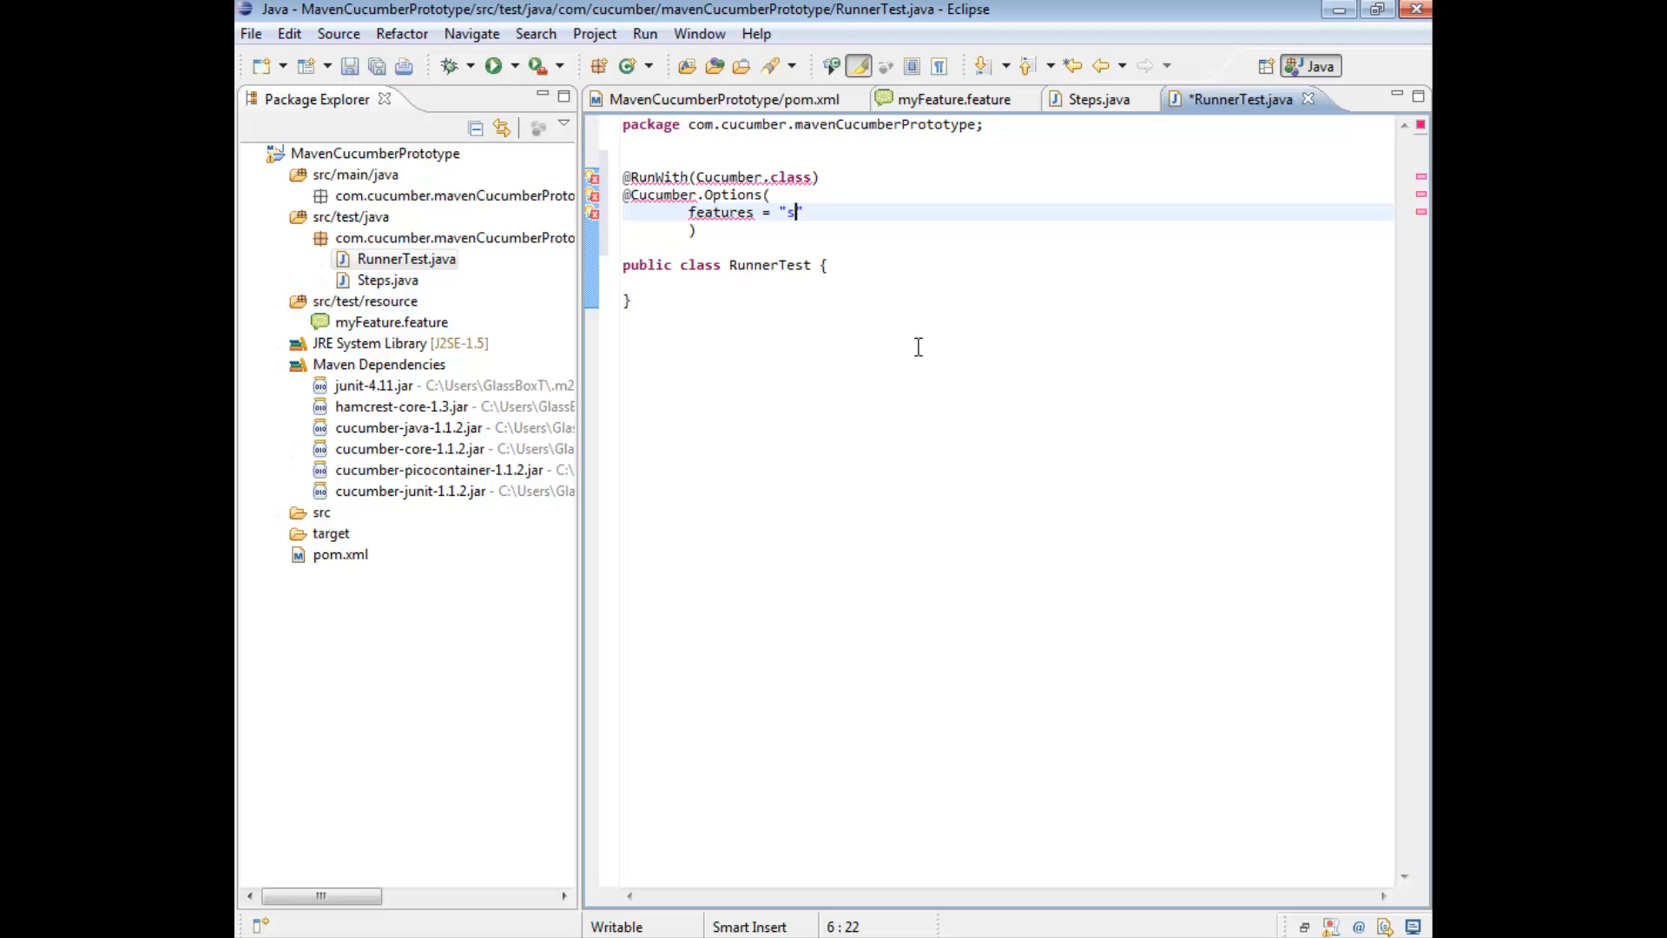
type("rc/")
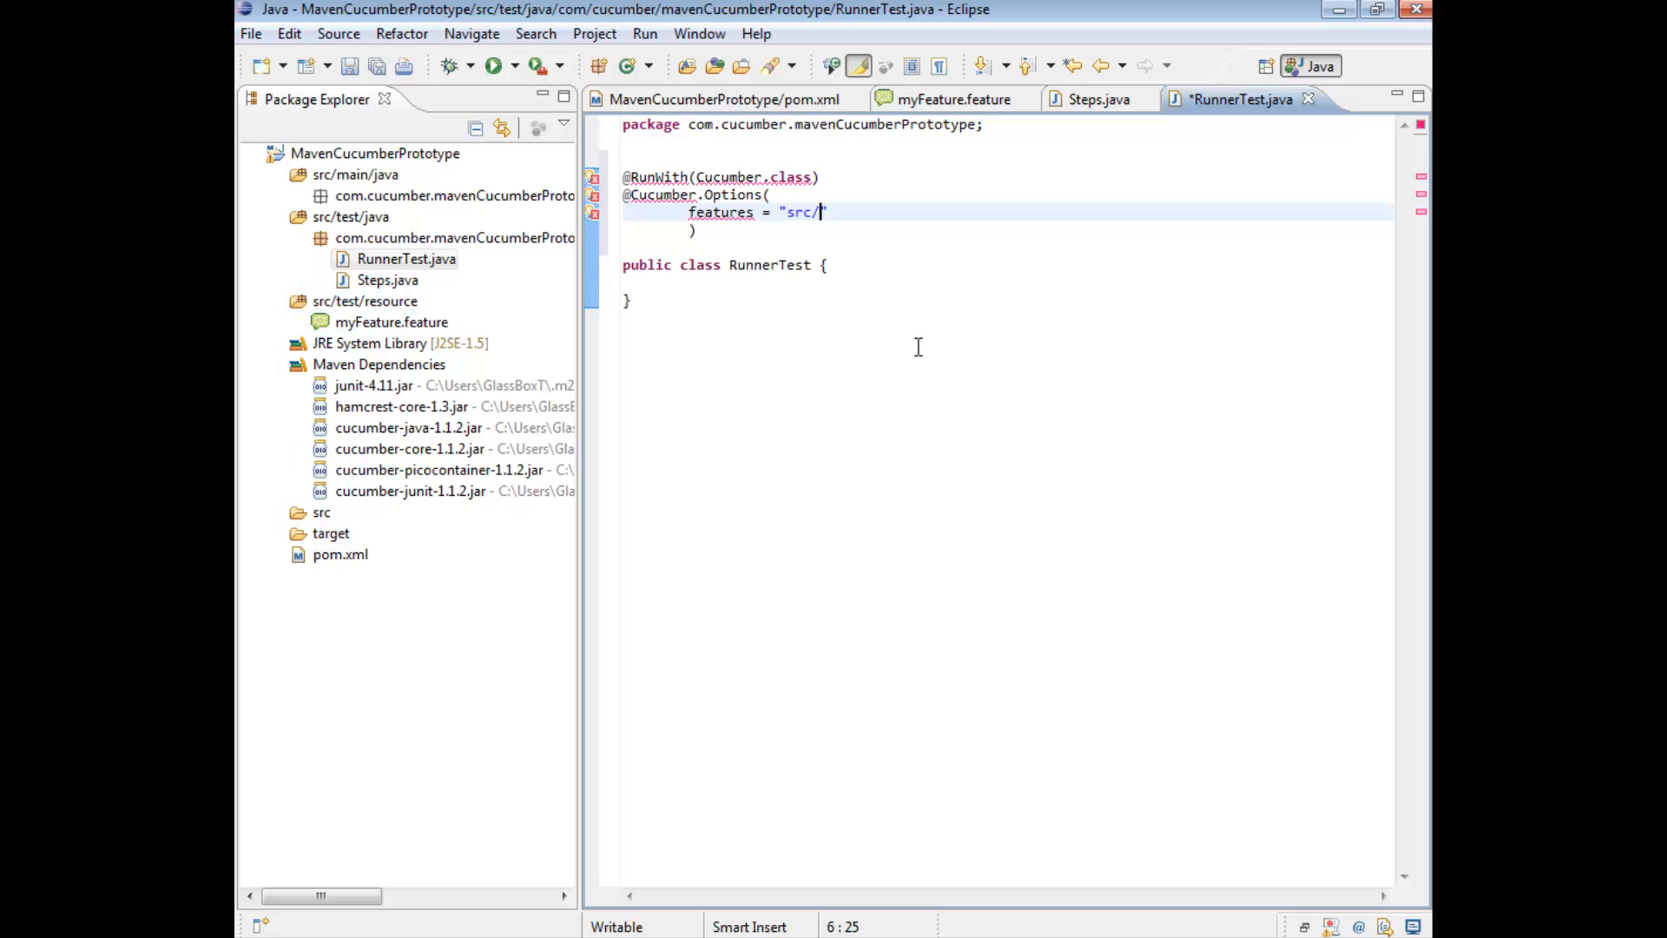
type("test")
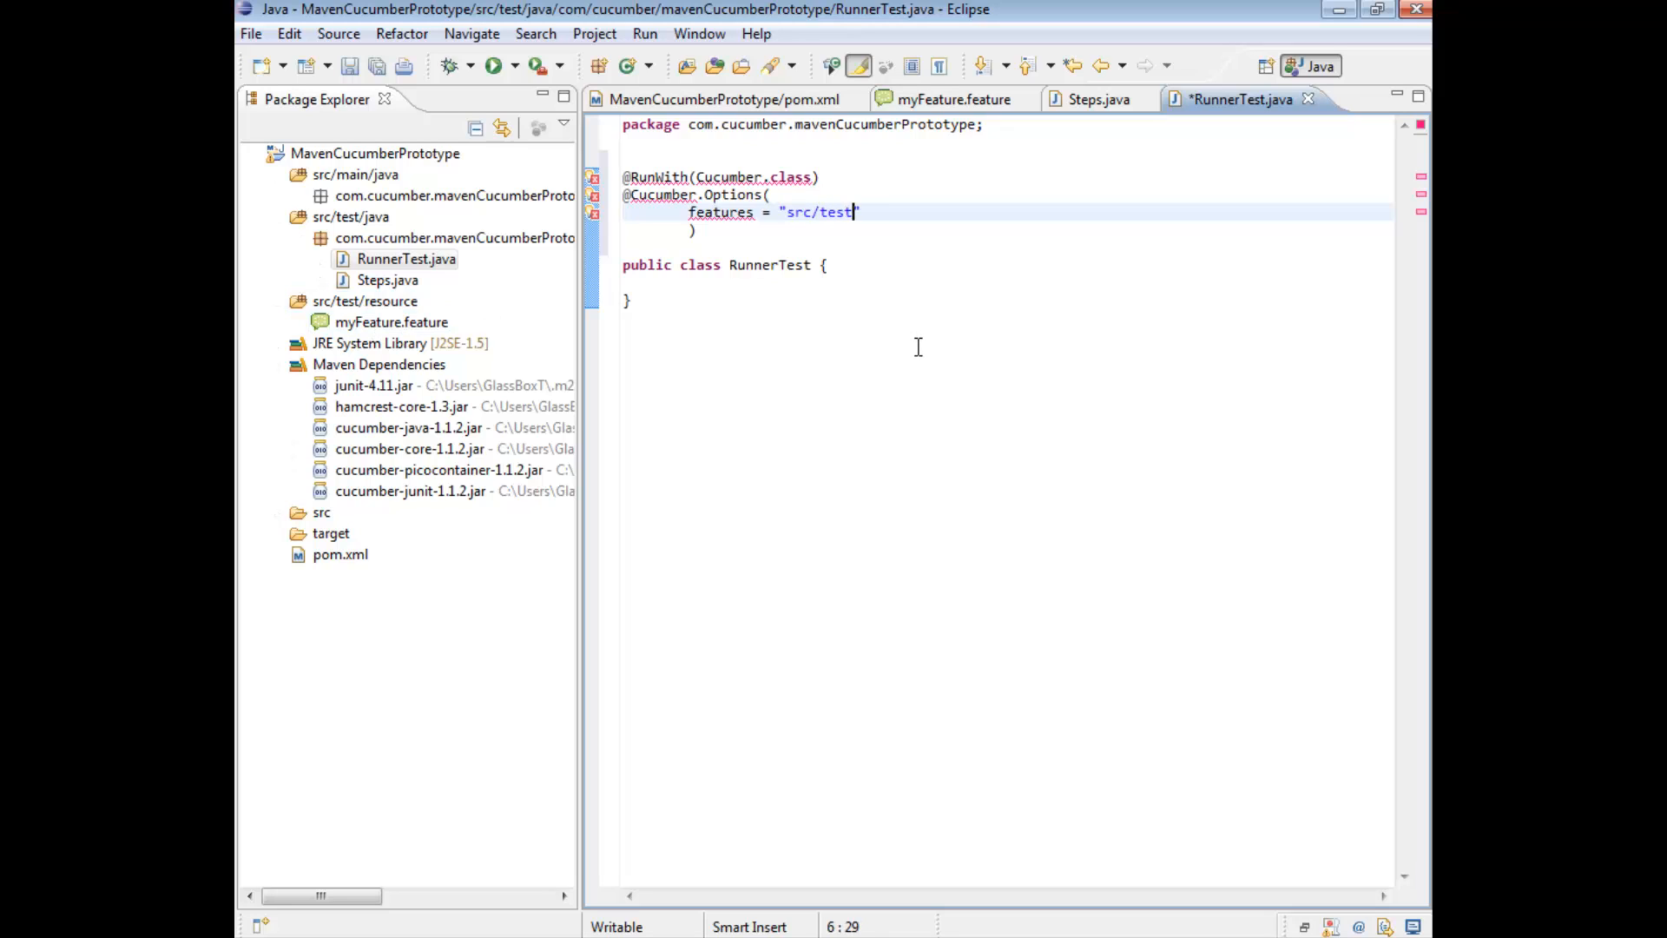
type("/resource")
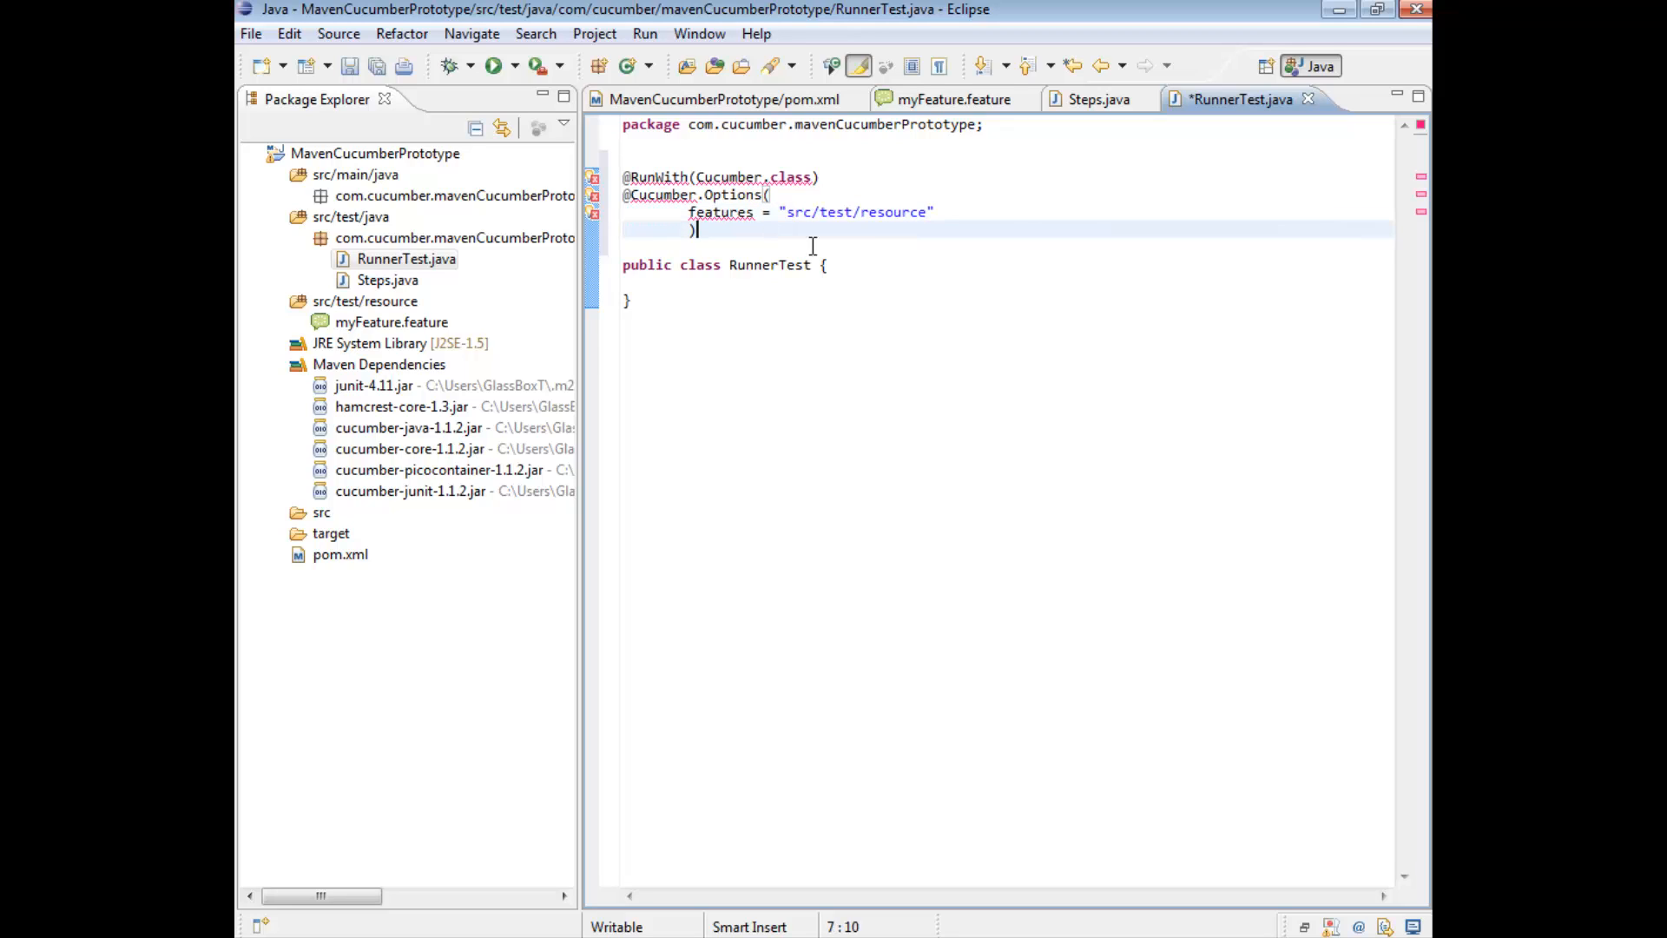
key("BackSpace")
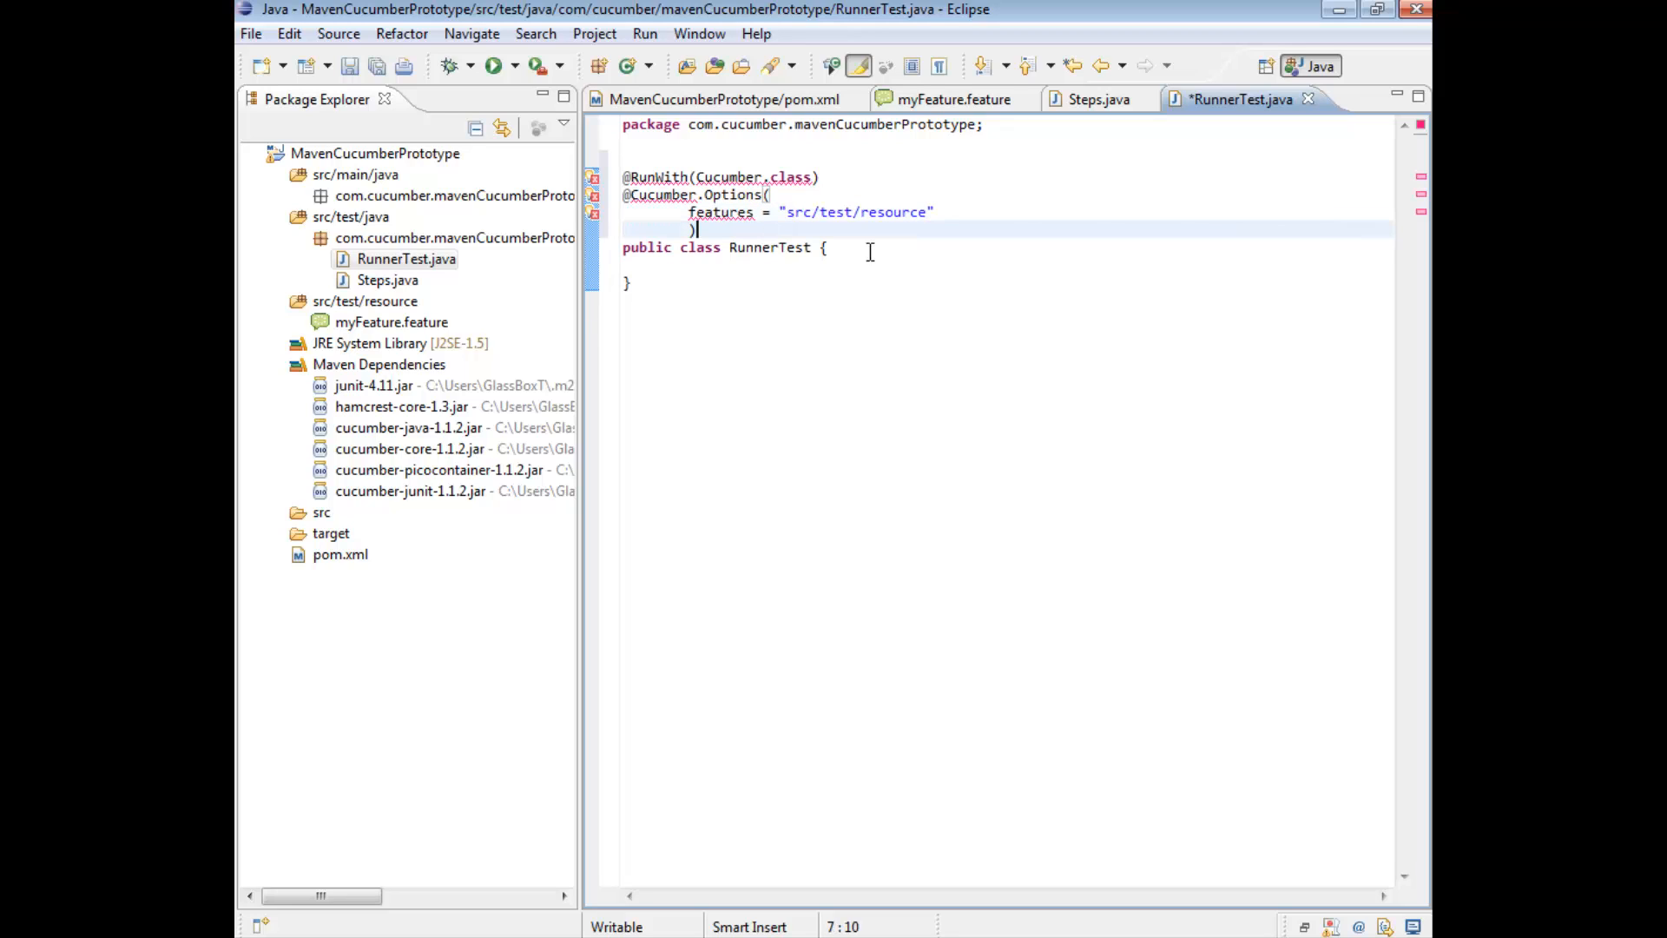
mouse_move(882, 263)
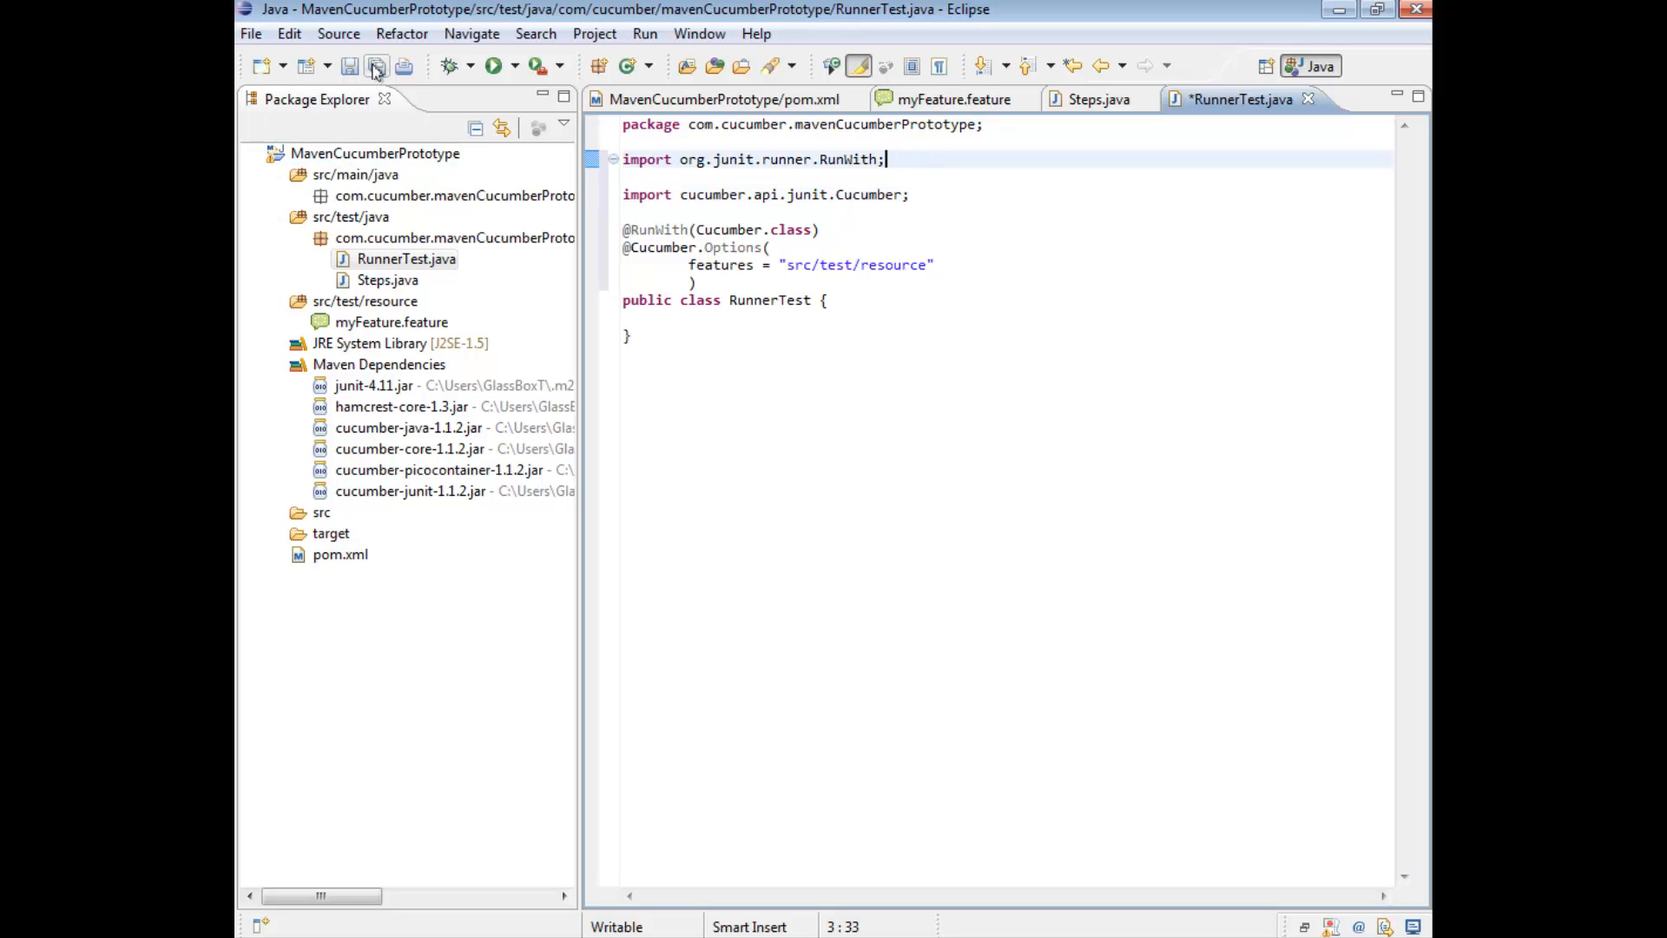
Save RunnerTest.java and run it as a JUnit test
left_click(375, 65)
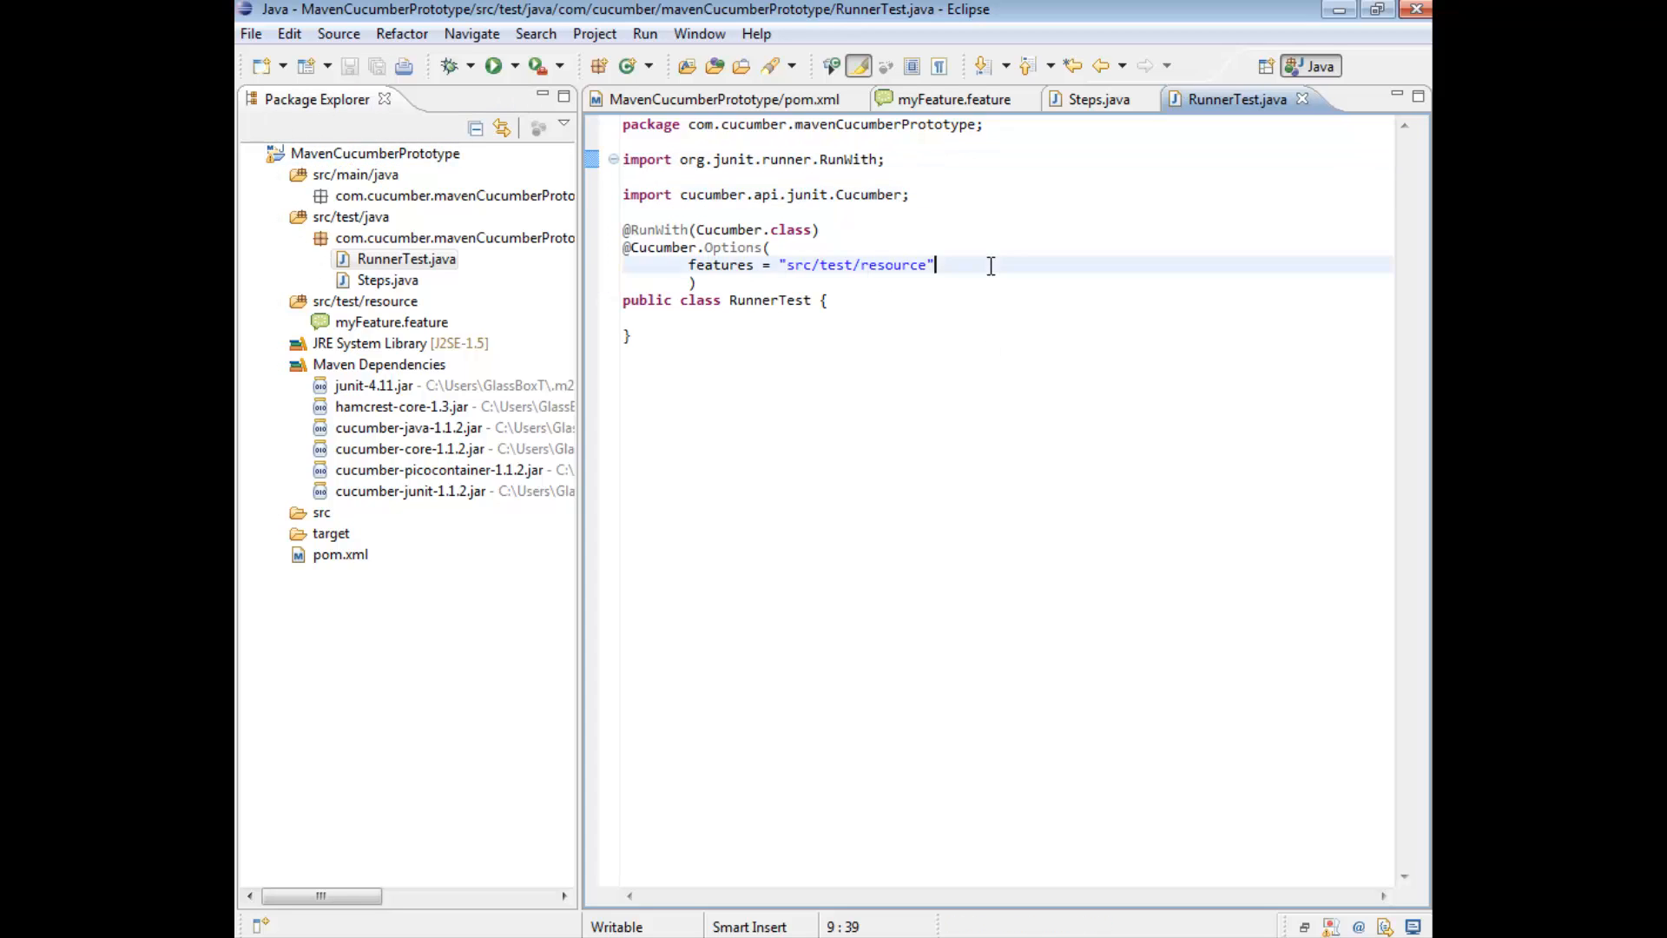
right_click(938, 265)
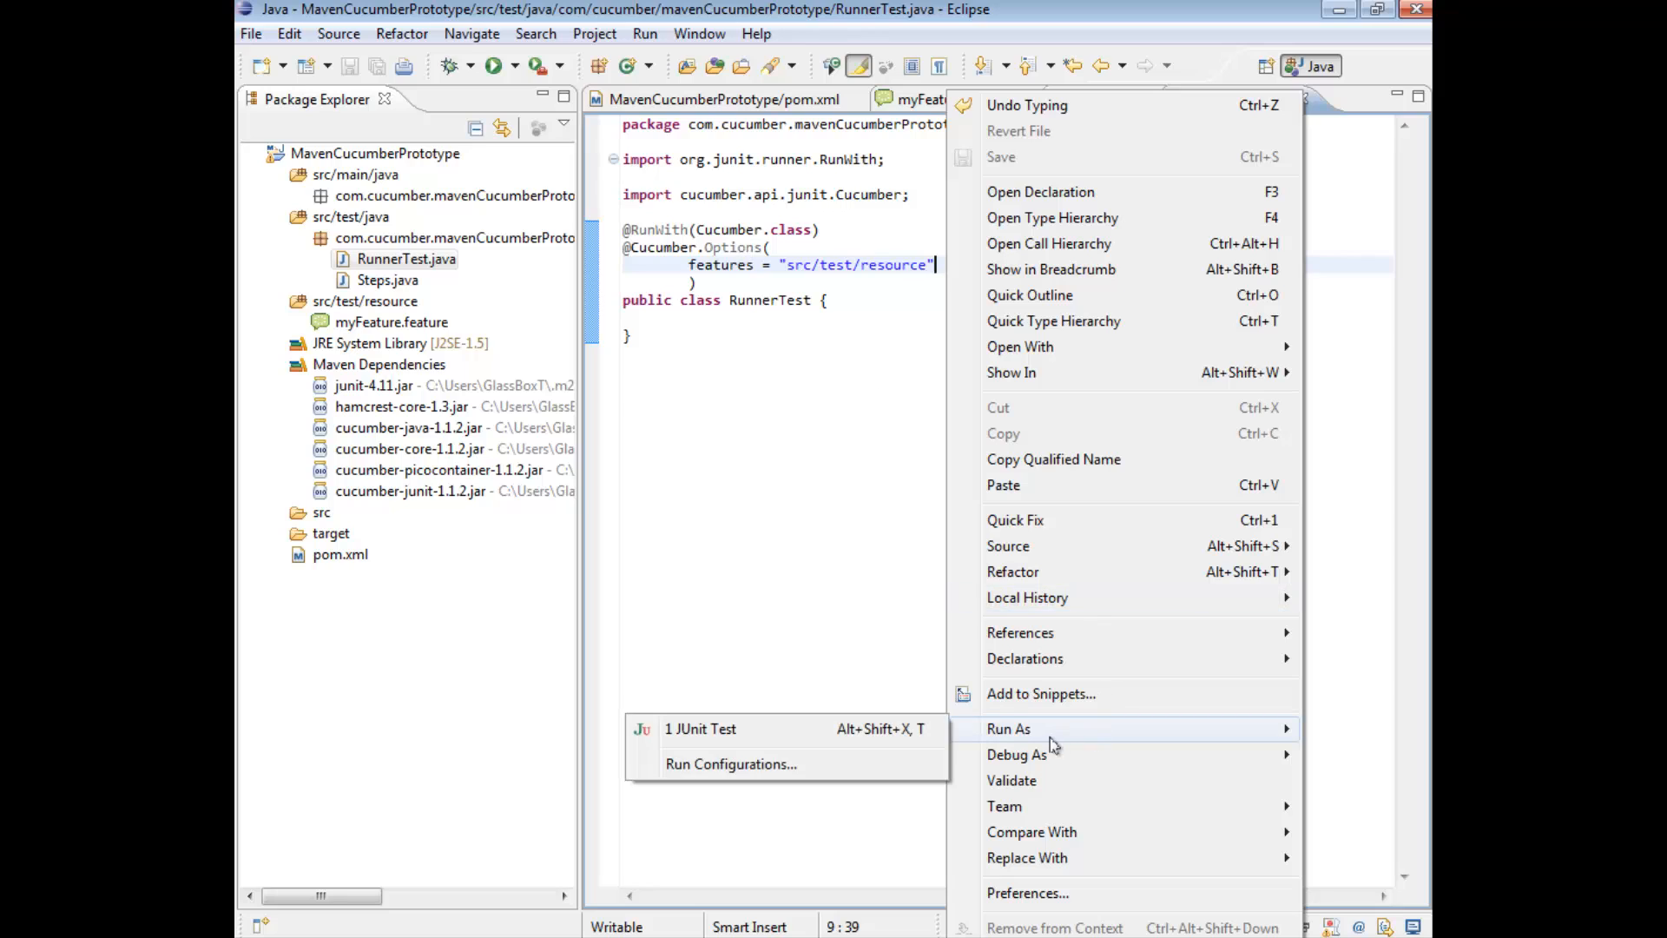
mouse_move(708, 735)
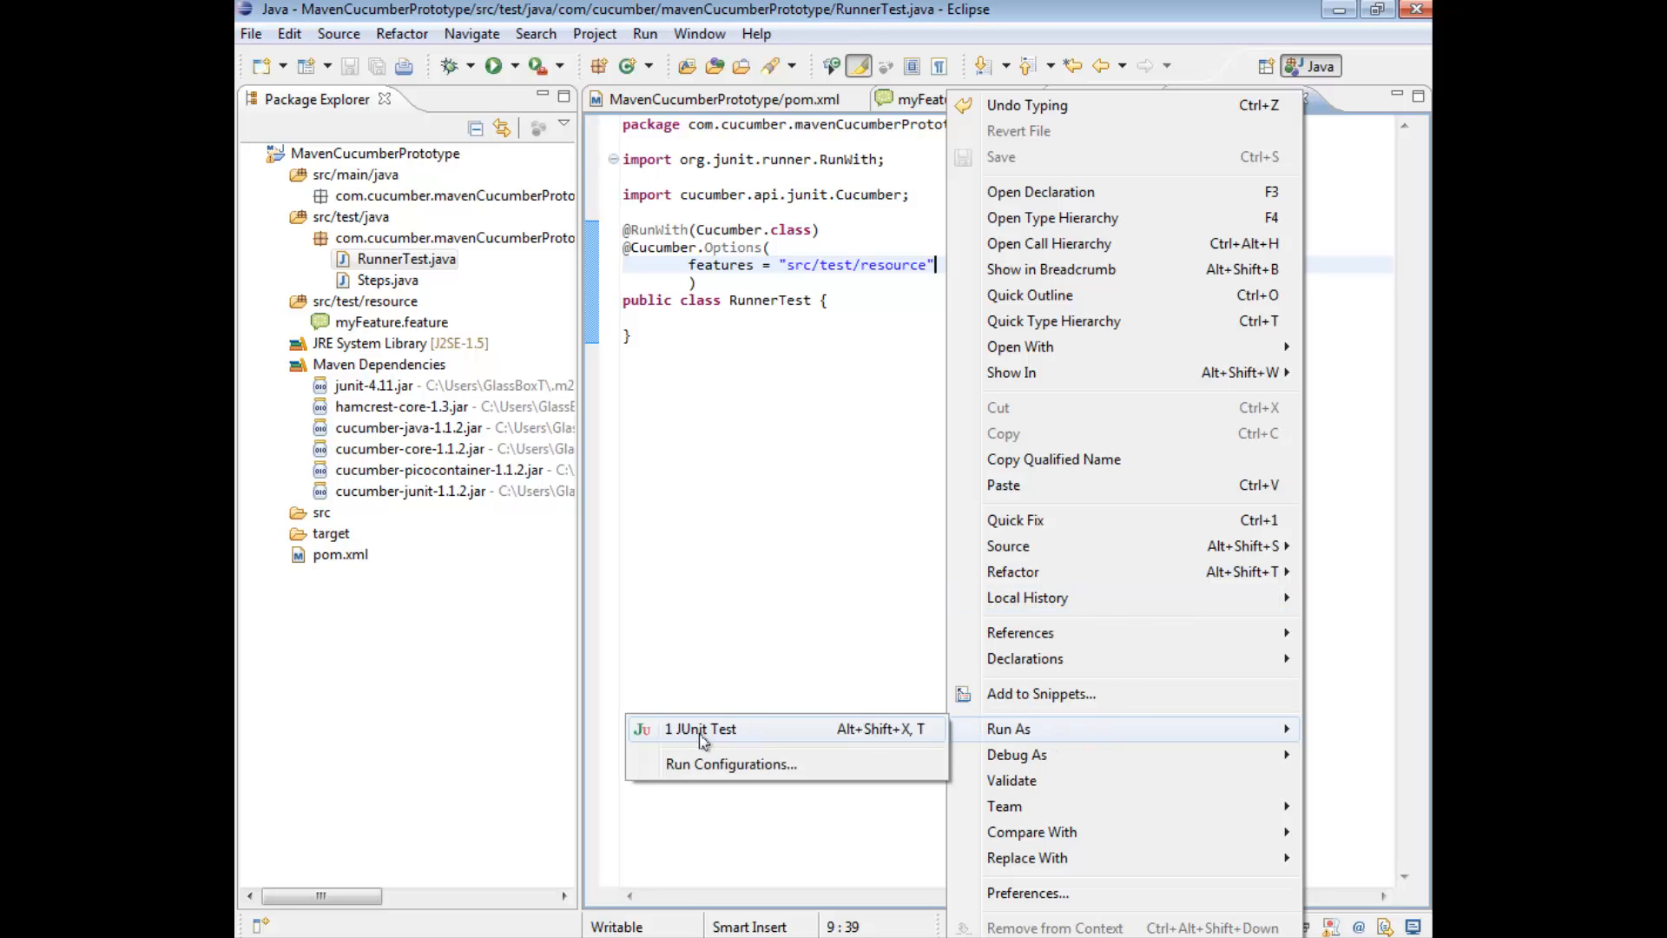
left_click(701, 729)
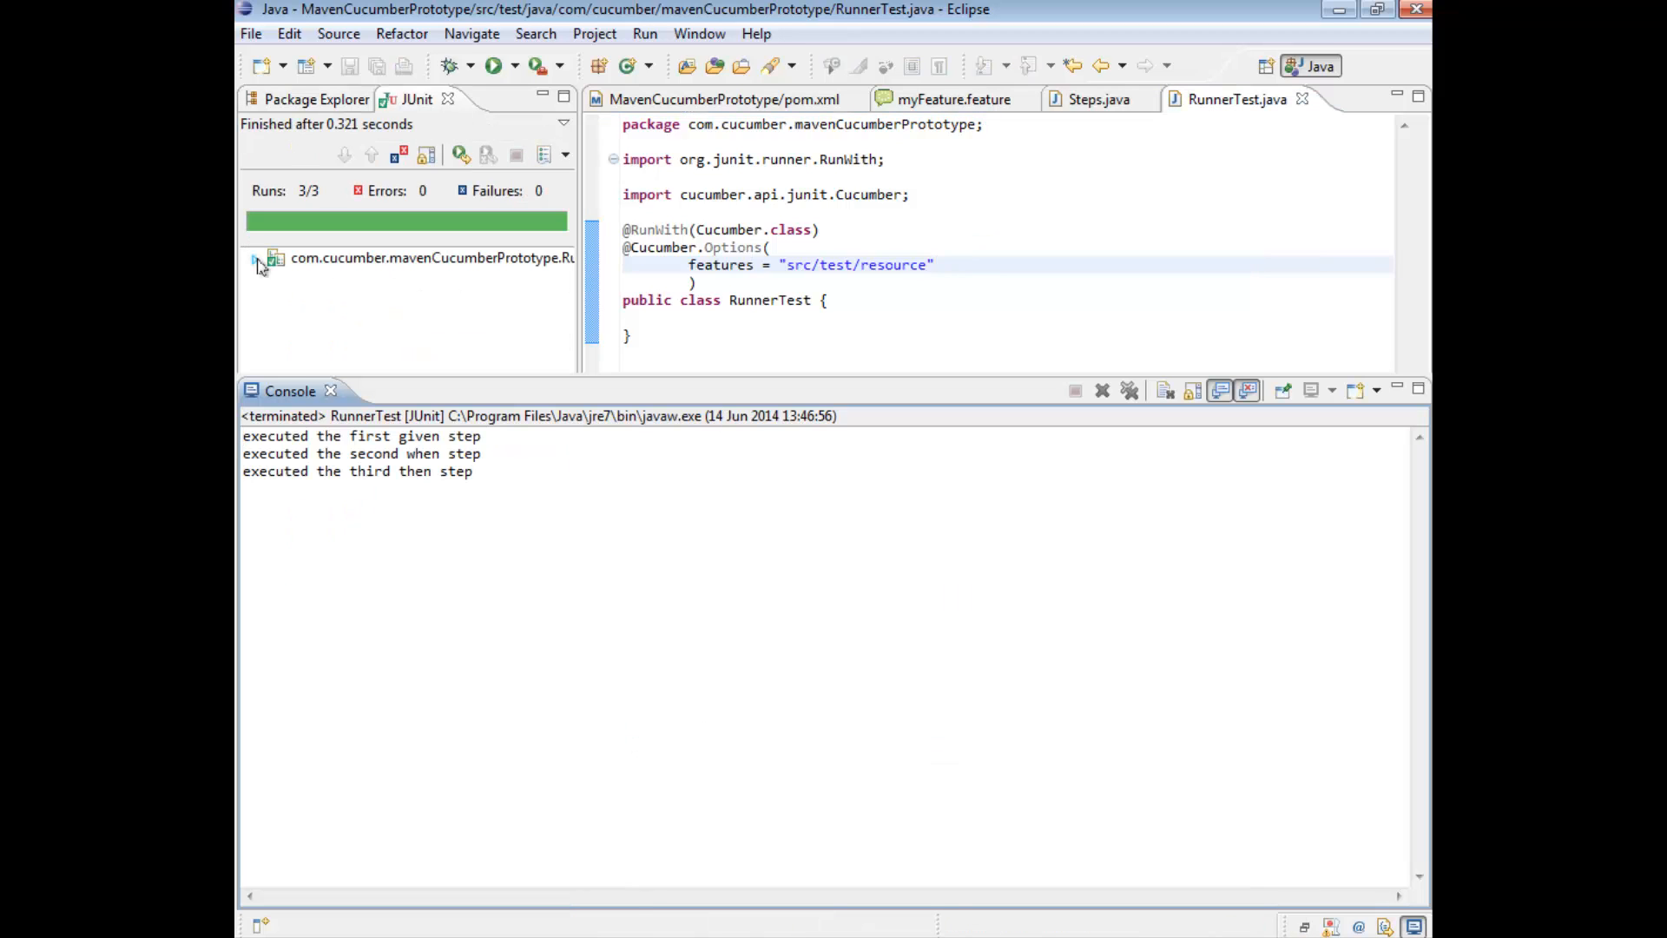
Check the console step output and myFeature.feature, then expand the dummy feature and scenario results
double_click(453, 471)
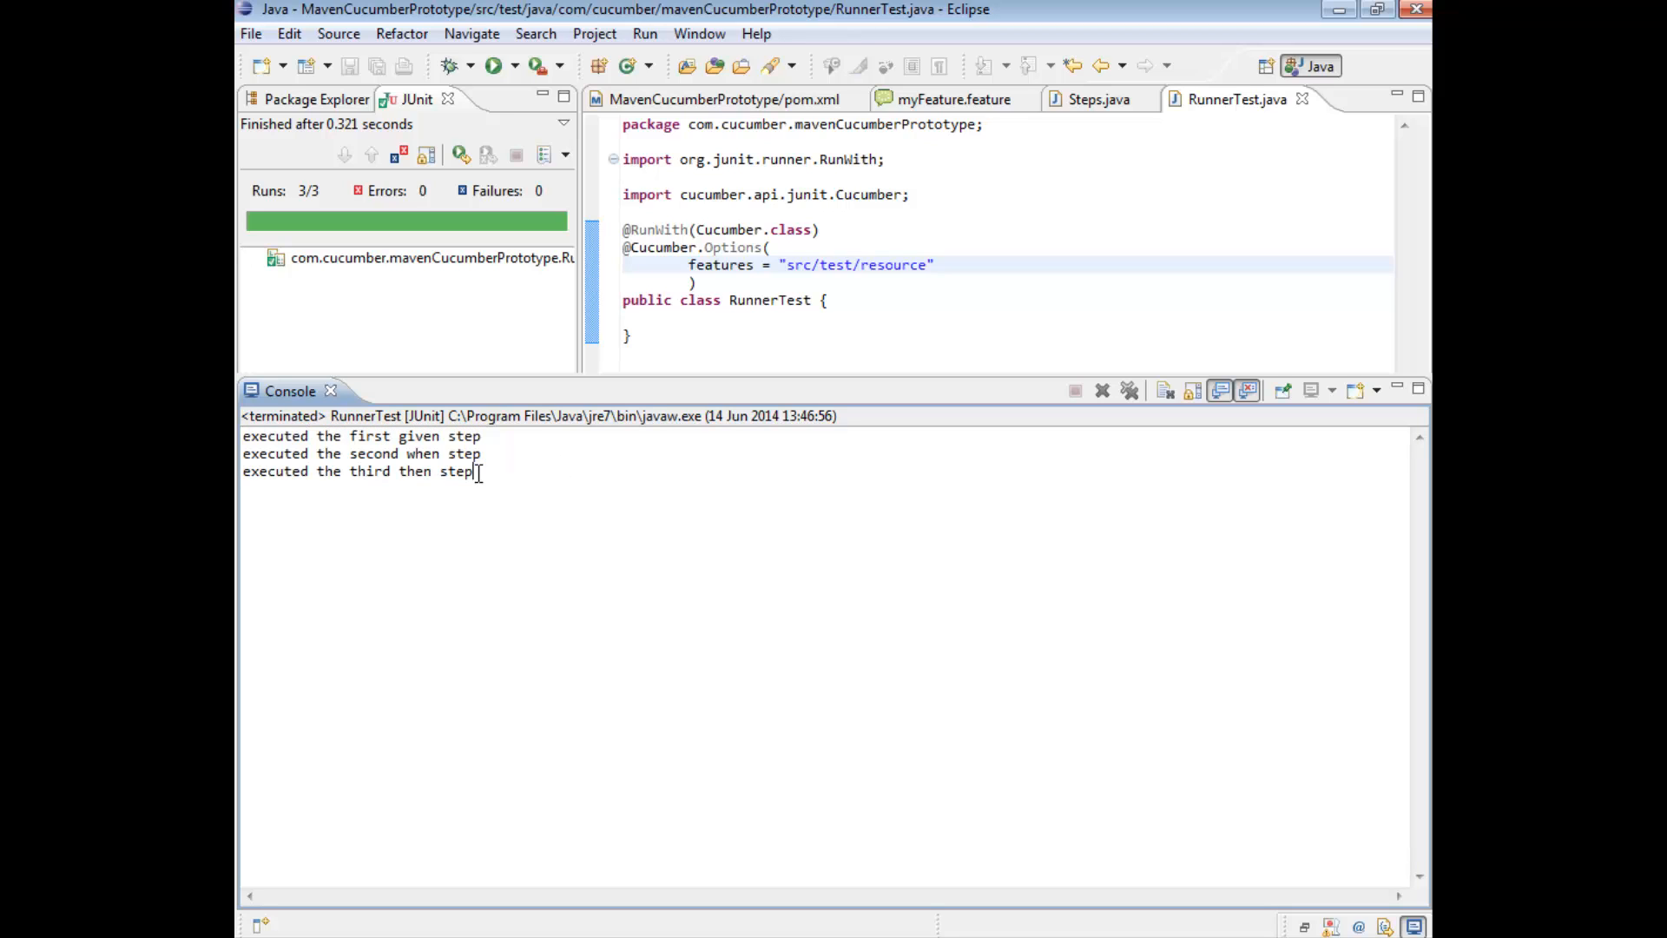
left_click_drag(245, 436, 483, 471)
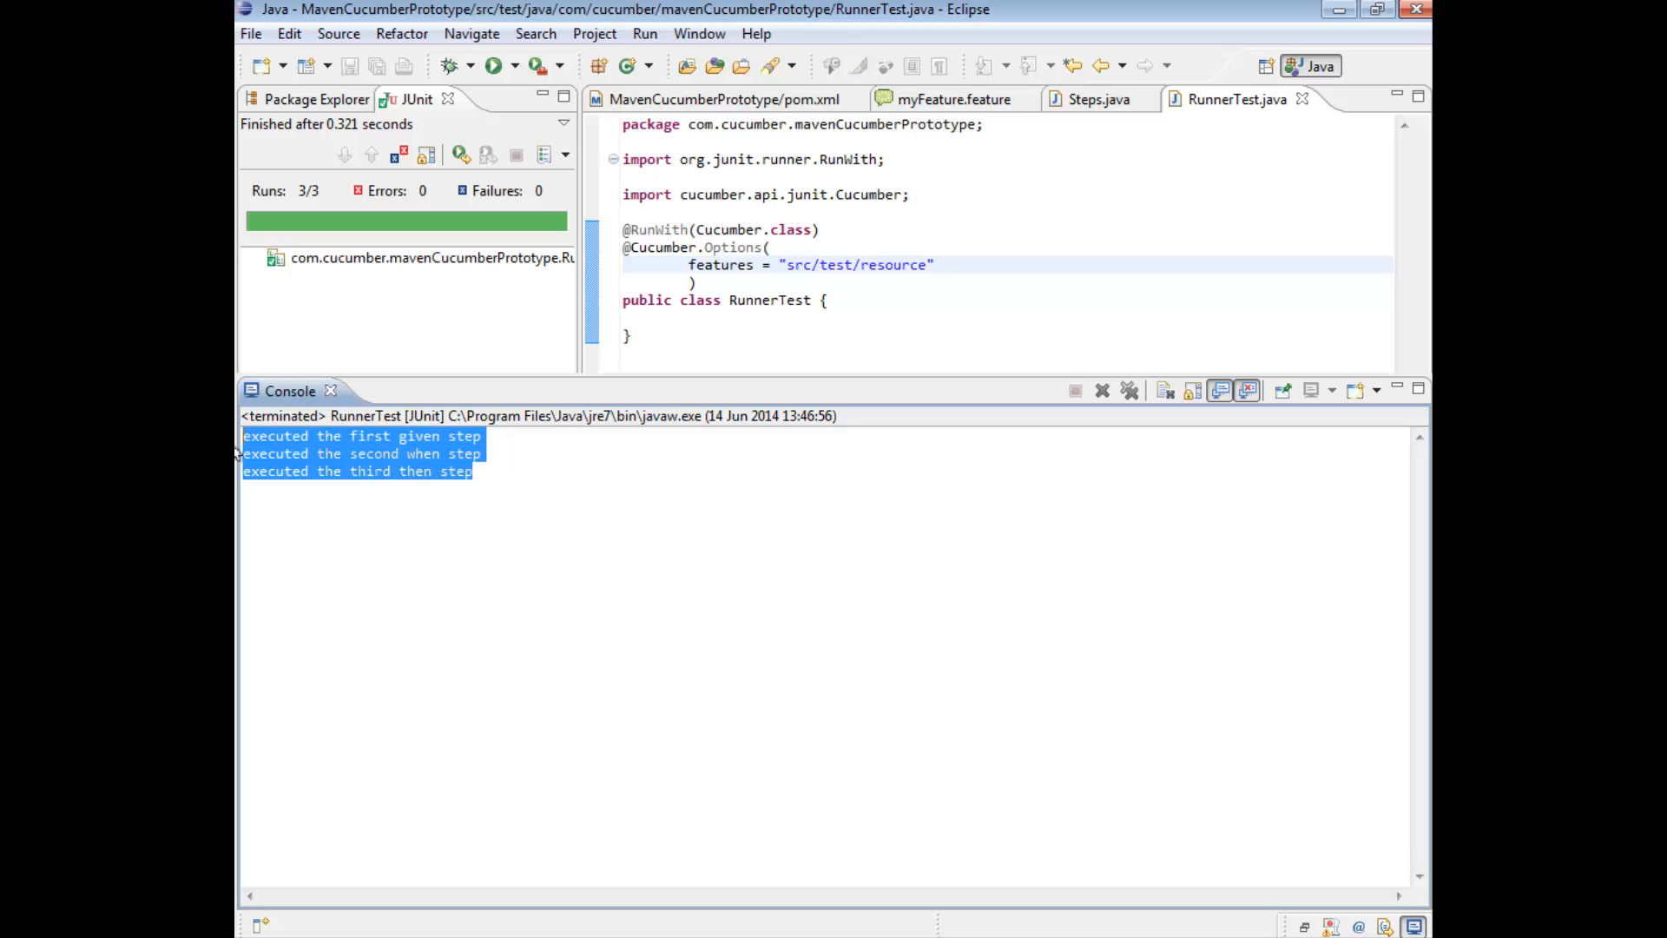
mouse_move(957, 103)
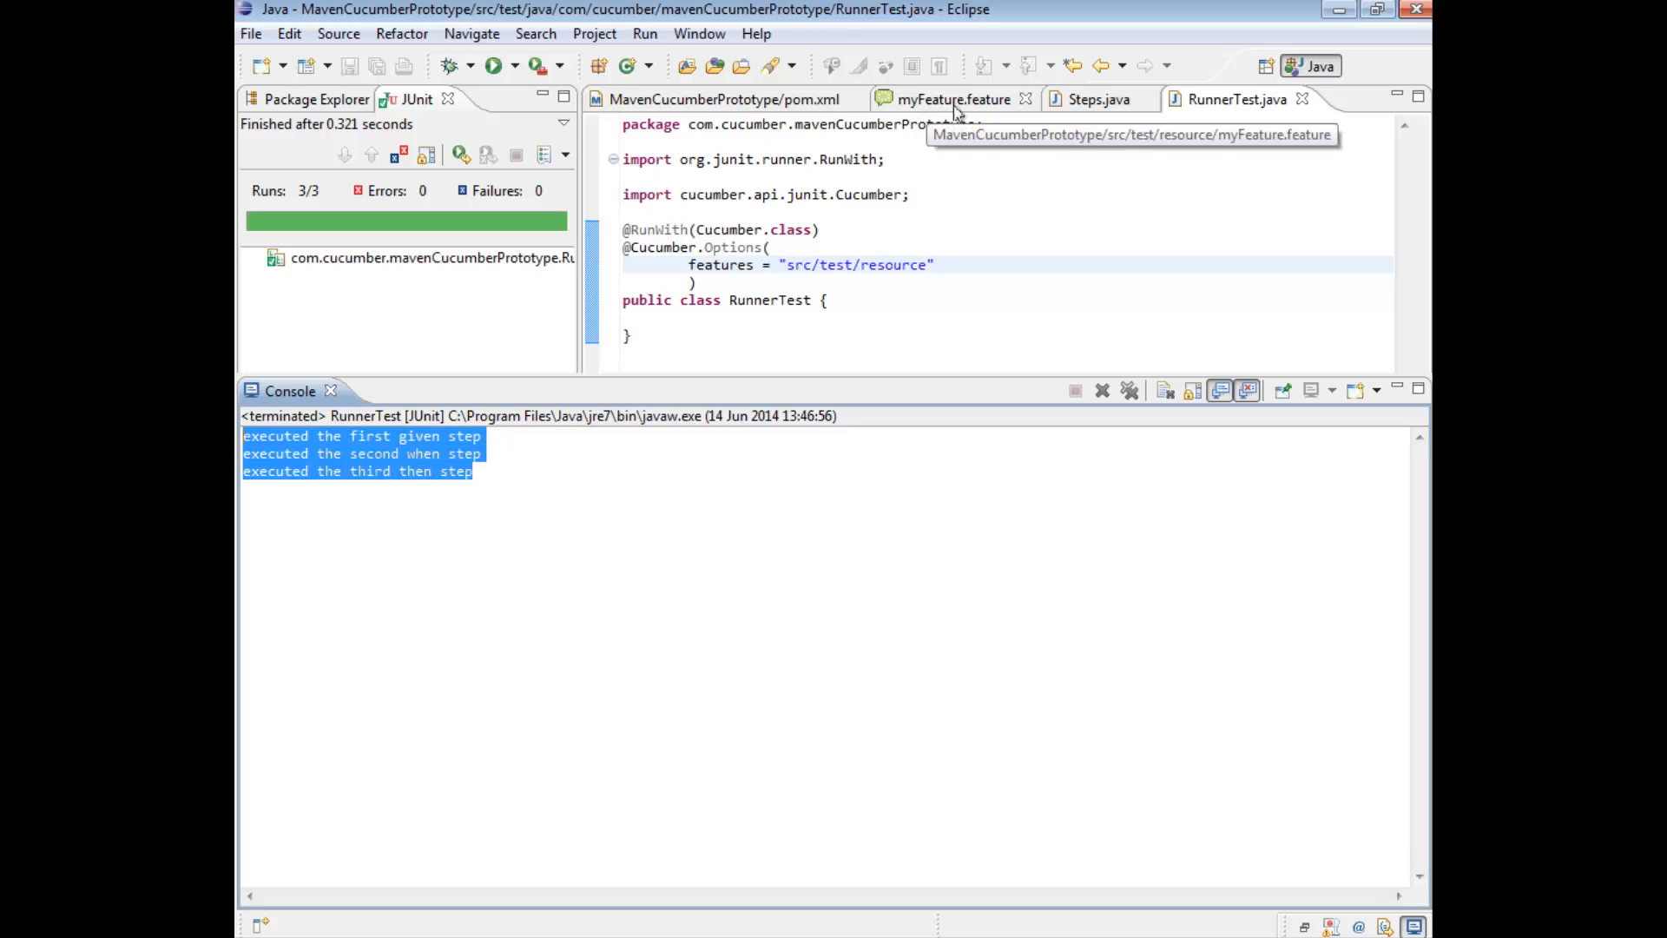
left_click(957, 99)
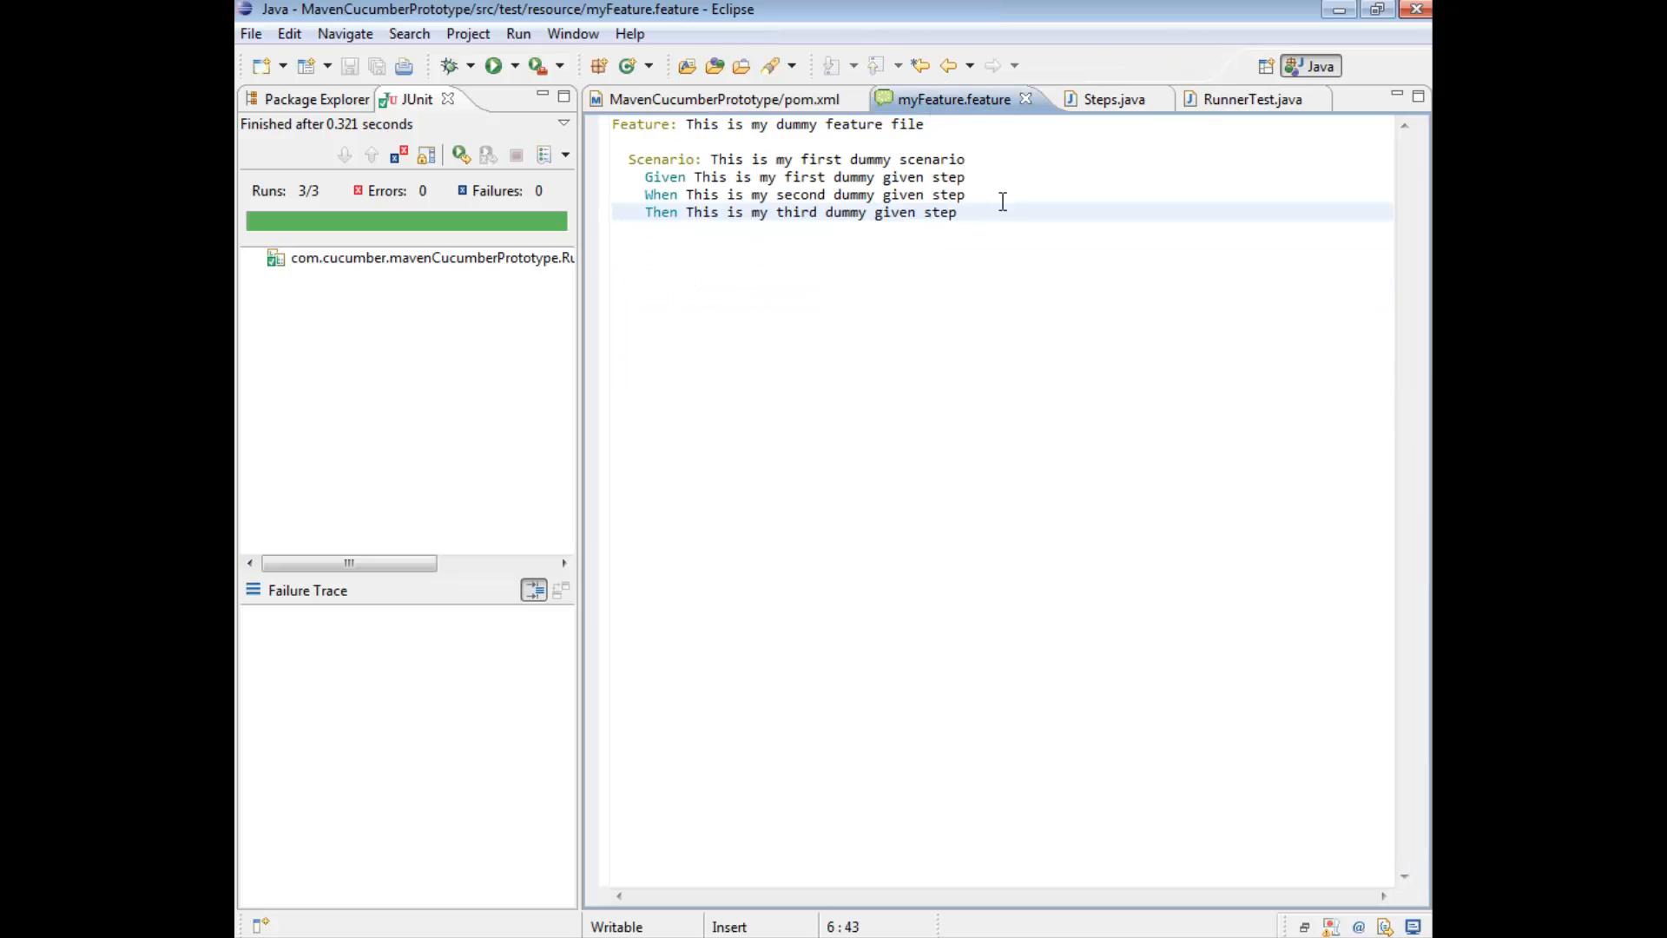
left_click(1241, 99)
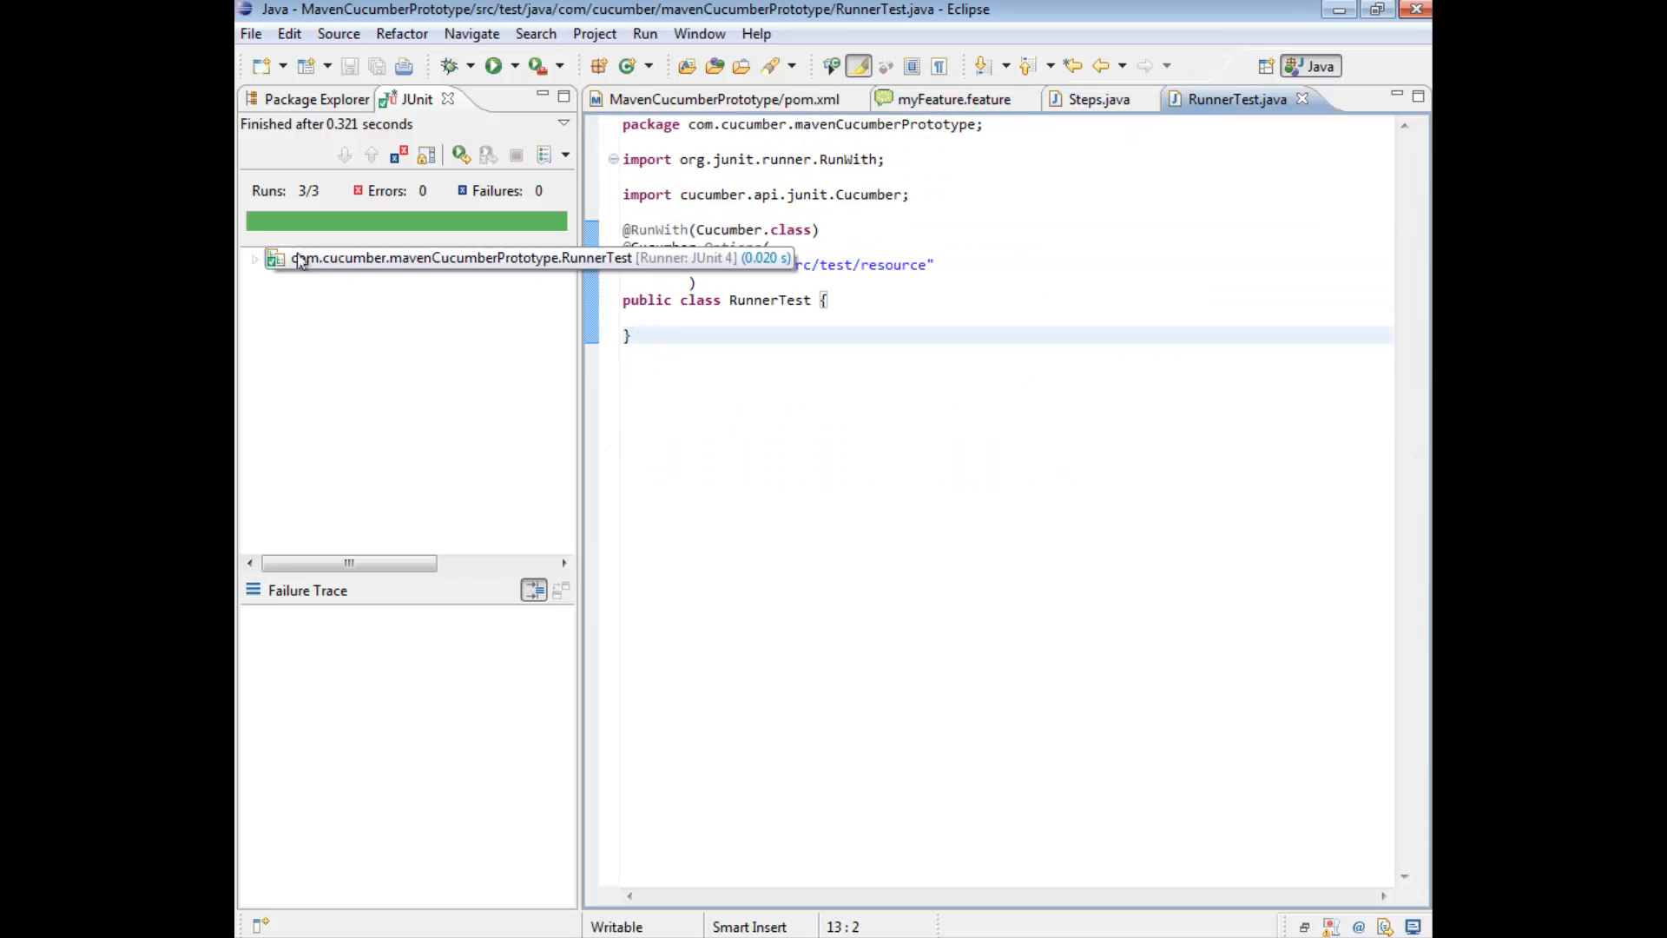
left_click(254, 258)
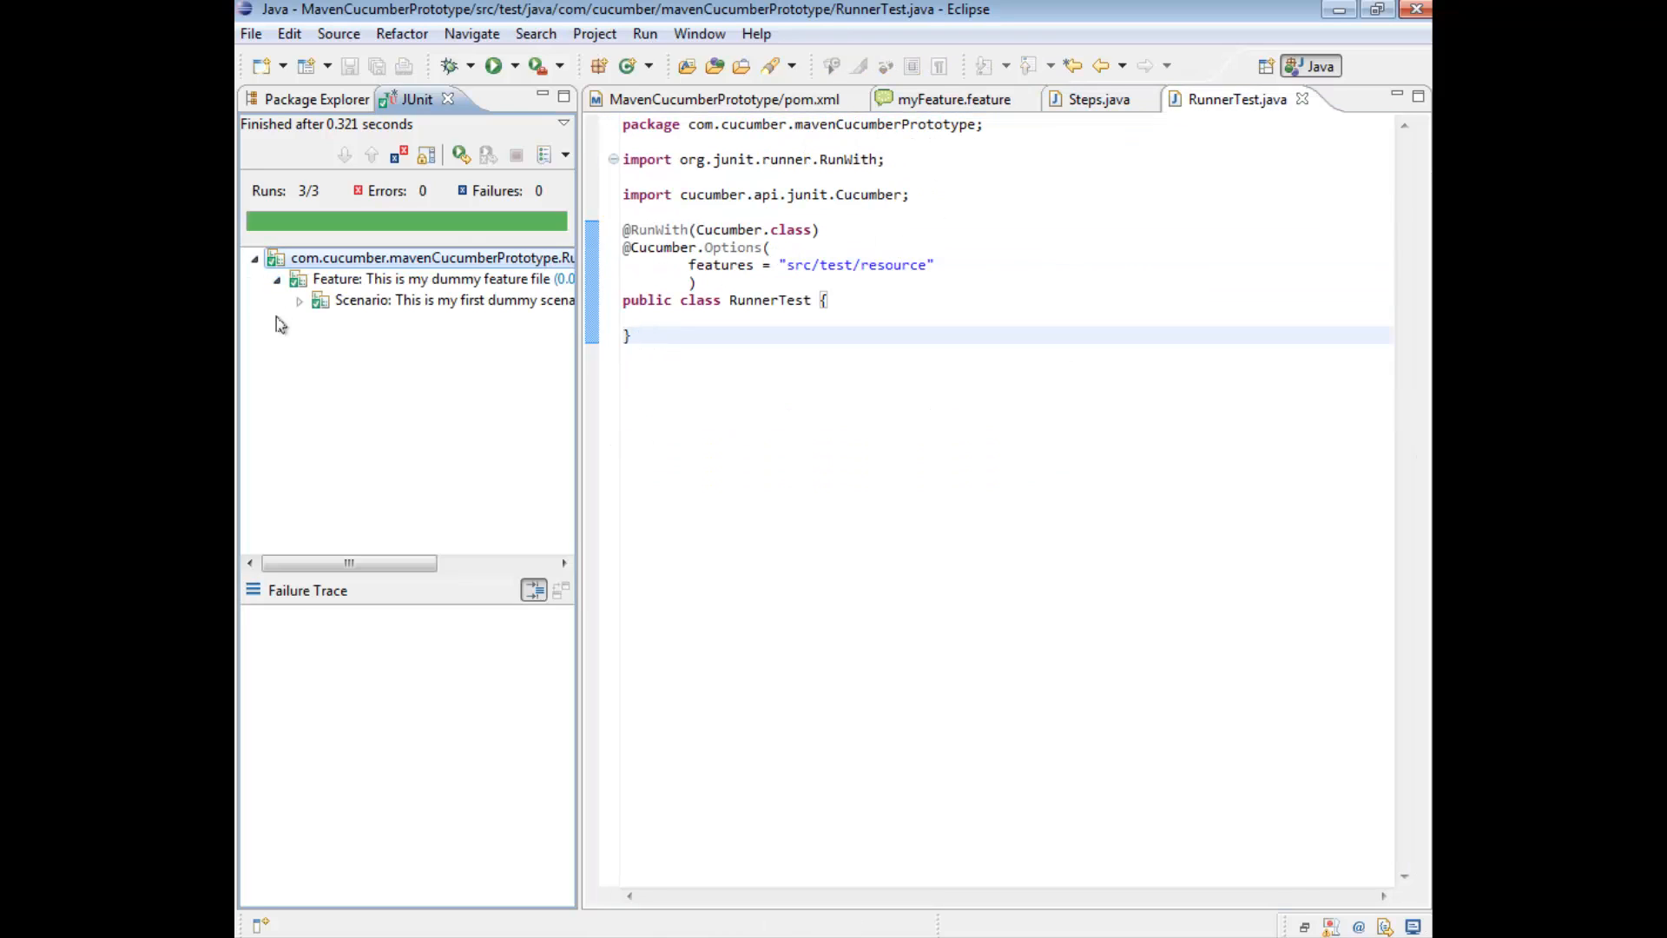
left_click(298, 300)
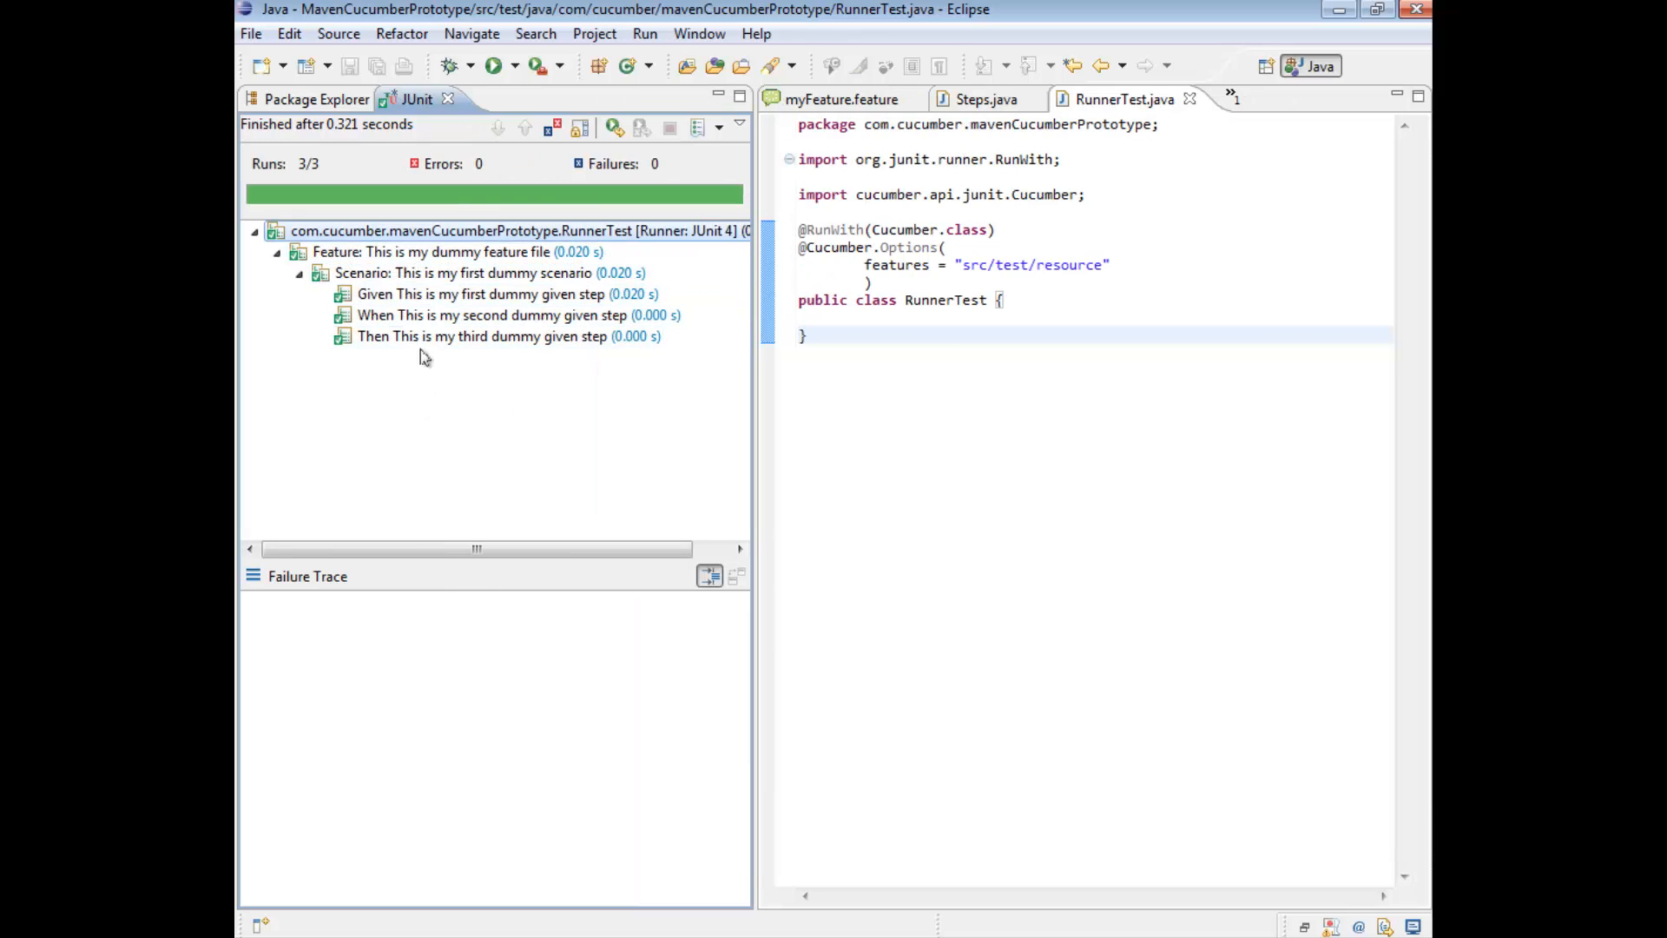
Inspect the feature and scenario results, console step lines and myFeature.feature, then return to RunnerTest
left_click(450, 252)
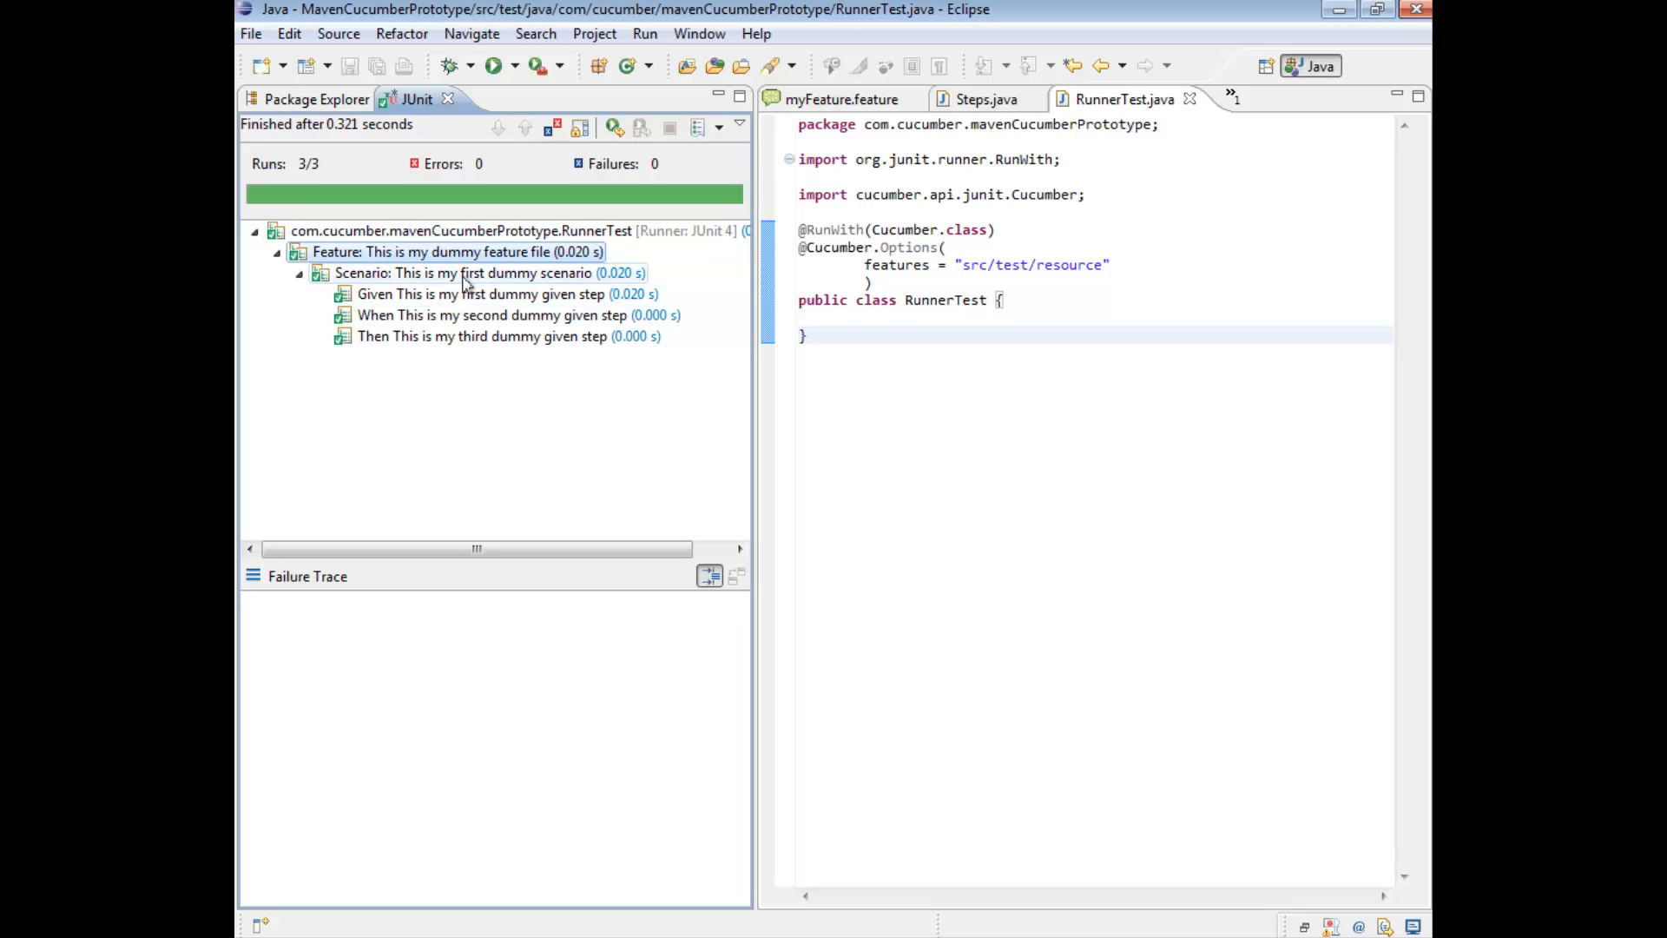
left_click(497, 273)
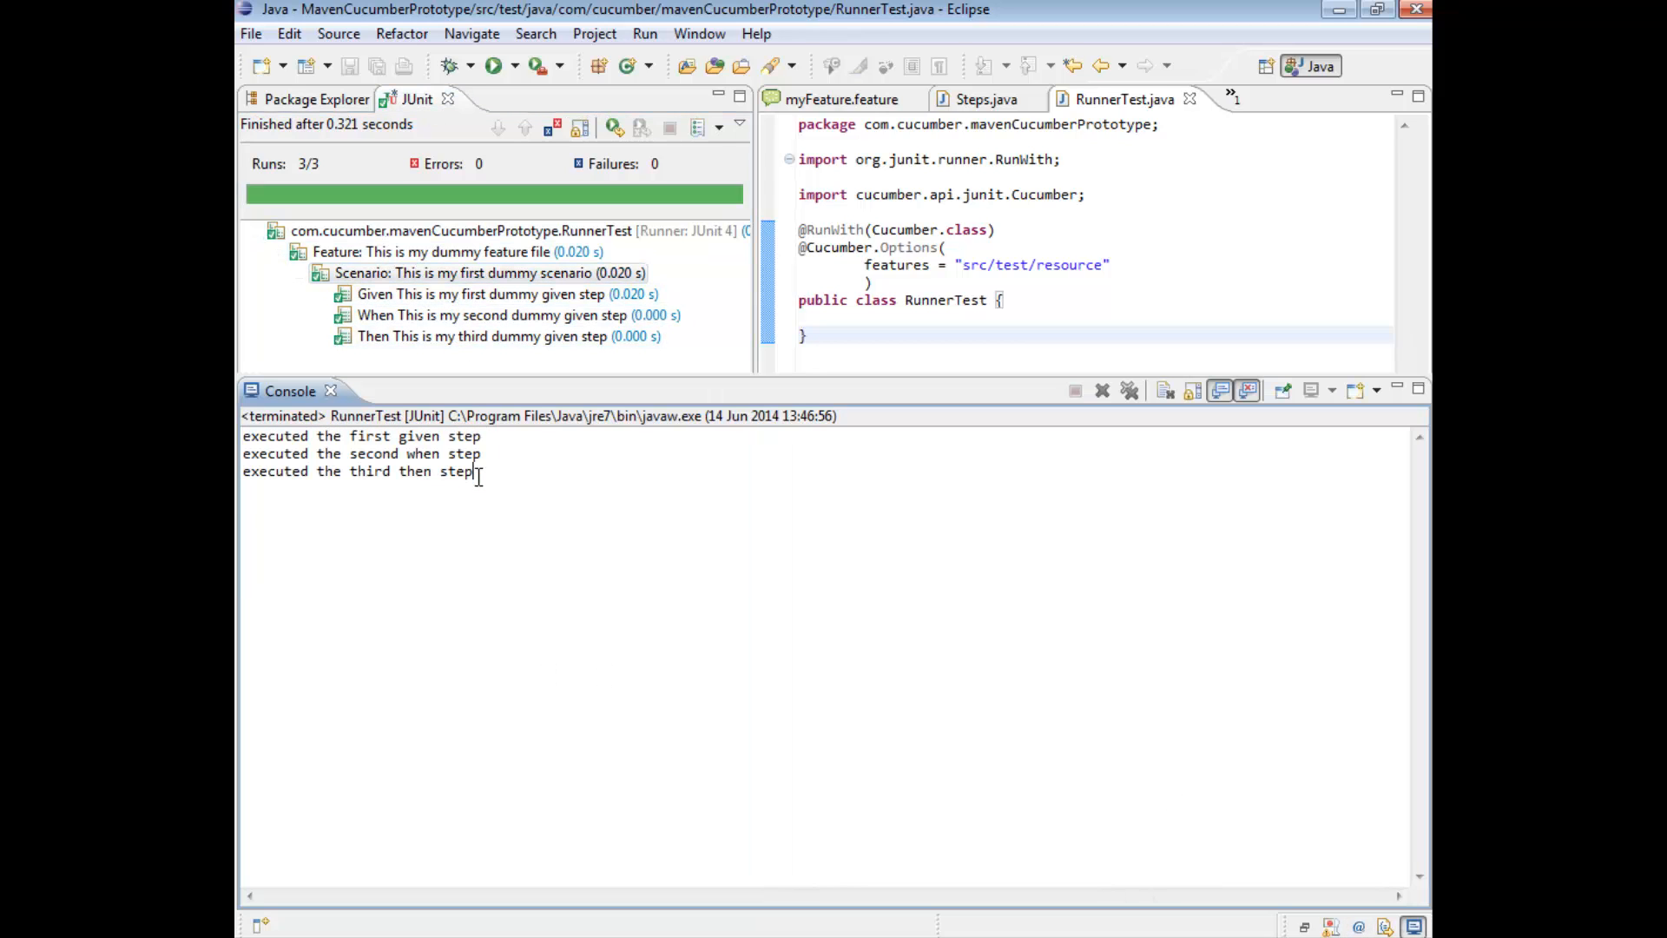
left_click_drag(242, 436, 478, 470)
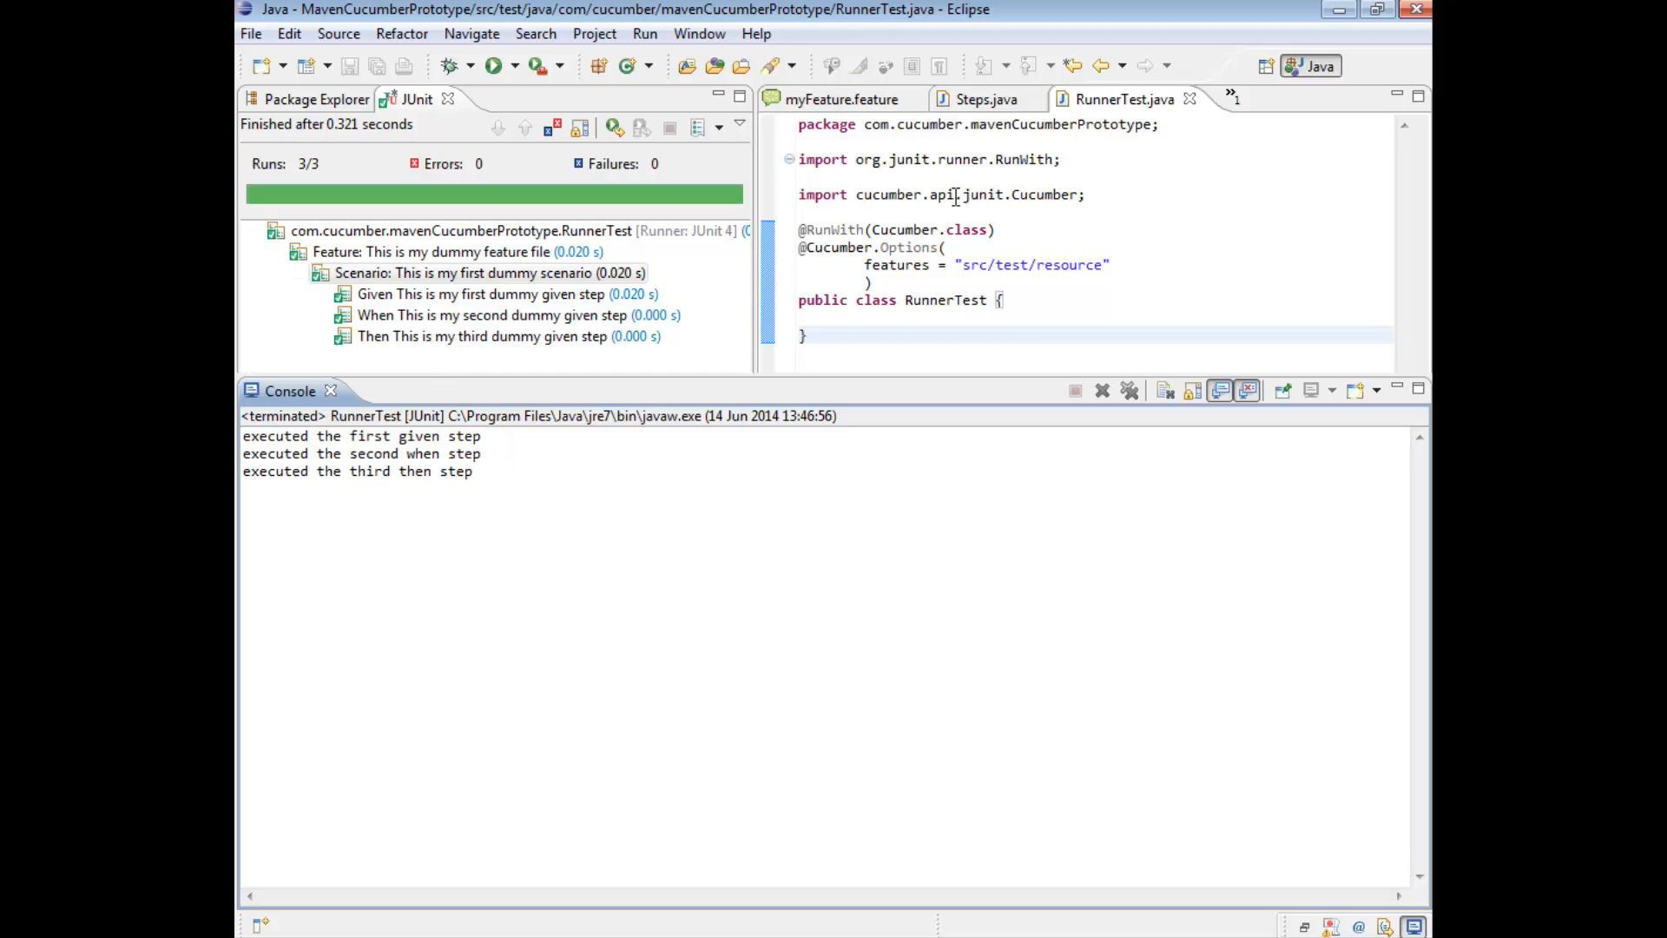
left_click(841, 98)
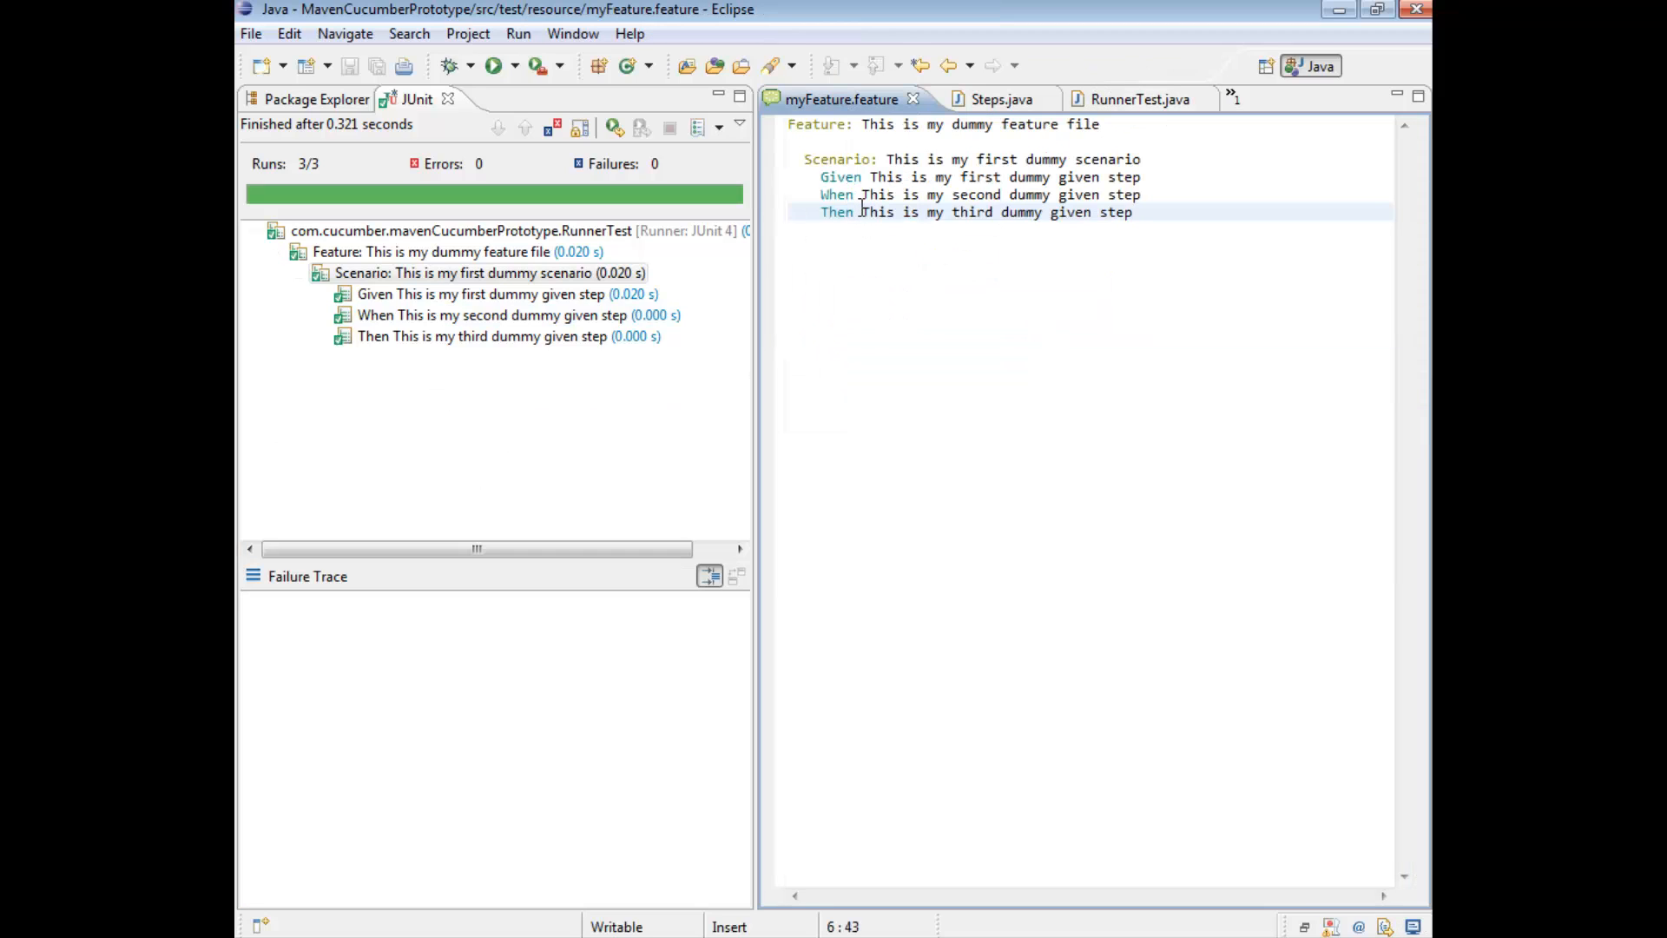
left_click(1124, 99)
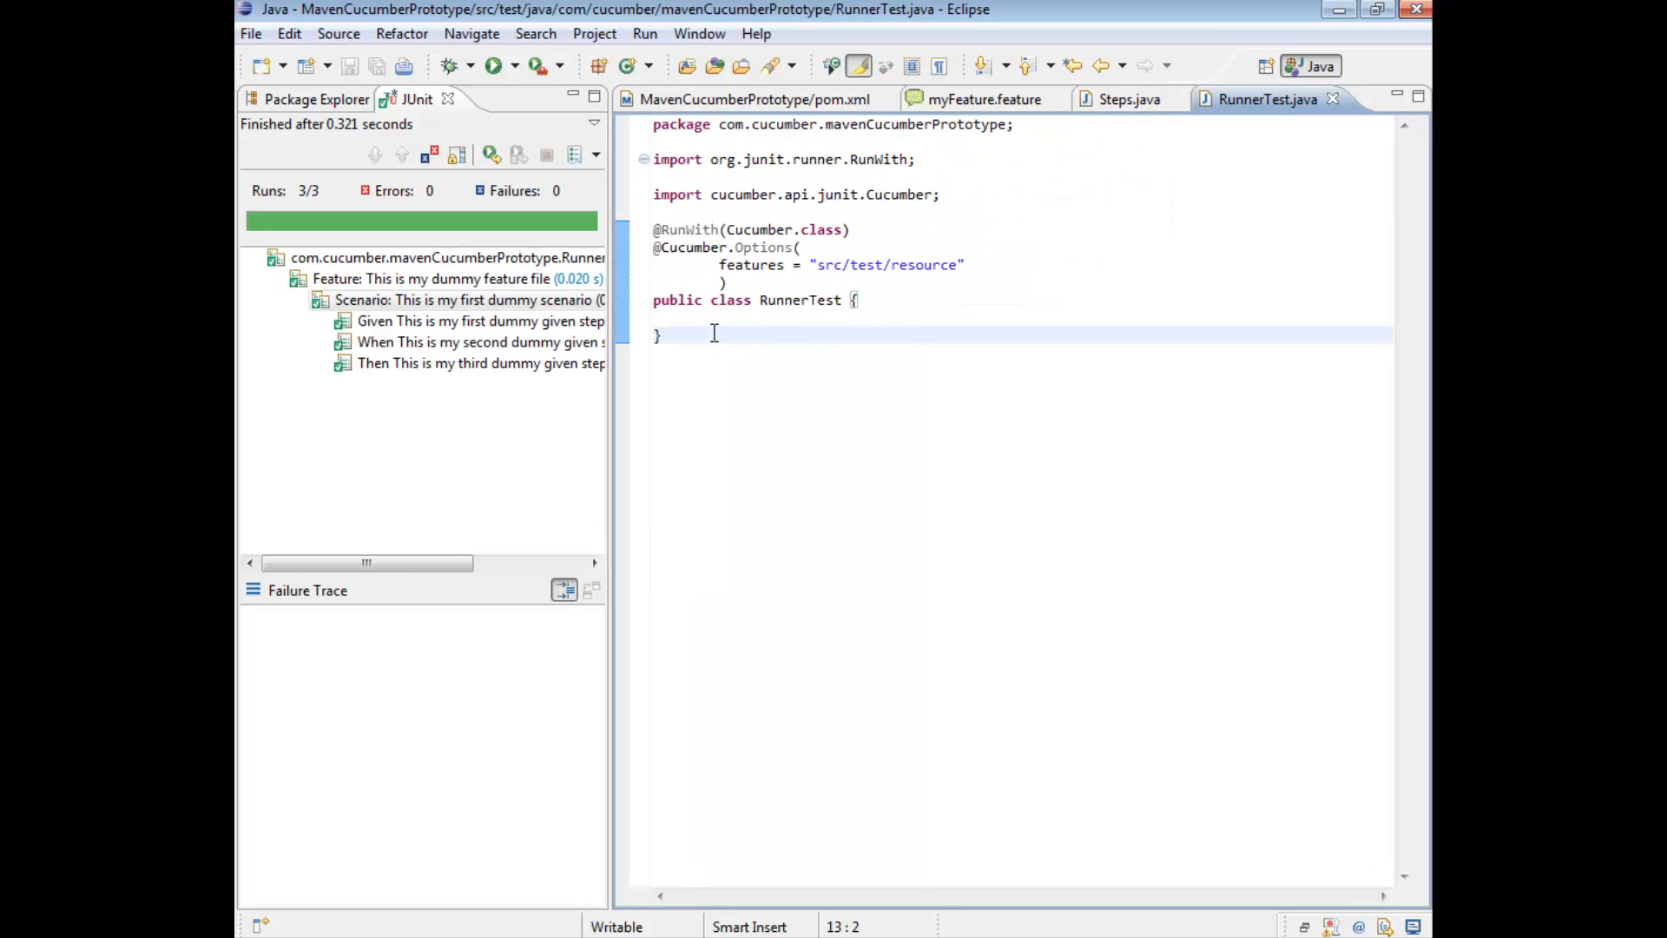
mouse_move(740, 342)
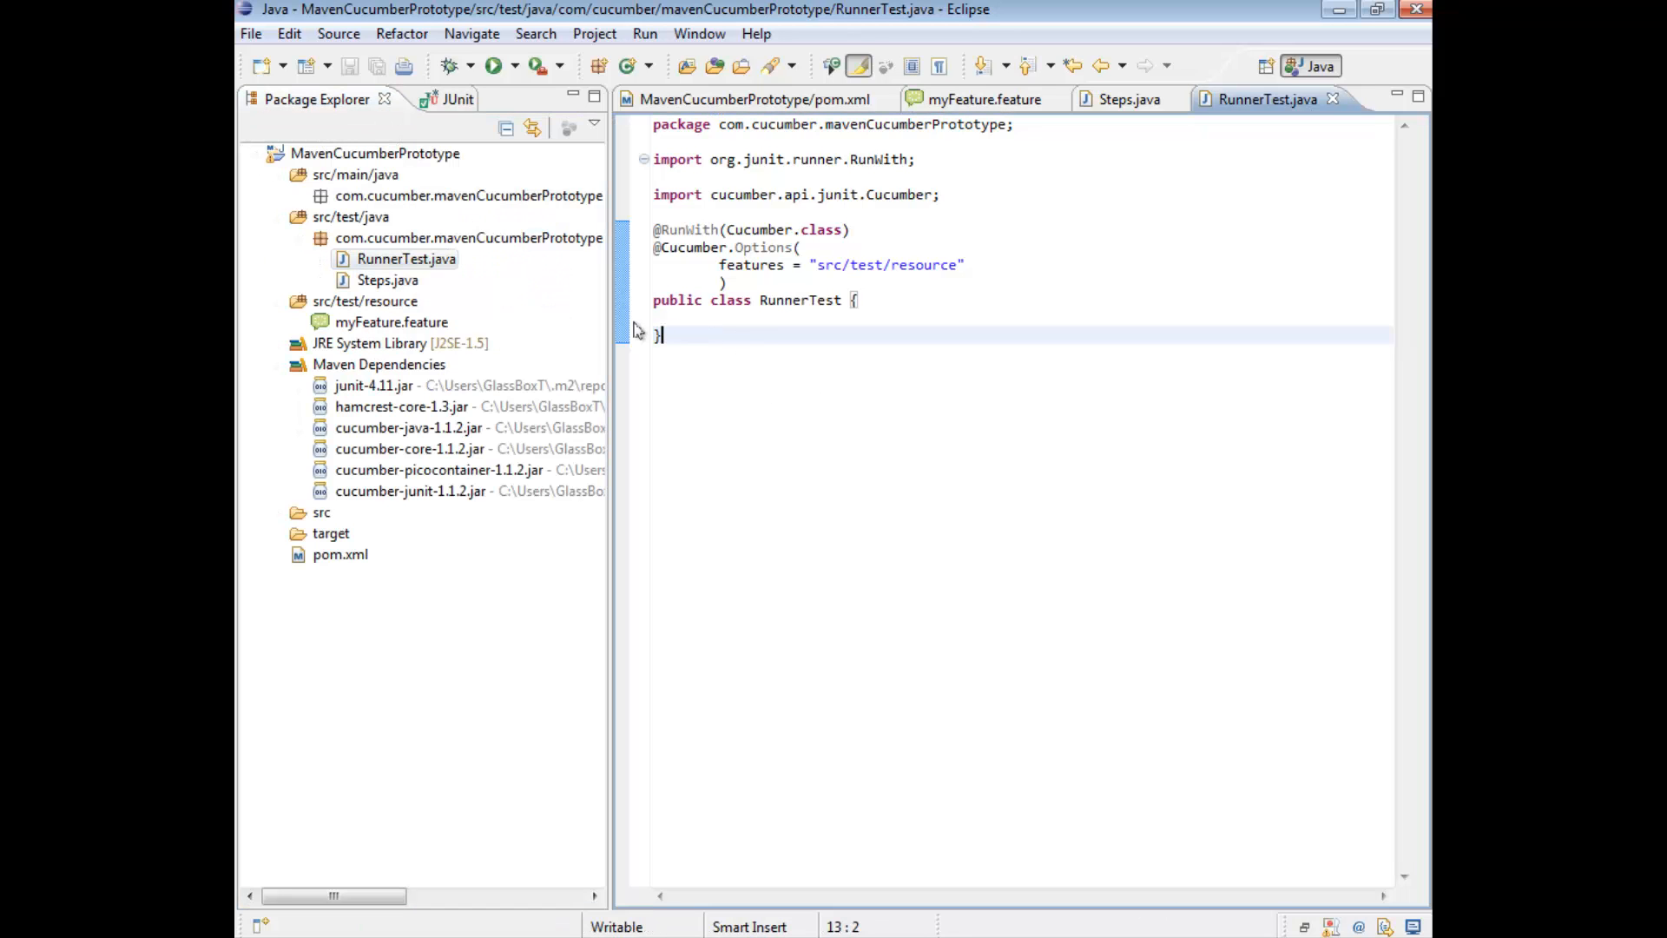
Bring up the Run As options for the MavenCucumberPrototype project in Package Explorer
left_click(404, 259)
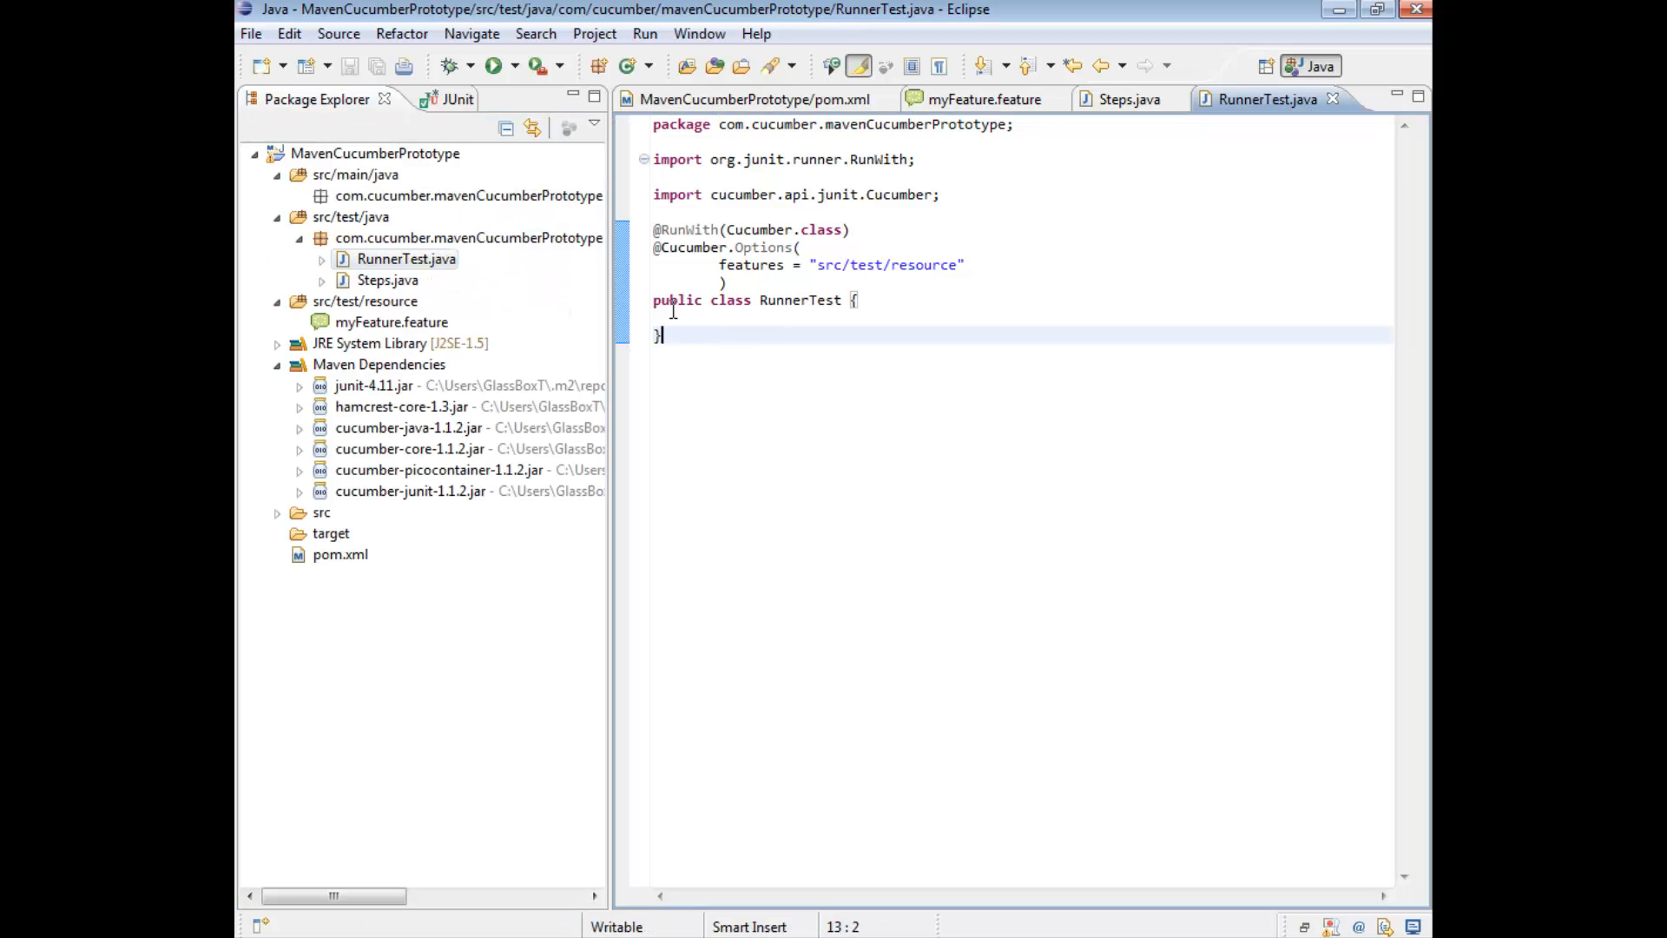
left_click(374, 153)
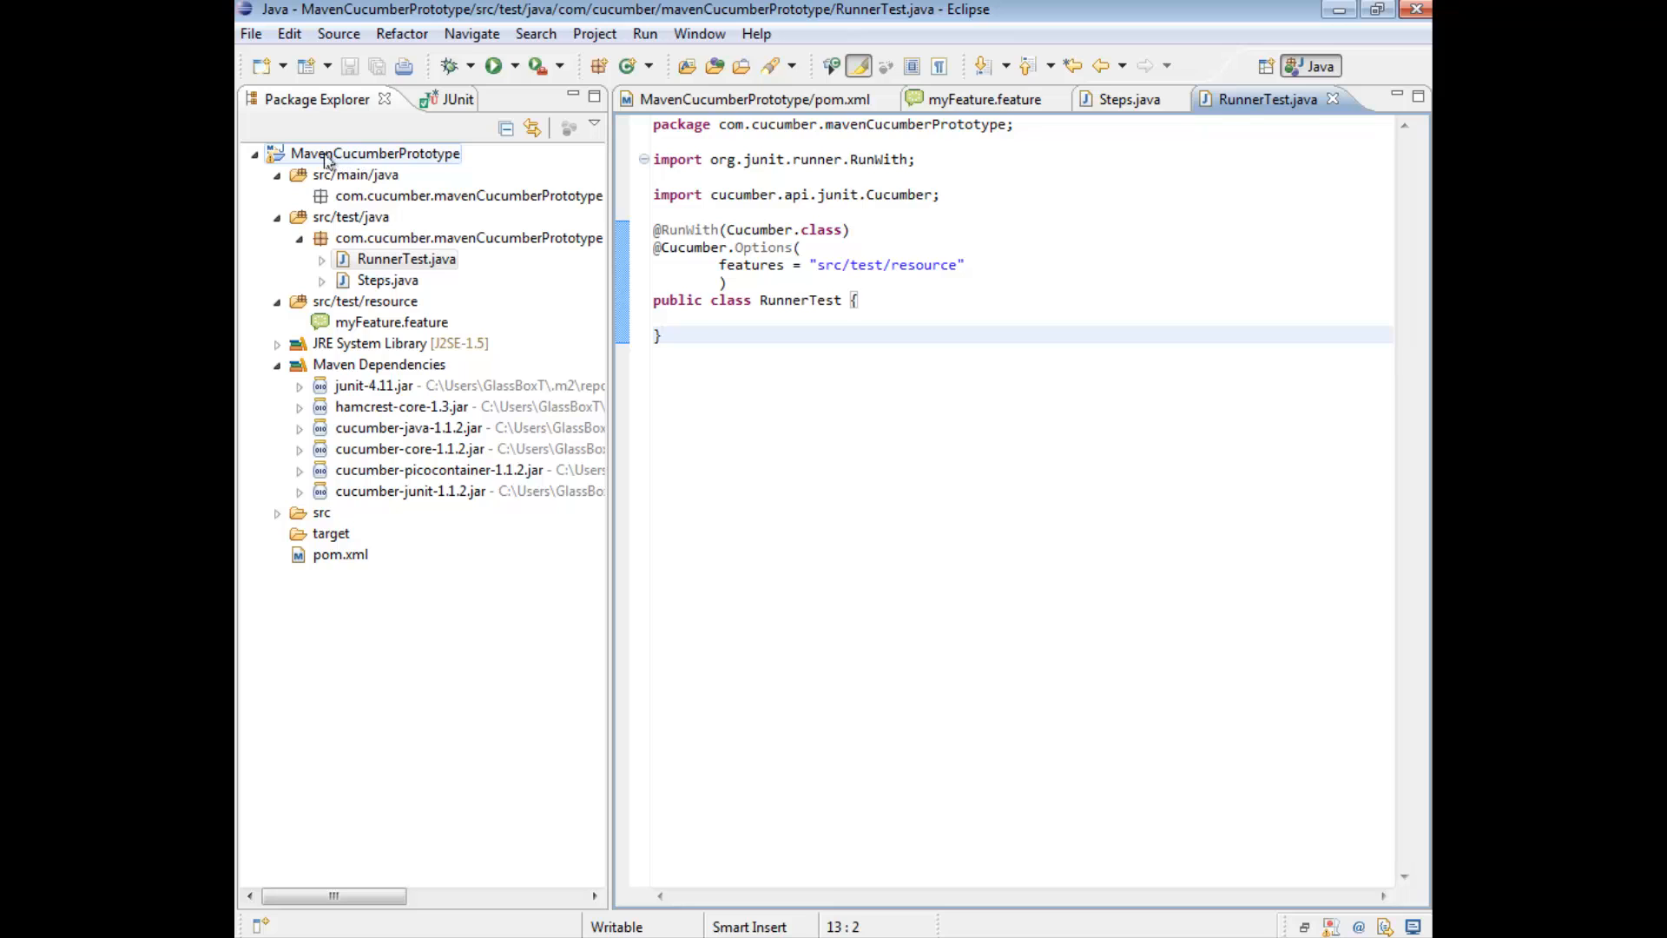
right_click(369, 154)
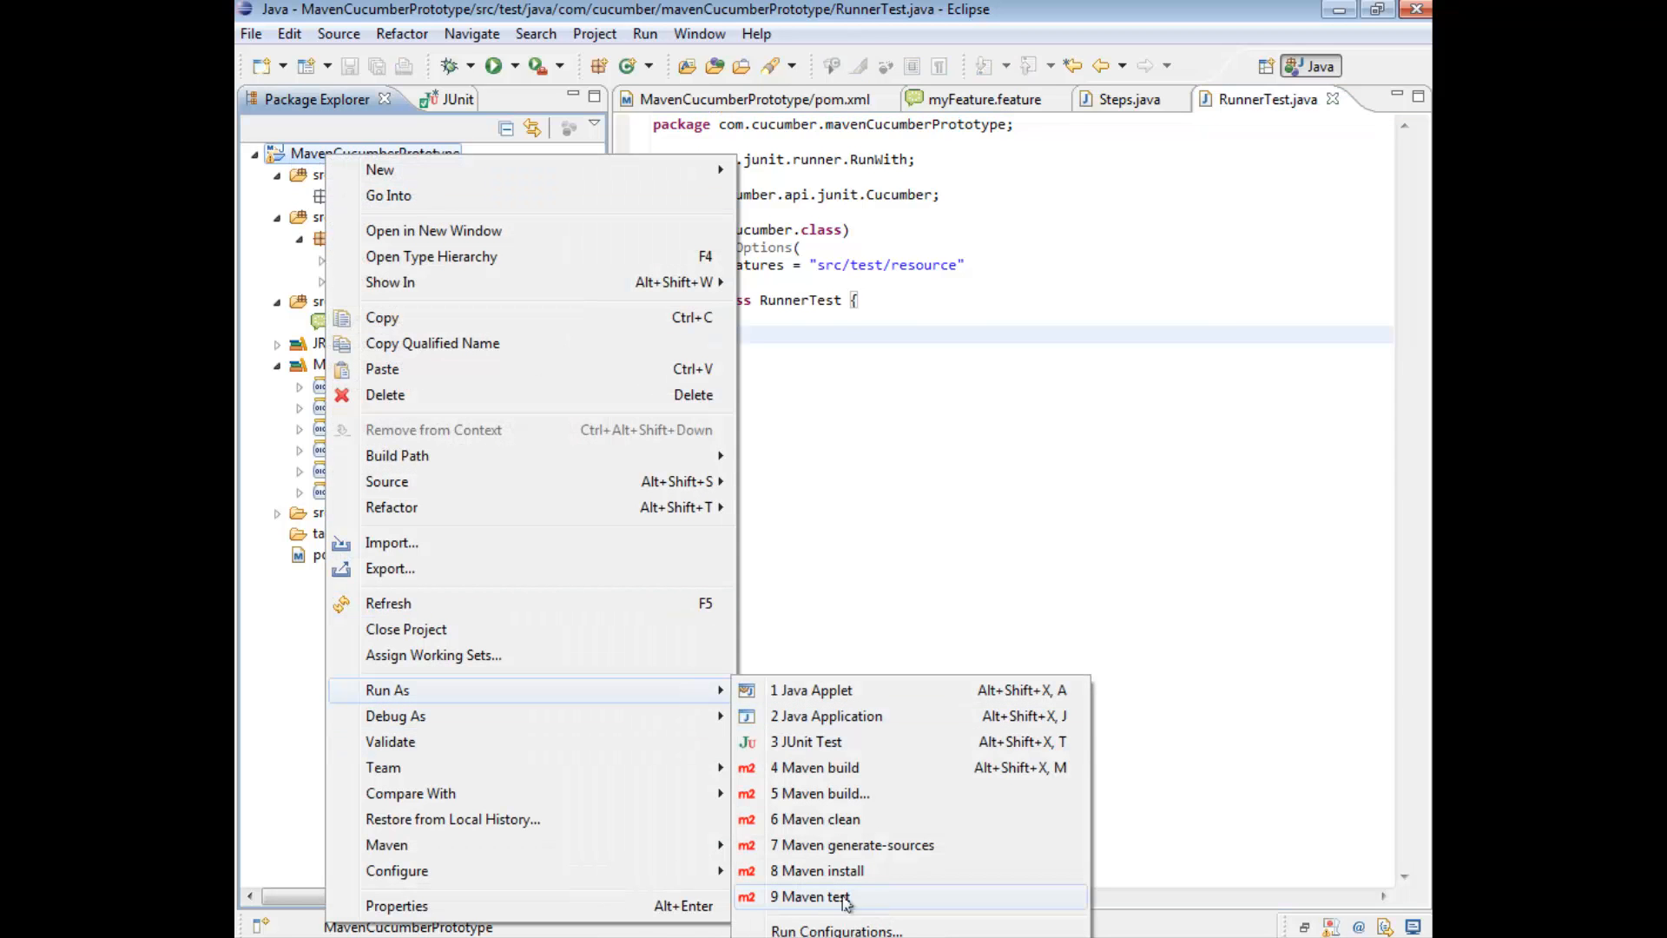
mouse_move(808, 922)
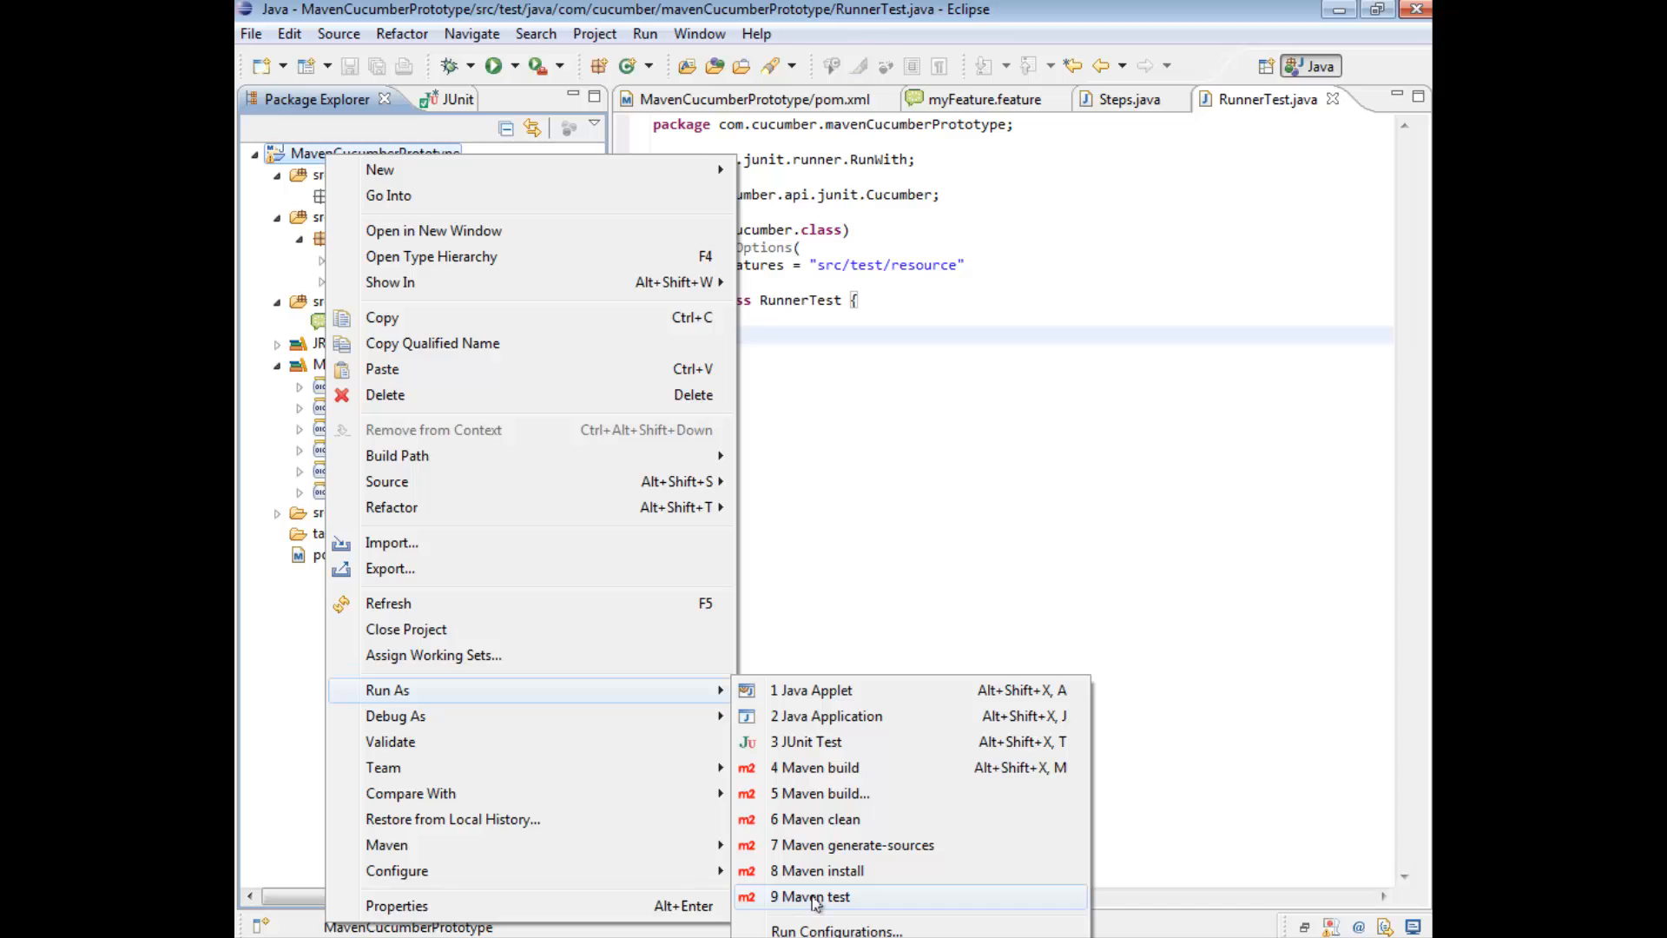
mouse_move(876, 904)
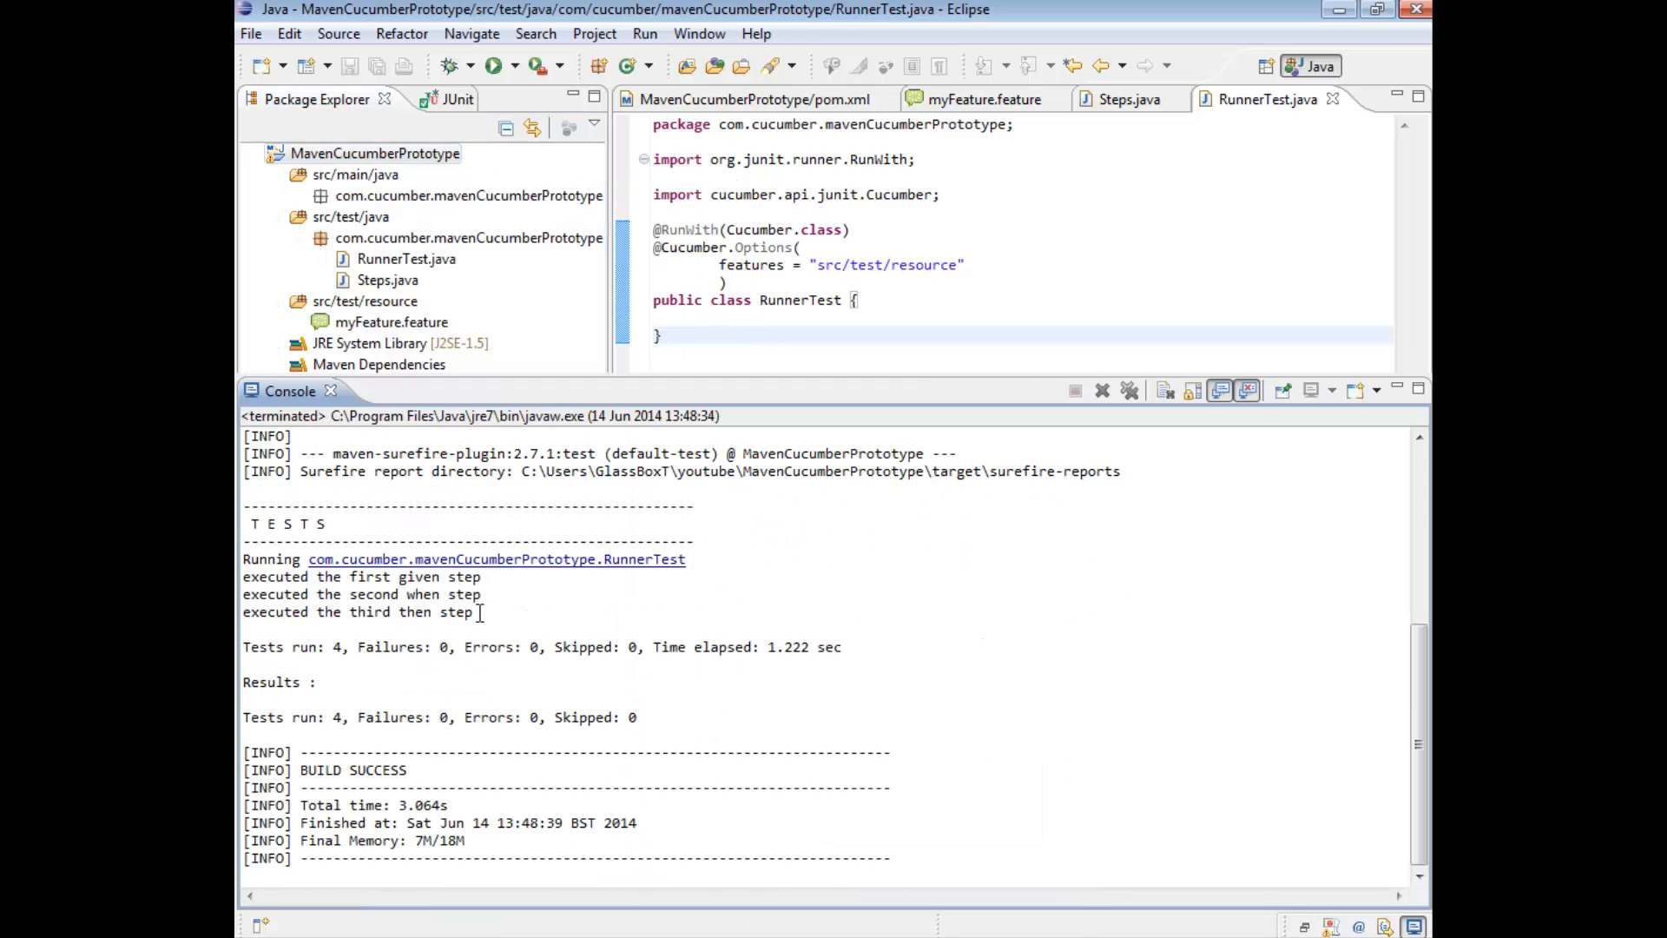
mouse_move(609, 570)
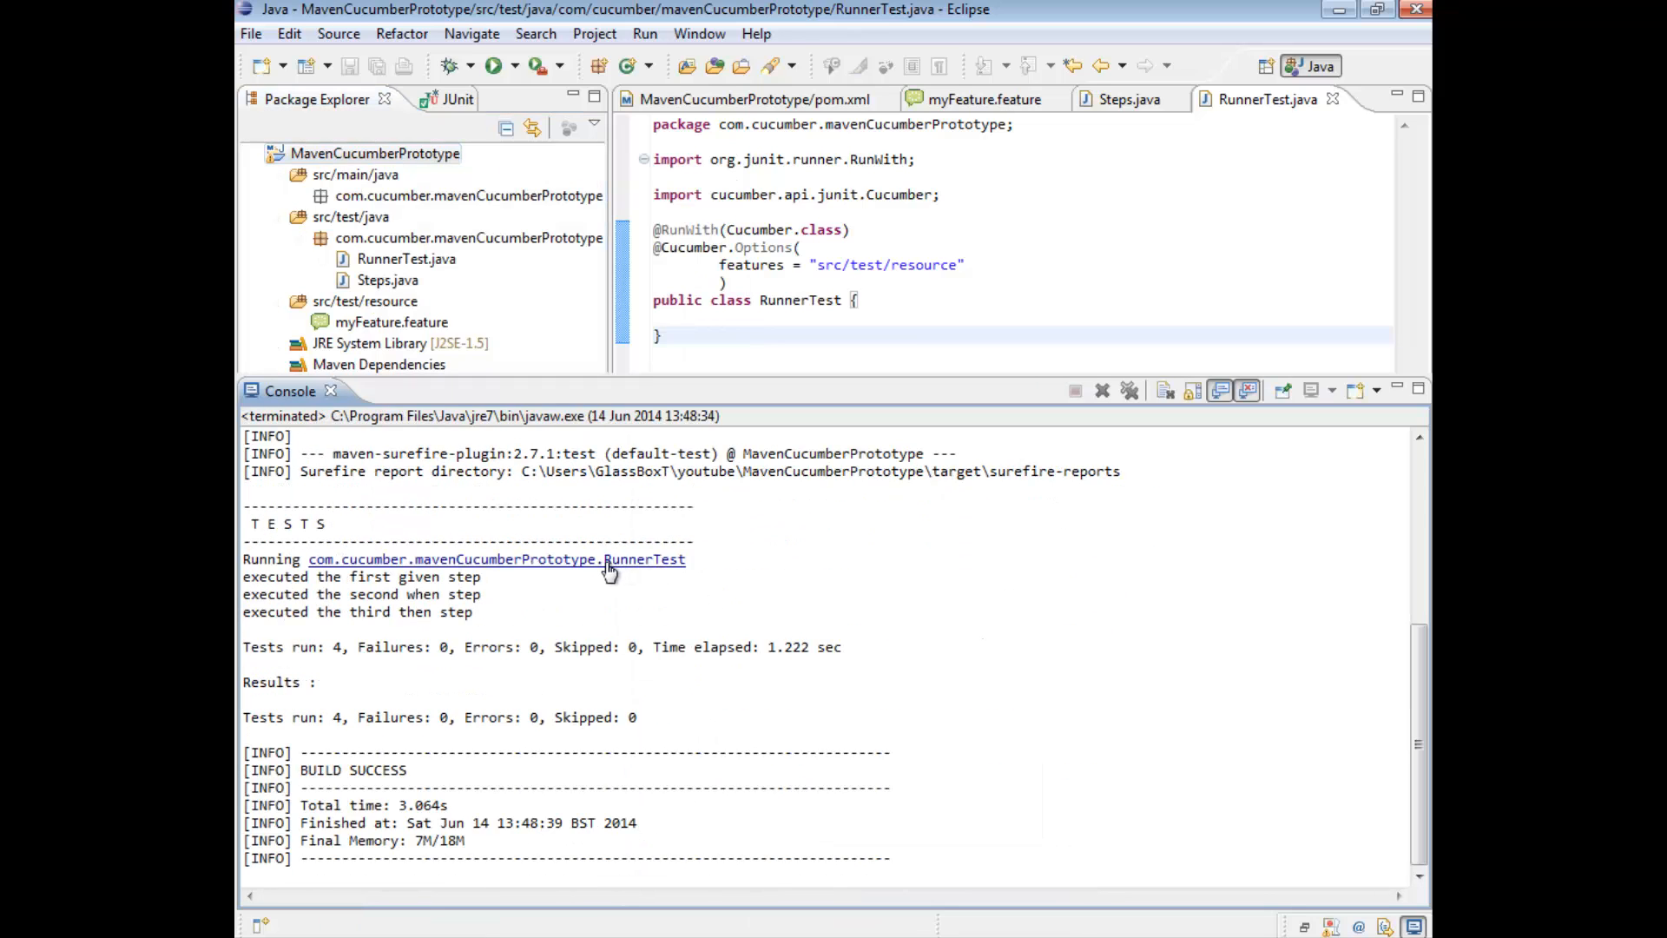
mouse_move(656, 571)
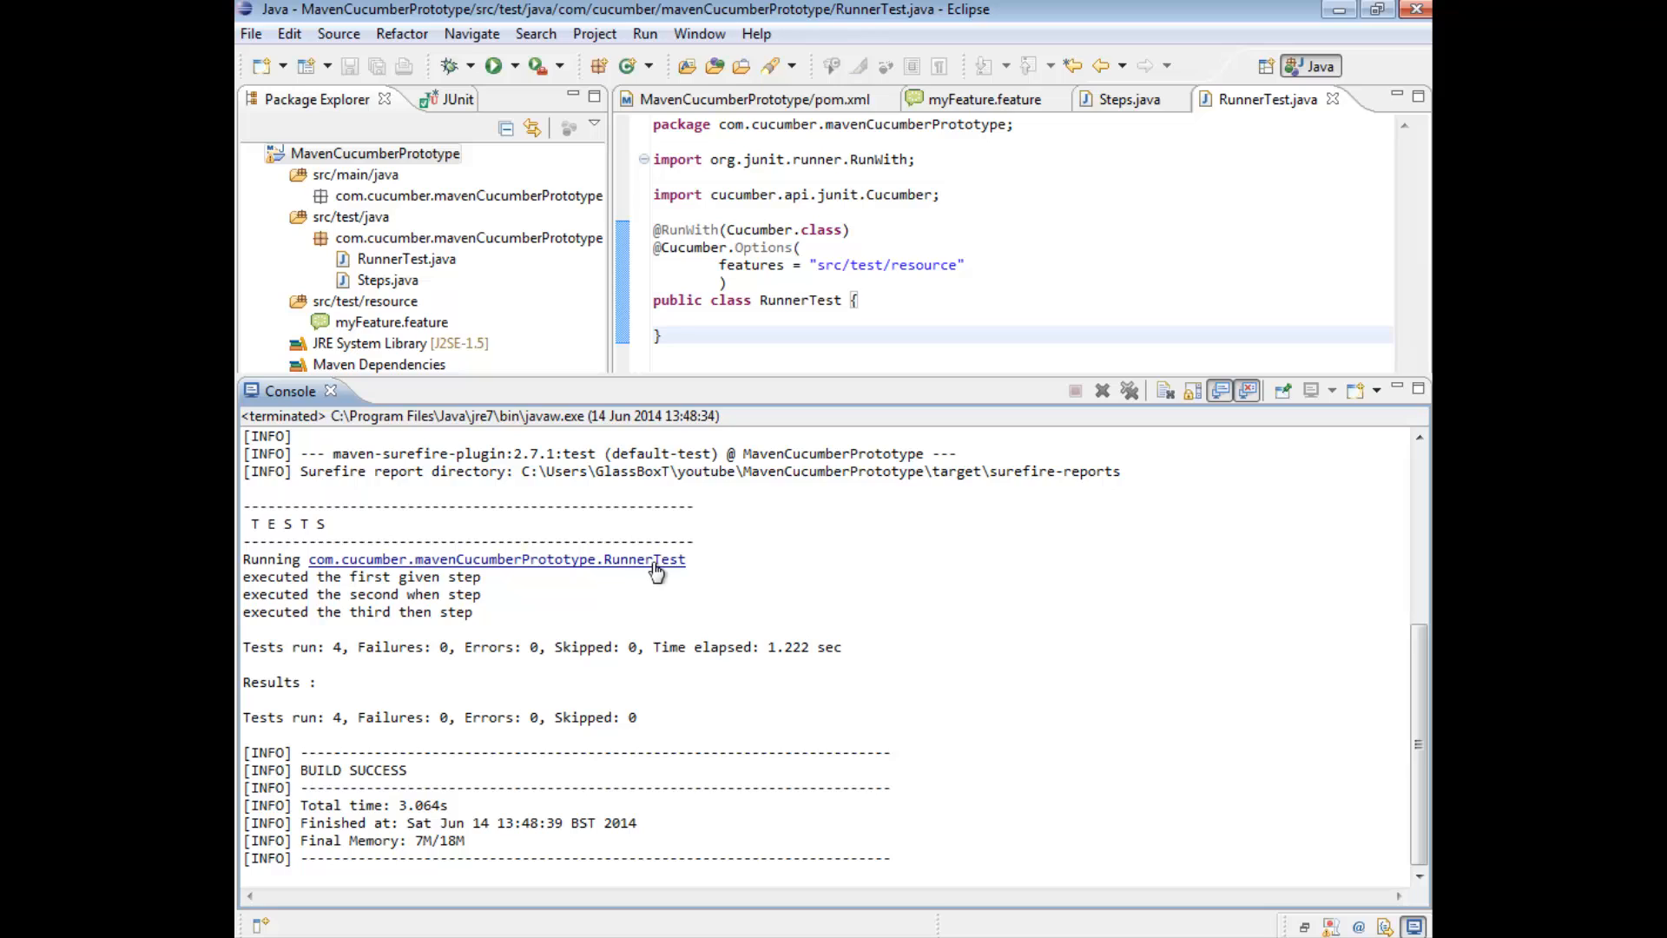
Highlight the three executed step lines and BUILD SUCCESS in the console, then return to RunnerTest
left_click_drag(243, 577, 481, 612)
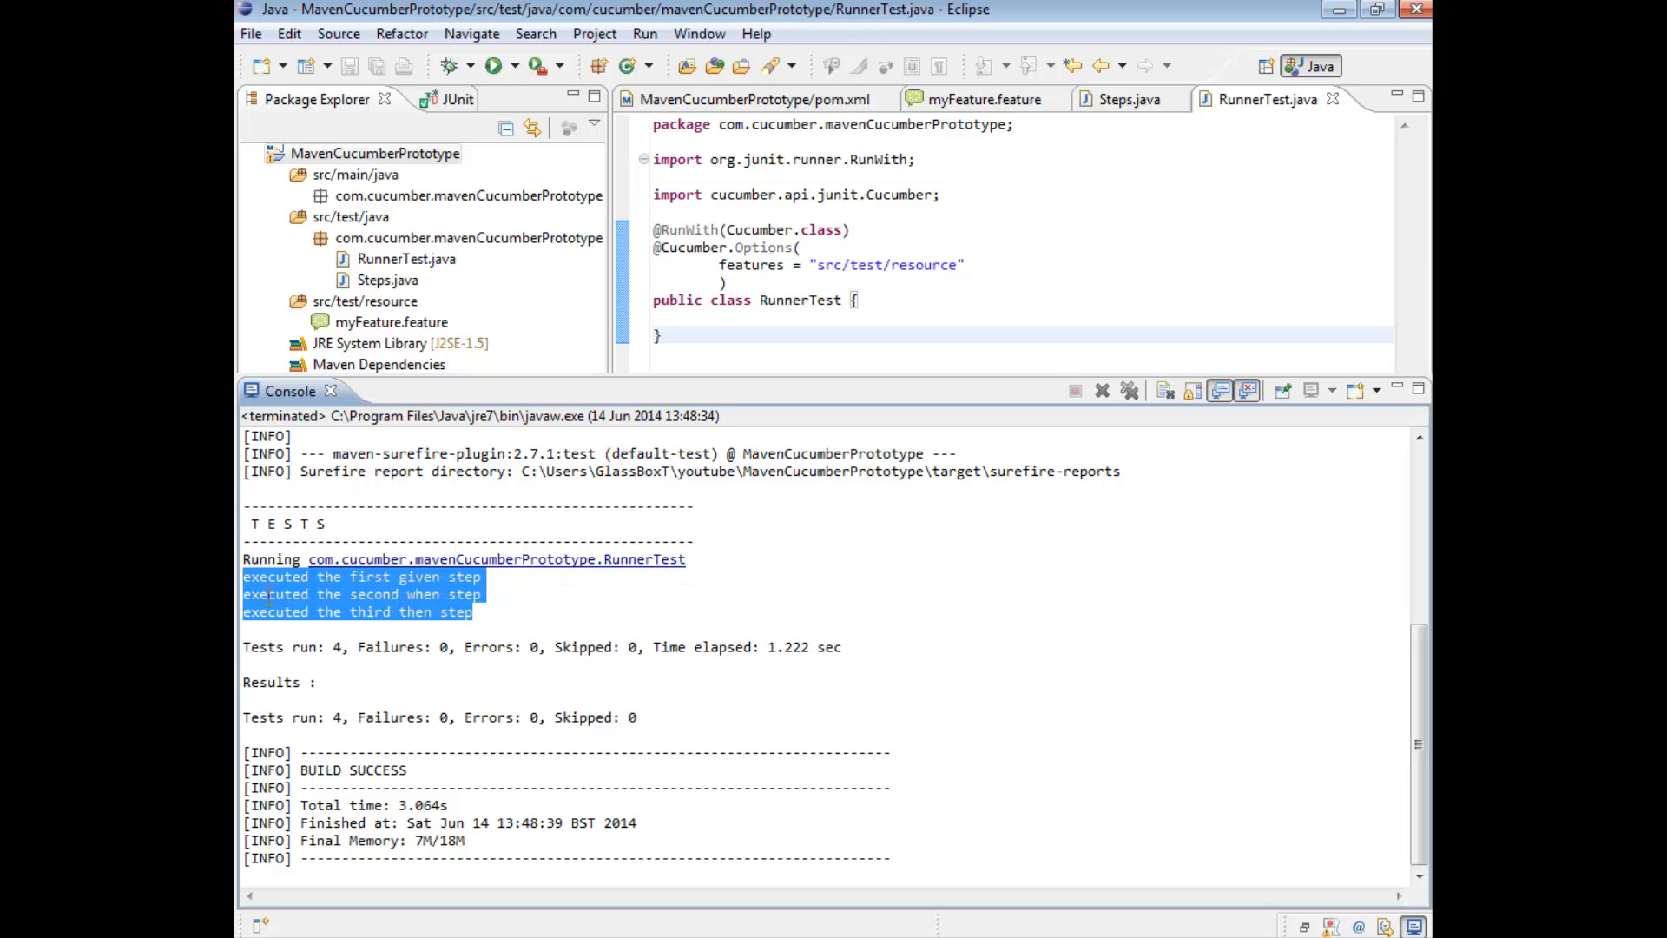
left_click(374, 154)
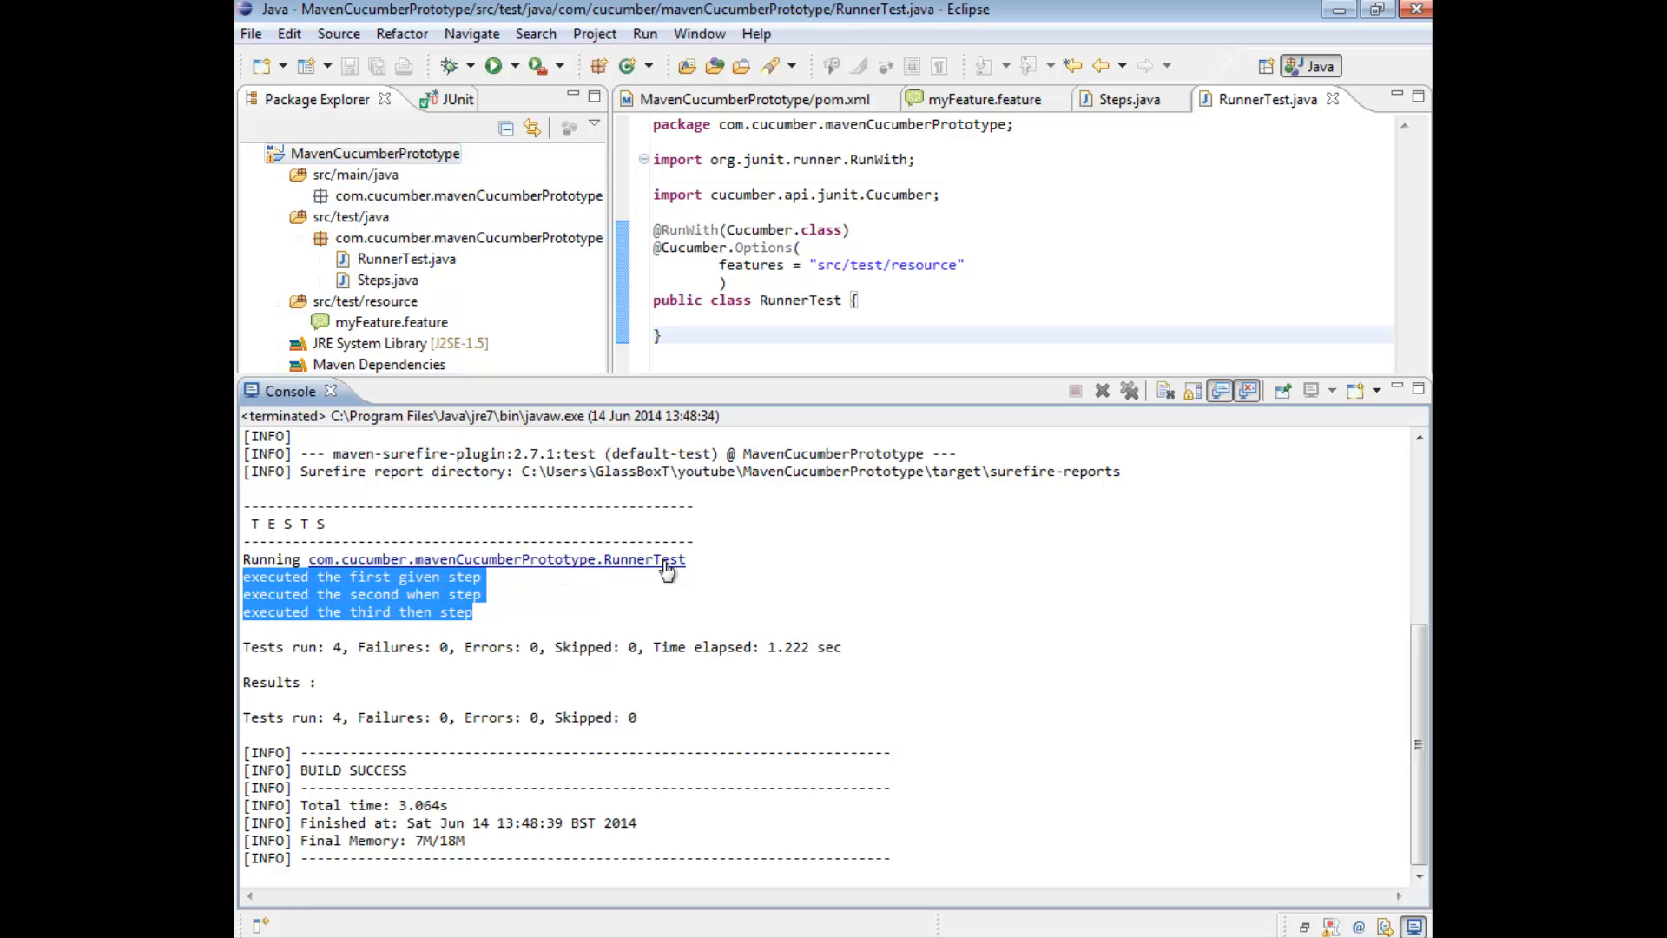
mouse_move(627, 570)
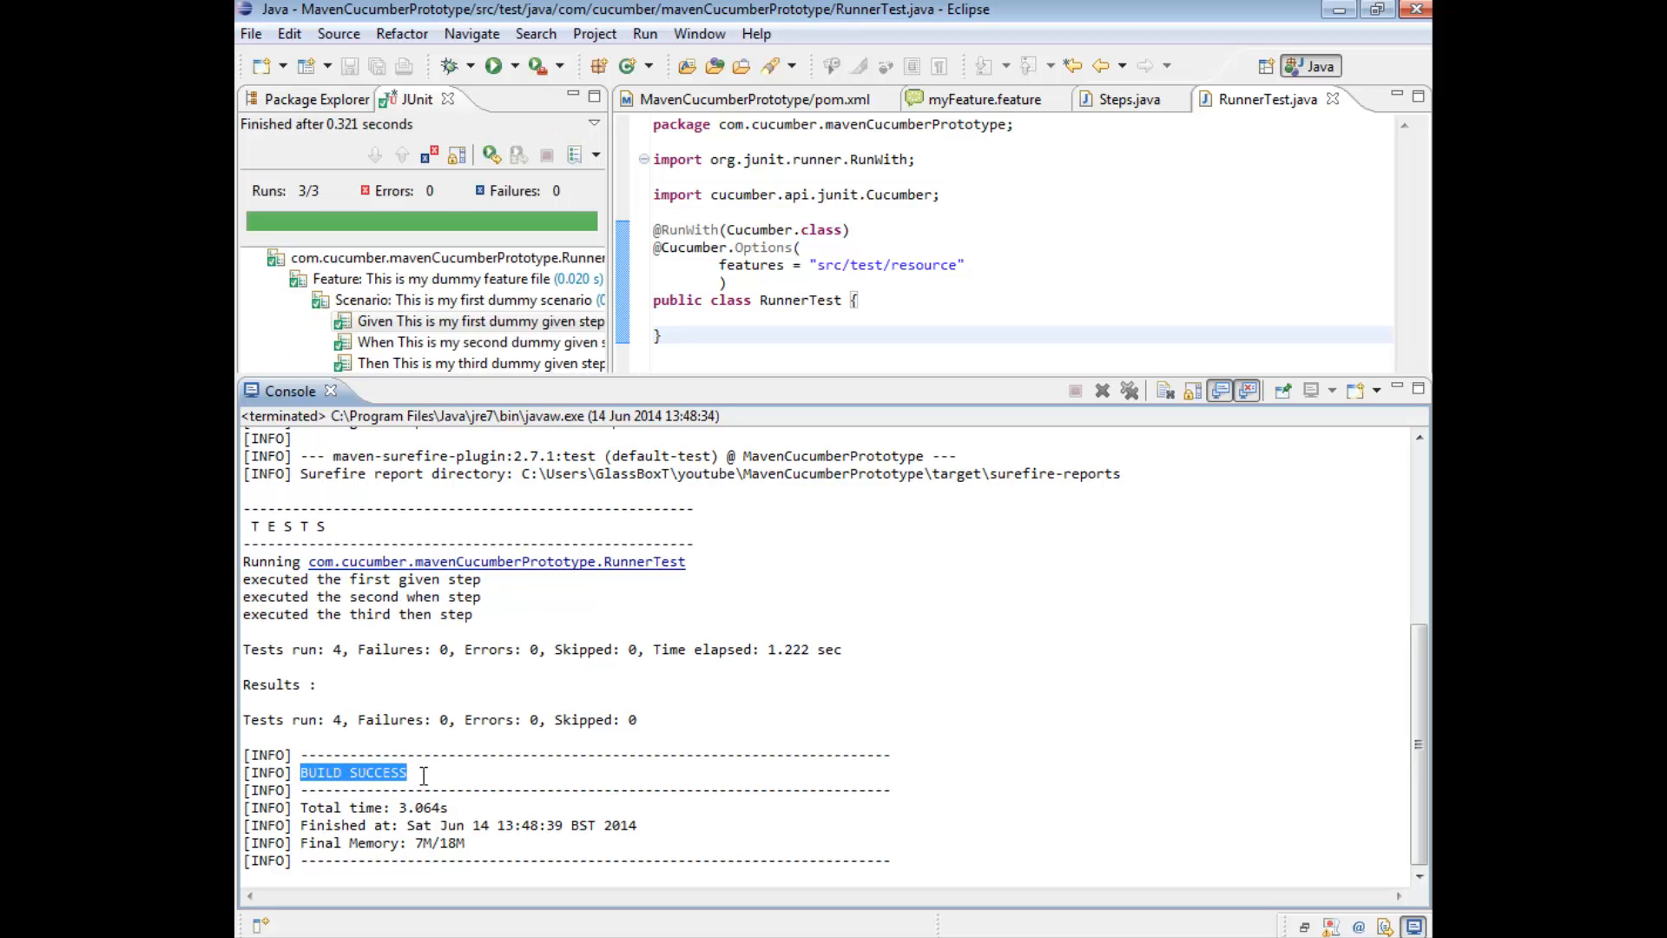
double_click(377, 772)
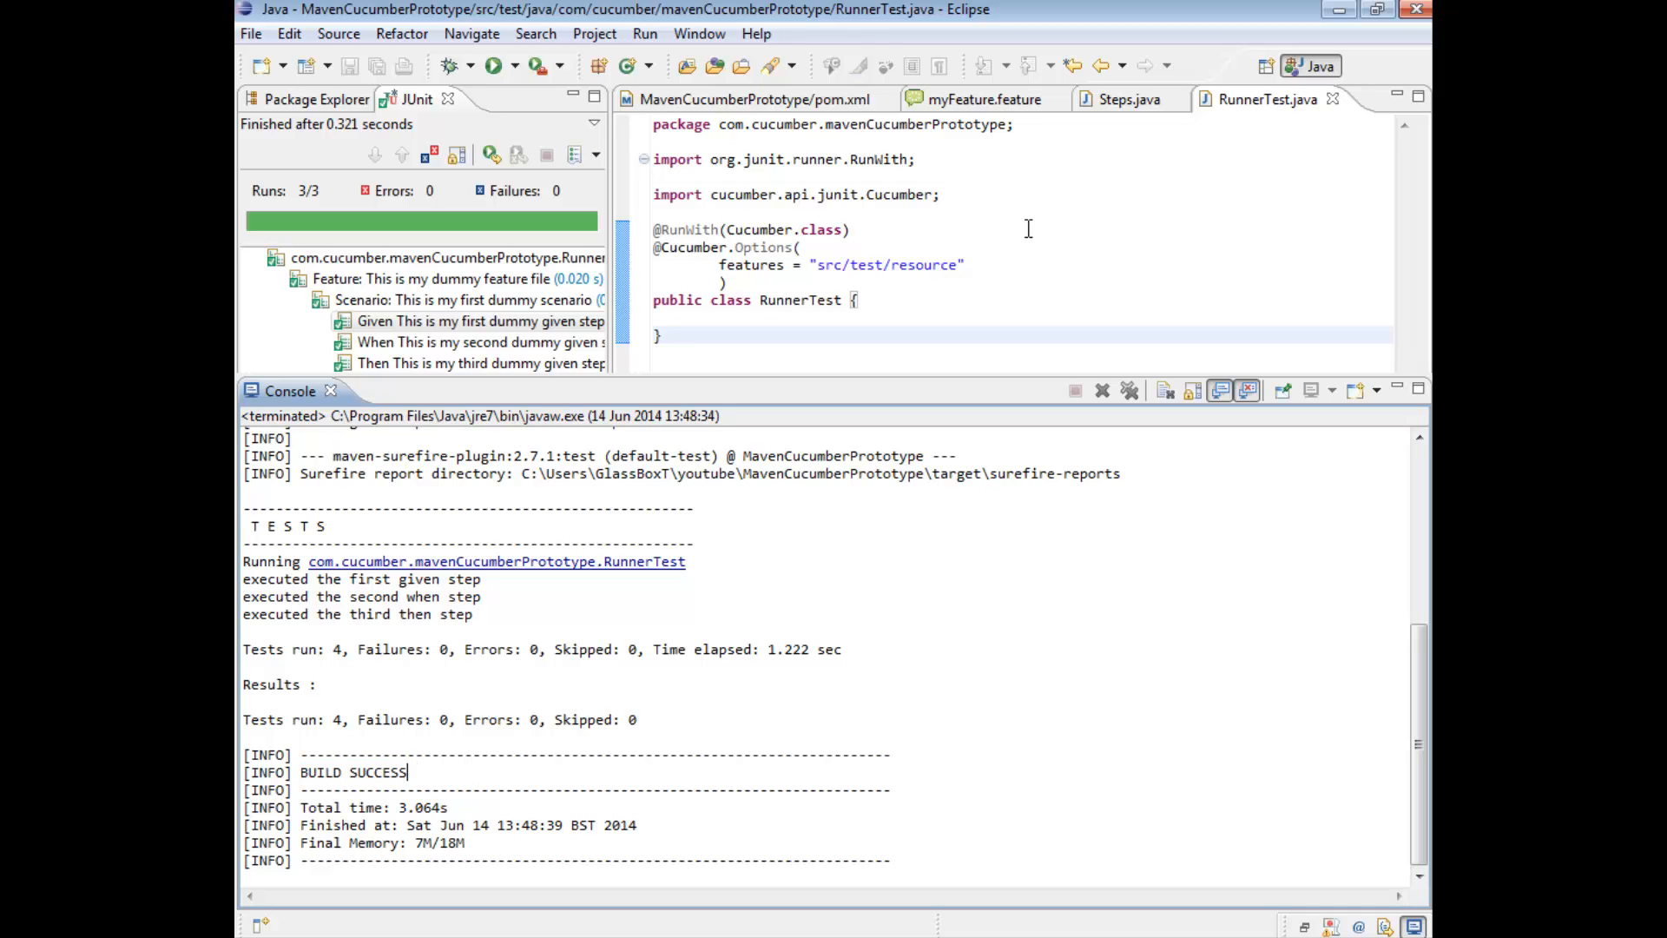
left_click(314, 99)
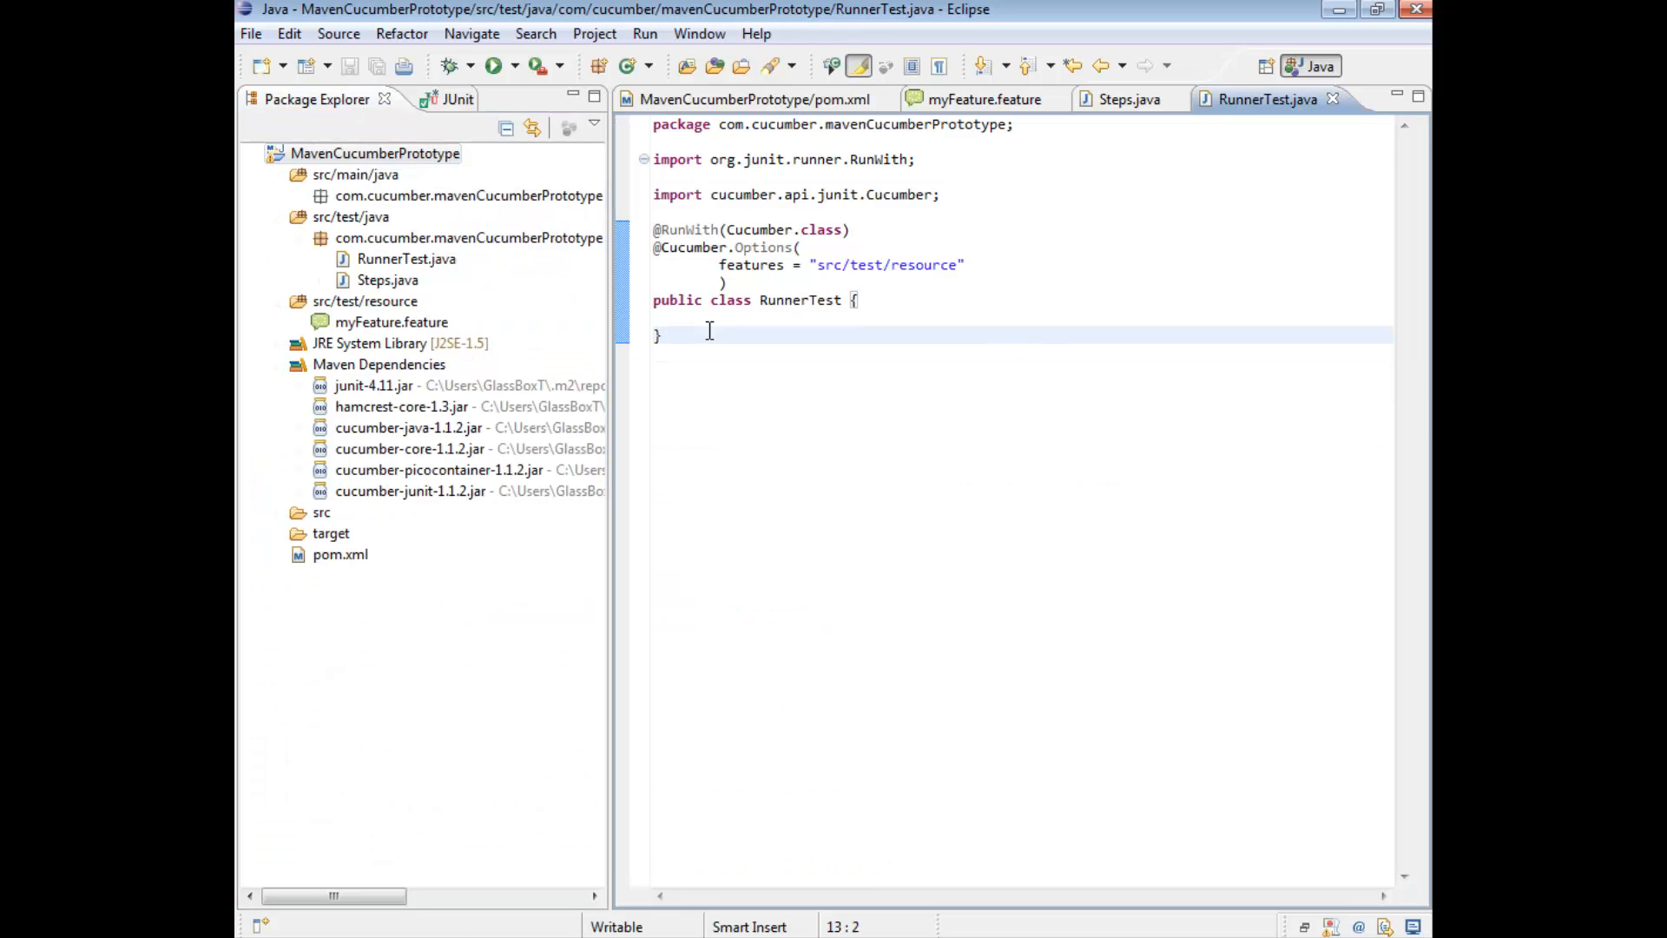
left_click(373, 154)
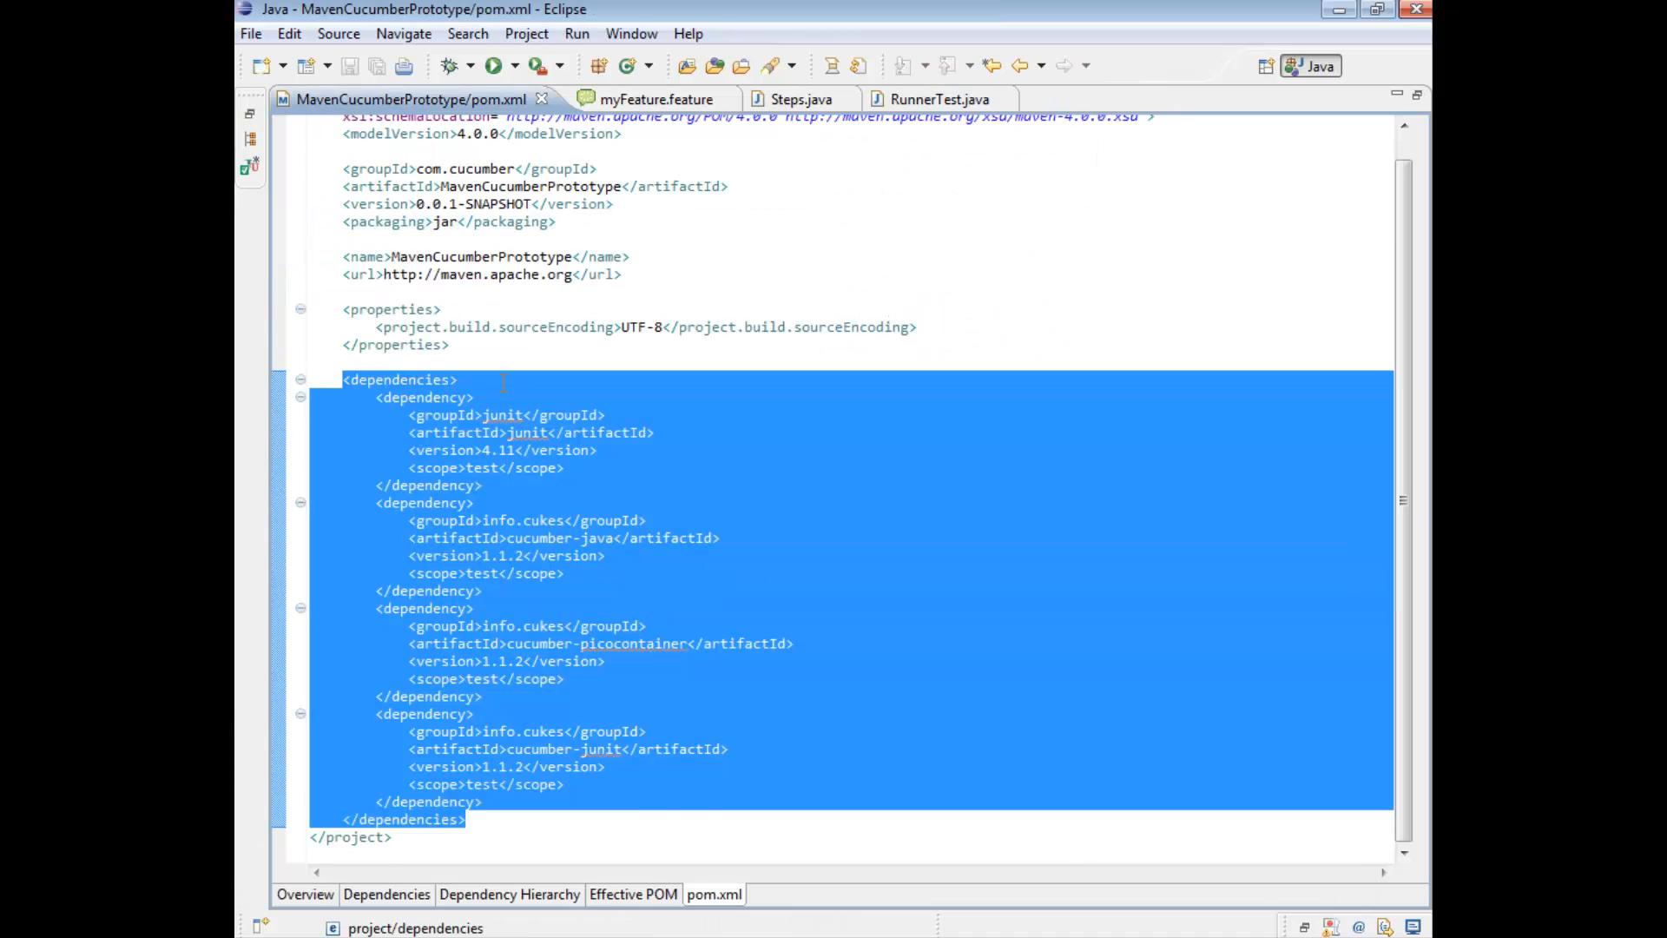
Review the junit and cucumber dependencies in pom.xml, then switch to RunnerTest.java
left_click(499, 380)
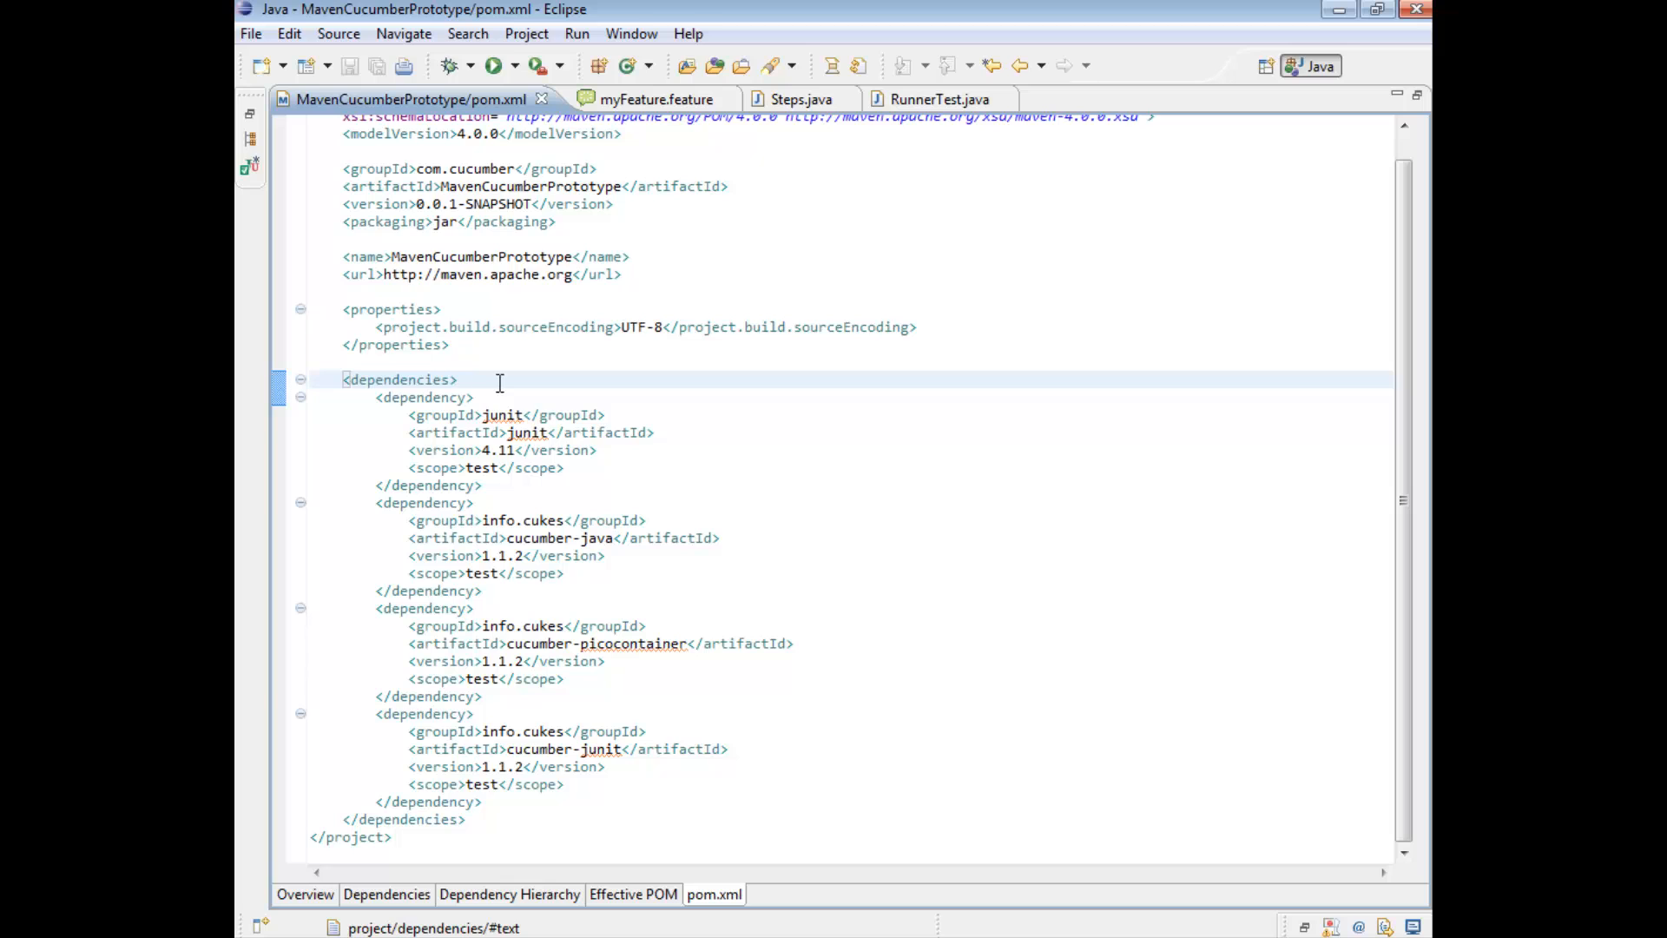
mouse_move(940, 102)
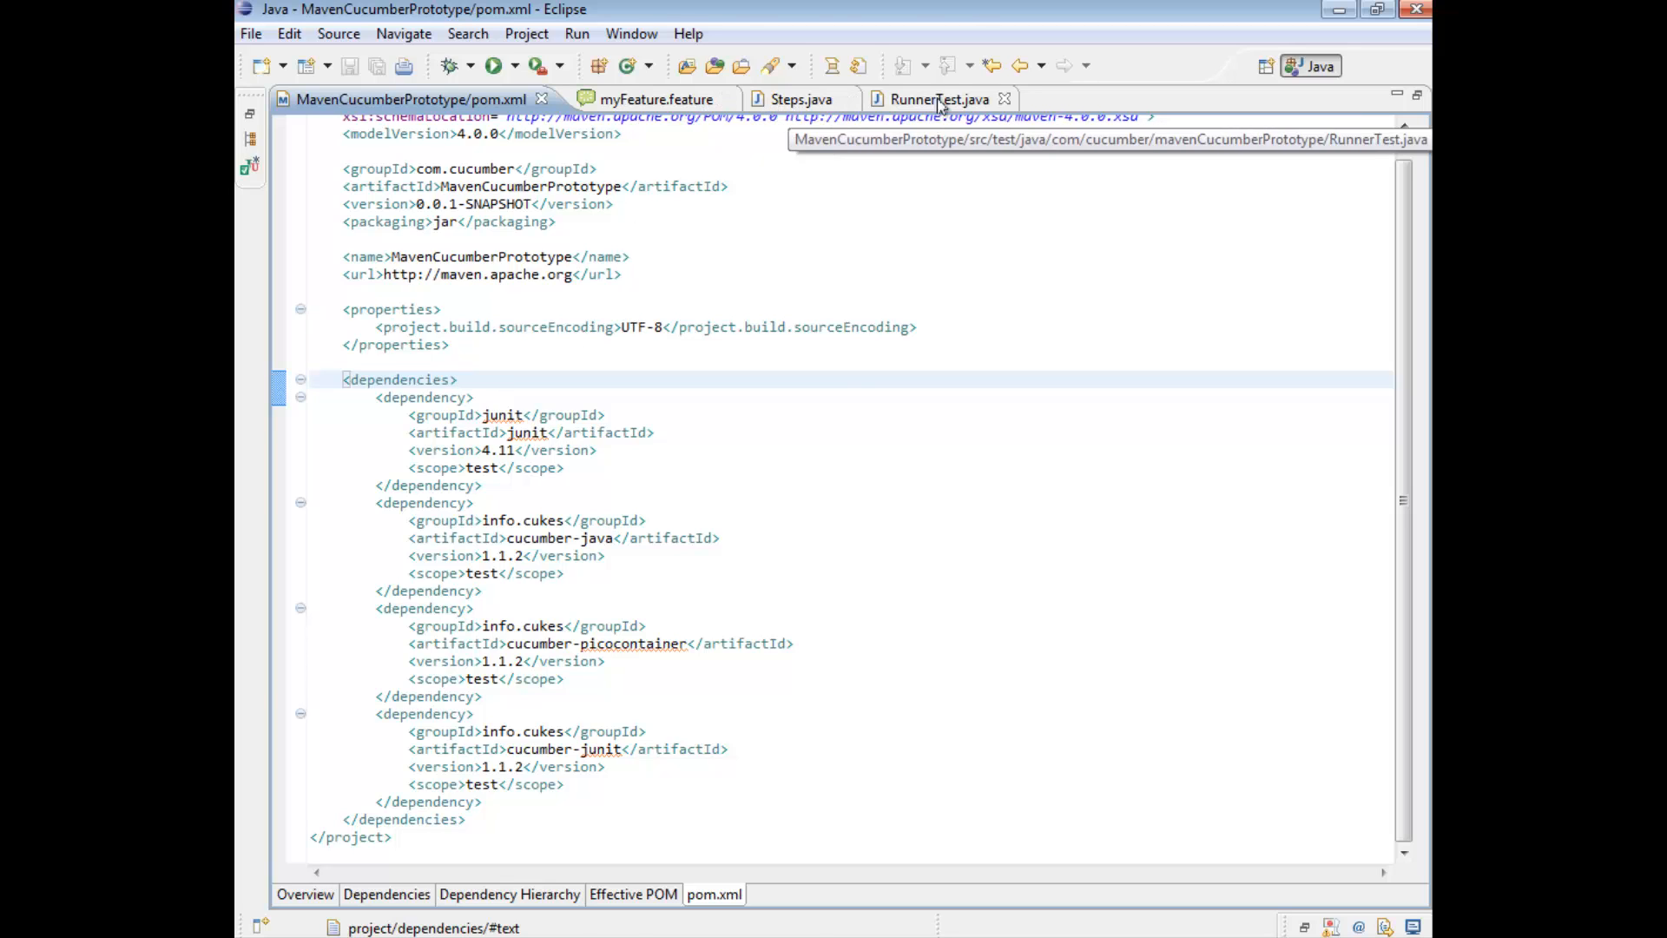
left_click(938, 99)
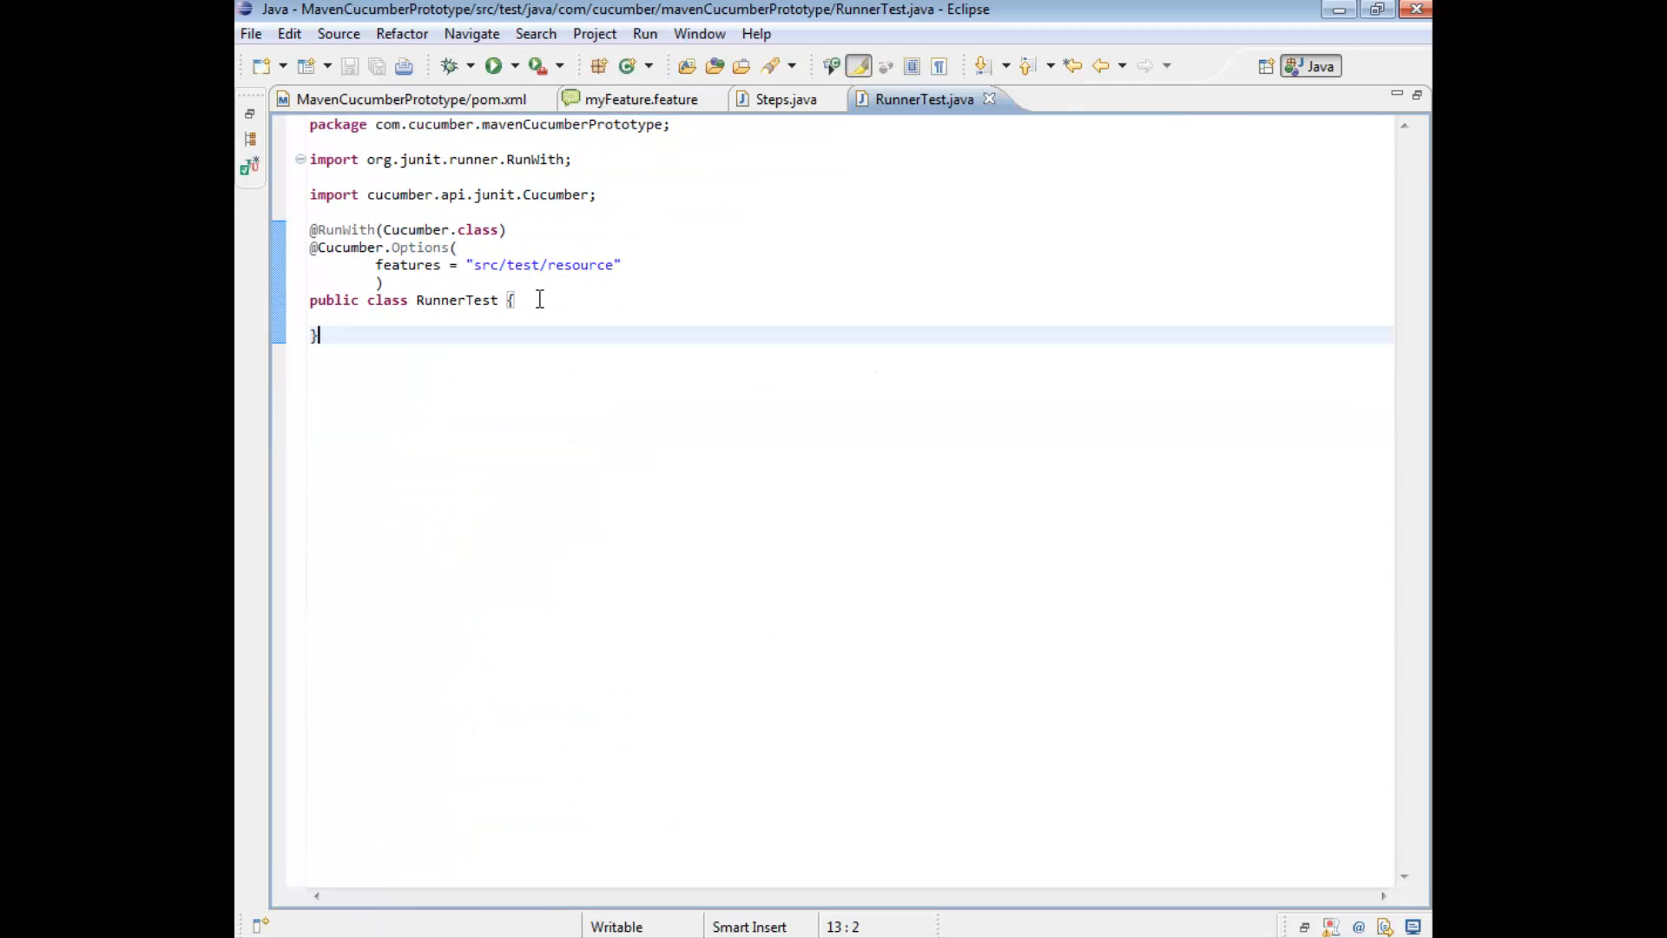
left_click(667, 264)
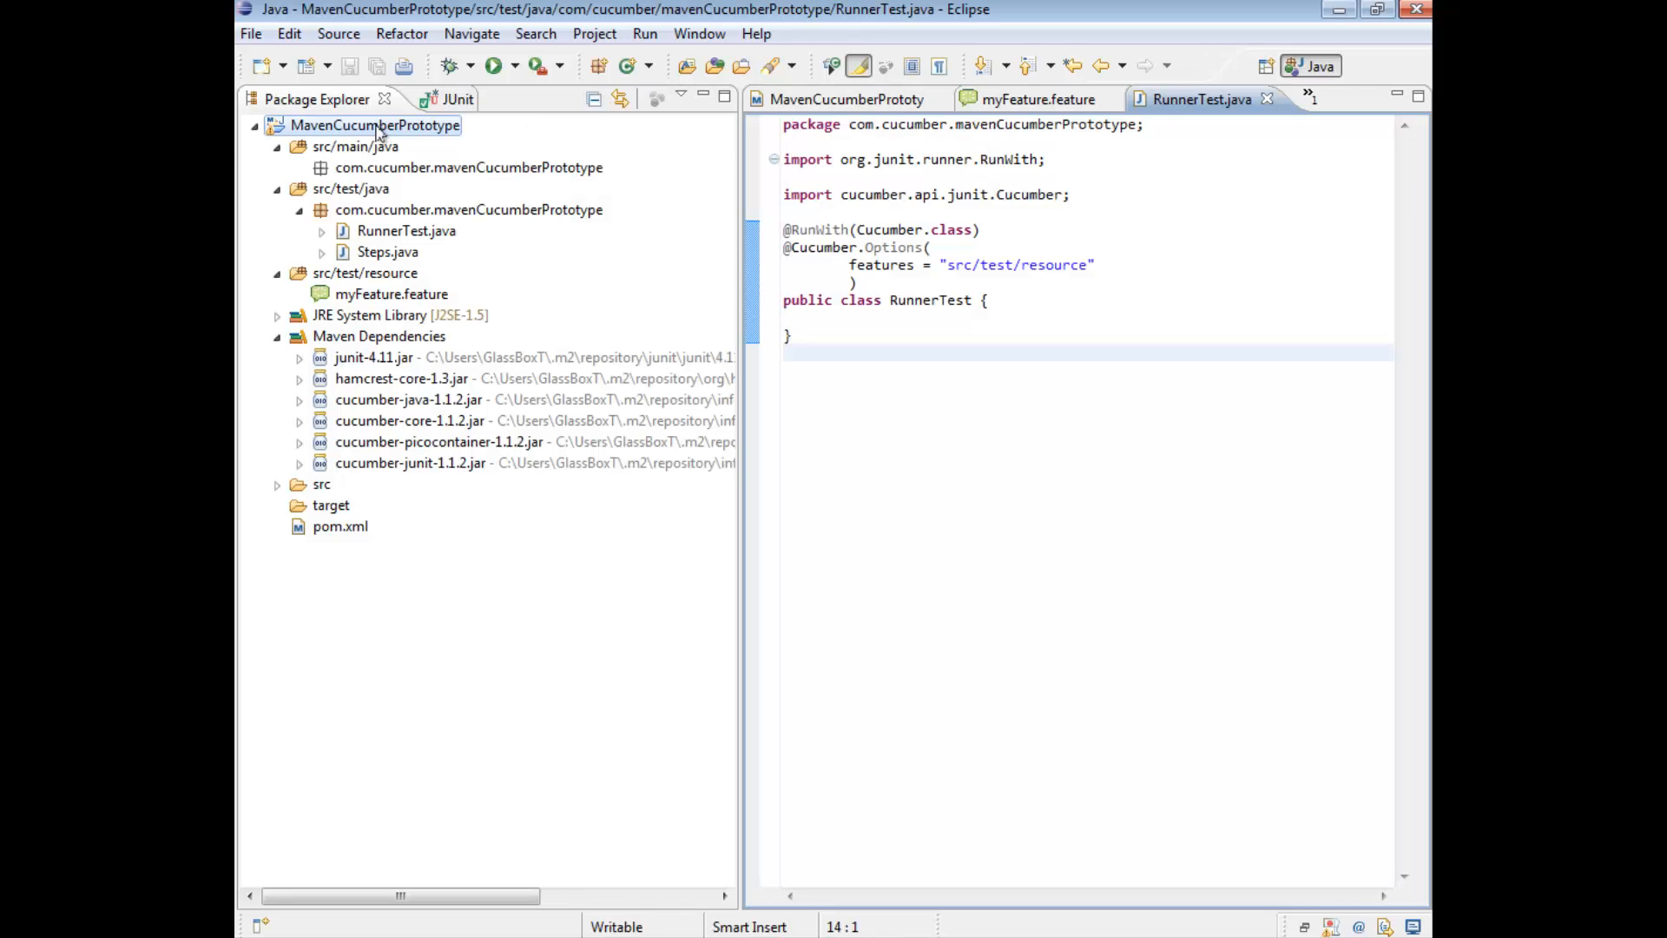
Compare myFeature.feature's scenario steps against RunnerTest, ending on RunnerTest.java
right_click(372, 125)
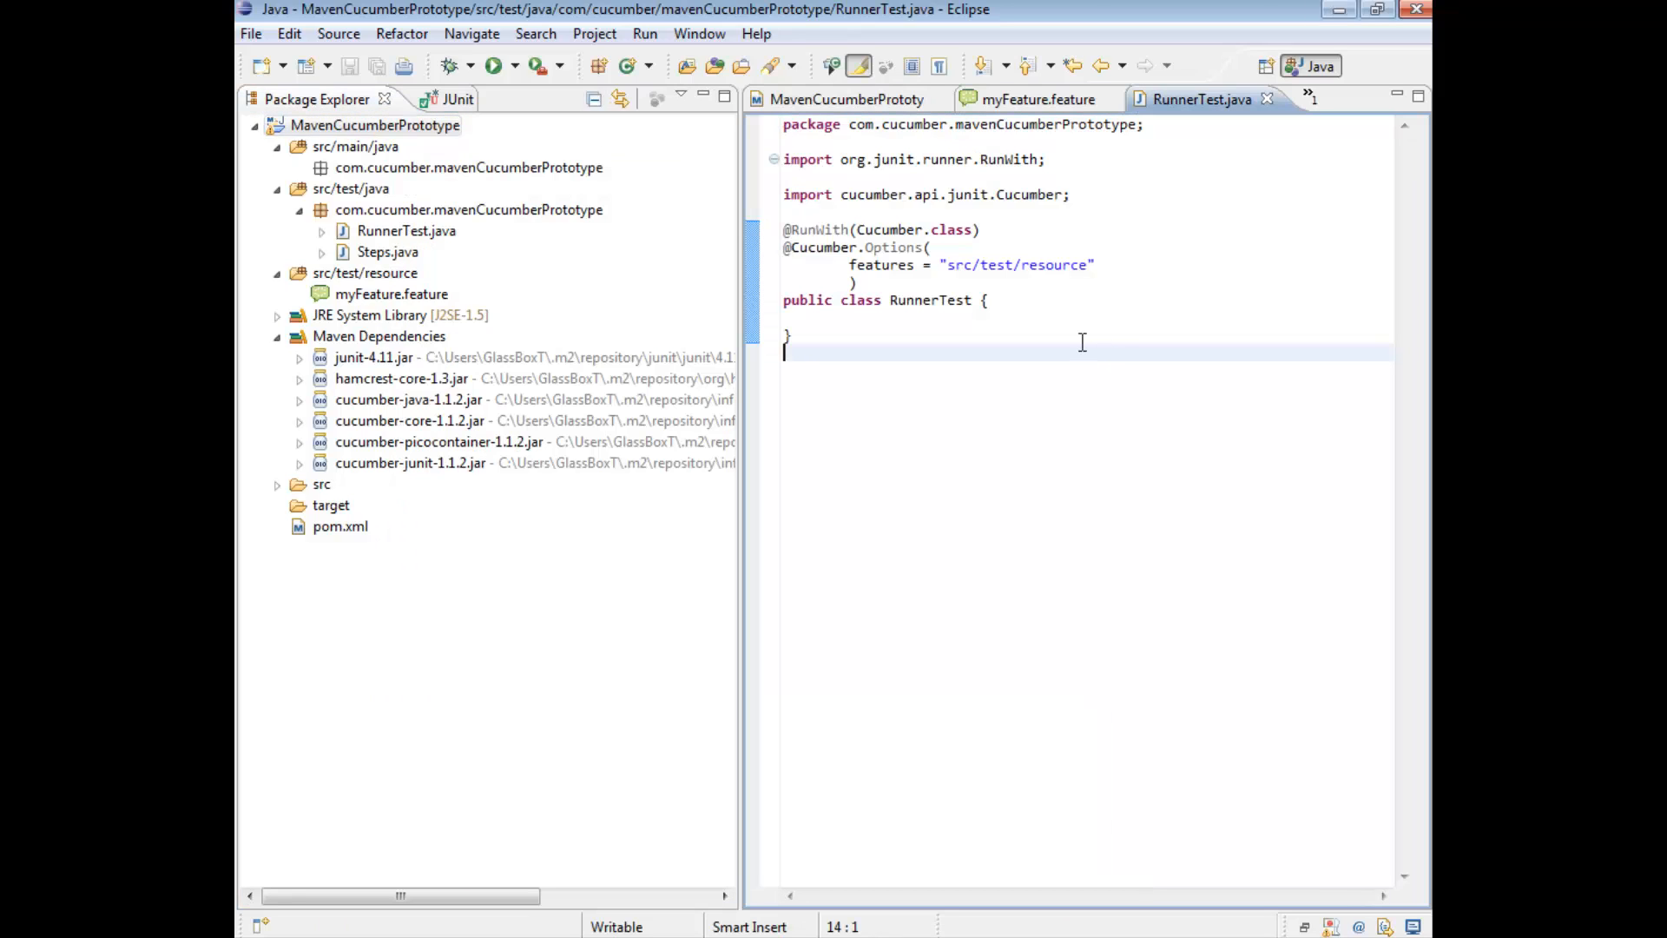
left_click(1042, 99)
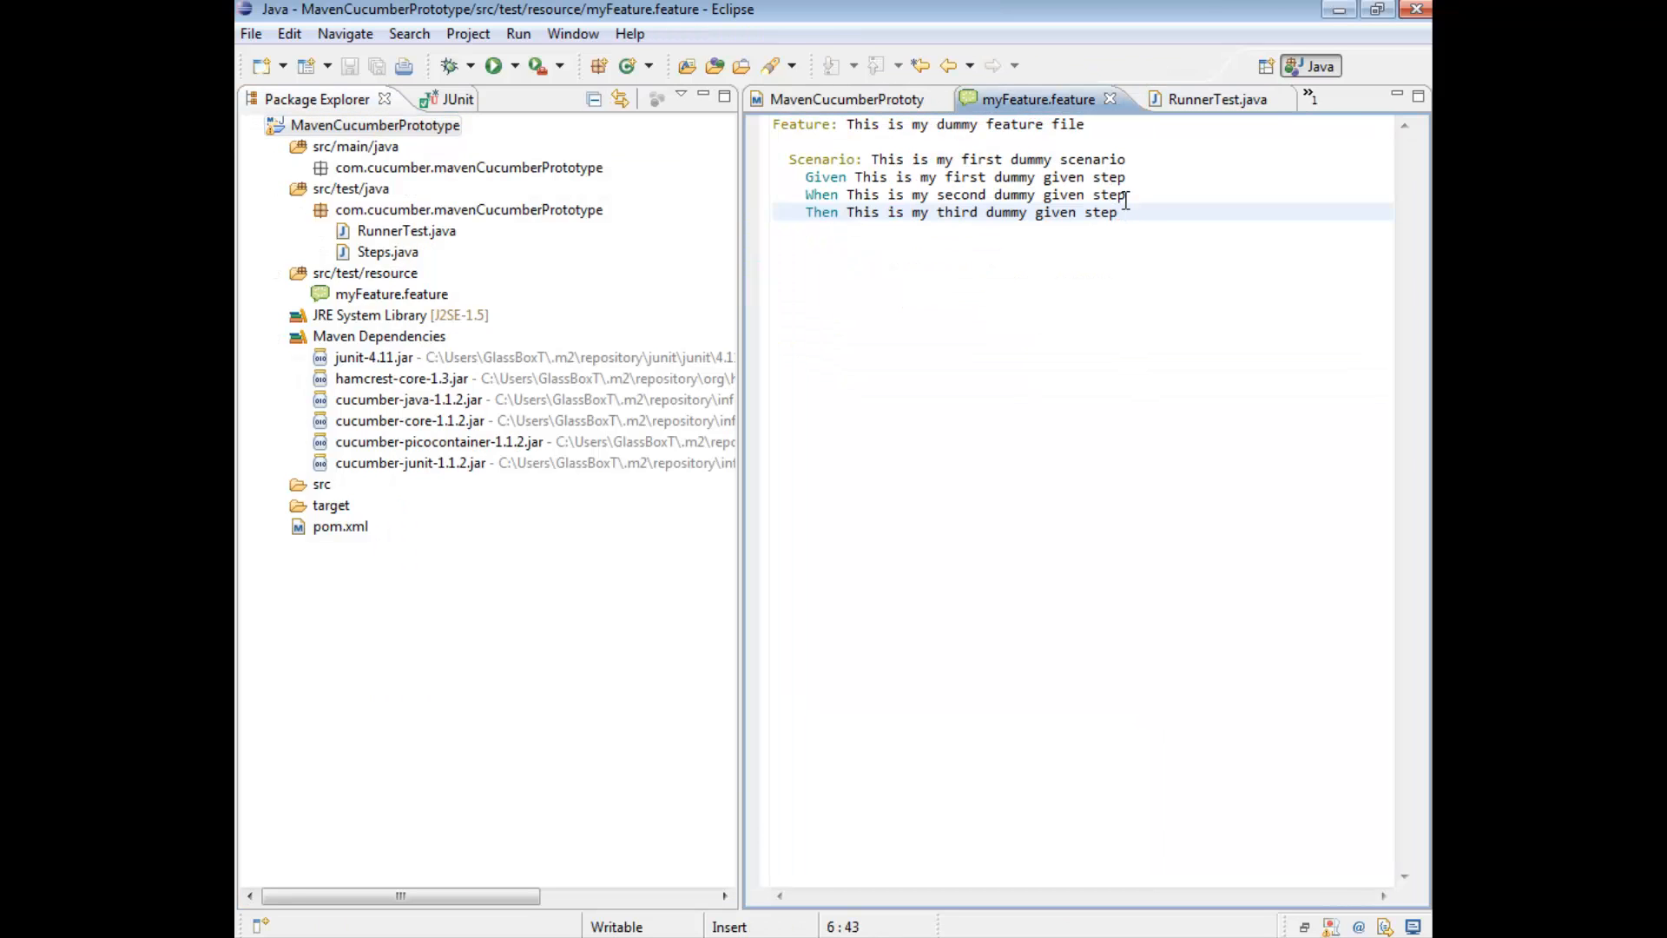
mouse_move(1119, 114)
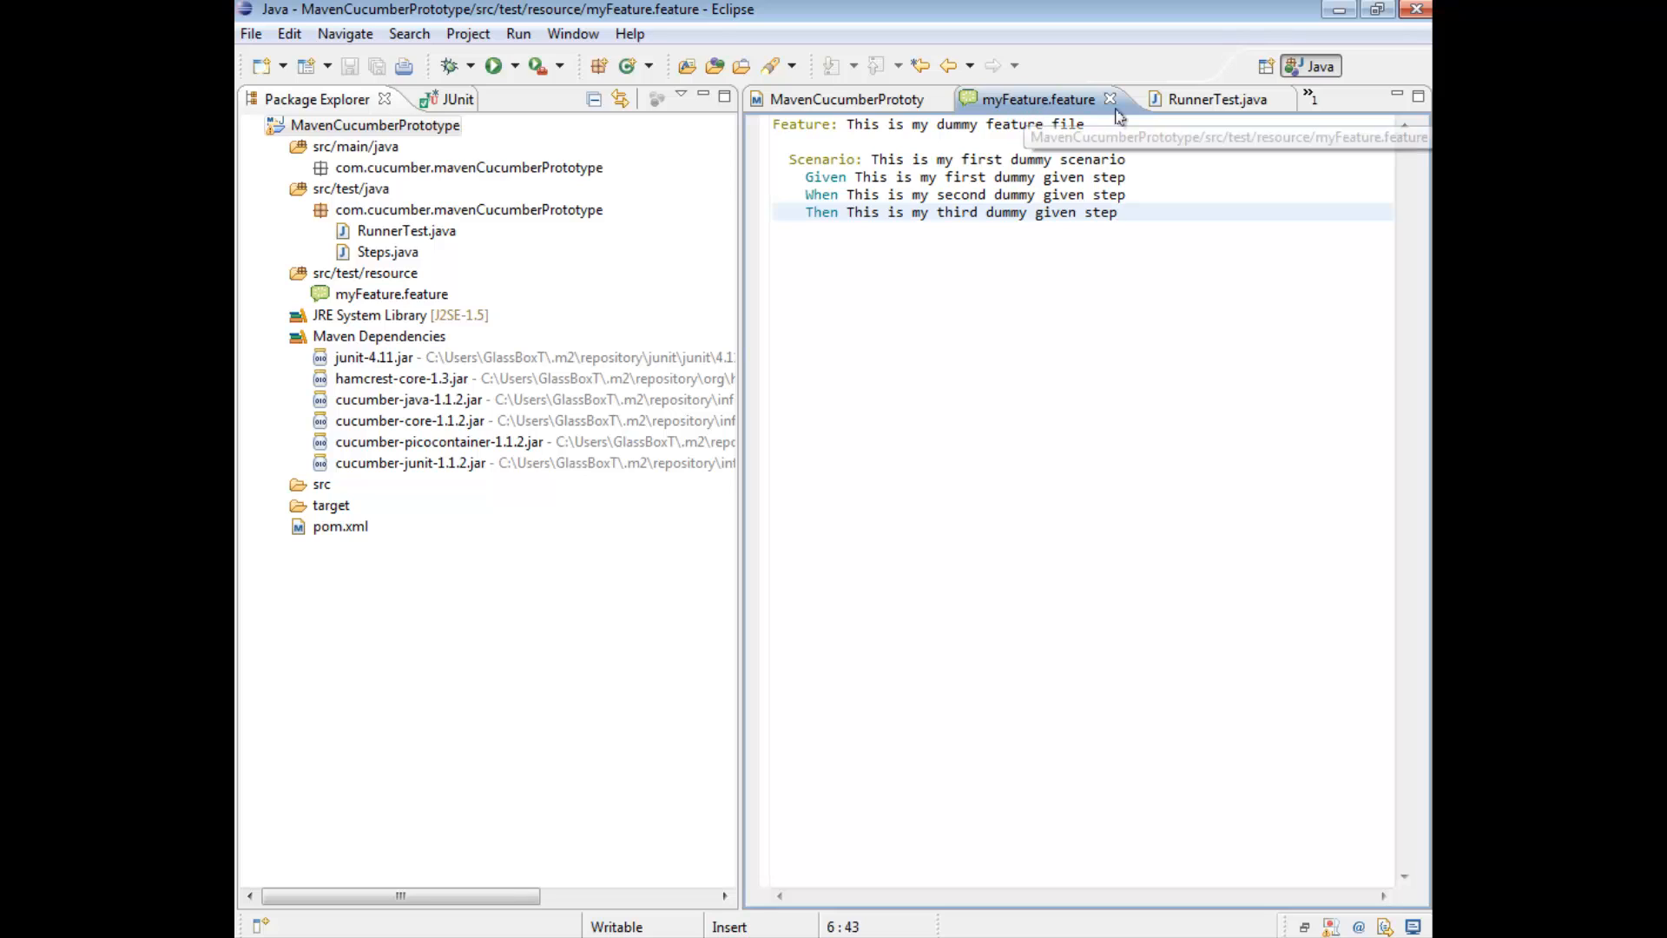
left_click(1208, 99)
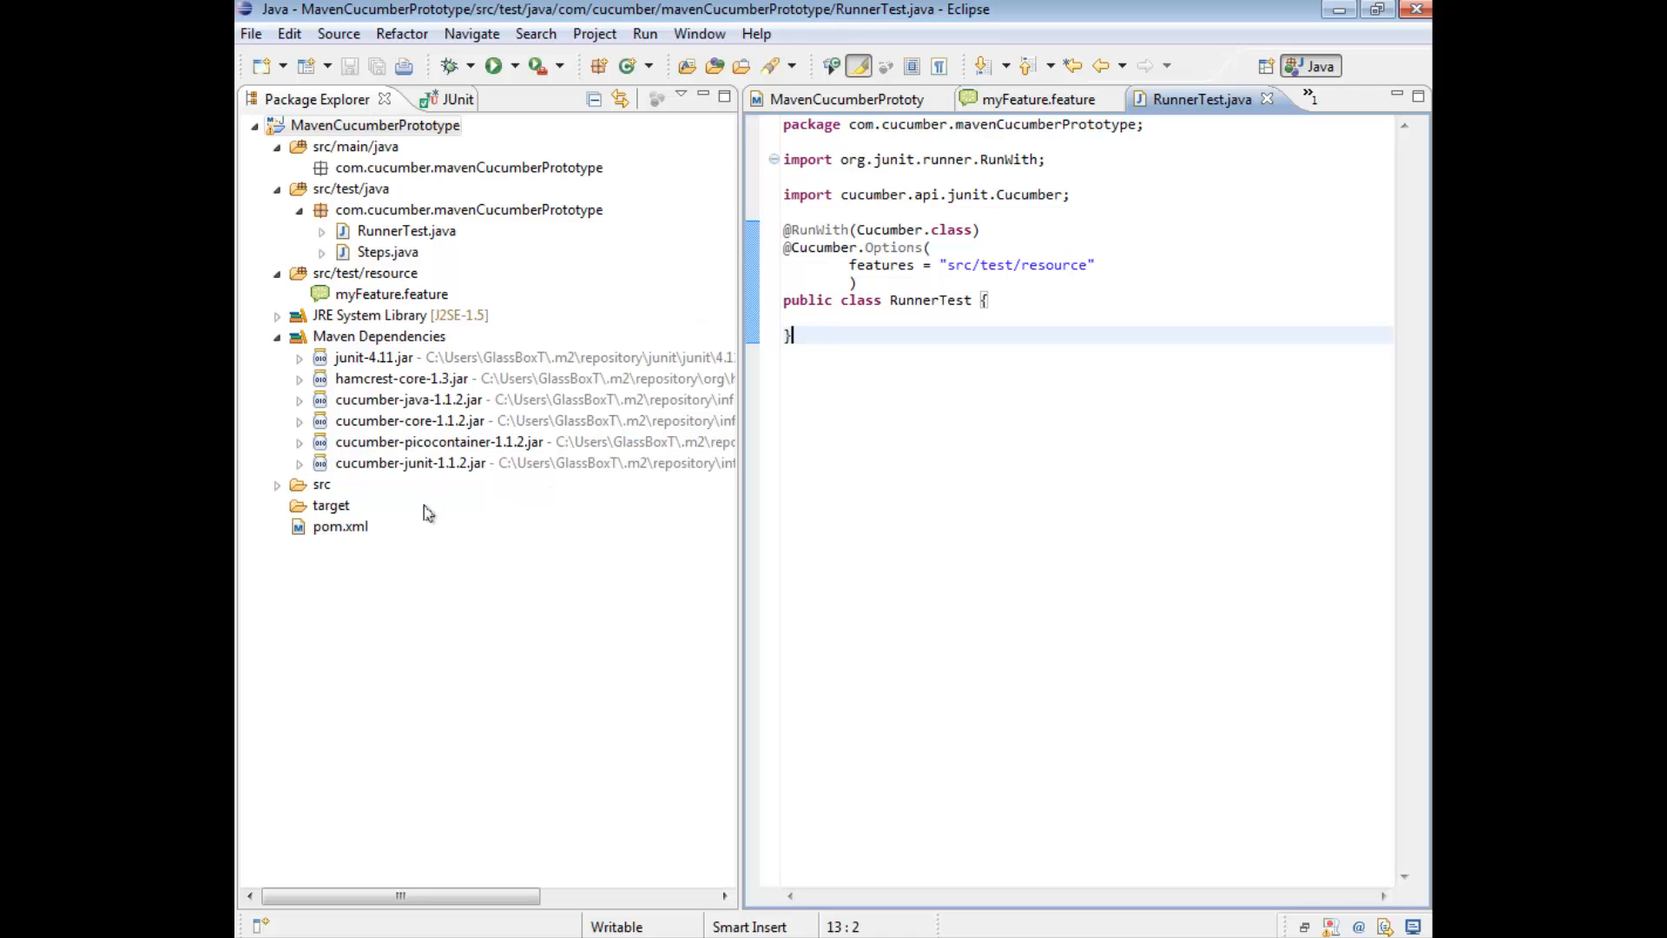
left_click(393, 293)
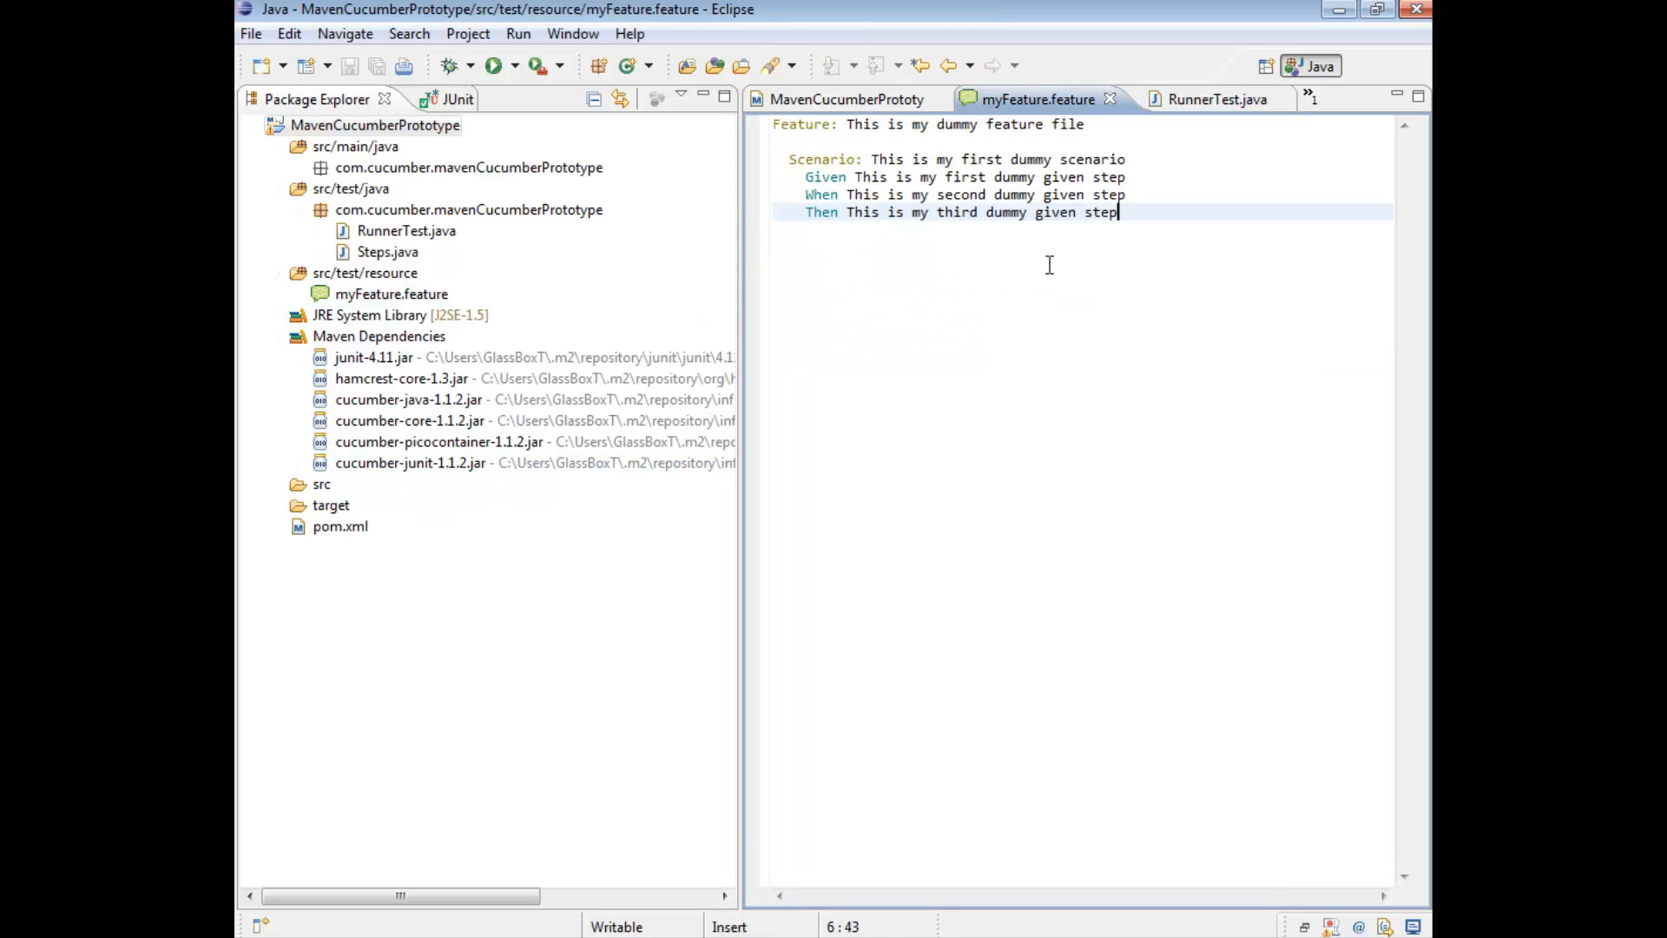
left_click(404, 231)
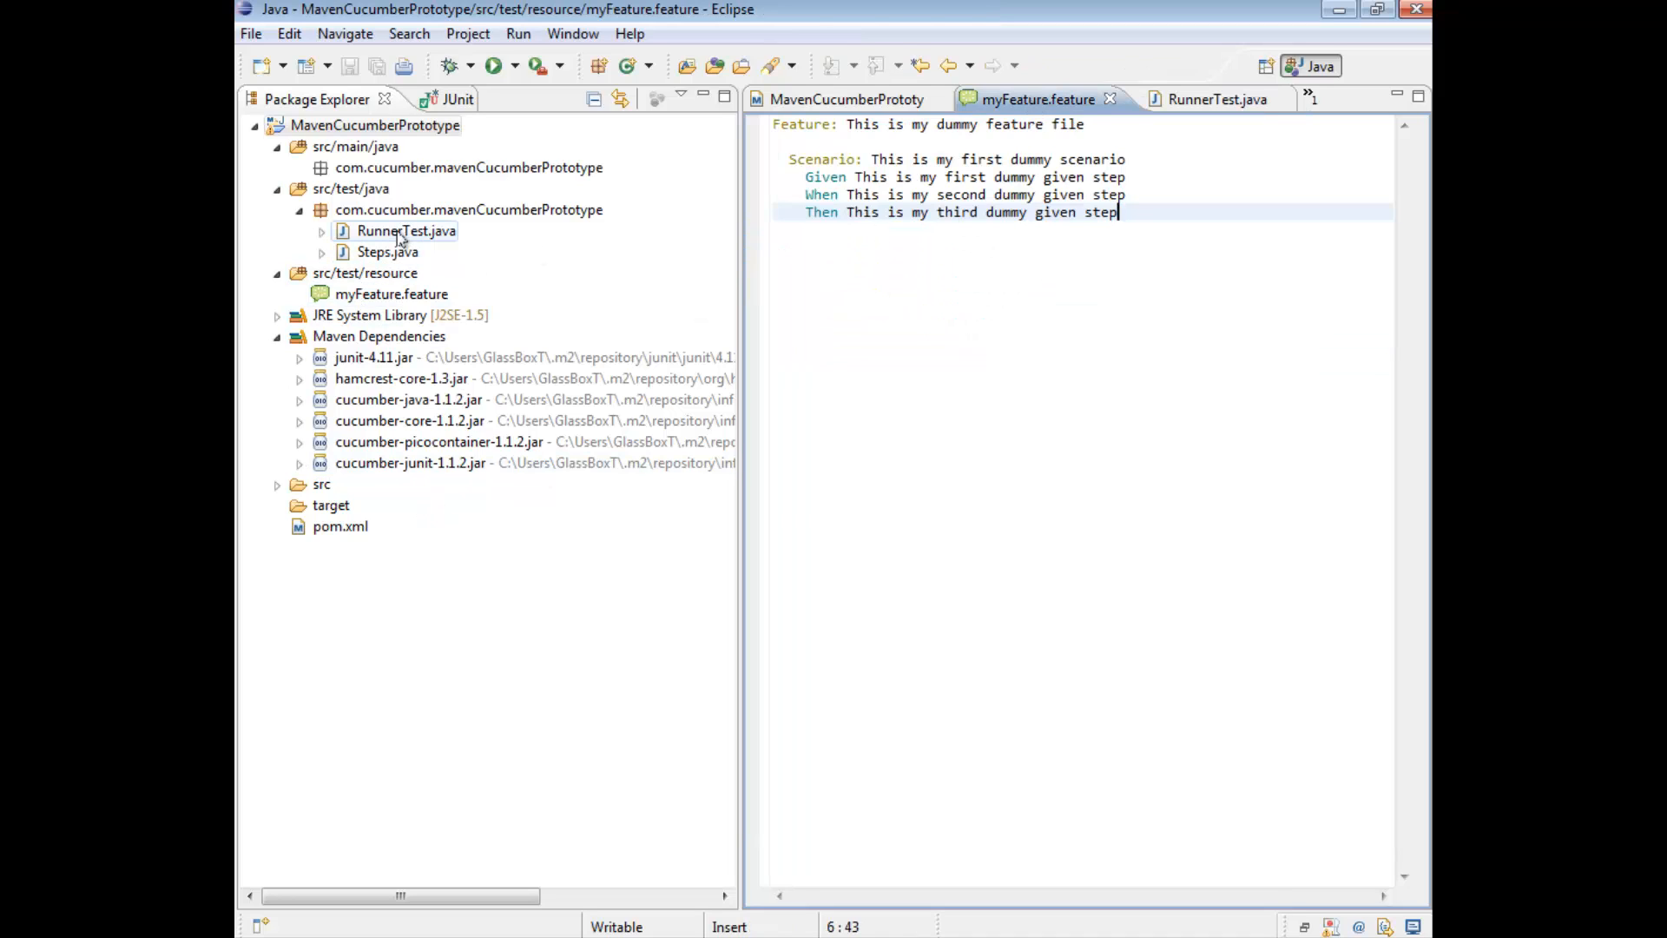
left_click(1207, 99)
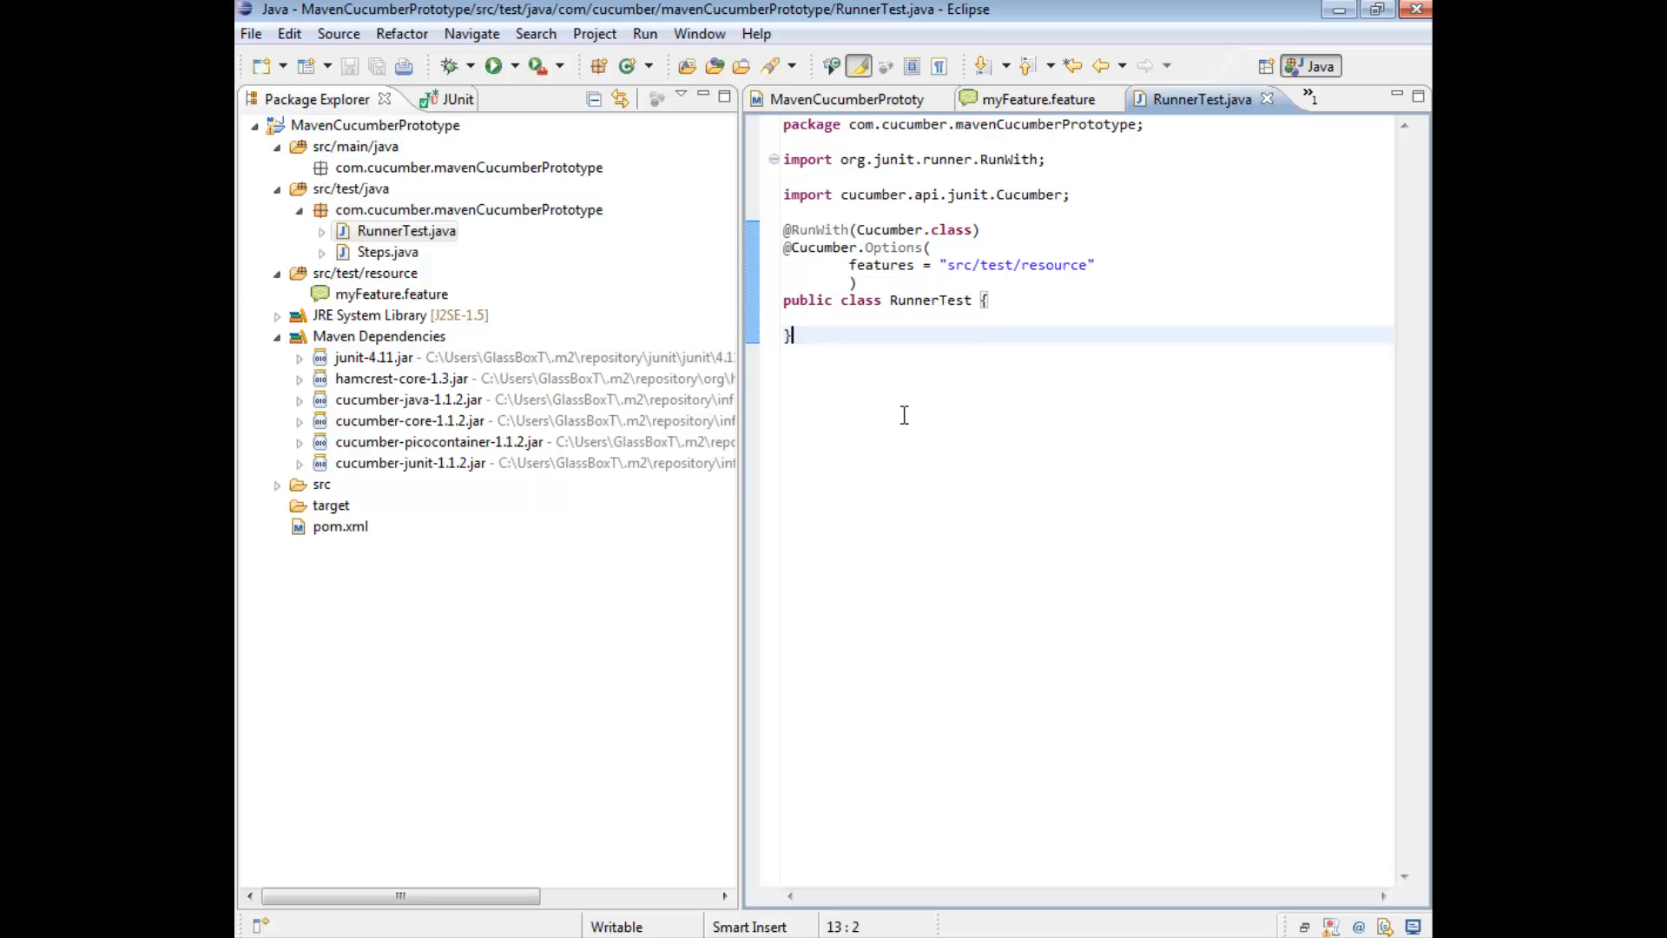
mouse_move(839, 357)
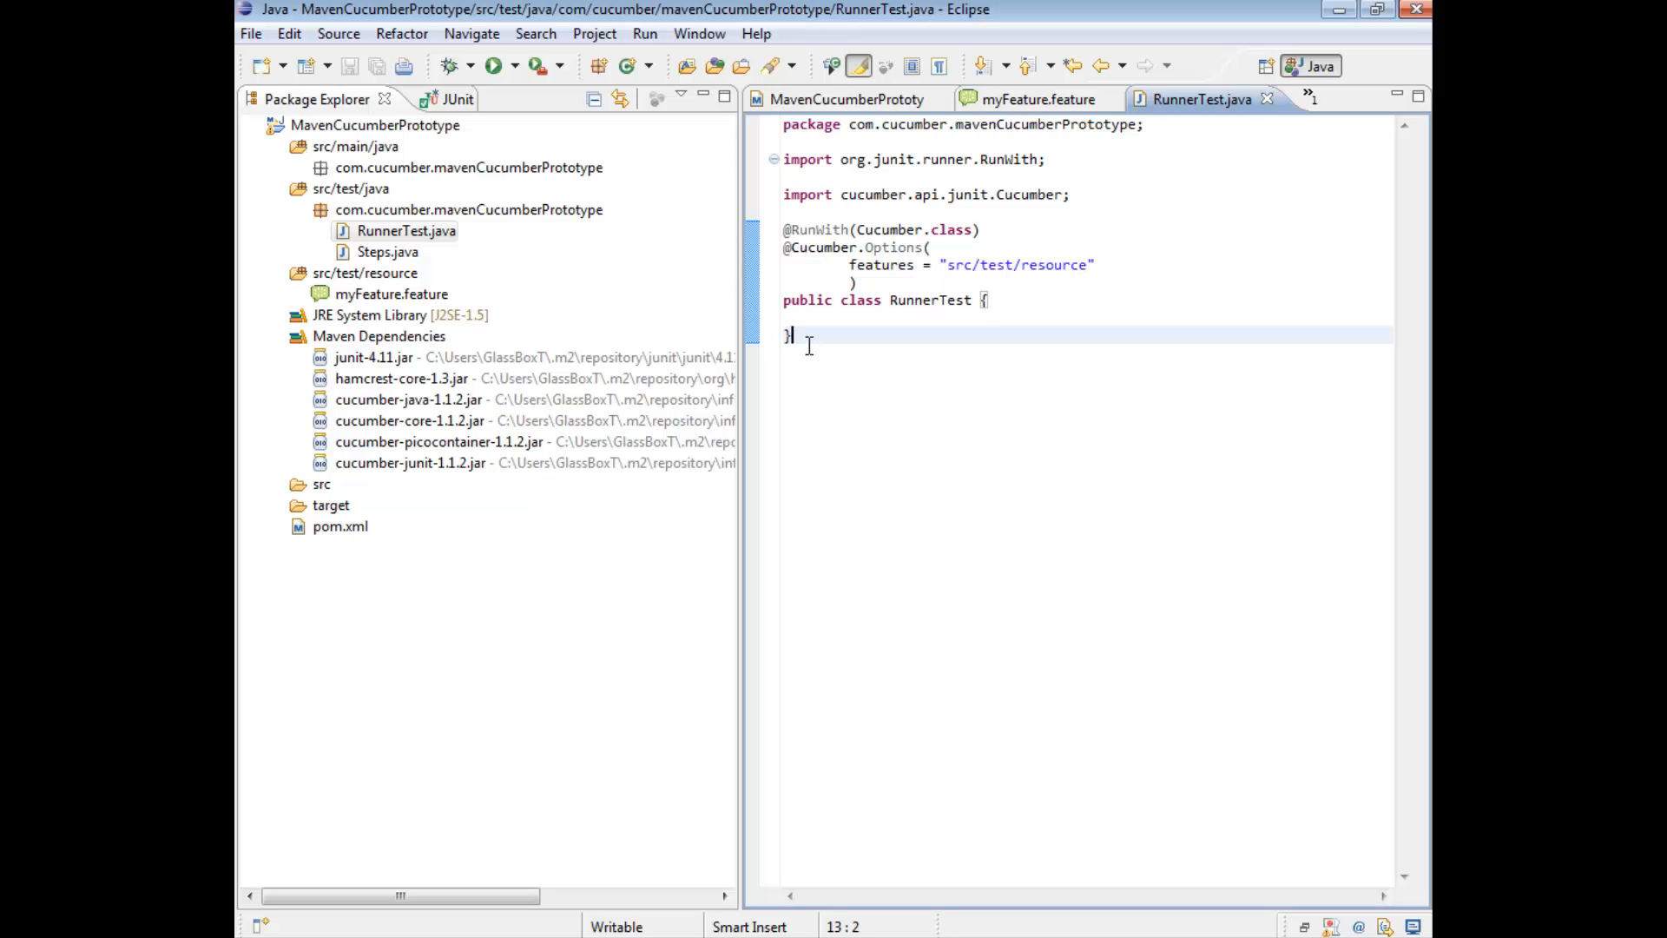
mouse_move(1351, 620)
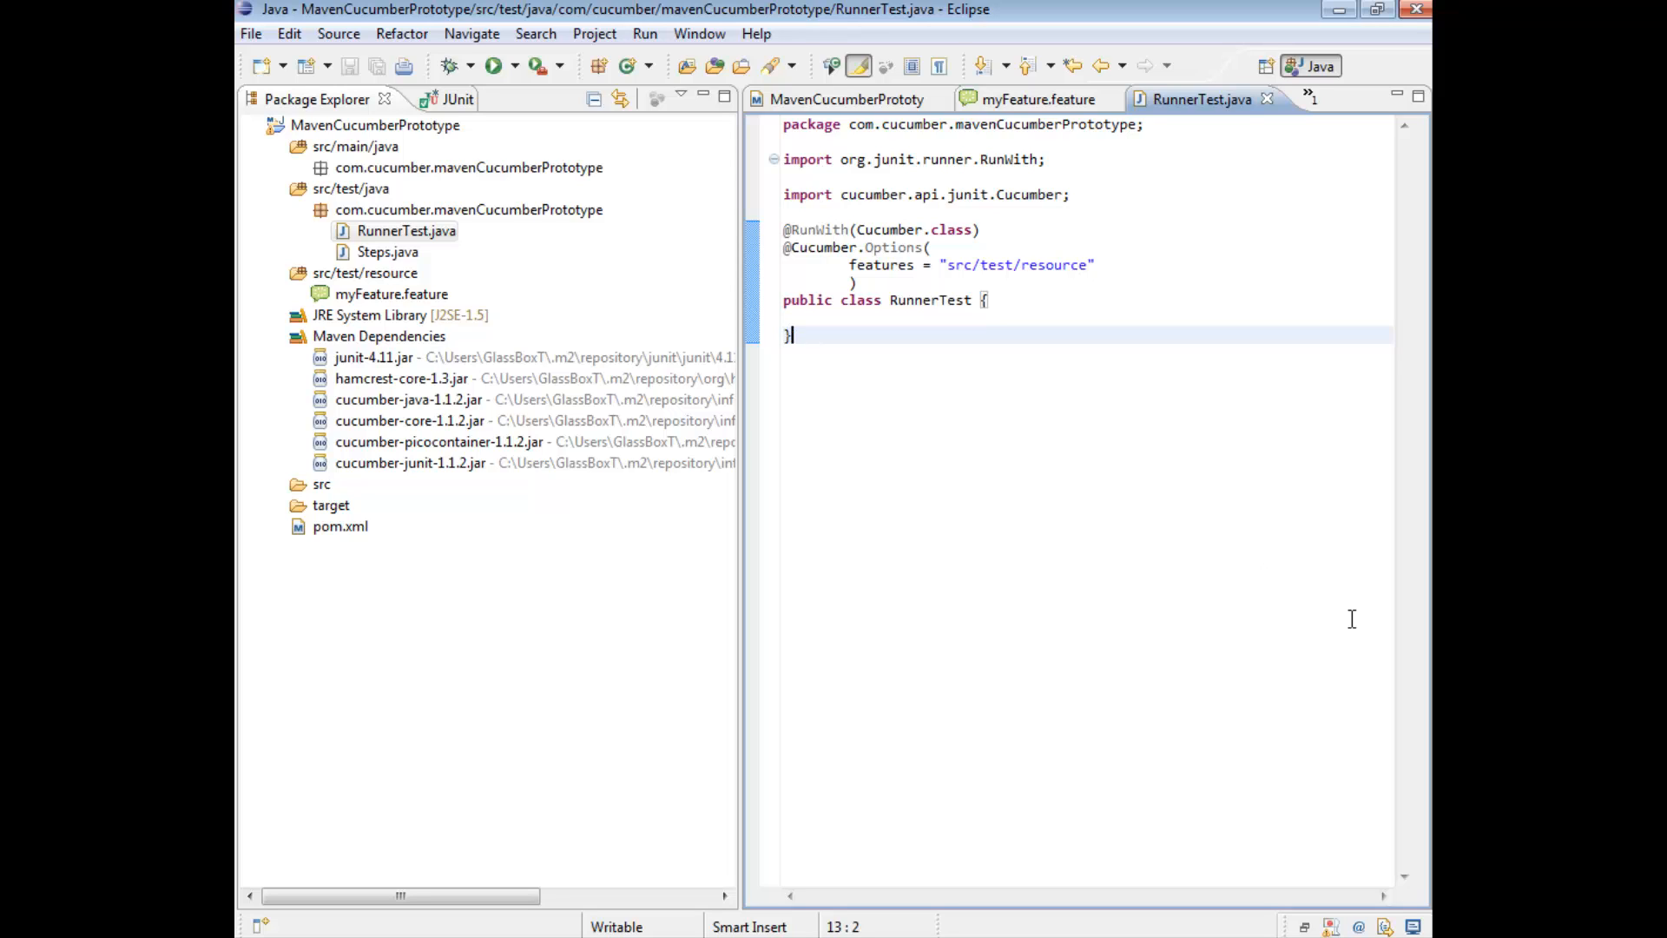